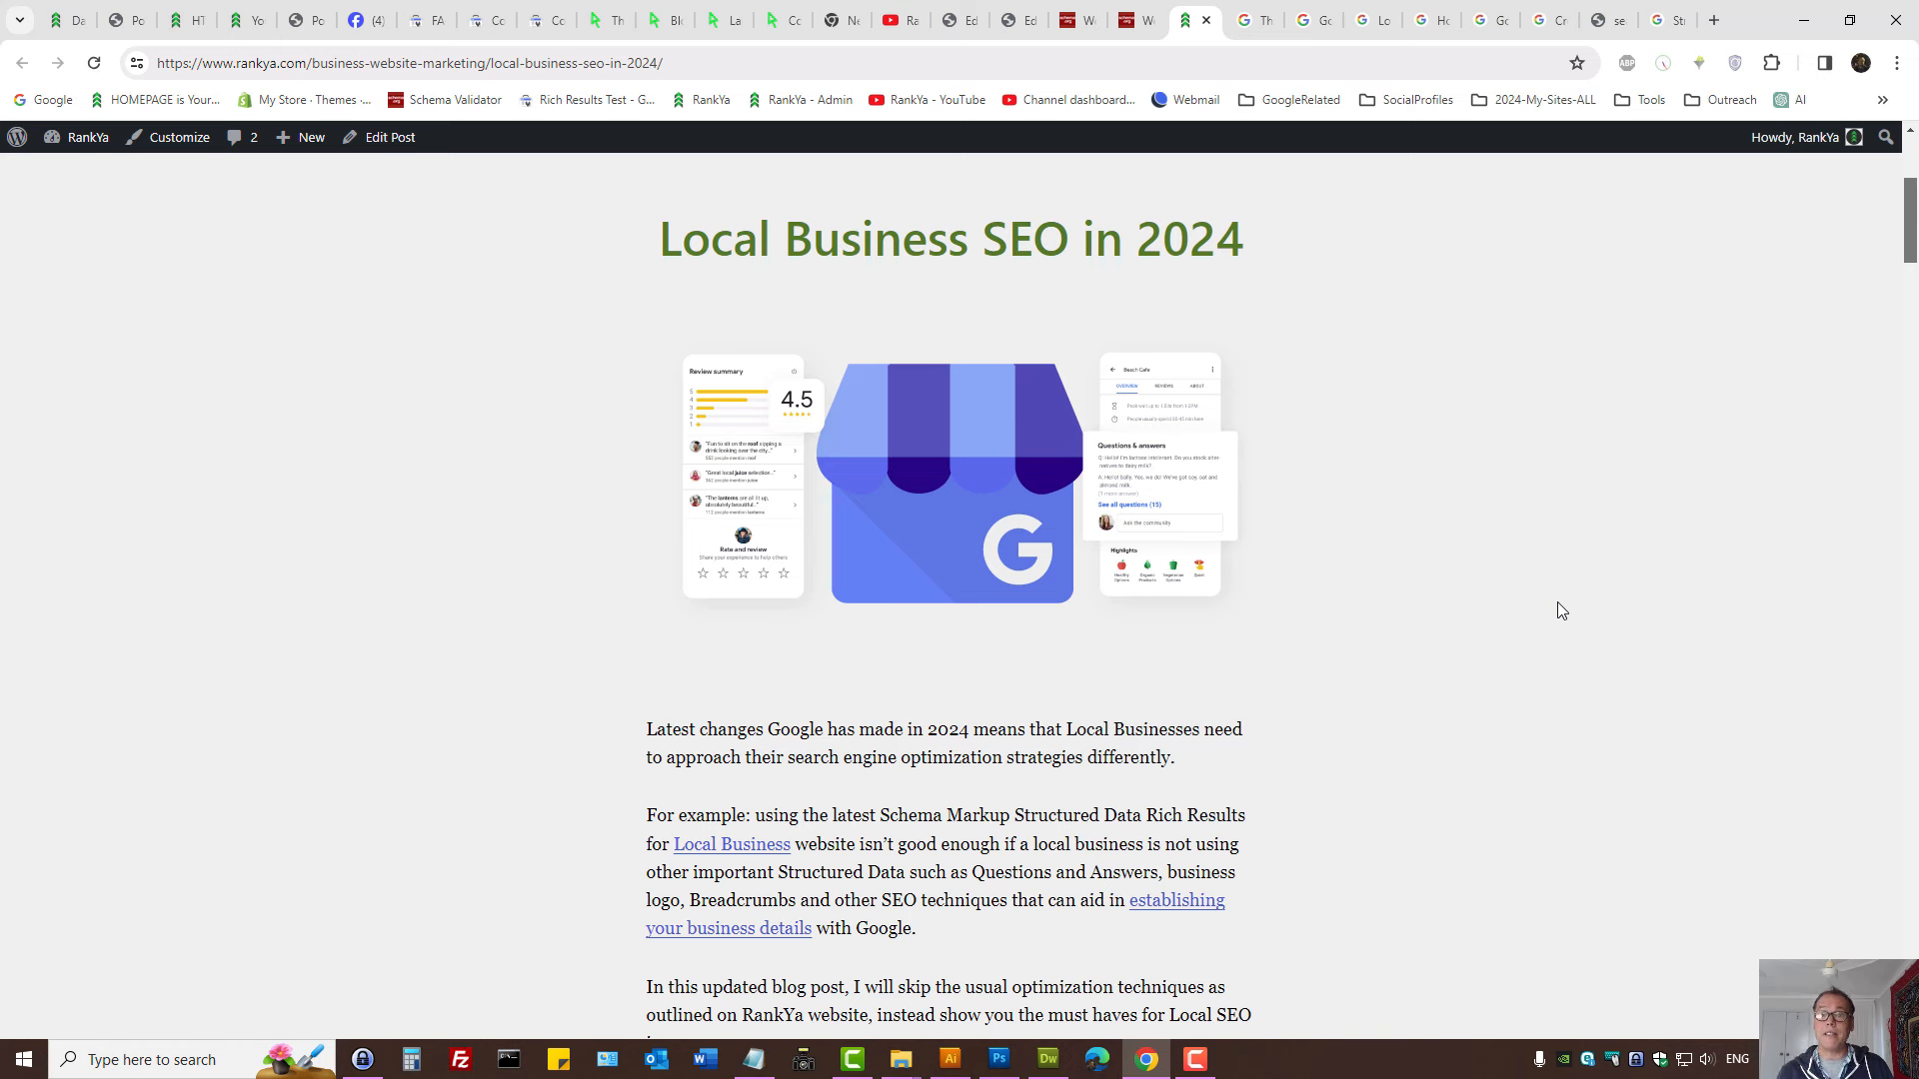
pyautogui.moveTo(1405, 483)
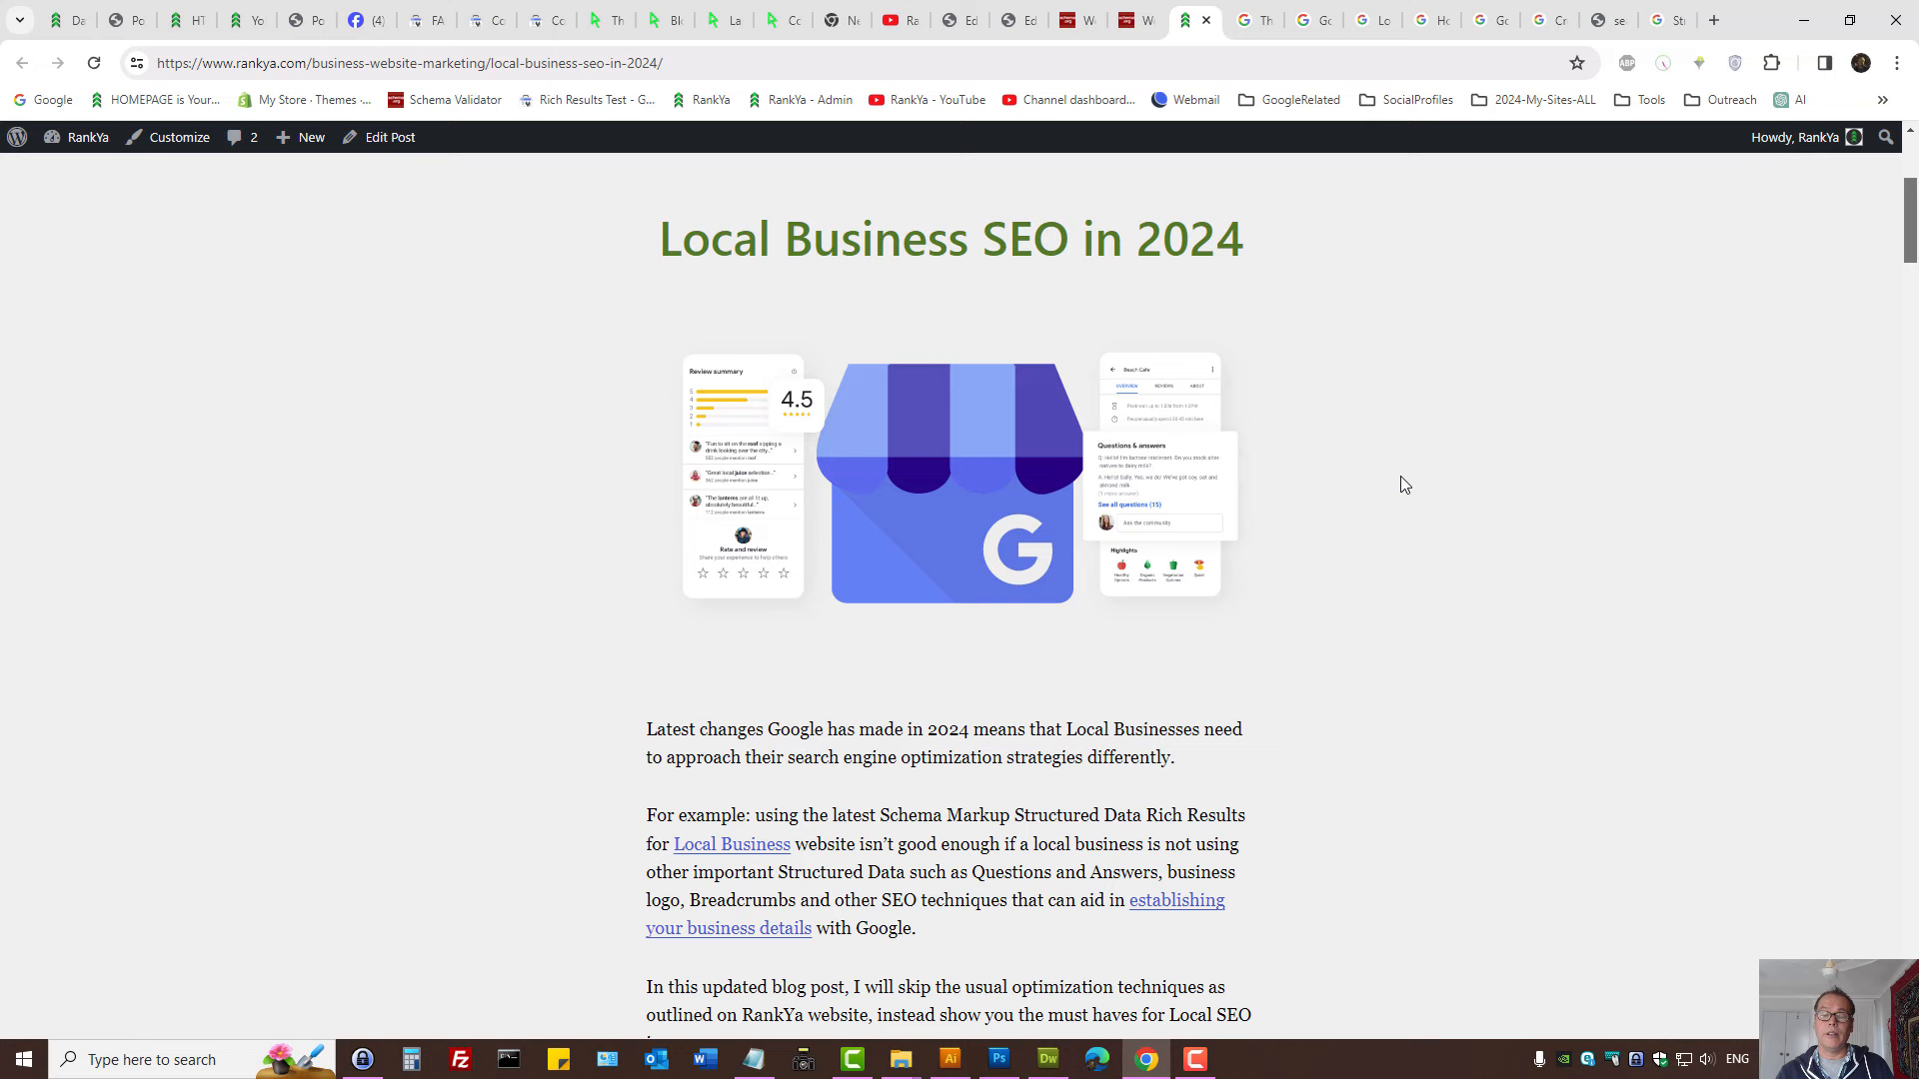
# Leave the Local Business SEO in 2024 post for The Electronic Fix Google results tab.
pyautogui.click(891, 20)
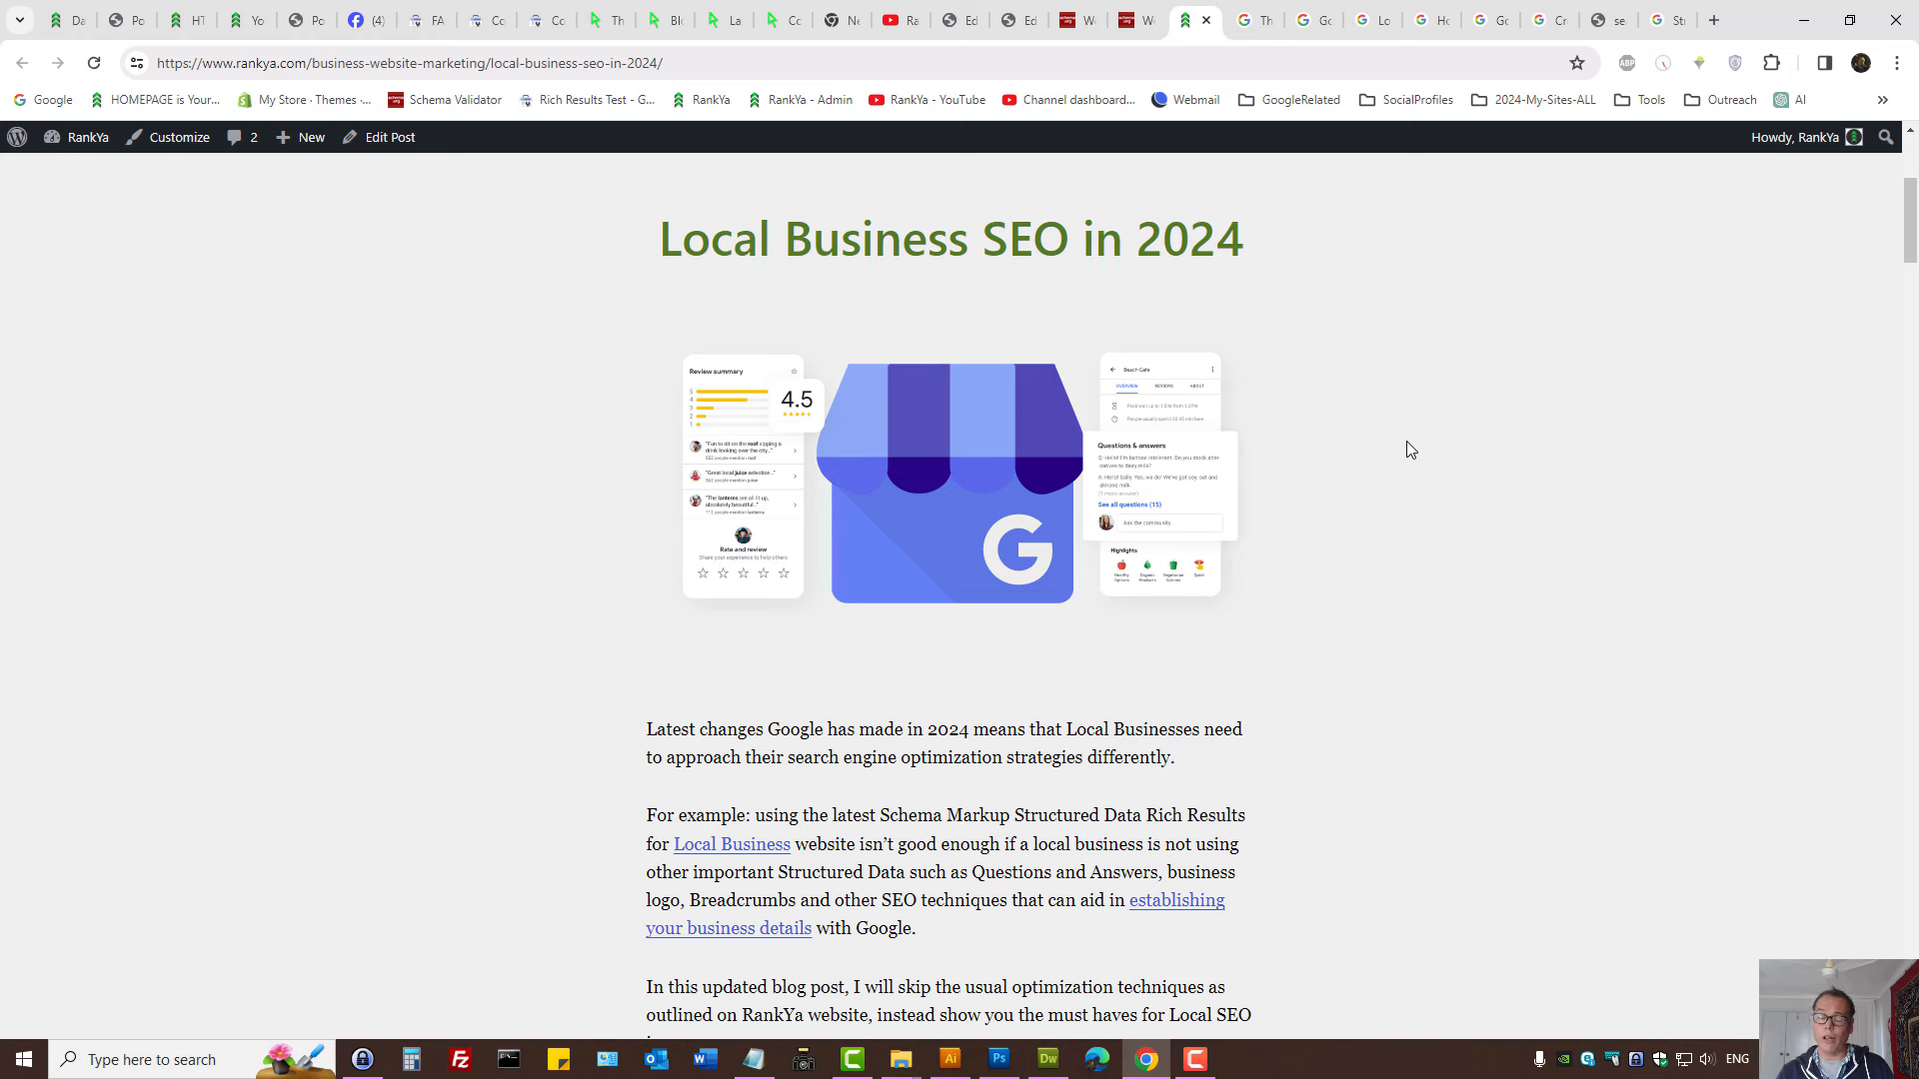
pyautogui.moveTo(1365, 569)
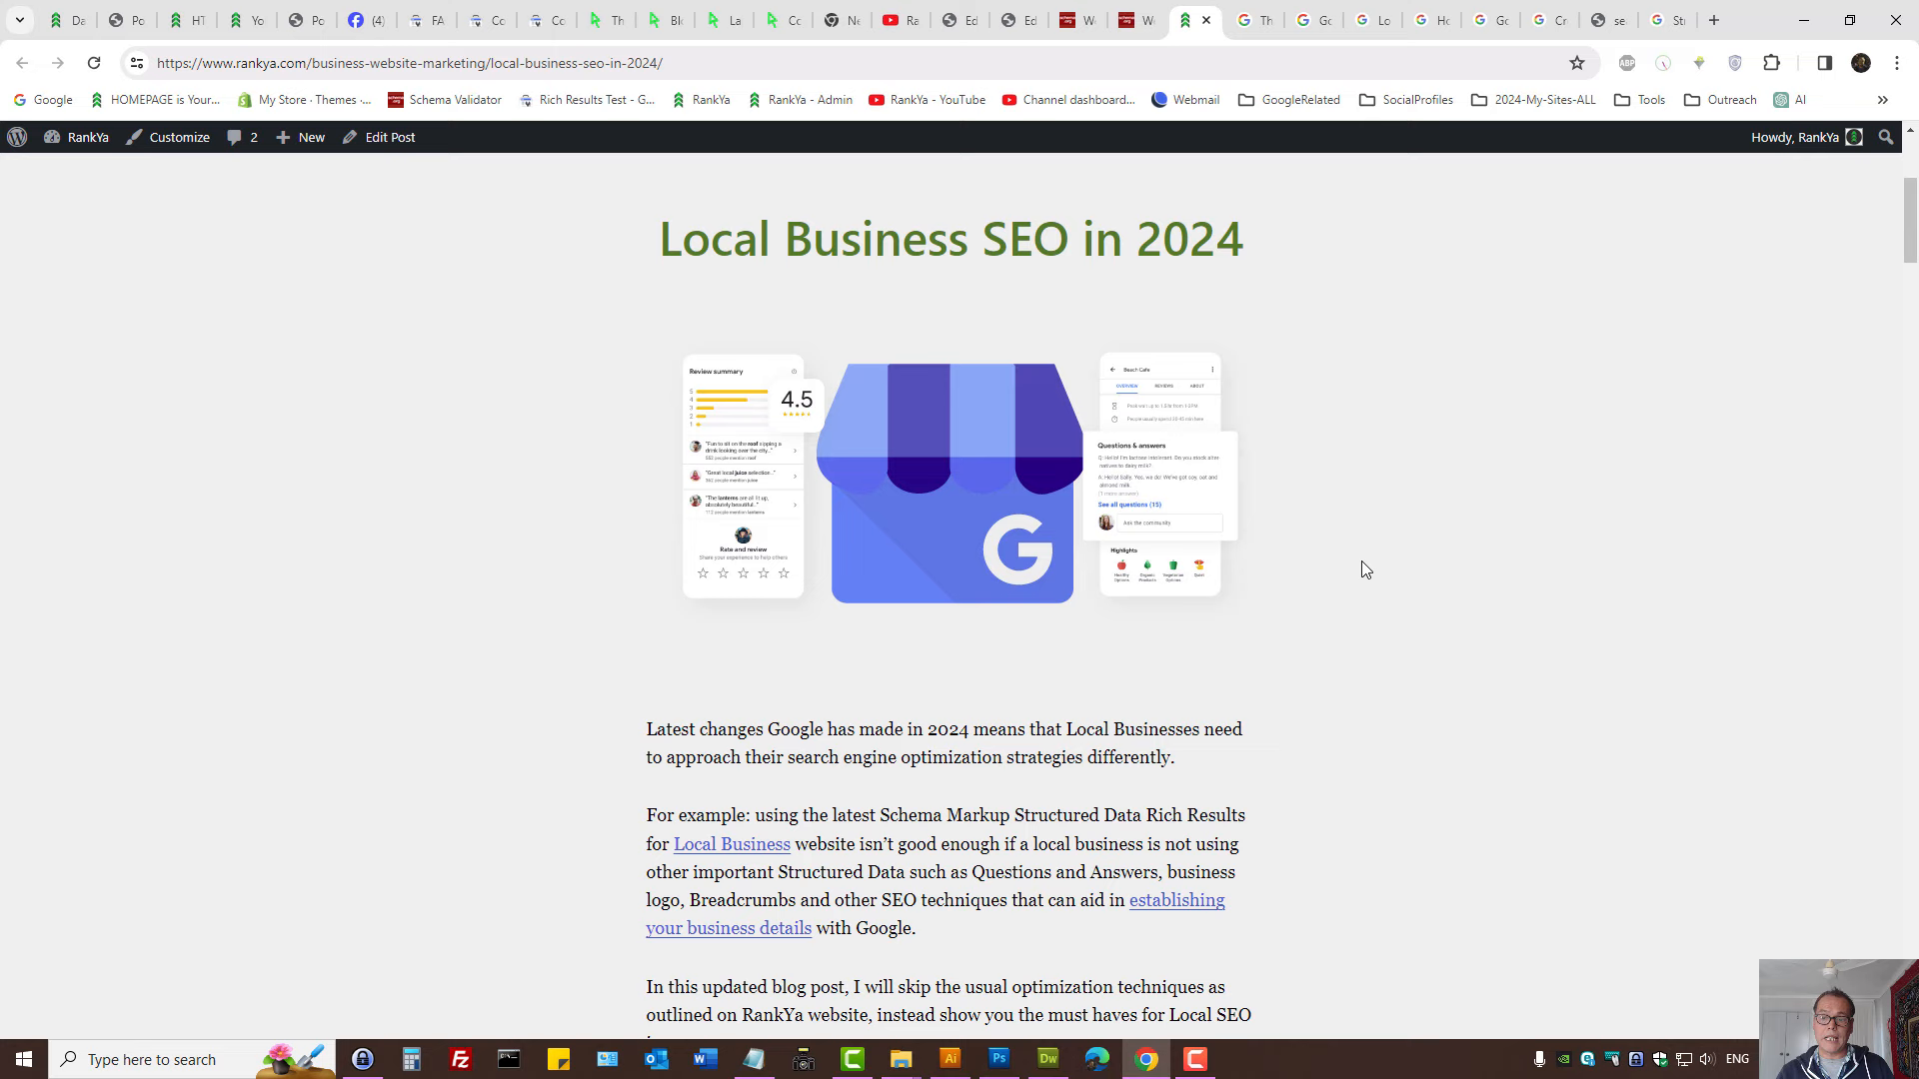
pyautogui.moveTo(1243, 174)
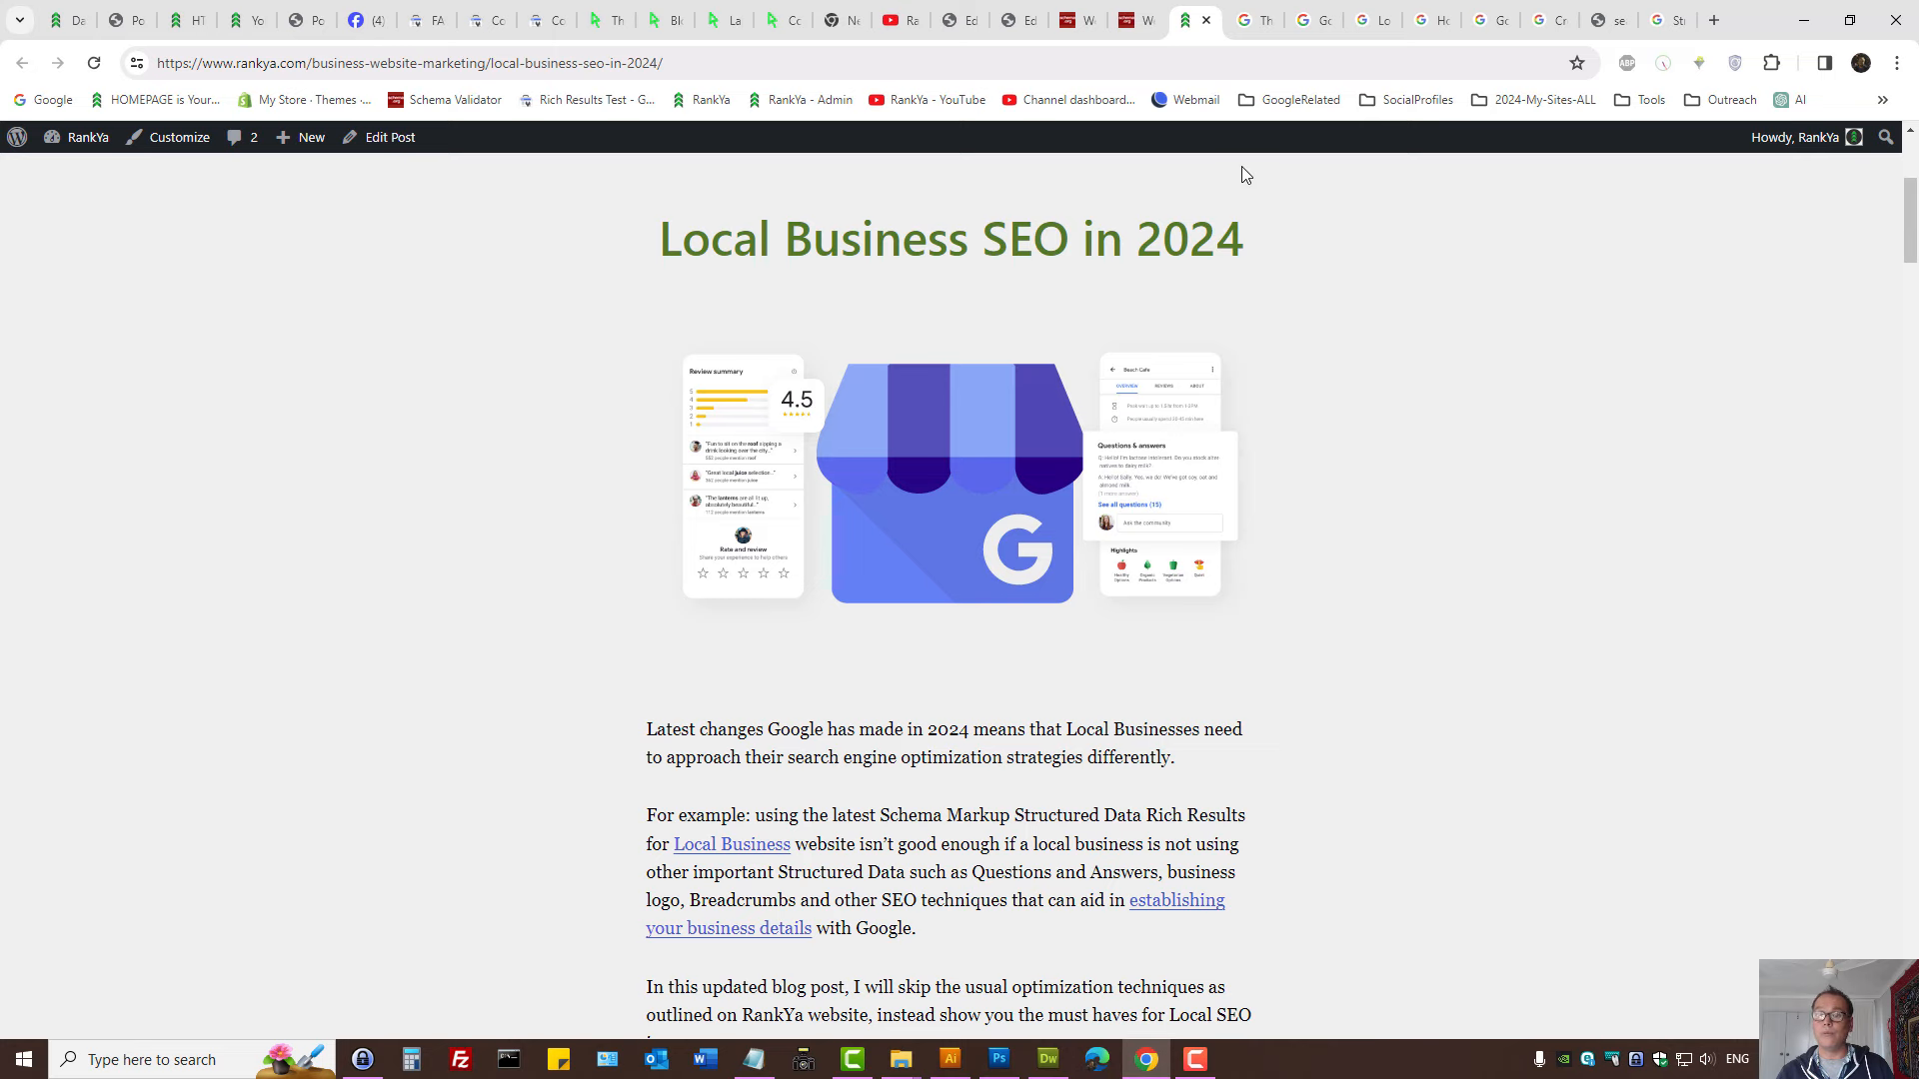
pyautogui.click(1247, 20)
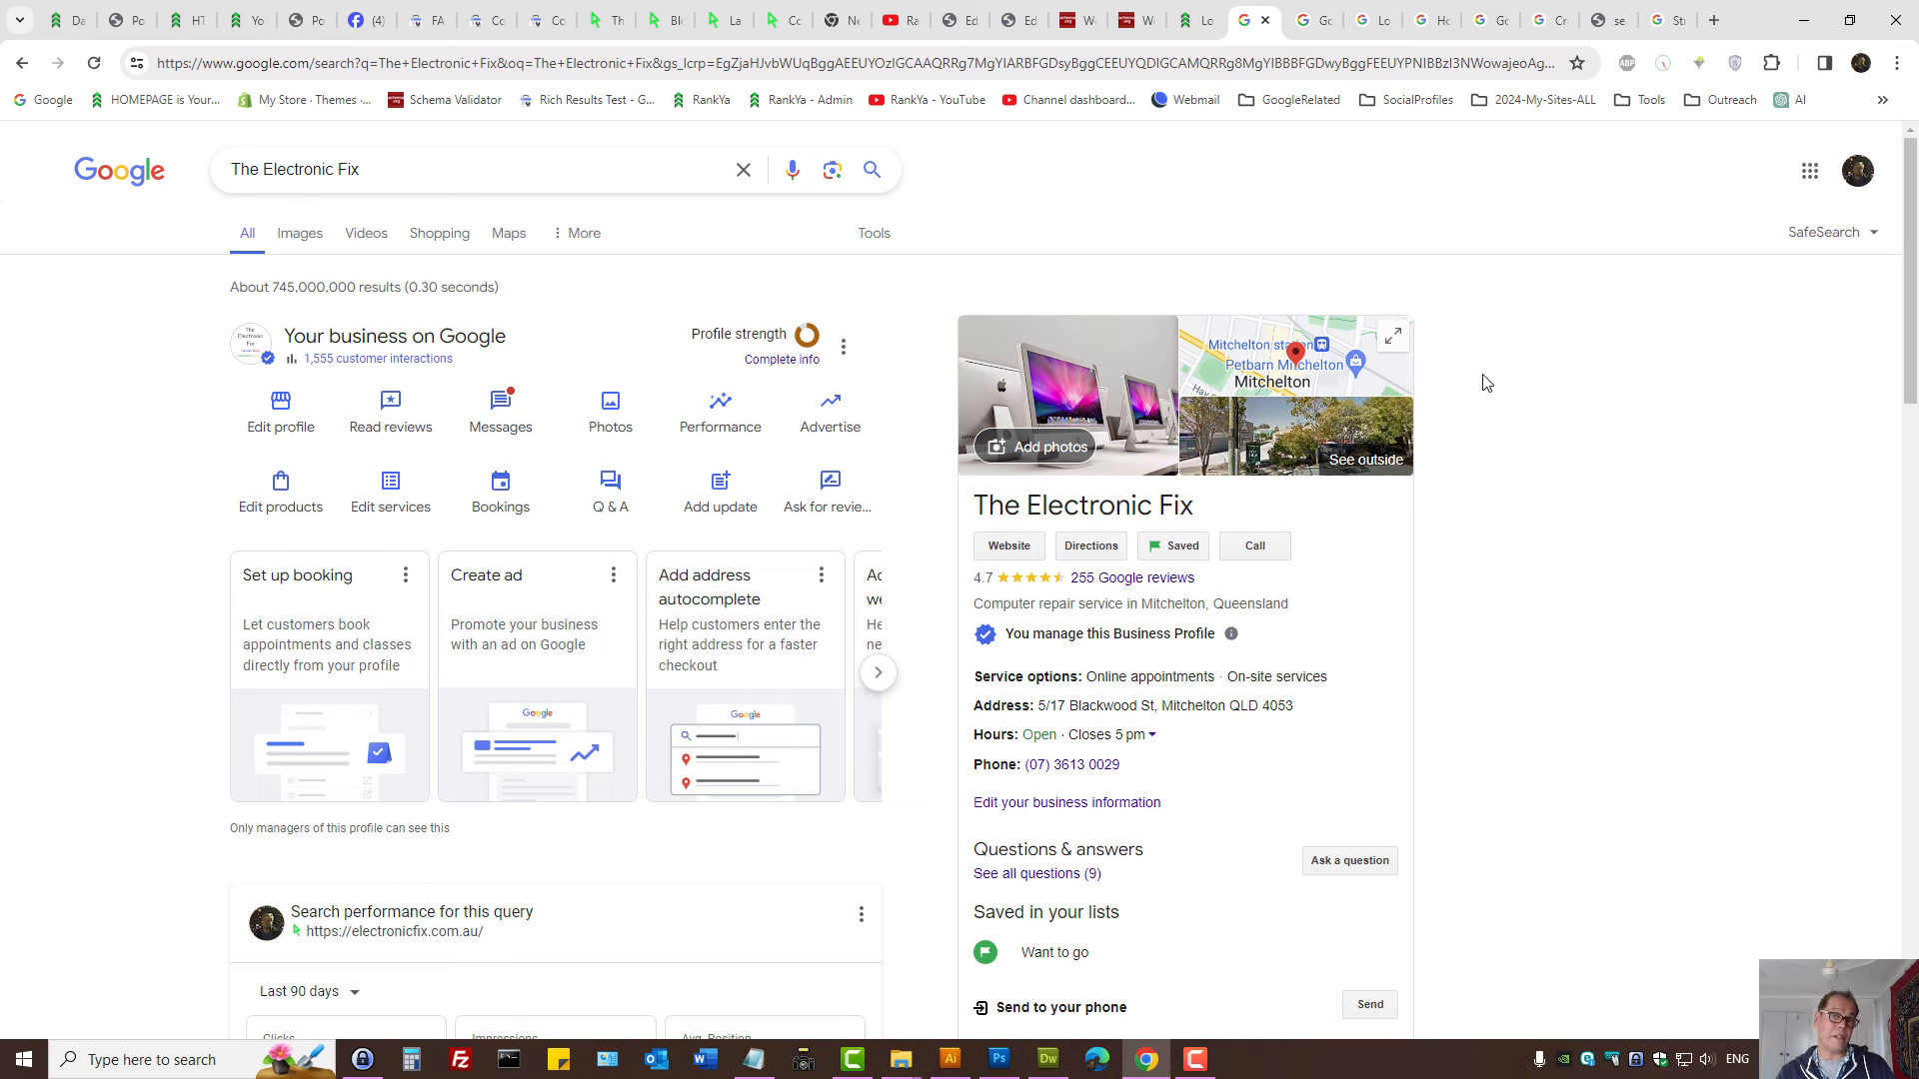
pyautogui.moveTo(754, 118)
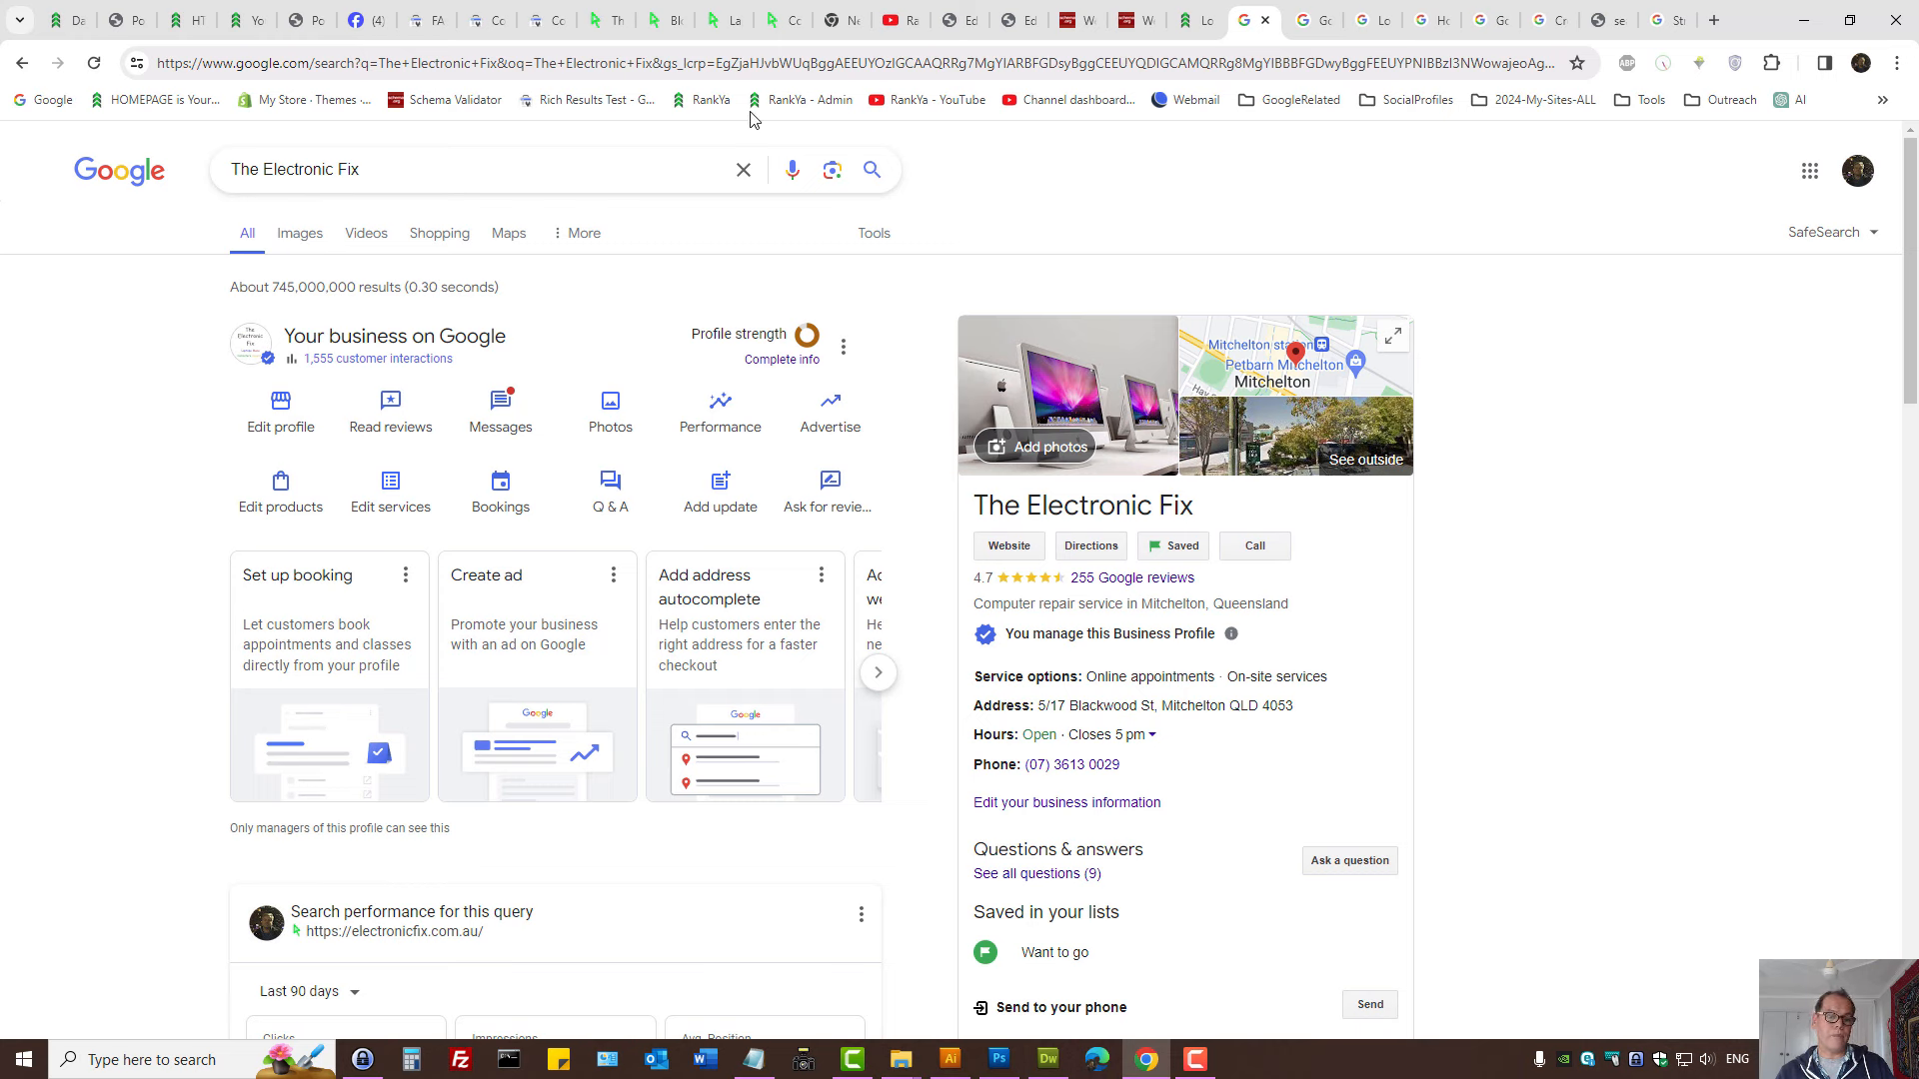
pyautogui.moveTo(1154, 297)
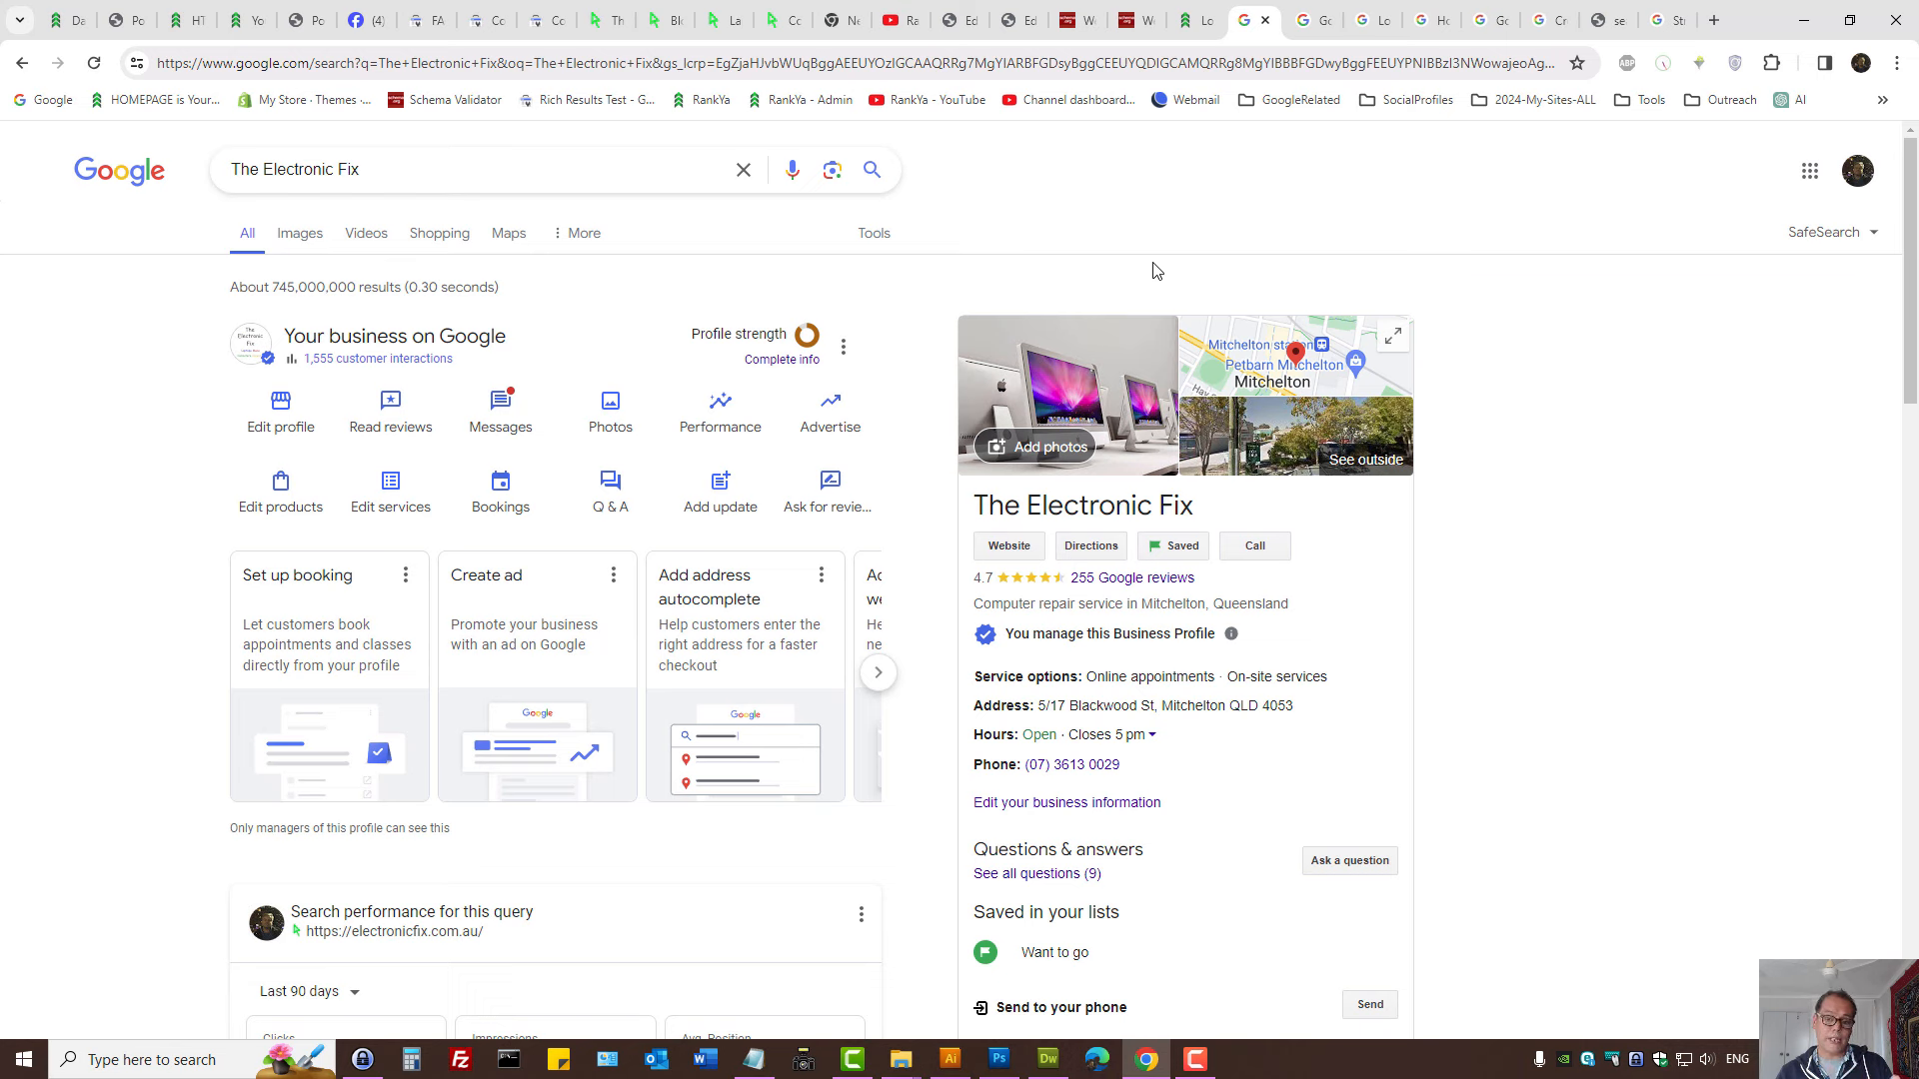
pyautogui.moveTo(1015, 259)
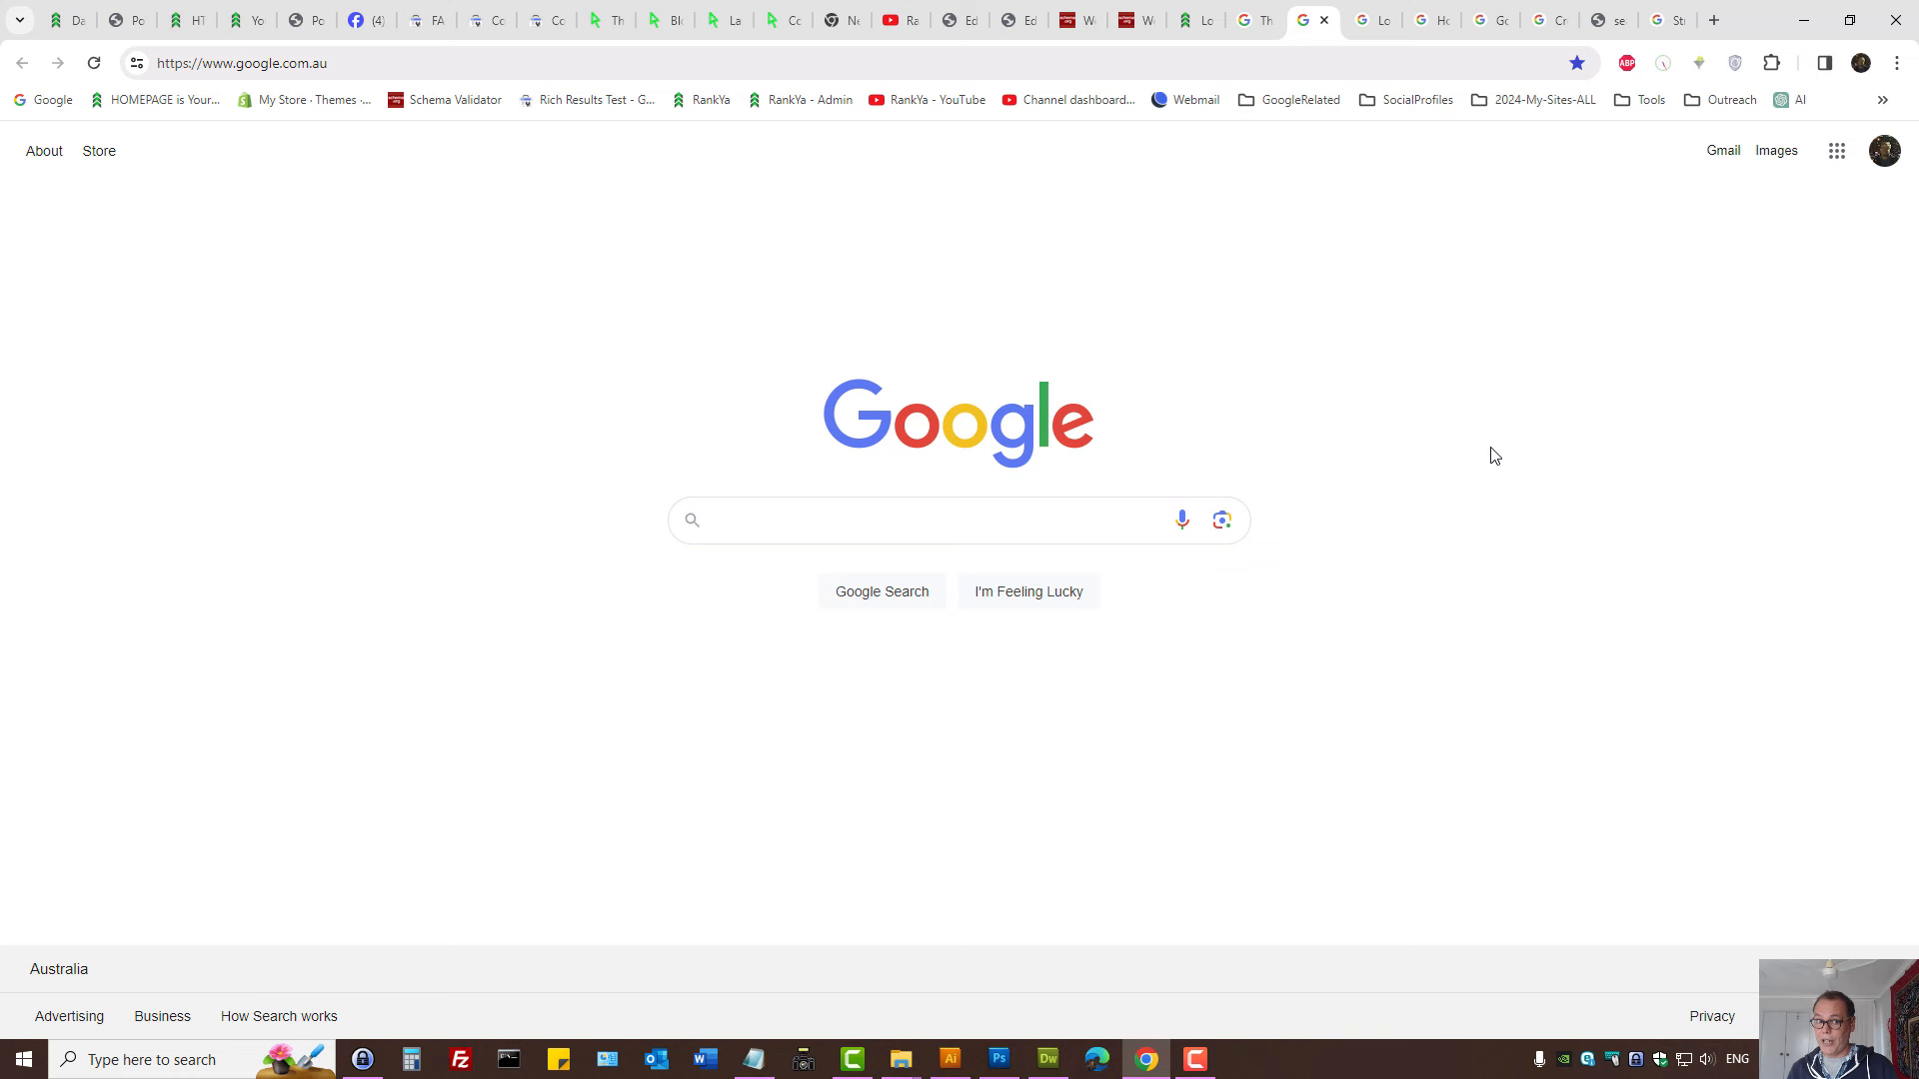
# Bring back Google results for 'The Electronic Fix' with its business profile and performance panel.
pyautogui.click(928, 520)
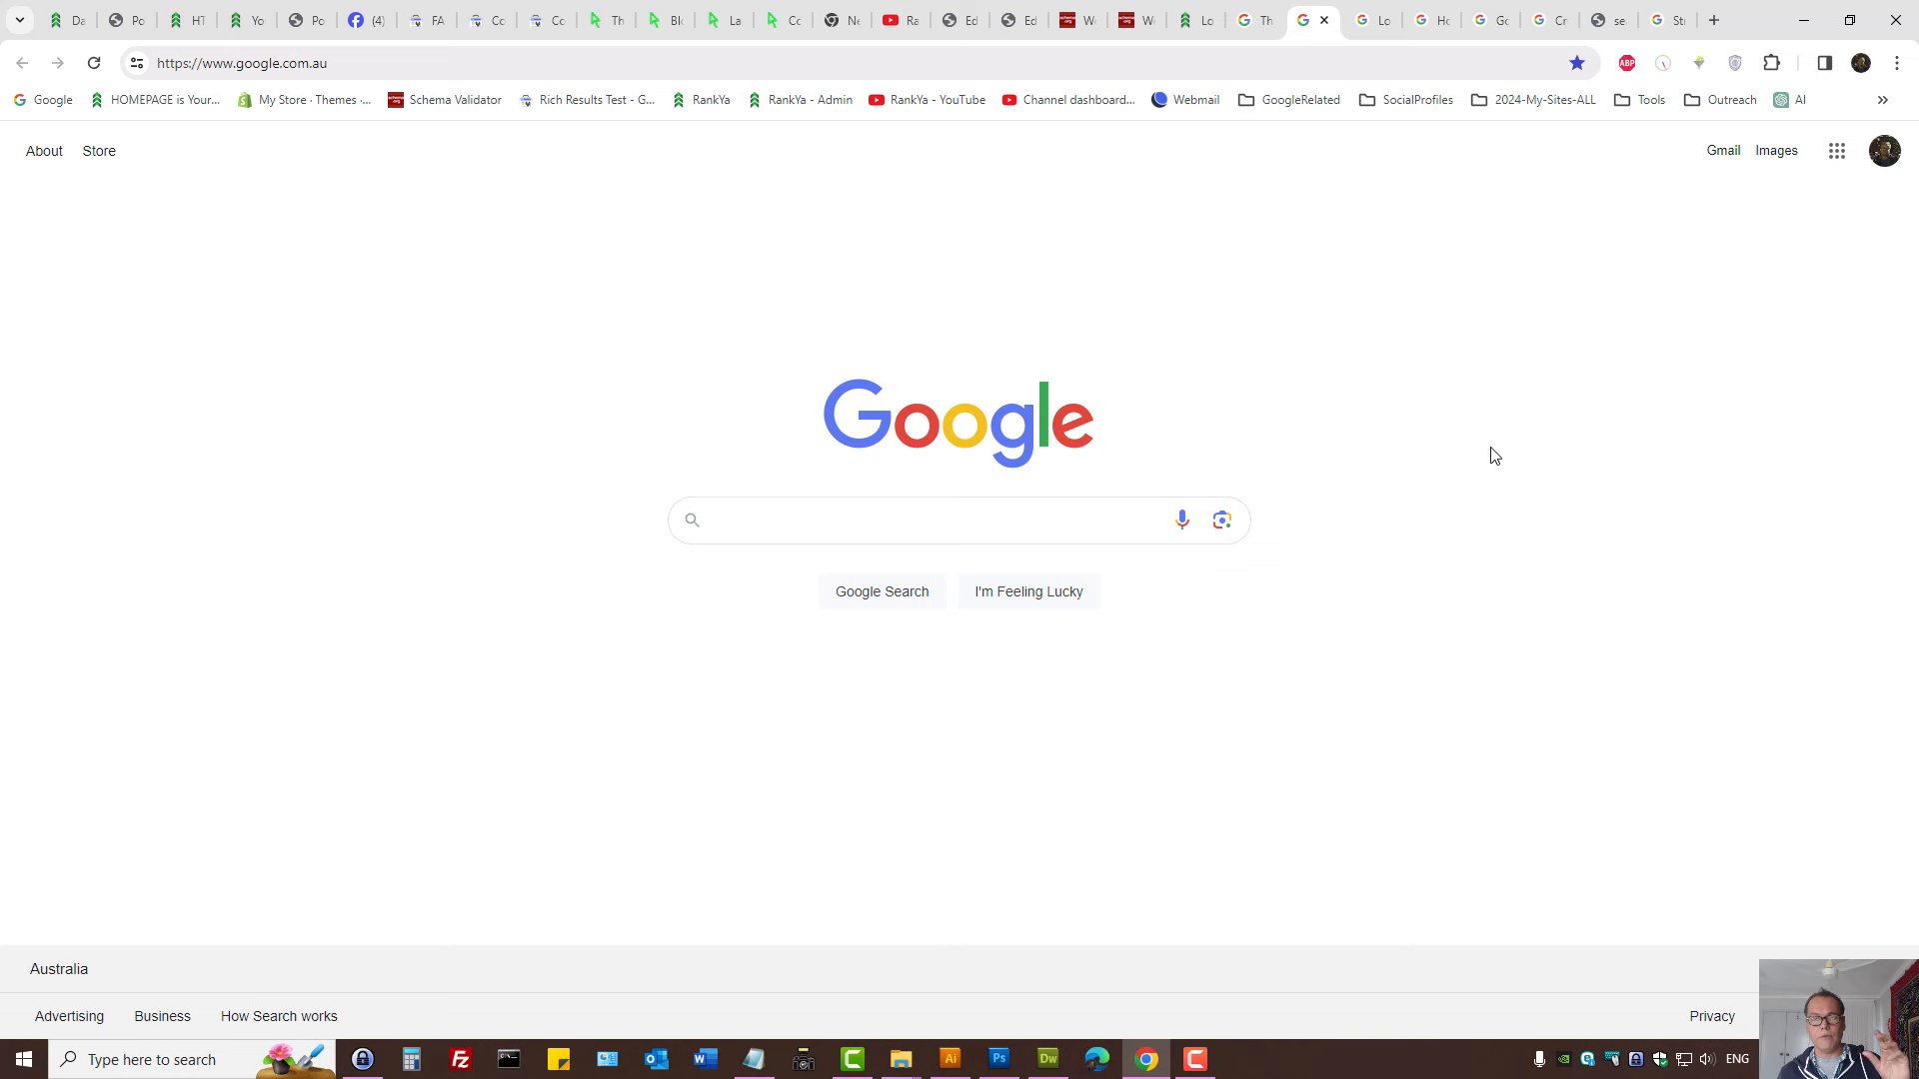
pyautogui.click(924, 519)
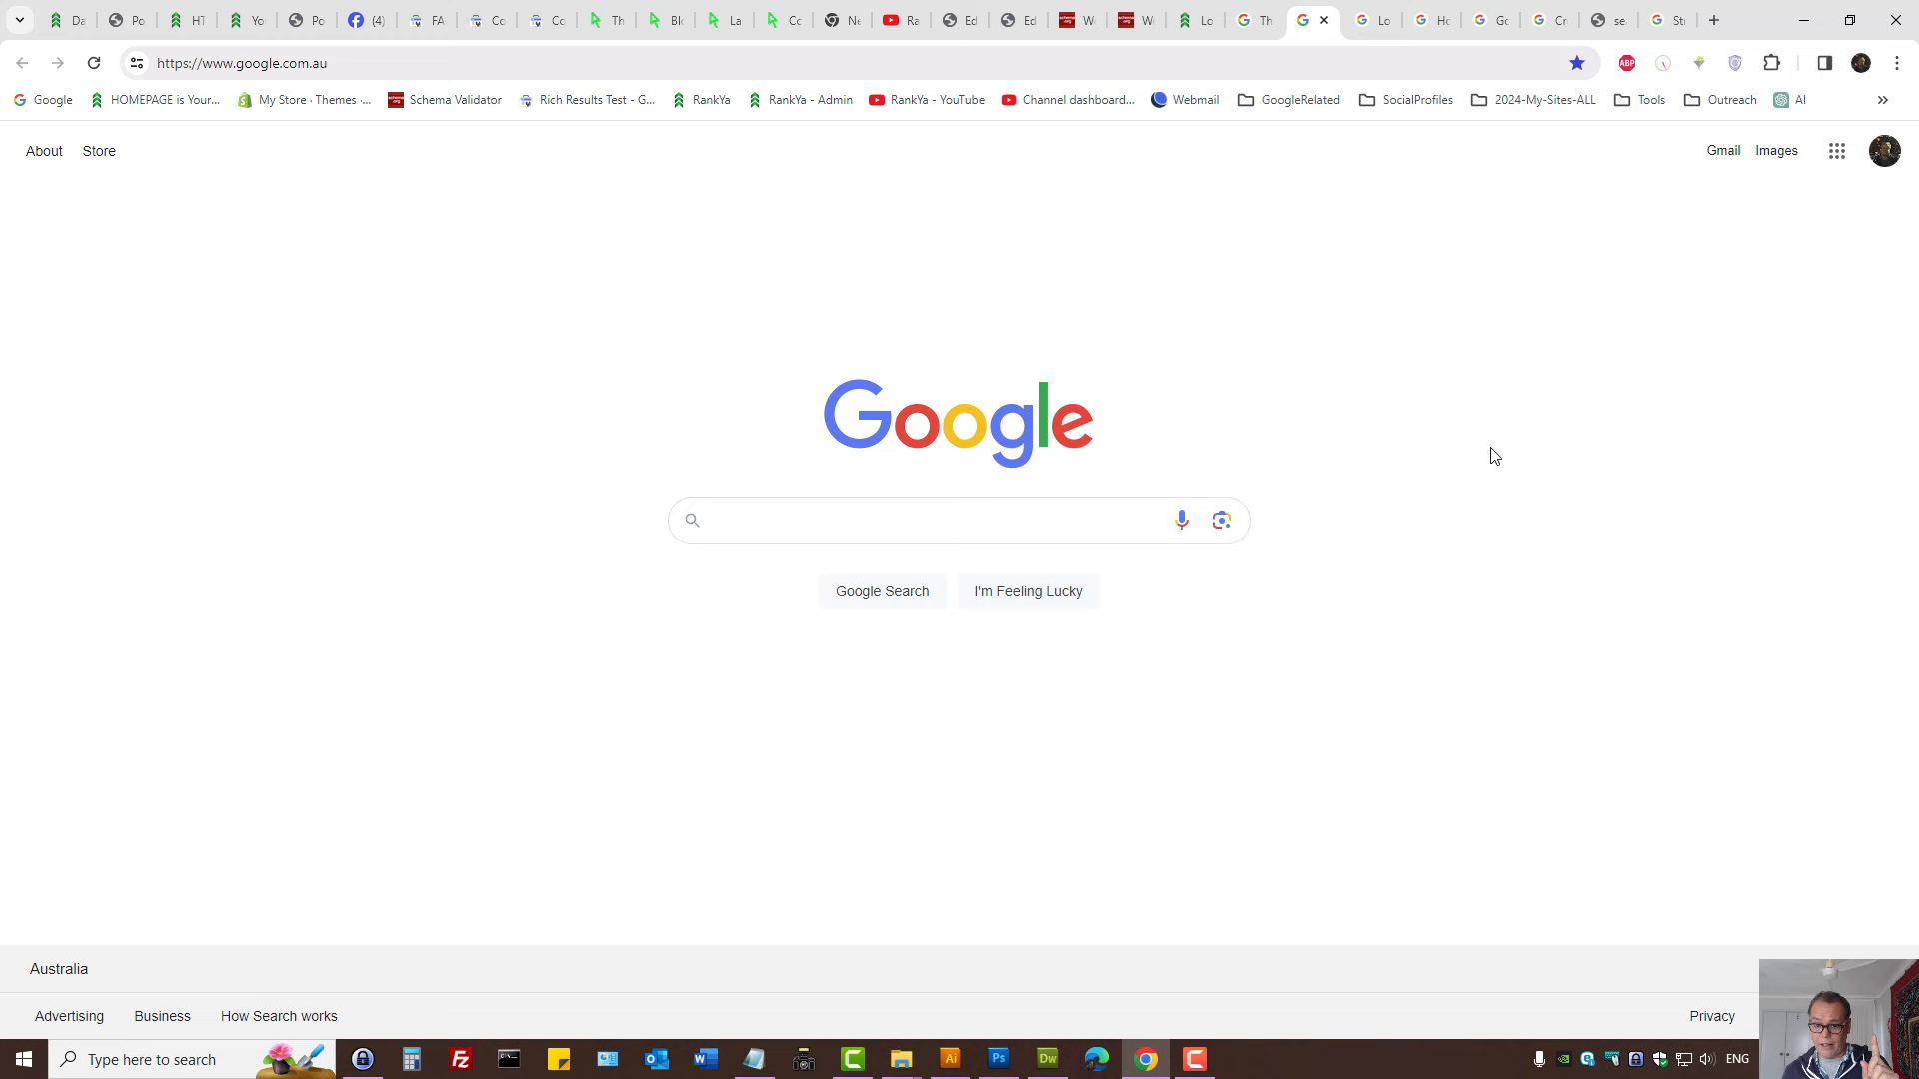
pyautogui.click(927, 519)
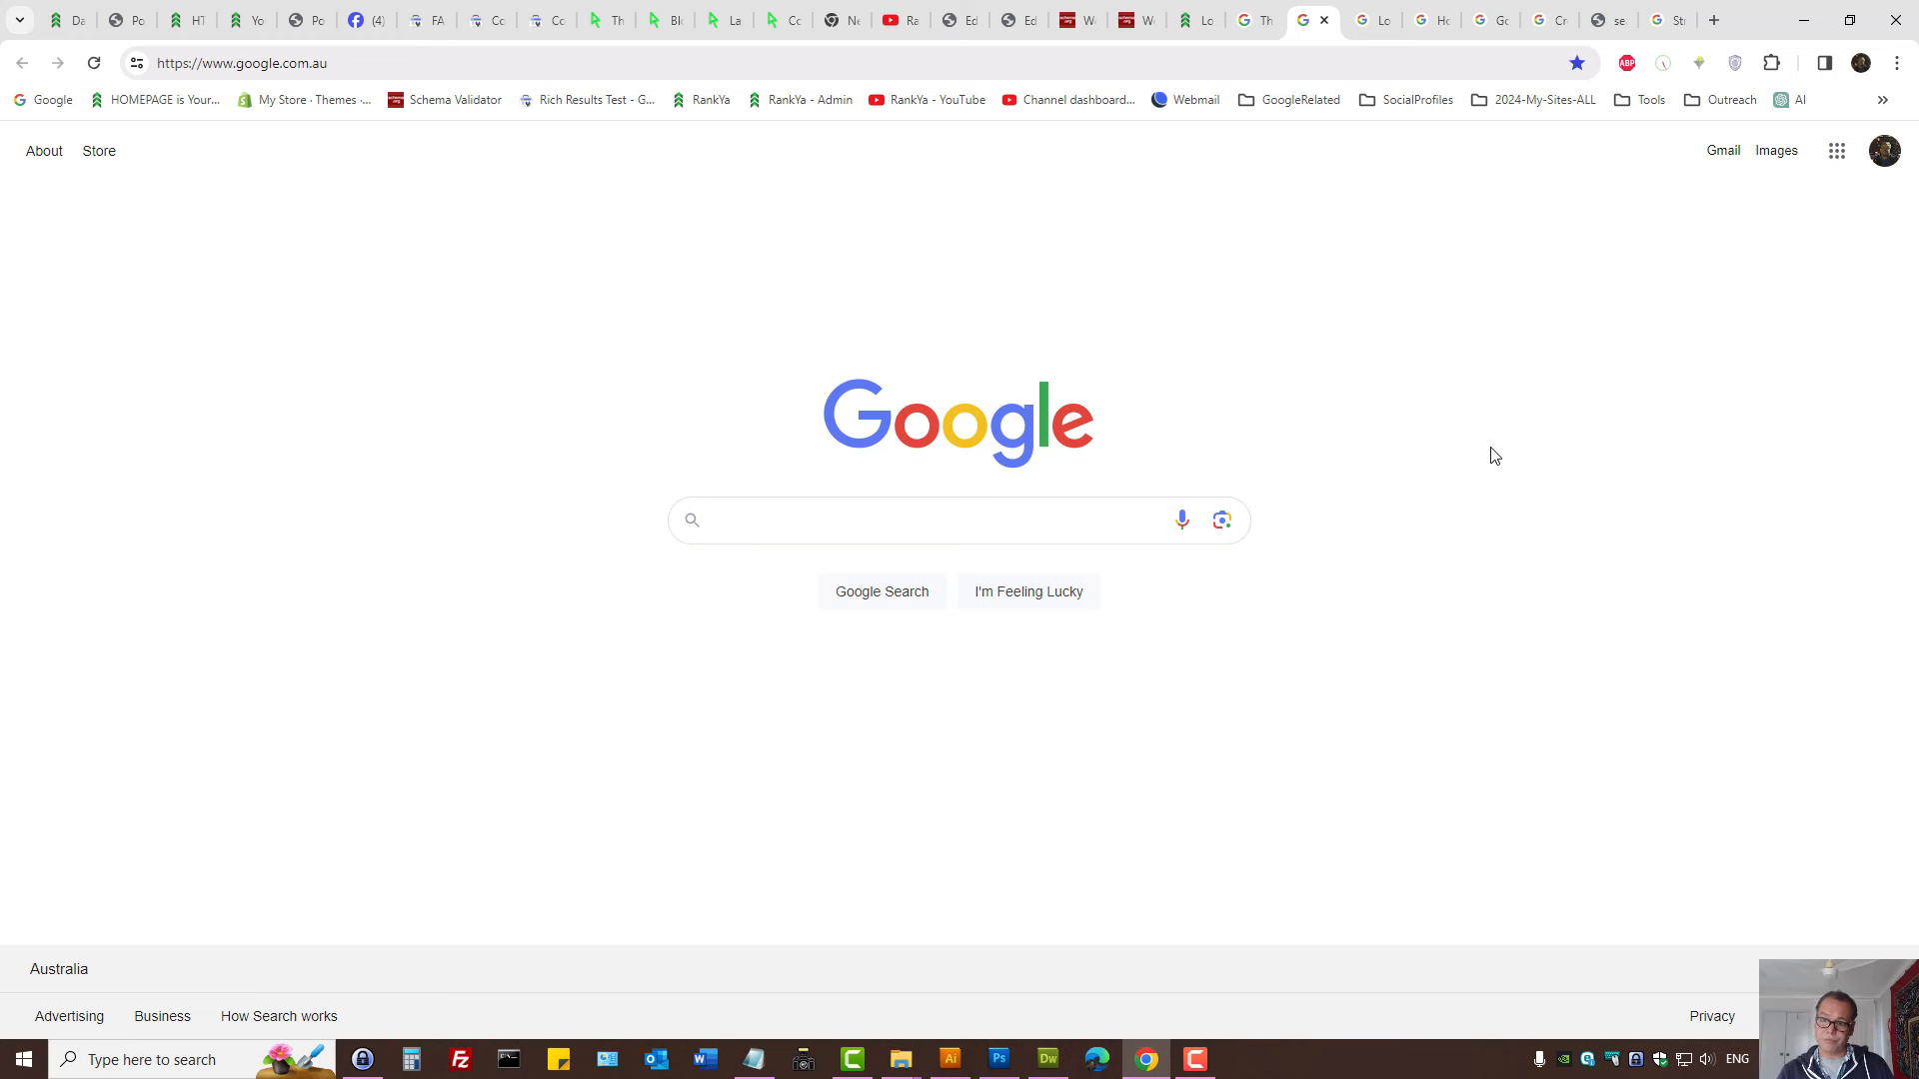
pyautogui.click(929, 519)
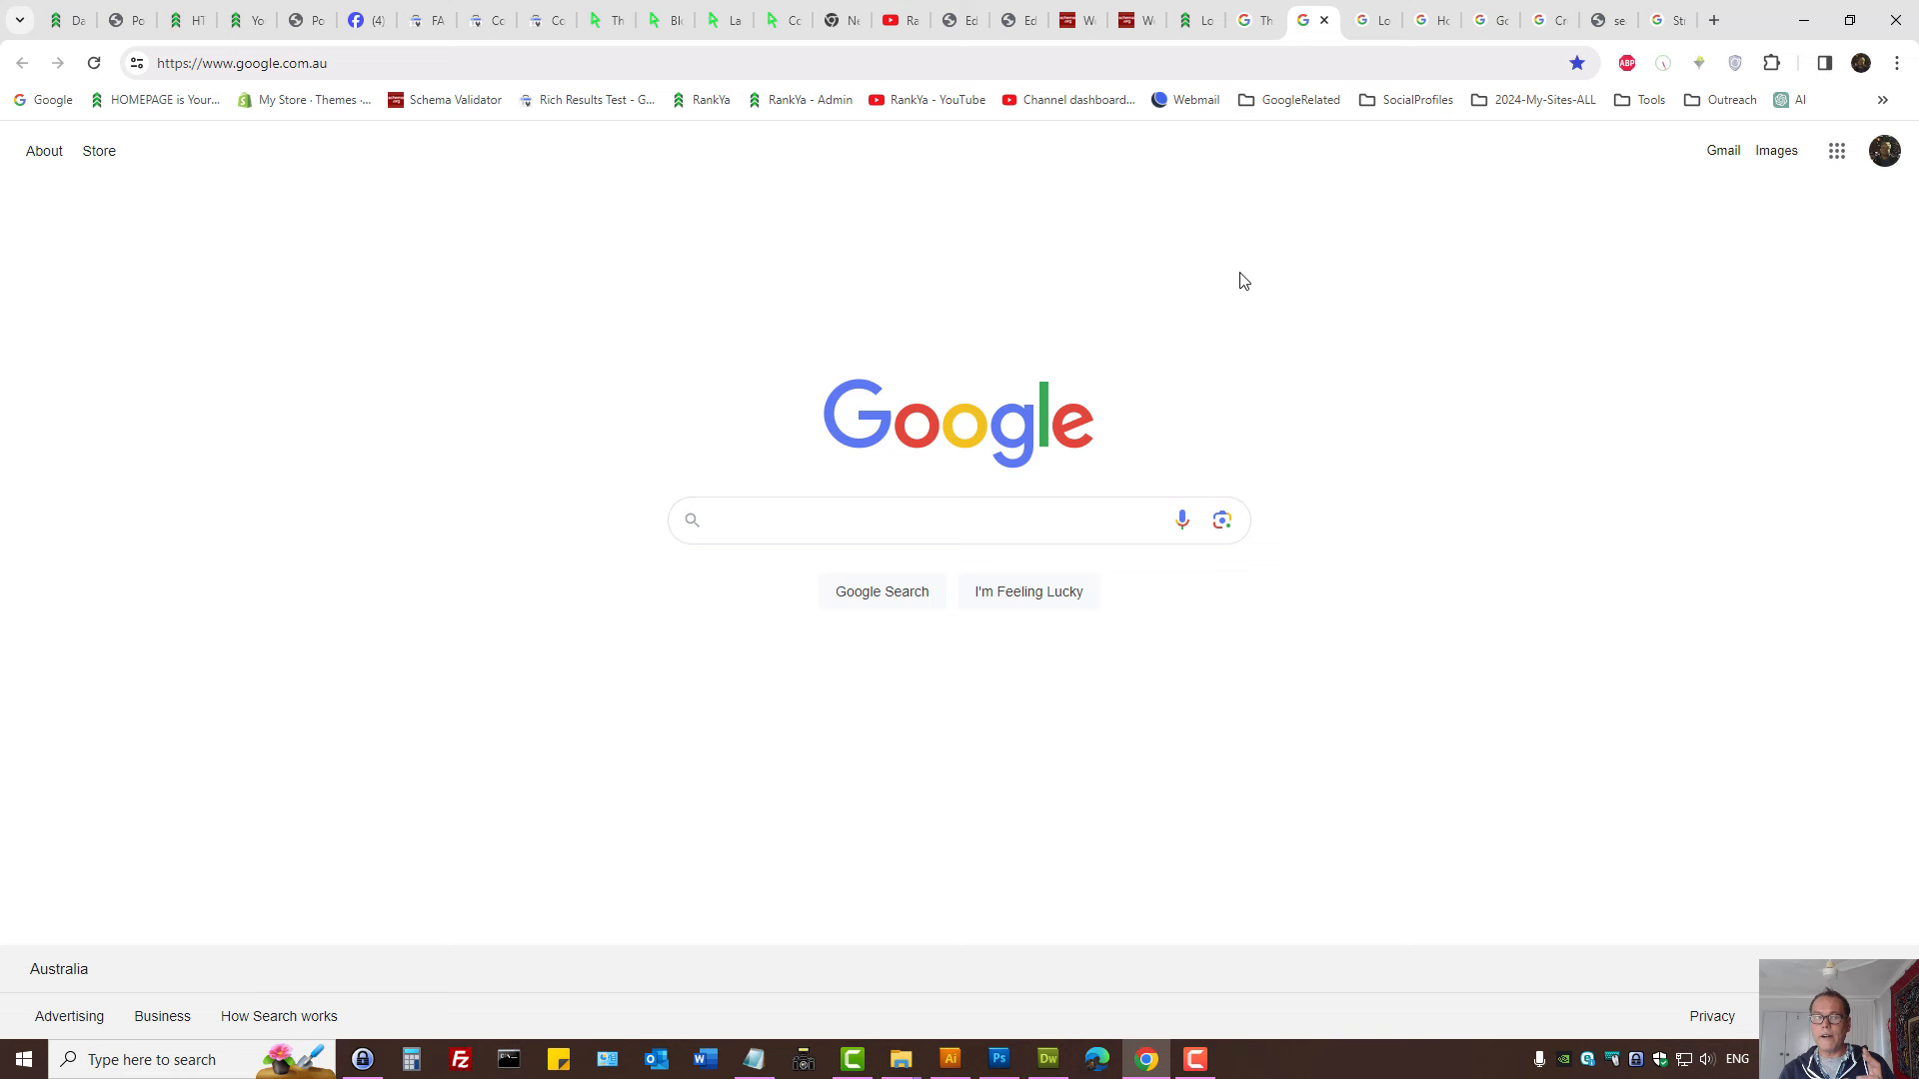
pyautogui.click(897, 519)
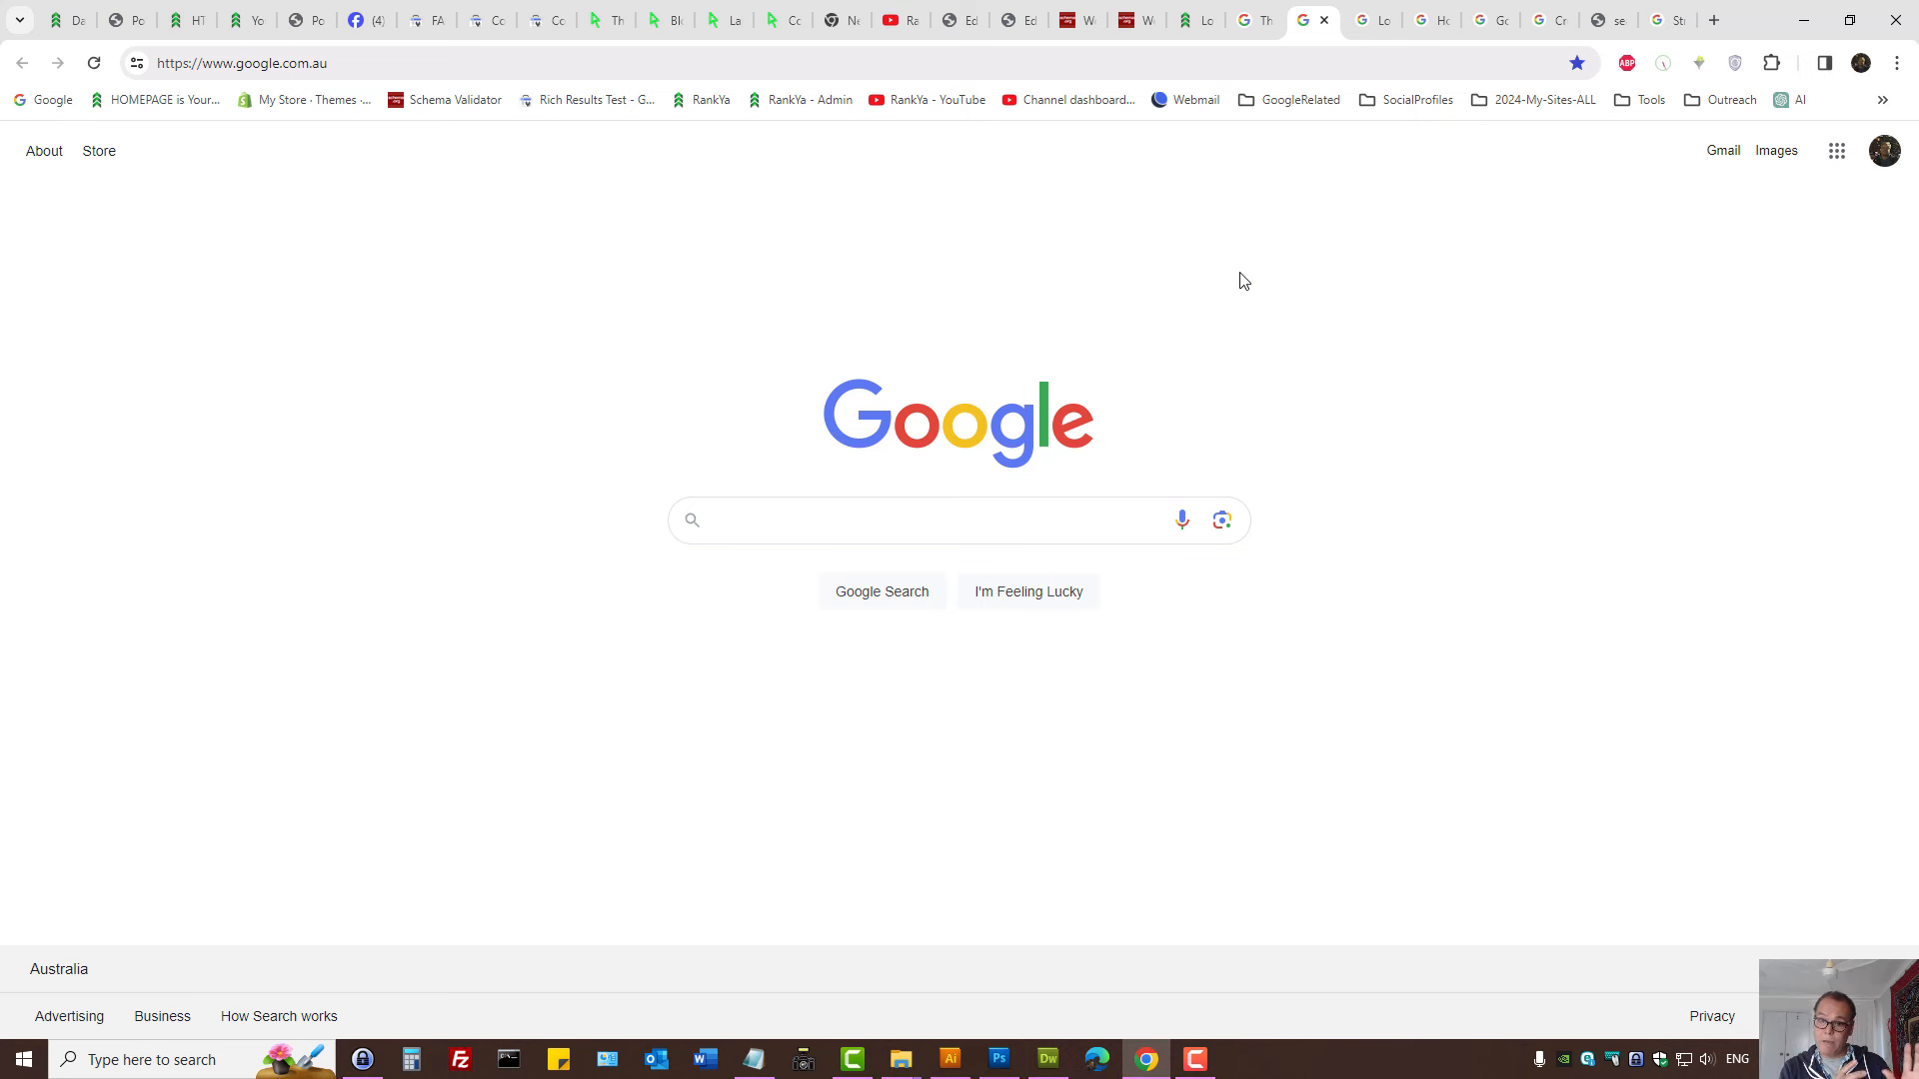
pyautogui.click(934, 519)
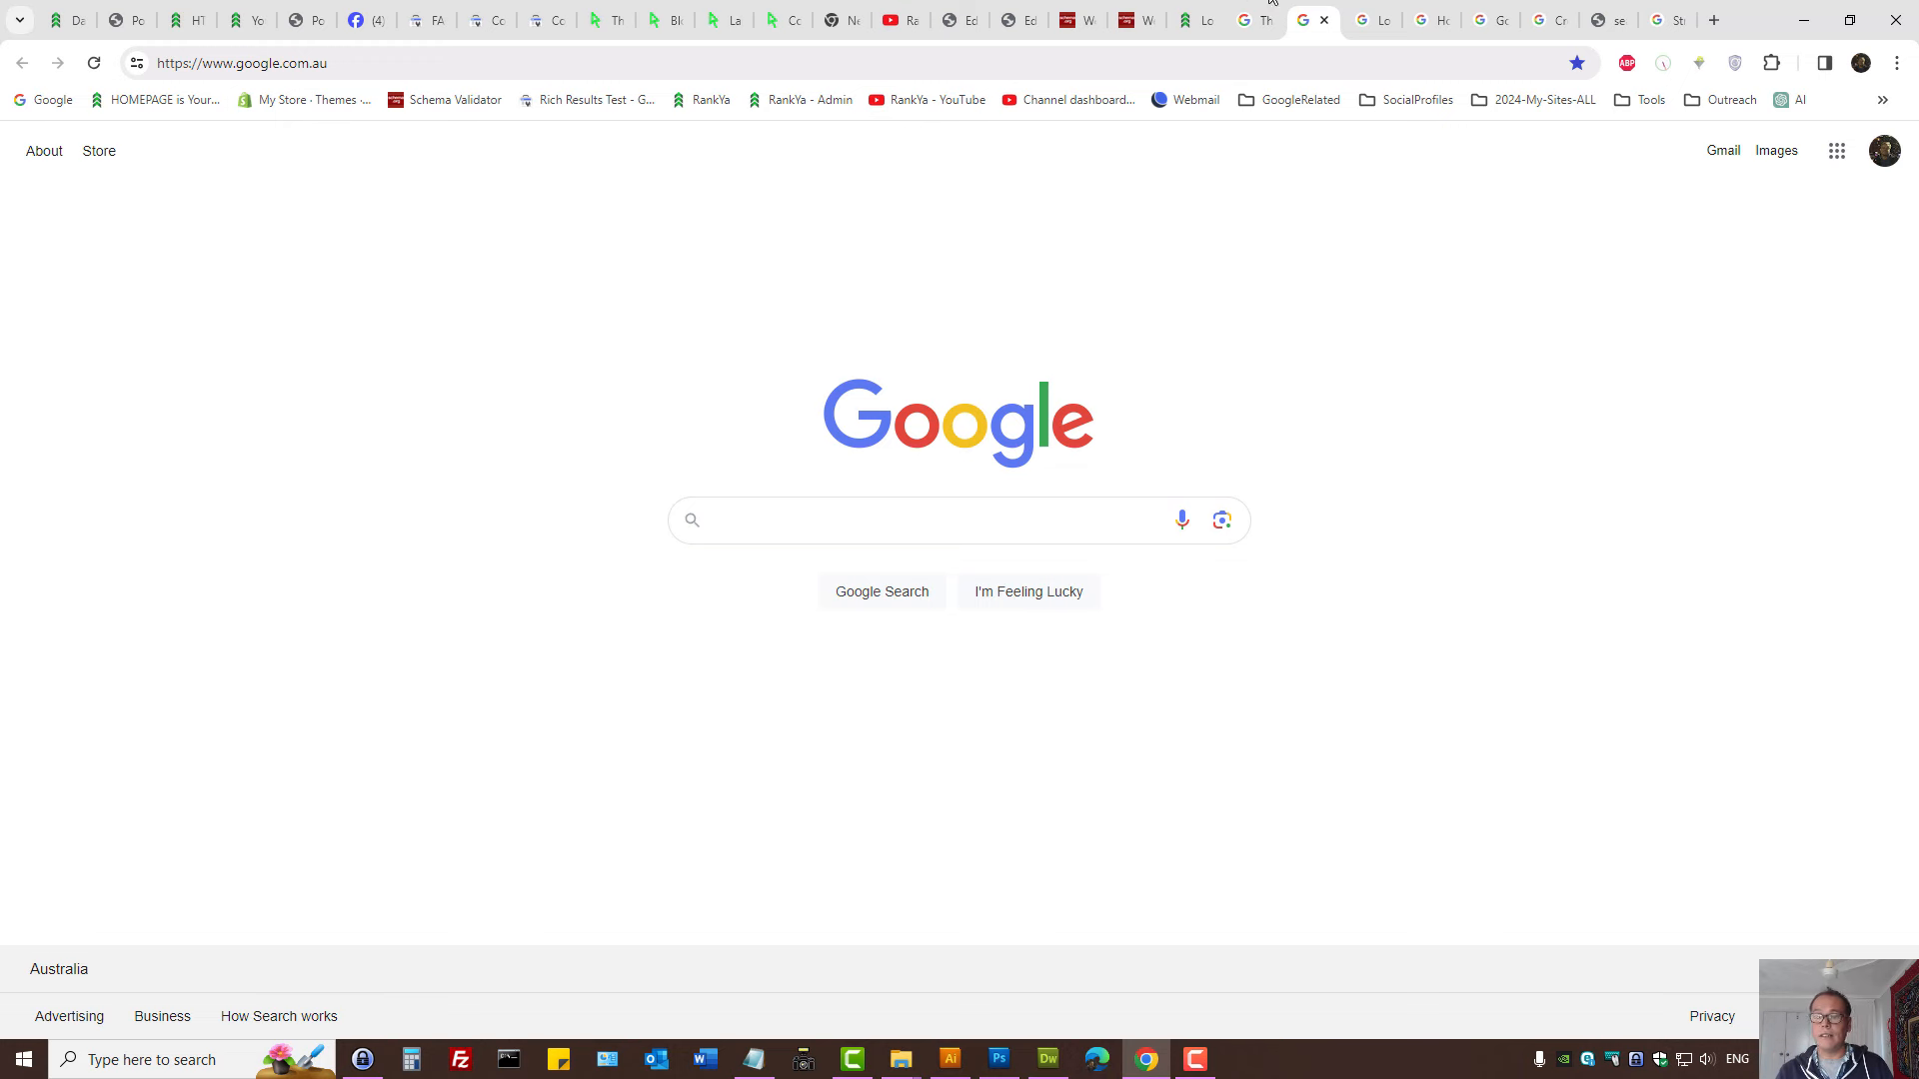
pyautogui.write('The Electronic Fix')
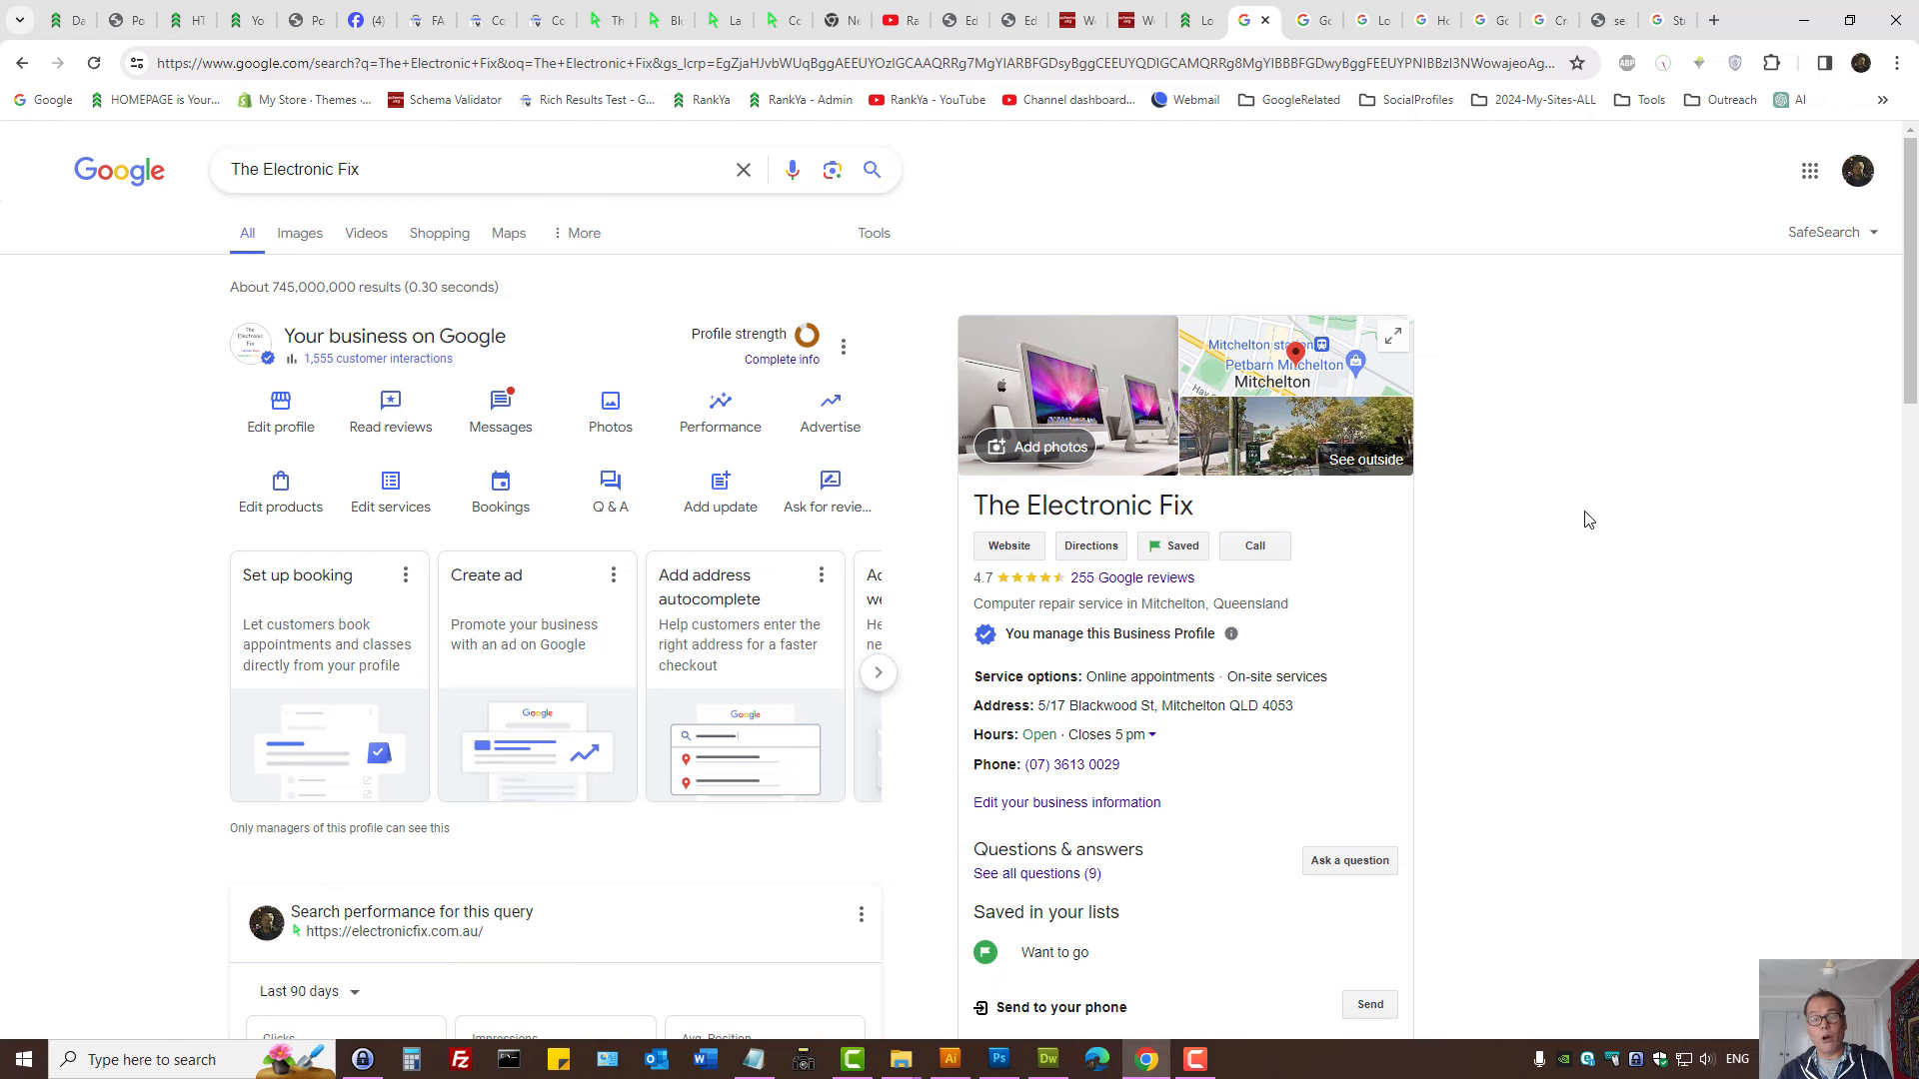
# Switch to the RankYa Local Business SEO in 2024 tab and restore Chrome from the taskbar.
pyautogui.click(1192, 20)
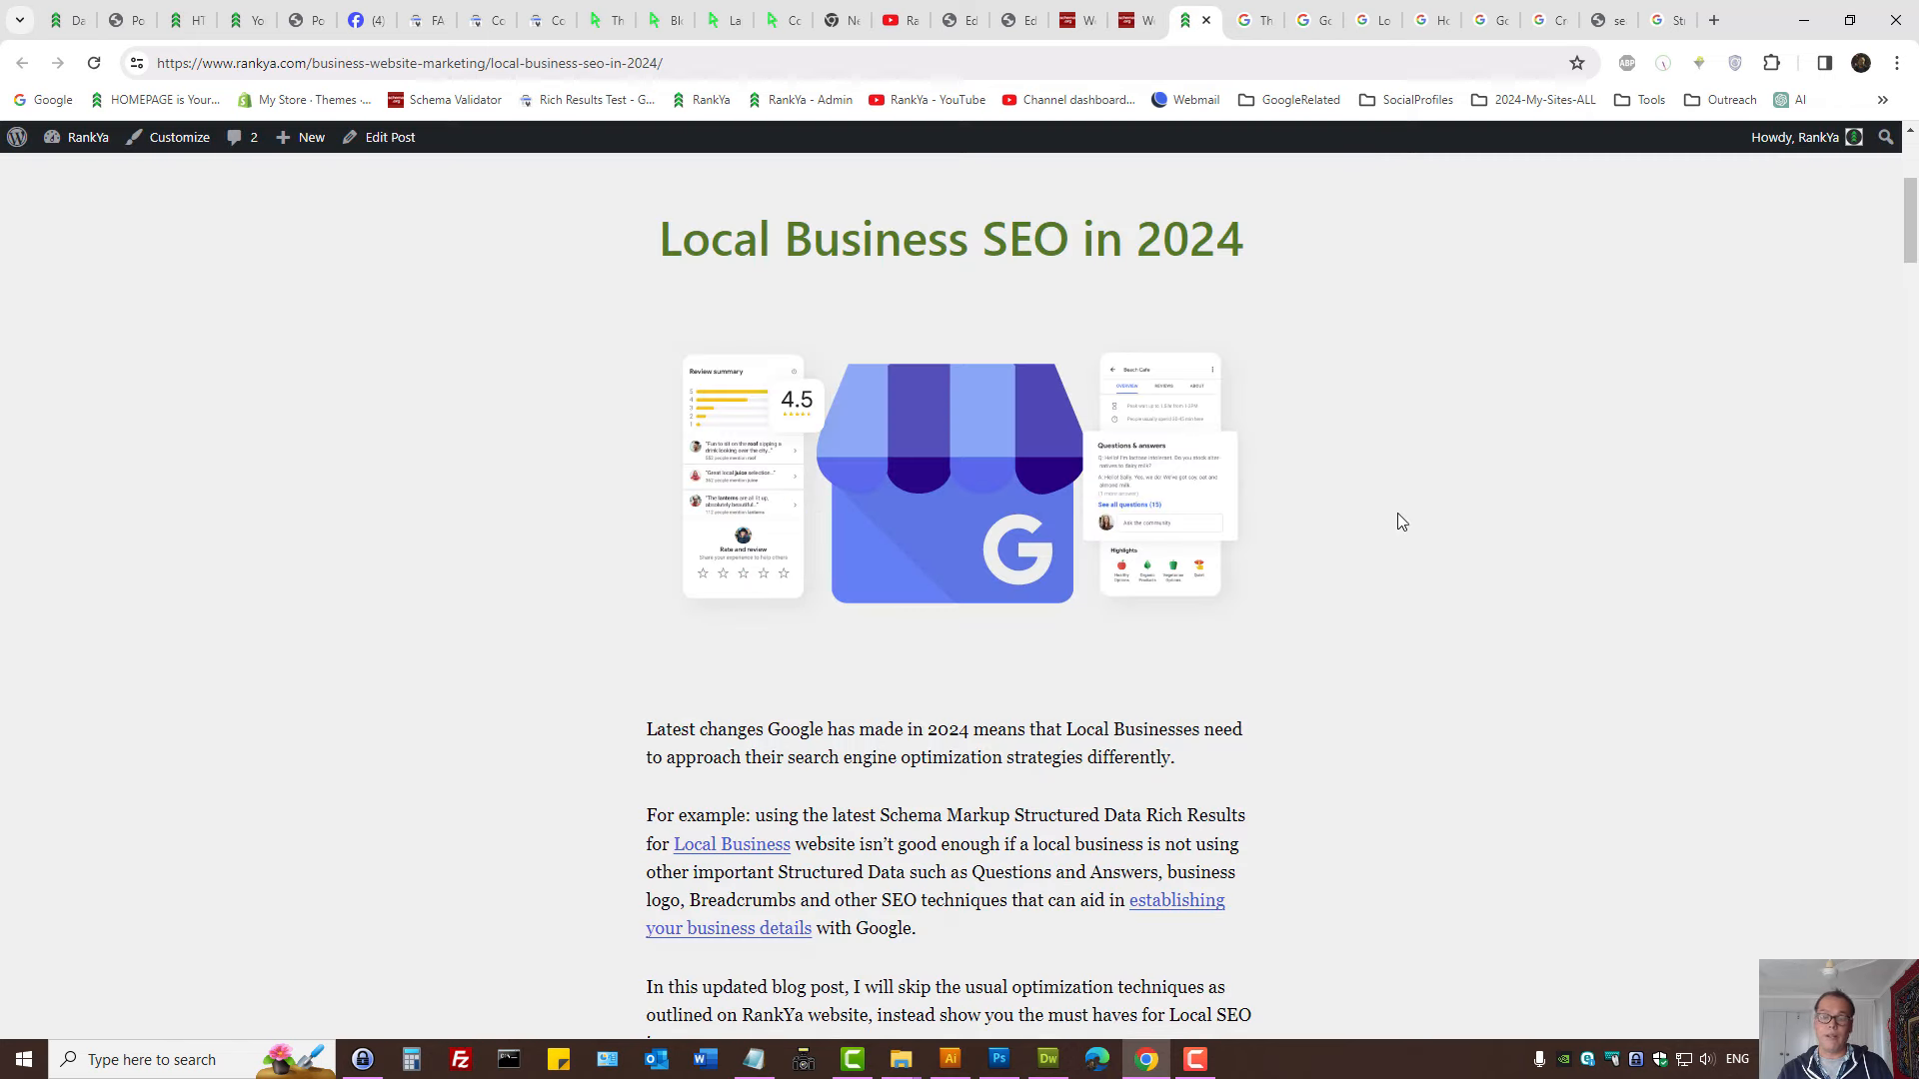
pyautogui.moveTo(1281, 514)
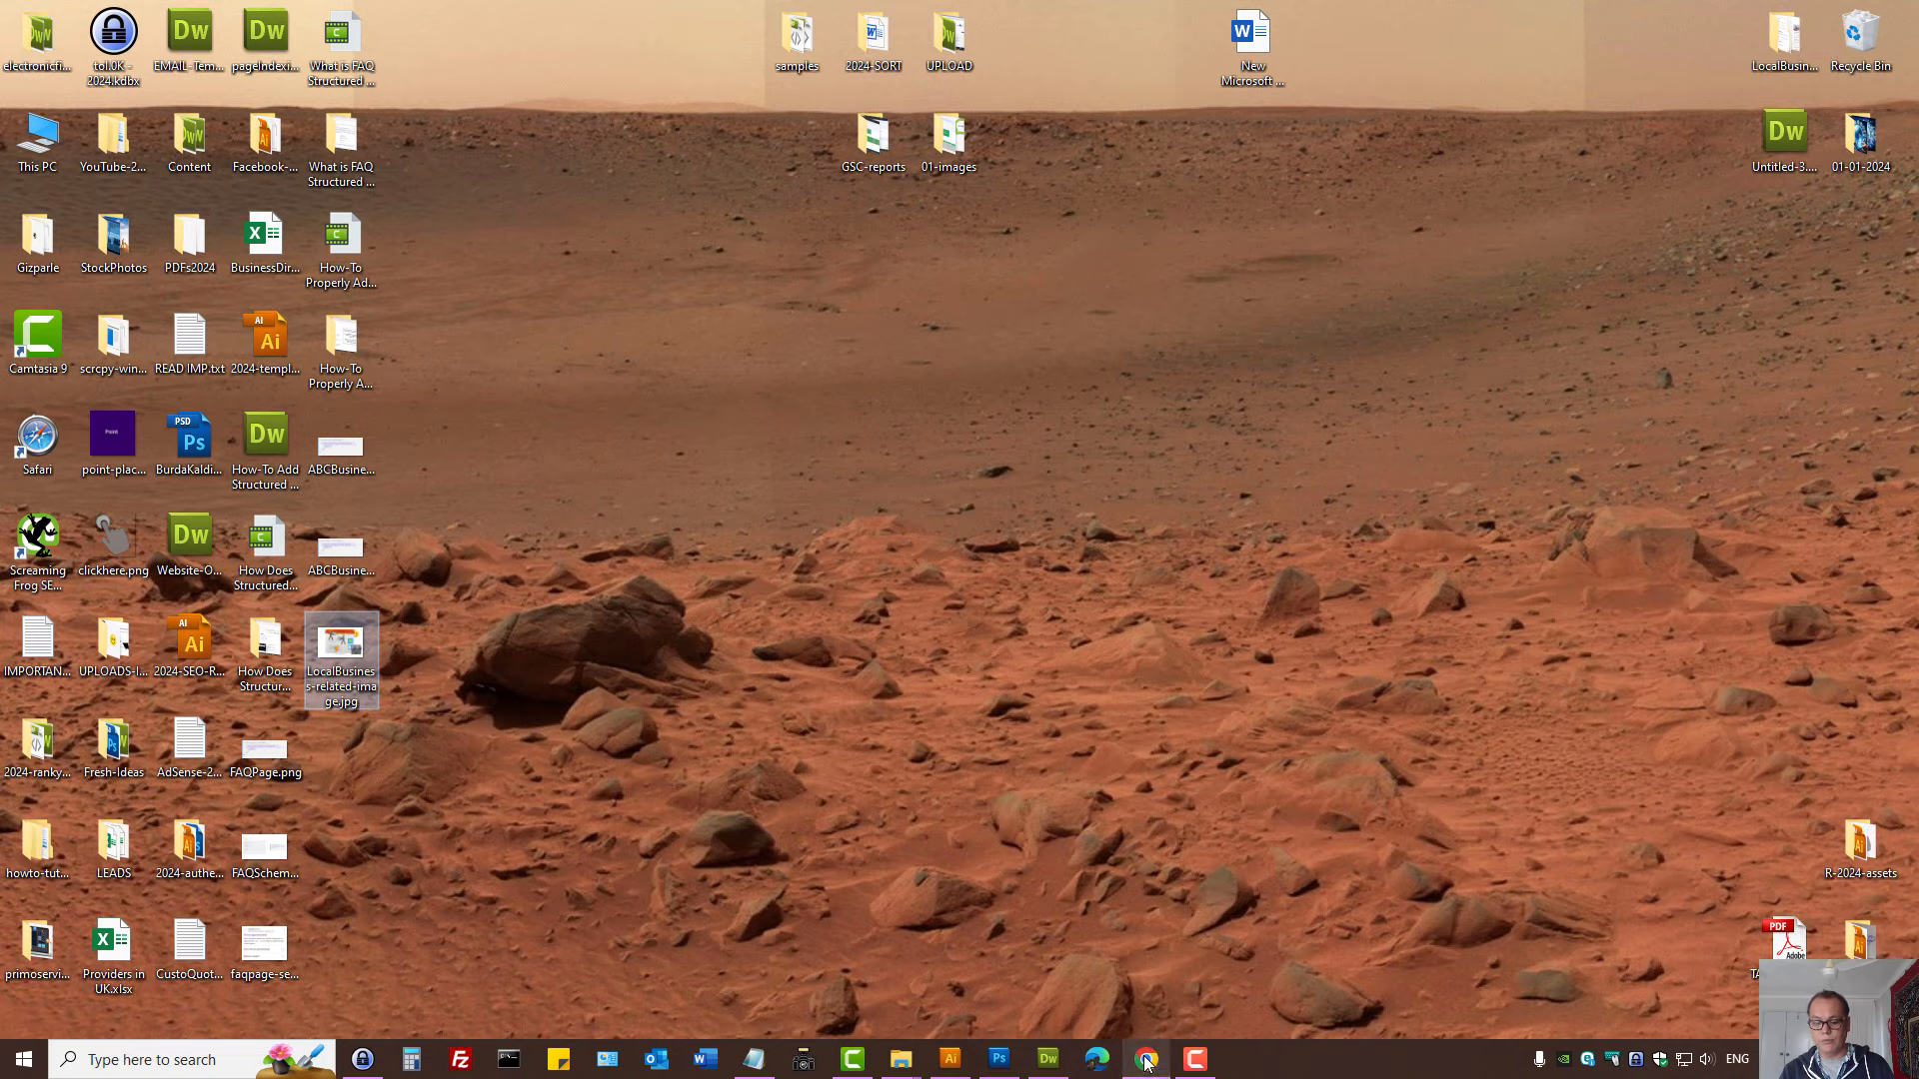
pyautogui.click(1147, 1057)
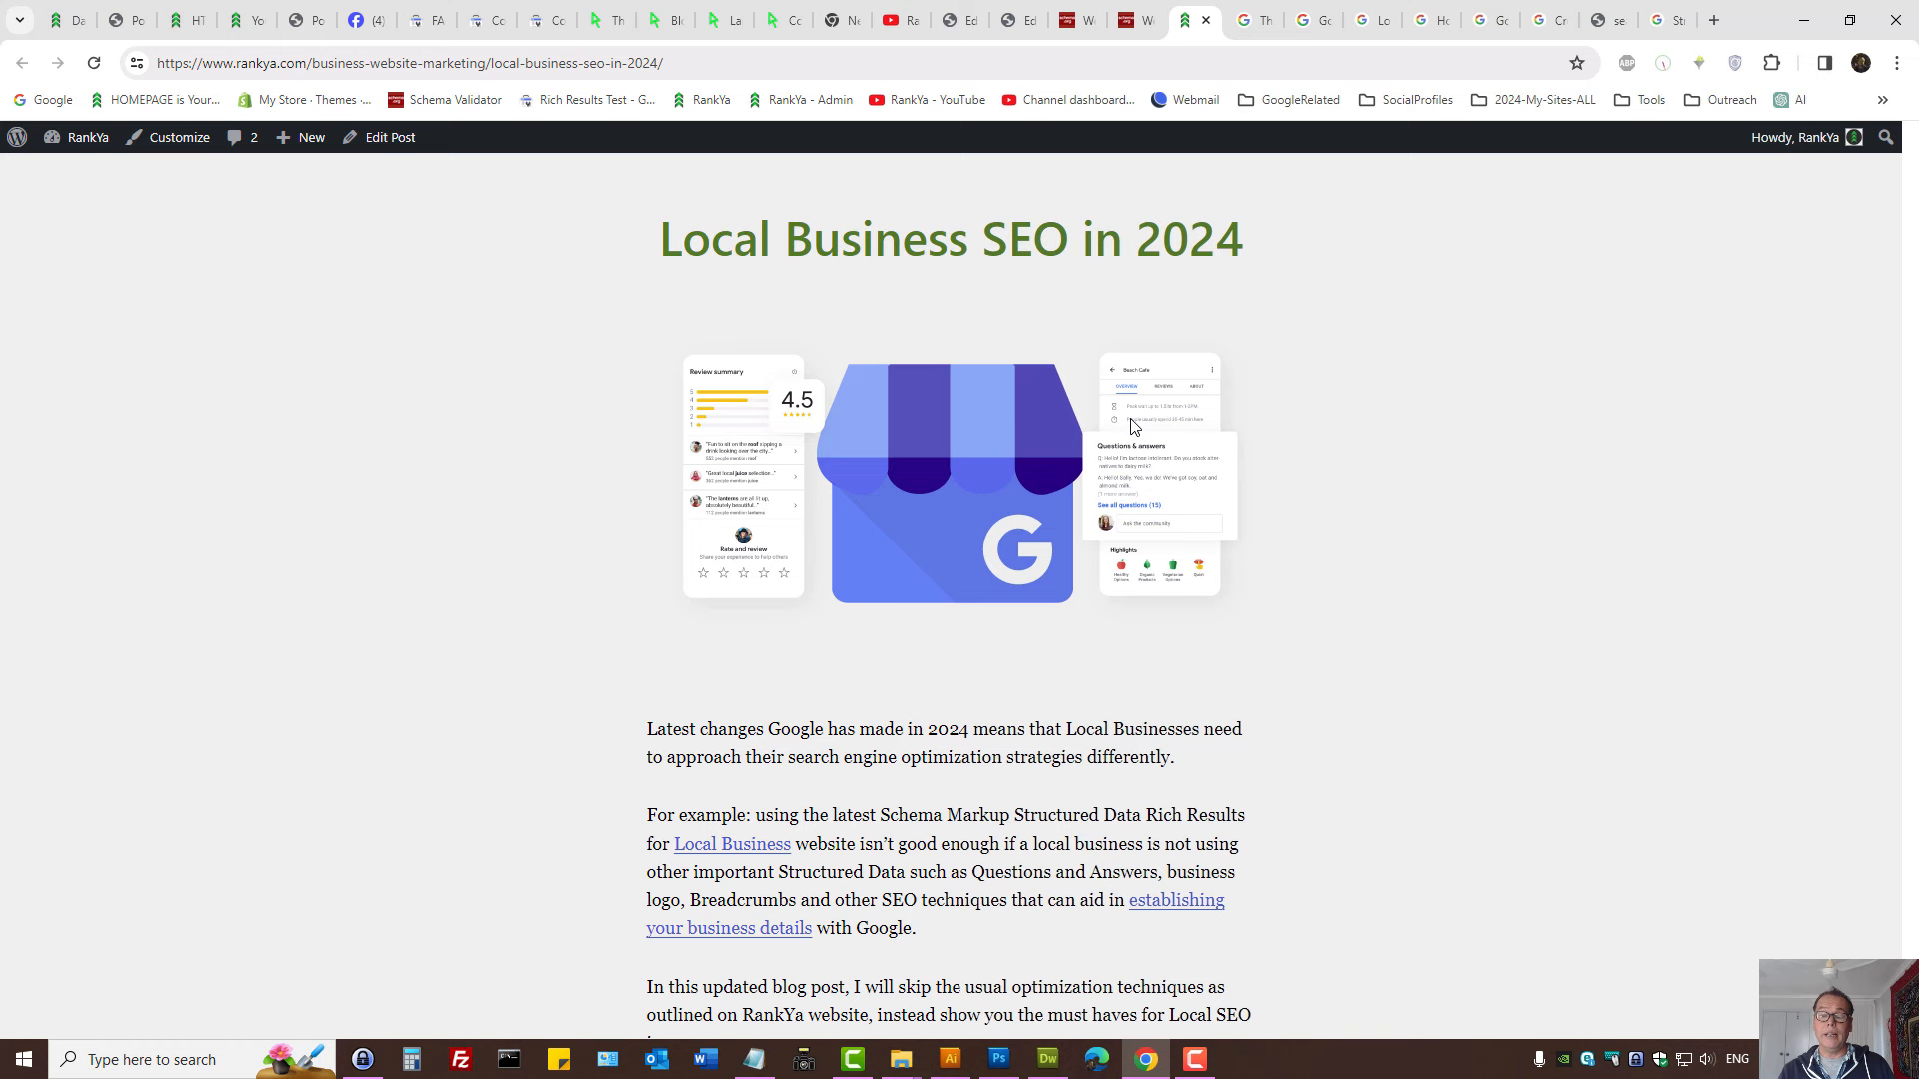
pyautogui.moveTo(1107, 415)
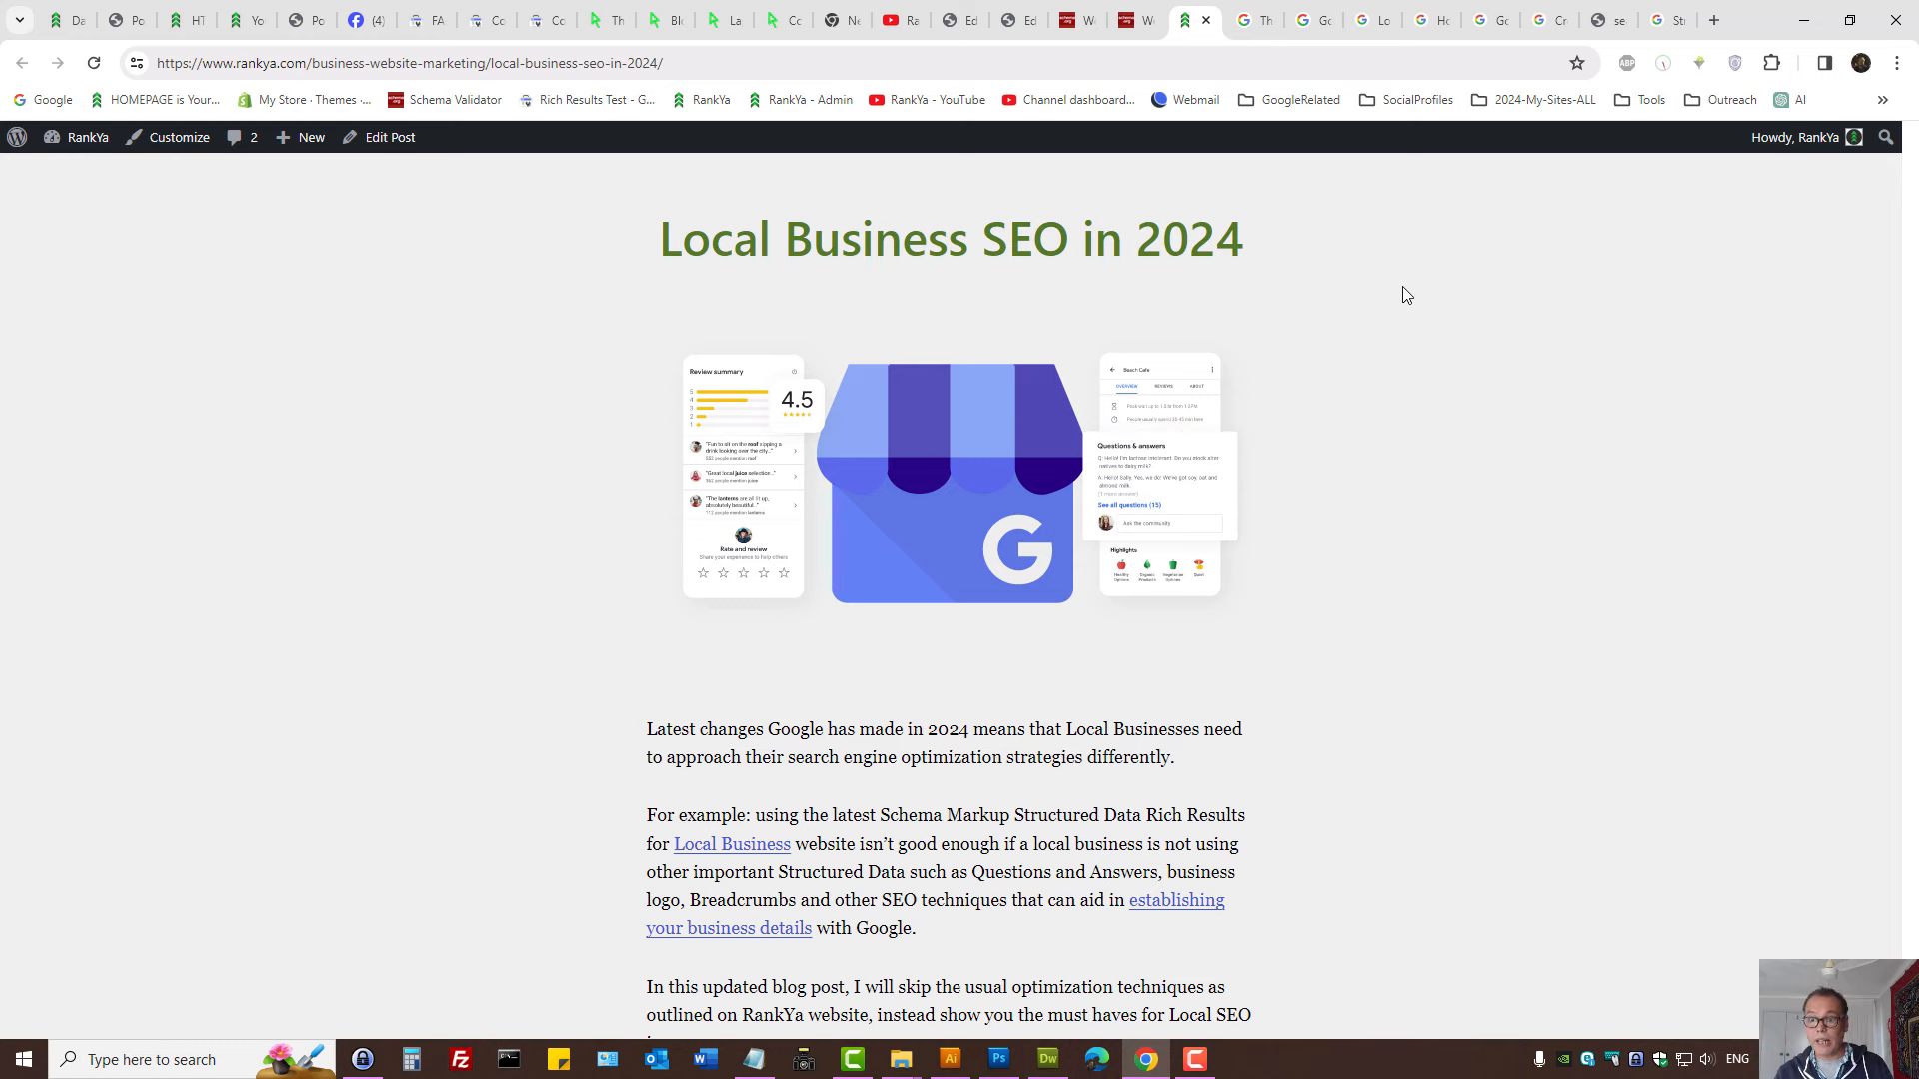
pyautogui.moveTo(1505, 2)
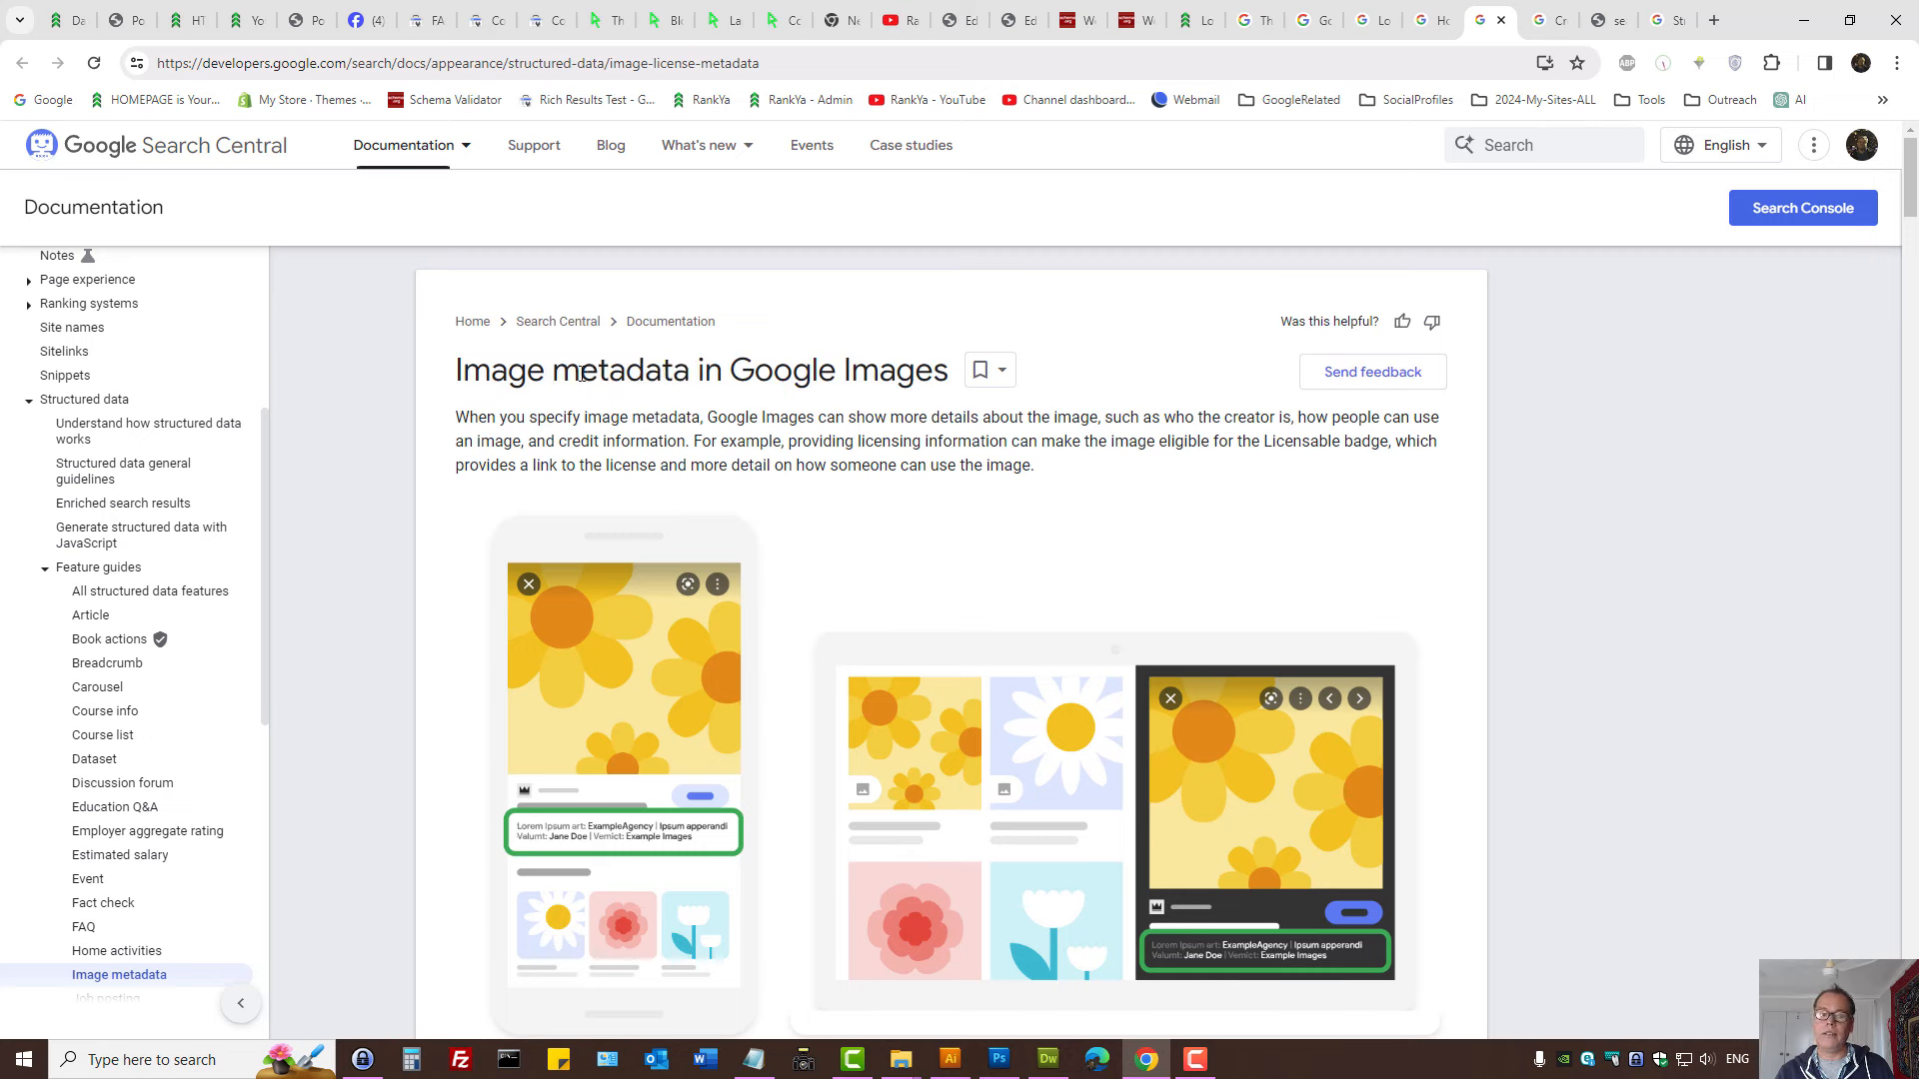
# Highlight 'metadata' in the Image metadata heading, then switch to the rater guidelines PDF.
pyautogui.doubleClick(623, 370)
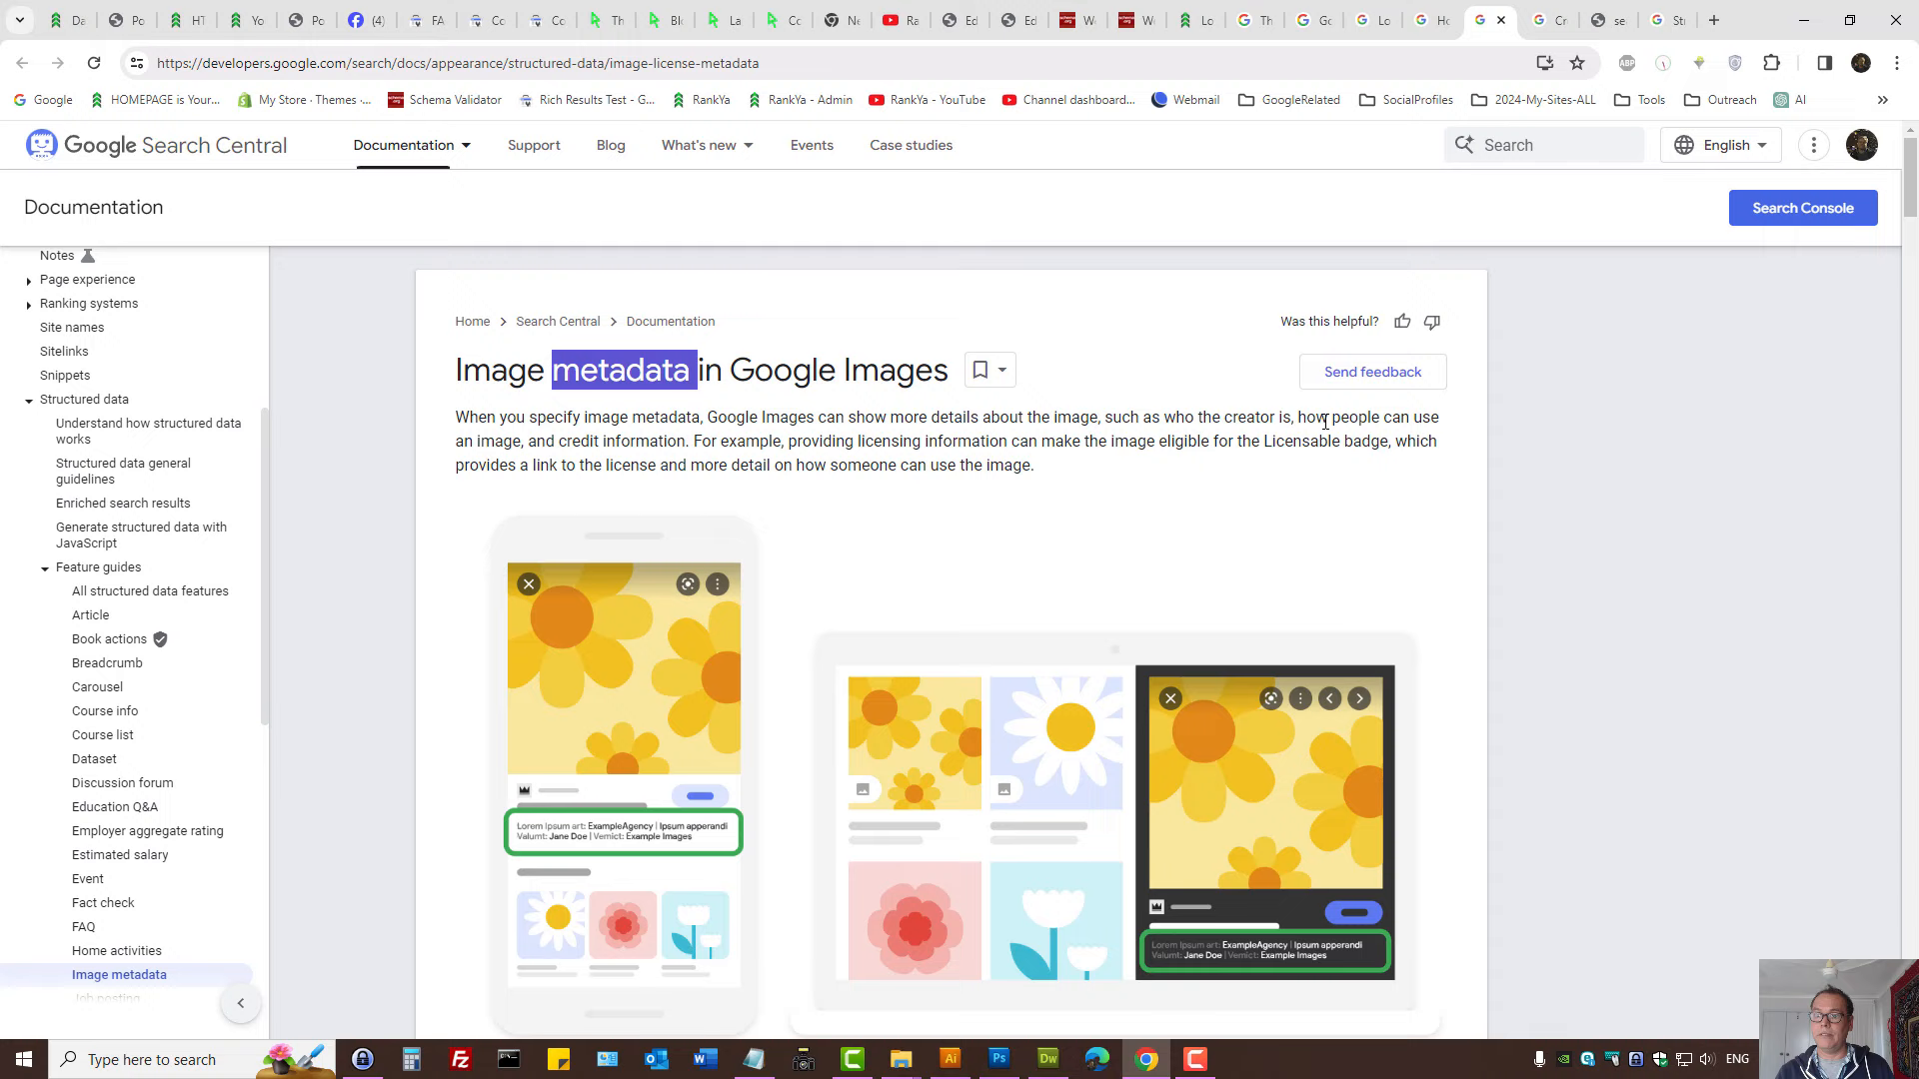
pyautogui.click(1190, 20)
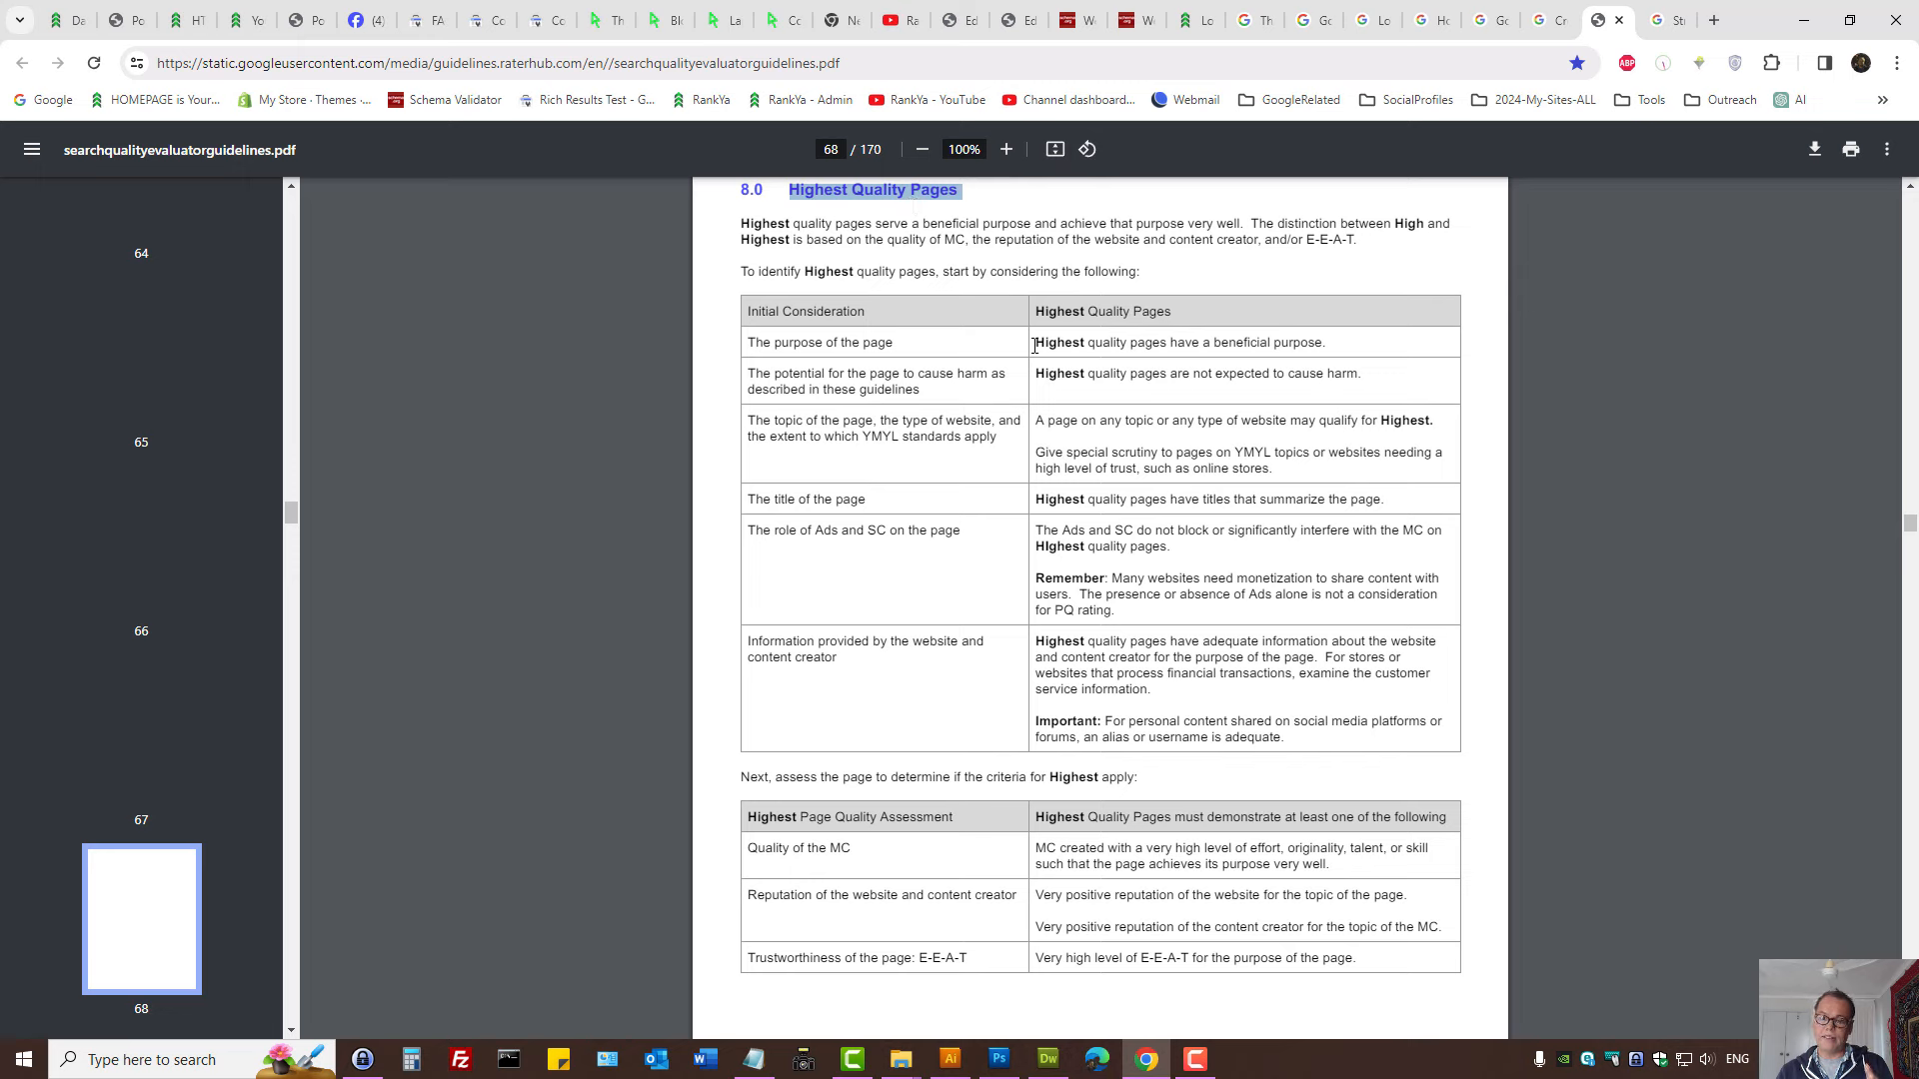
# Highlight 'Highest quality pages have a beneficial purpose' in the PDF and return to the blog post.
pyautogui.moveTo(1035, 342); pyautogui.dragTo(1327, 342)
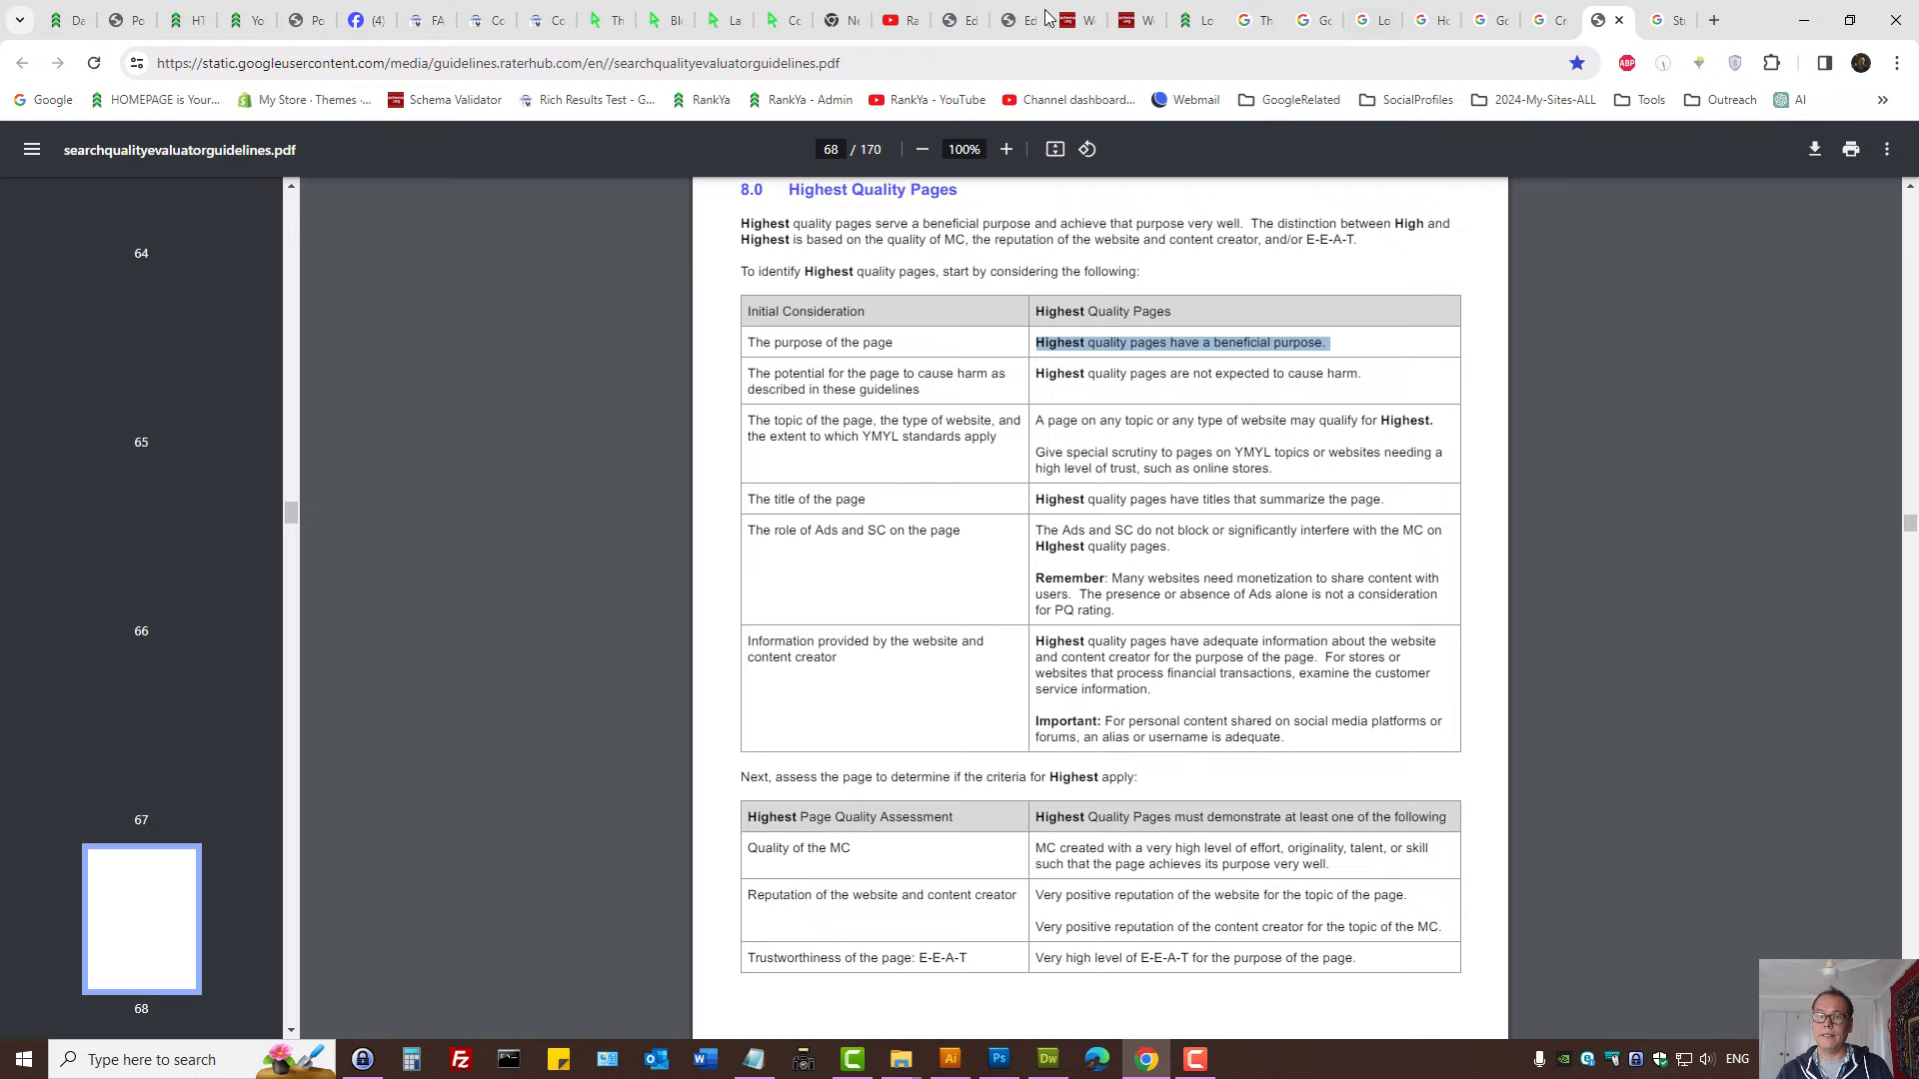
pyautogui.click(1189, 18)
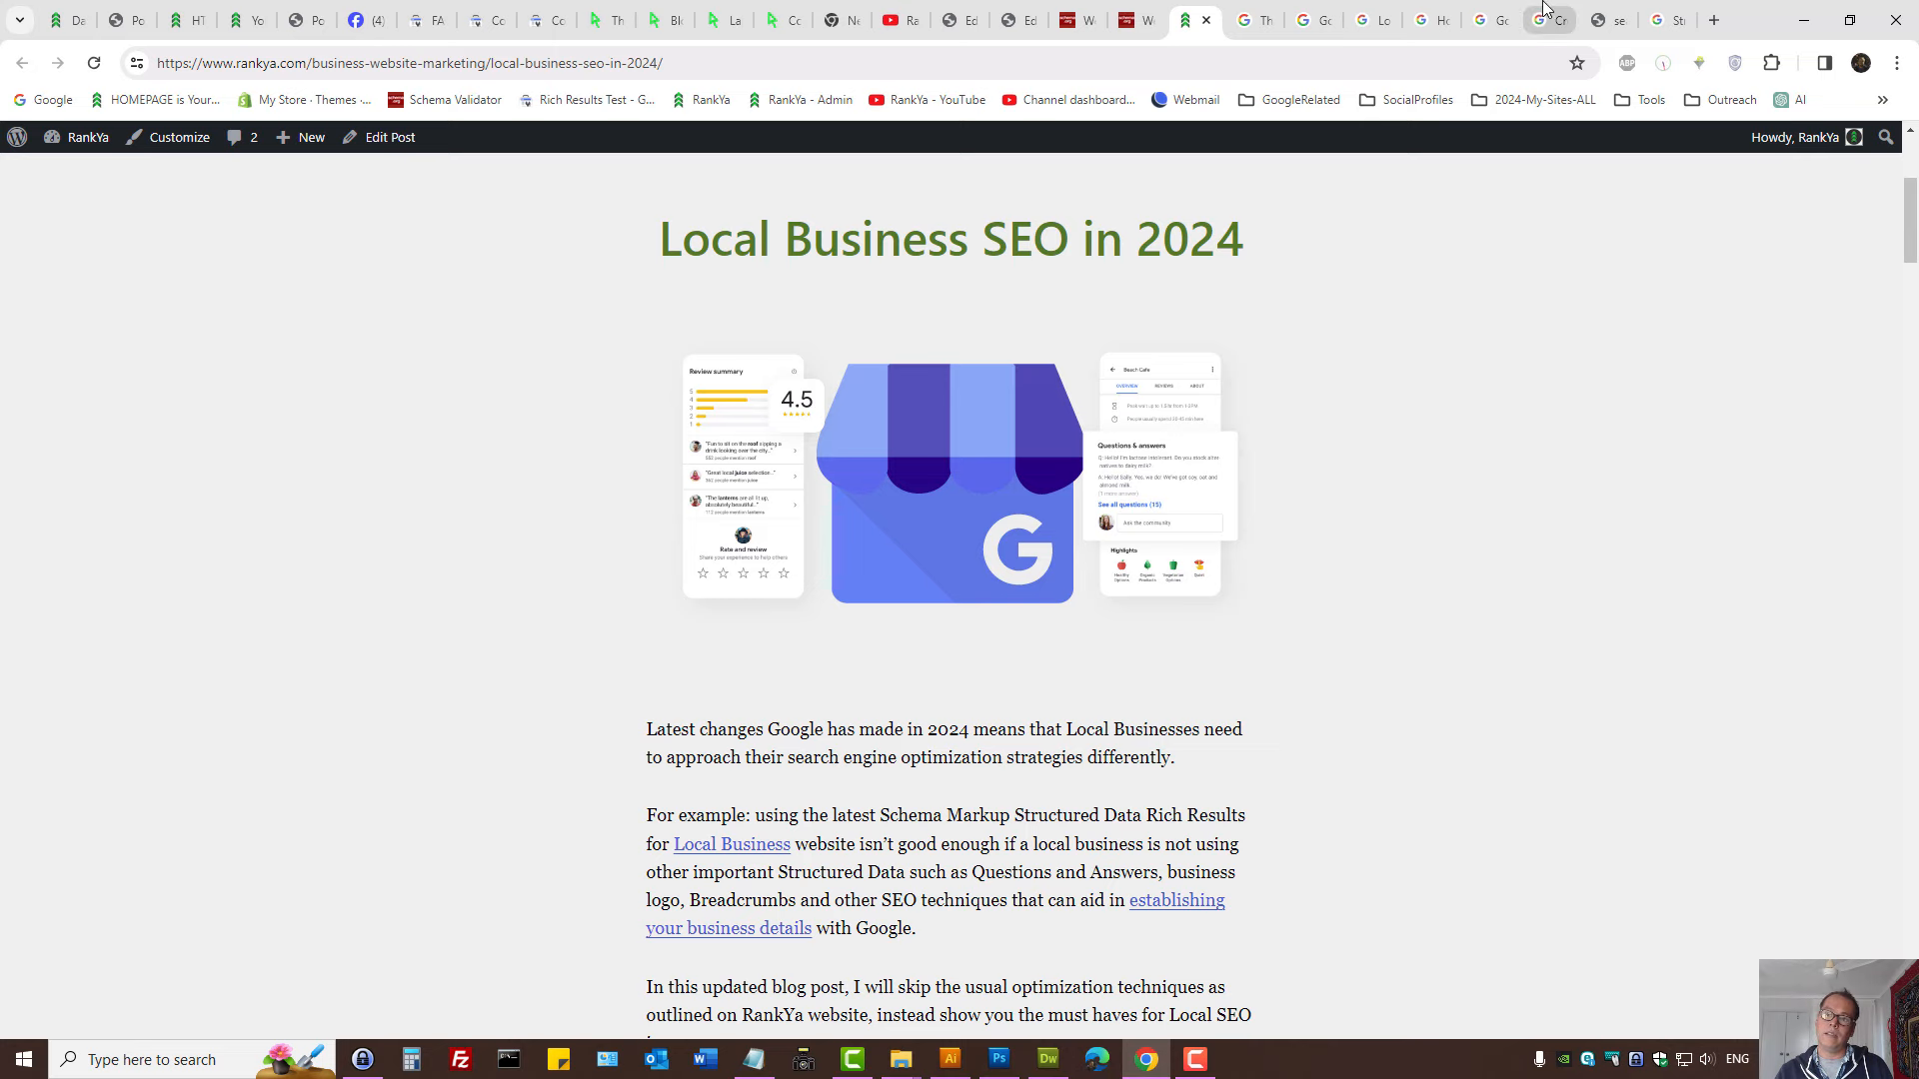
# Pass from the helpful-content guidance through the RankYa blog tab to a blank Google home page.
pyautogui.click(1550, 20)
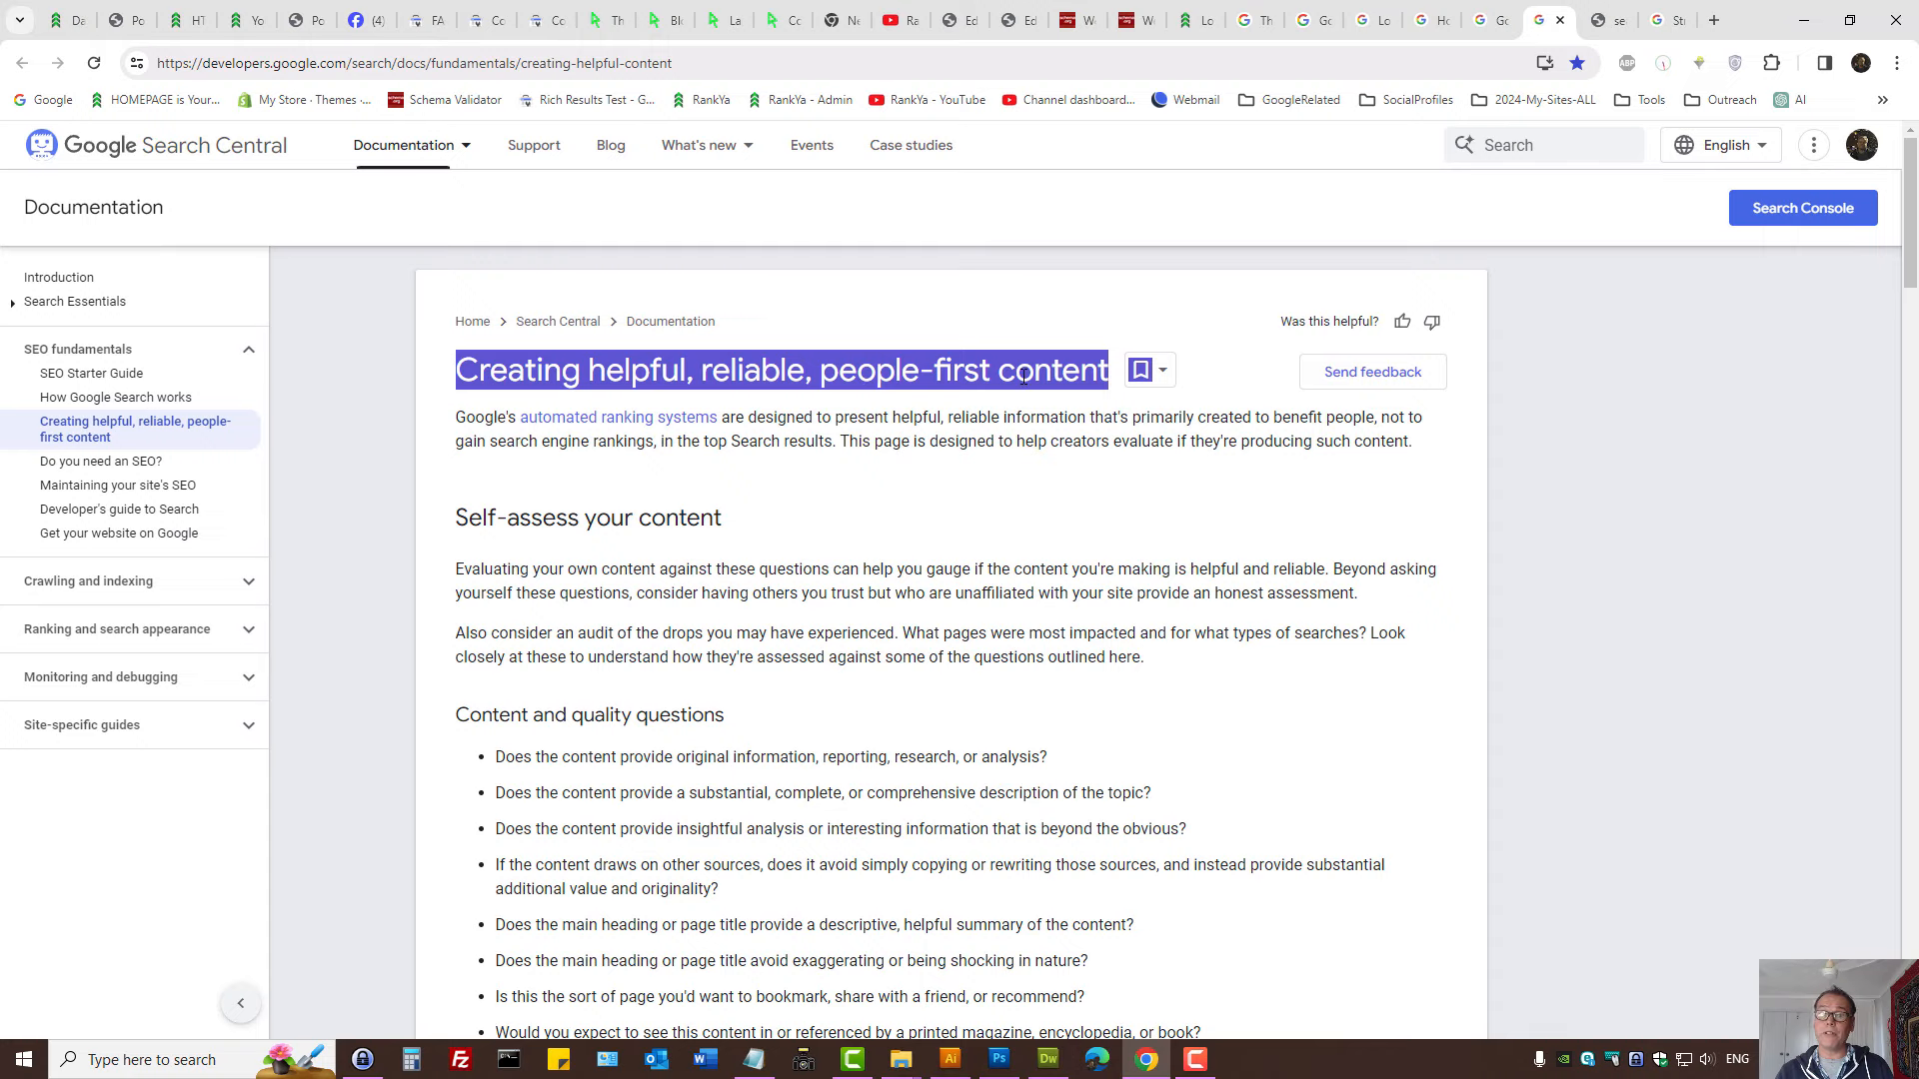
pyautogui.moveTo(1197, 8)
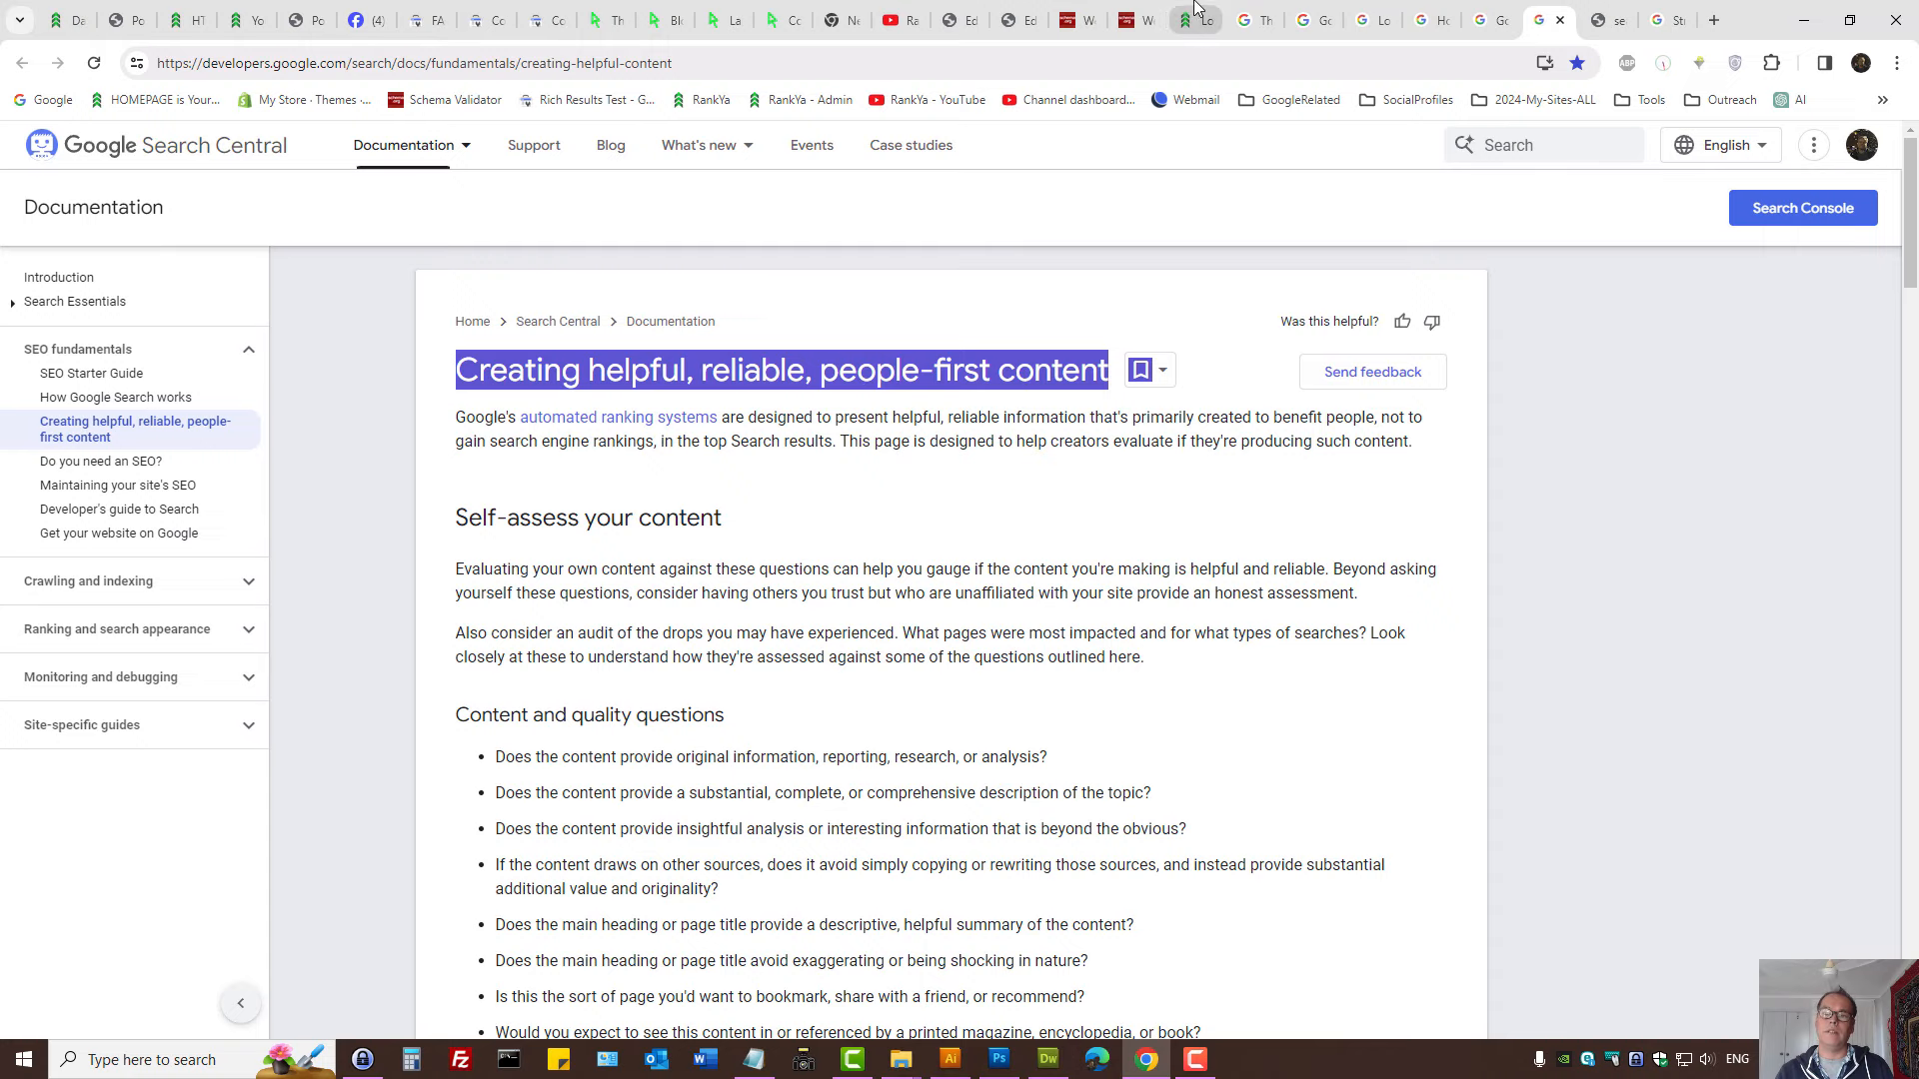
pyautogui.click(1202, 19)
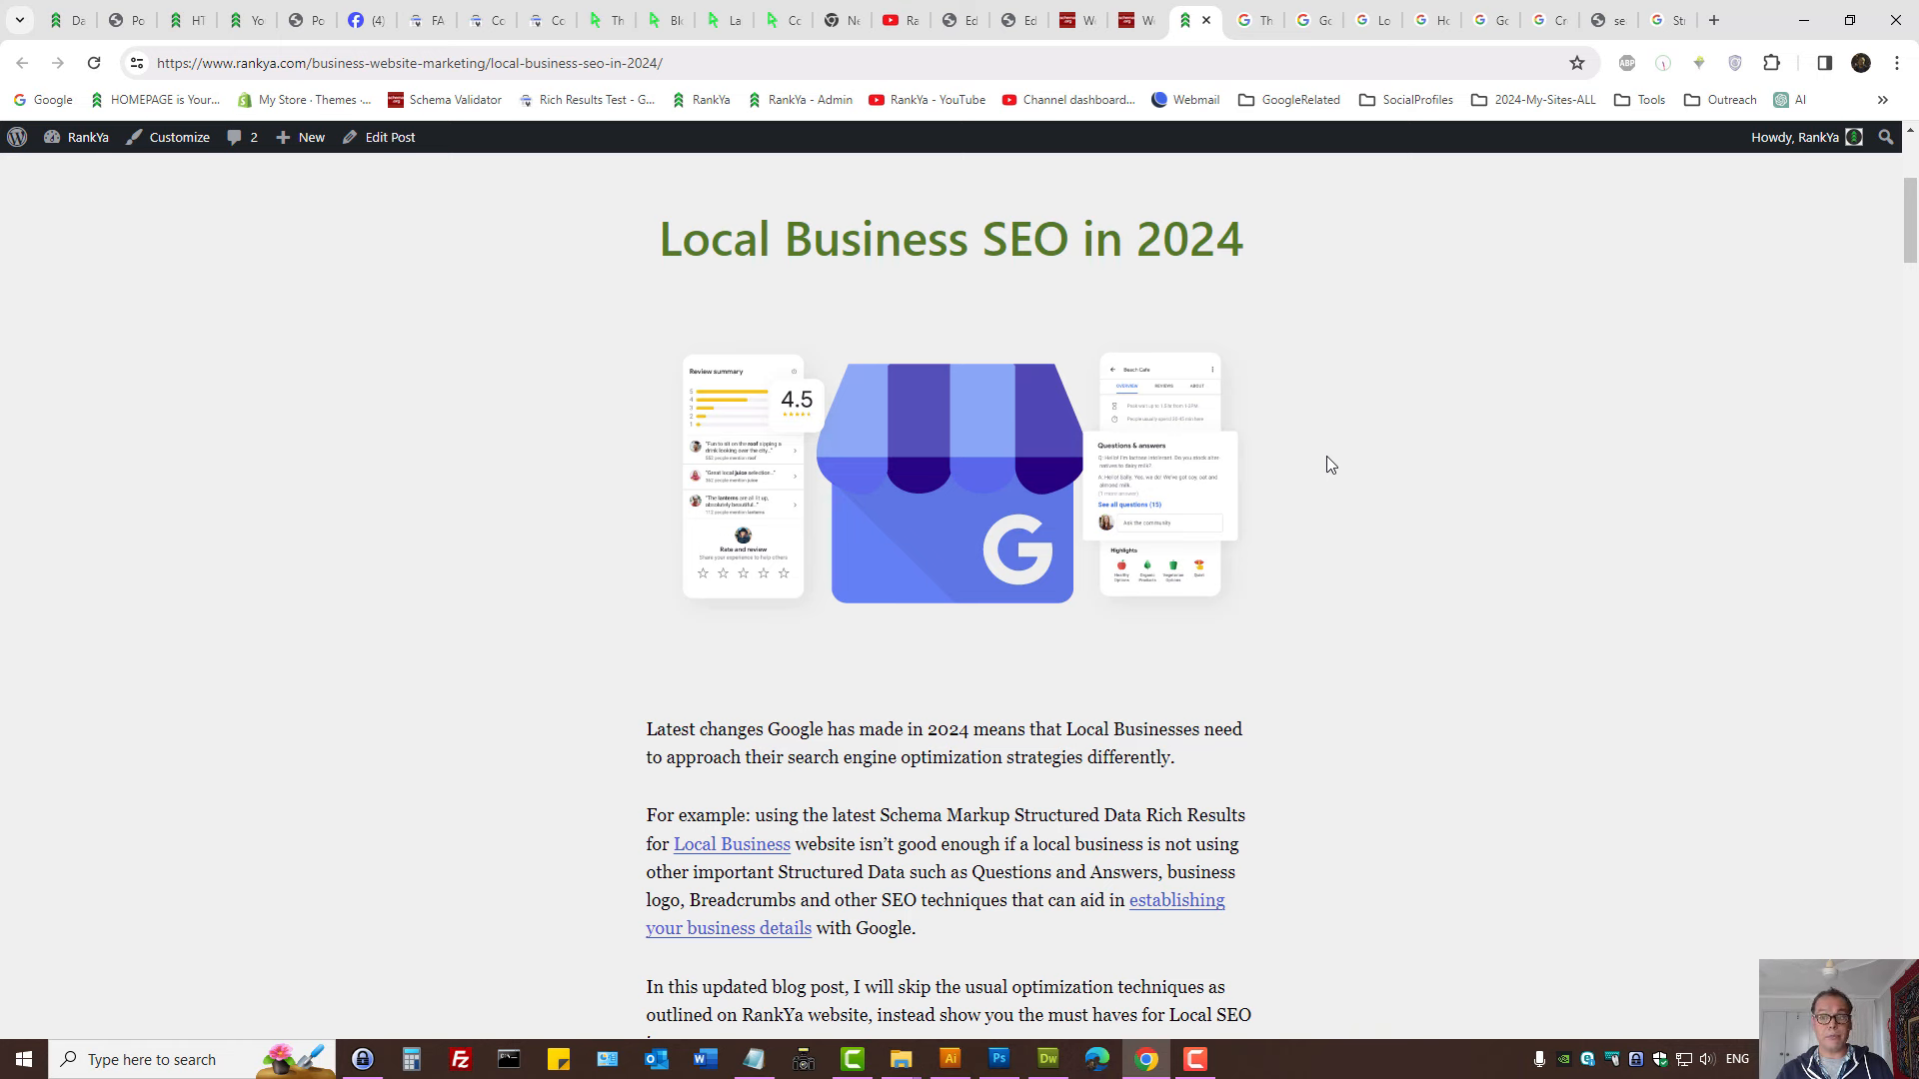
pyautogui.moveTo(1538, 301)
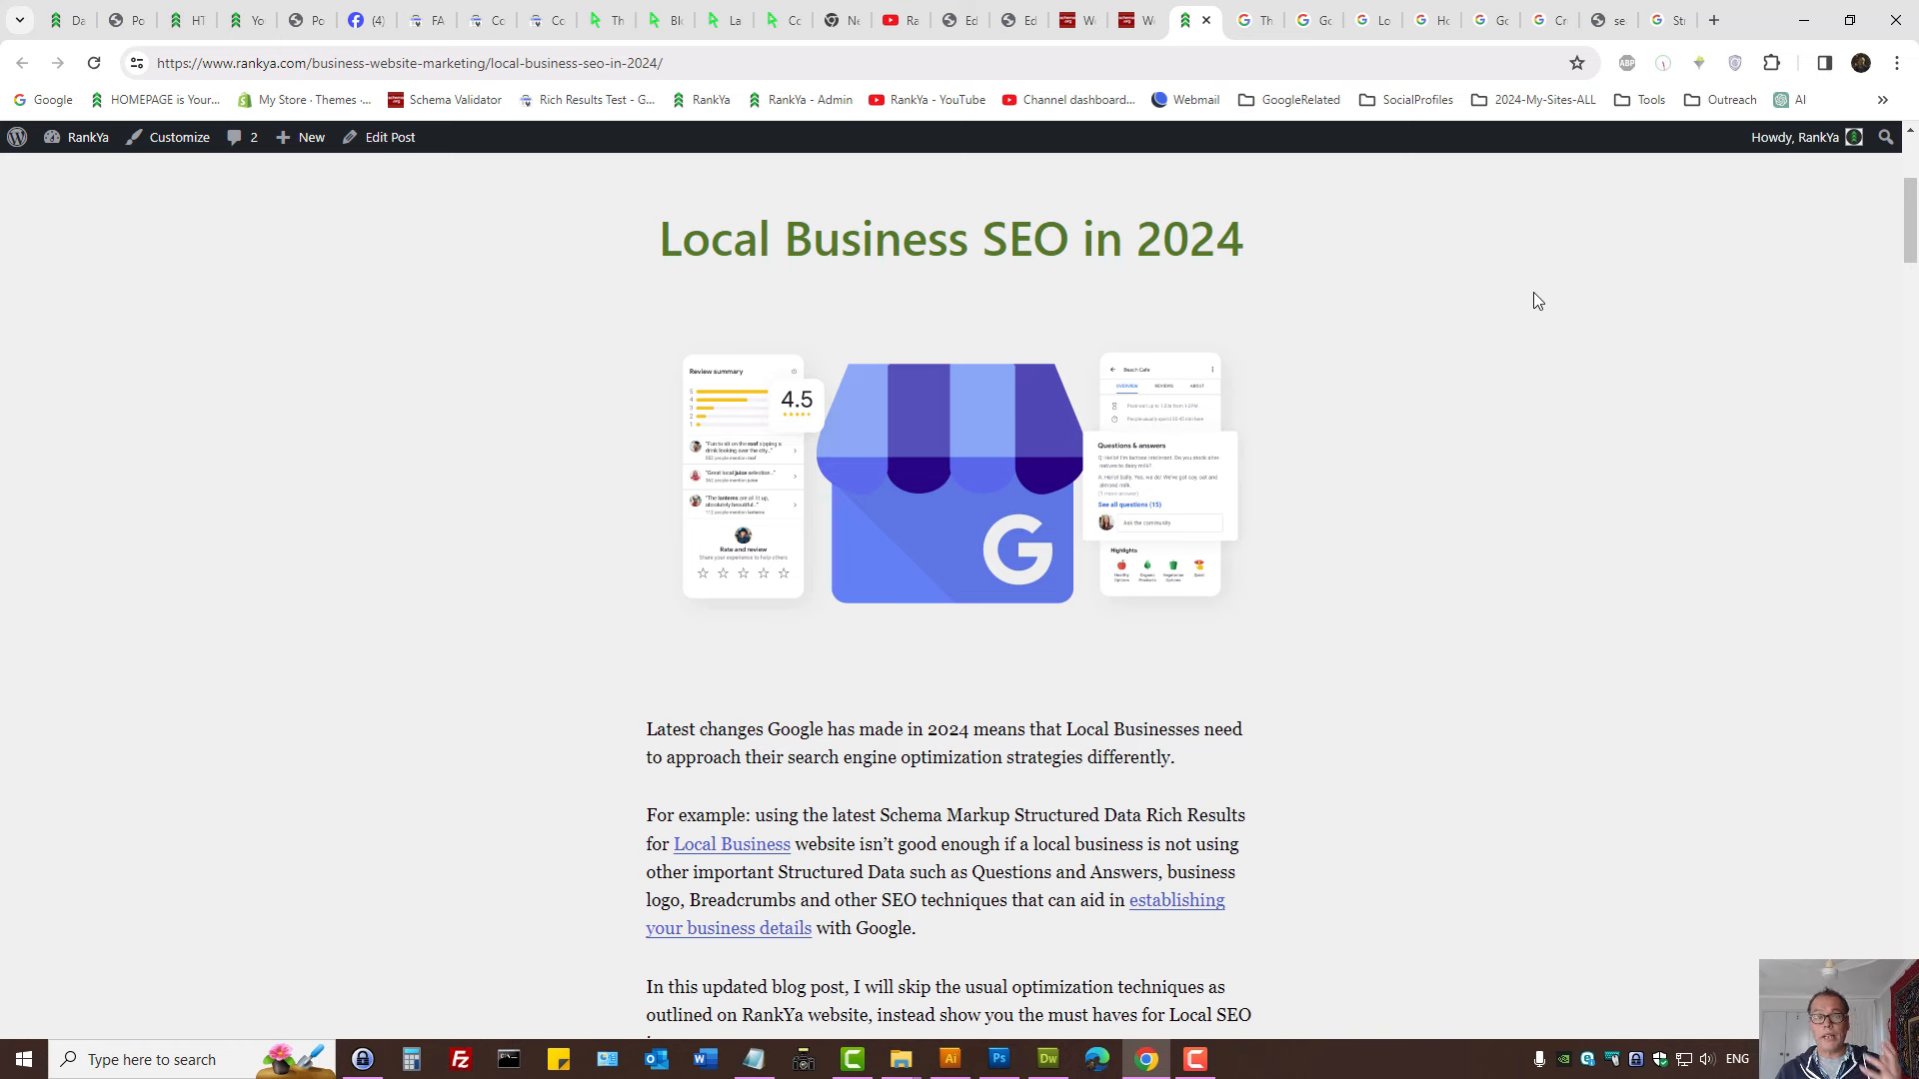
pyautogui.moveTo(1533, 309)
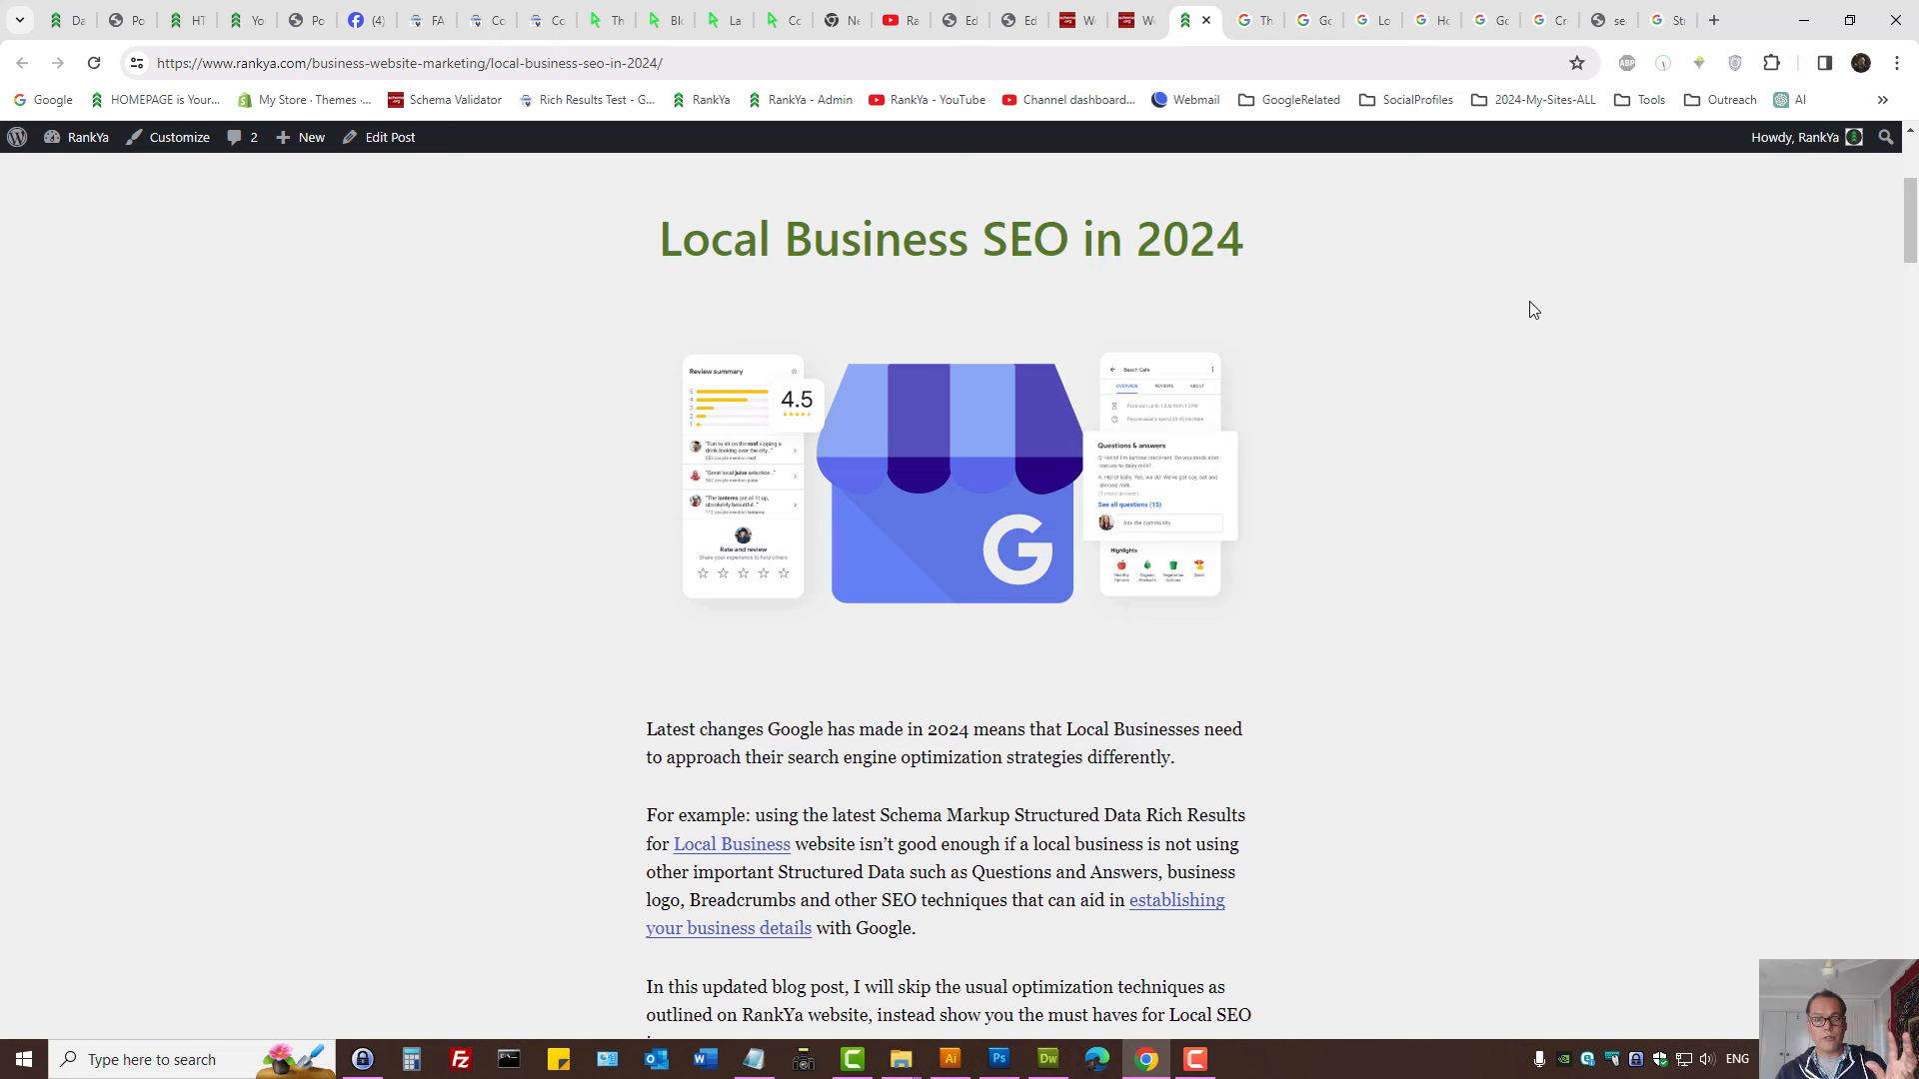
pyautogui.moveTo(1492, 271)
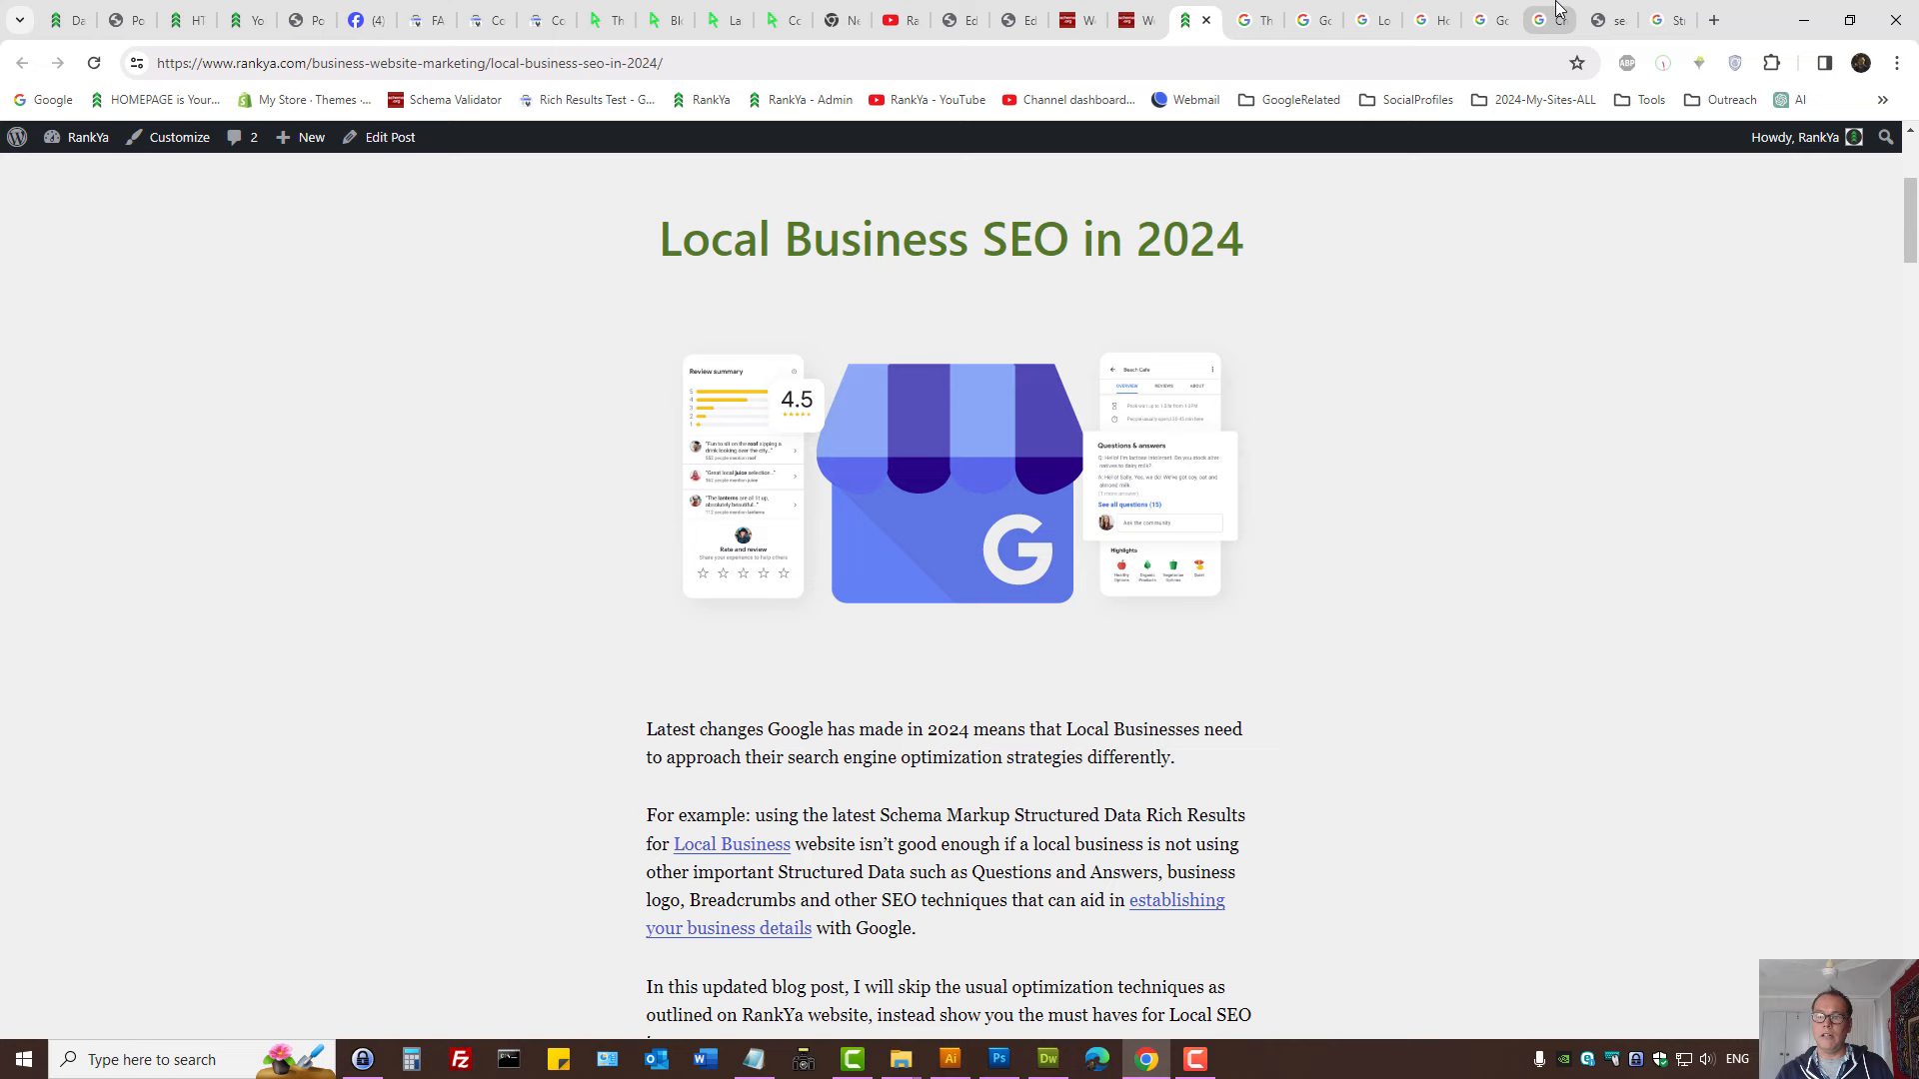
pyautogui.click(1543, 19)
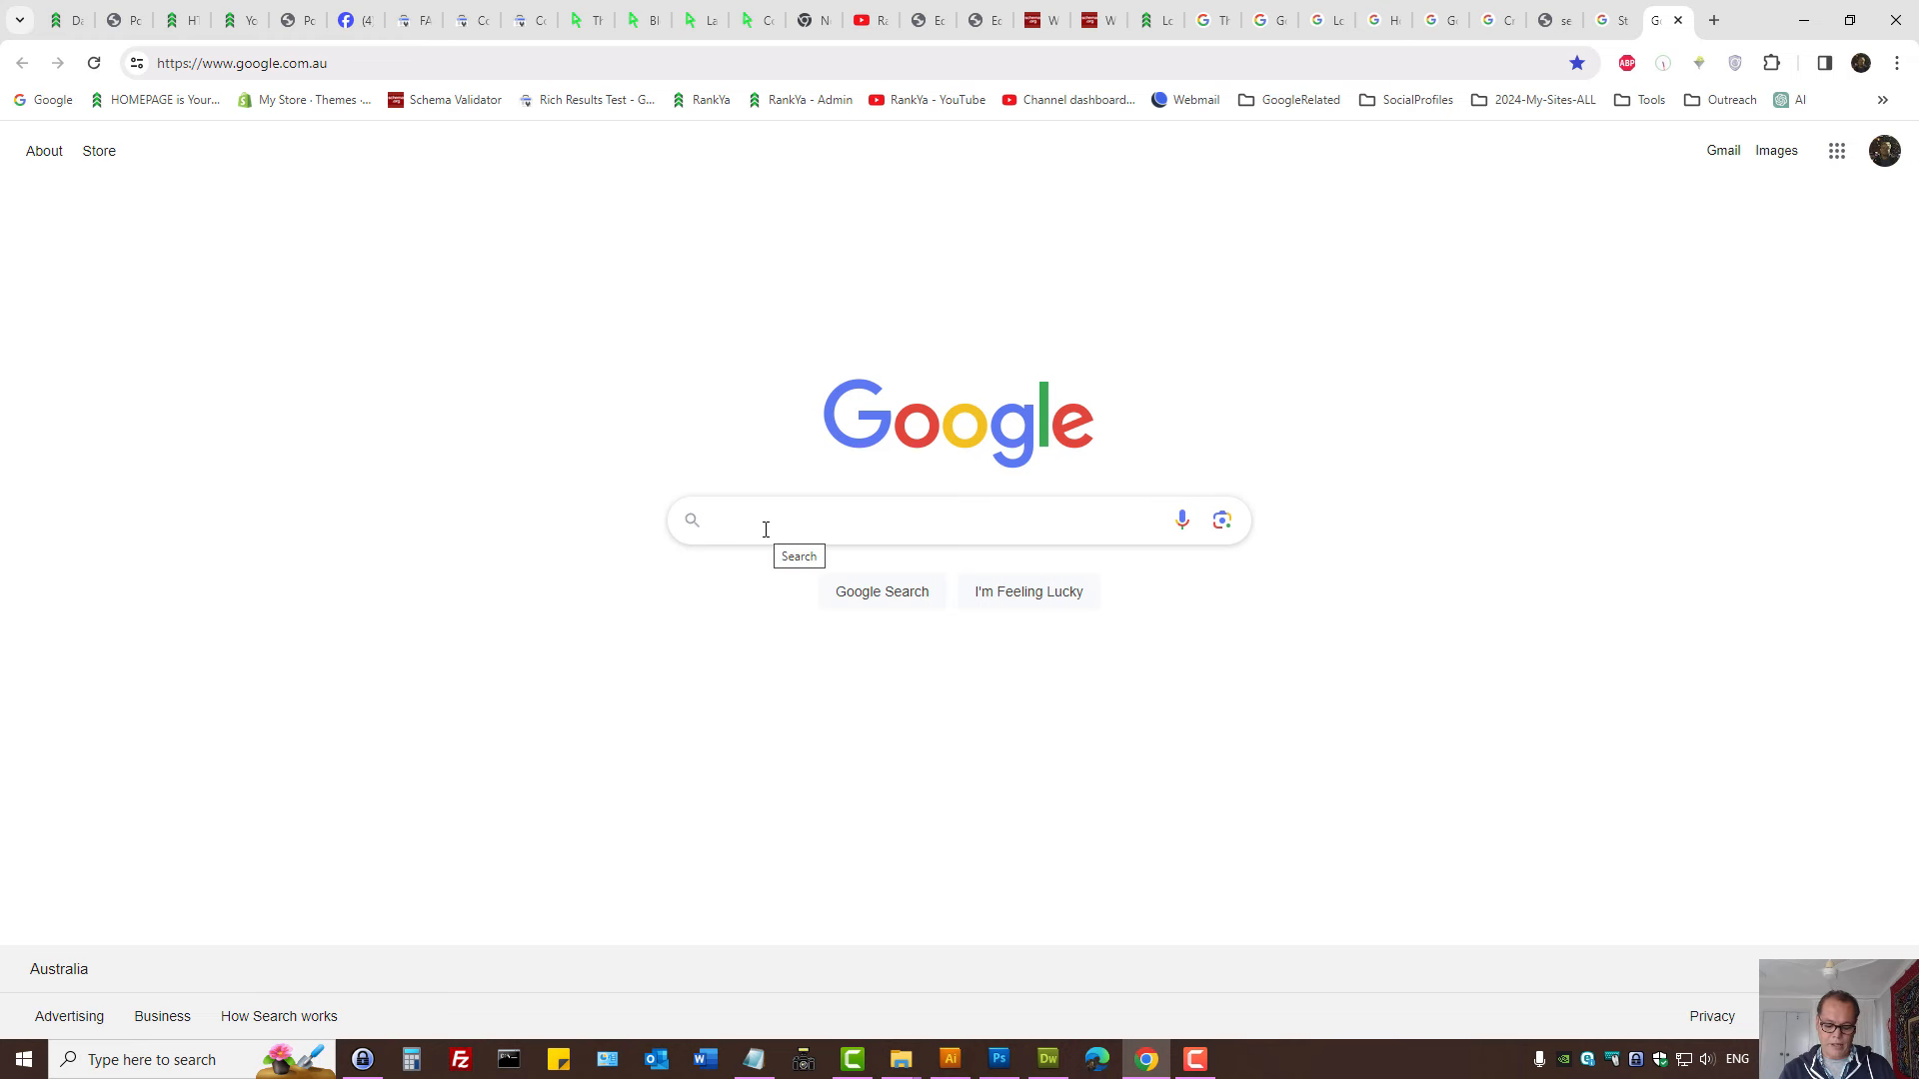
# Search 'plumber in melbourne' from the suggestions and begin editing the query.
pyautogui.write('plumber in me')
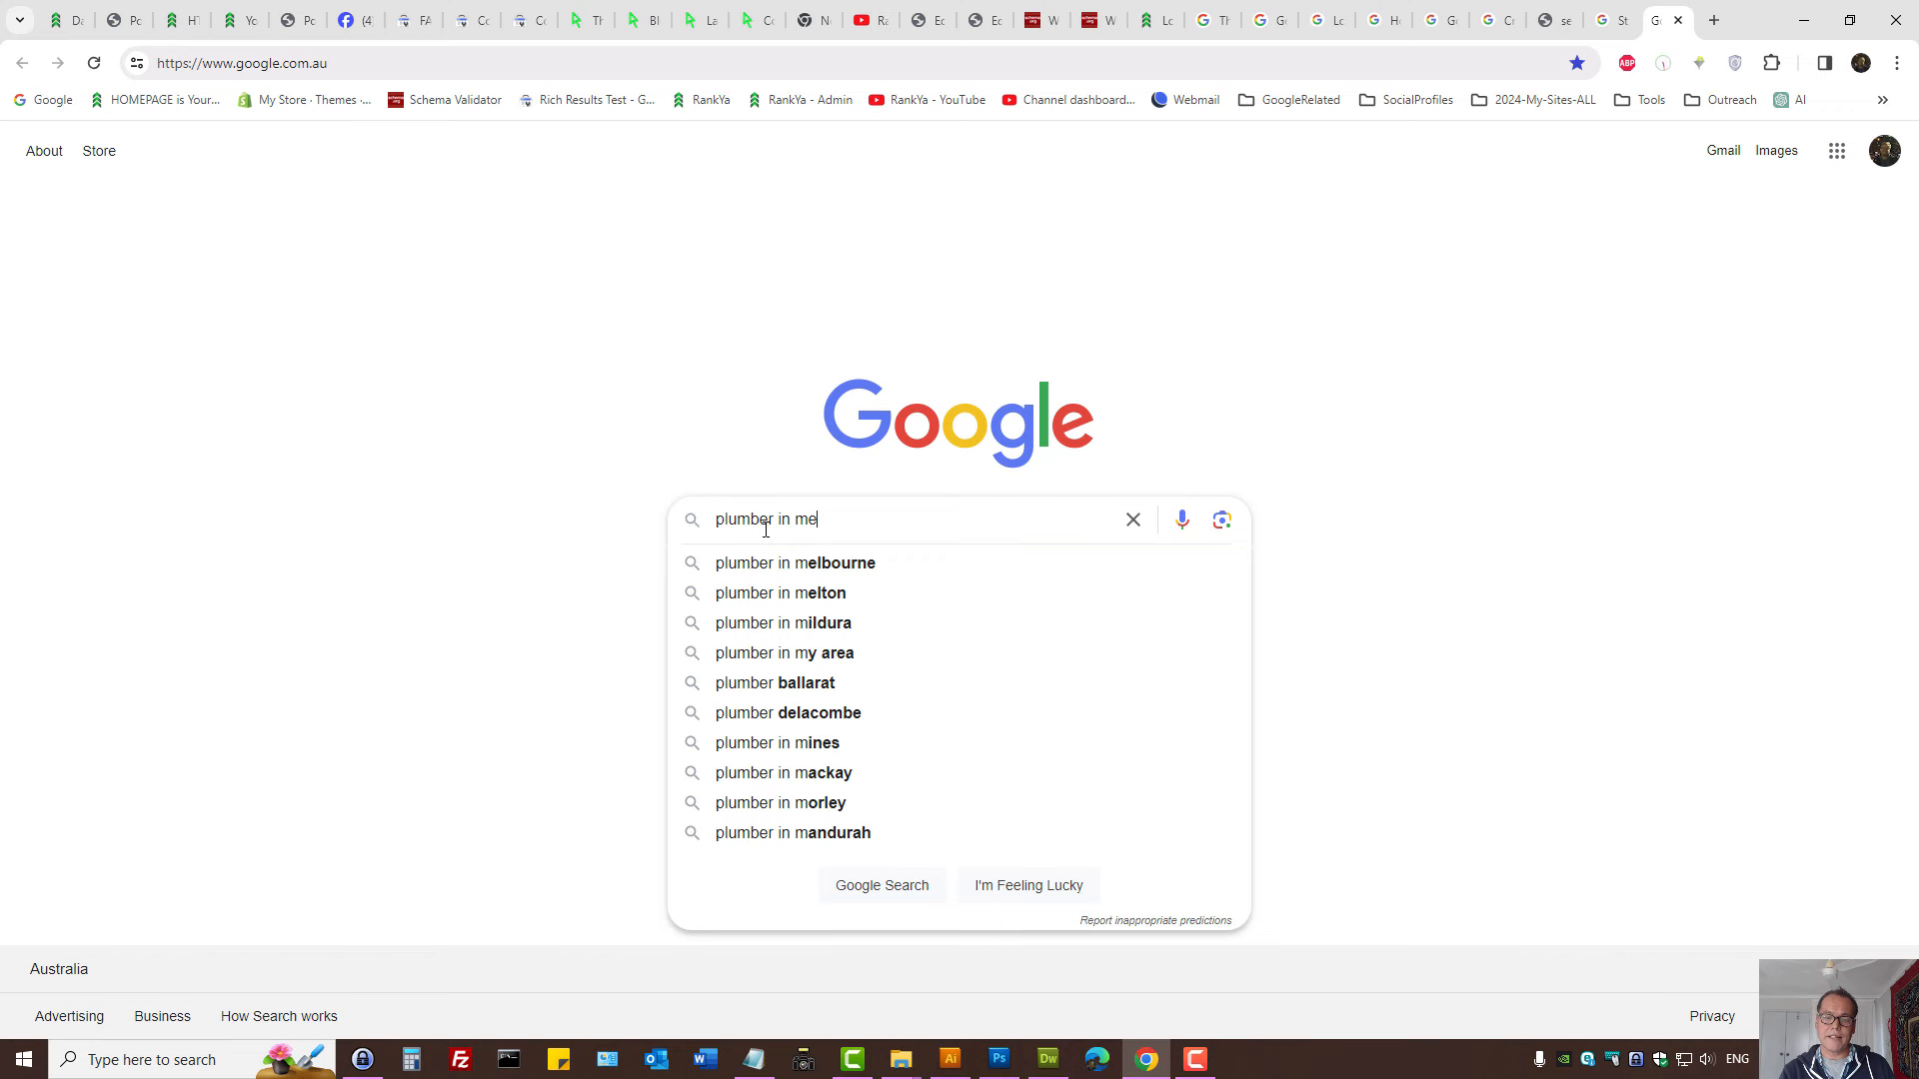
pyautogui.click(794, 563)
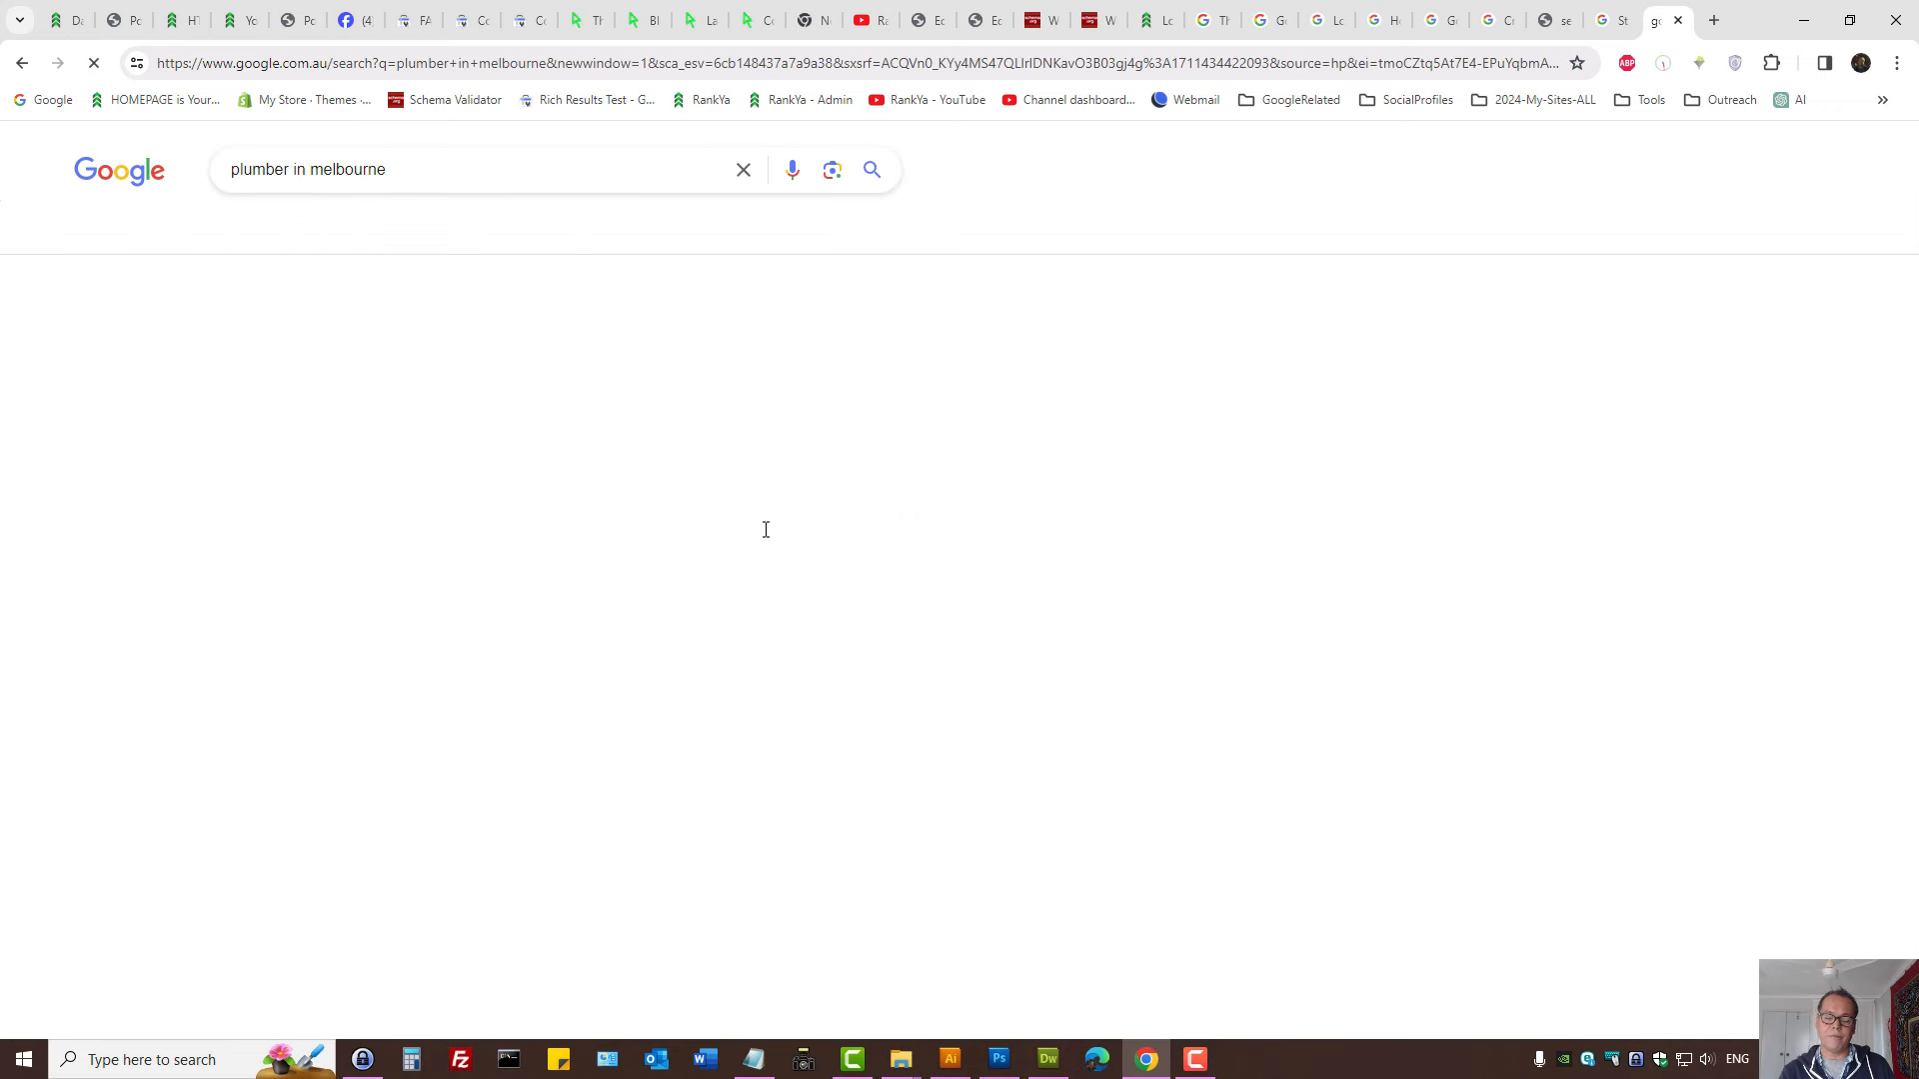
pyautogui.click(446, 169)
pyautogui.write('how ')
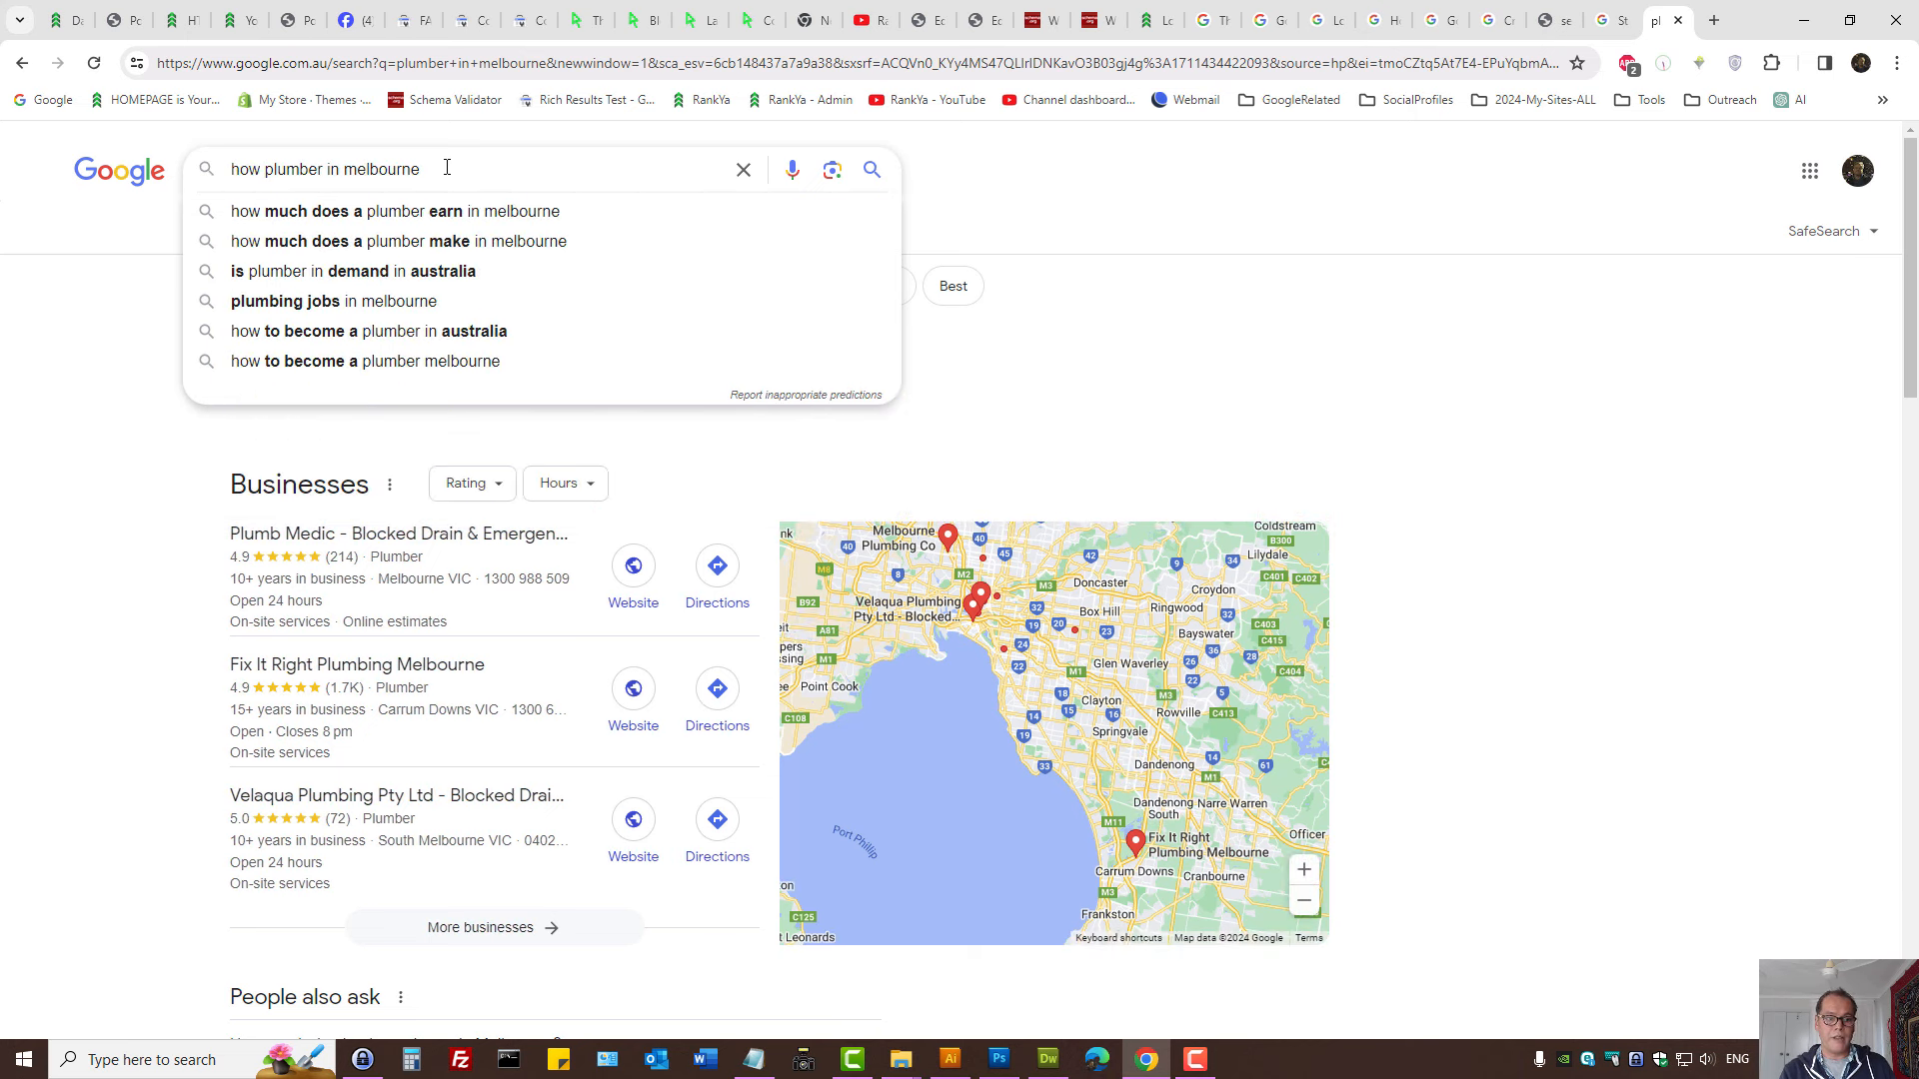
# Search 'how plumber in melbourne', review People also ask, then visit Search Central, YouTube and the blog.
pyautogui.press('Enter')
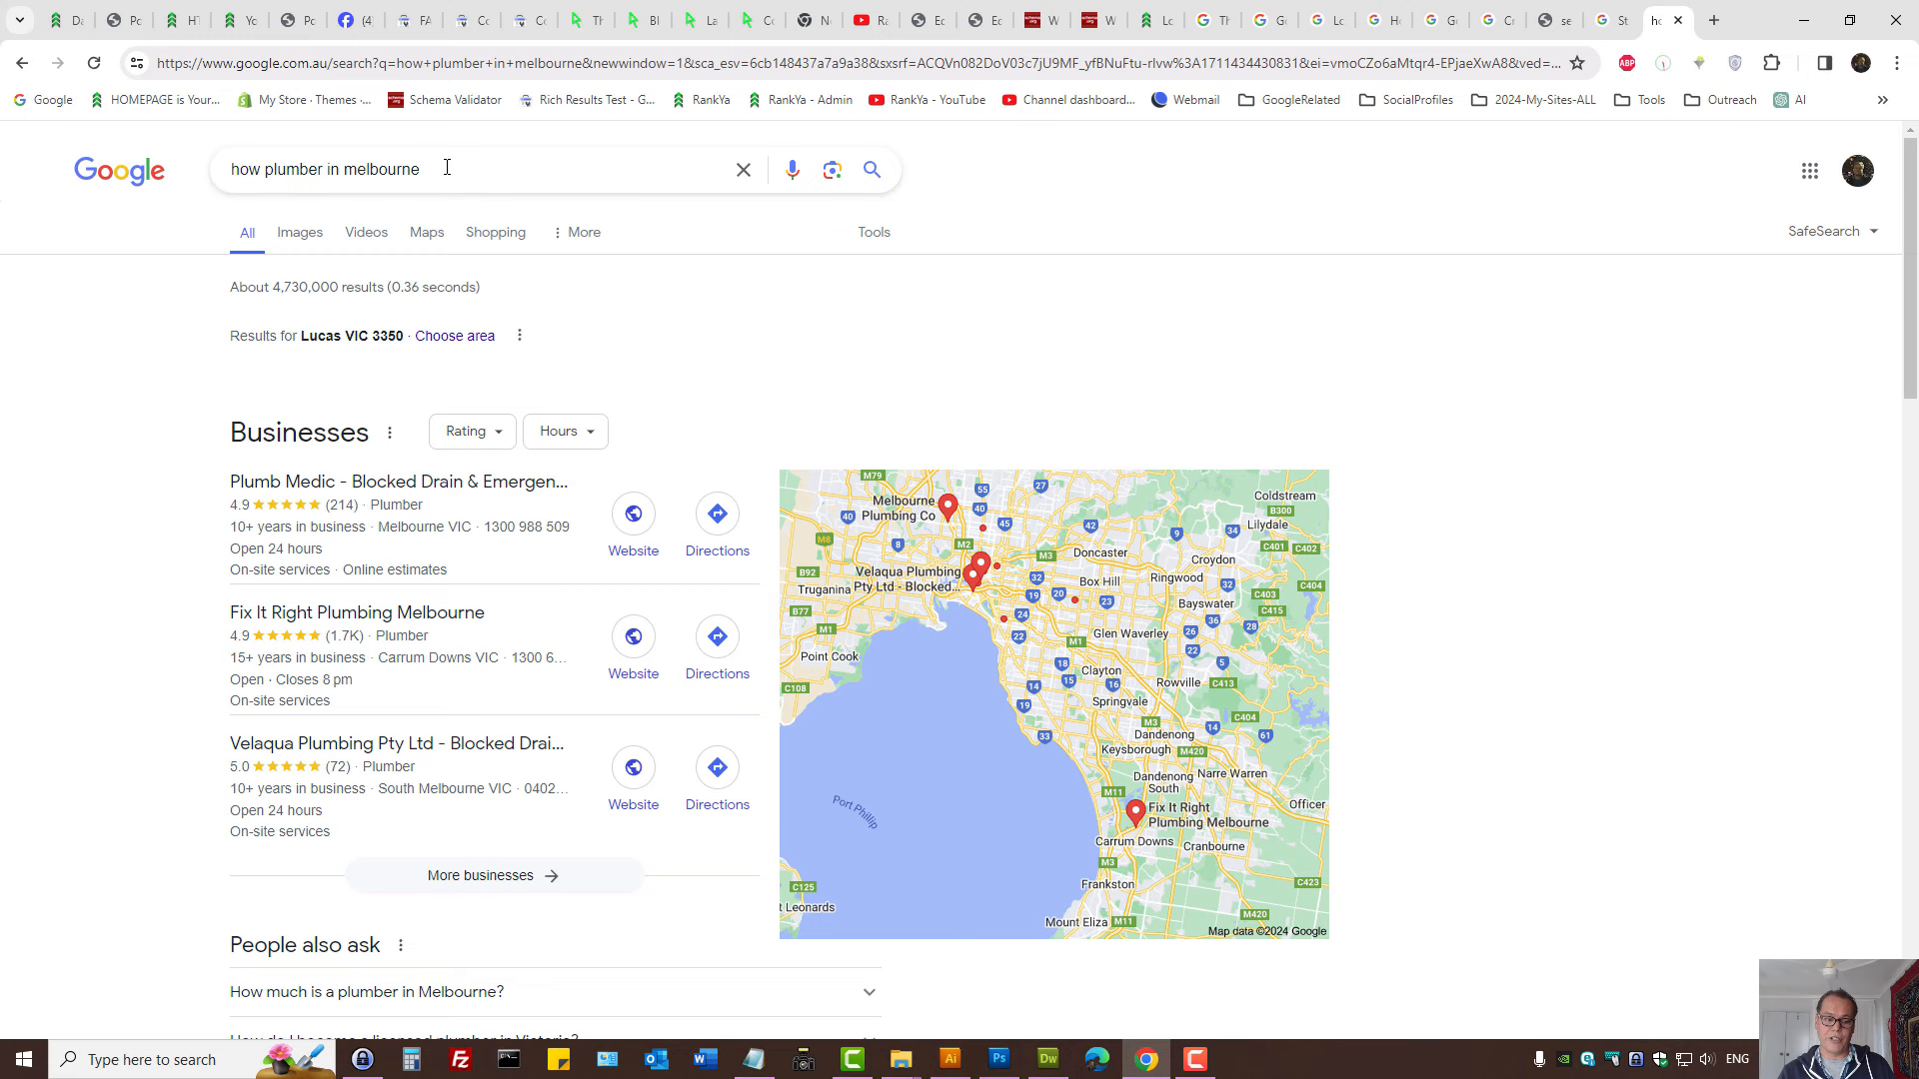
pyautogui.scroll(-3)
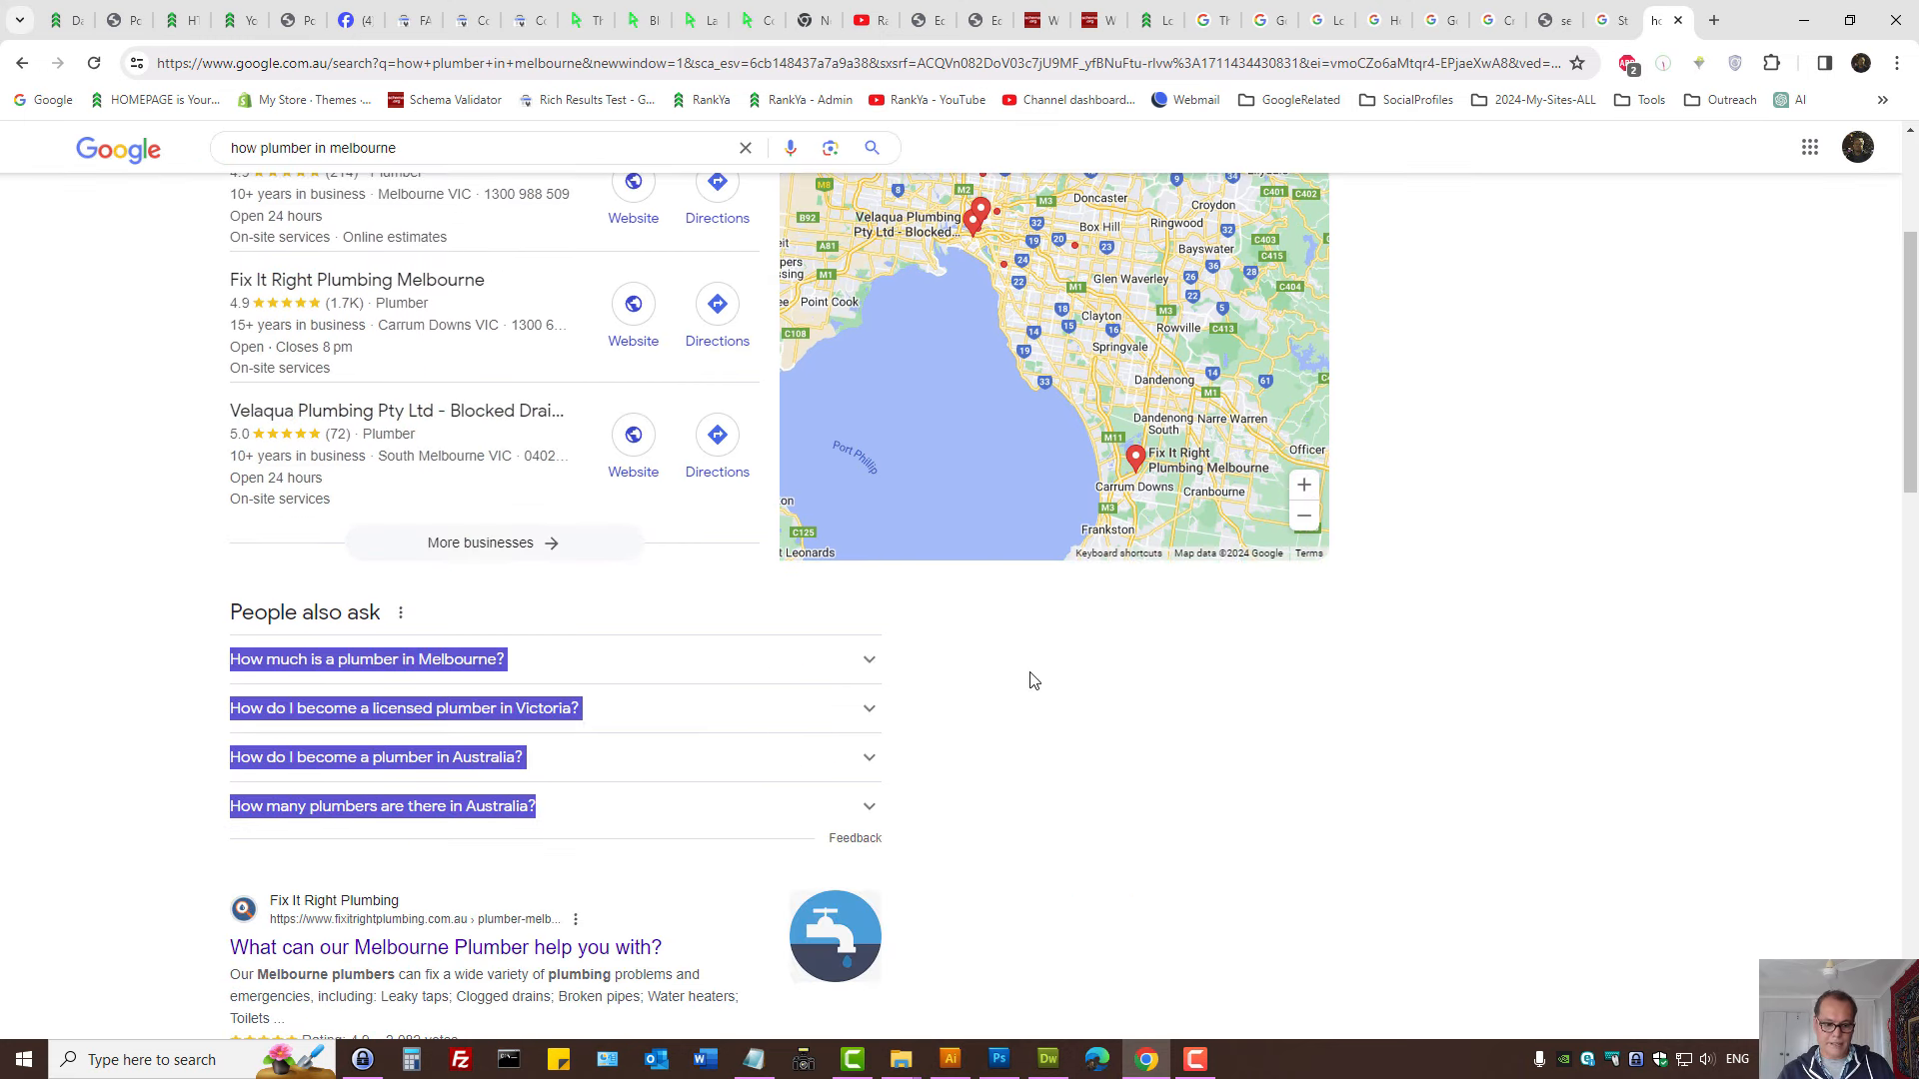
pyautogui.moveTo(739, 613)
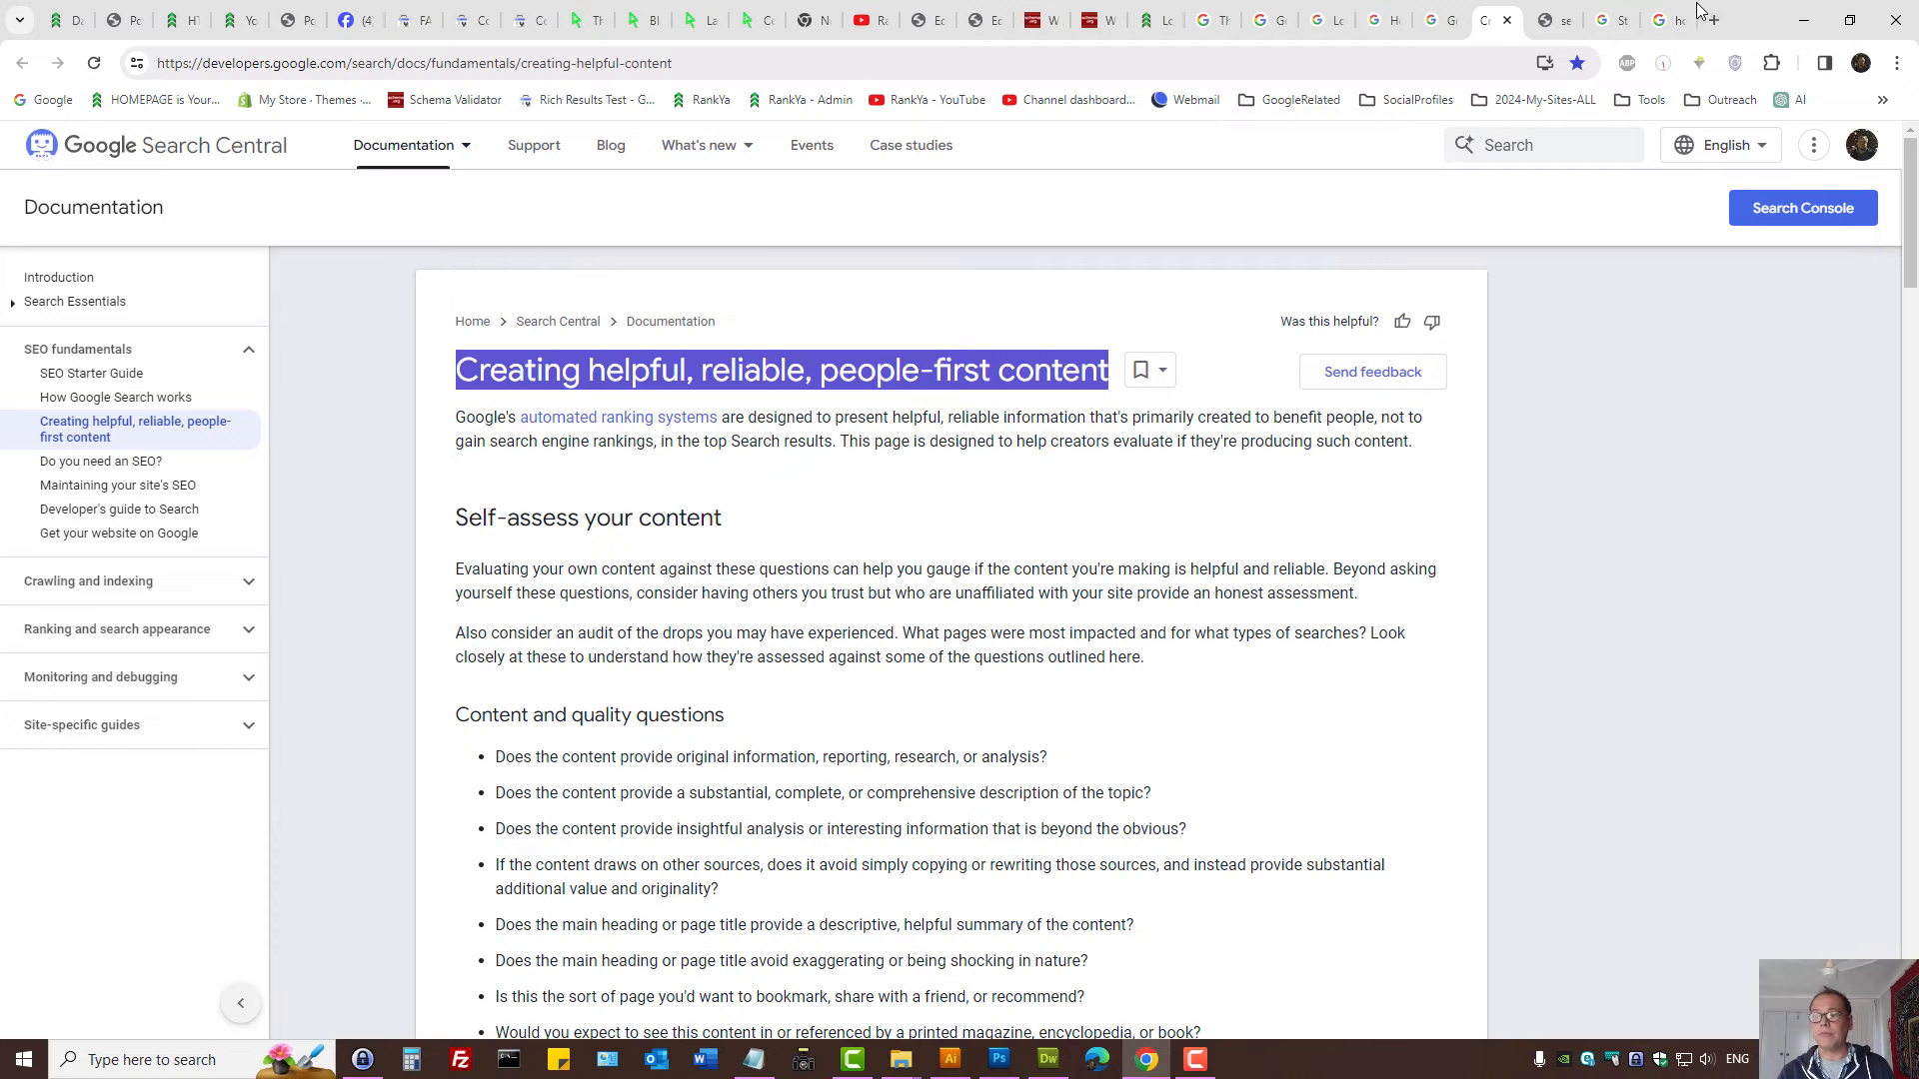
pyautogui.click(1663, 20)
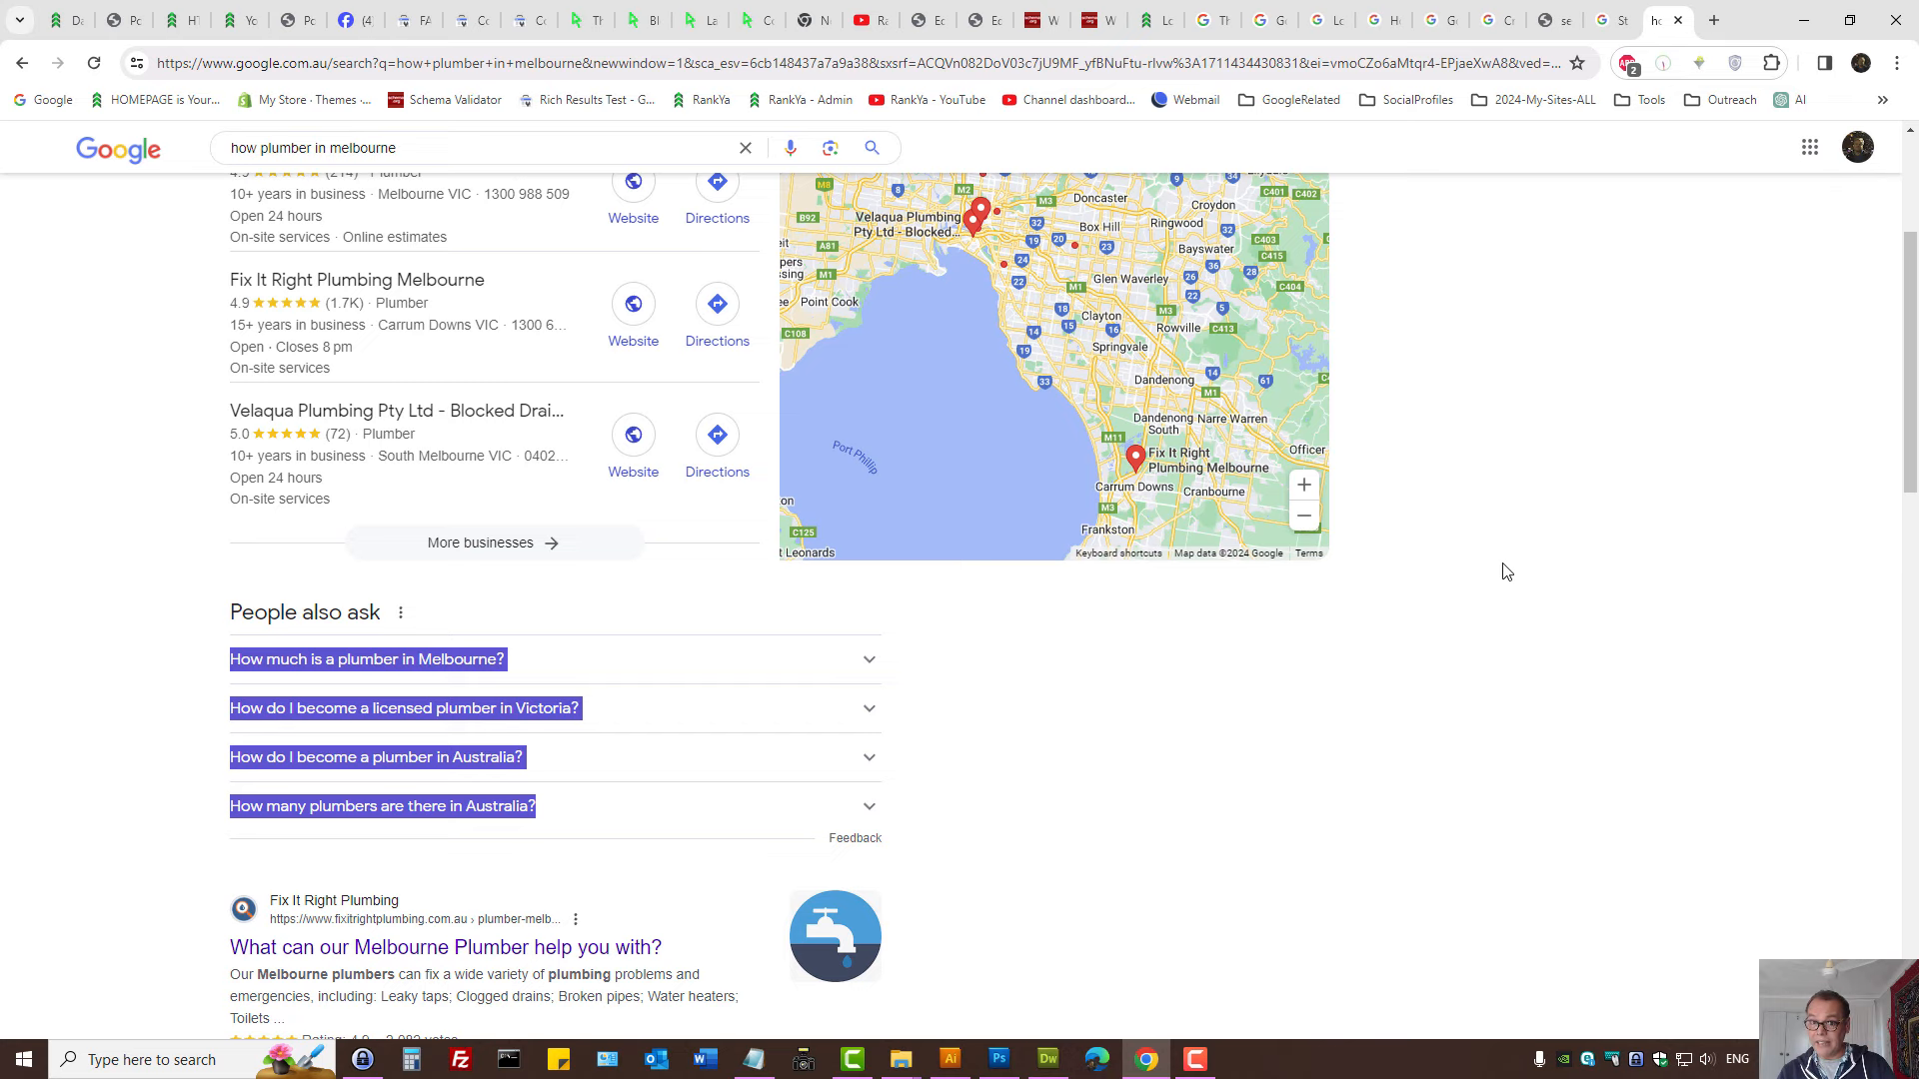
pyautogui.click(1482, 19)
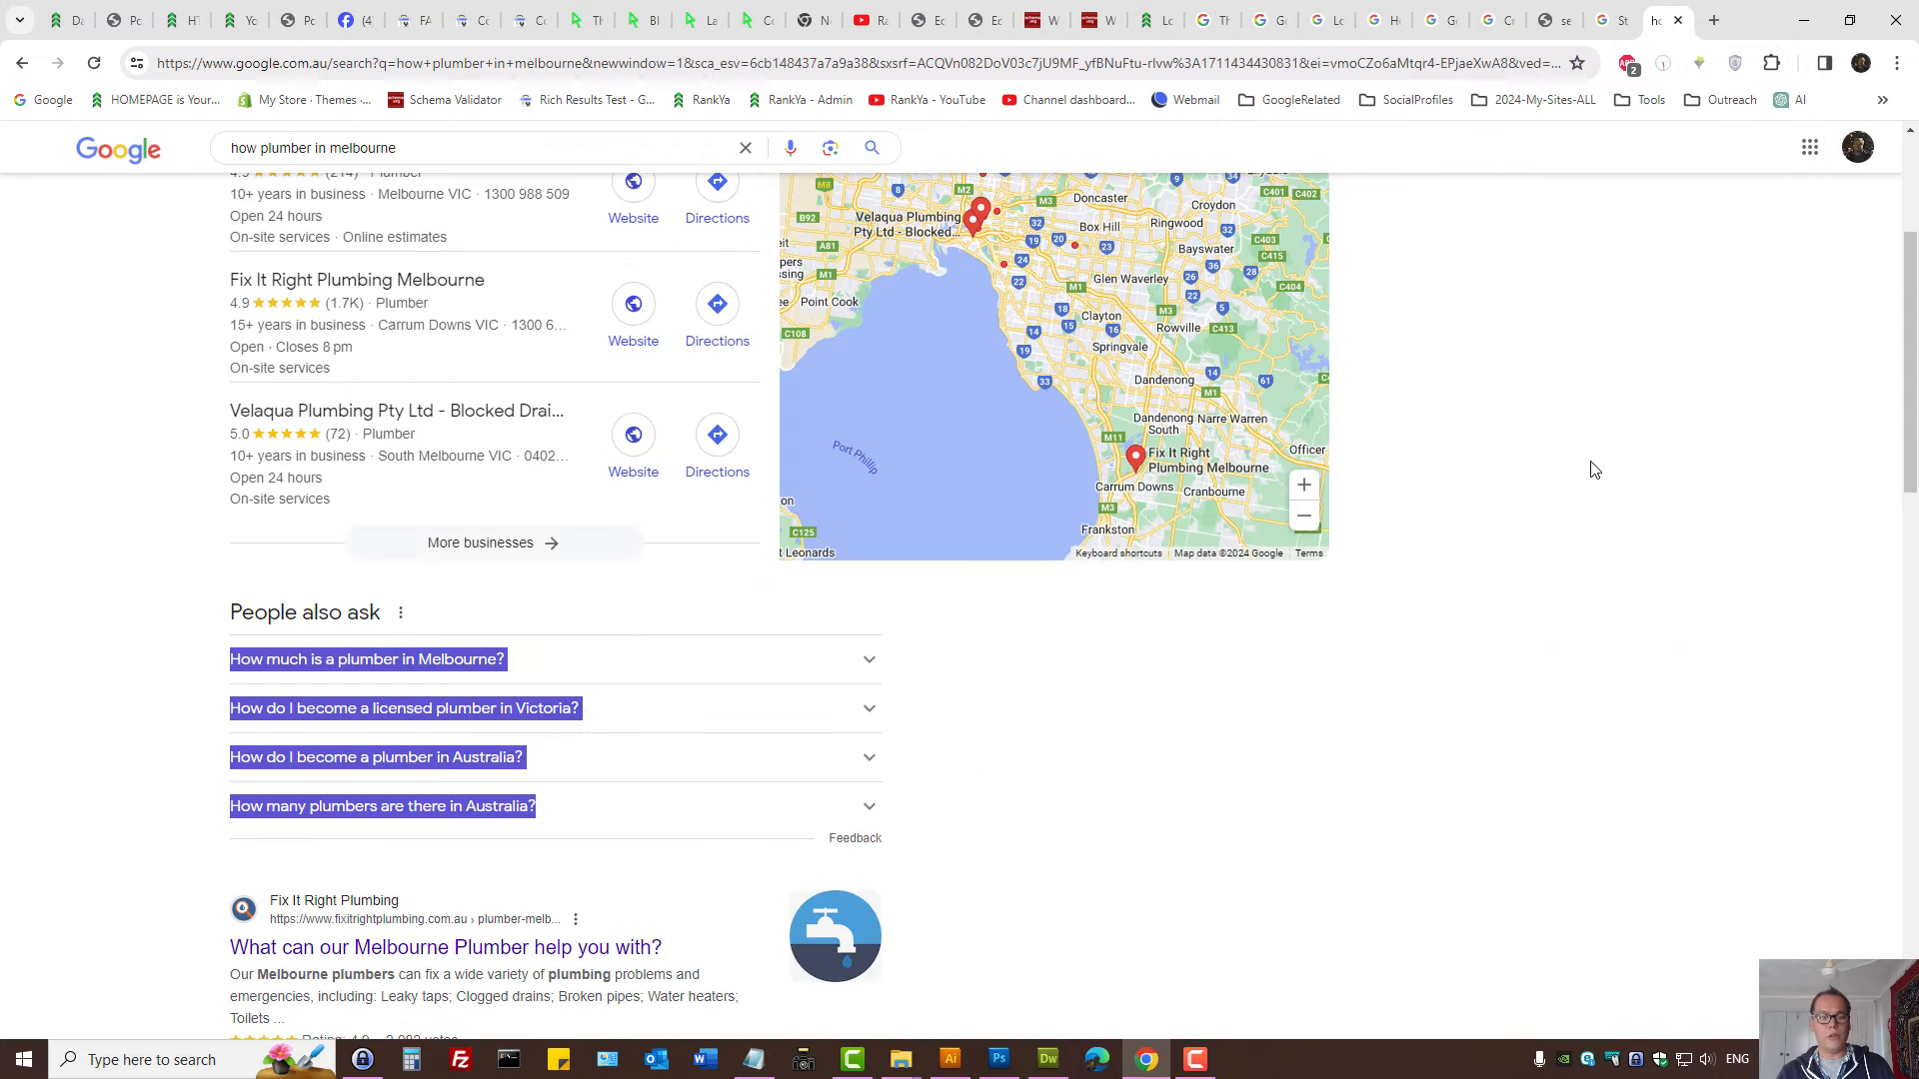
pyautogui.moveTo(1508, 520)
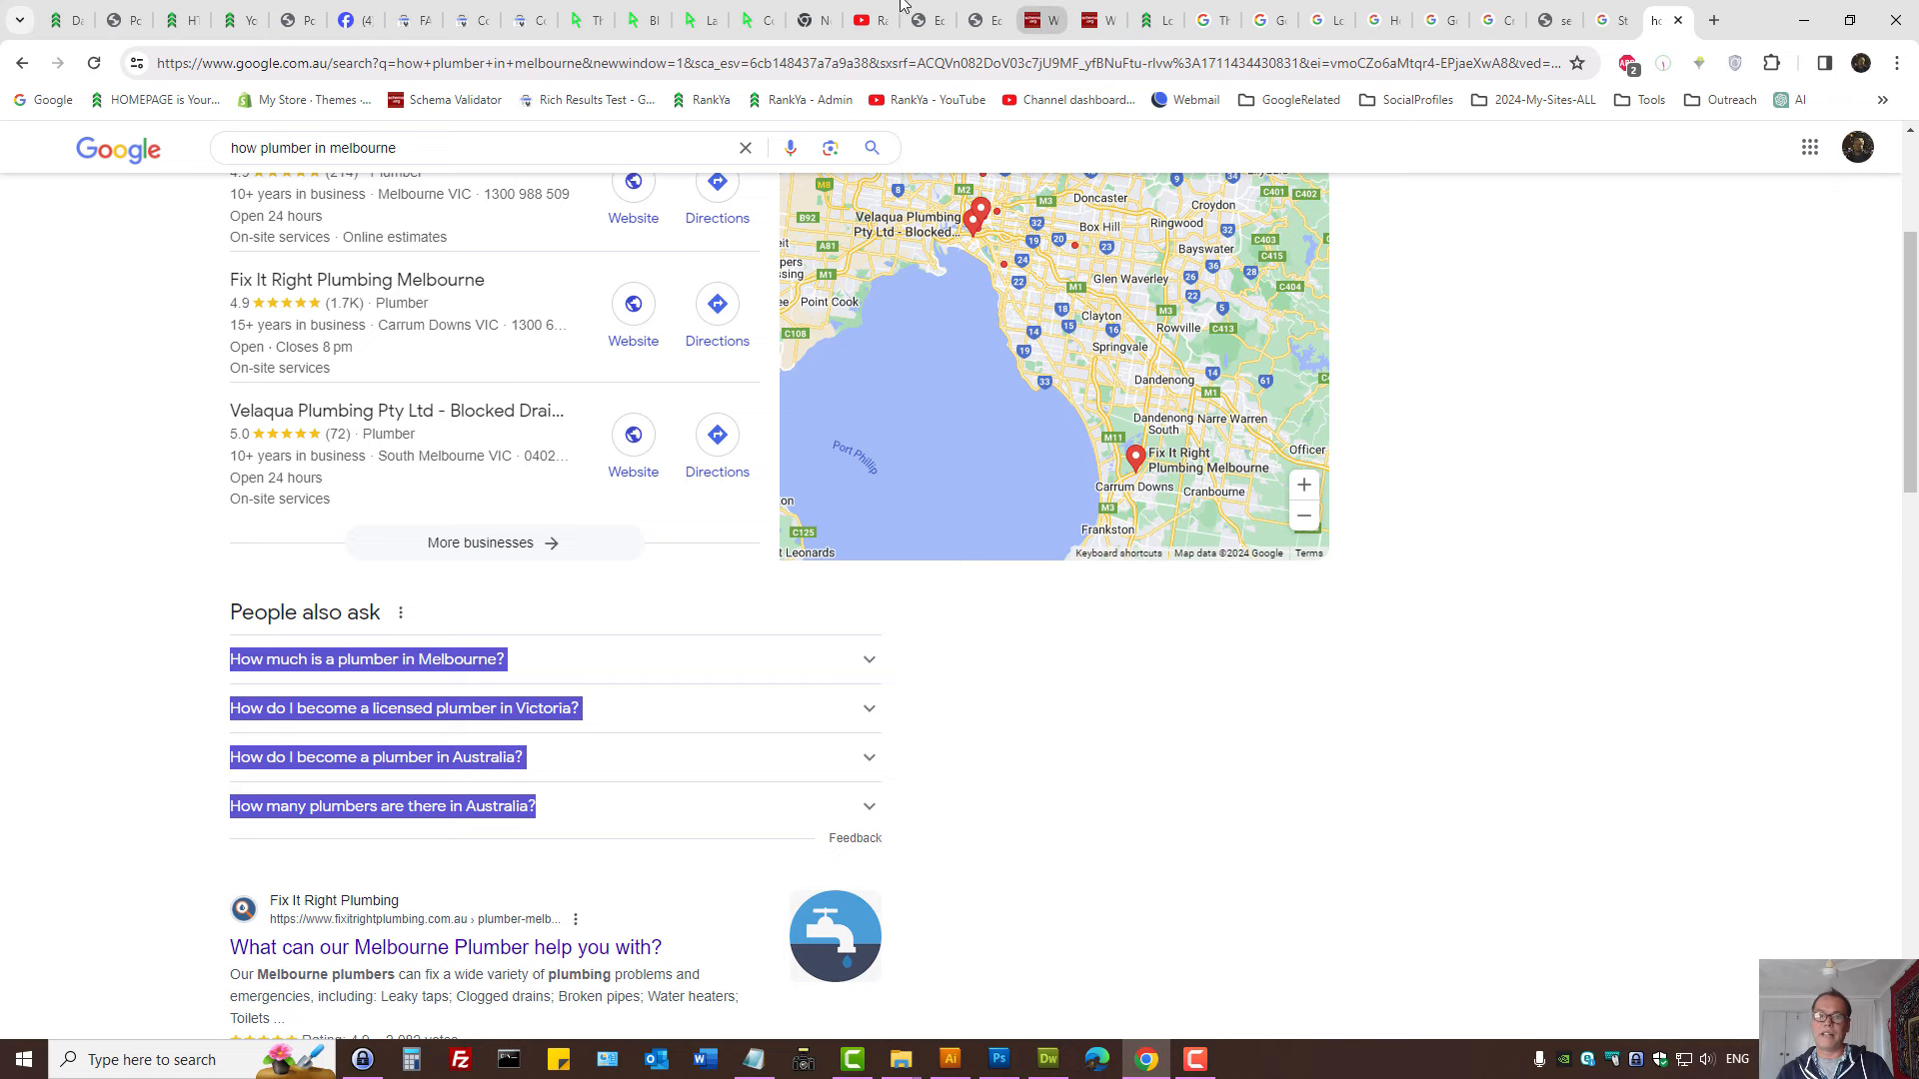
pyautogui.click(857, 18)
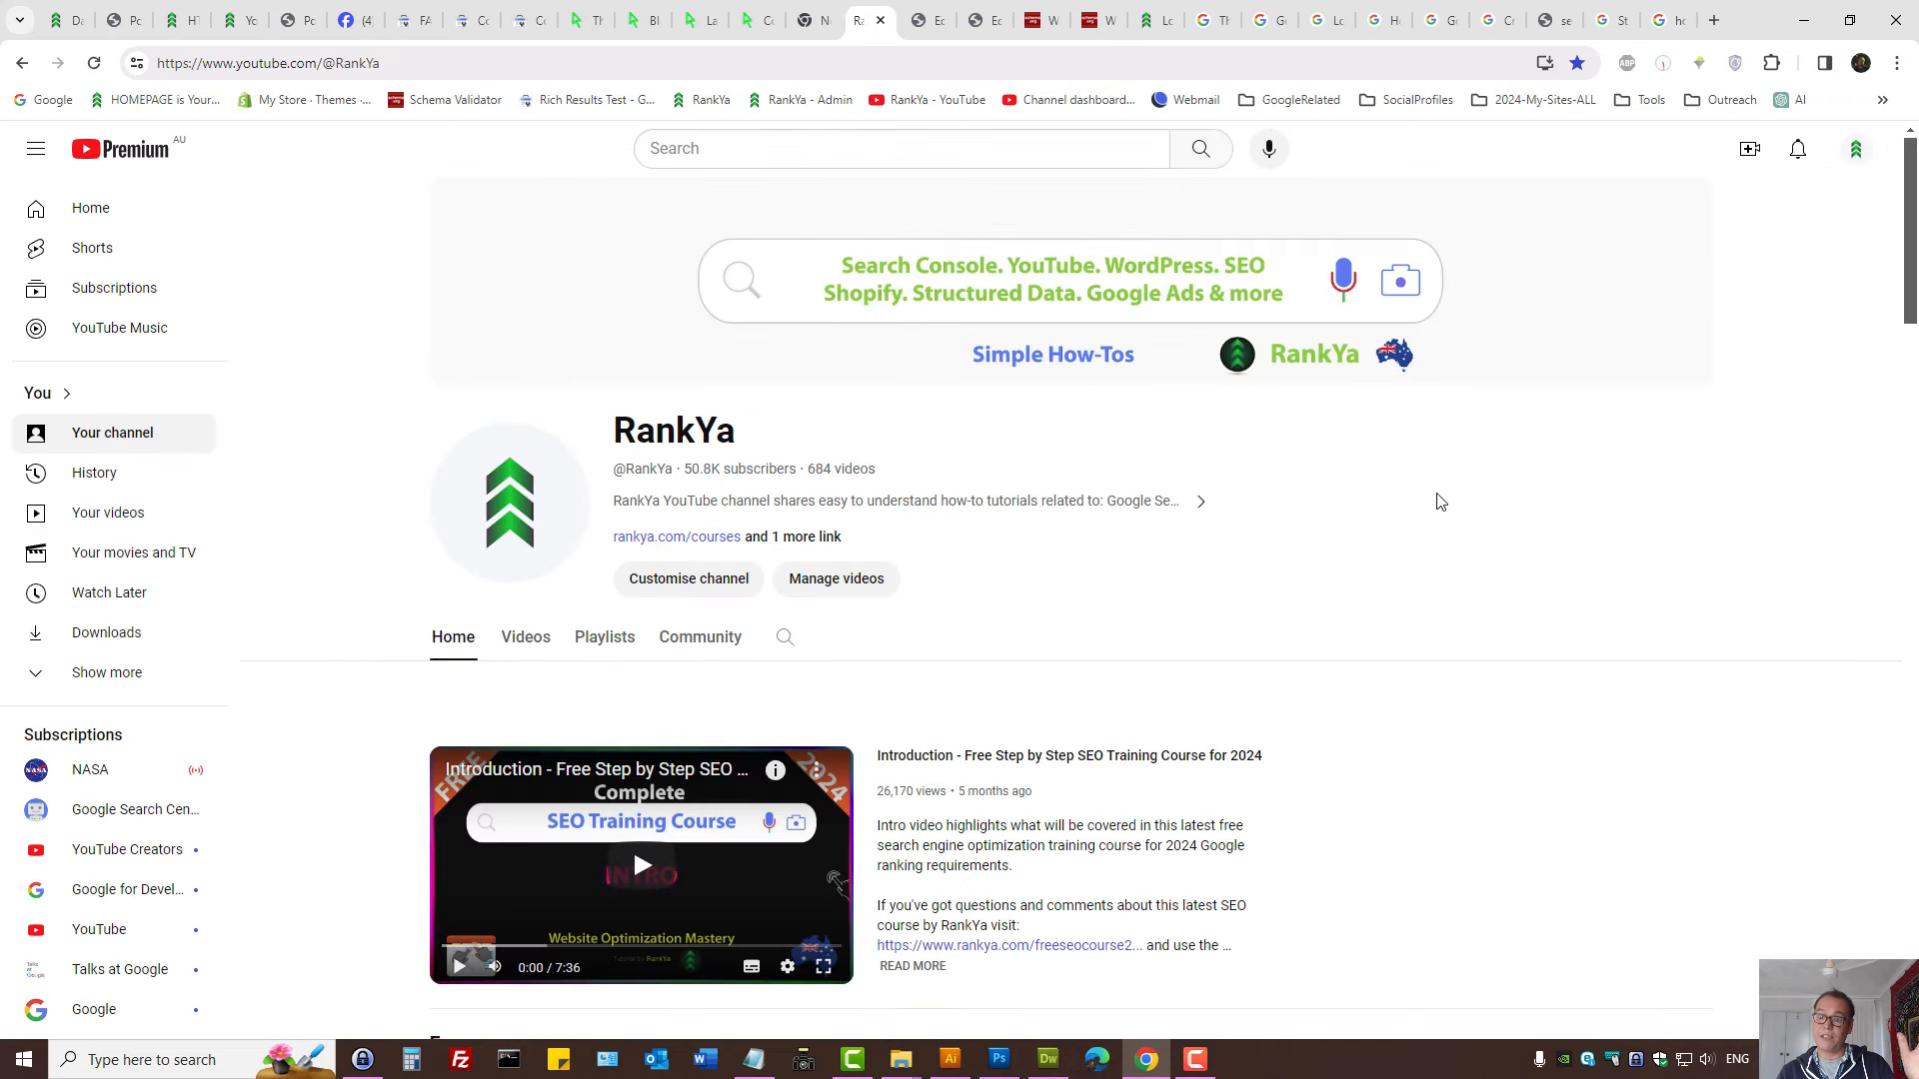
pyautogui.moveTo(1658, 18)
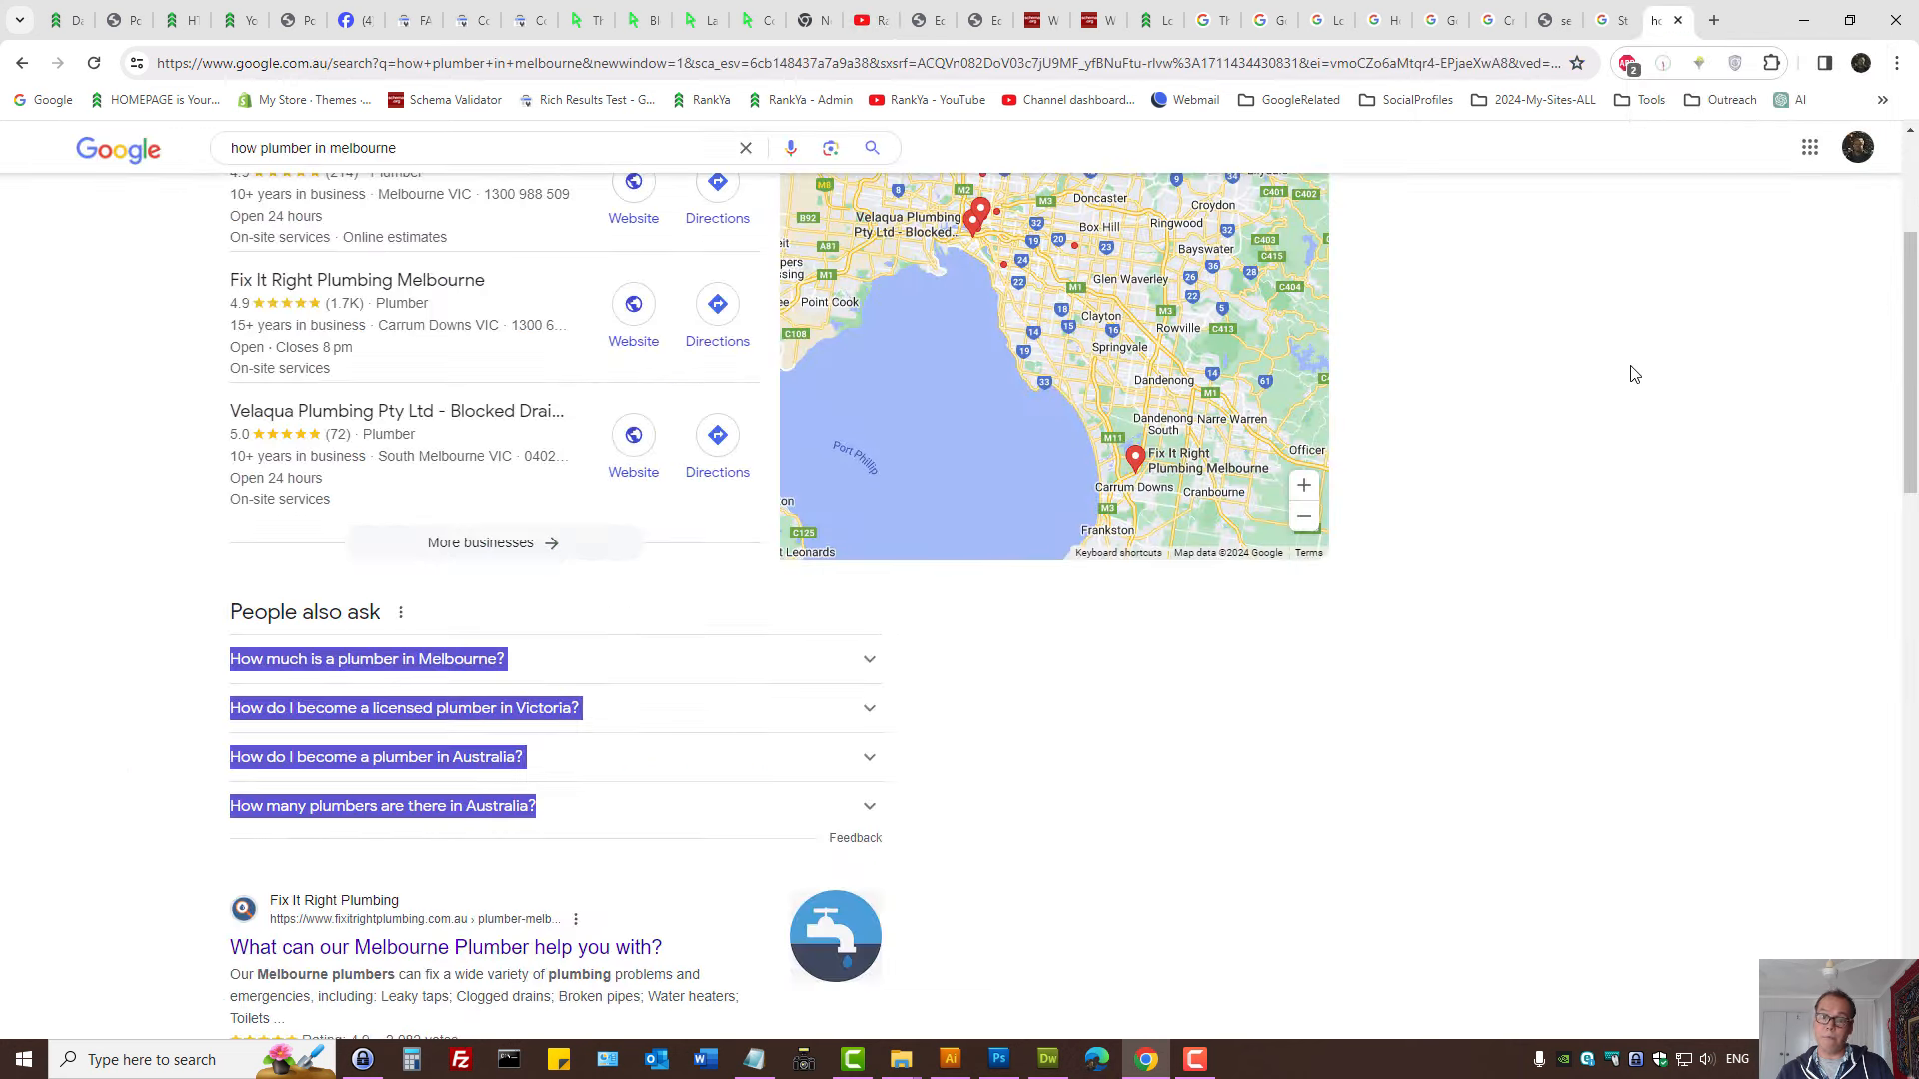
pyautogui.moveTo(1599, 346)
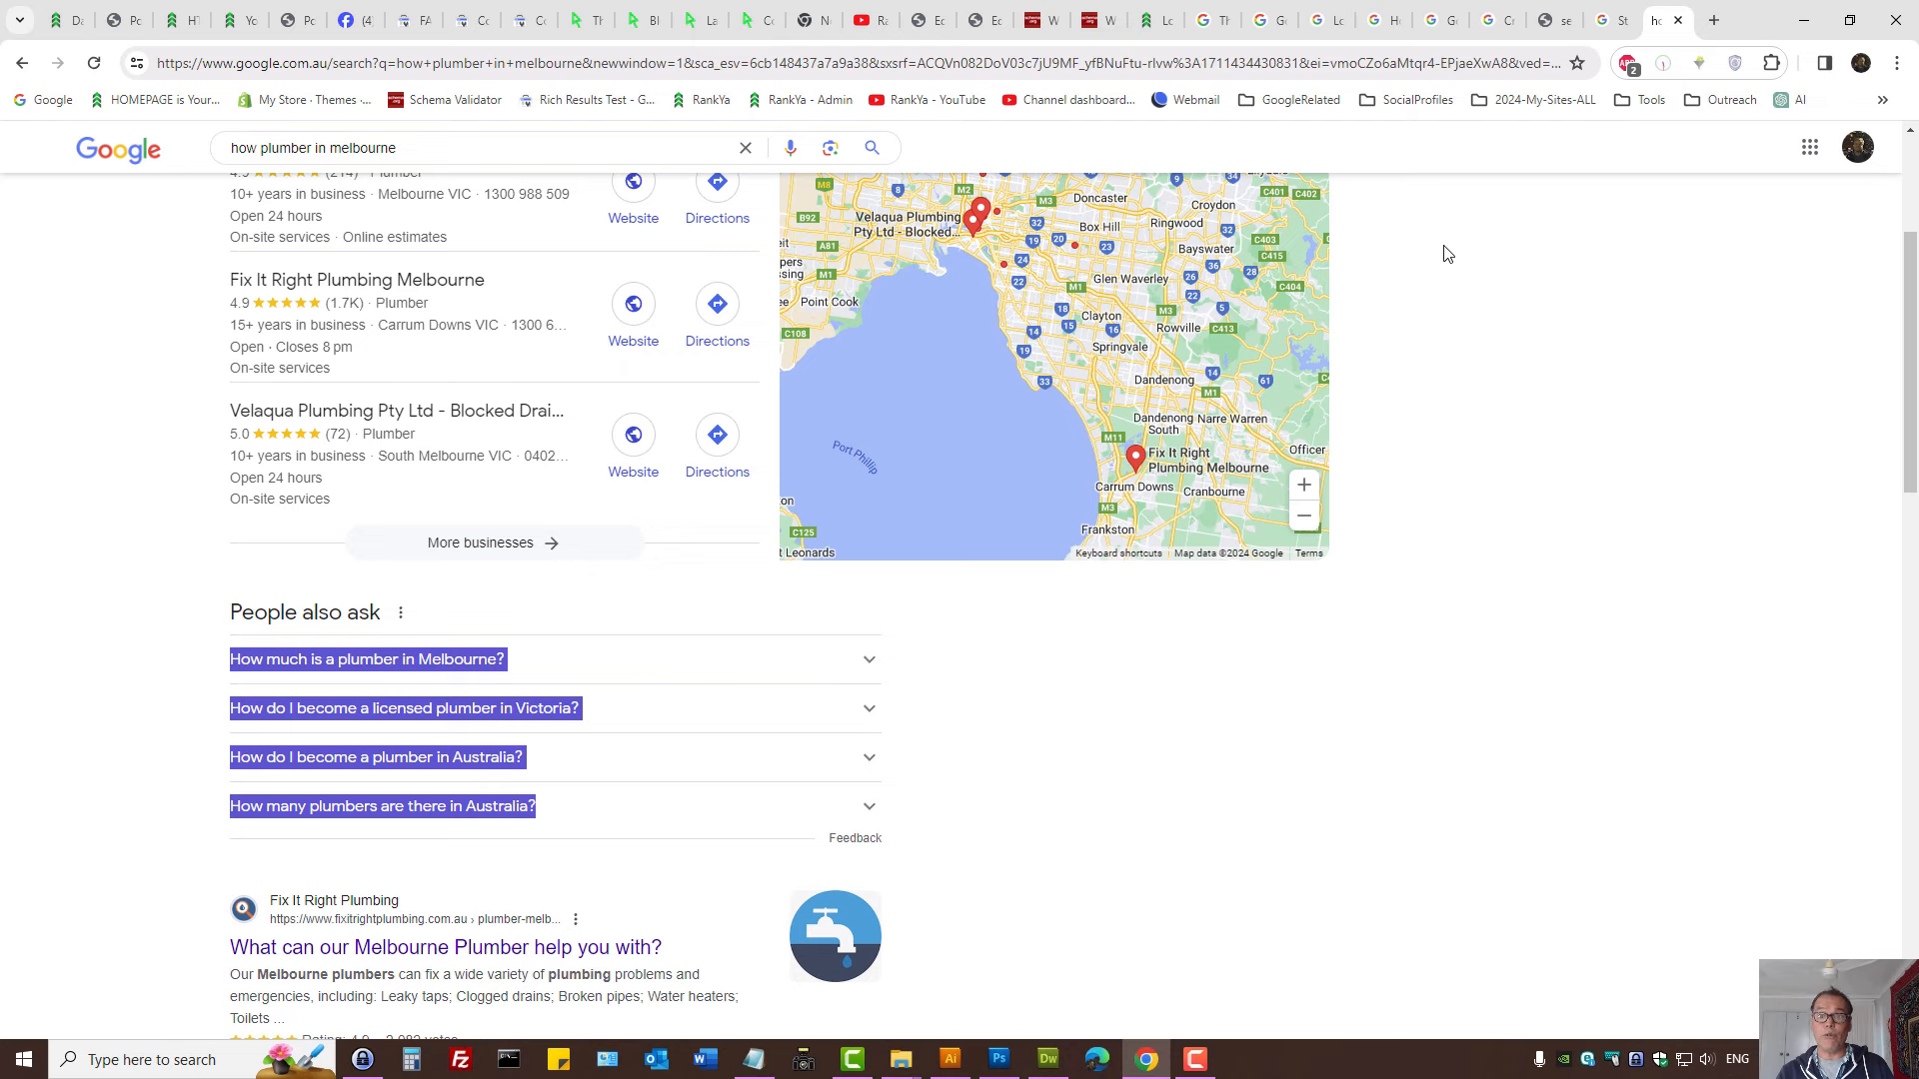
pyautogui.click(1145, 20)
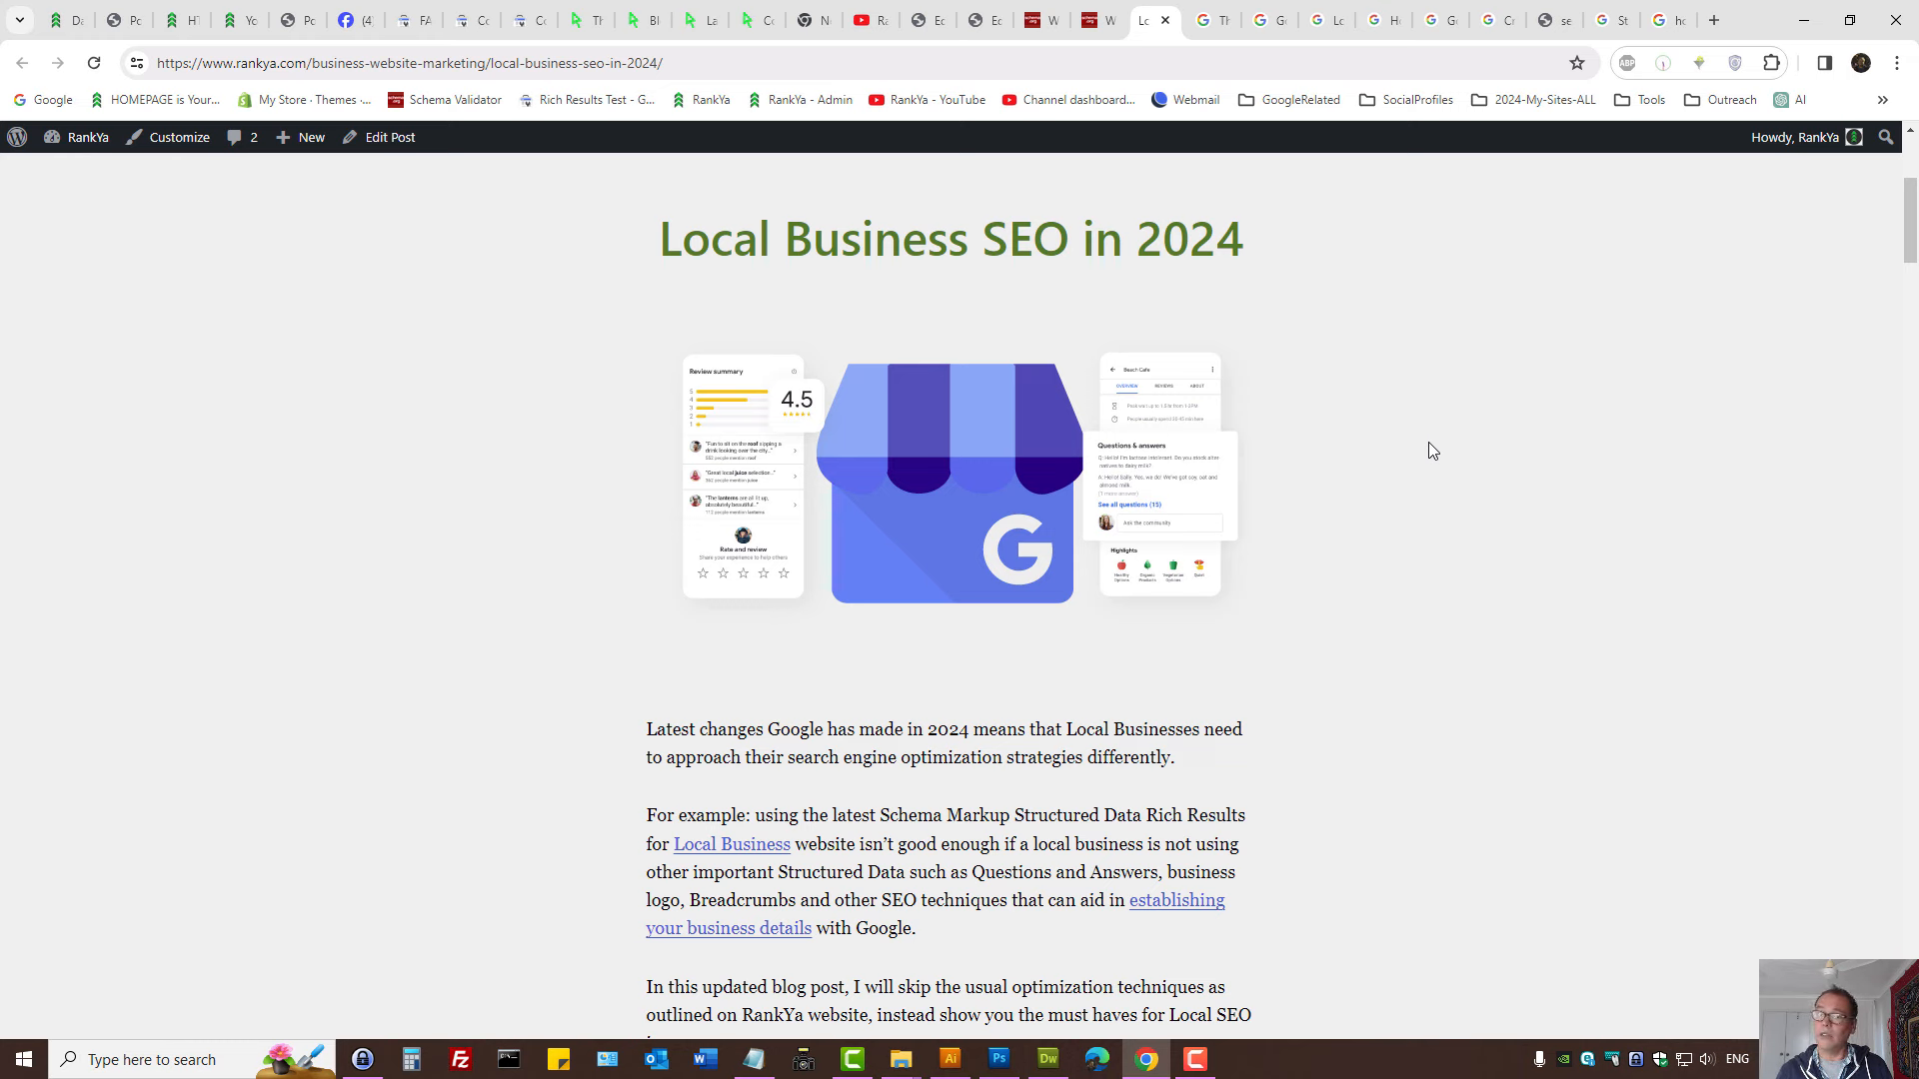
pyautogui.moveTo(946, 315)
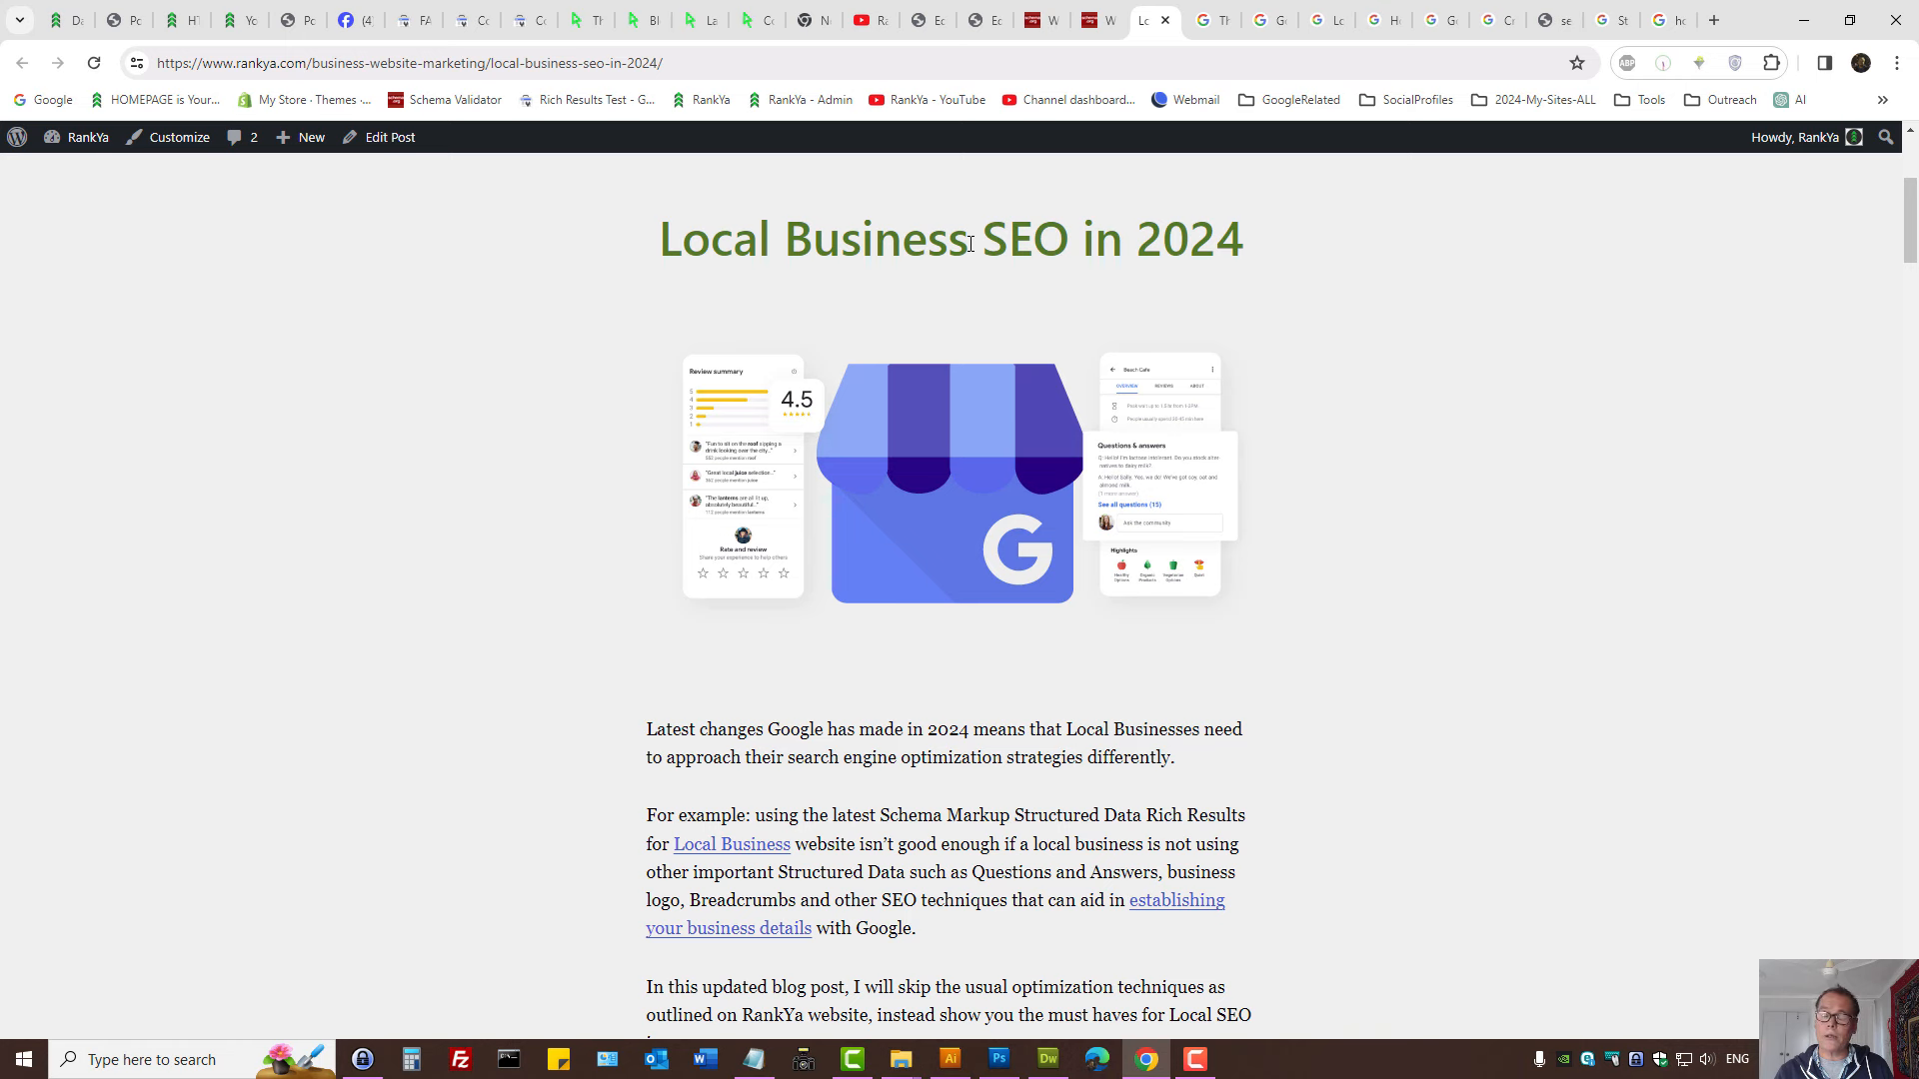
pyautogui.moveTo(1352, 591)
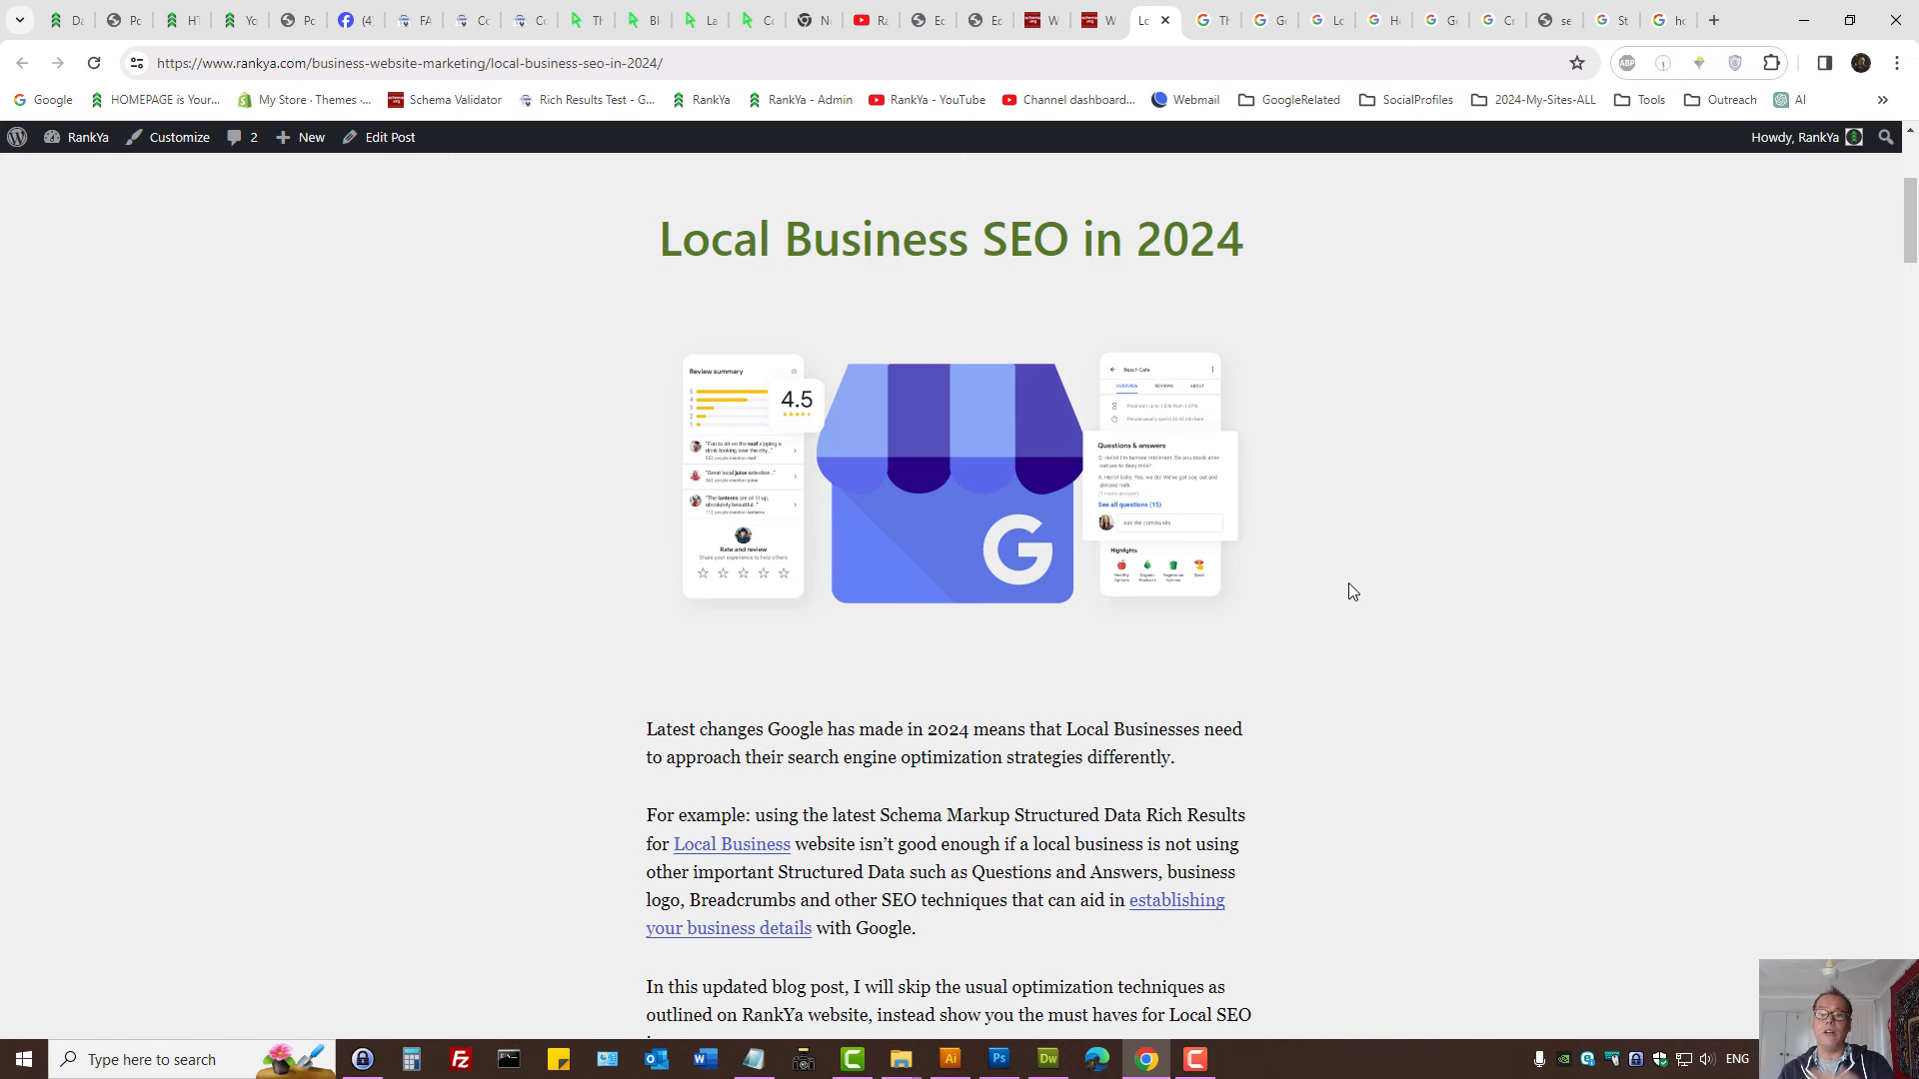
pyautogui.moveTo(1439, 659)
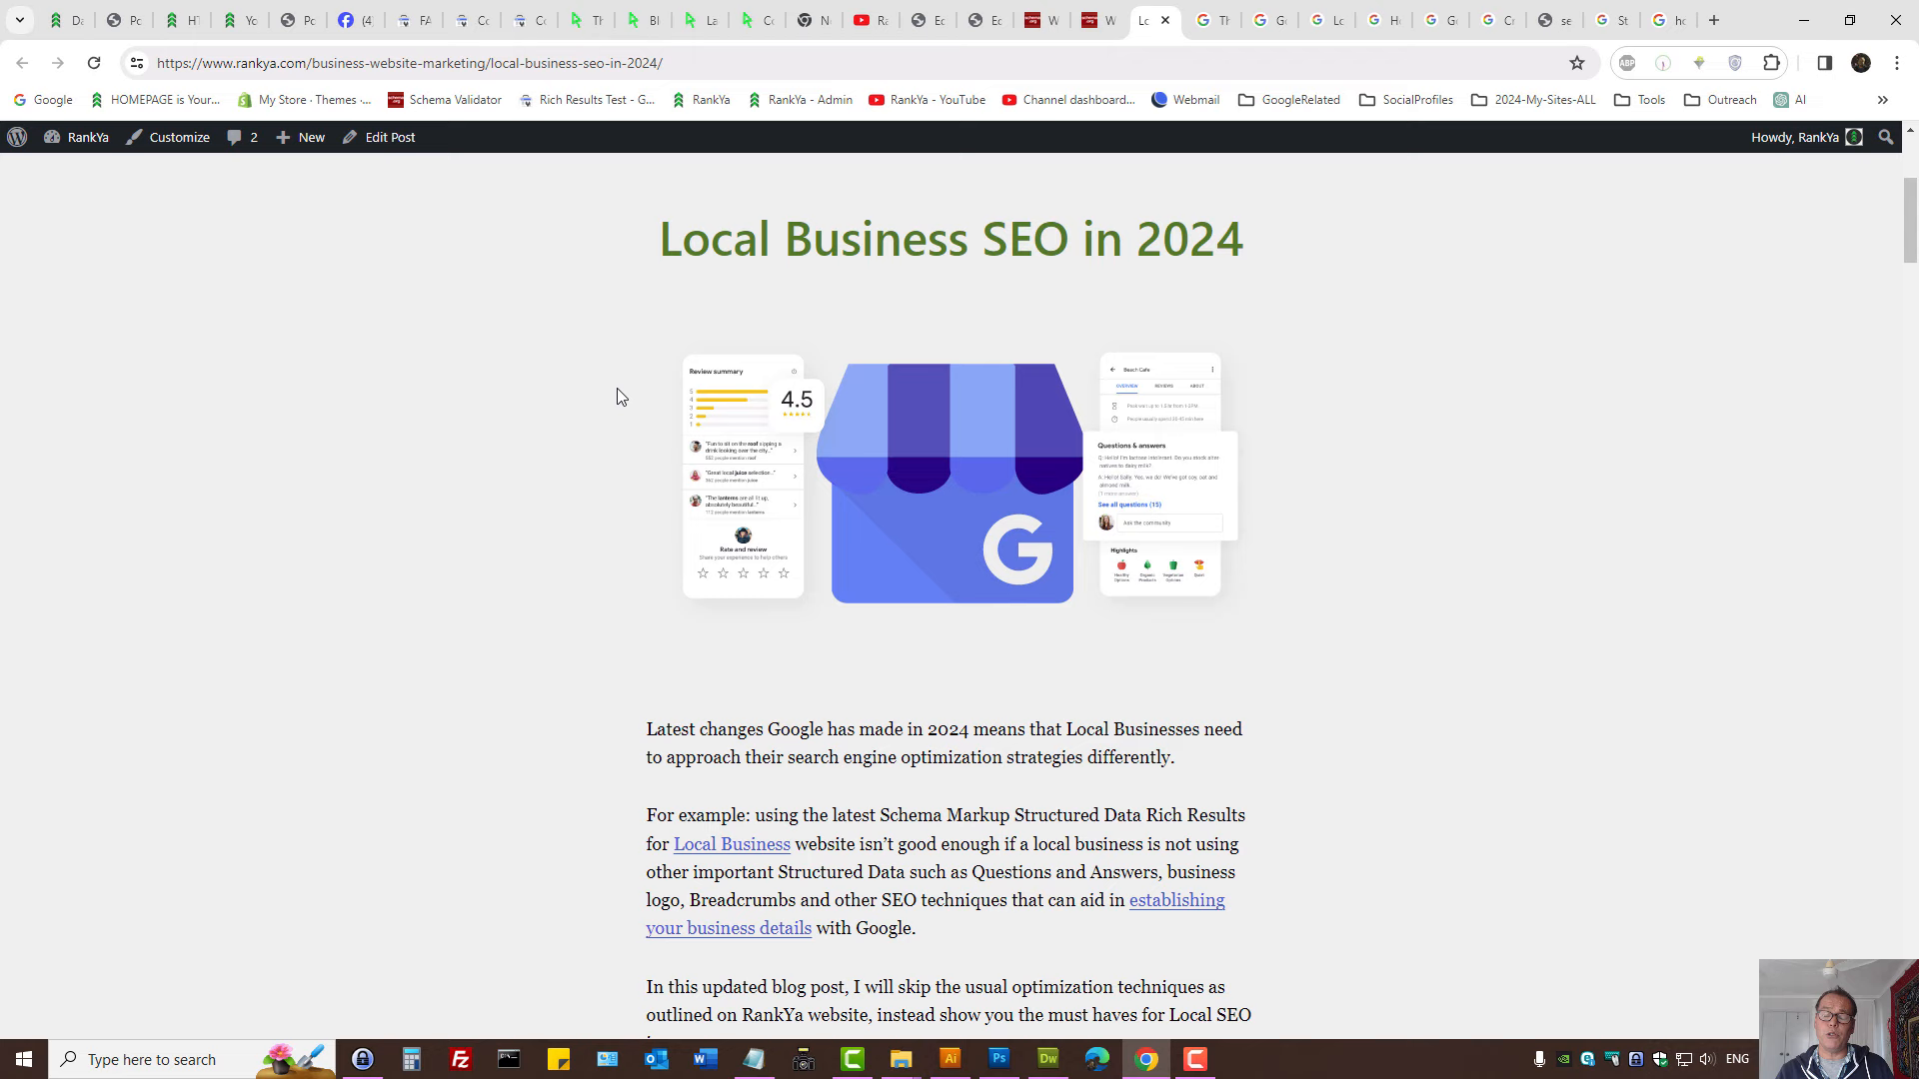
# Open The Electronic Fix laptop repairs page and search its featured graphic with Google Lens.
pyautogui.click(681, 20)
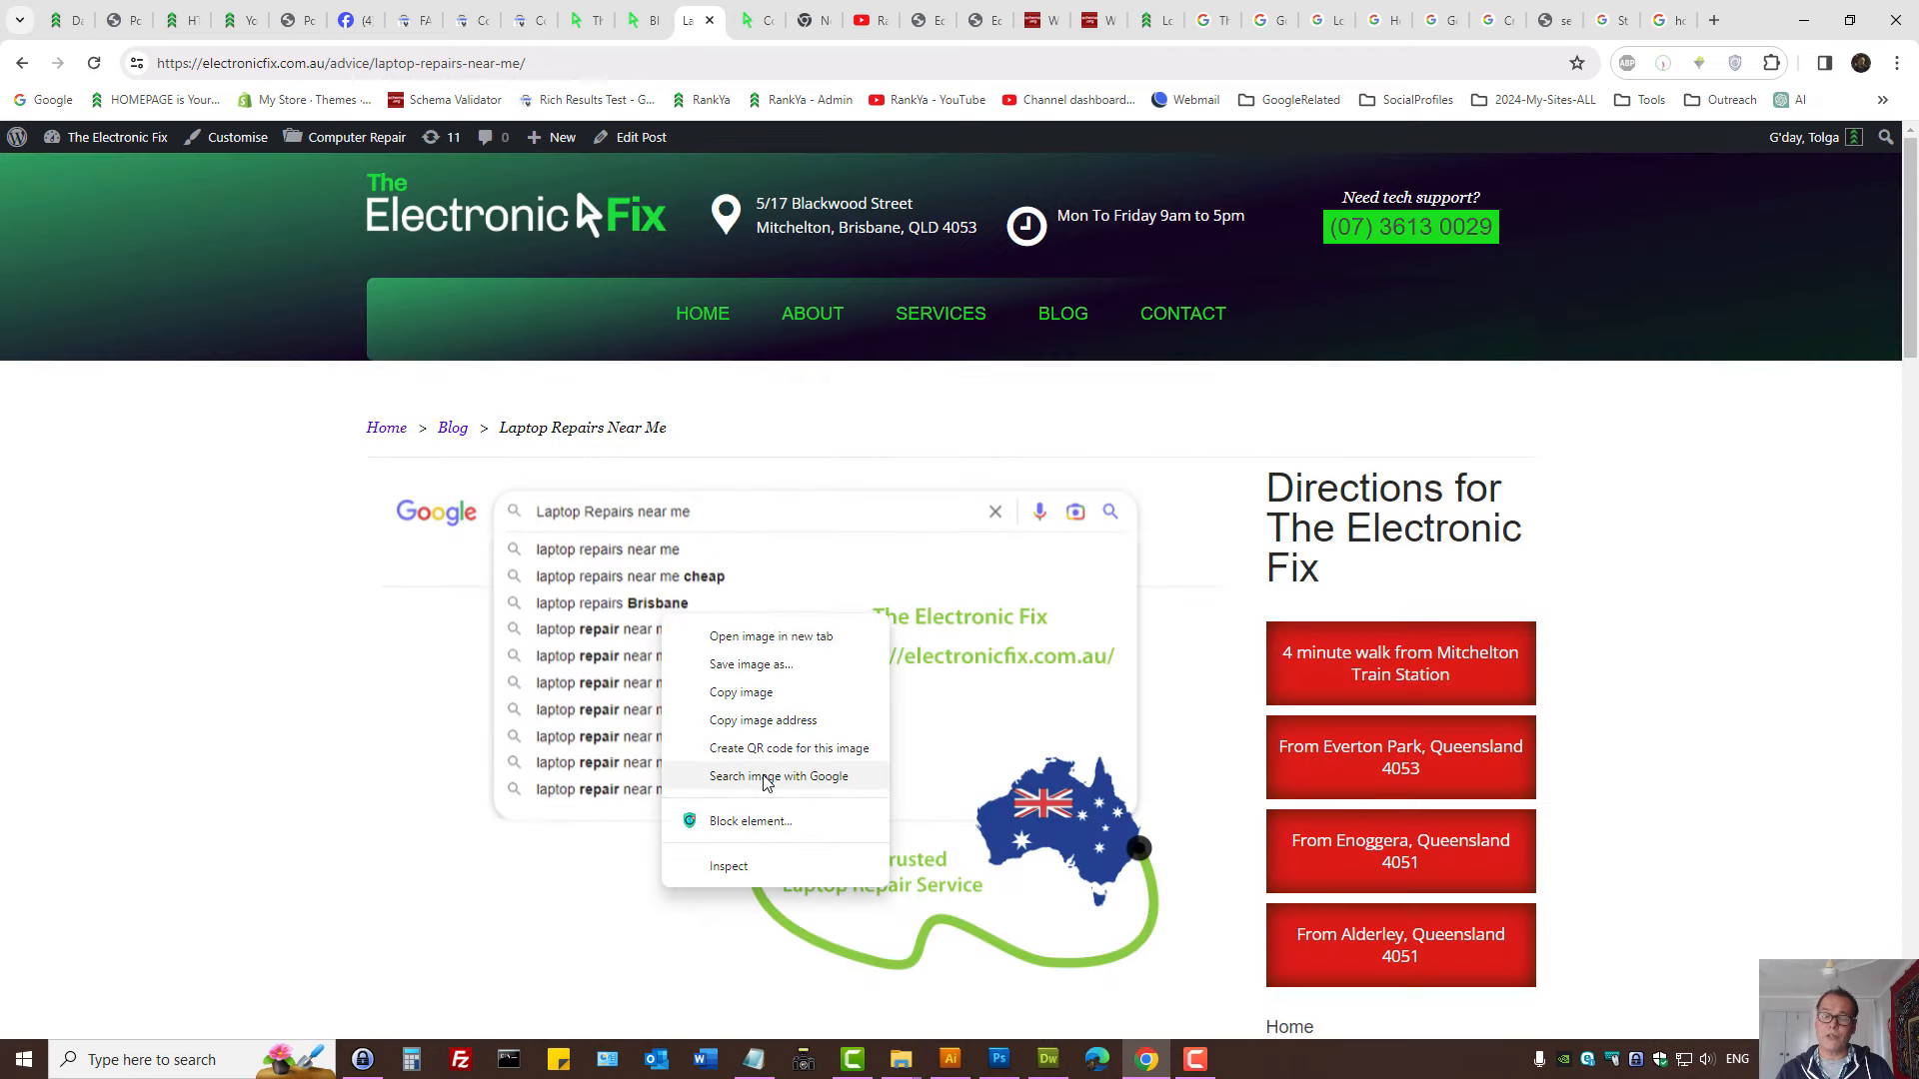
pyautogui.click(780, 777)
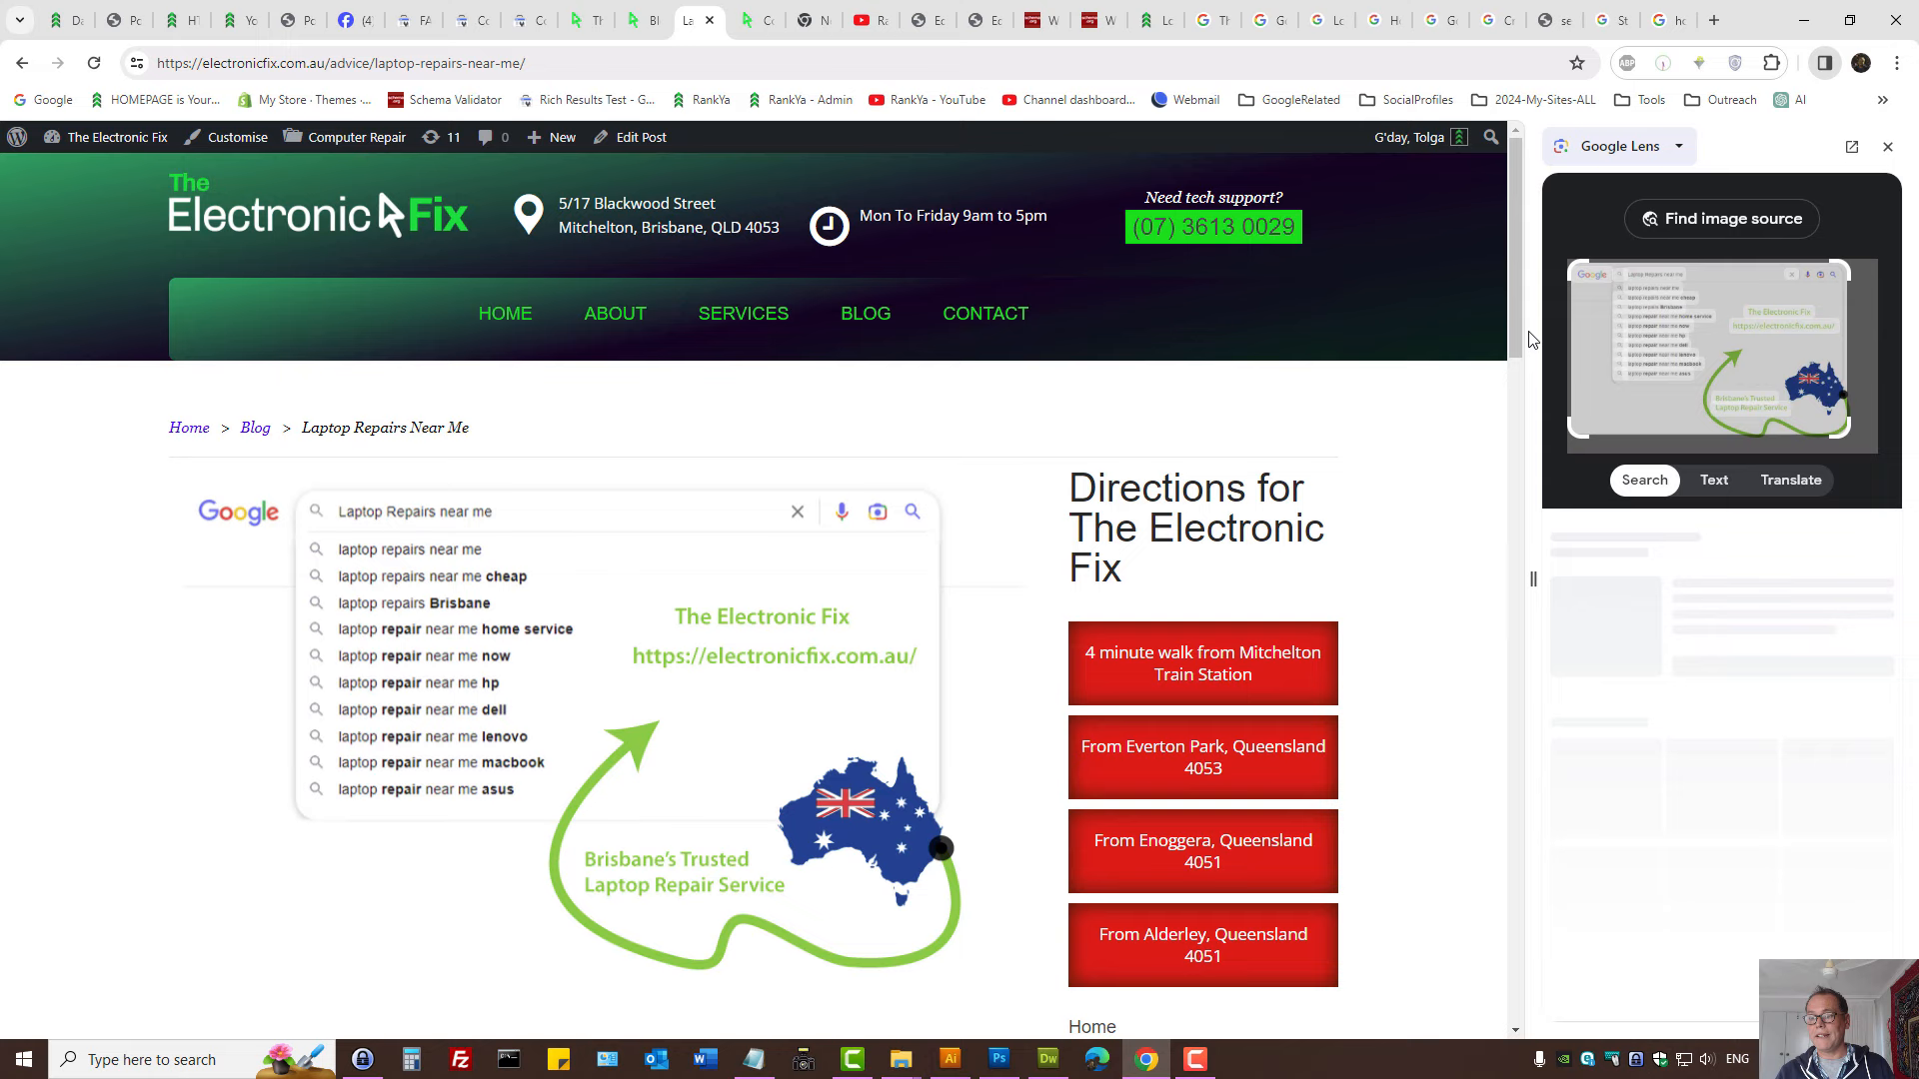
pyautogui.moveTo(1859, 237)
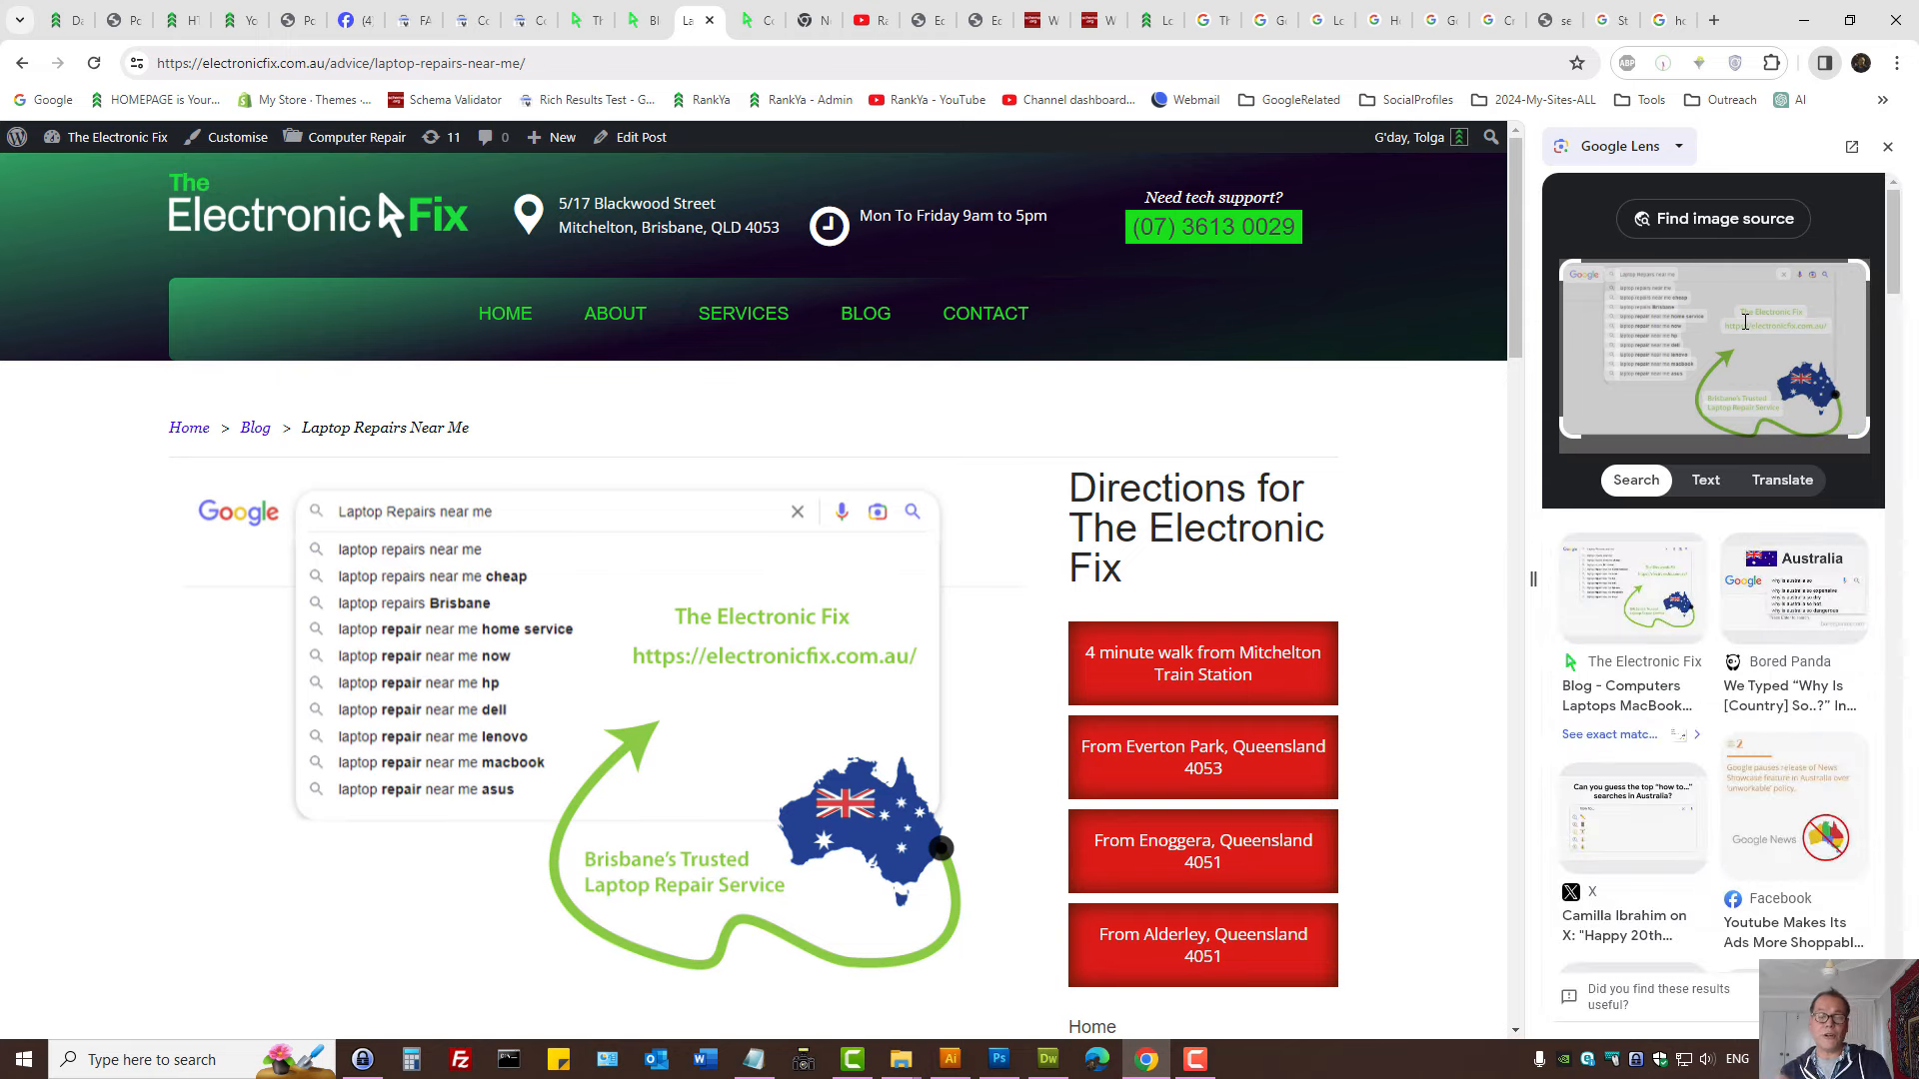
pyautogui.moveTo(1568, 370)
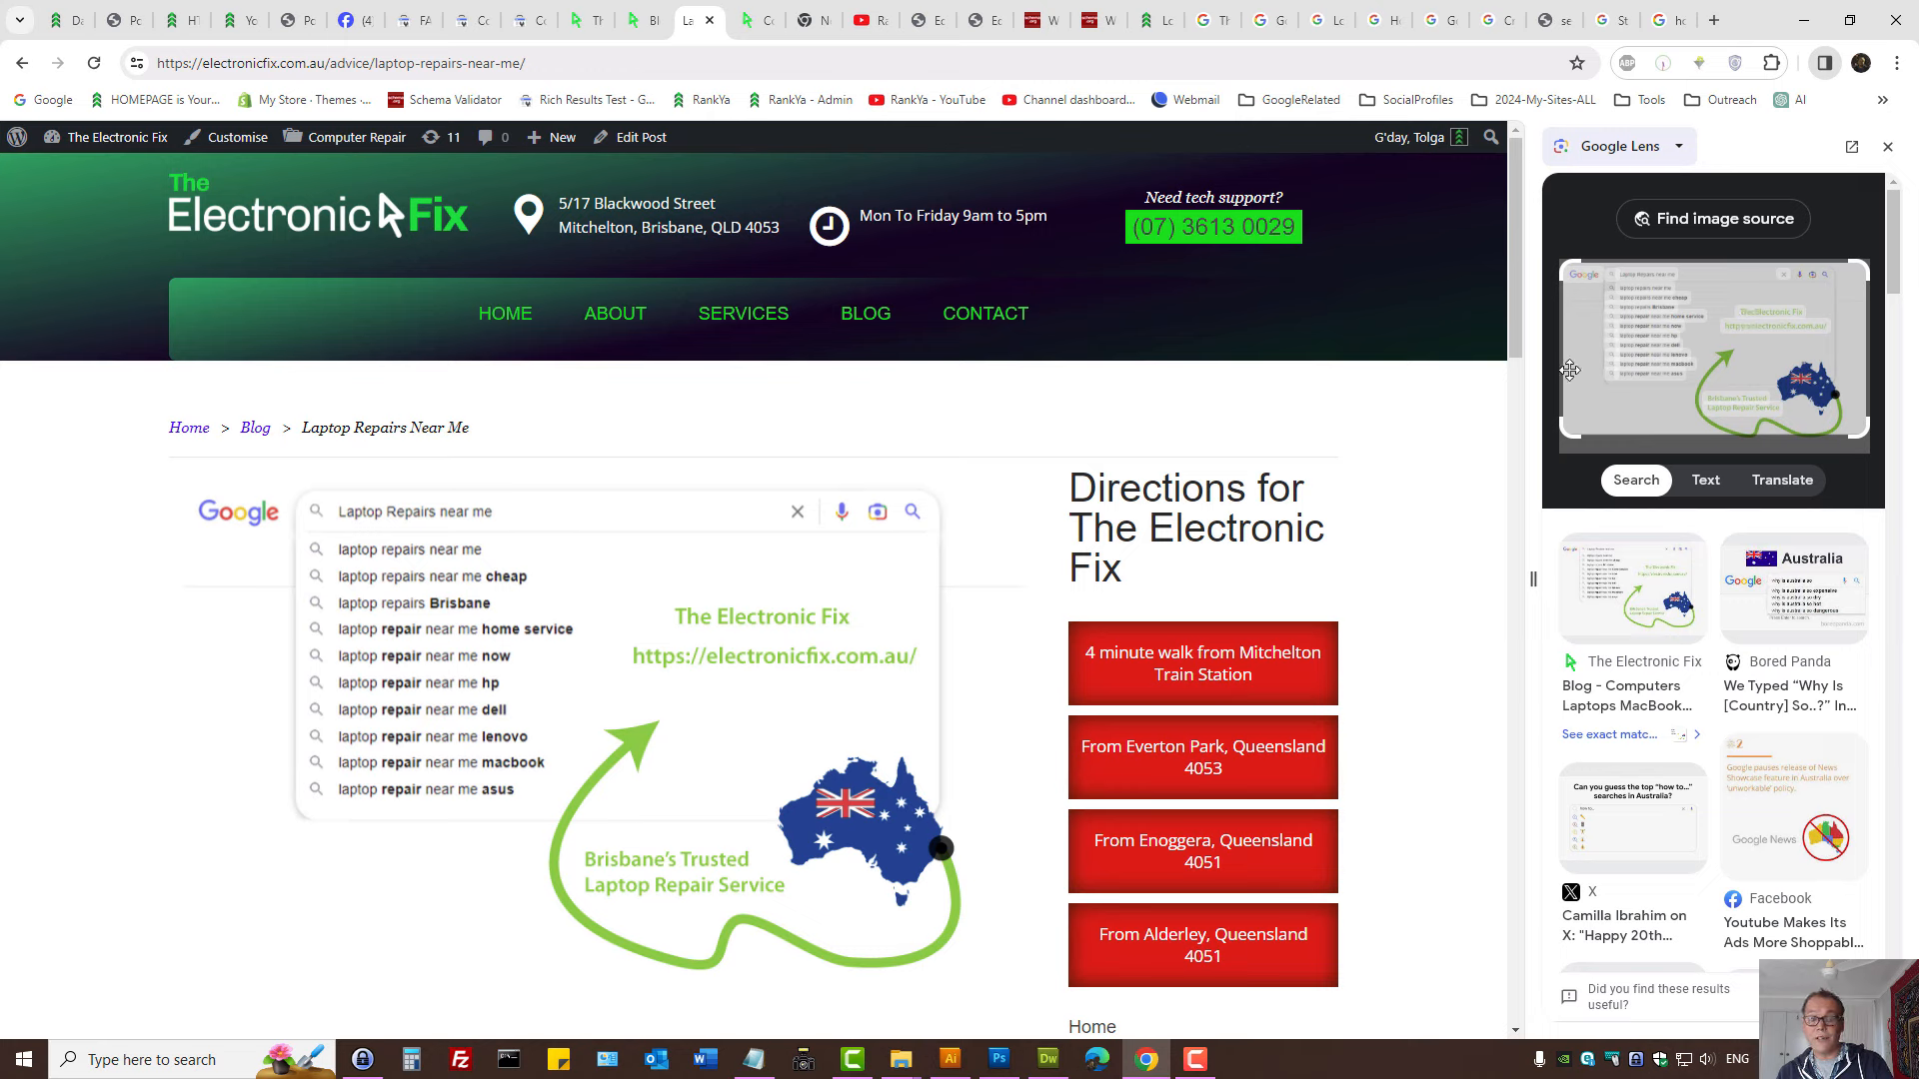
pyautogui.moveTo(1727, 377)
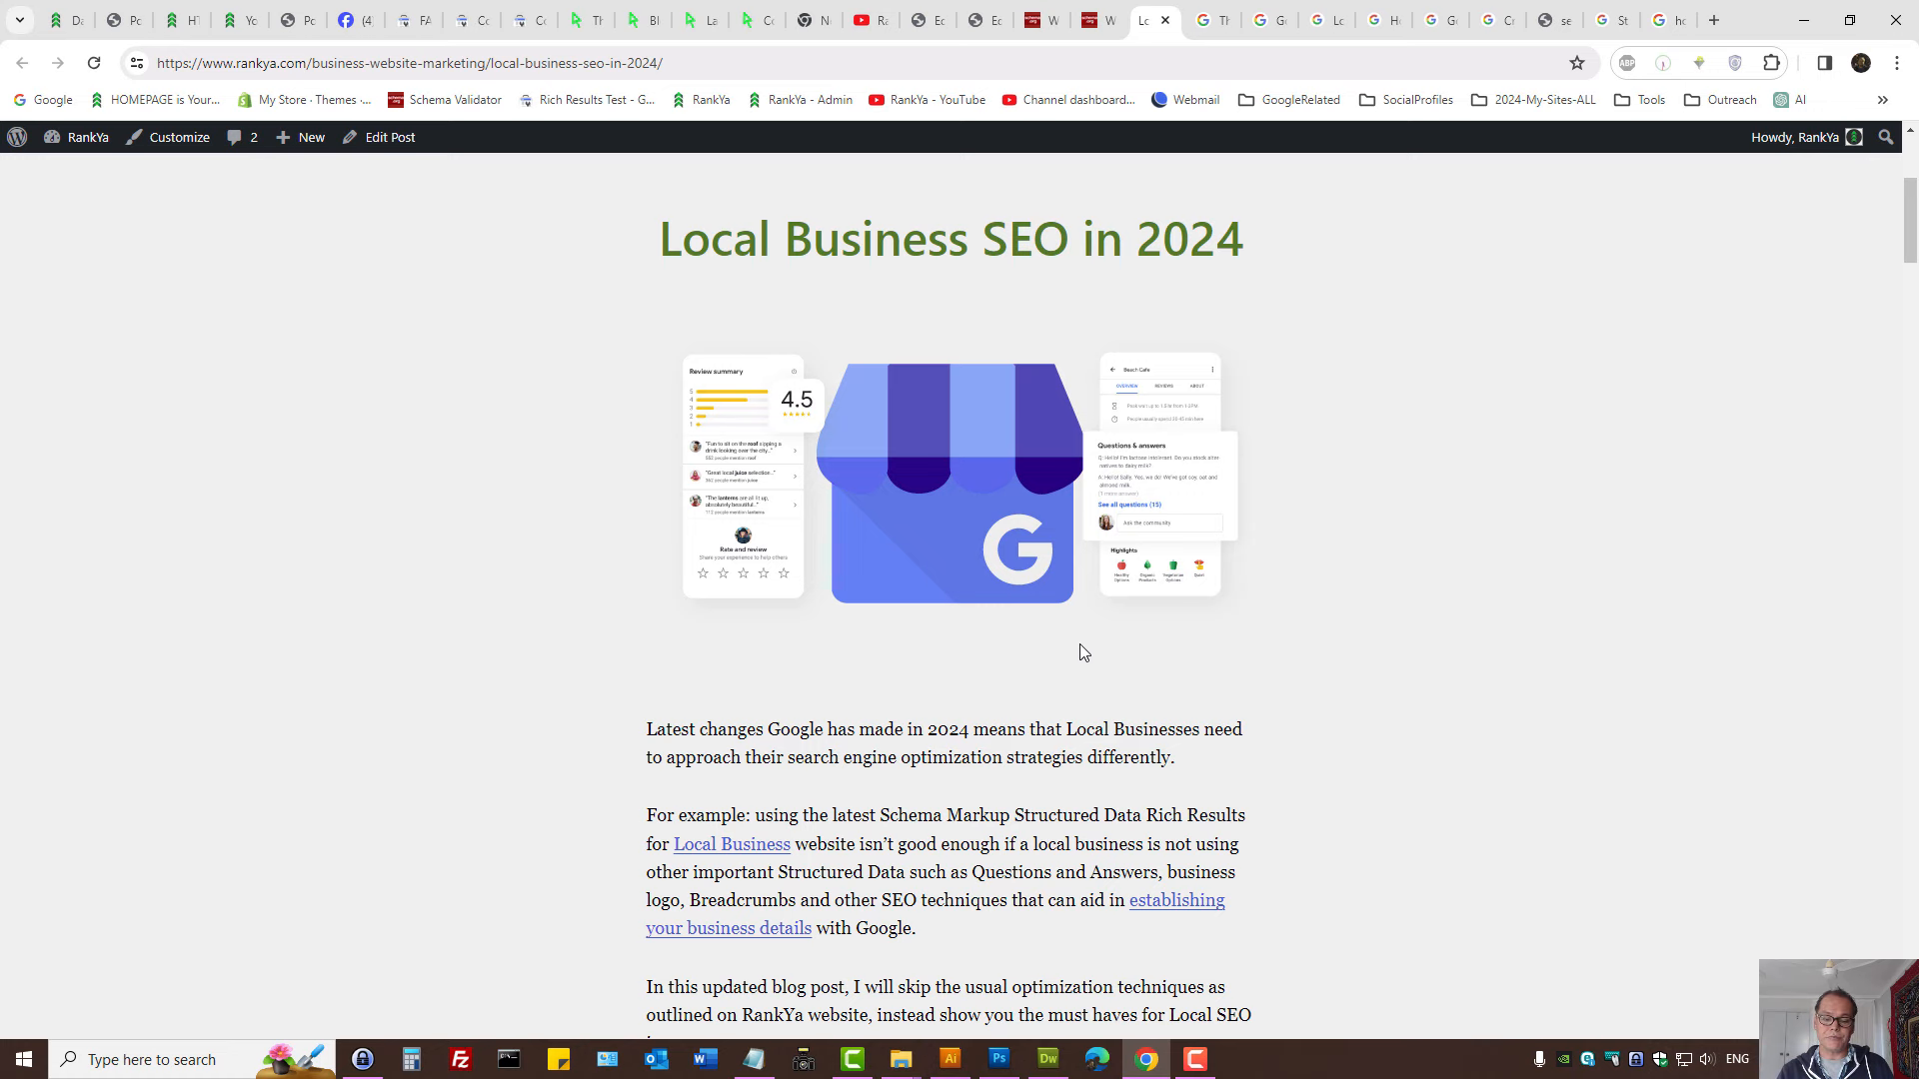
# Scroll the RankYa post to 'Full Search Engine Optimization of the Website' and highlight the heading.
pyautogui.scroll(-3)
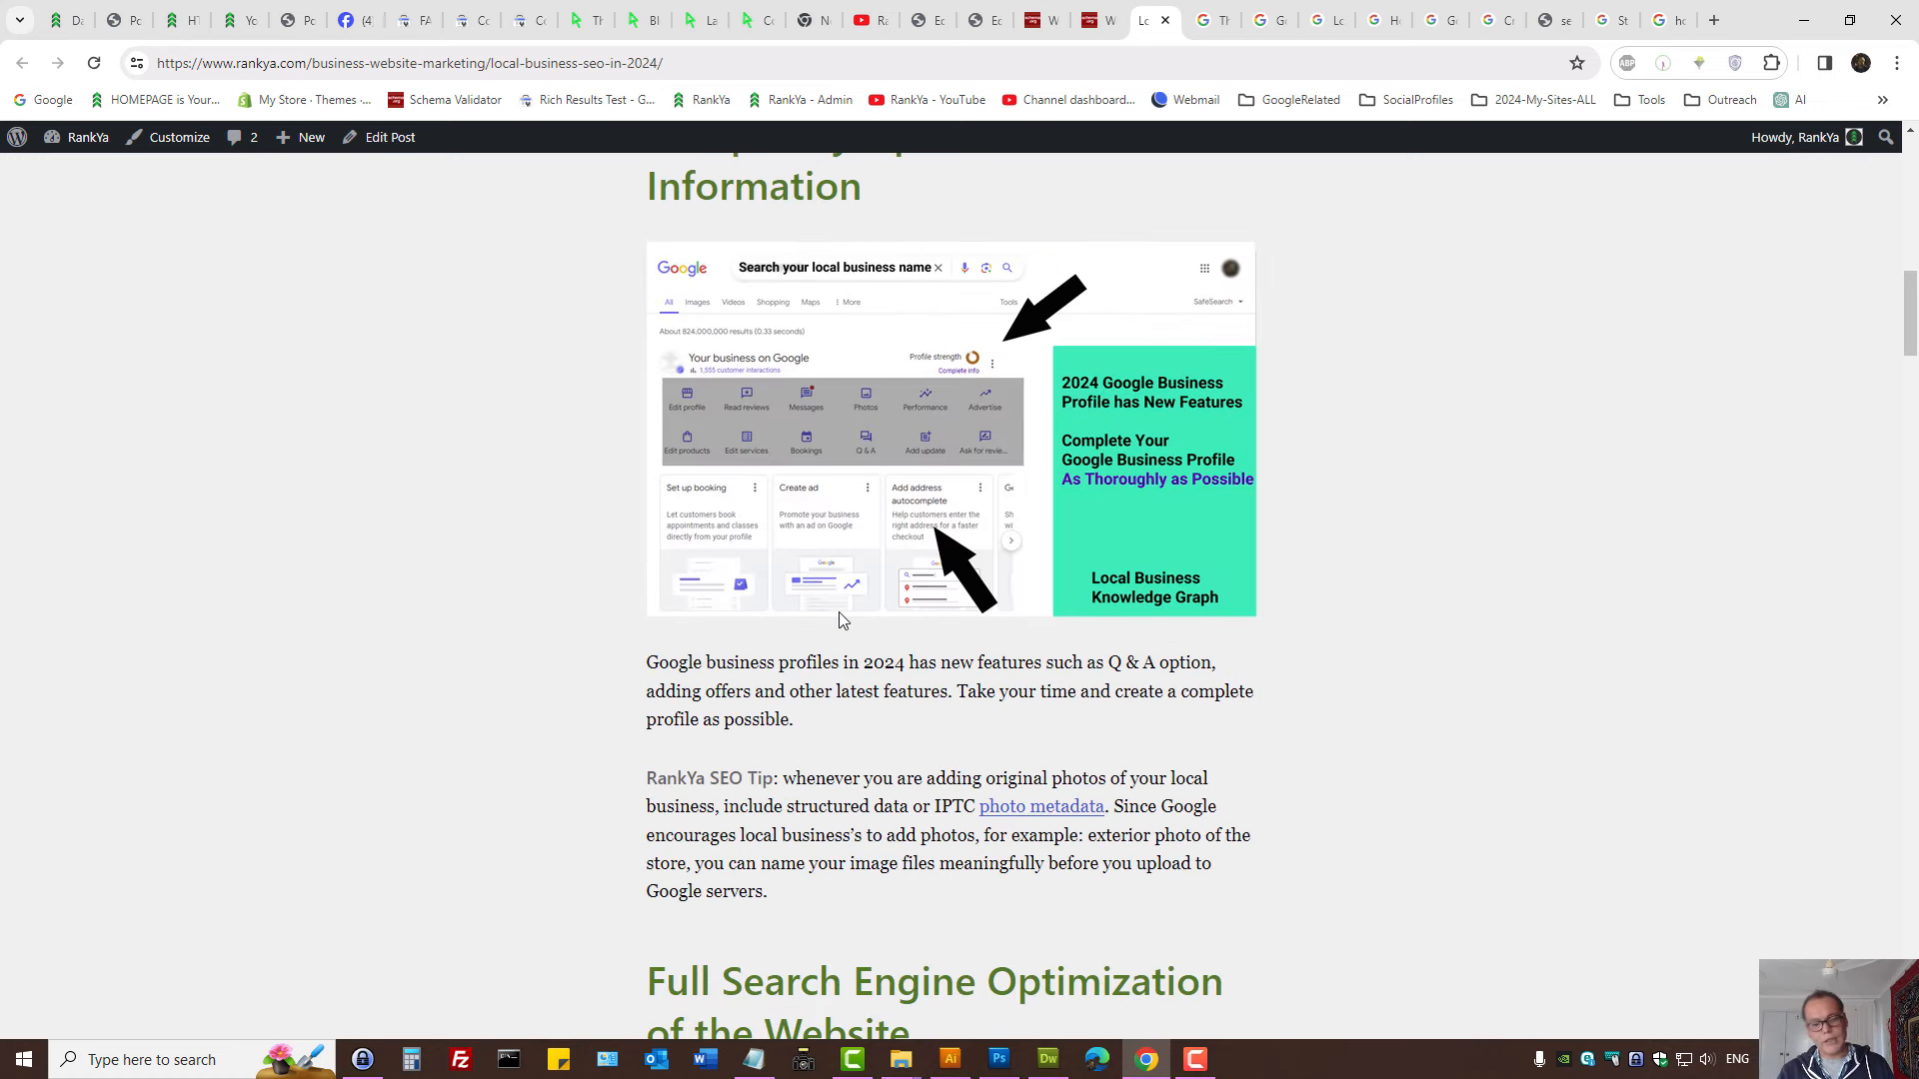
pyautogui.moveTo(1051, 523)
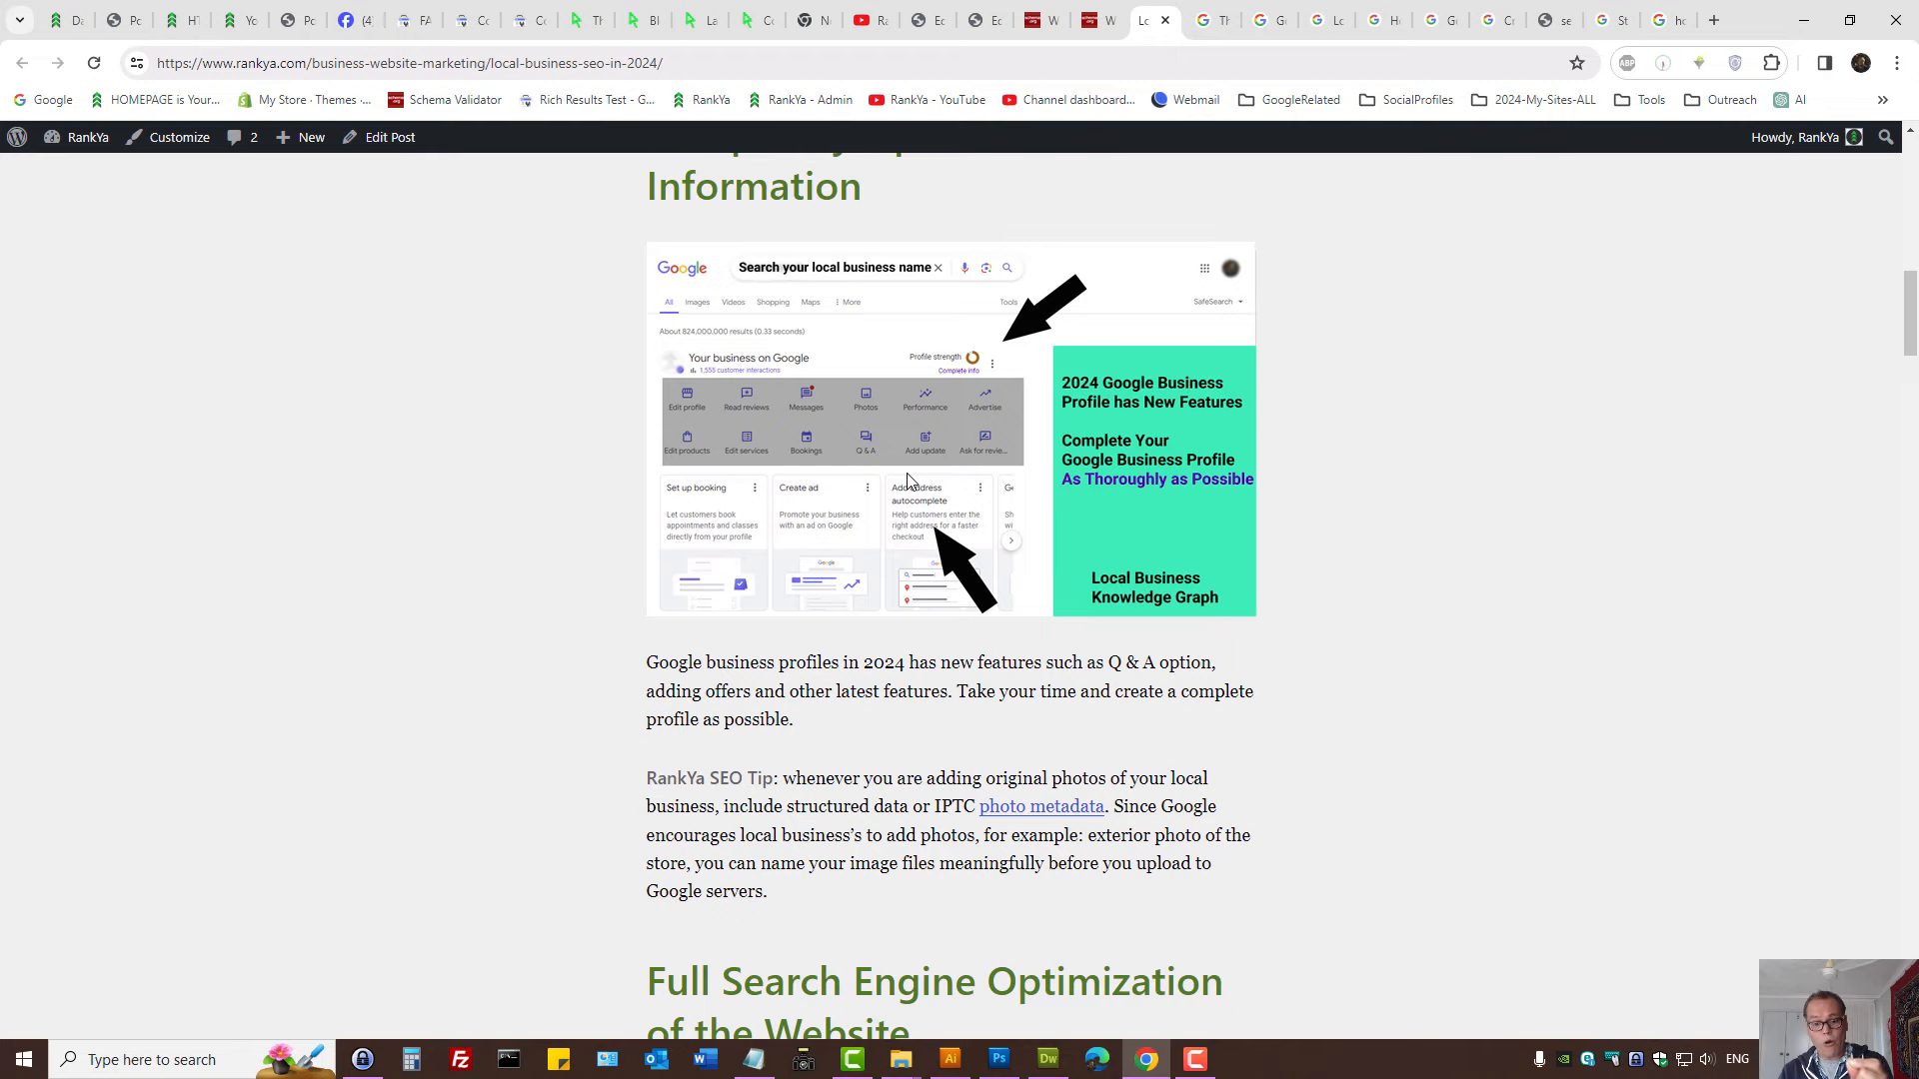
pyautogui.scroll(-3)
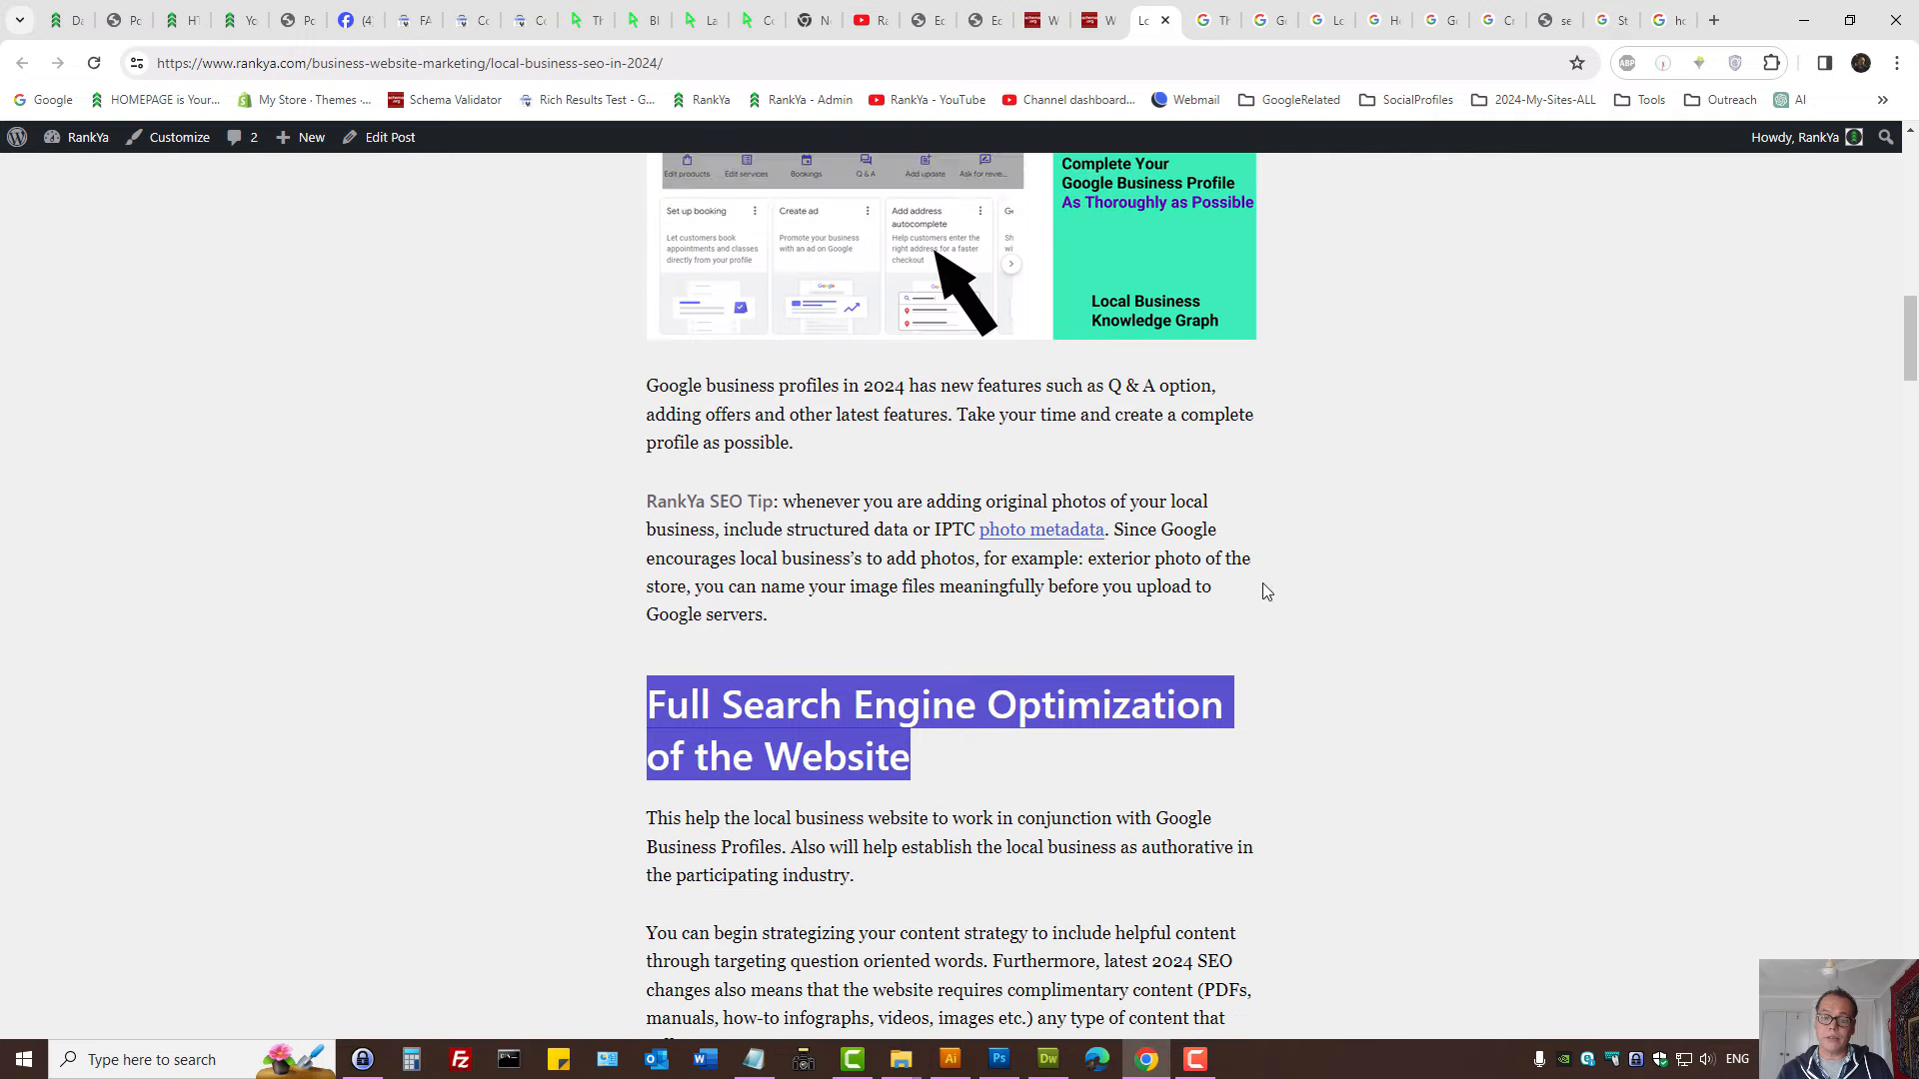
pyautogui.scroll(-3)
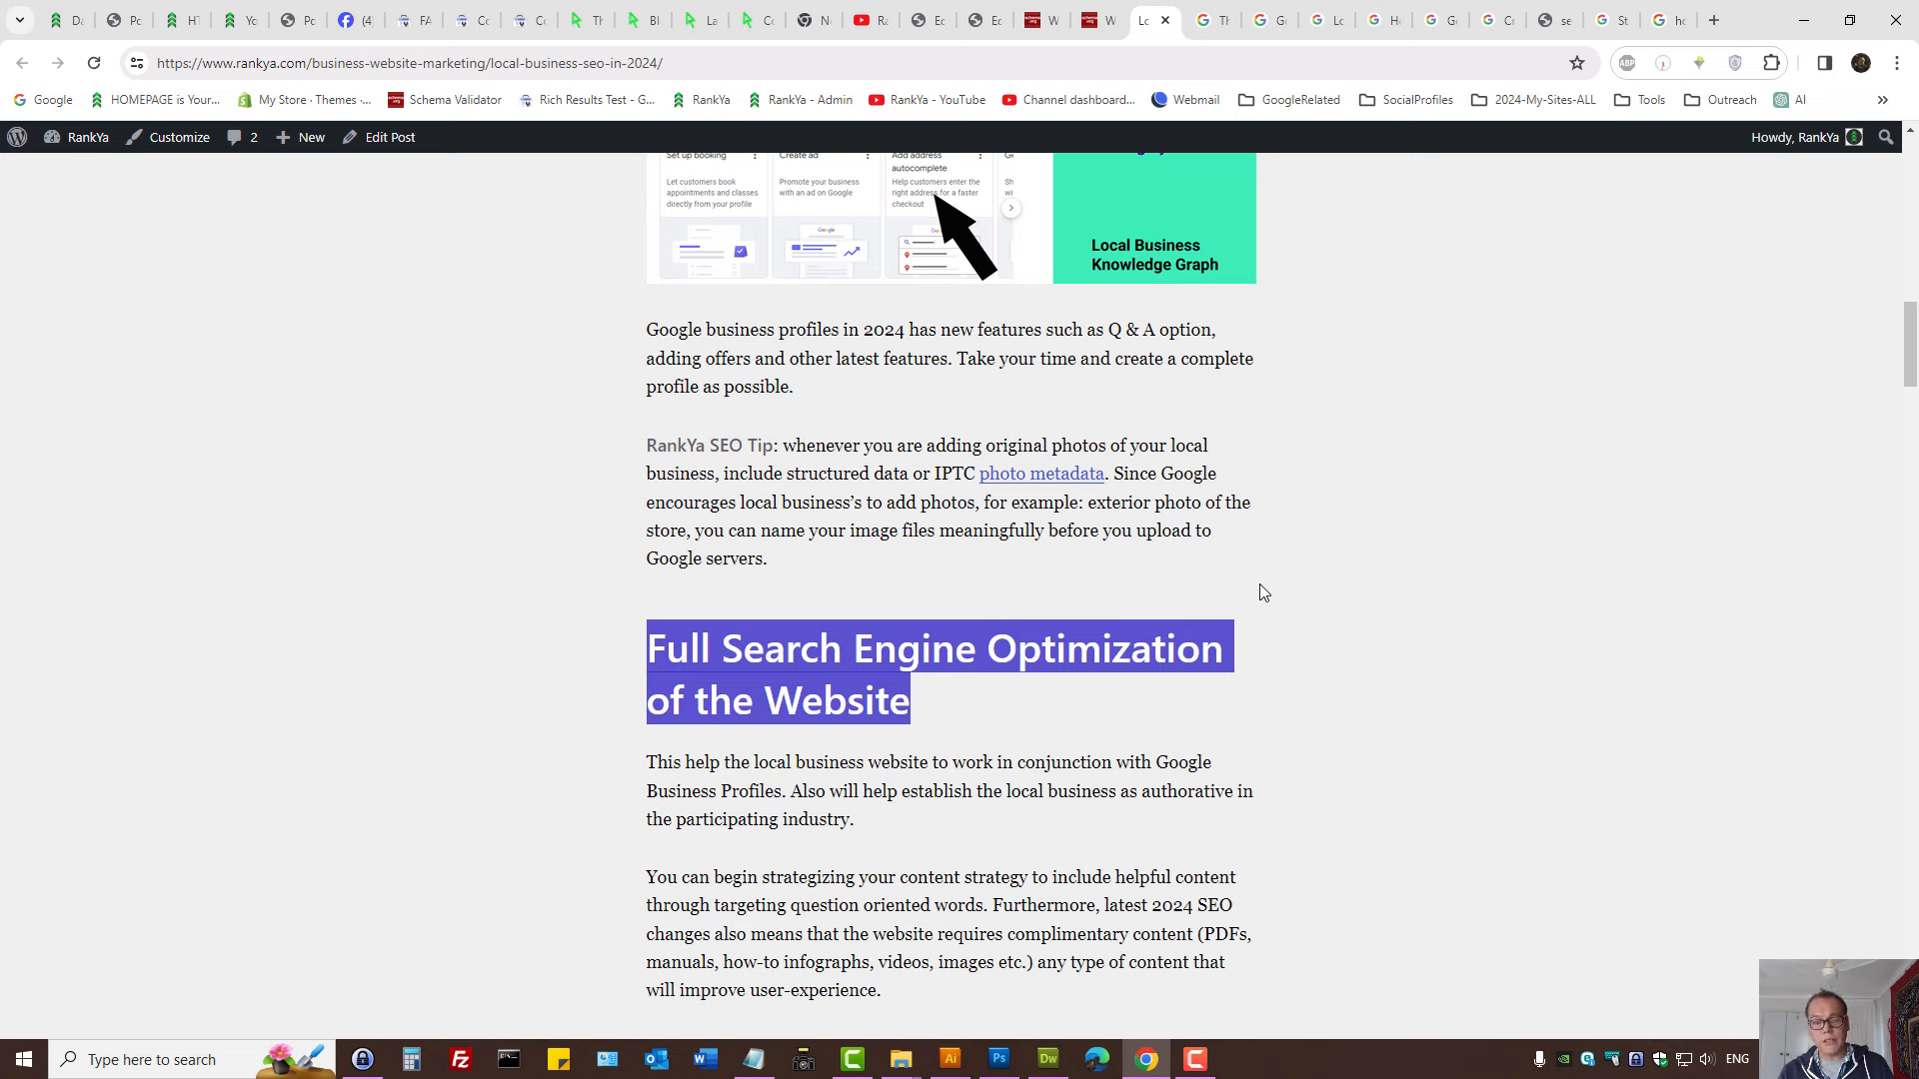
pyautogui.moveTo(937, 728)
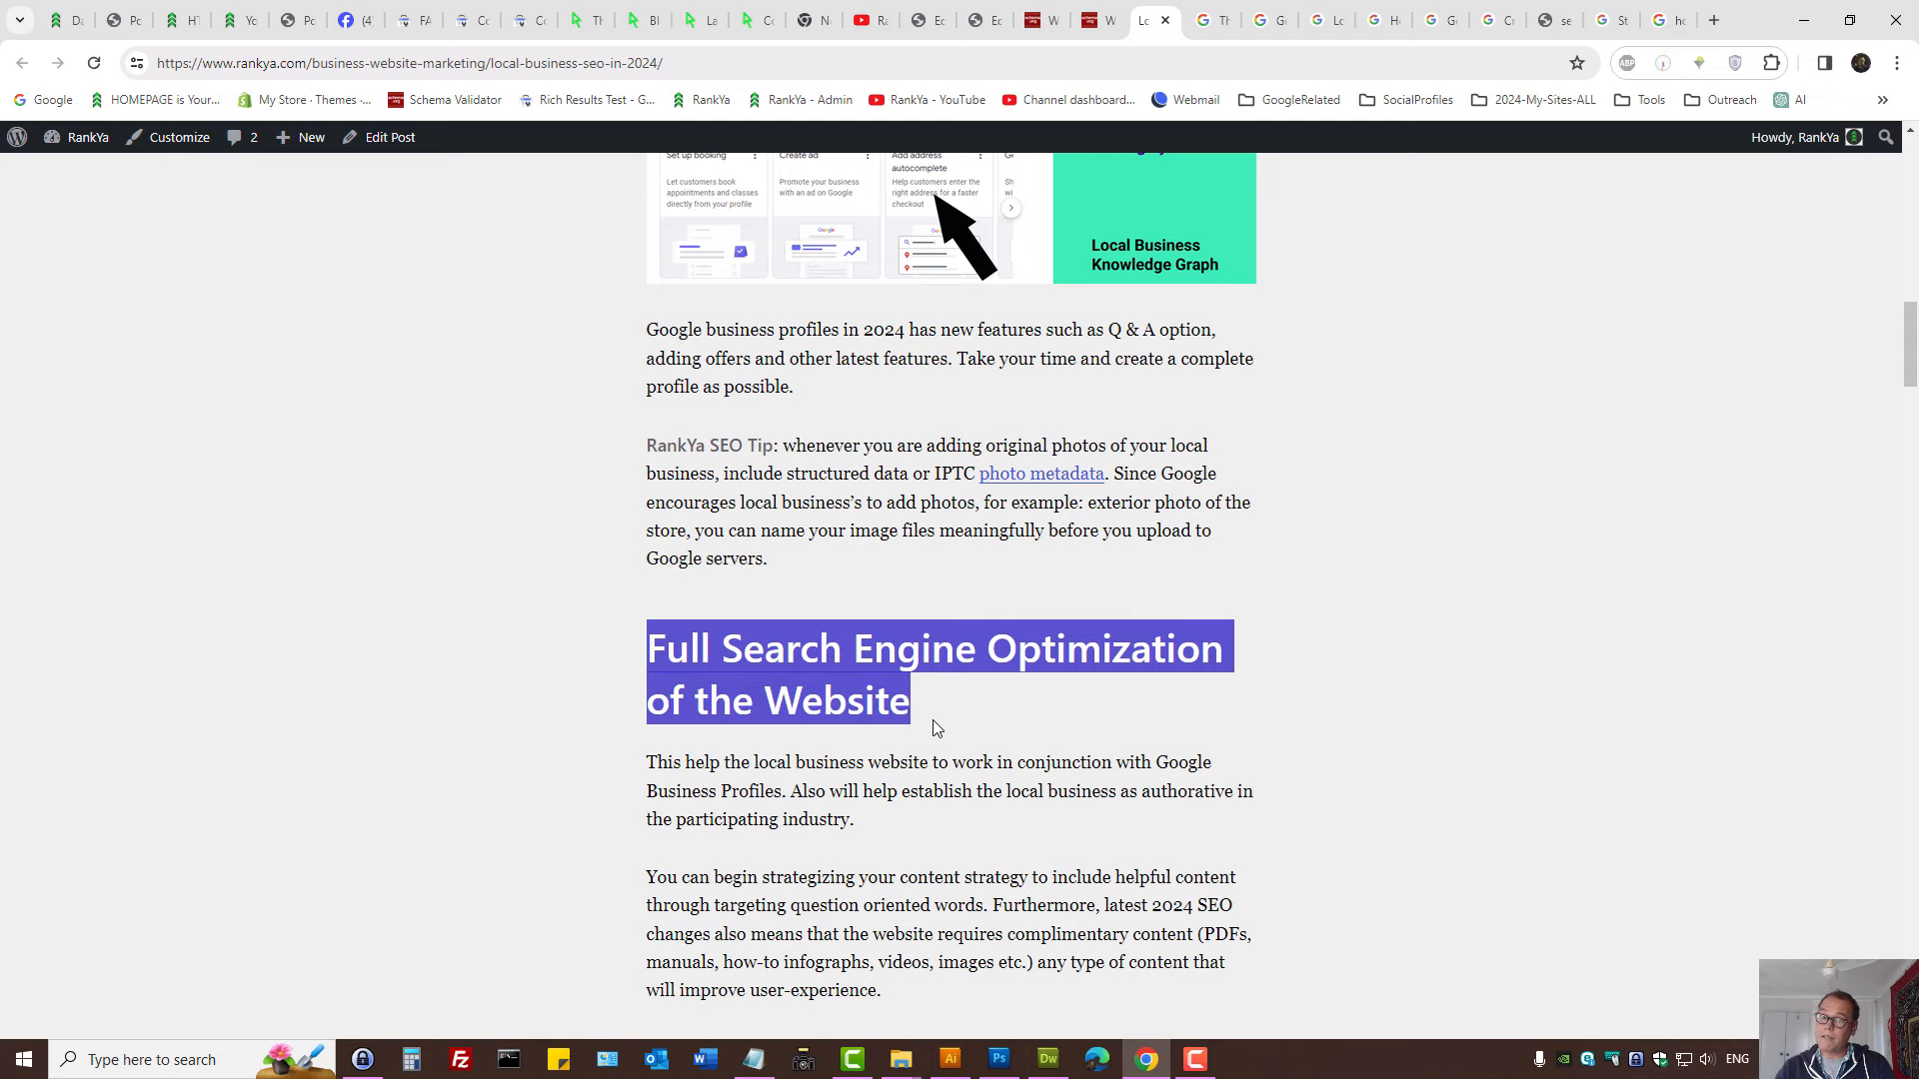
pyautogui.scroll(-3)
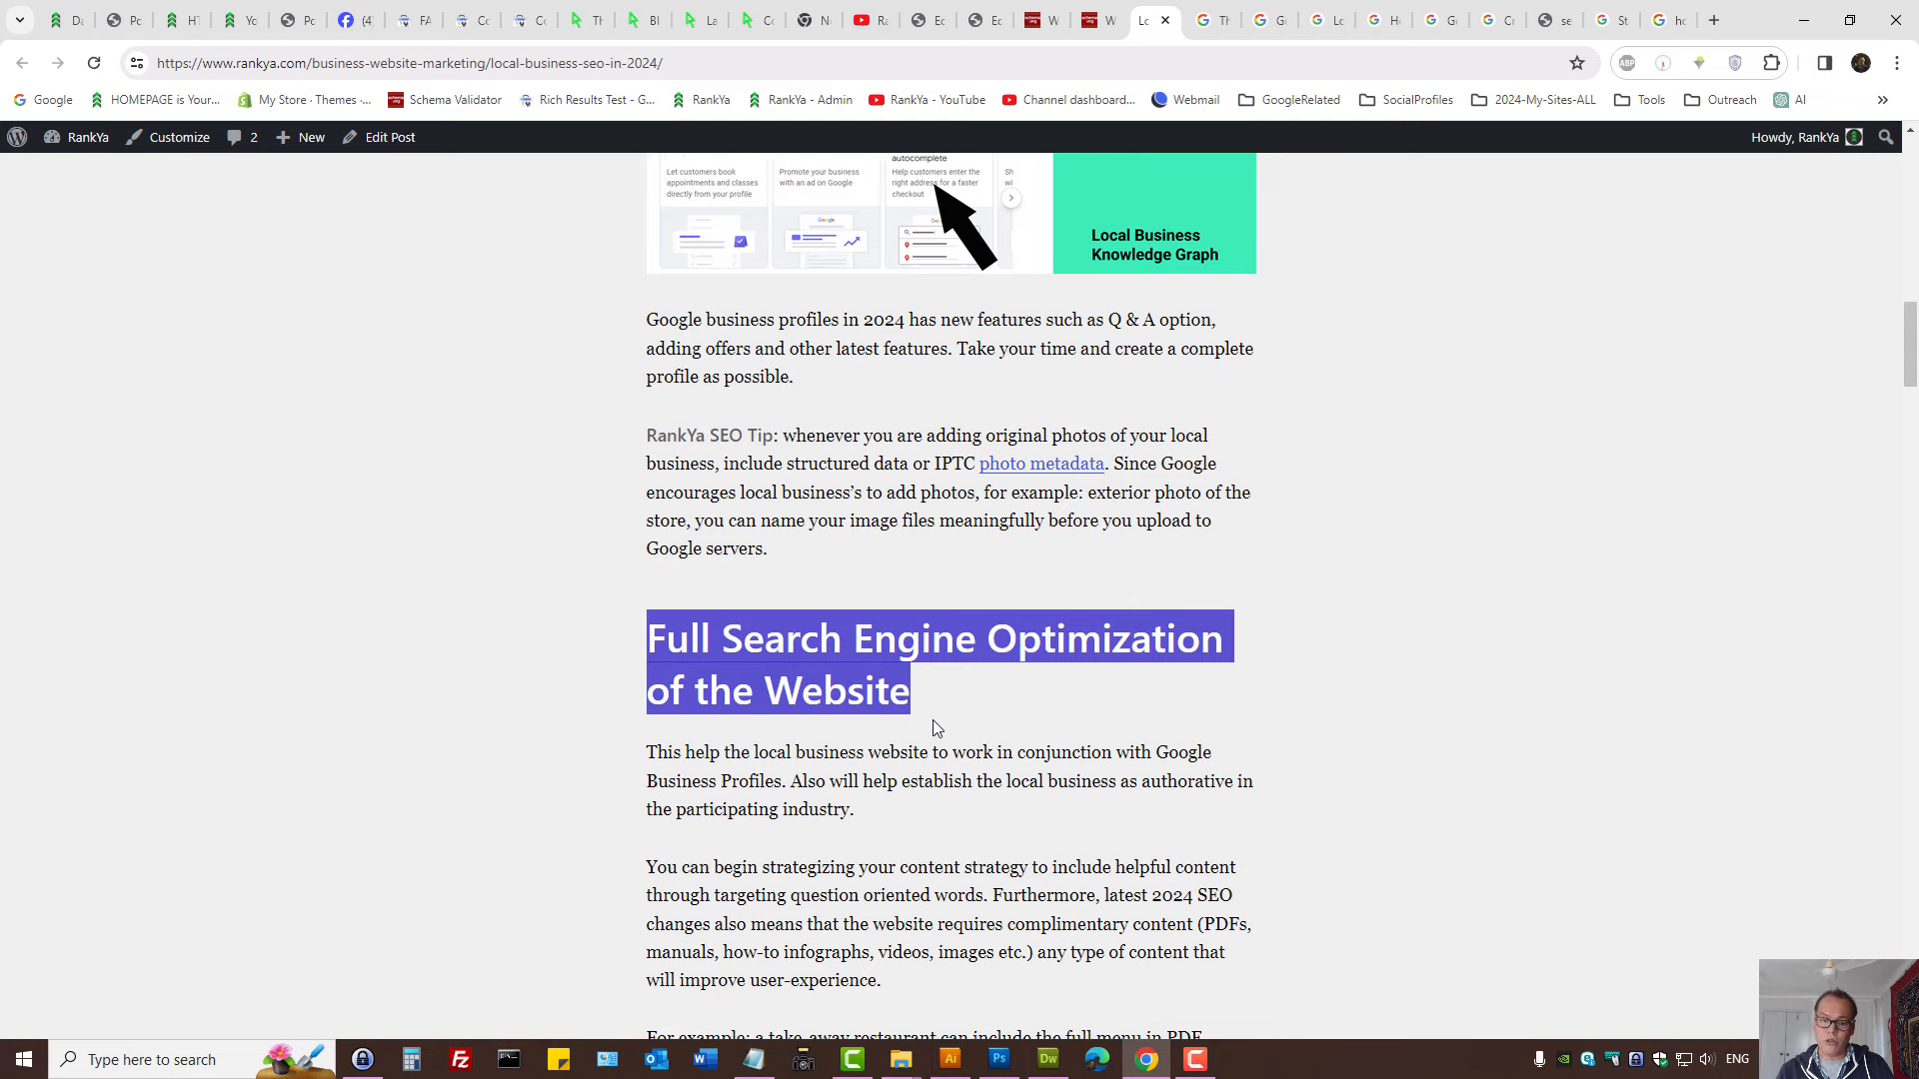
pyautogui.scroll(-3)
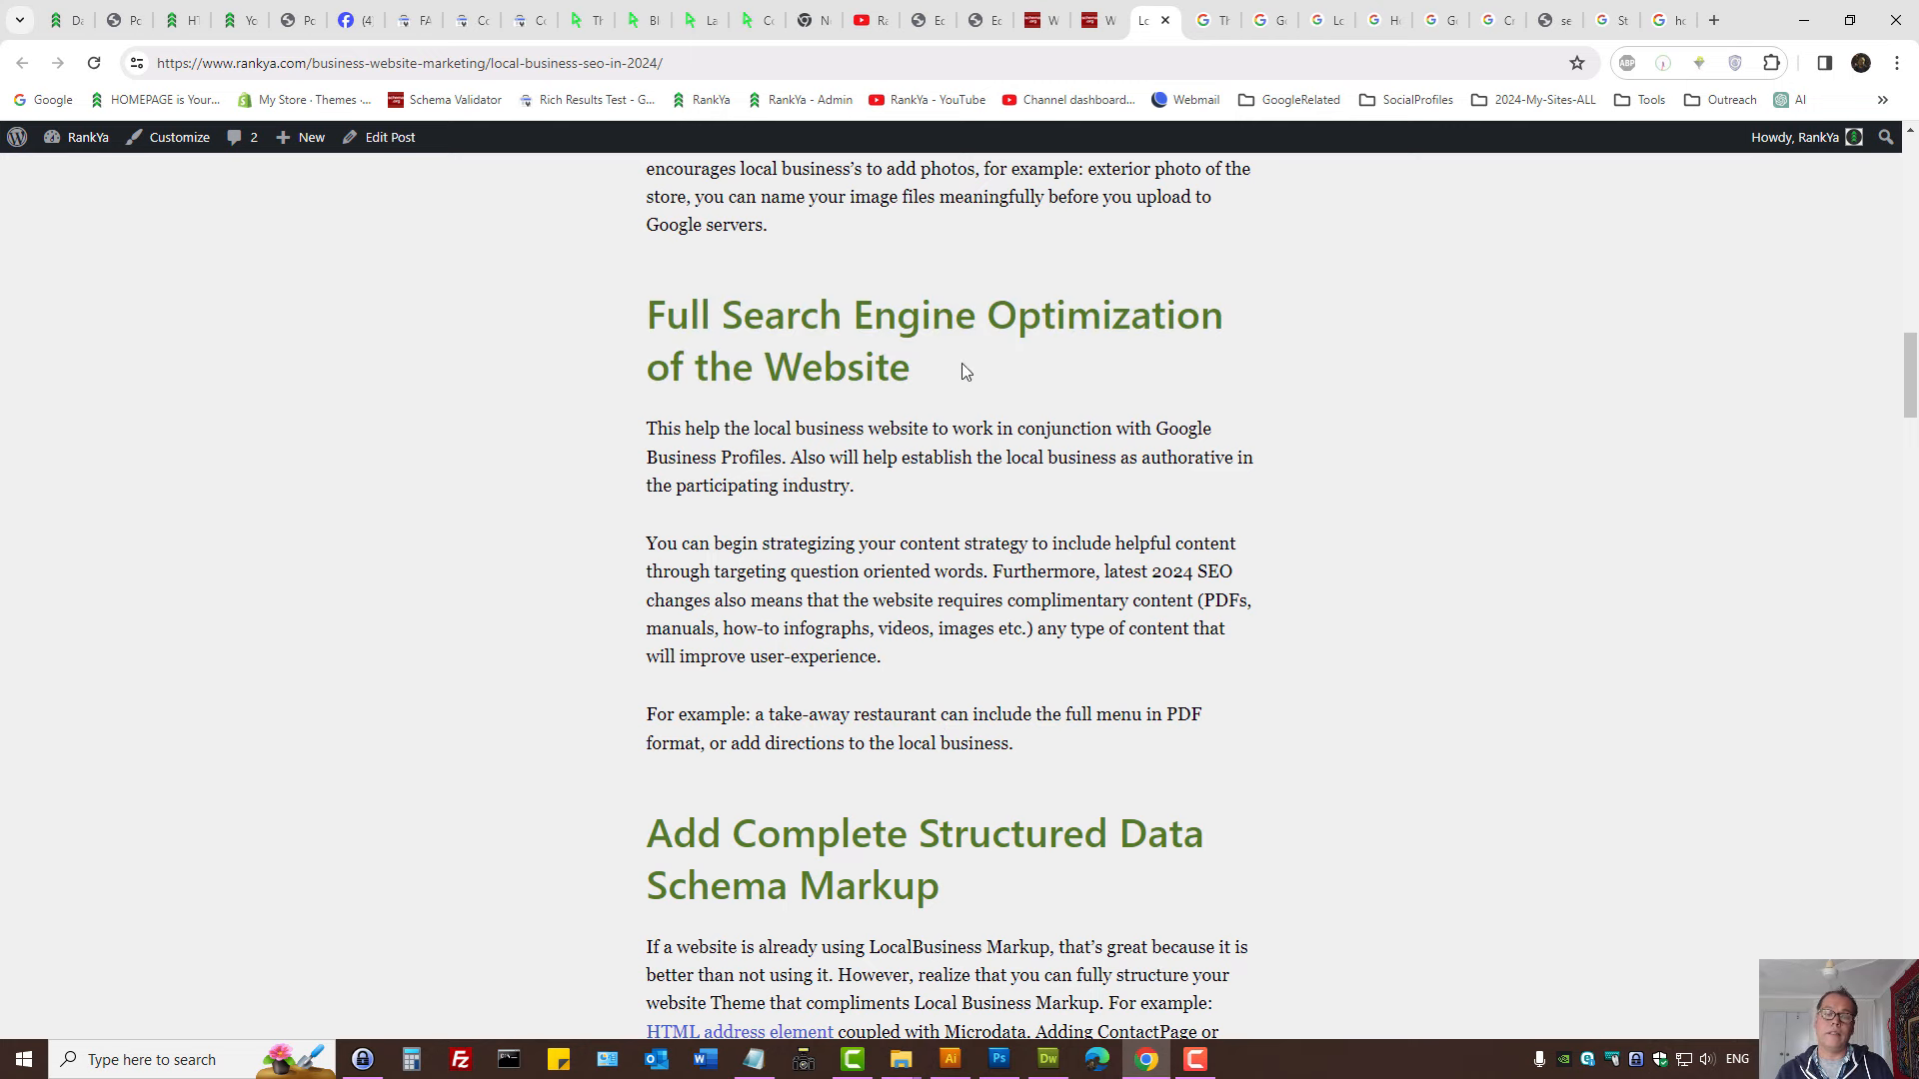
pyautogui.moveTo(722, 315); pyautogui.dragTo(1221, 315)
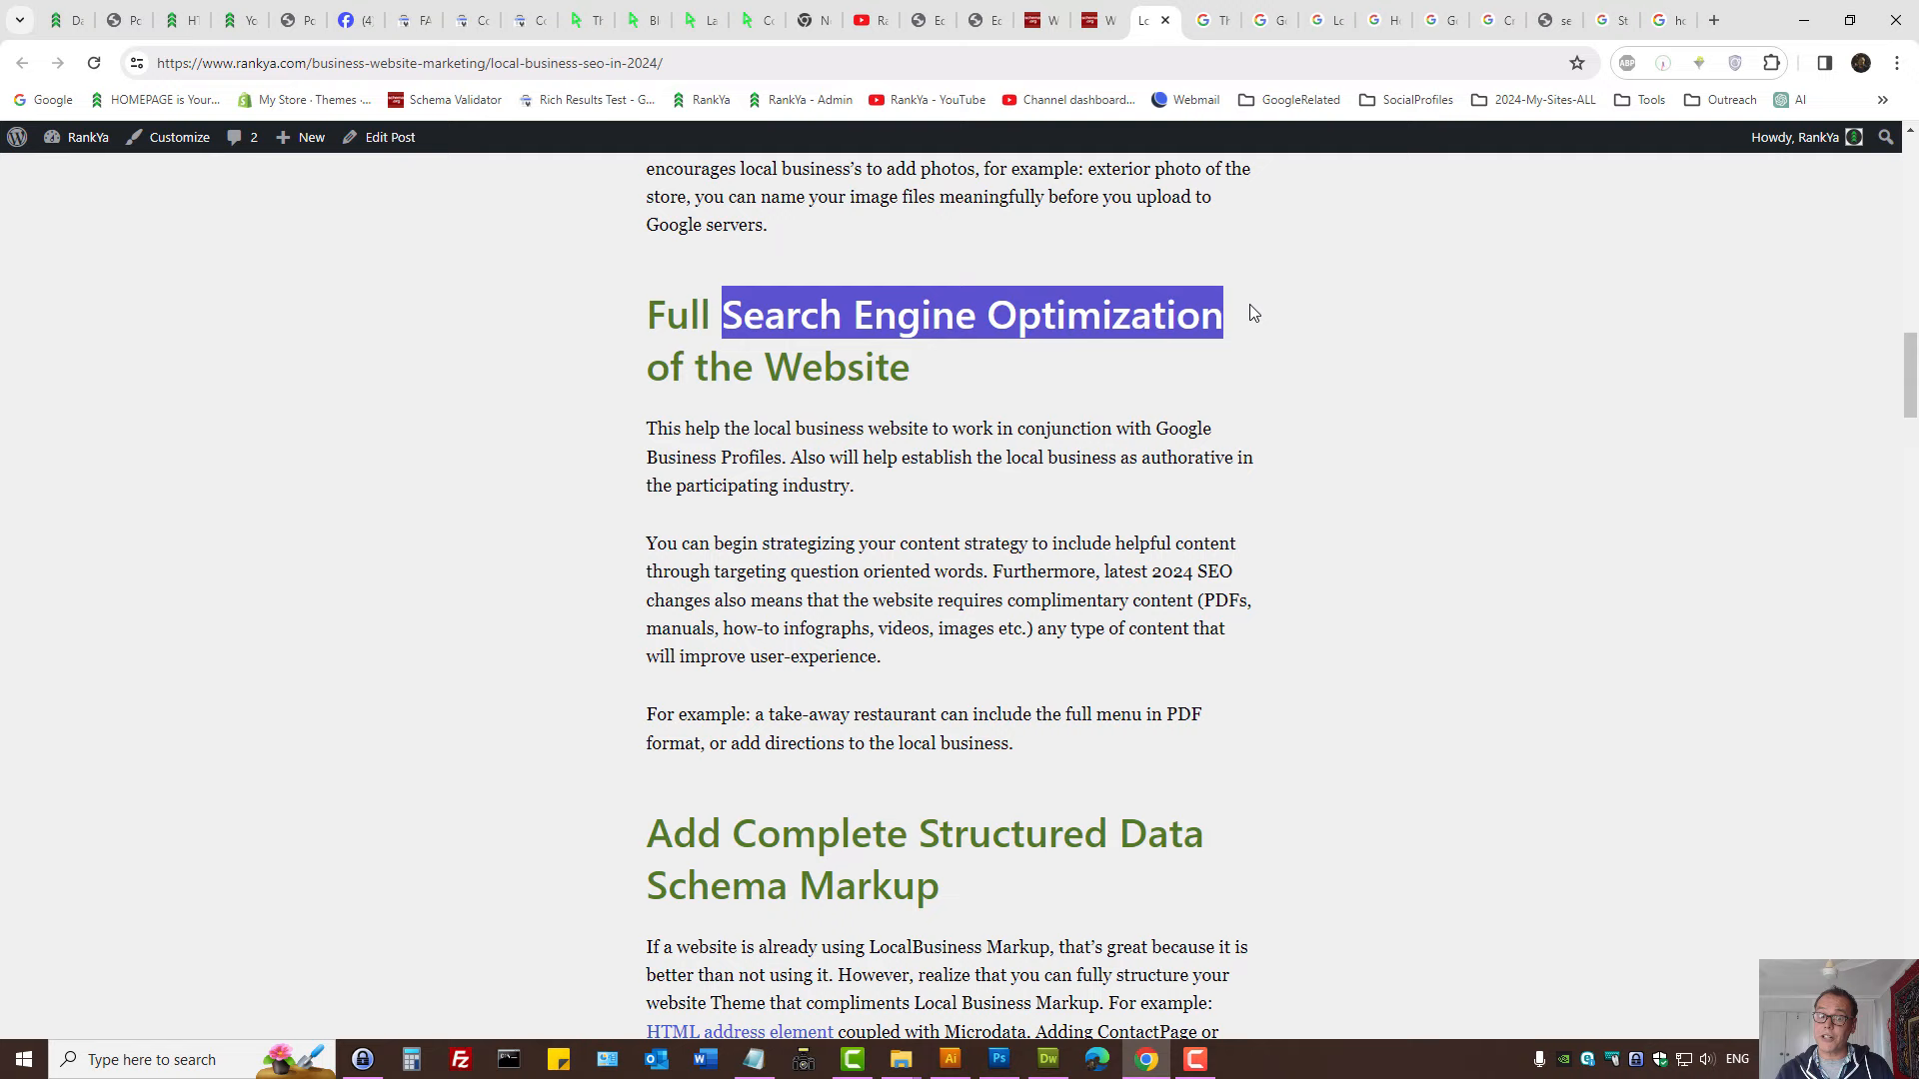
pyautogui.click(1158, 390)
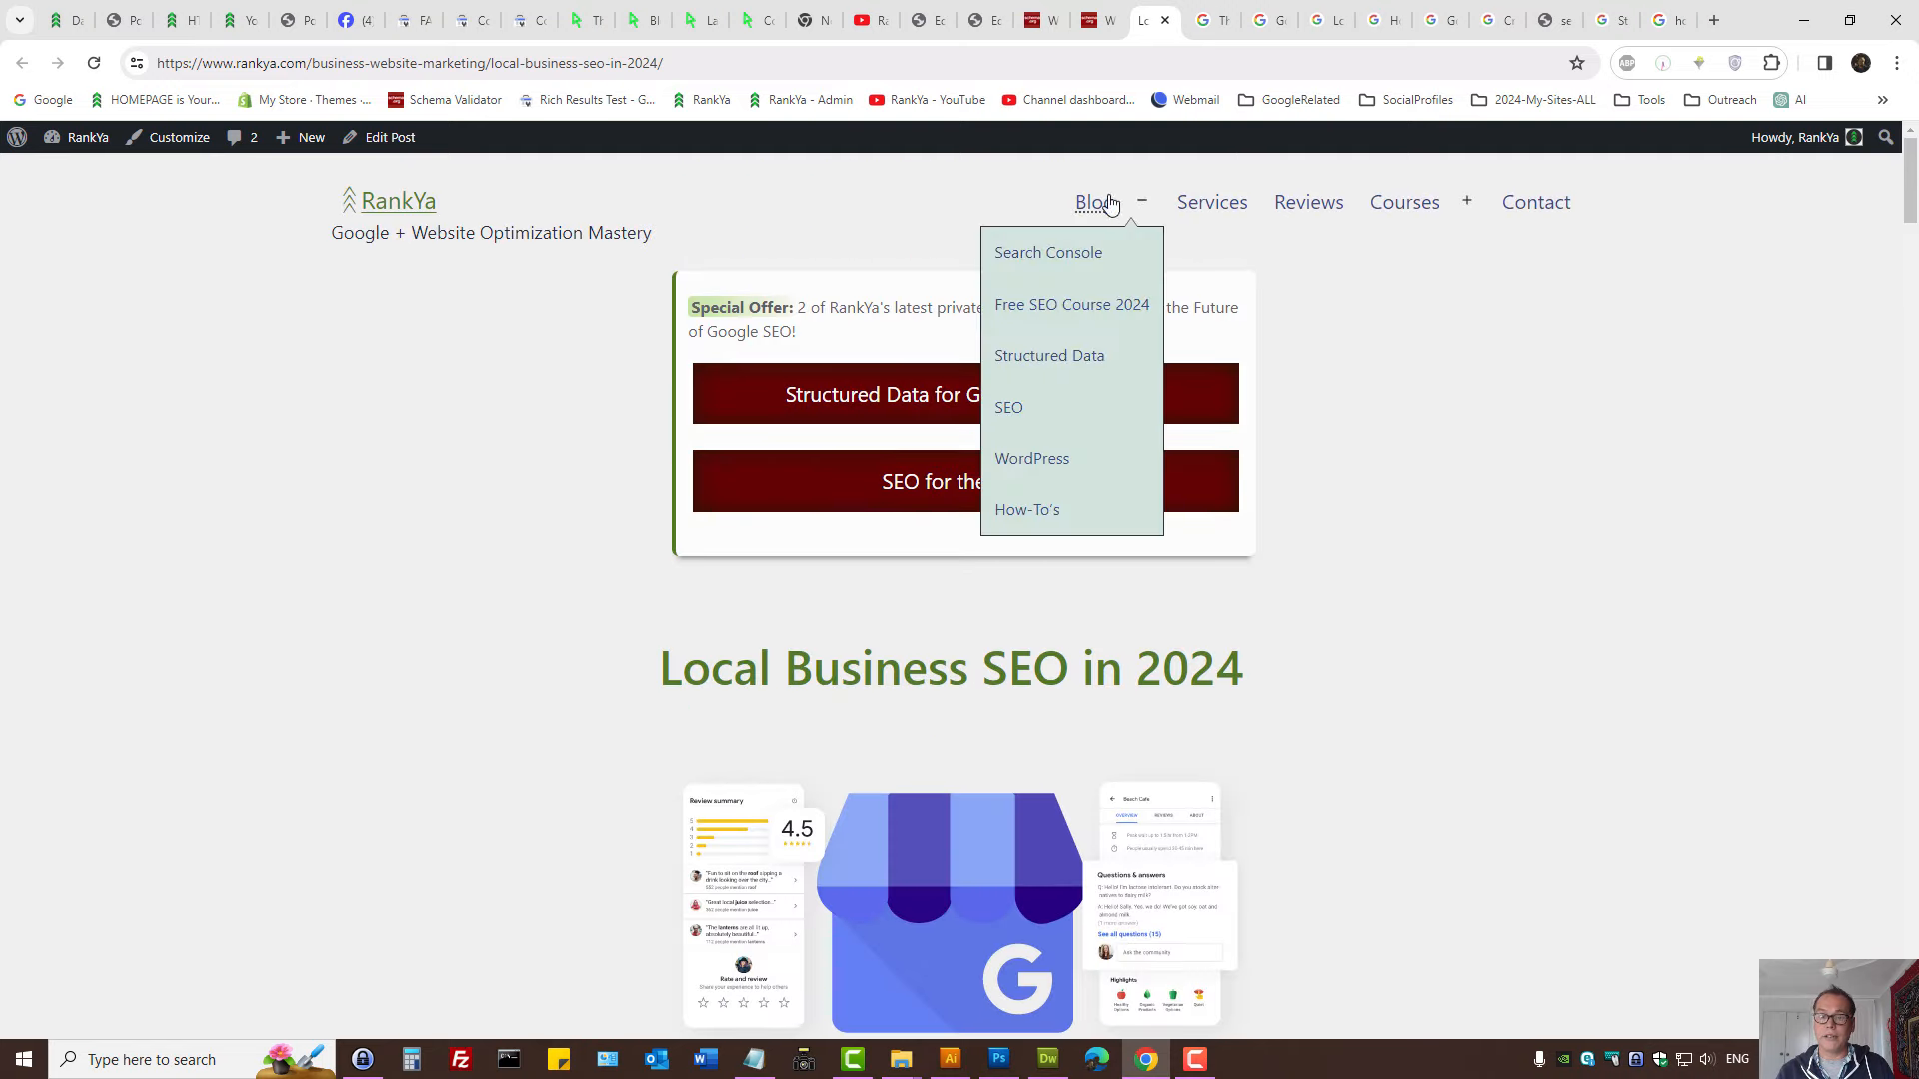
pyautogui.click(1071, 303)
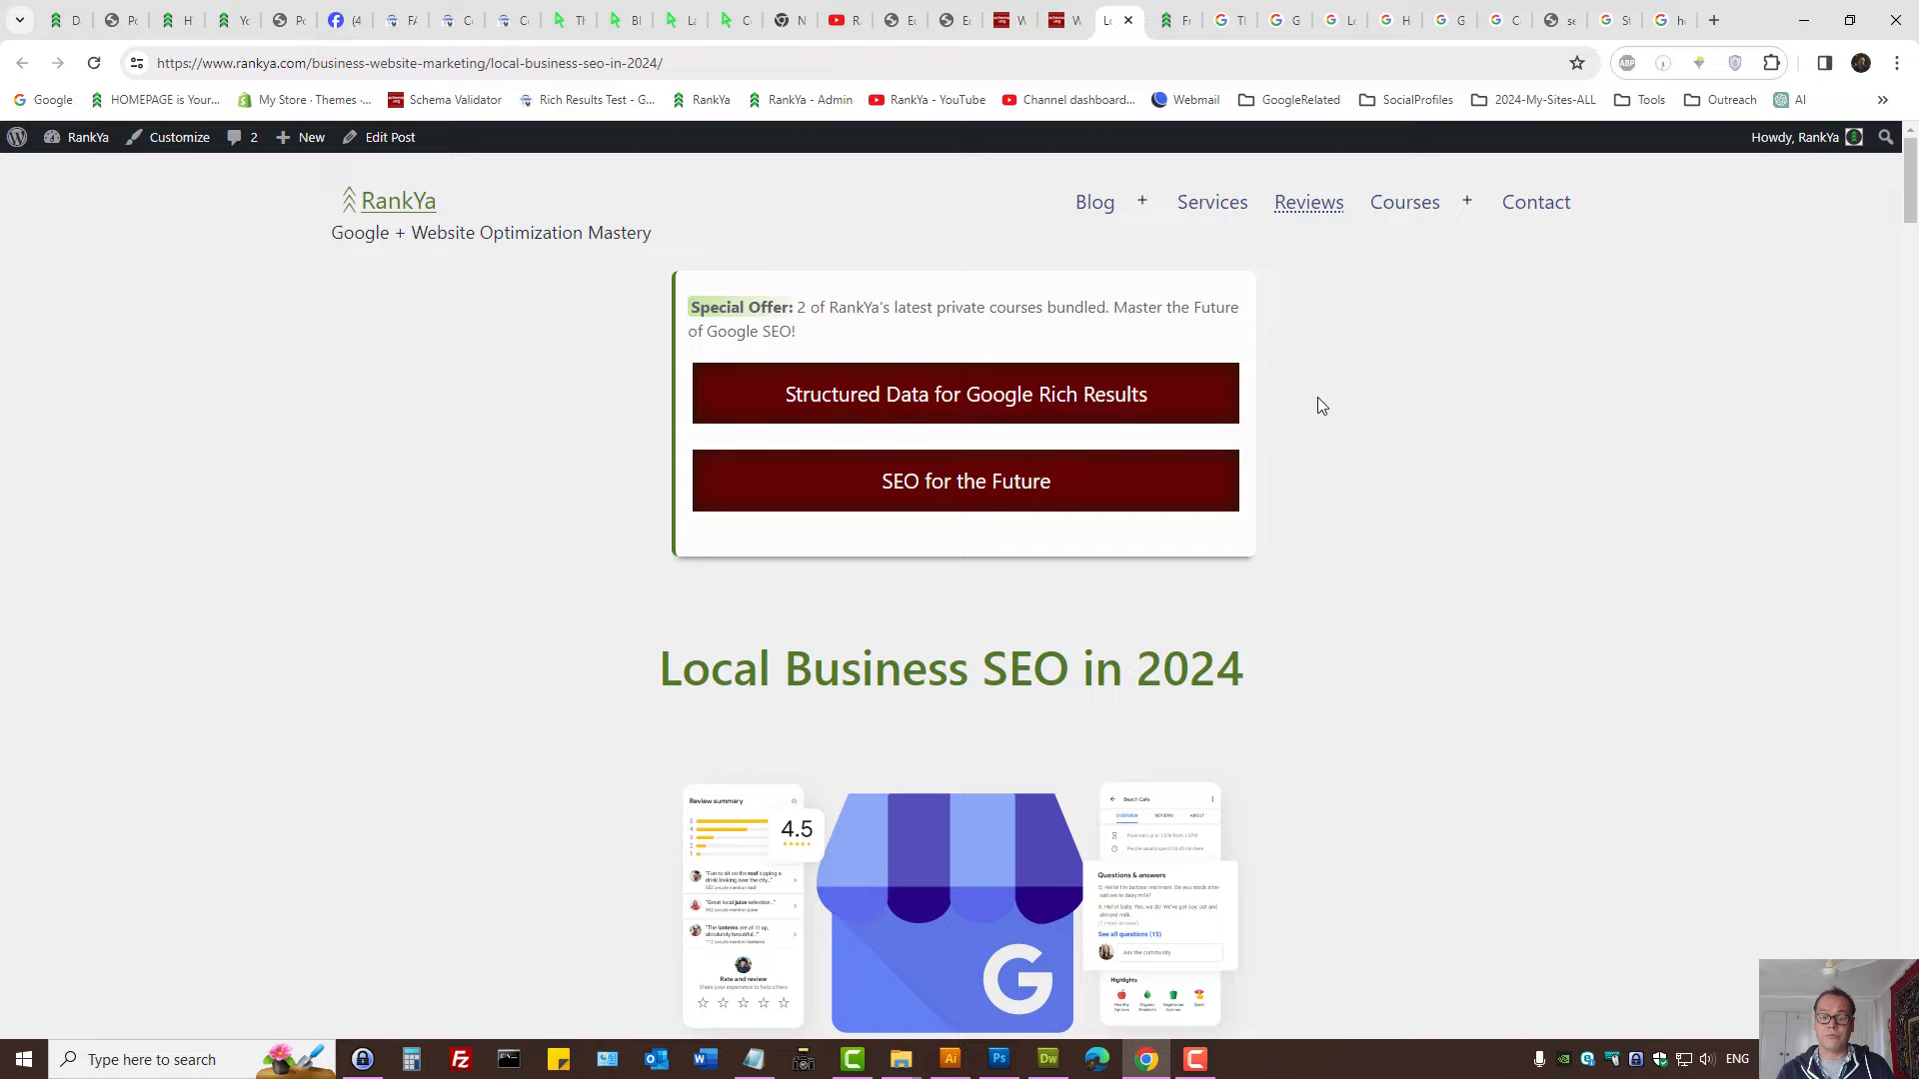
pyautogui.scroll(-3)
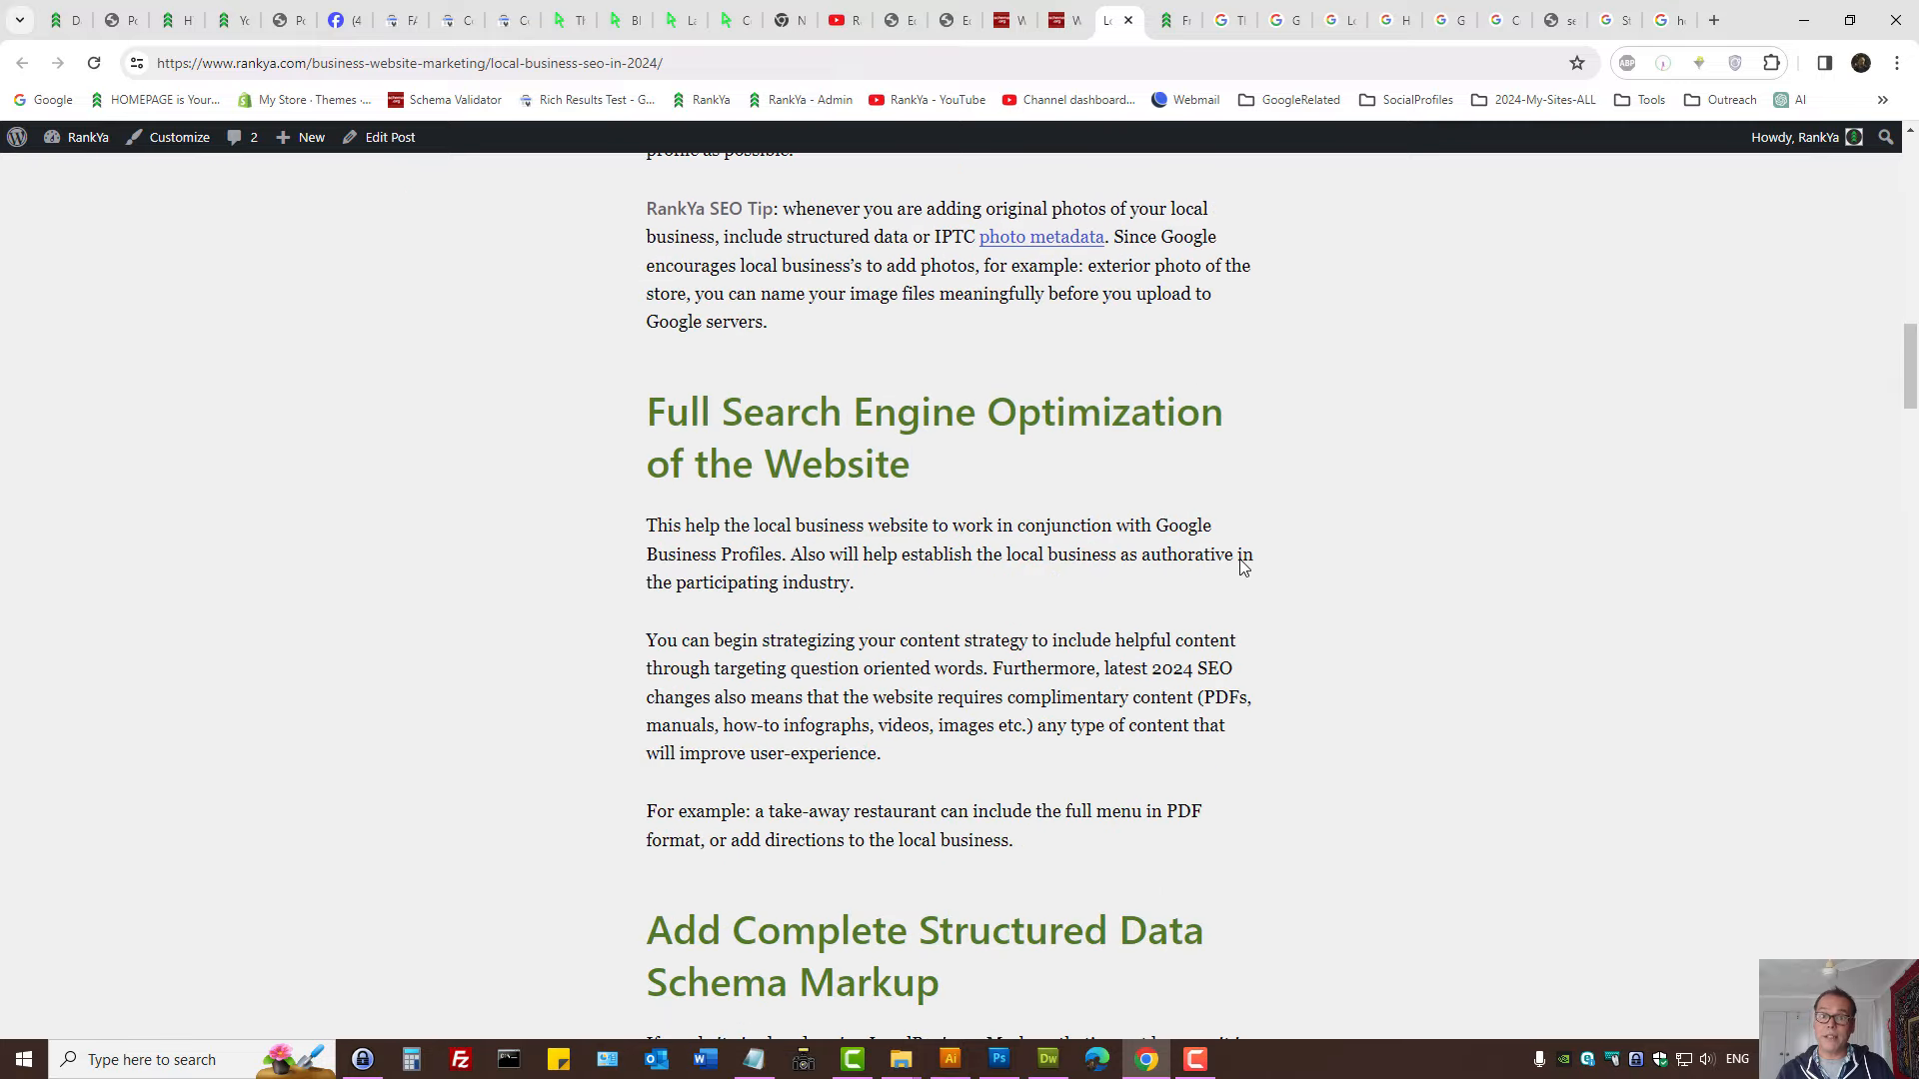
pyautogui.scroll(-3)
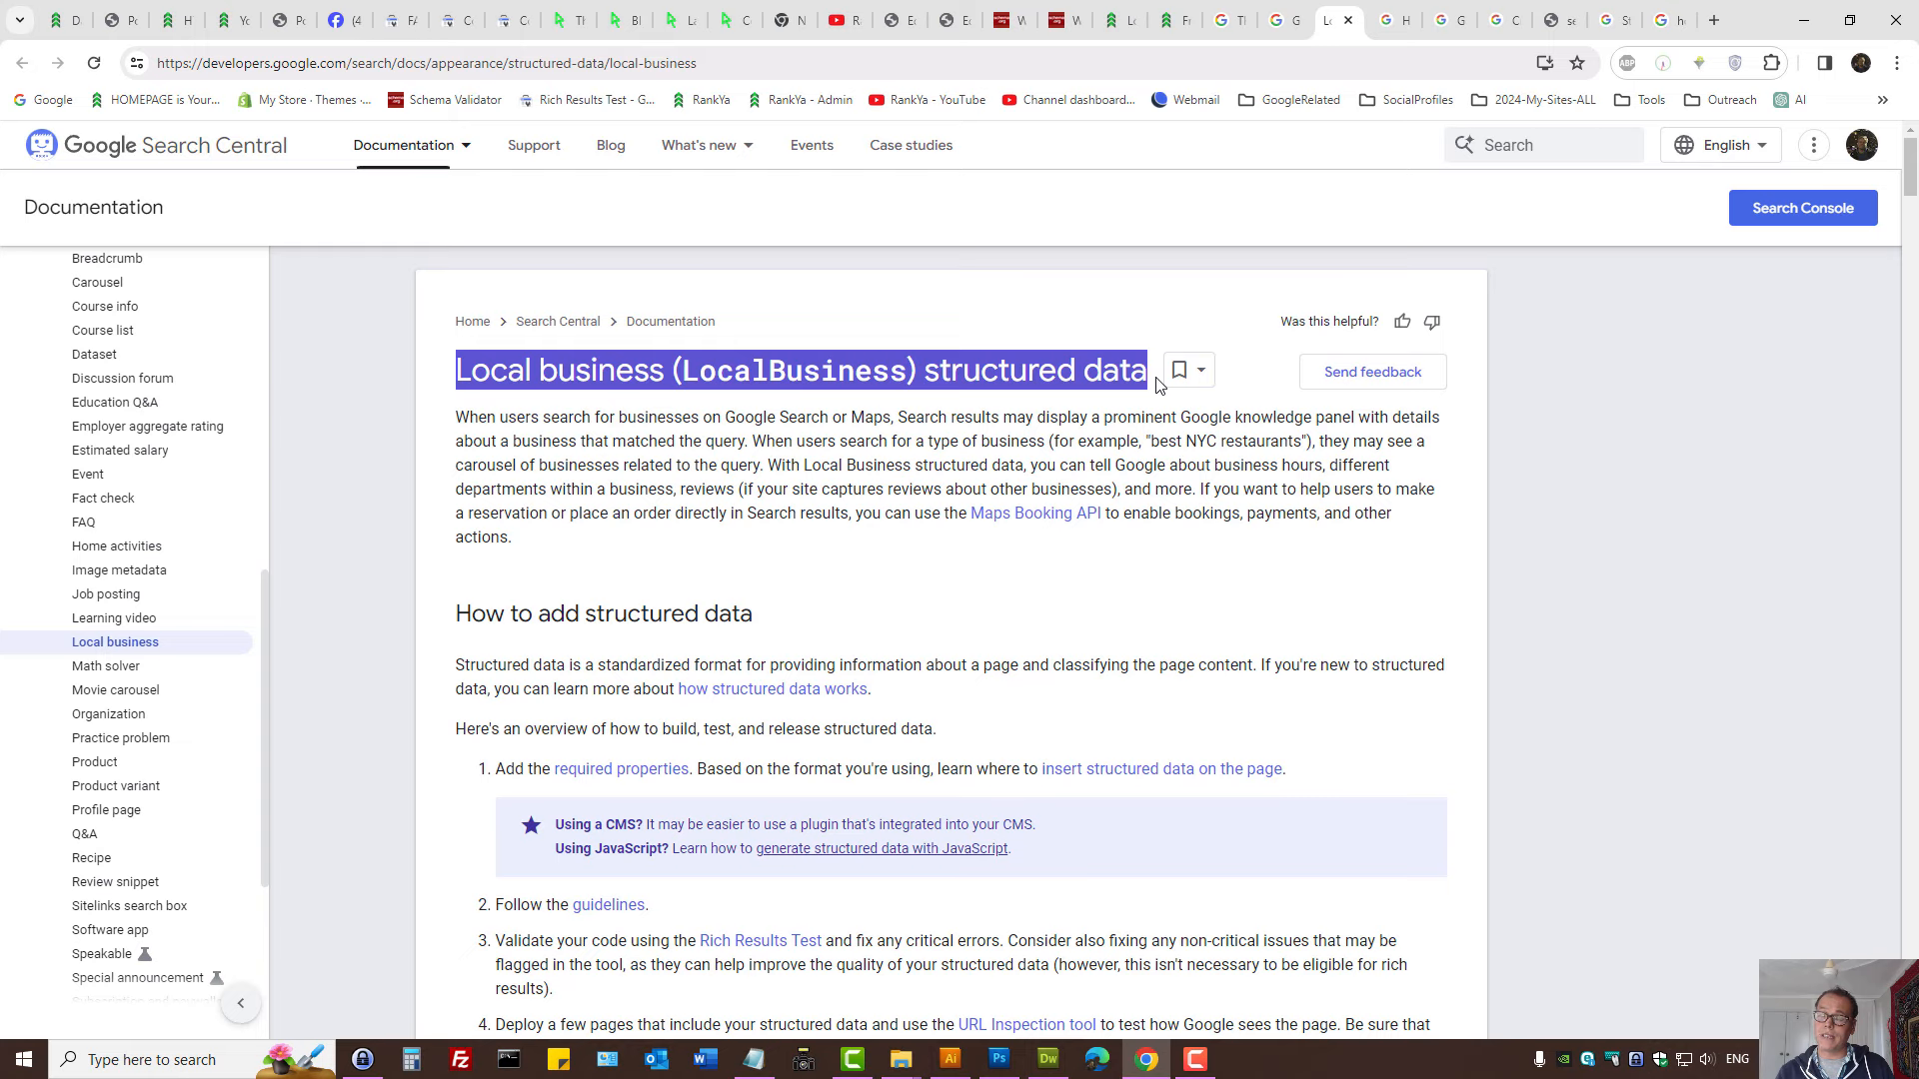
pyautogui.moveTo(1021, 494)
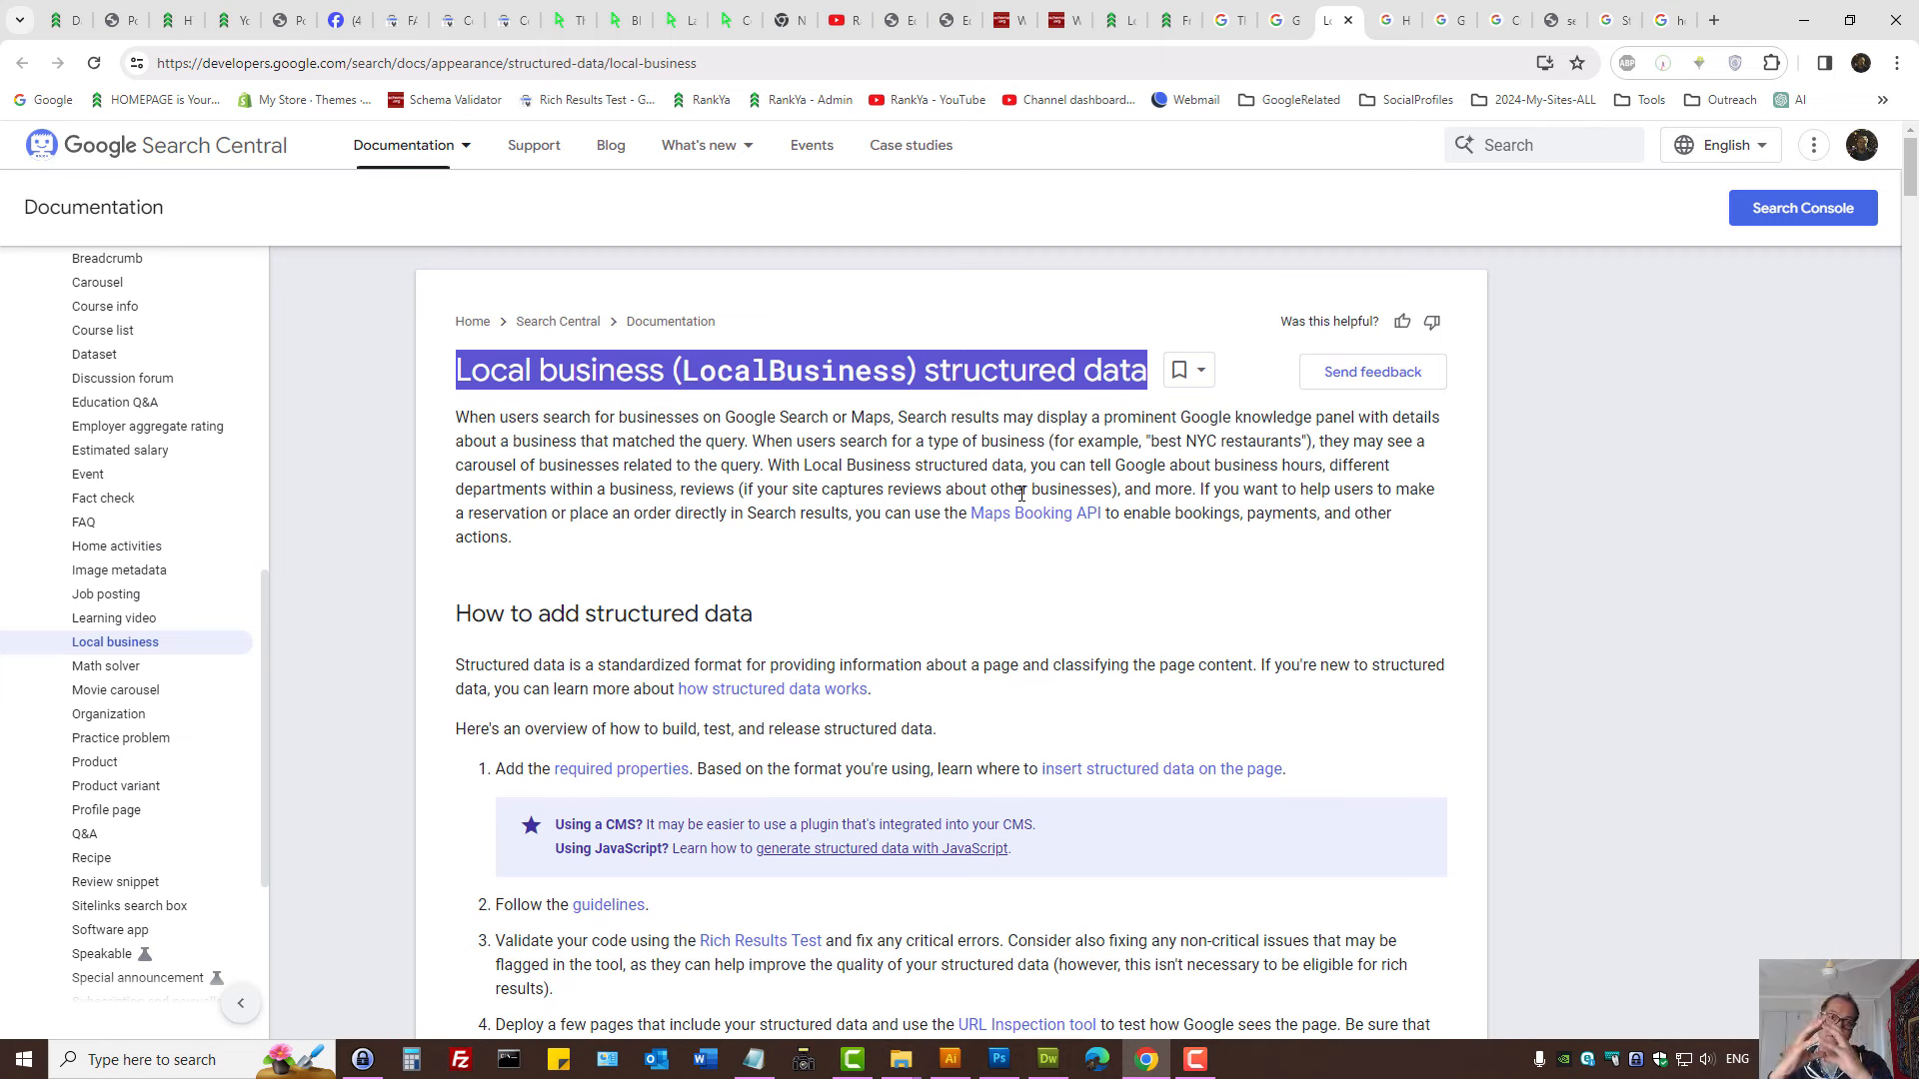
pyautogui.moveTo(85, 662)
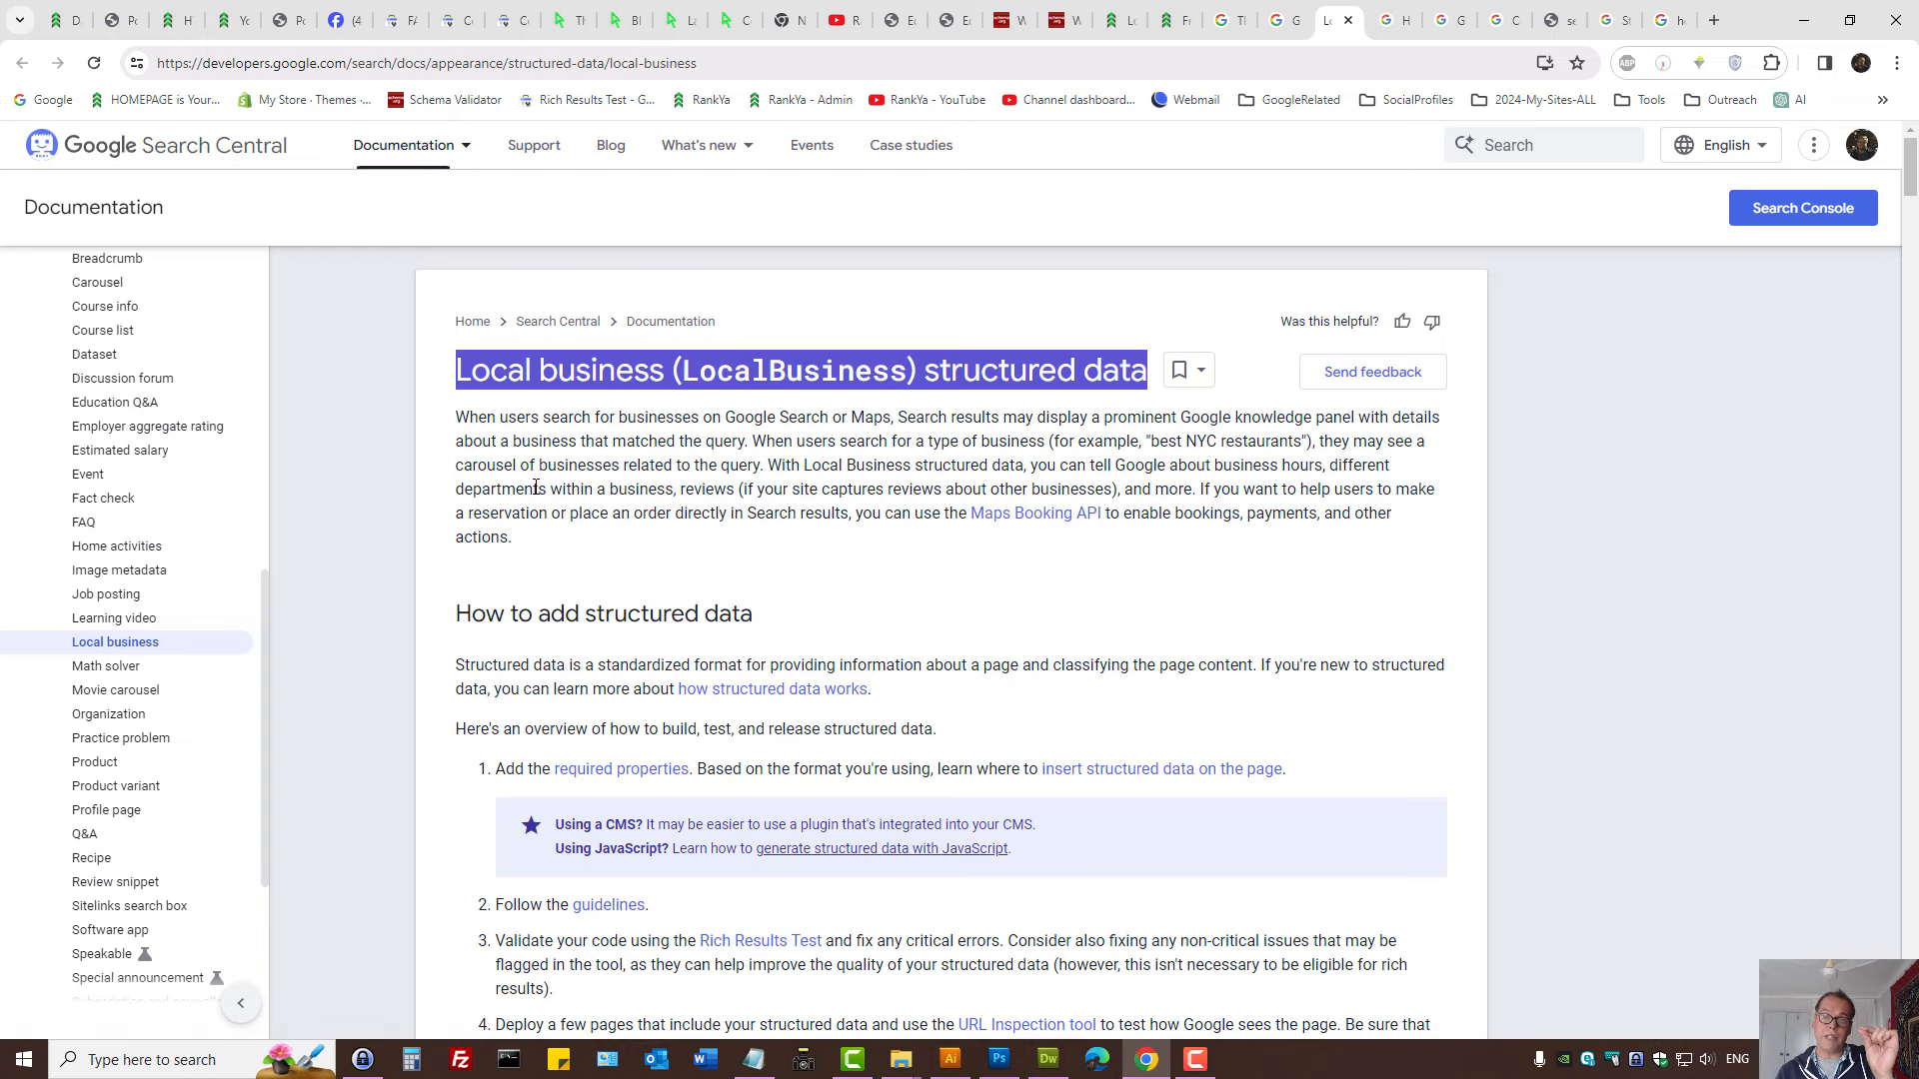
pyautogui.moveTo(264, 548)
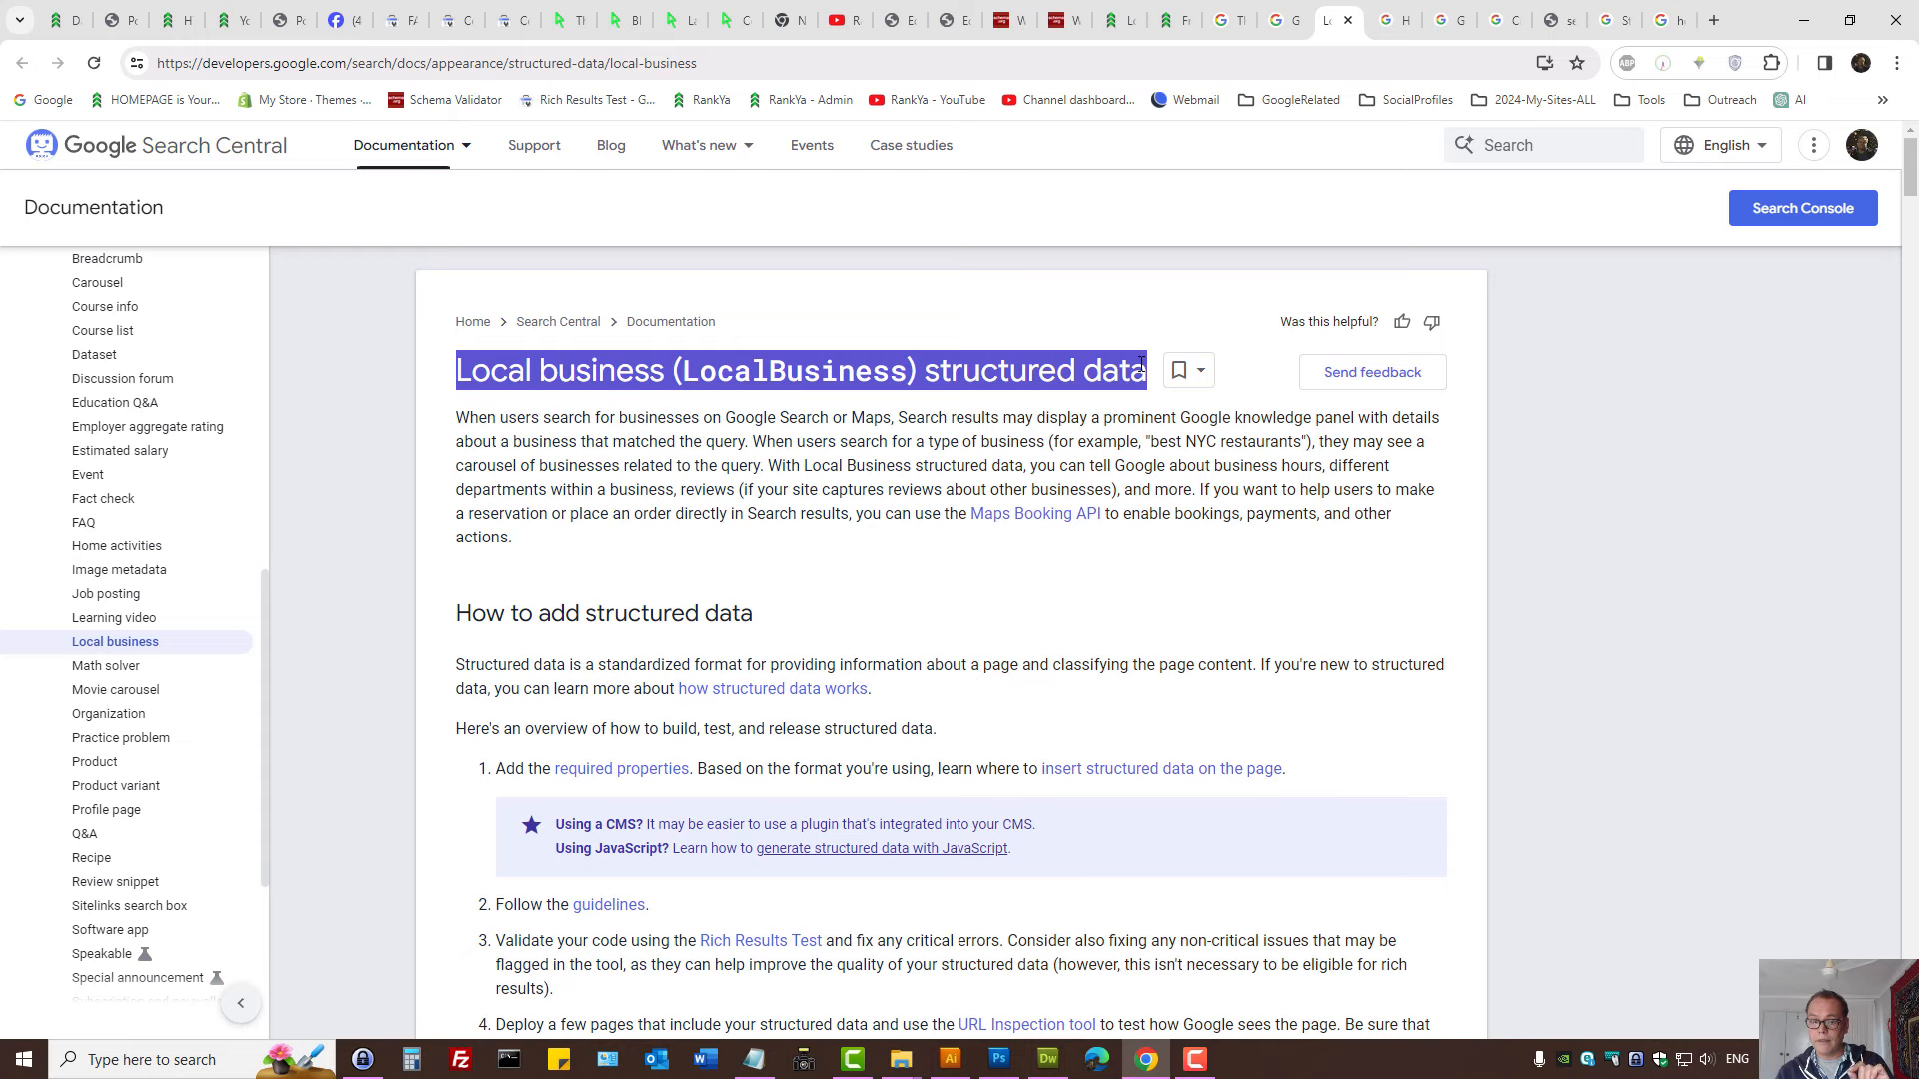
pyautogui.moveTo(134, 704)
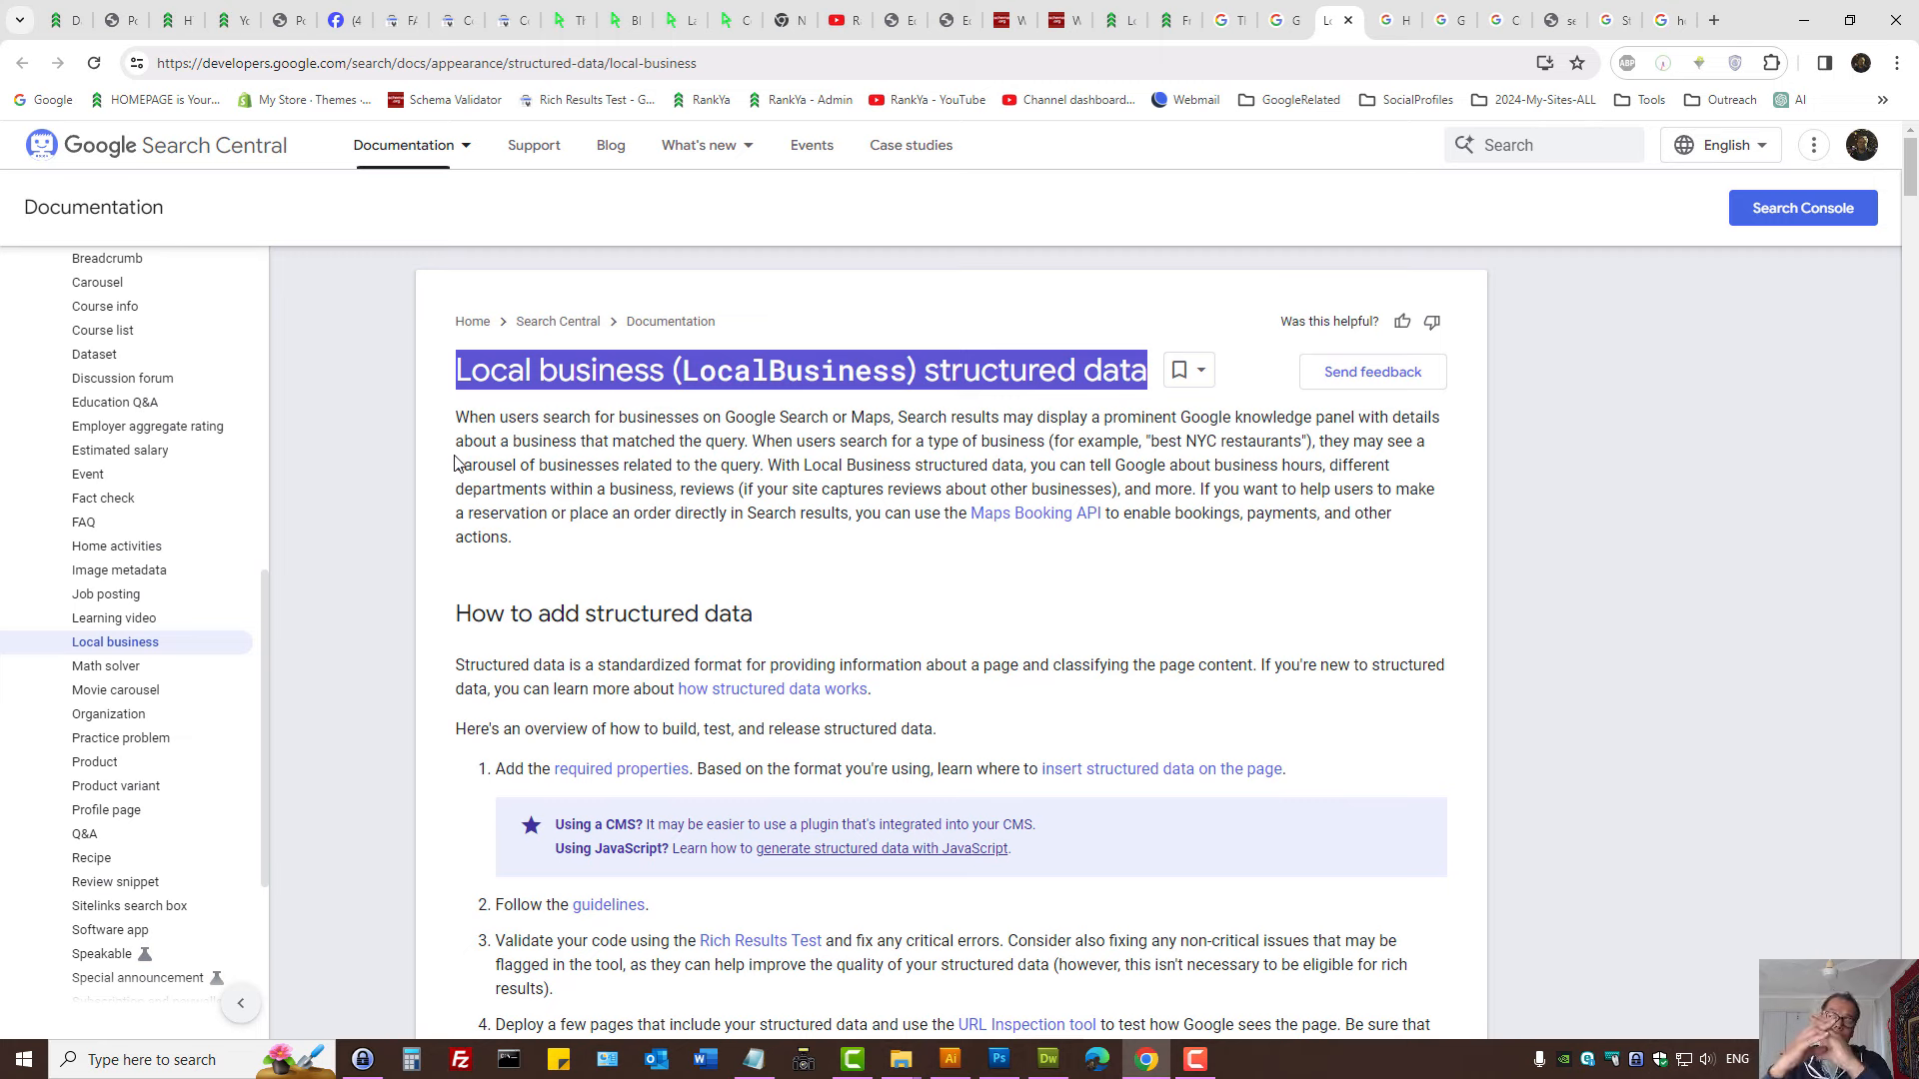
pyautogui.moveTo(478, 450)
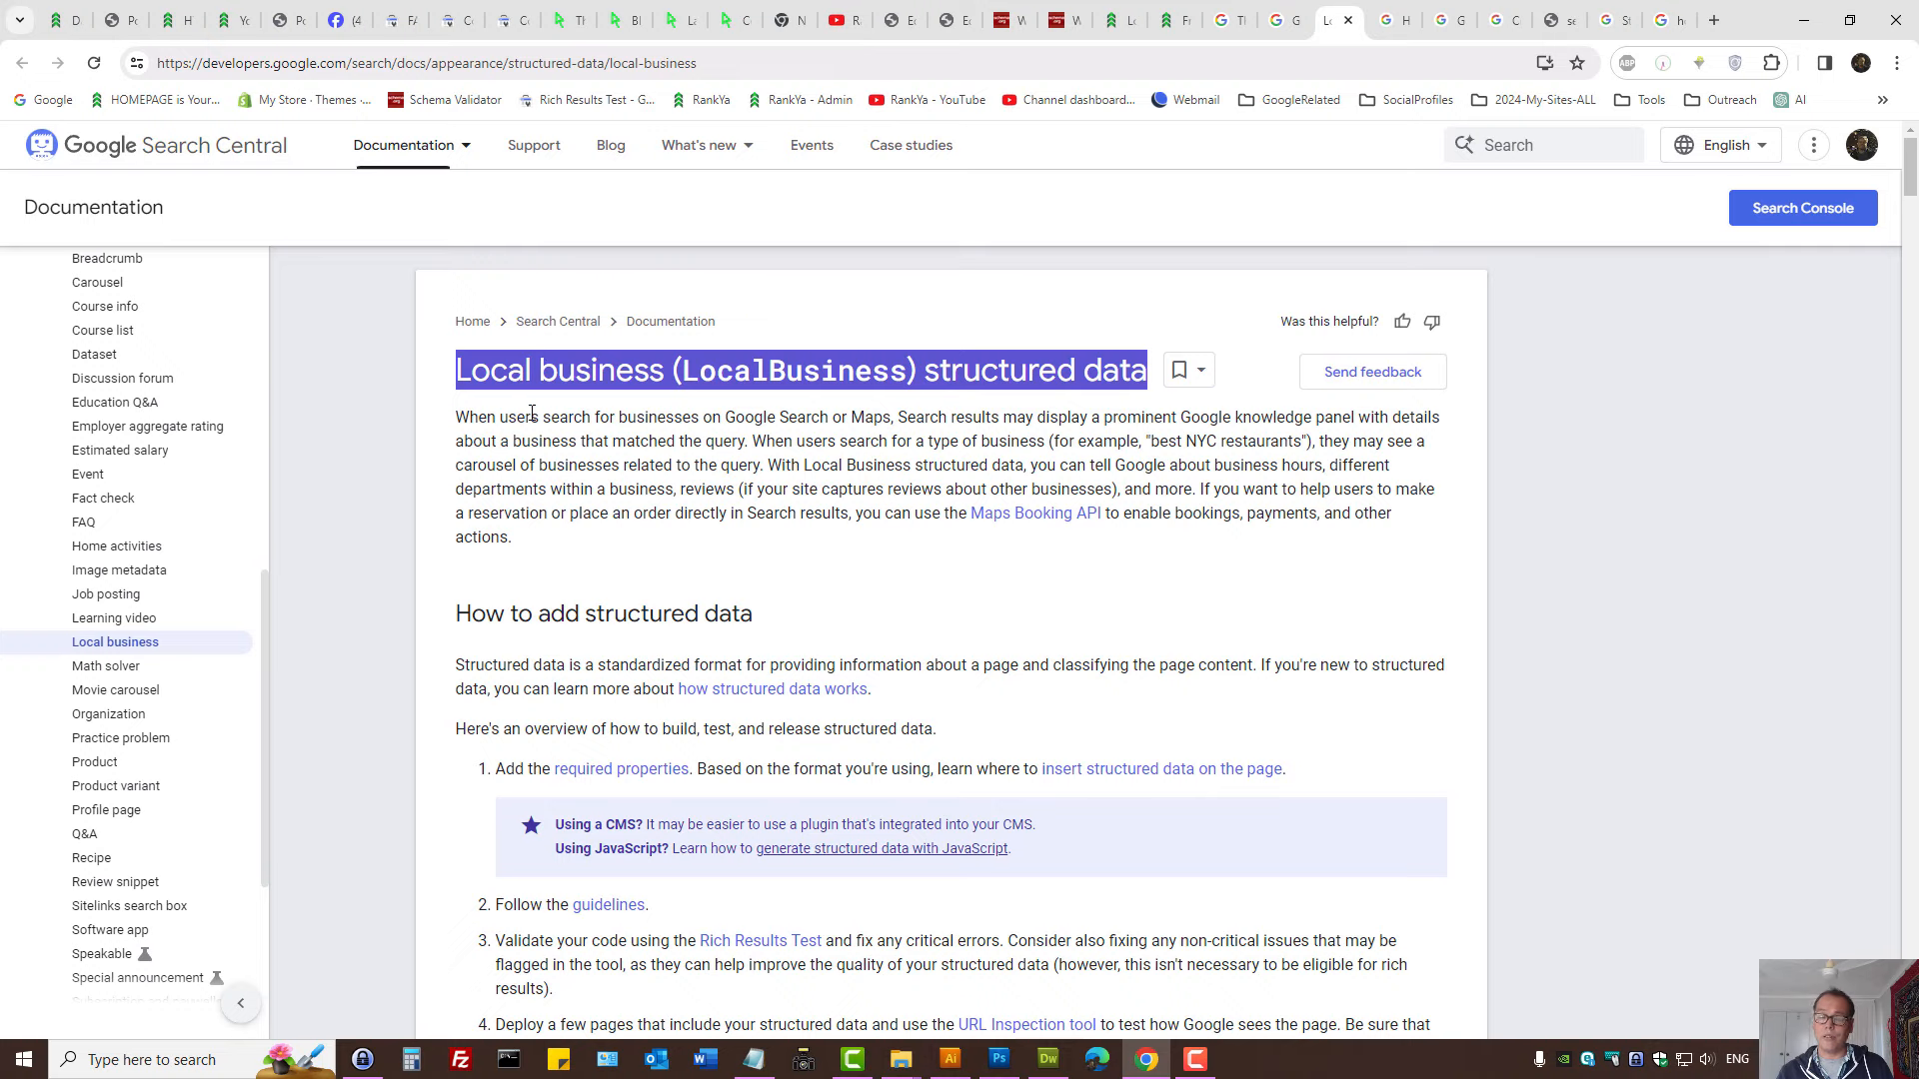
# Scroll the page, then return to the Local business structured data guide.
pyautogui.scroll(-3)
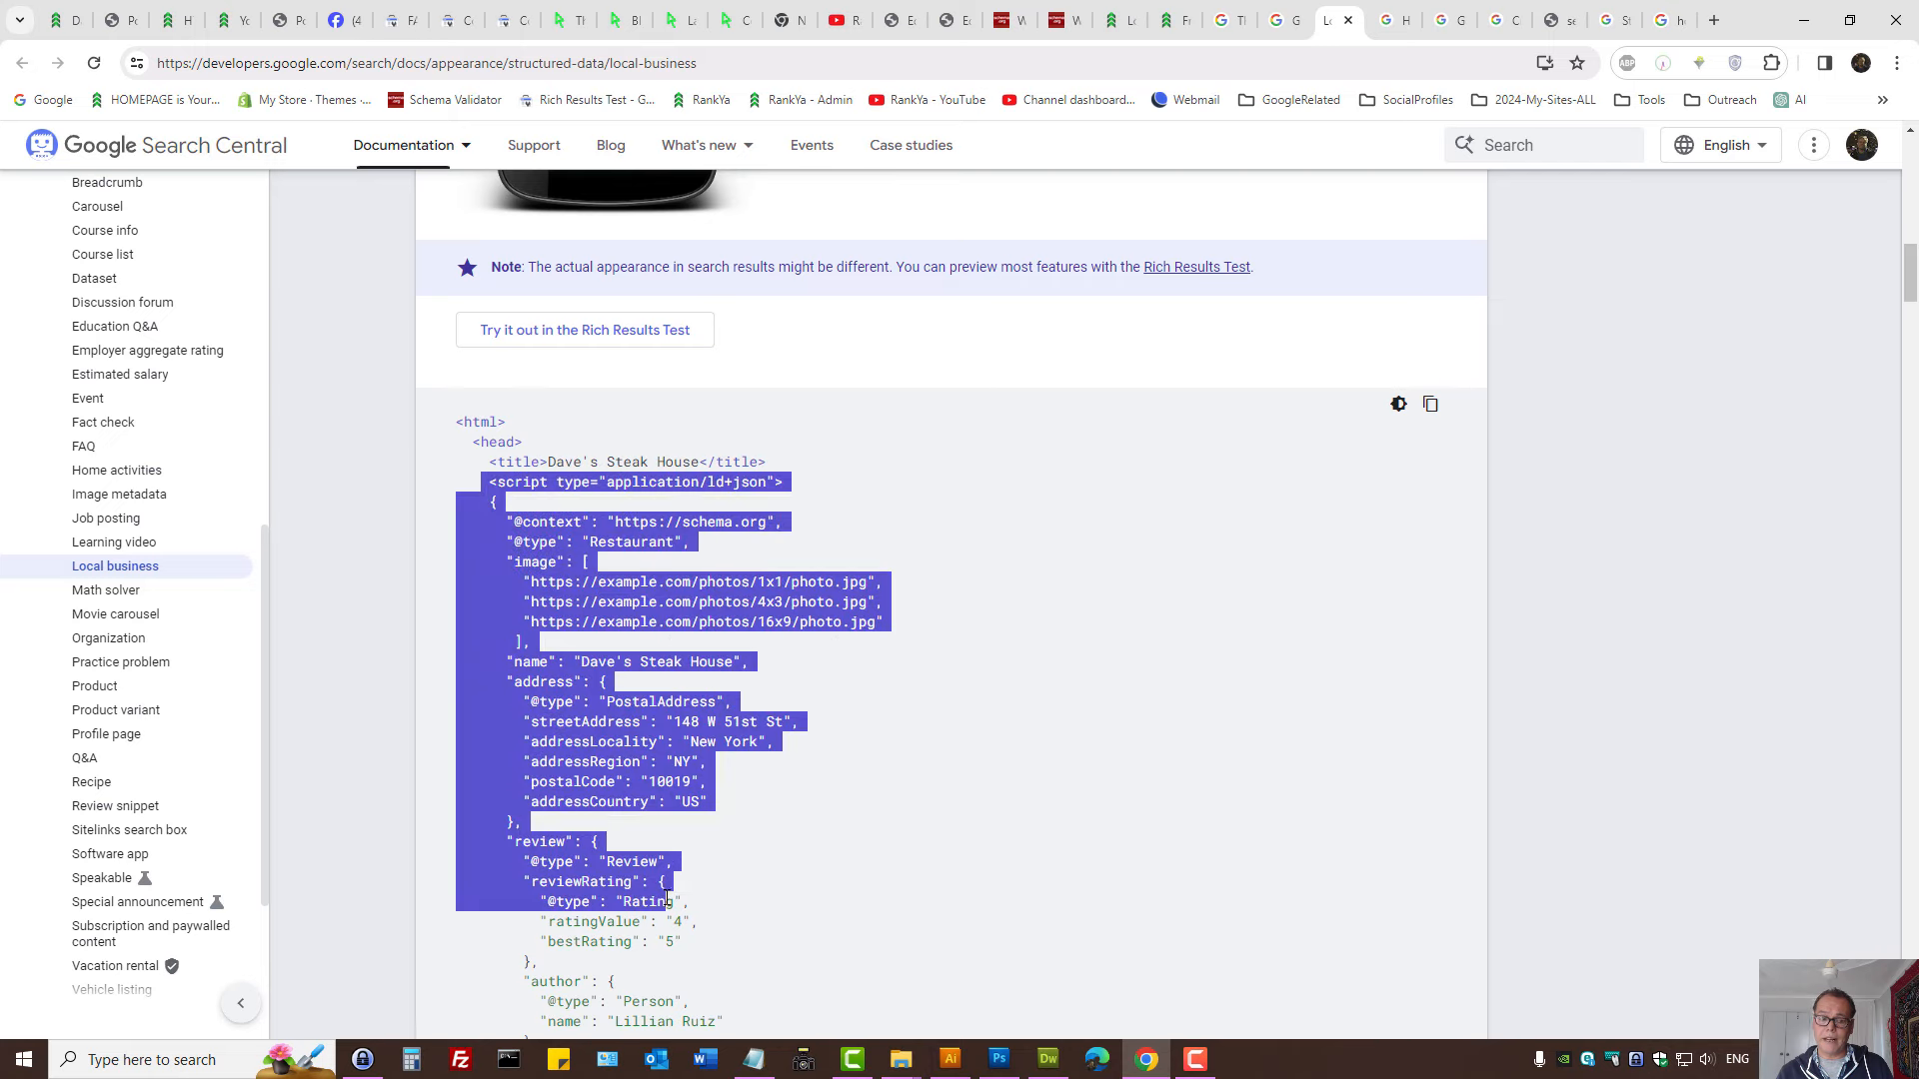
pyautogui.scroll(-3)
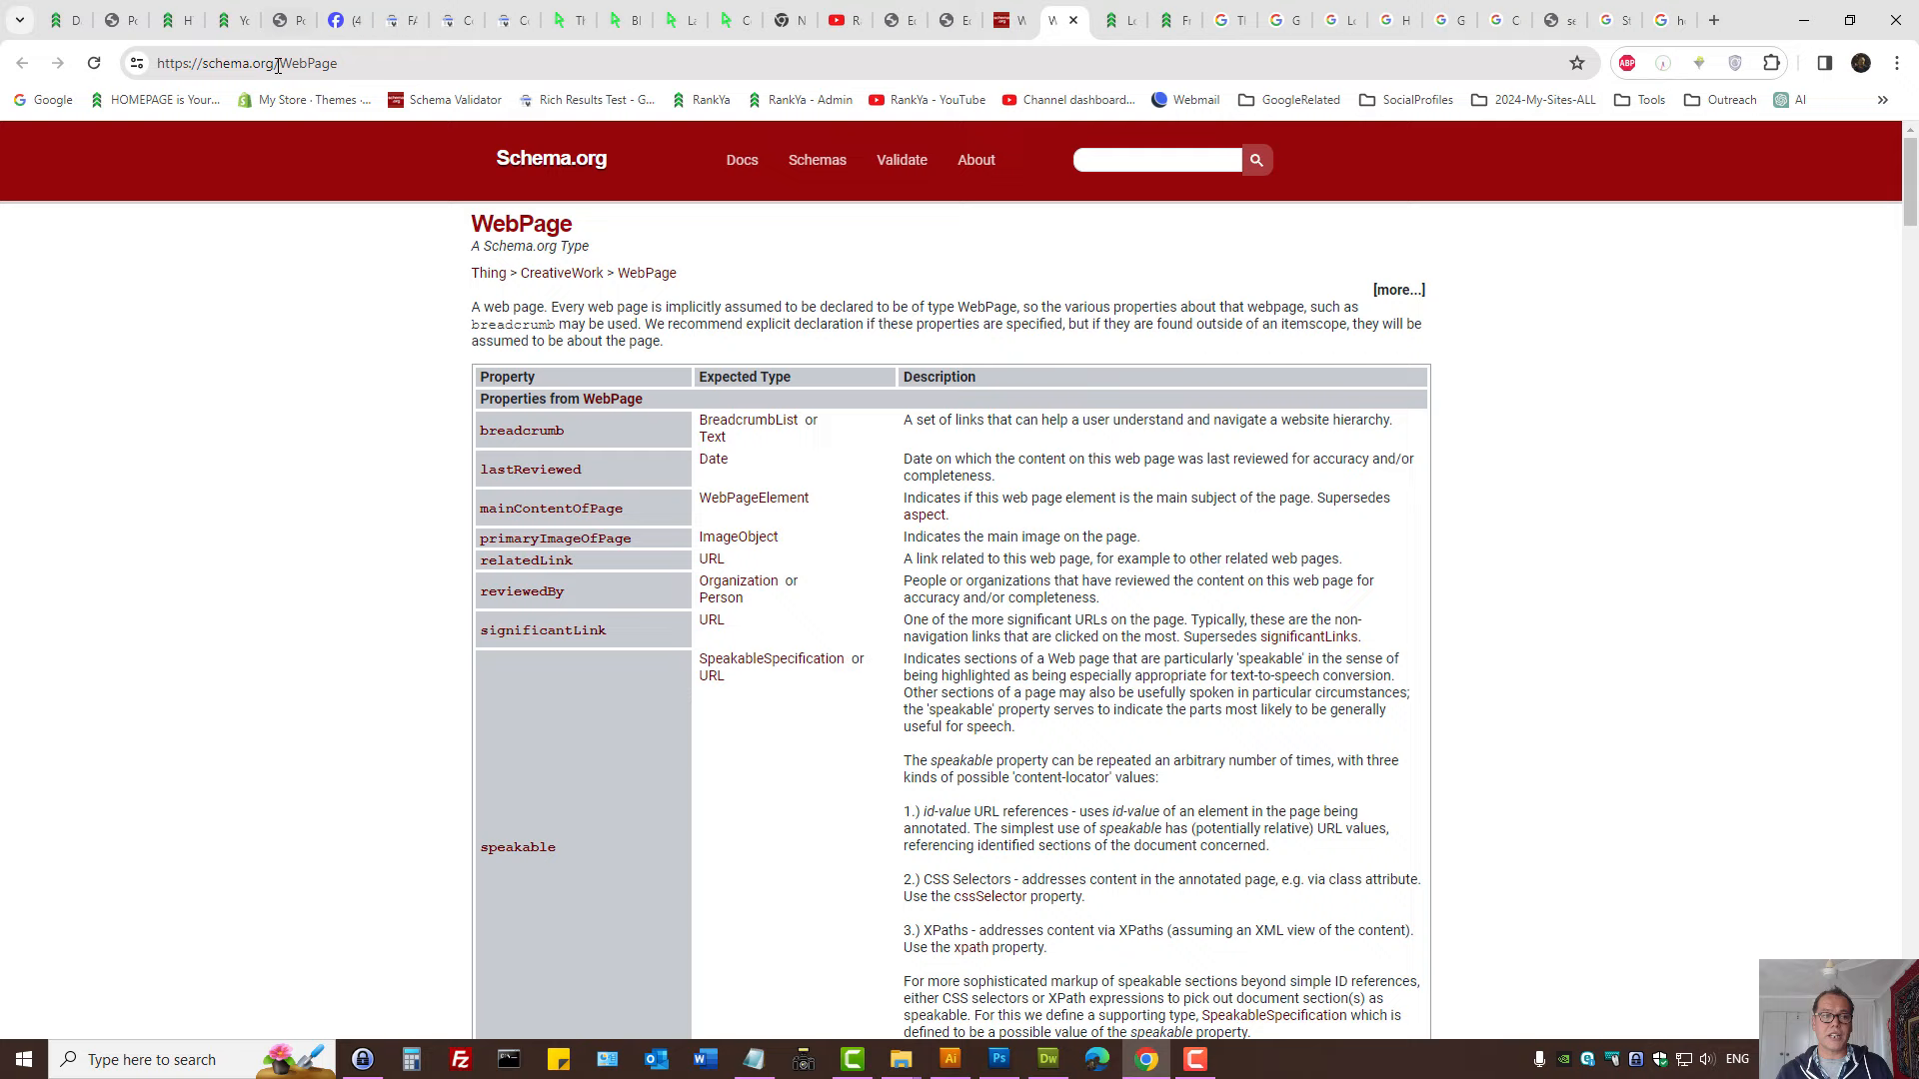
pyautogui.click(1335, 17)
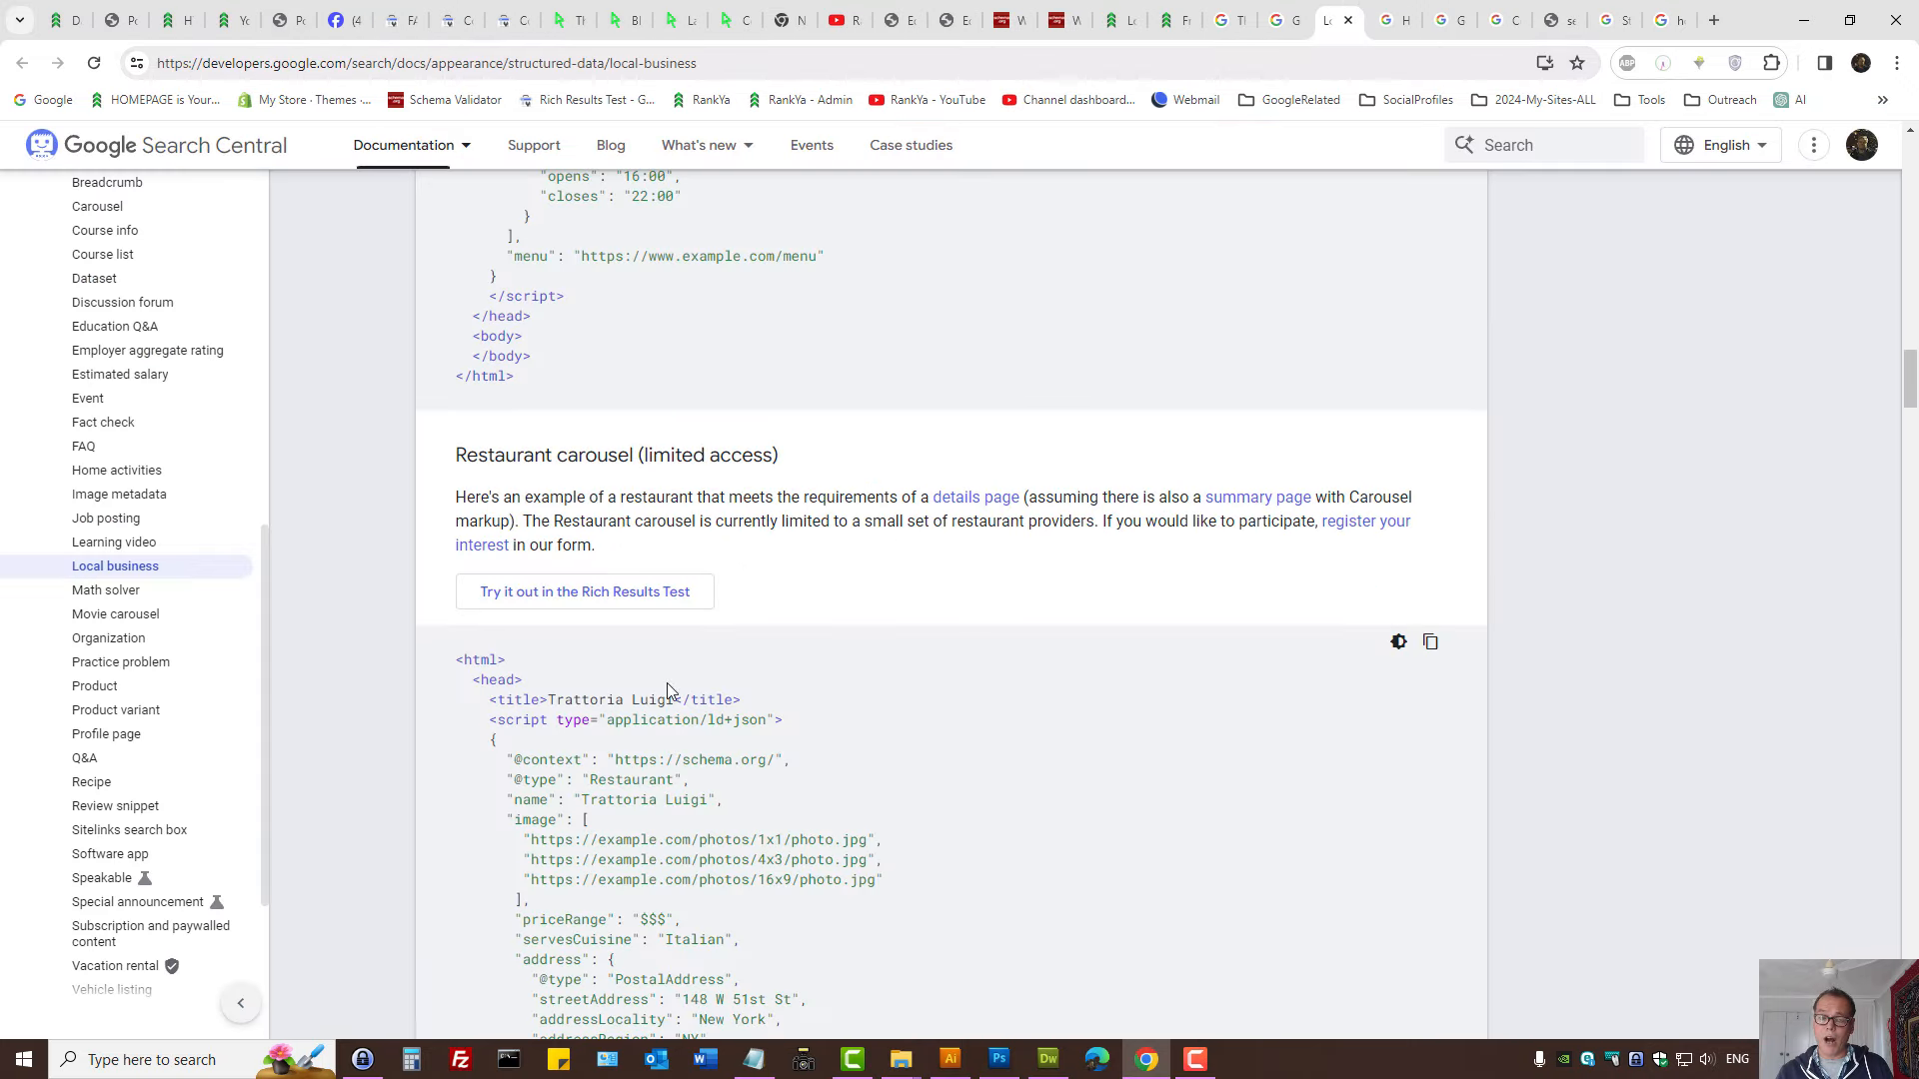
# Scroll through the local business JSON-LD and business hours examples, then open the Breadcrumb guide.
pyautogui.scroll(-3)
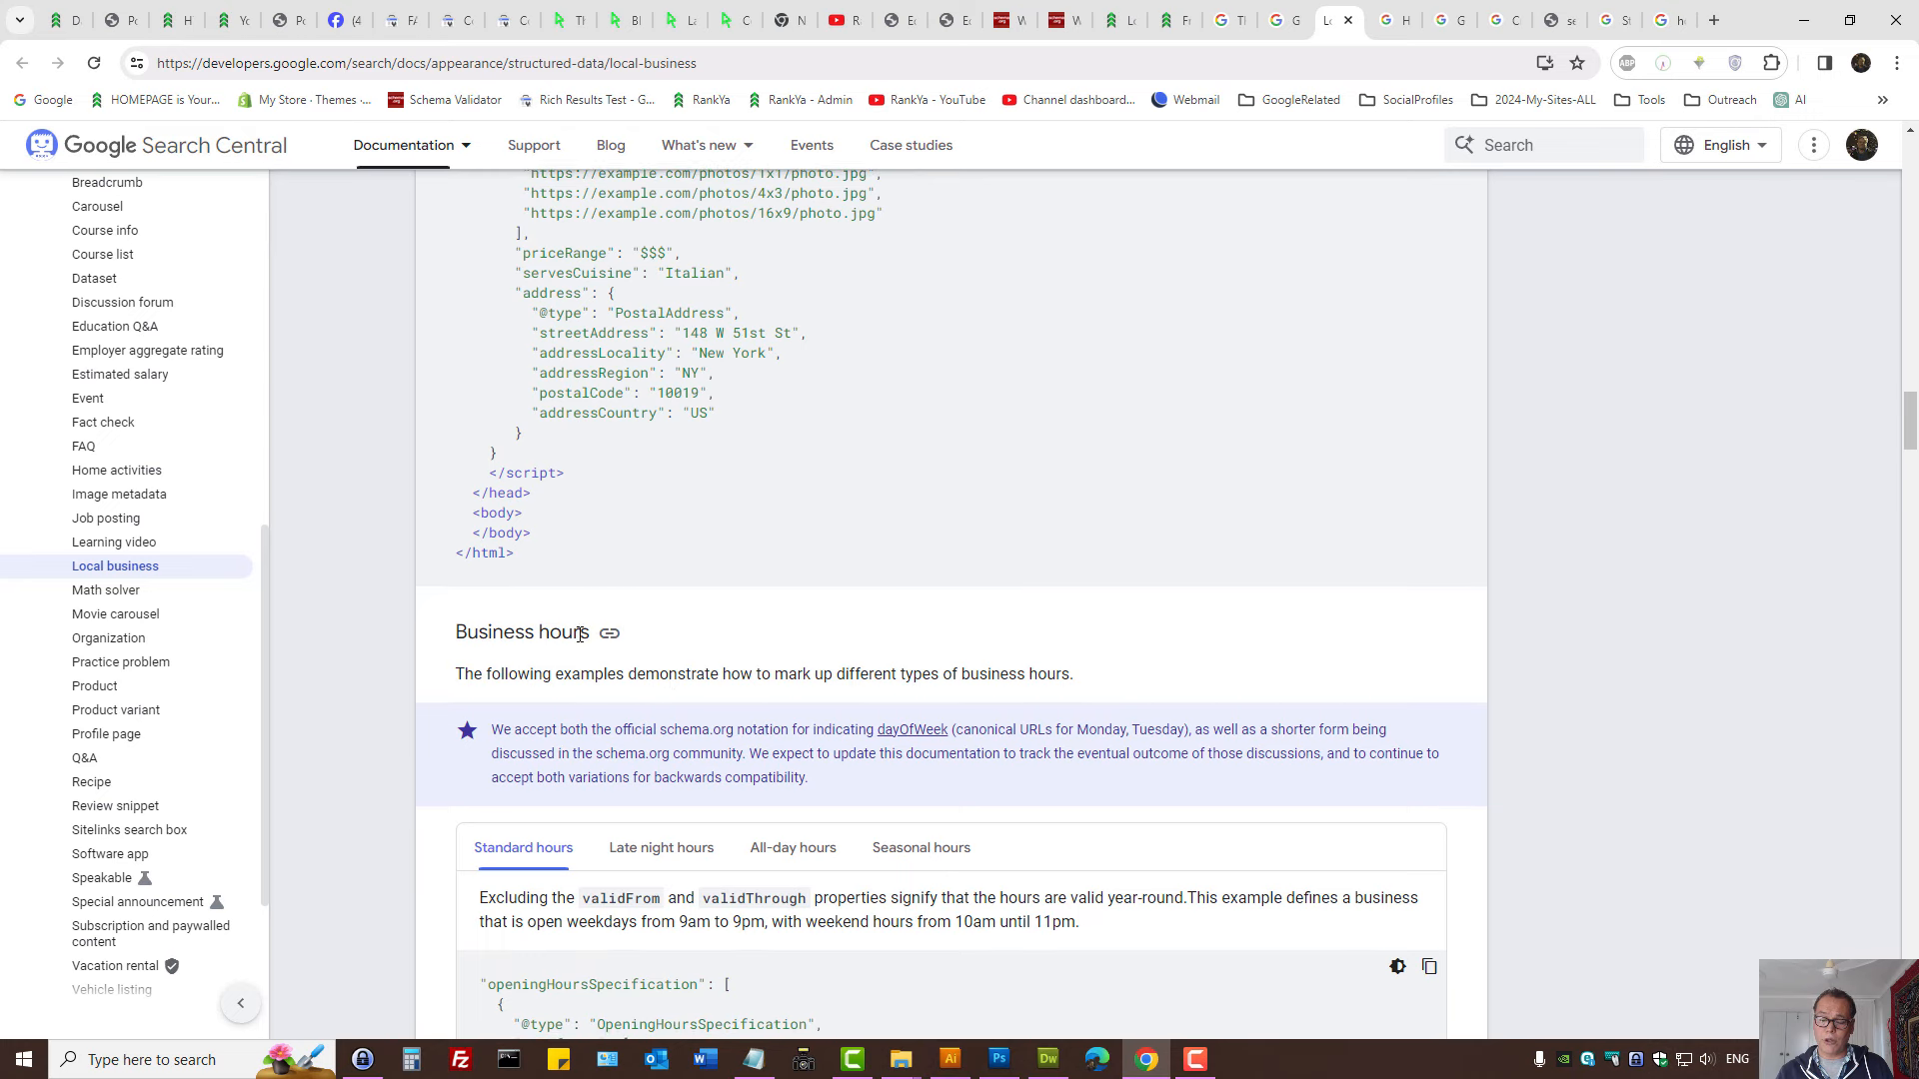
pyautogui.scroll(-3)
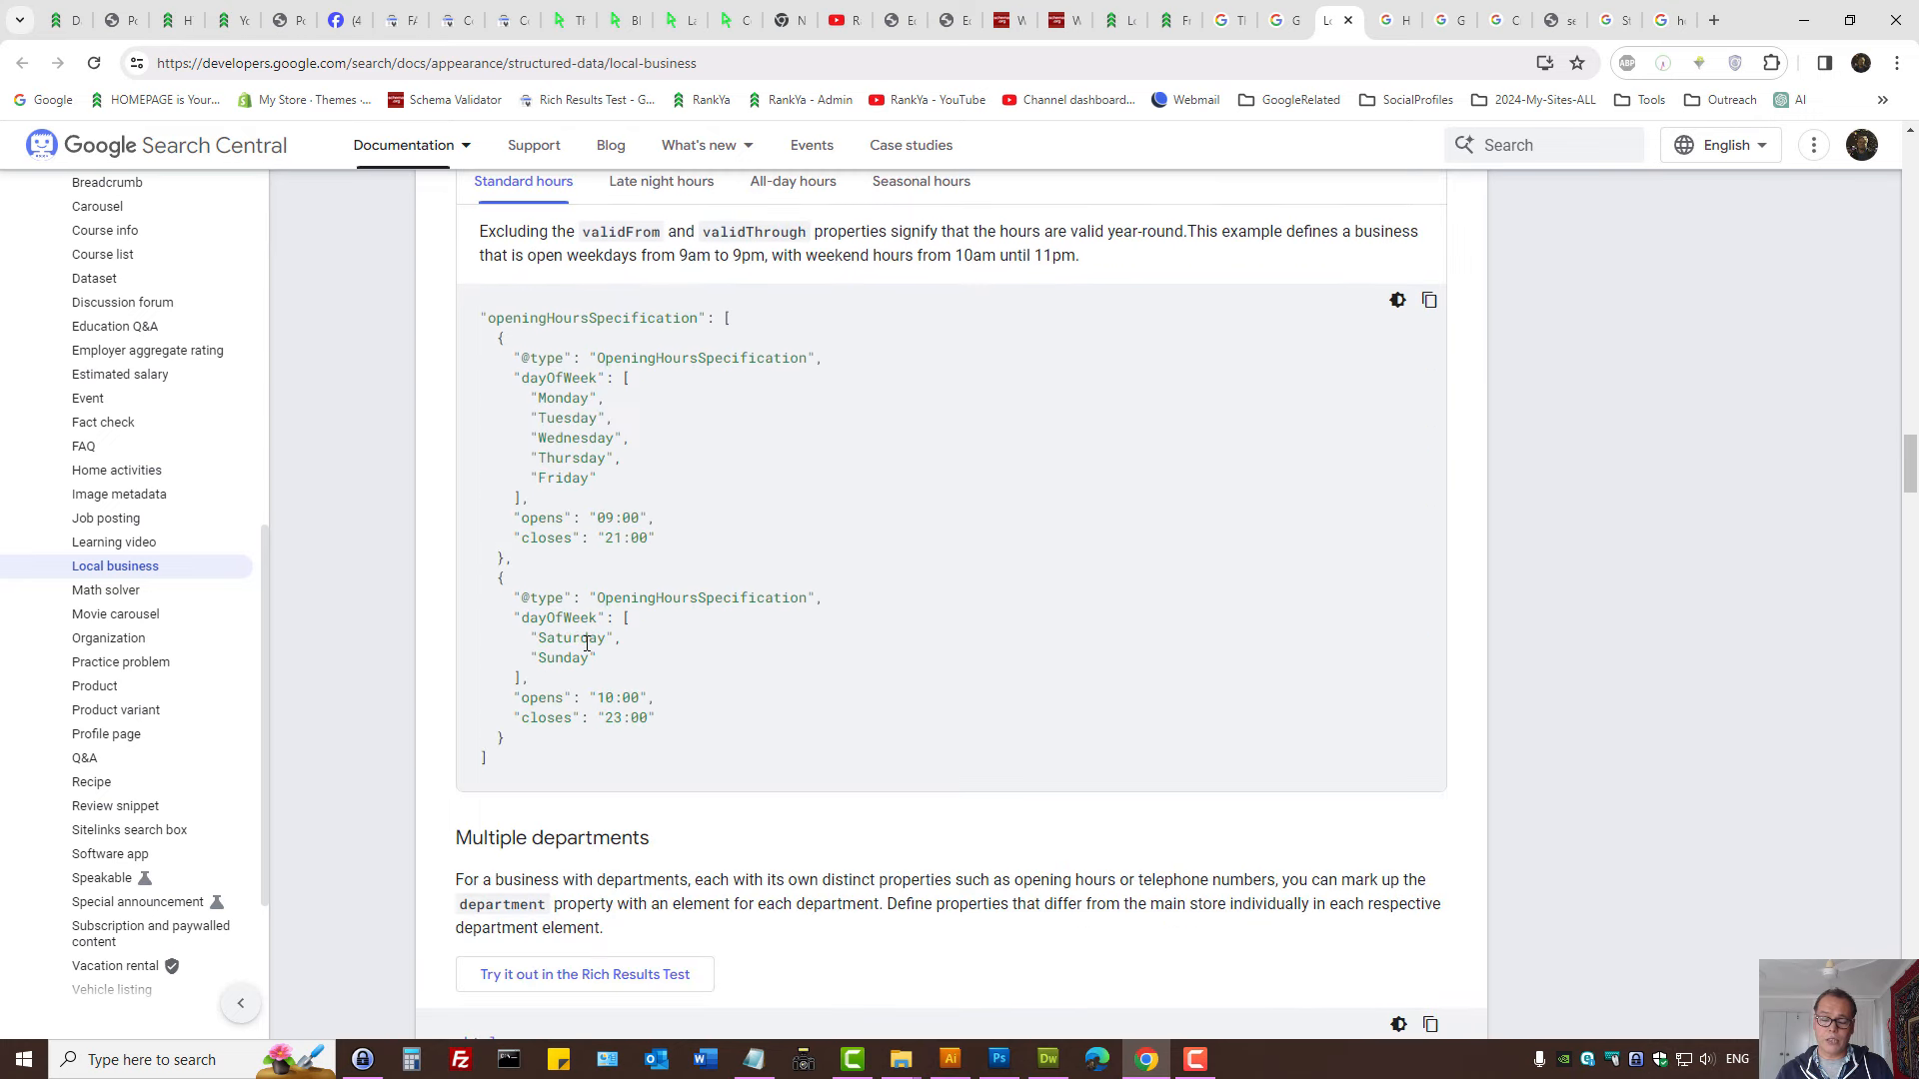
pyautogui.scroll(-3)
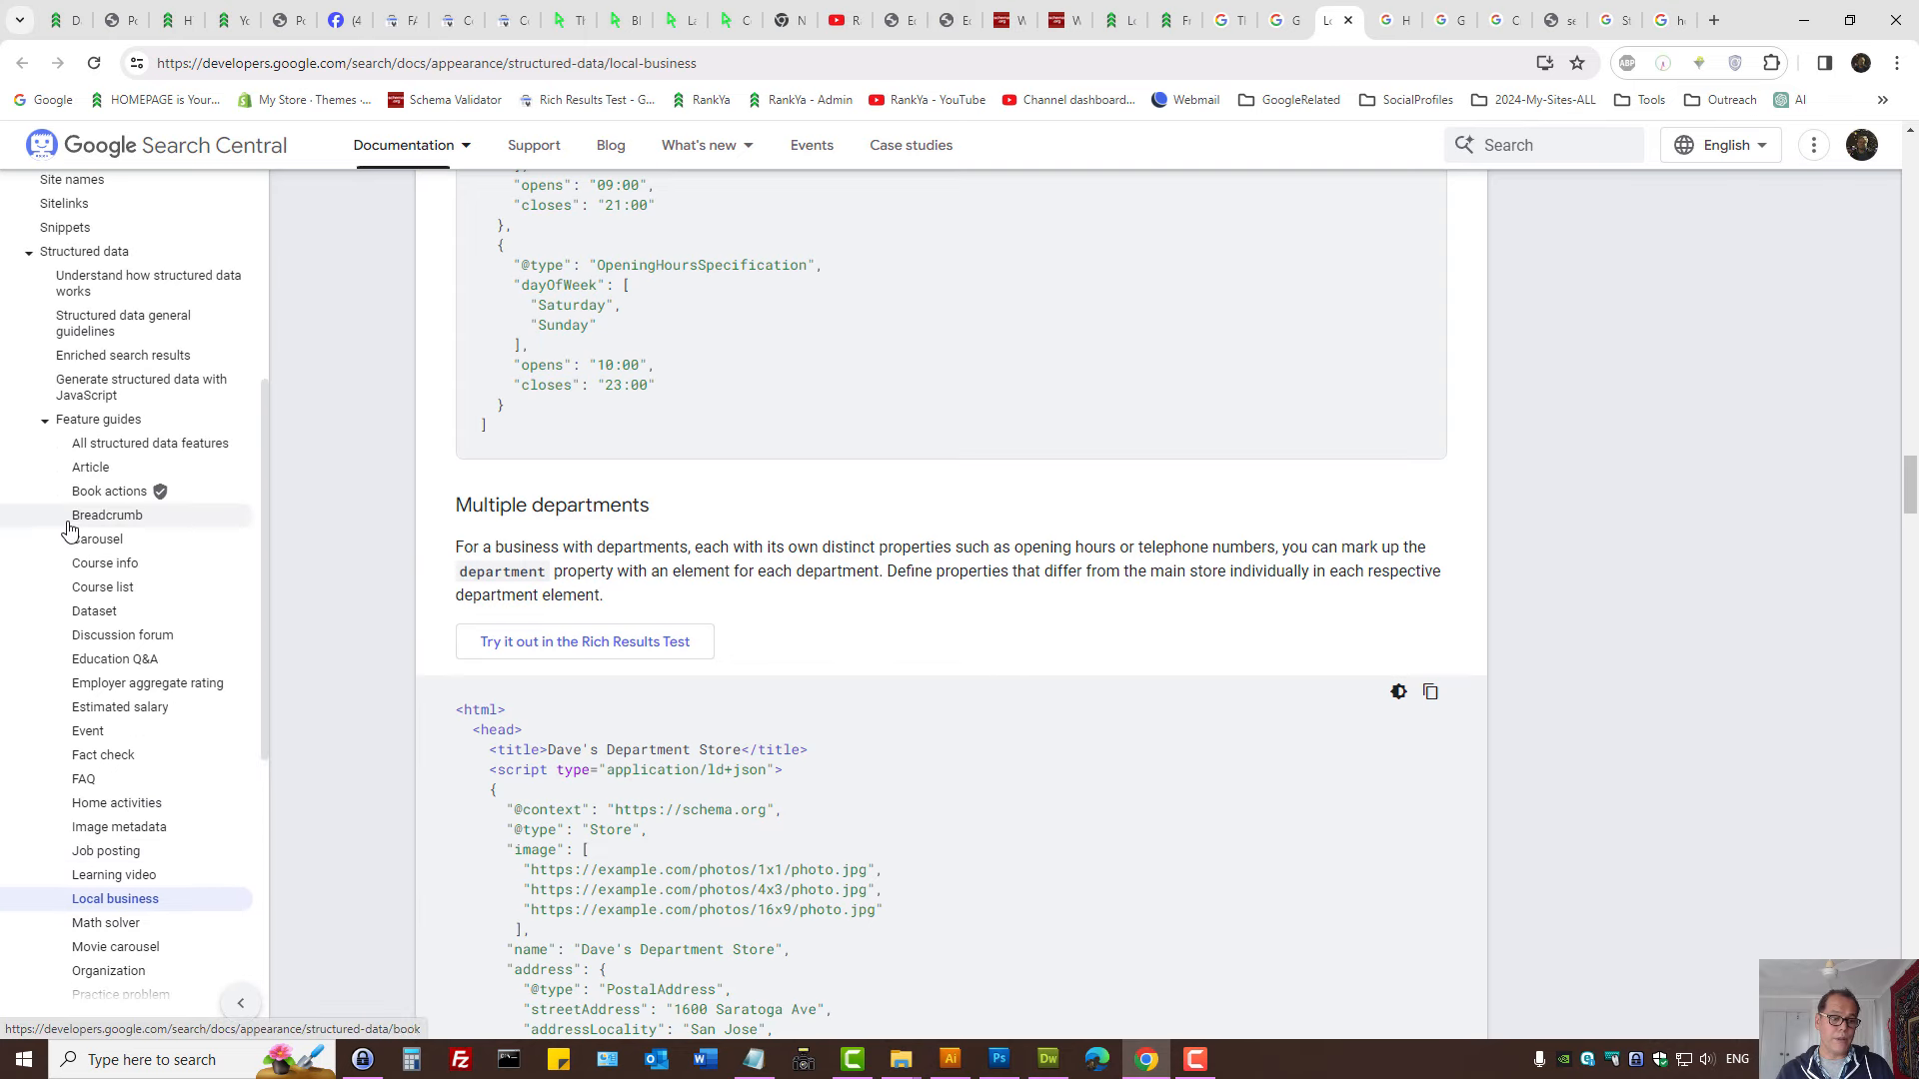
pyautogui.click(107, 514)
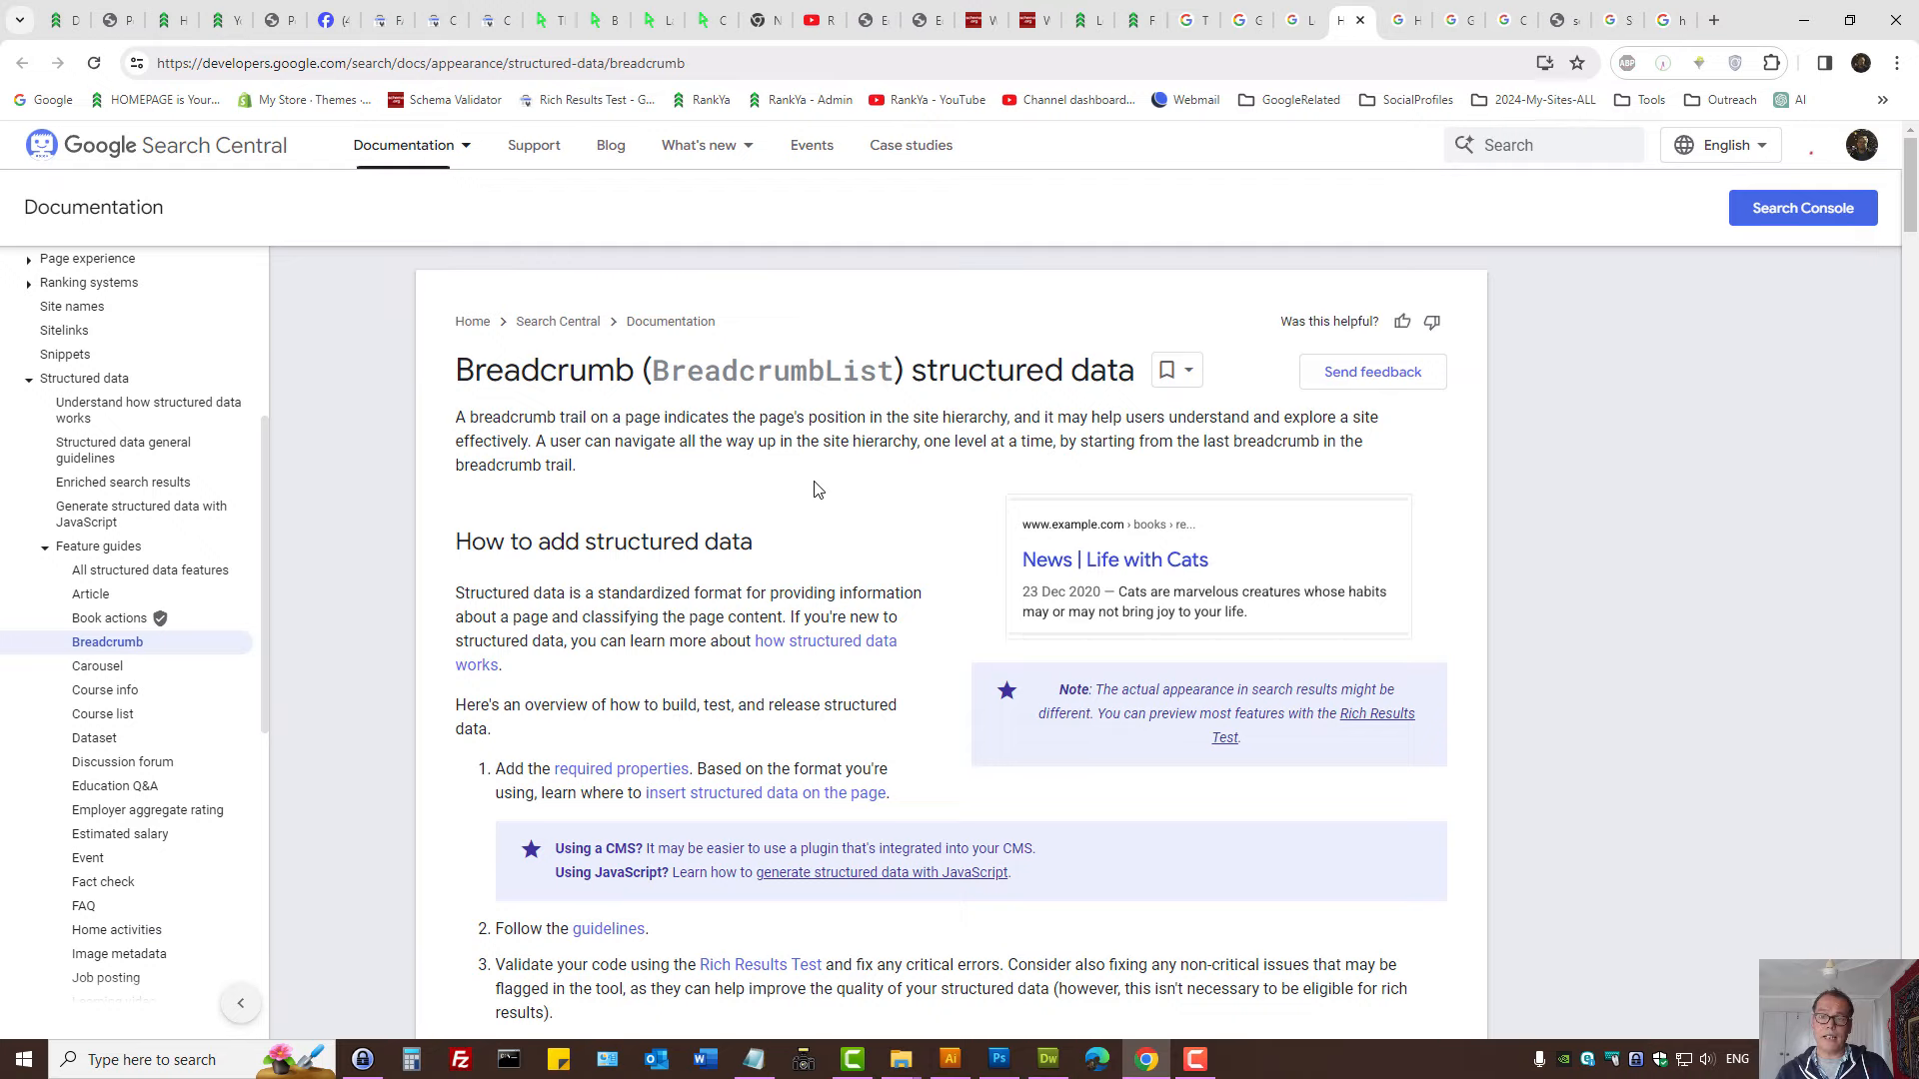
# Go back from Breadcrumb to the Local business structured data guide's code example.
pyautogui.click(114, 898)
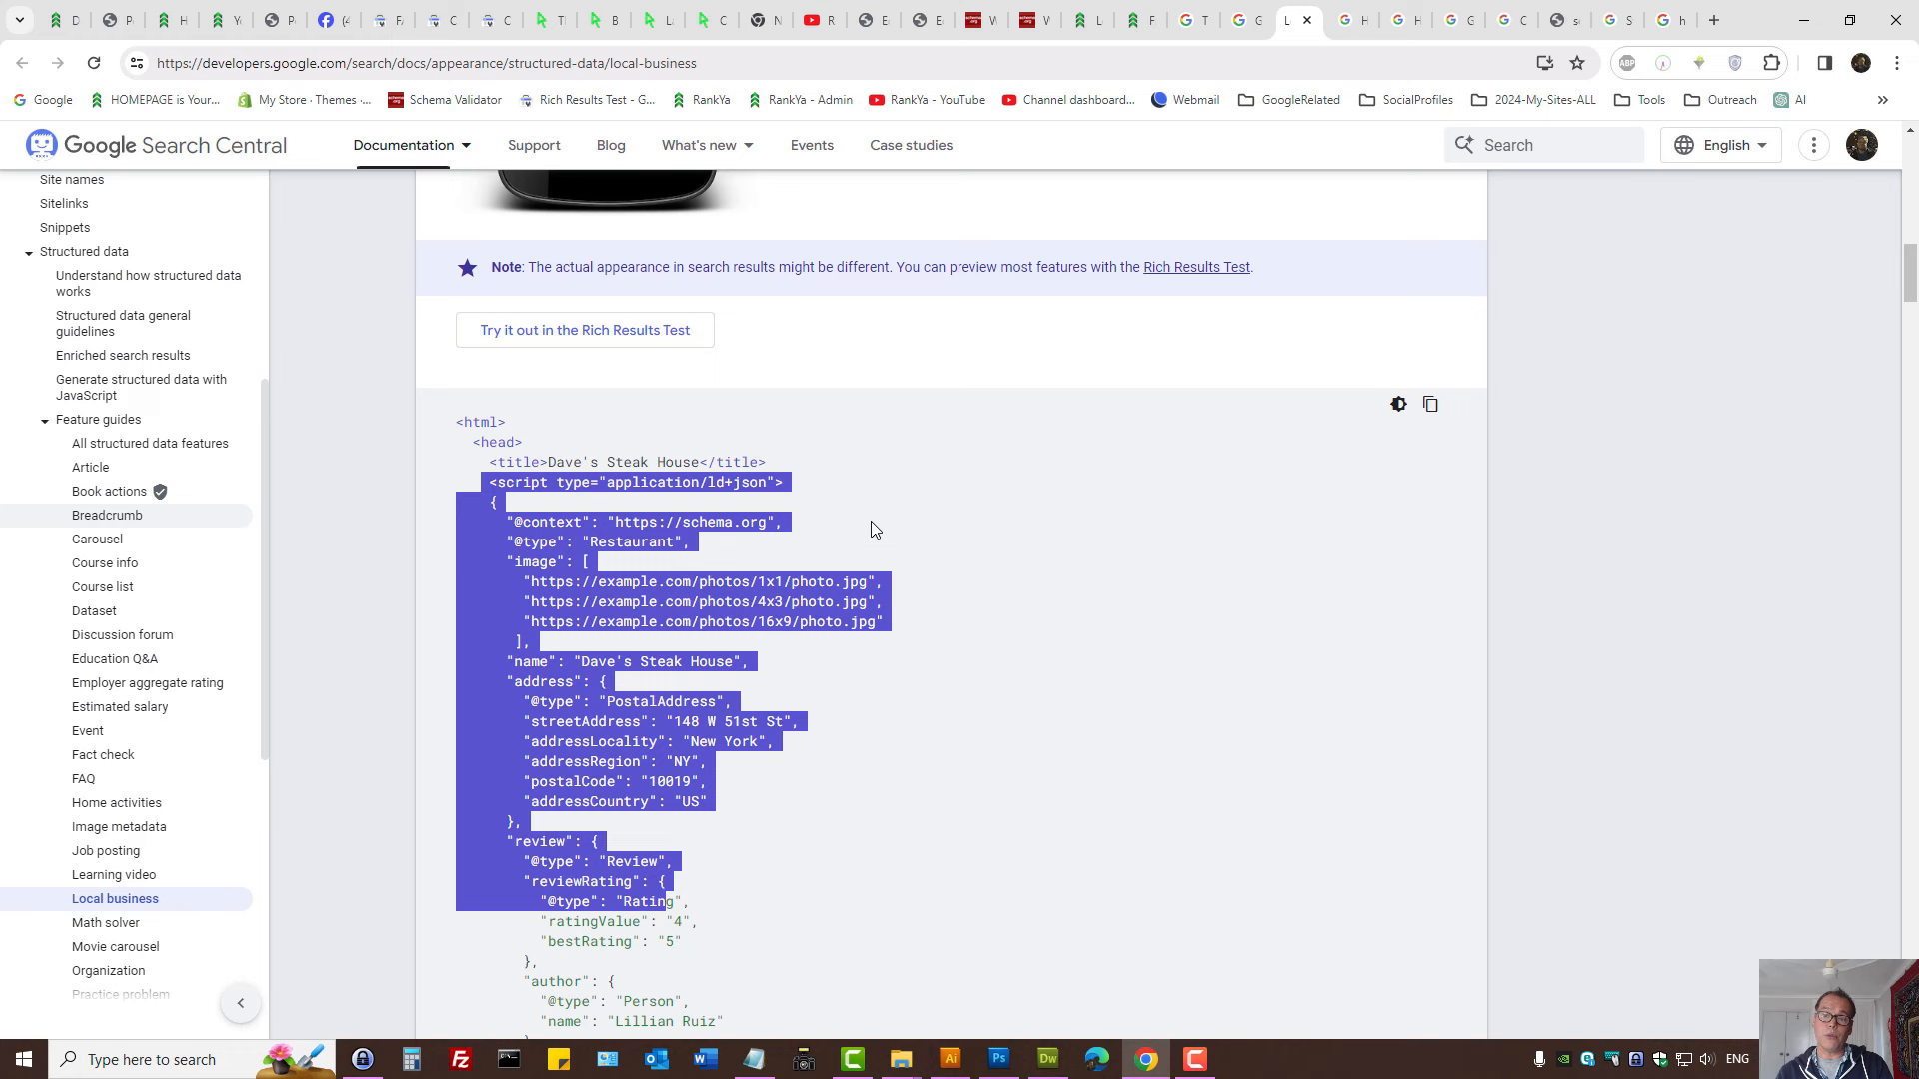
pyautogui.moveTo(337, 530)
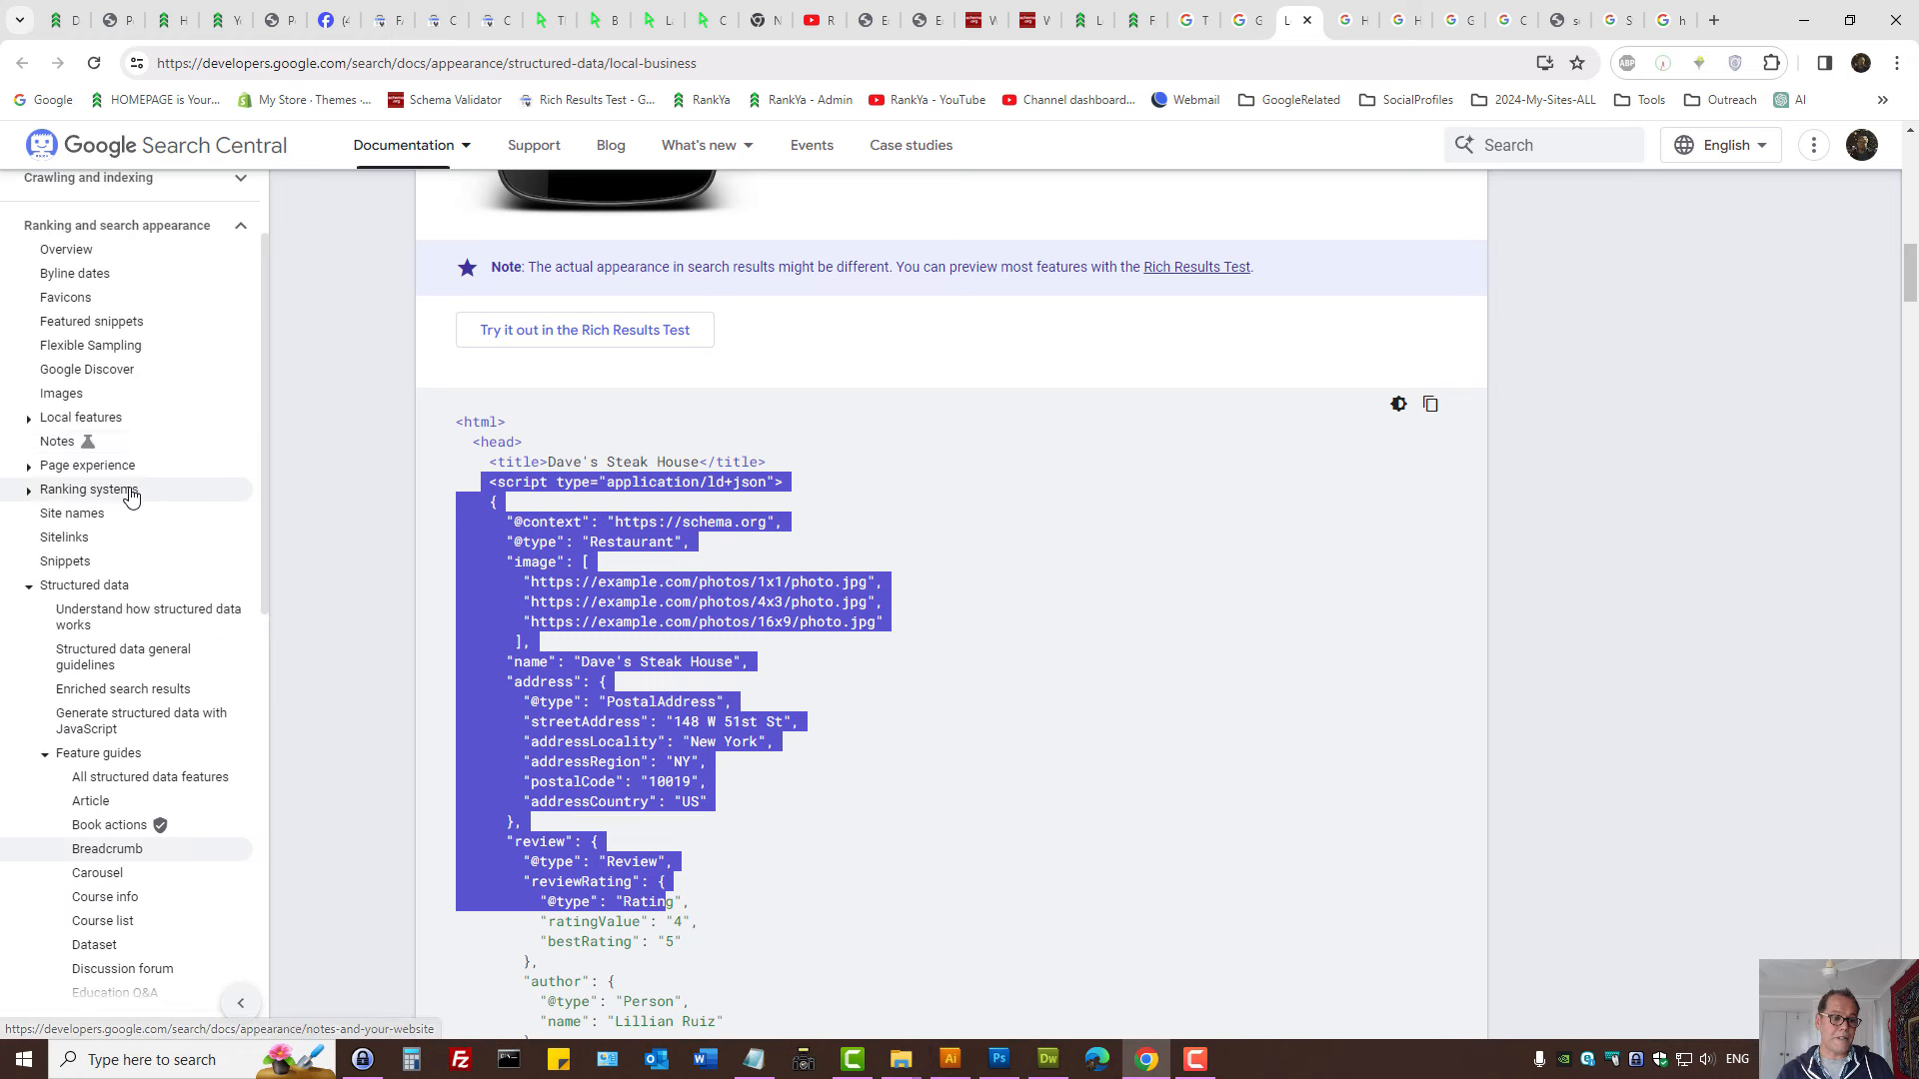
pyautogui.moveTo(68, 548)
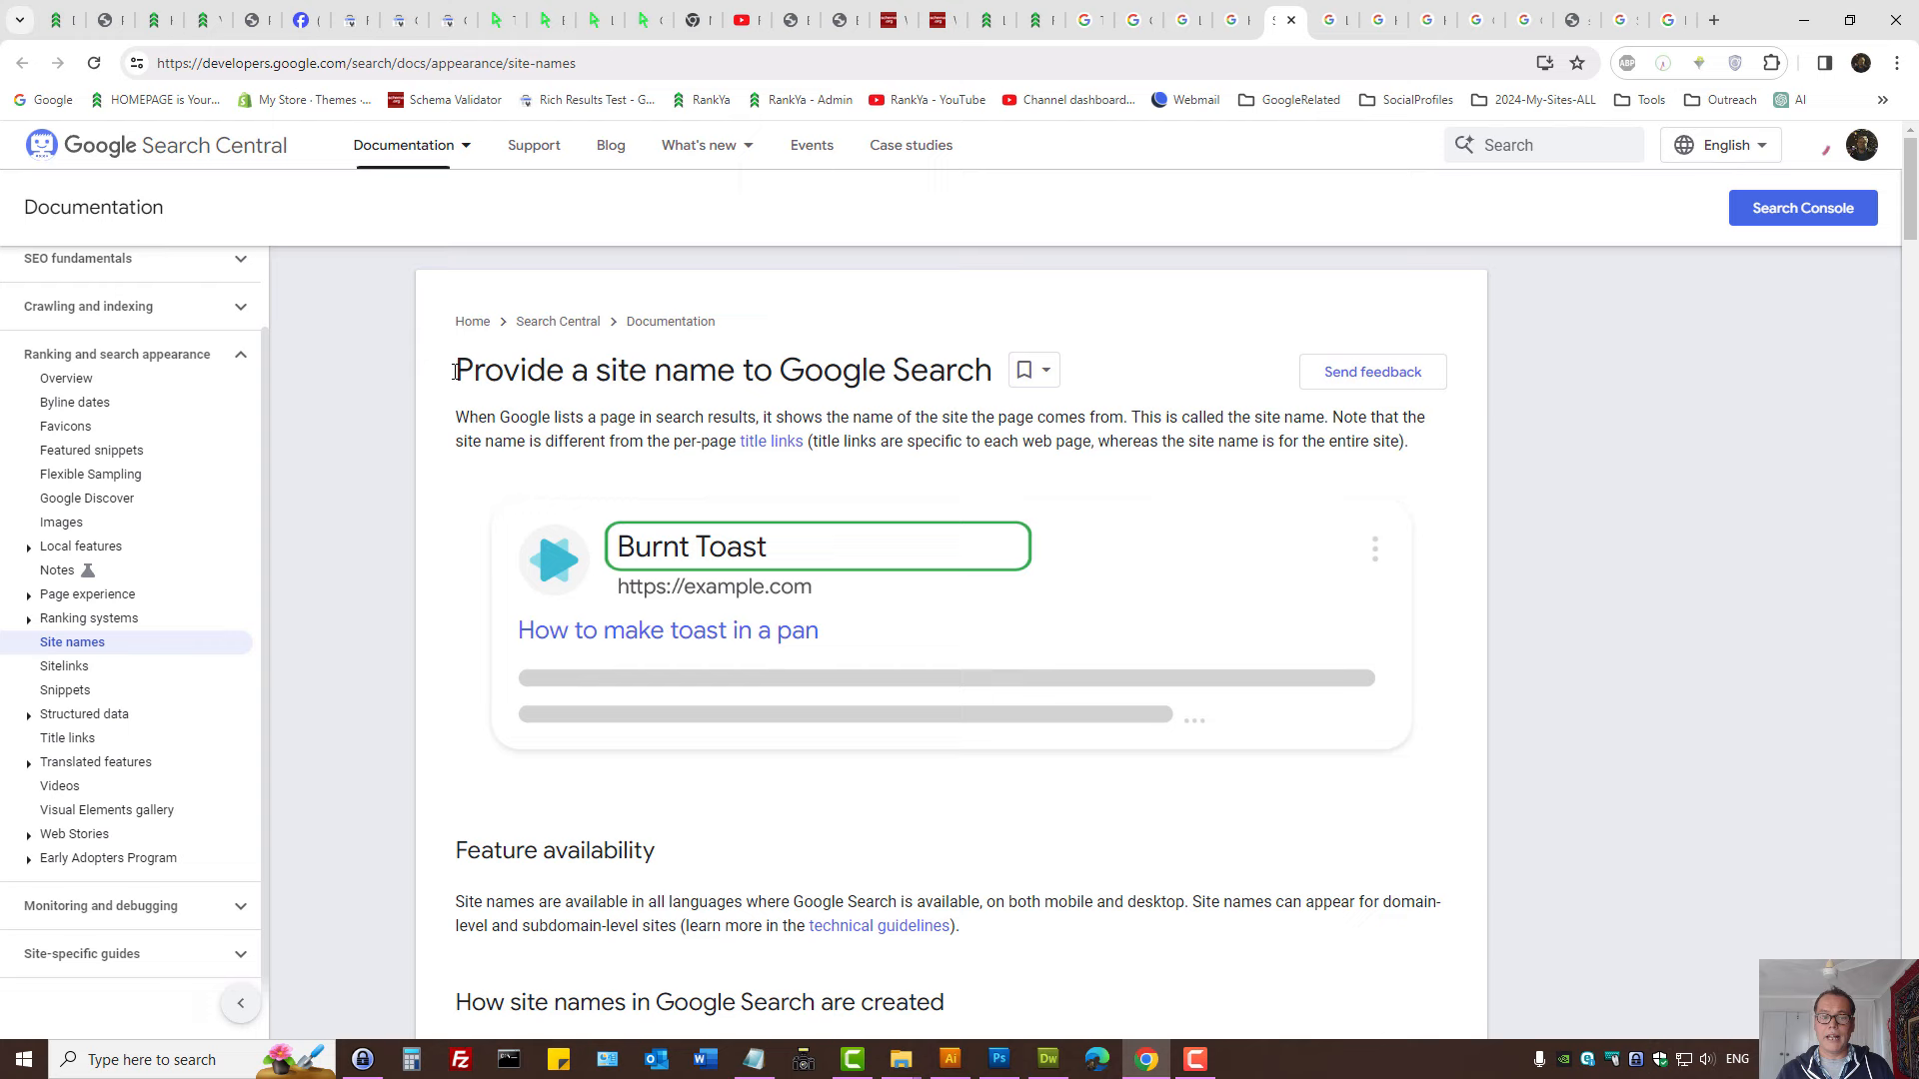
# Highlight the 'Provide a site name to Google' title, then close the Sitelinks page.
pyautogui.tripleClick(720, 370)
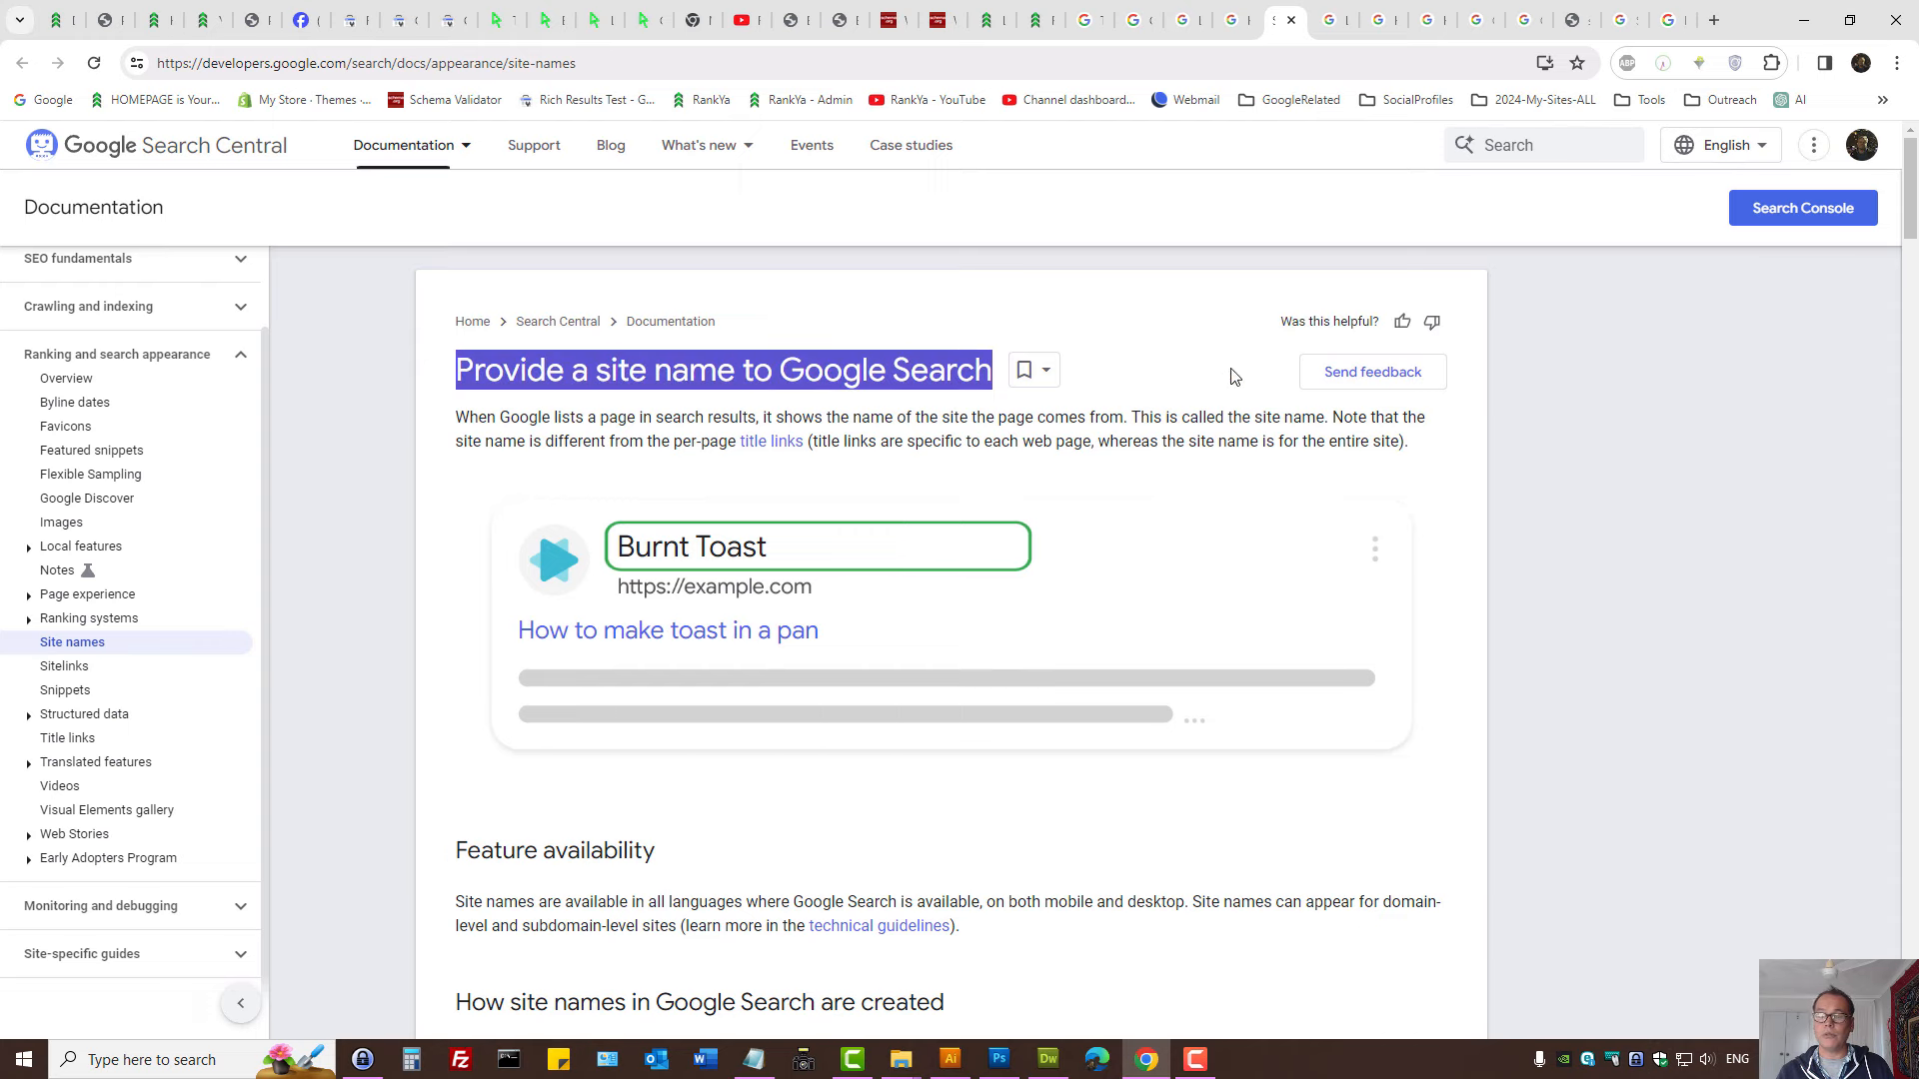
pyautogui.click(64, 664)
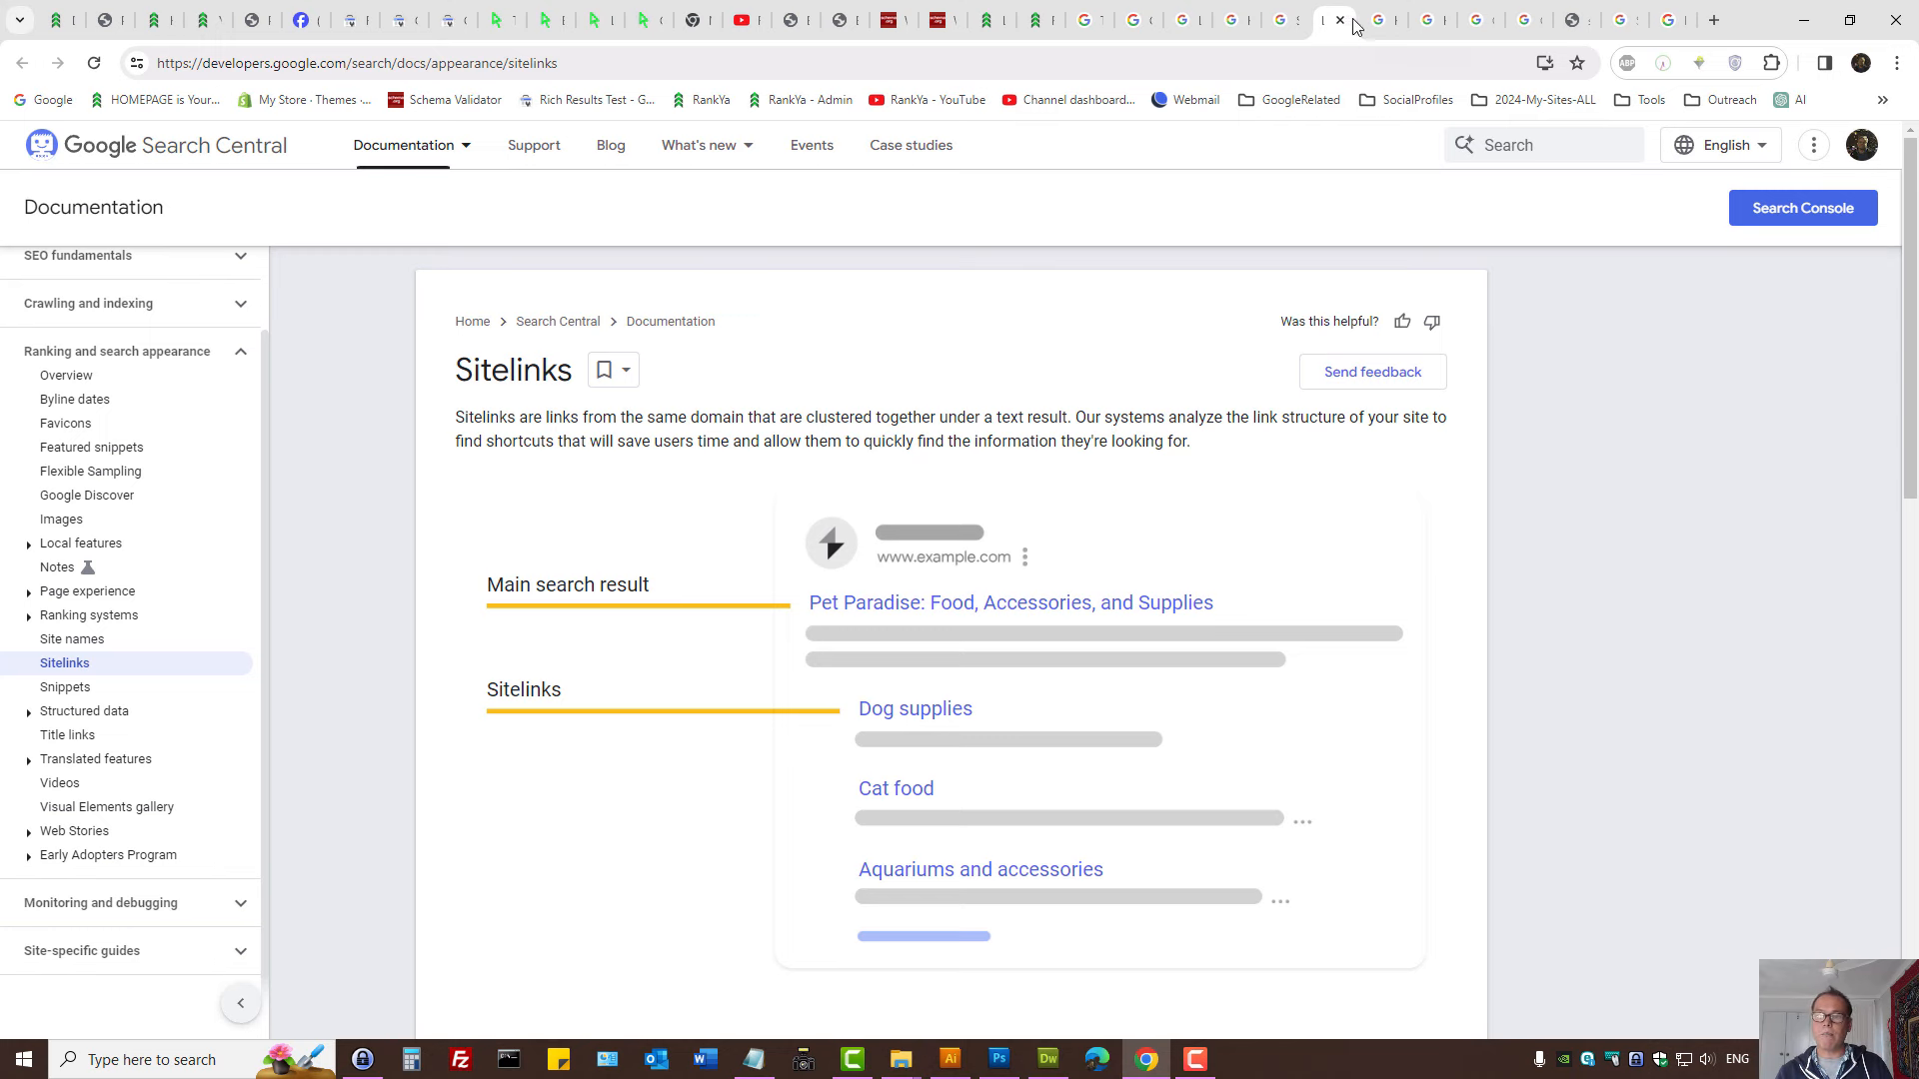
pyautogui.click(64, 686)
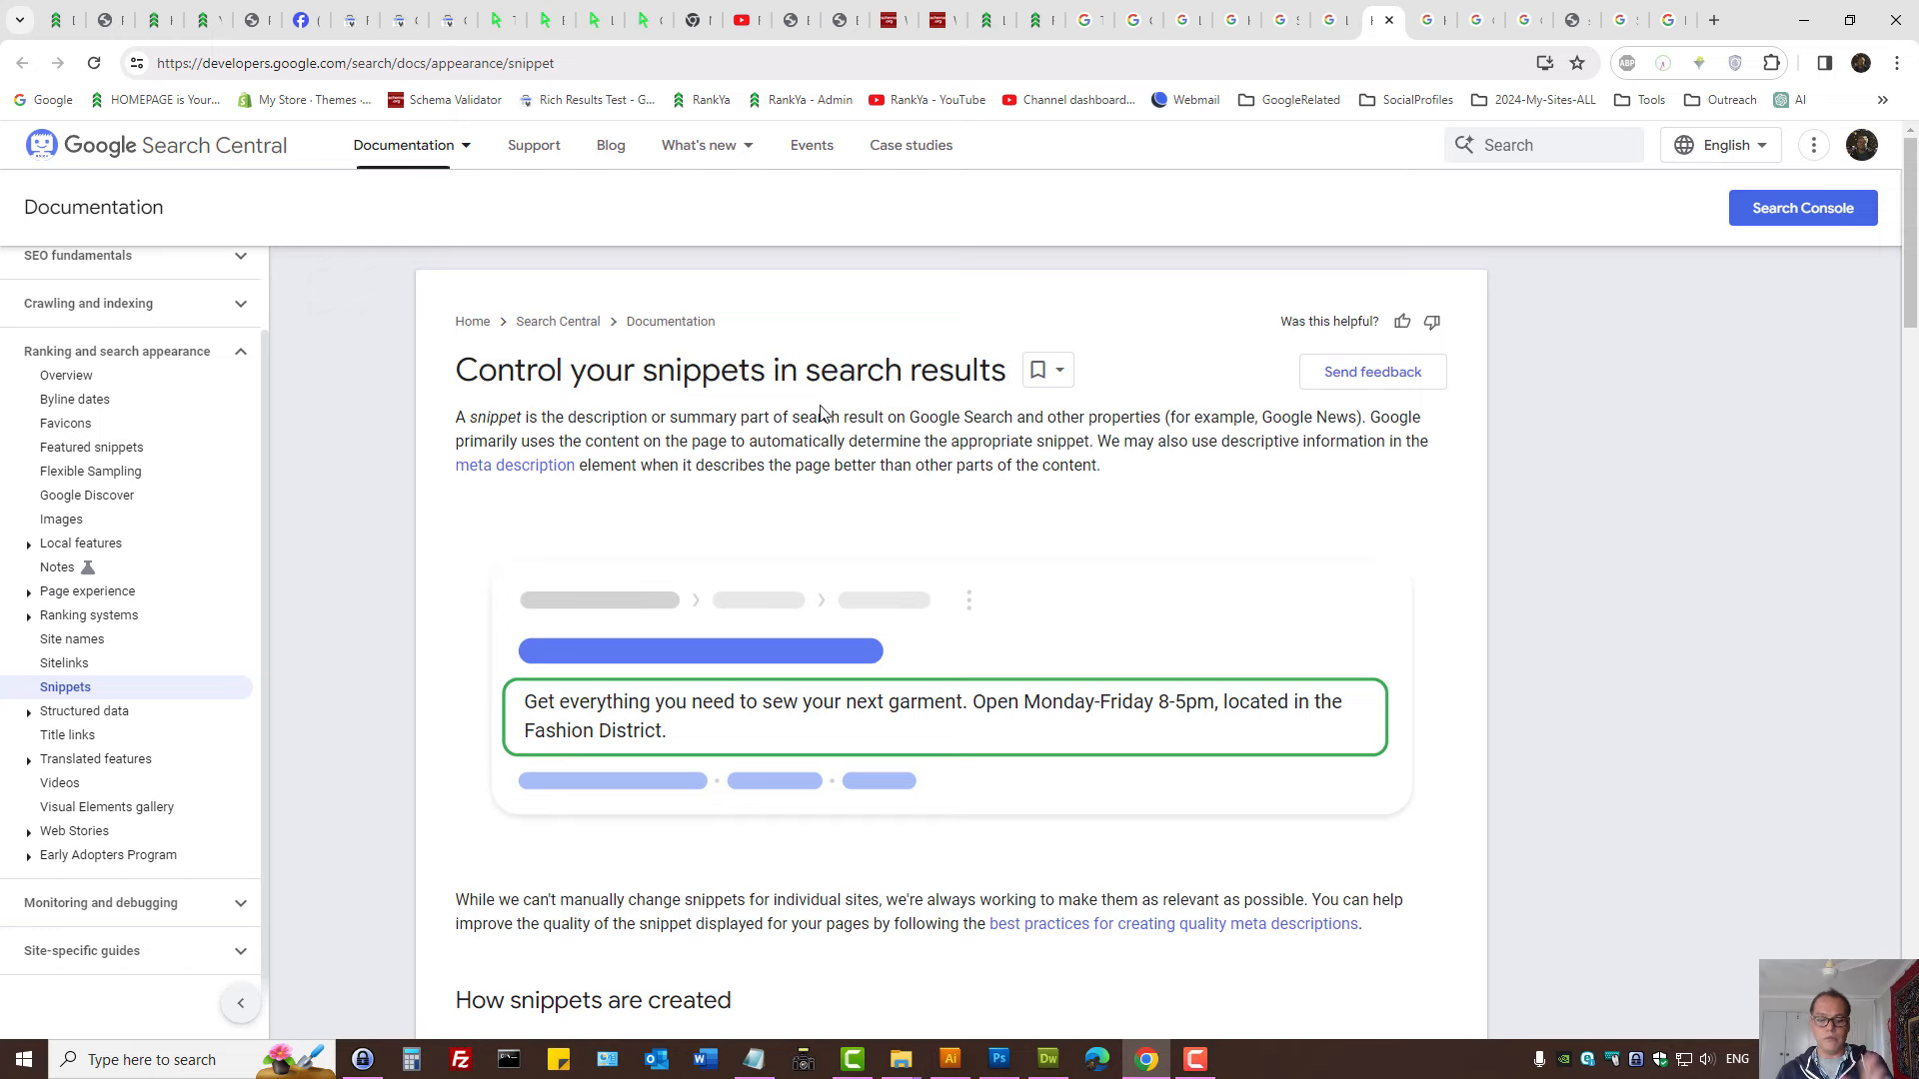
pyautogui.moveTo(789, 403)
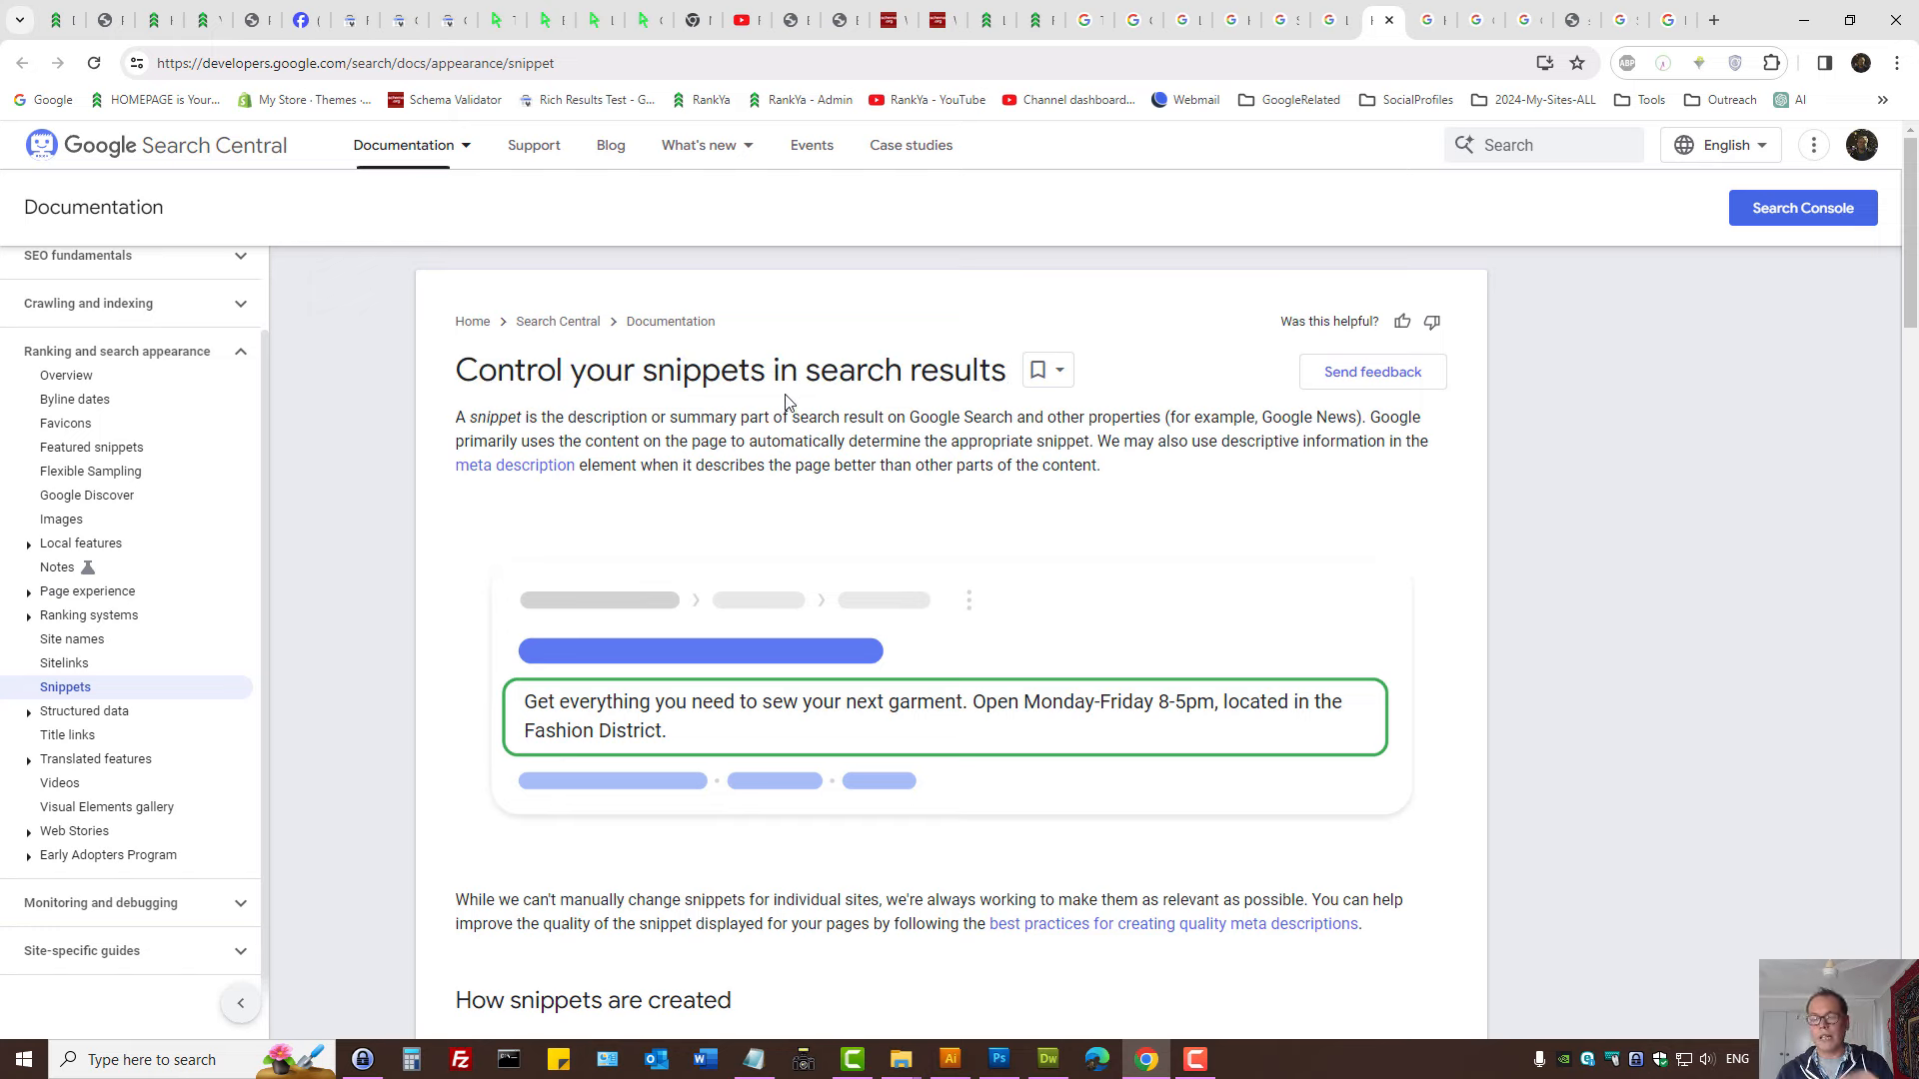
pyautogui.moveTo(908, 384)
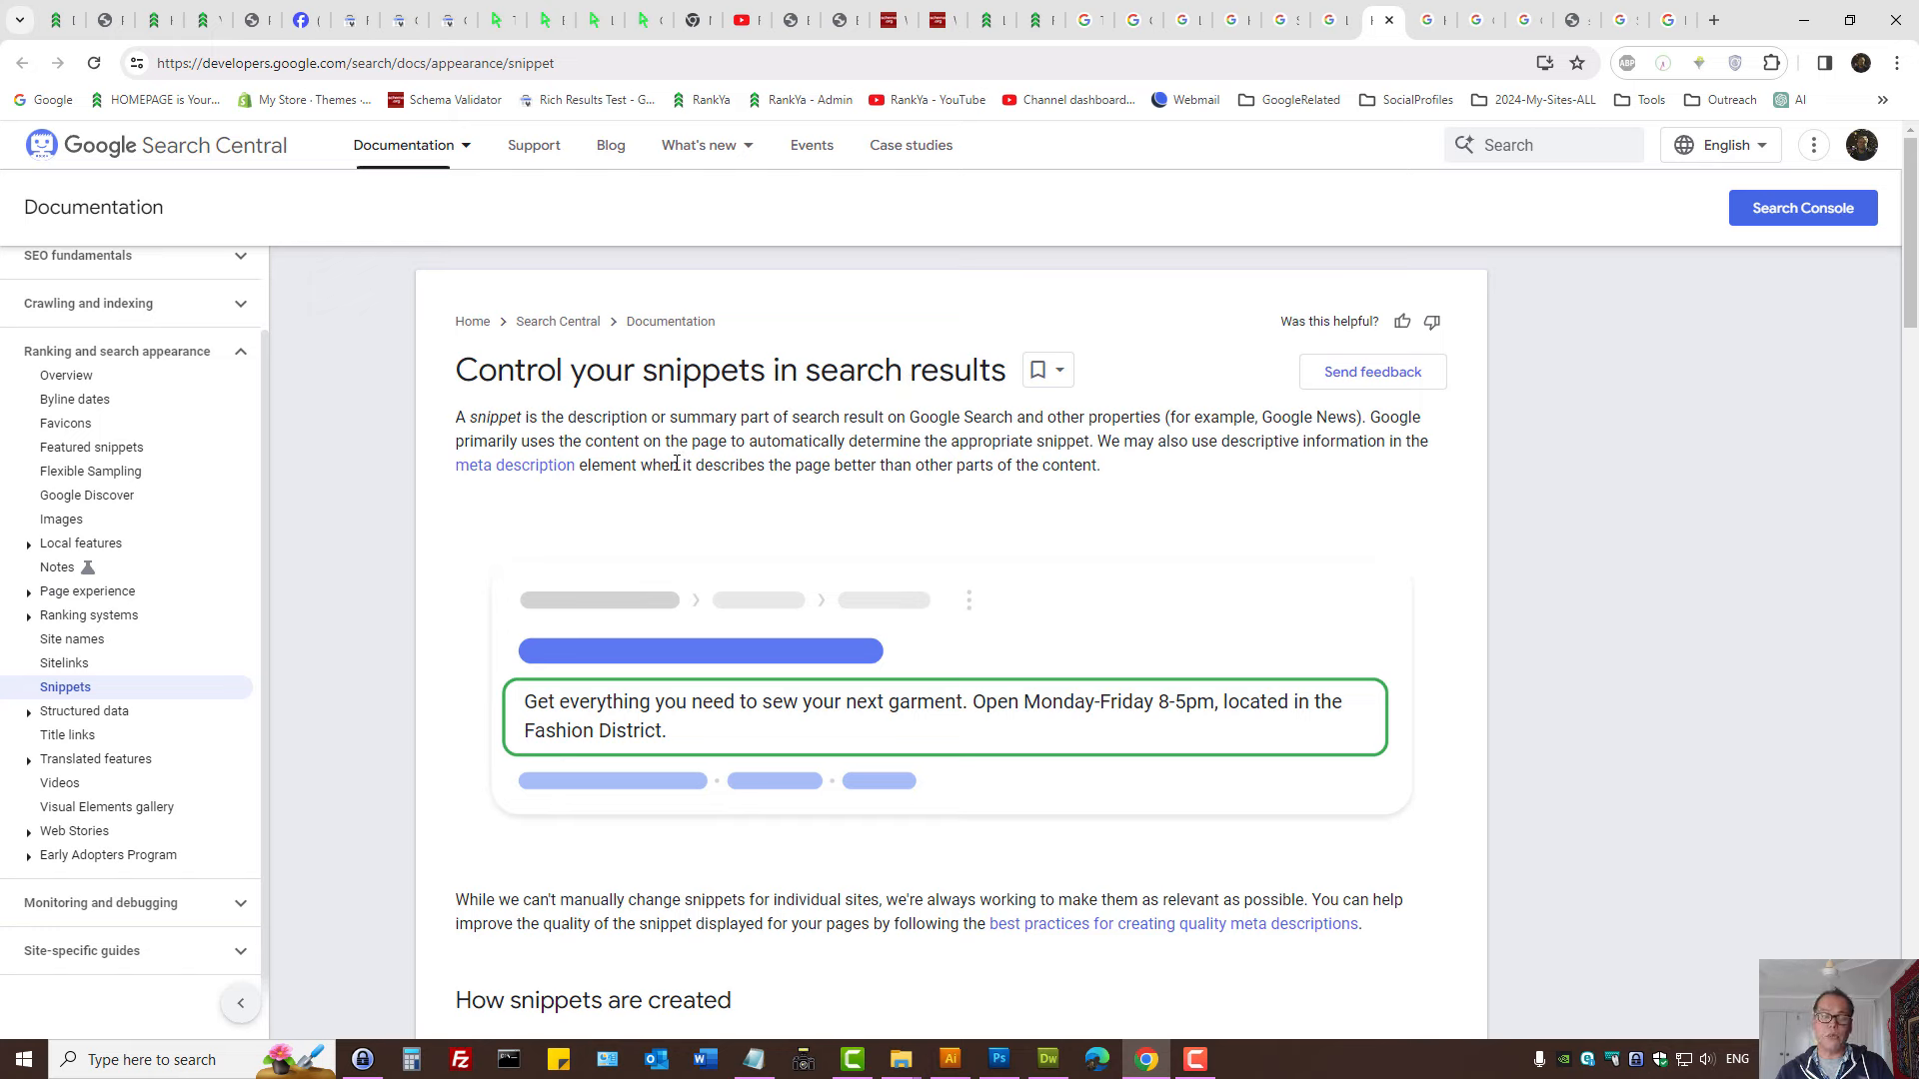
# Expand Local features in the sidebar and open the Business details guide.
pyautogui.click(81, 543)
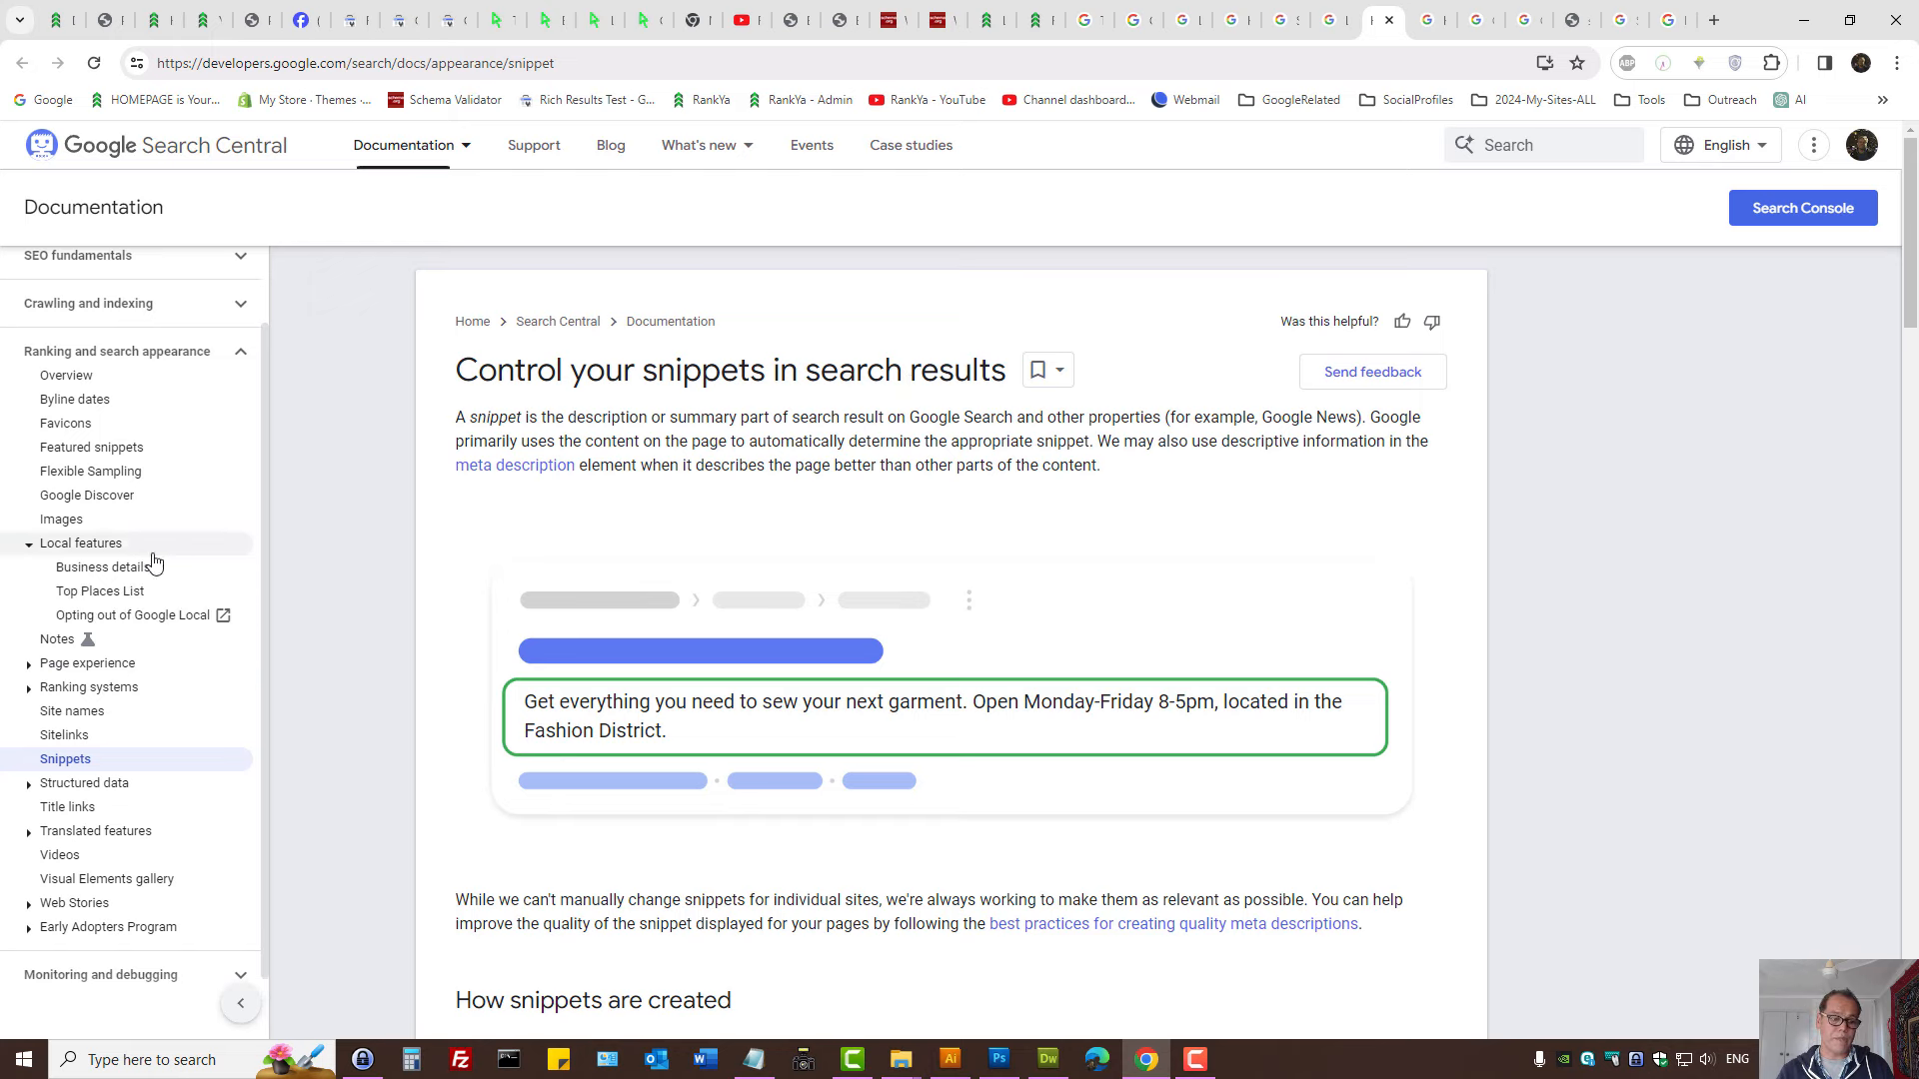
pyautogui.moveTo(85, 597)
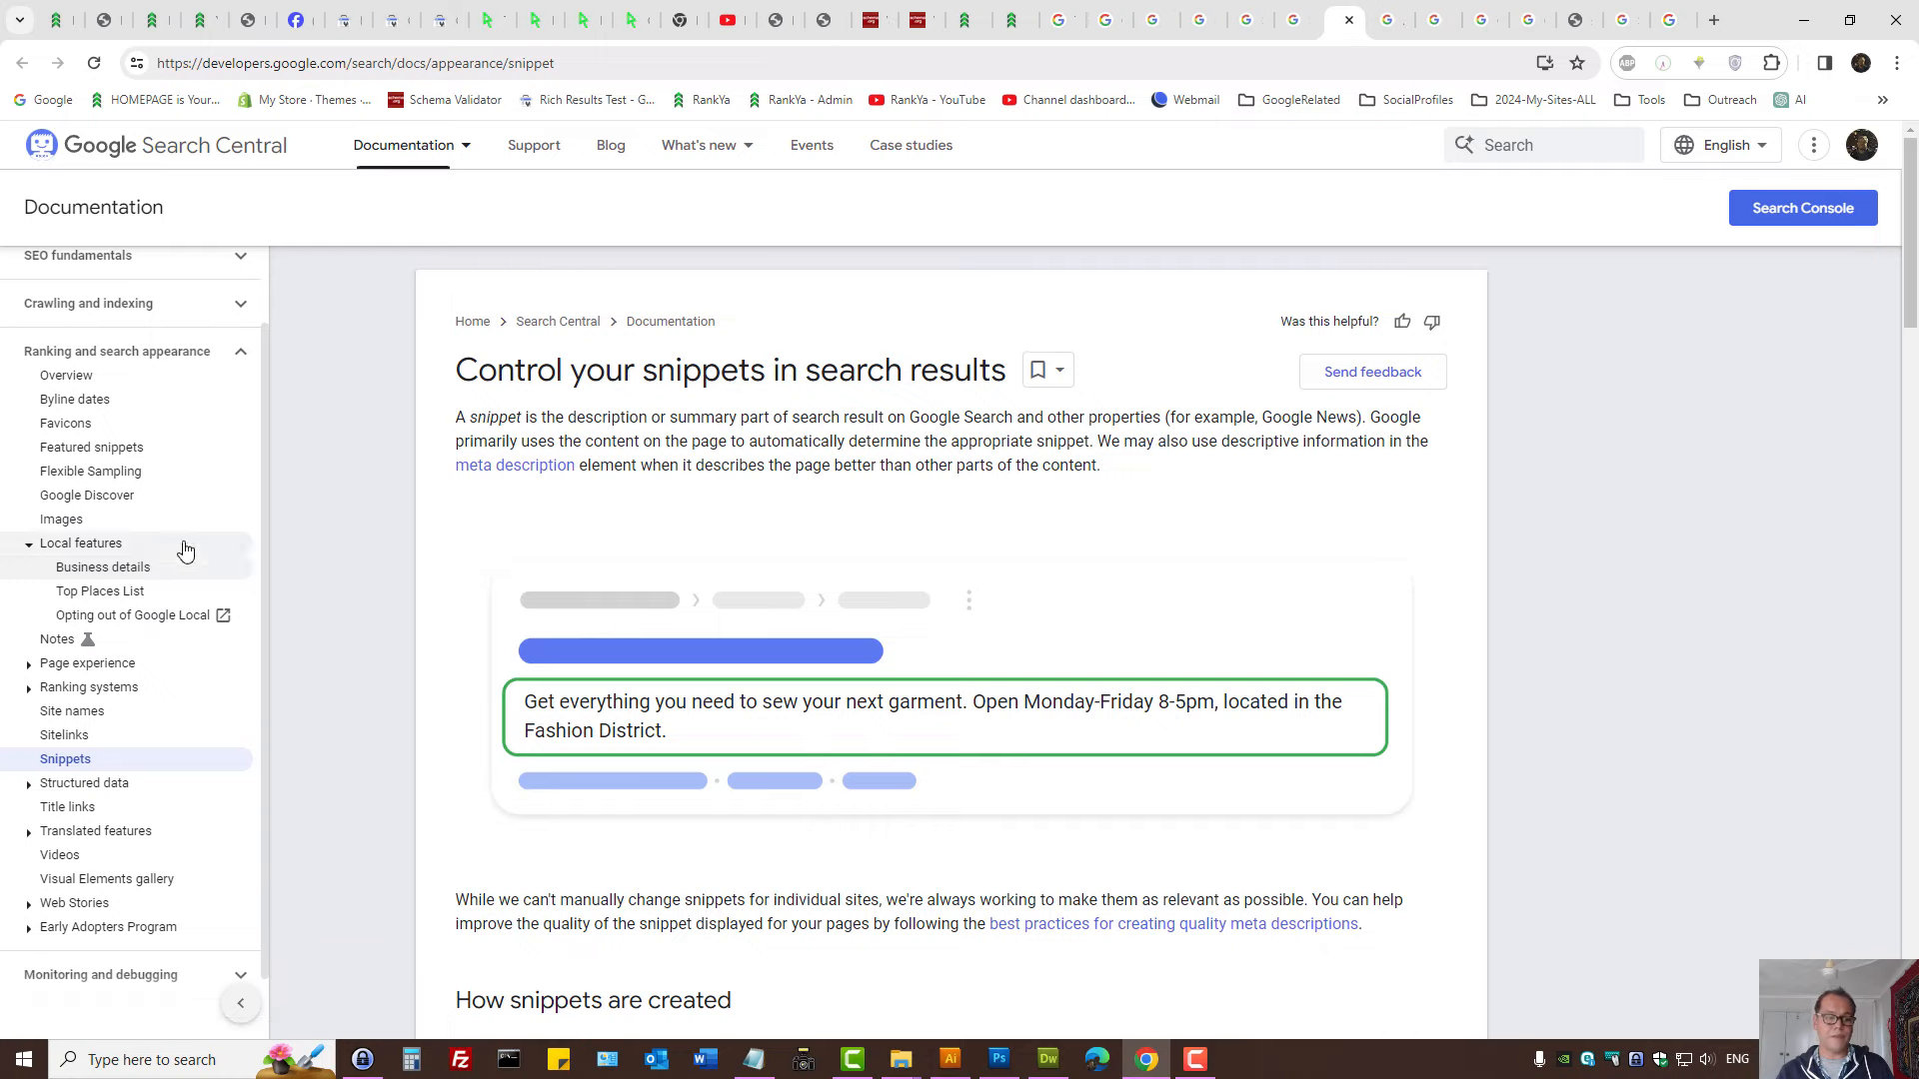
pyautogui.click(101, 567)
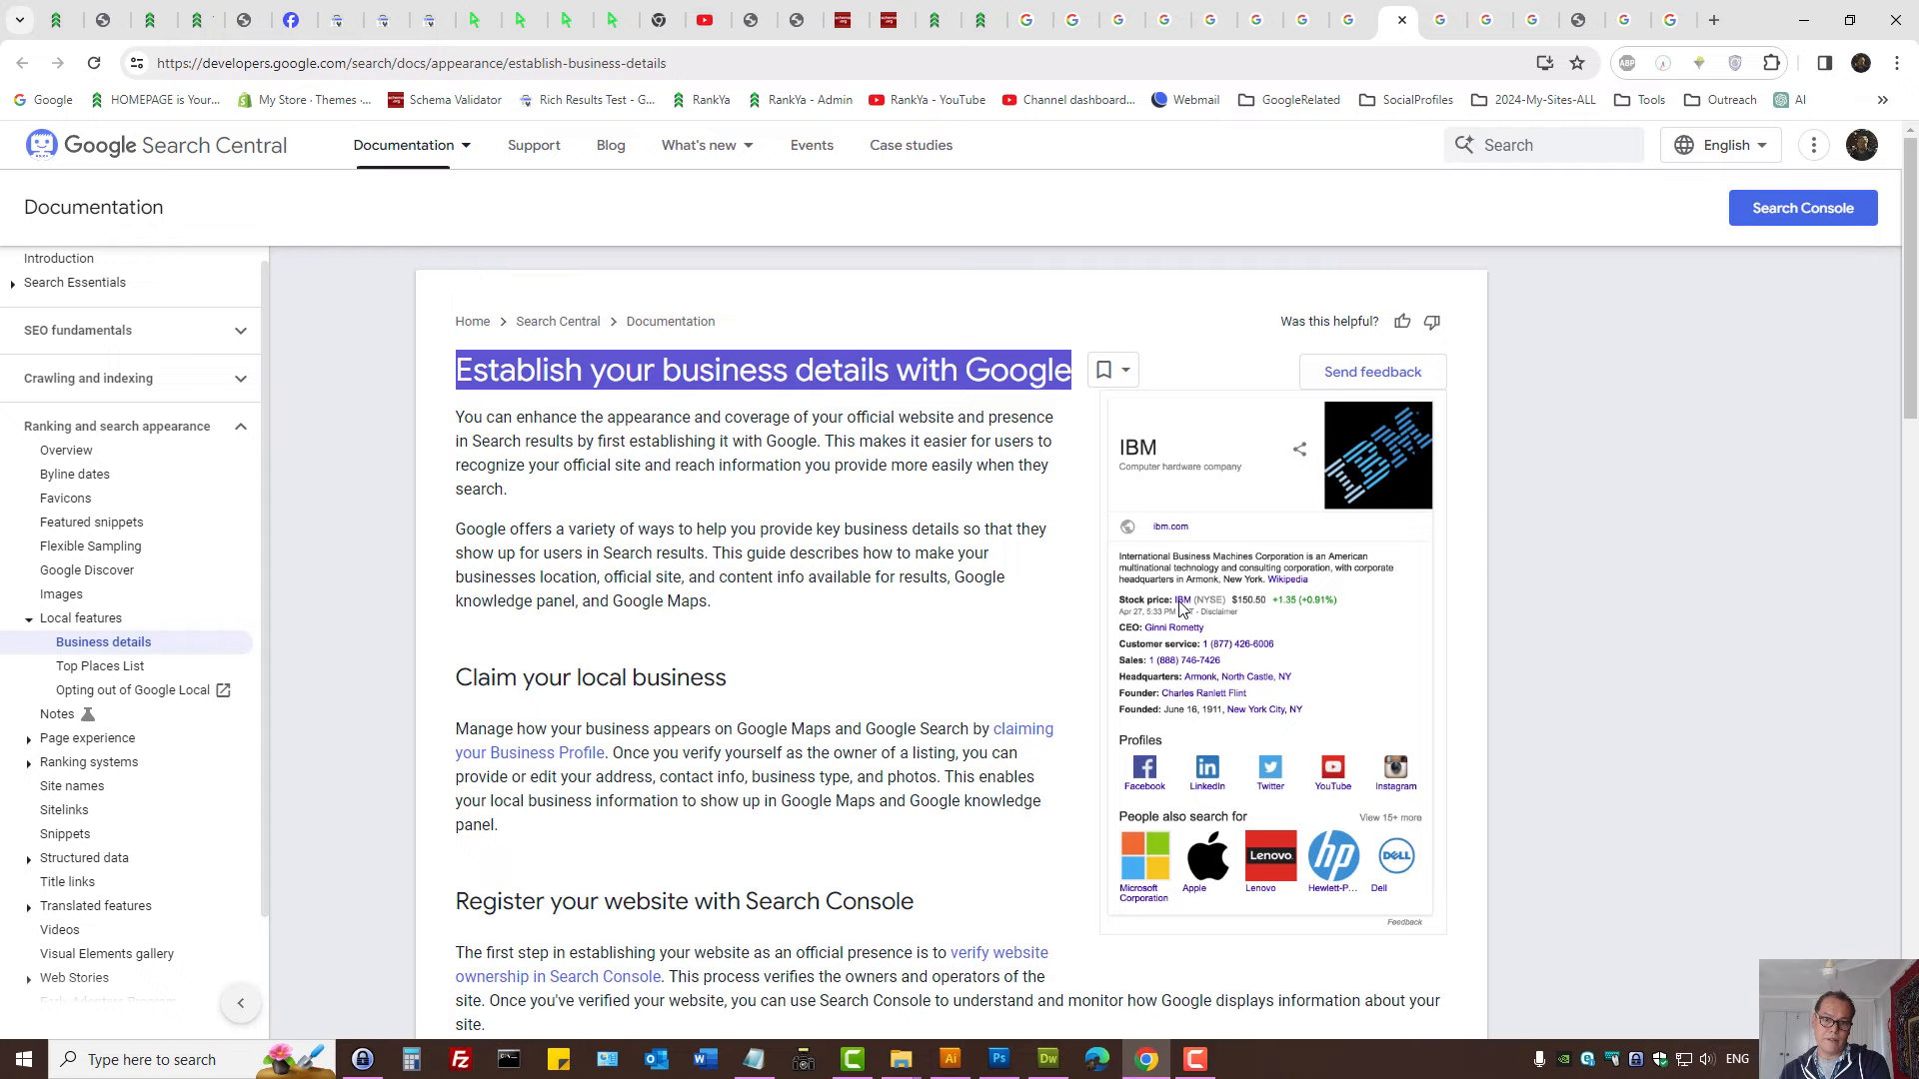
# Highlight the 'Register your website with Search Console' heading, then switch to rankya.com's Core Web Vitals report.
pyautogui.scroll(-3)
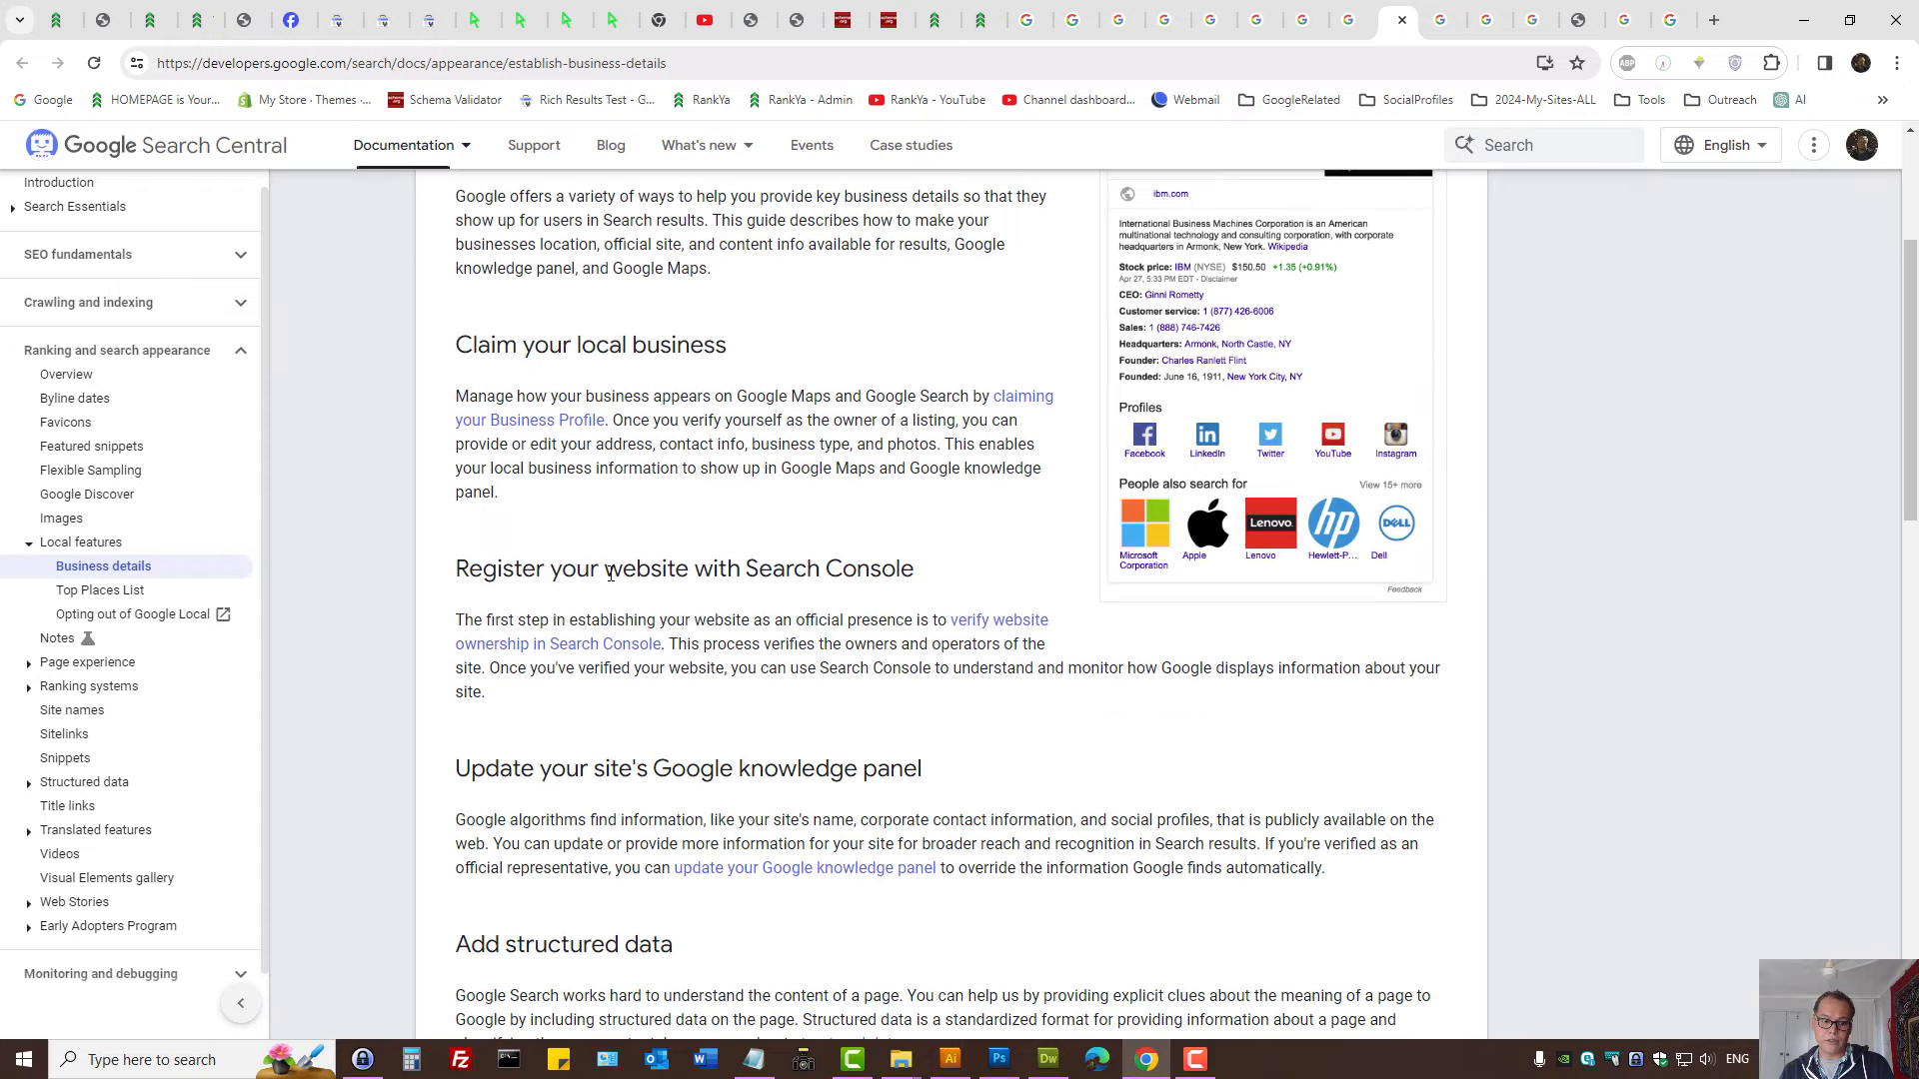
pyautogui.moveTo(455, 344); pyautogui.dragTo(931, 567)
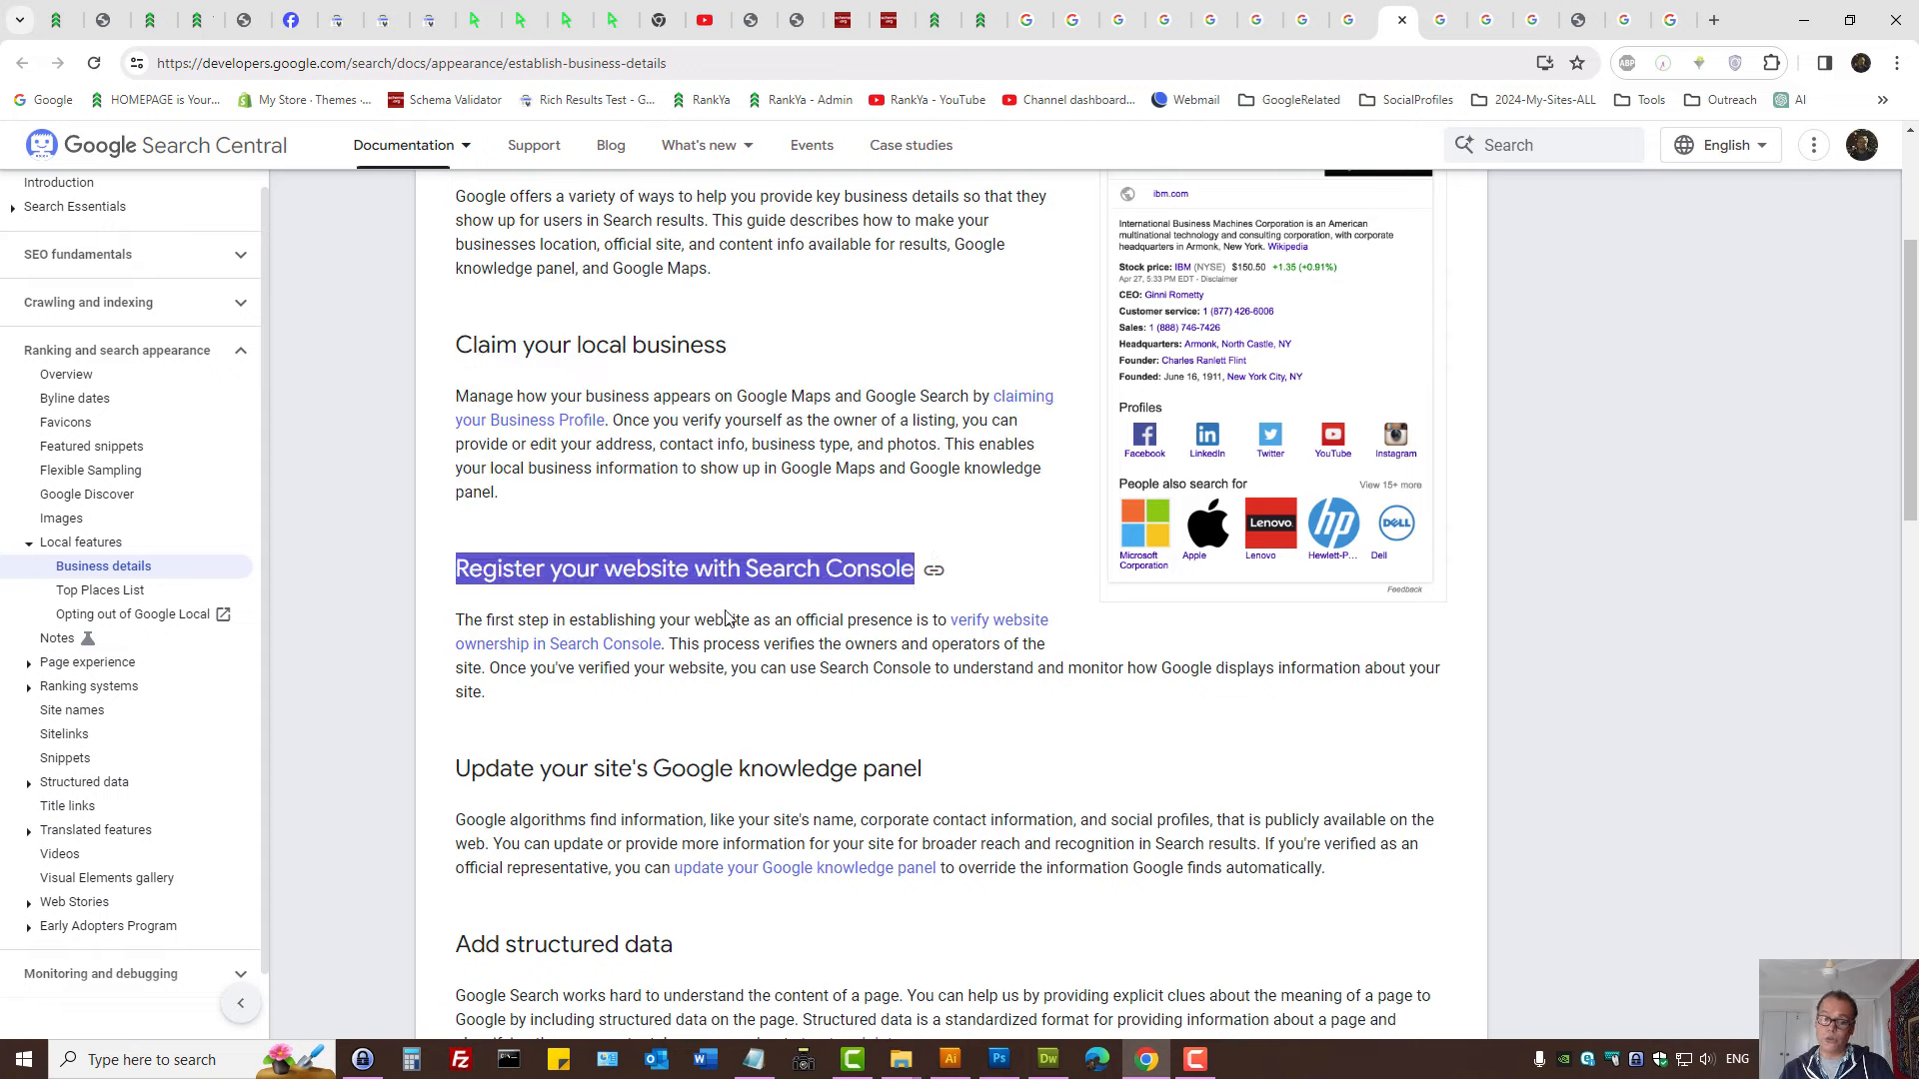
pyautogui.click(699, 144)
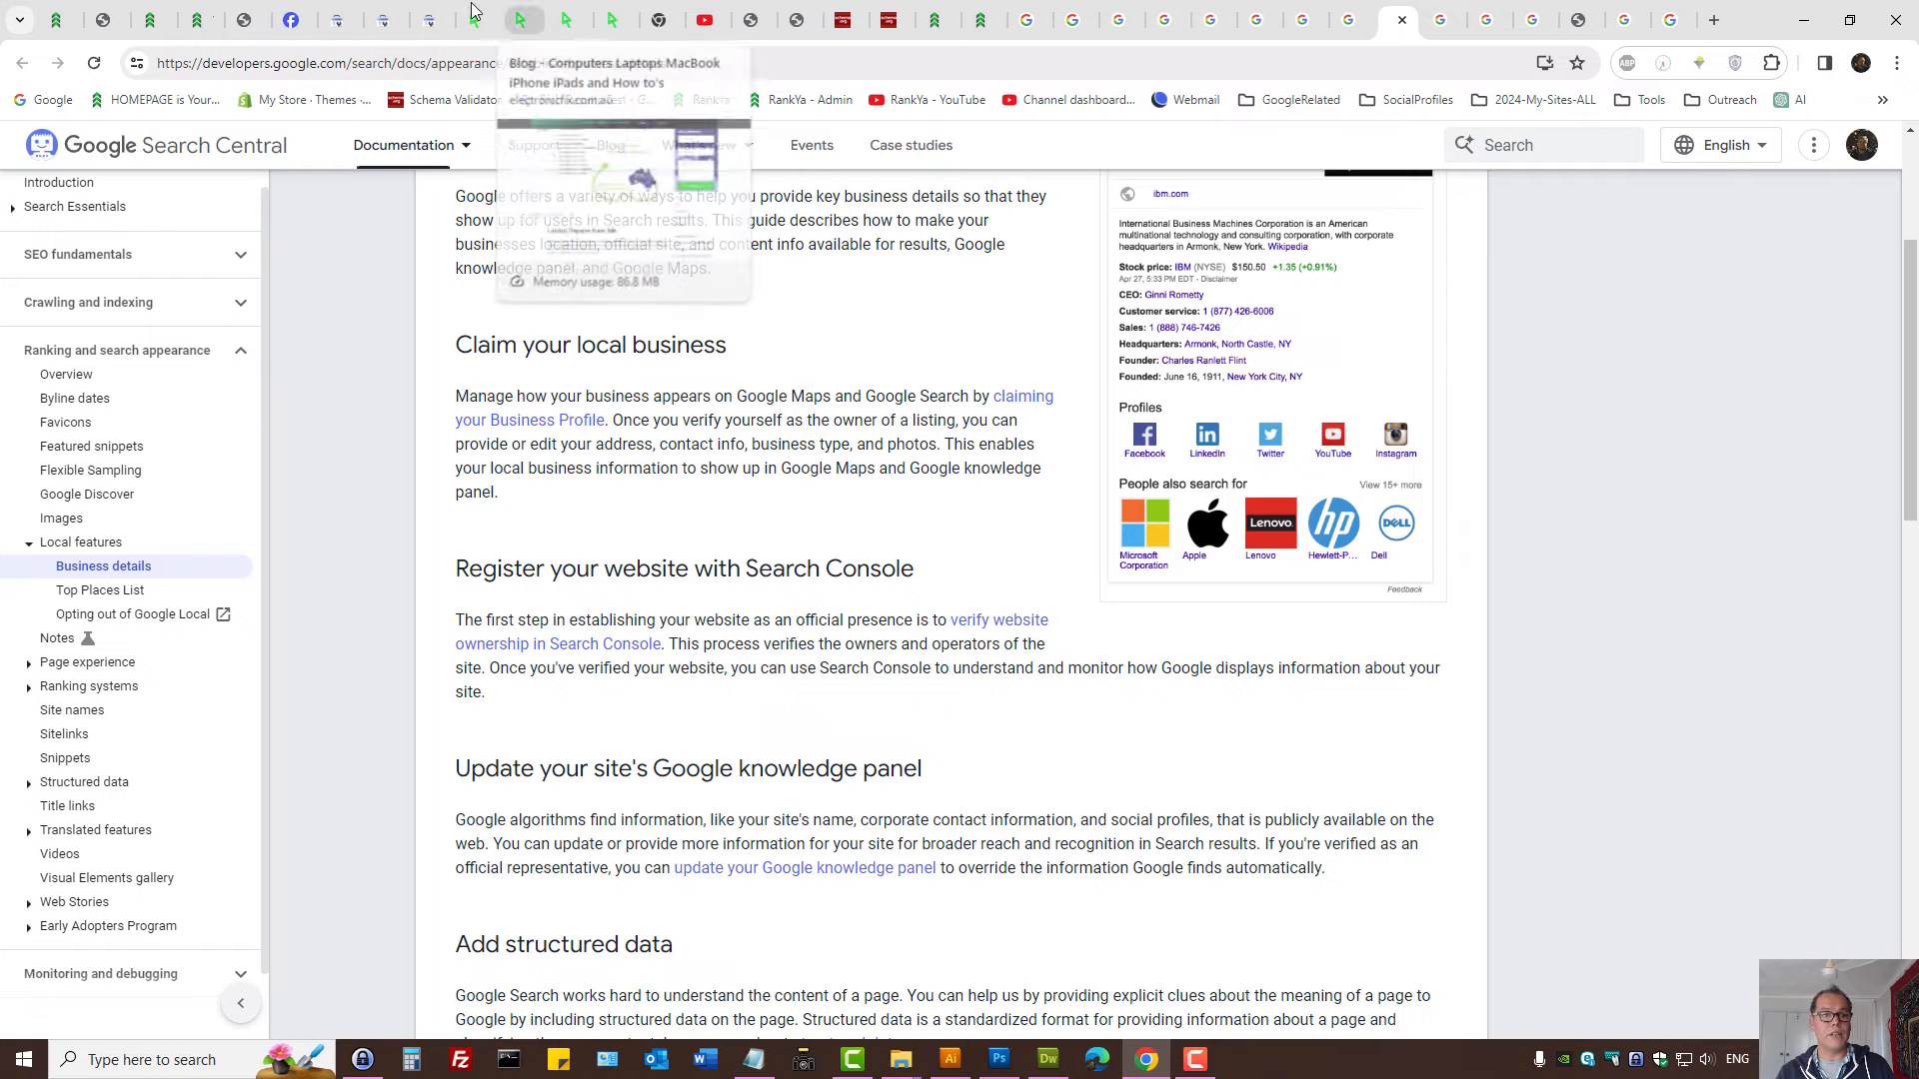
pyautogui.click(426, 18)
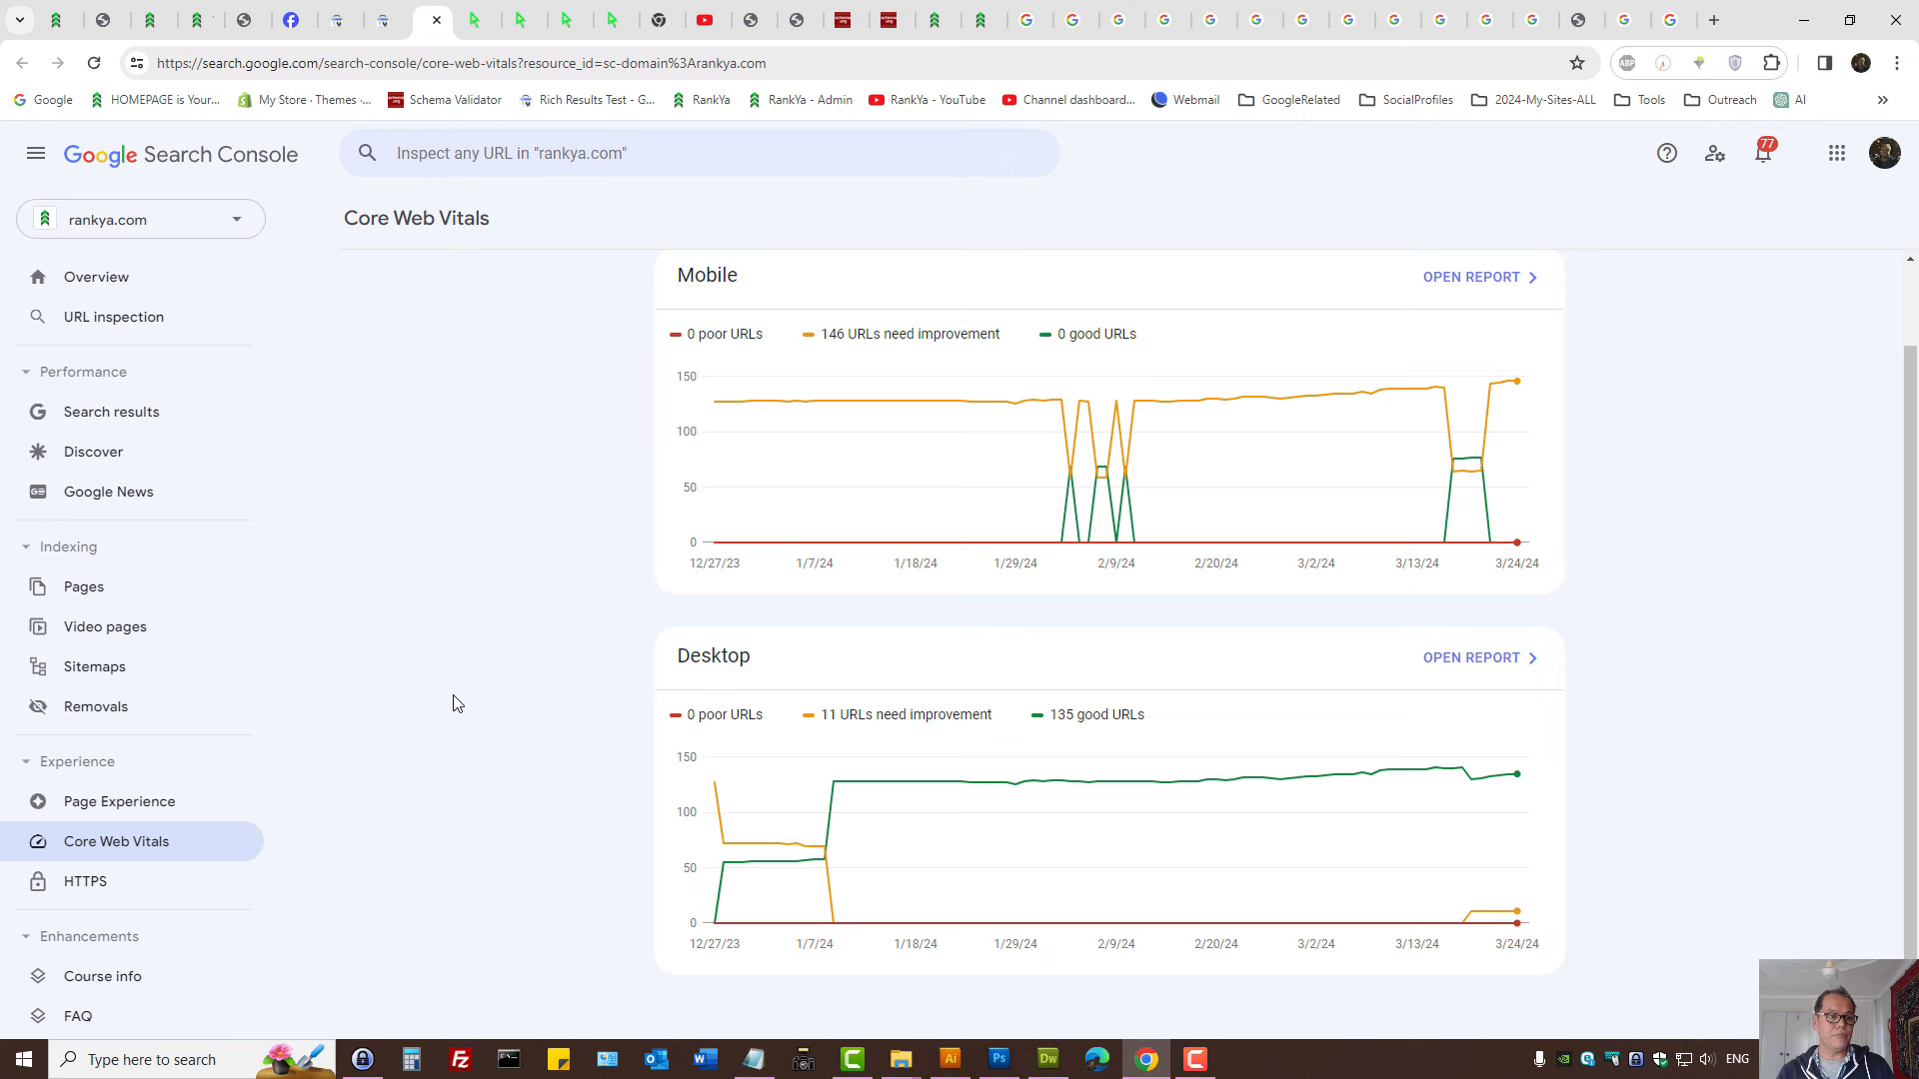
pyautogui.moveTo(560, 617)
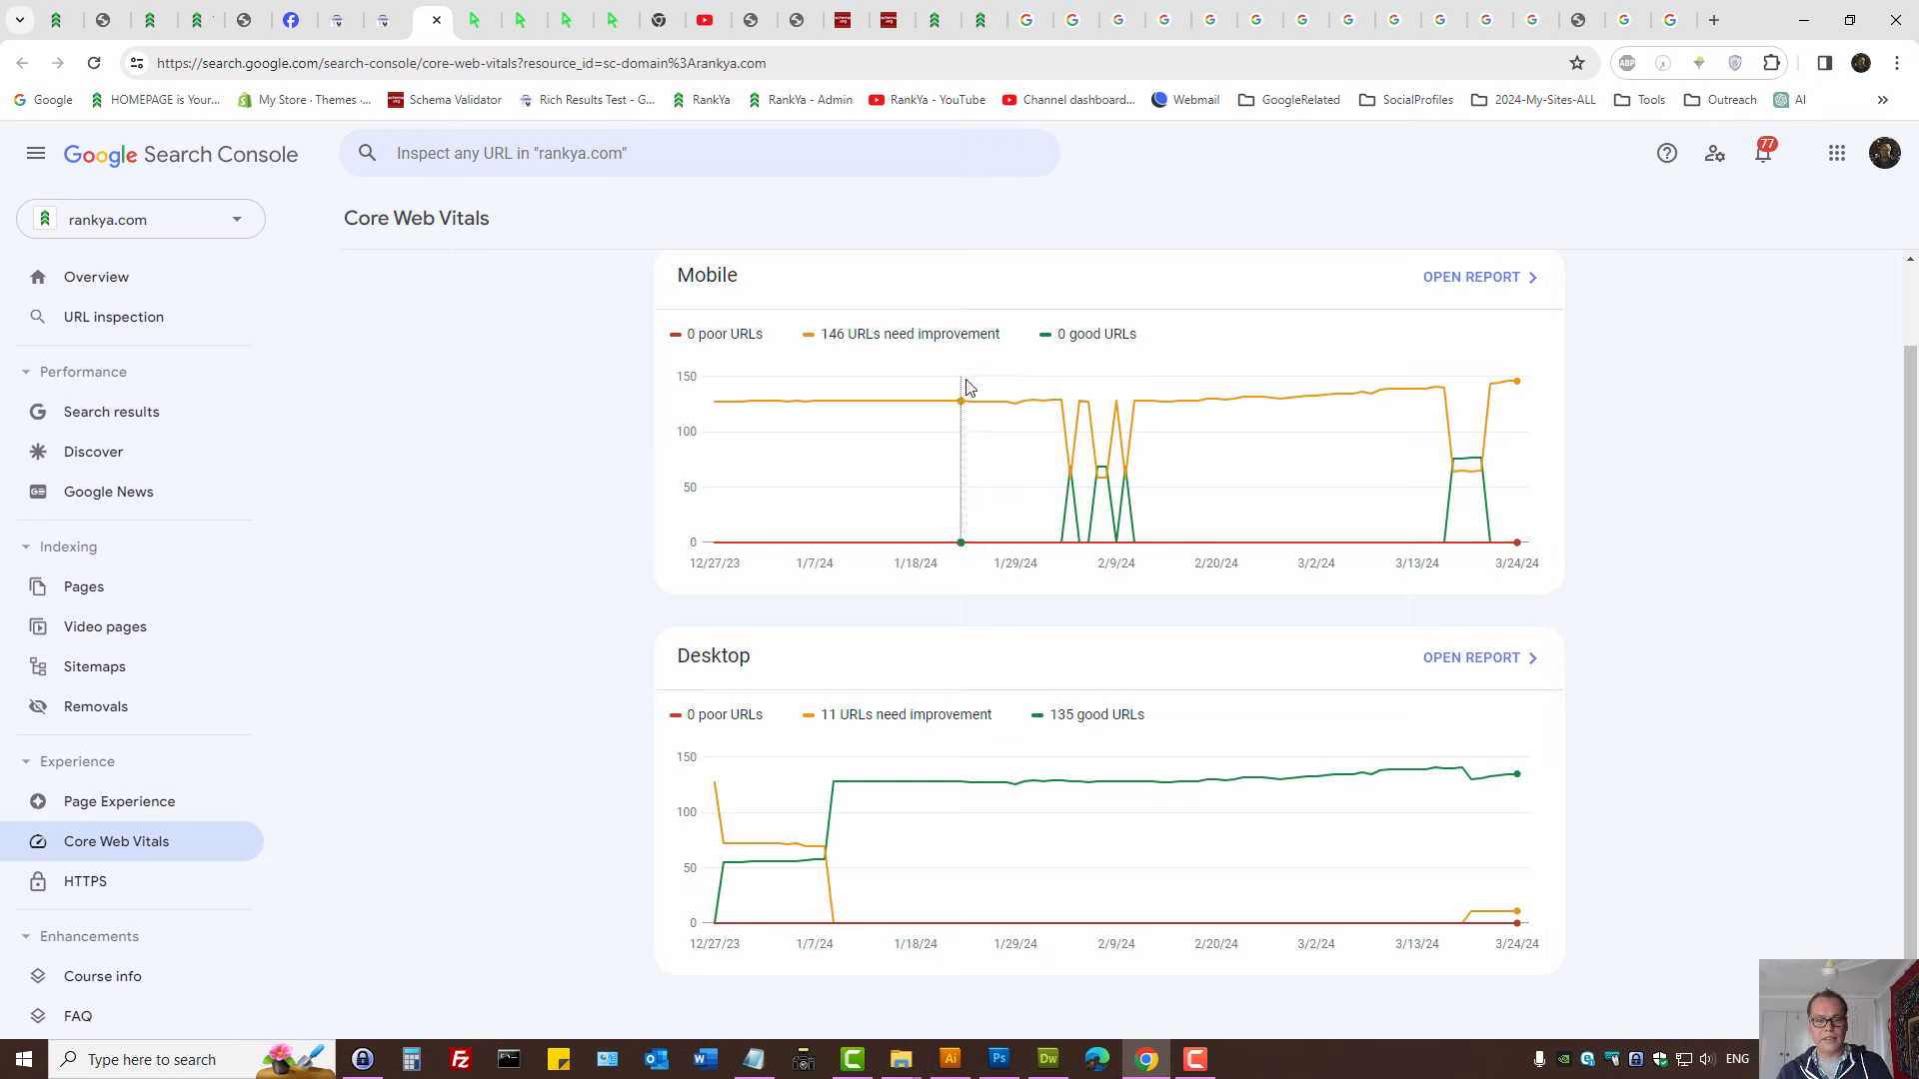
pyautogui.moveTo(1025, 408)
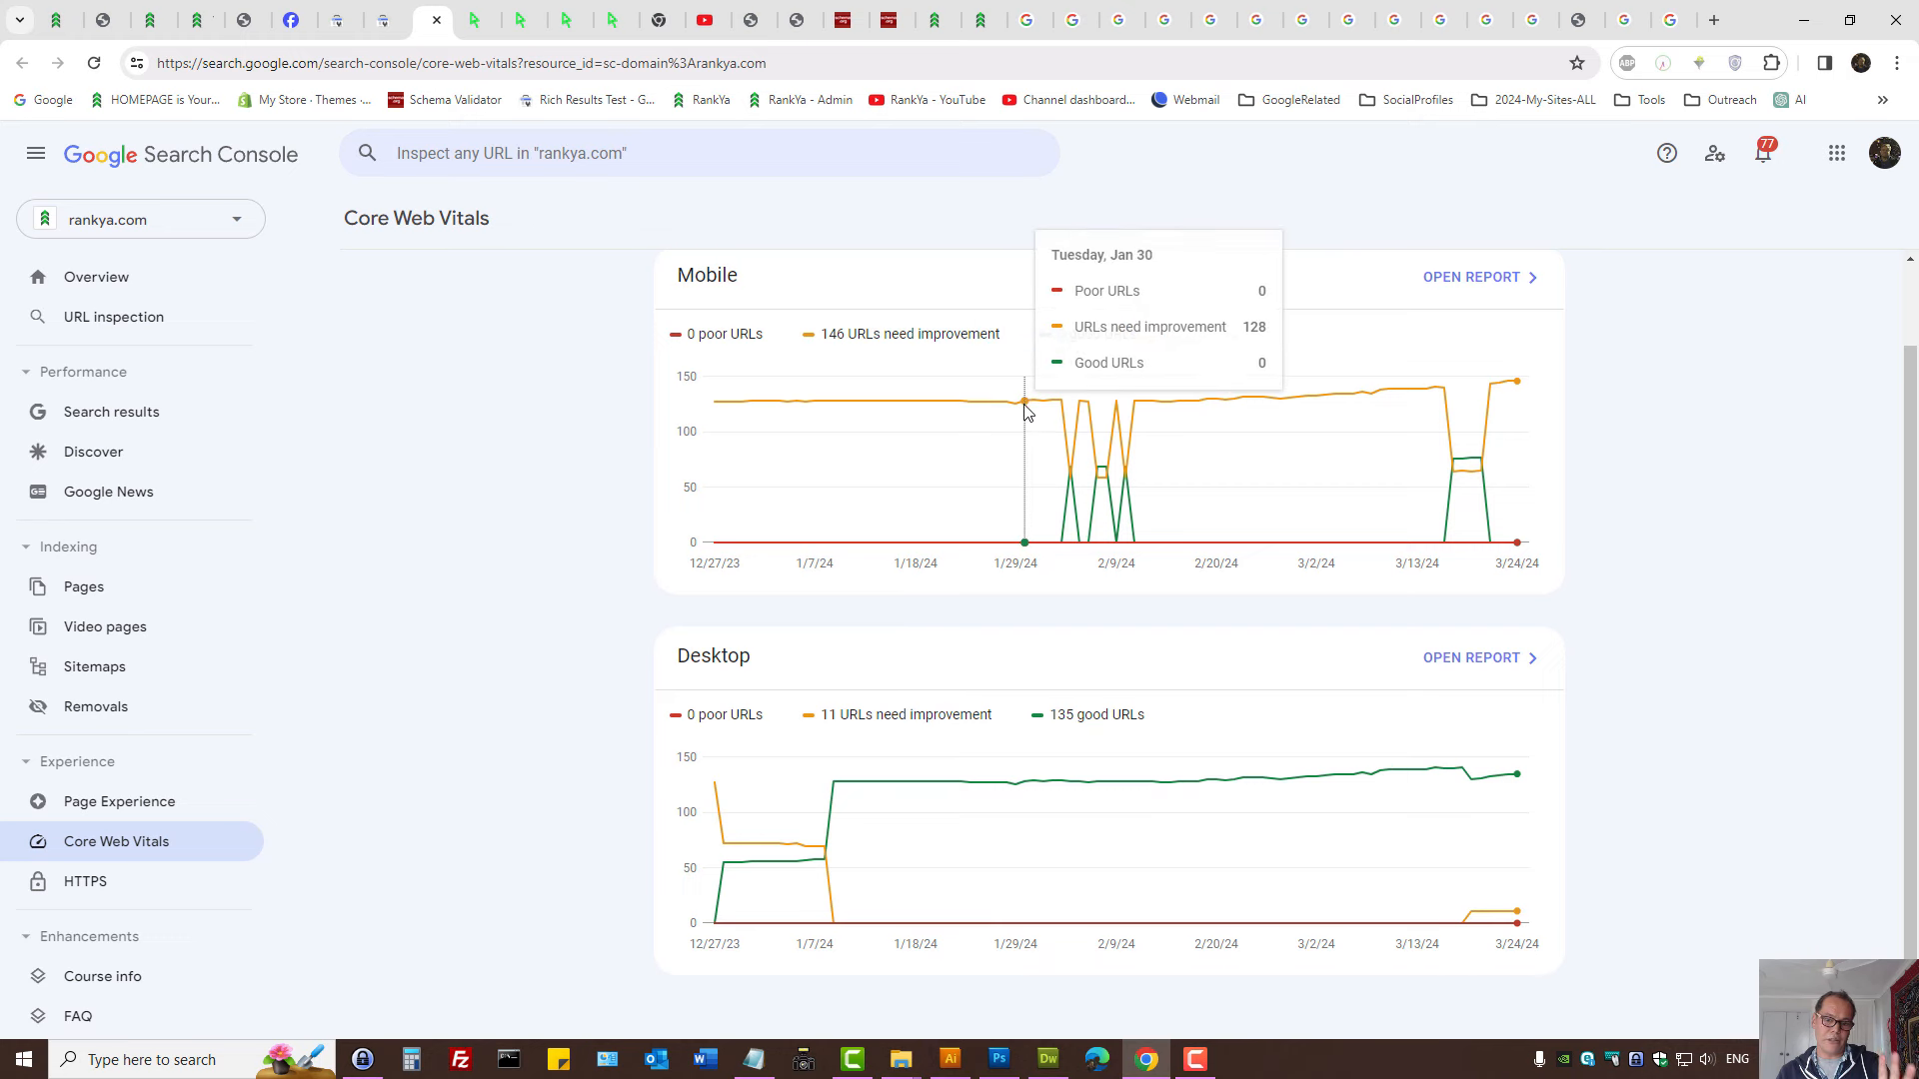
pyautogui.moveTo(867, 358)
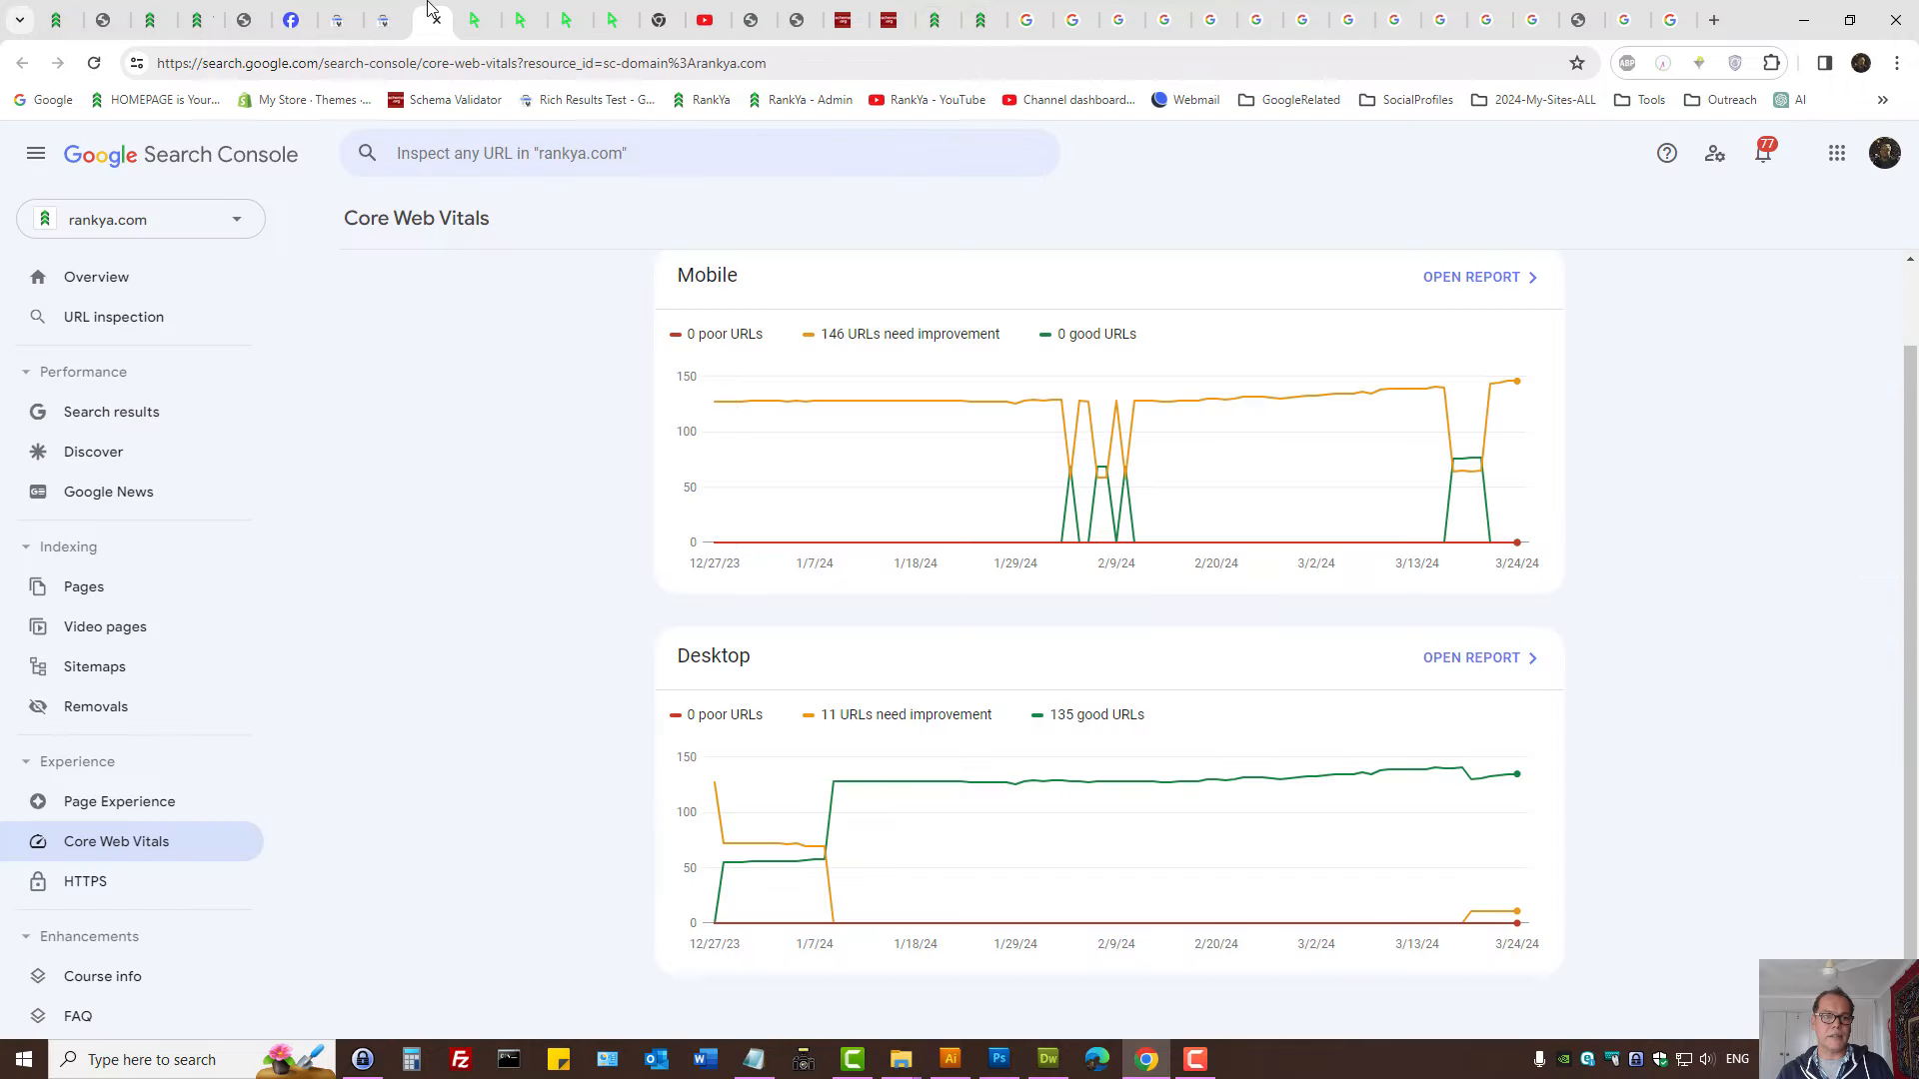
pyautogui.moveTo(1188, 459)
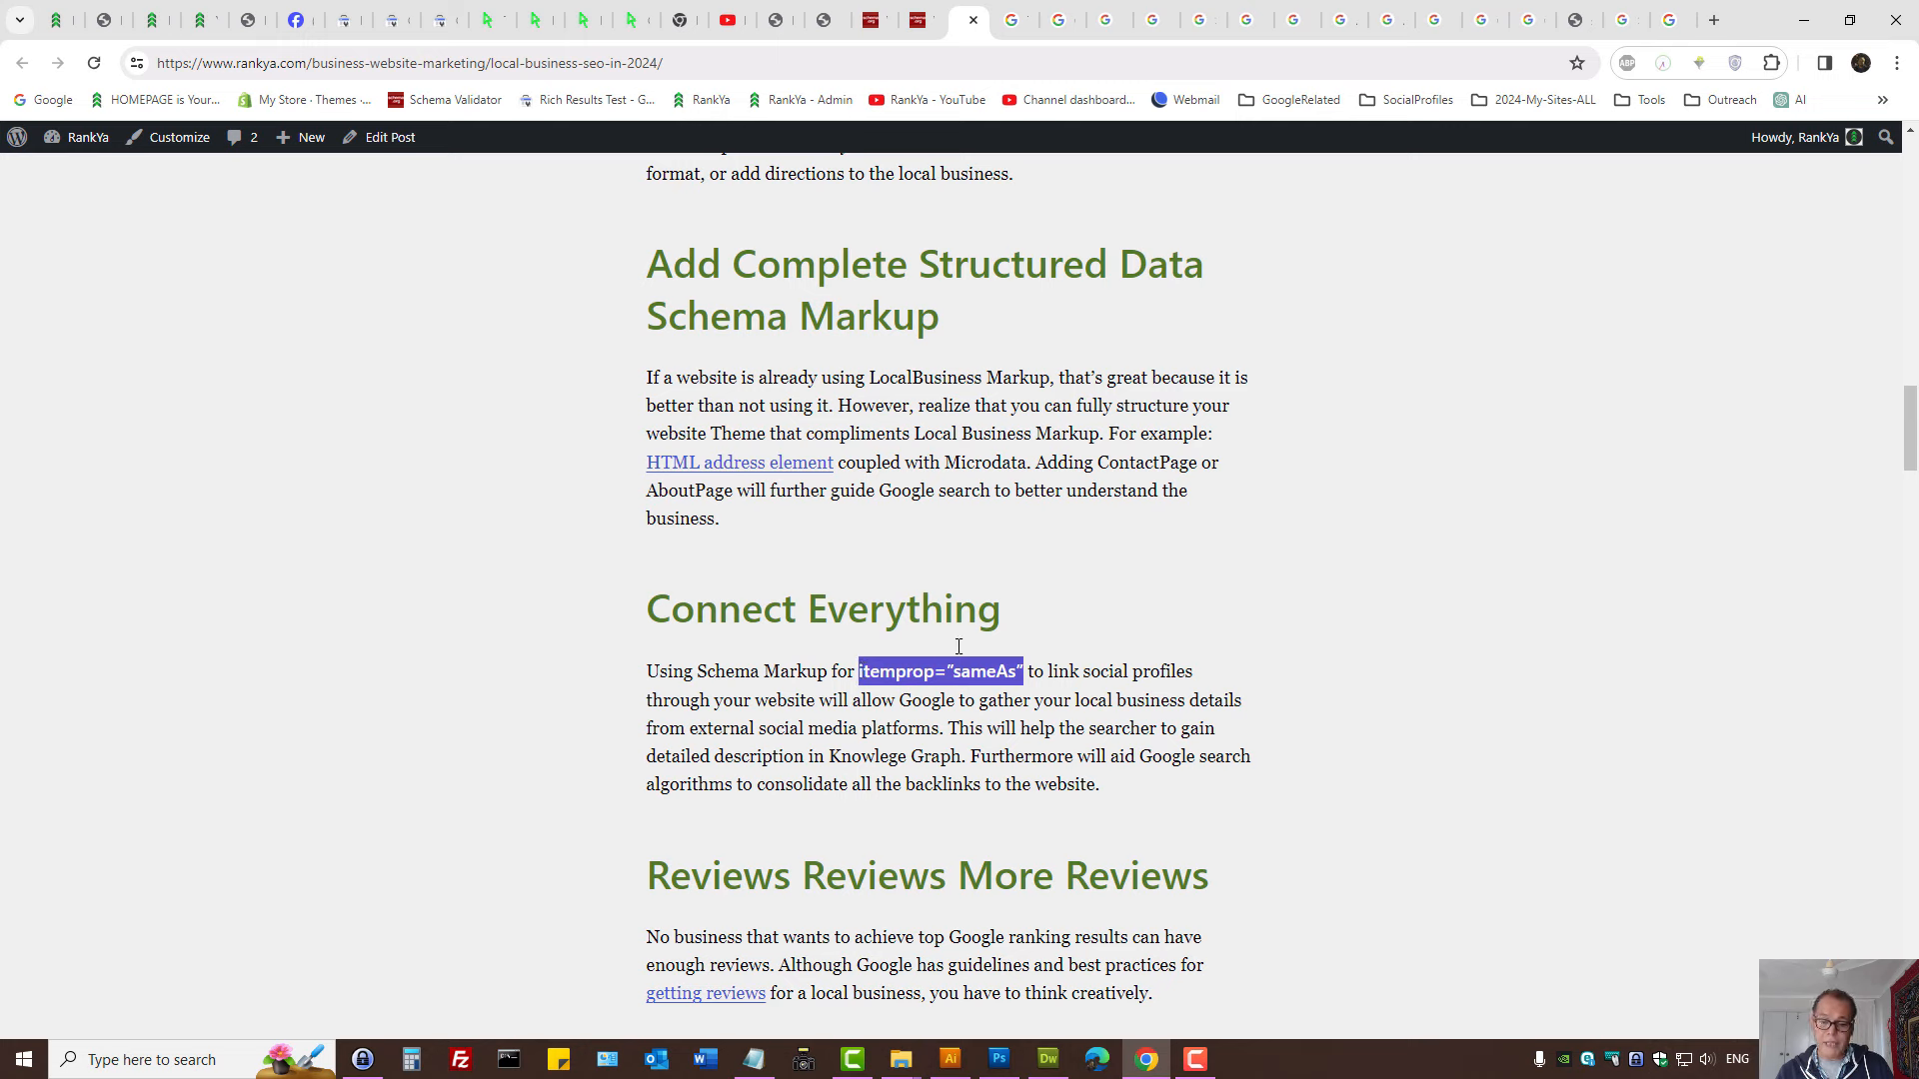
pyautogui.moveTo(1107, 563)
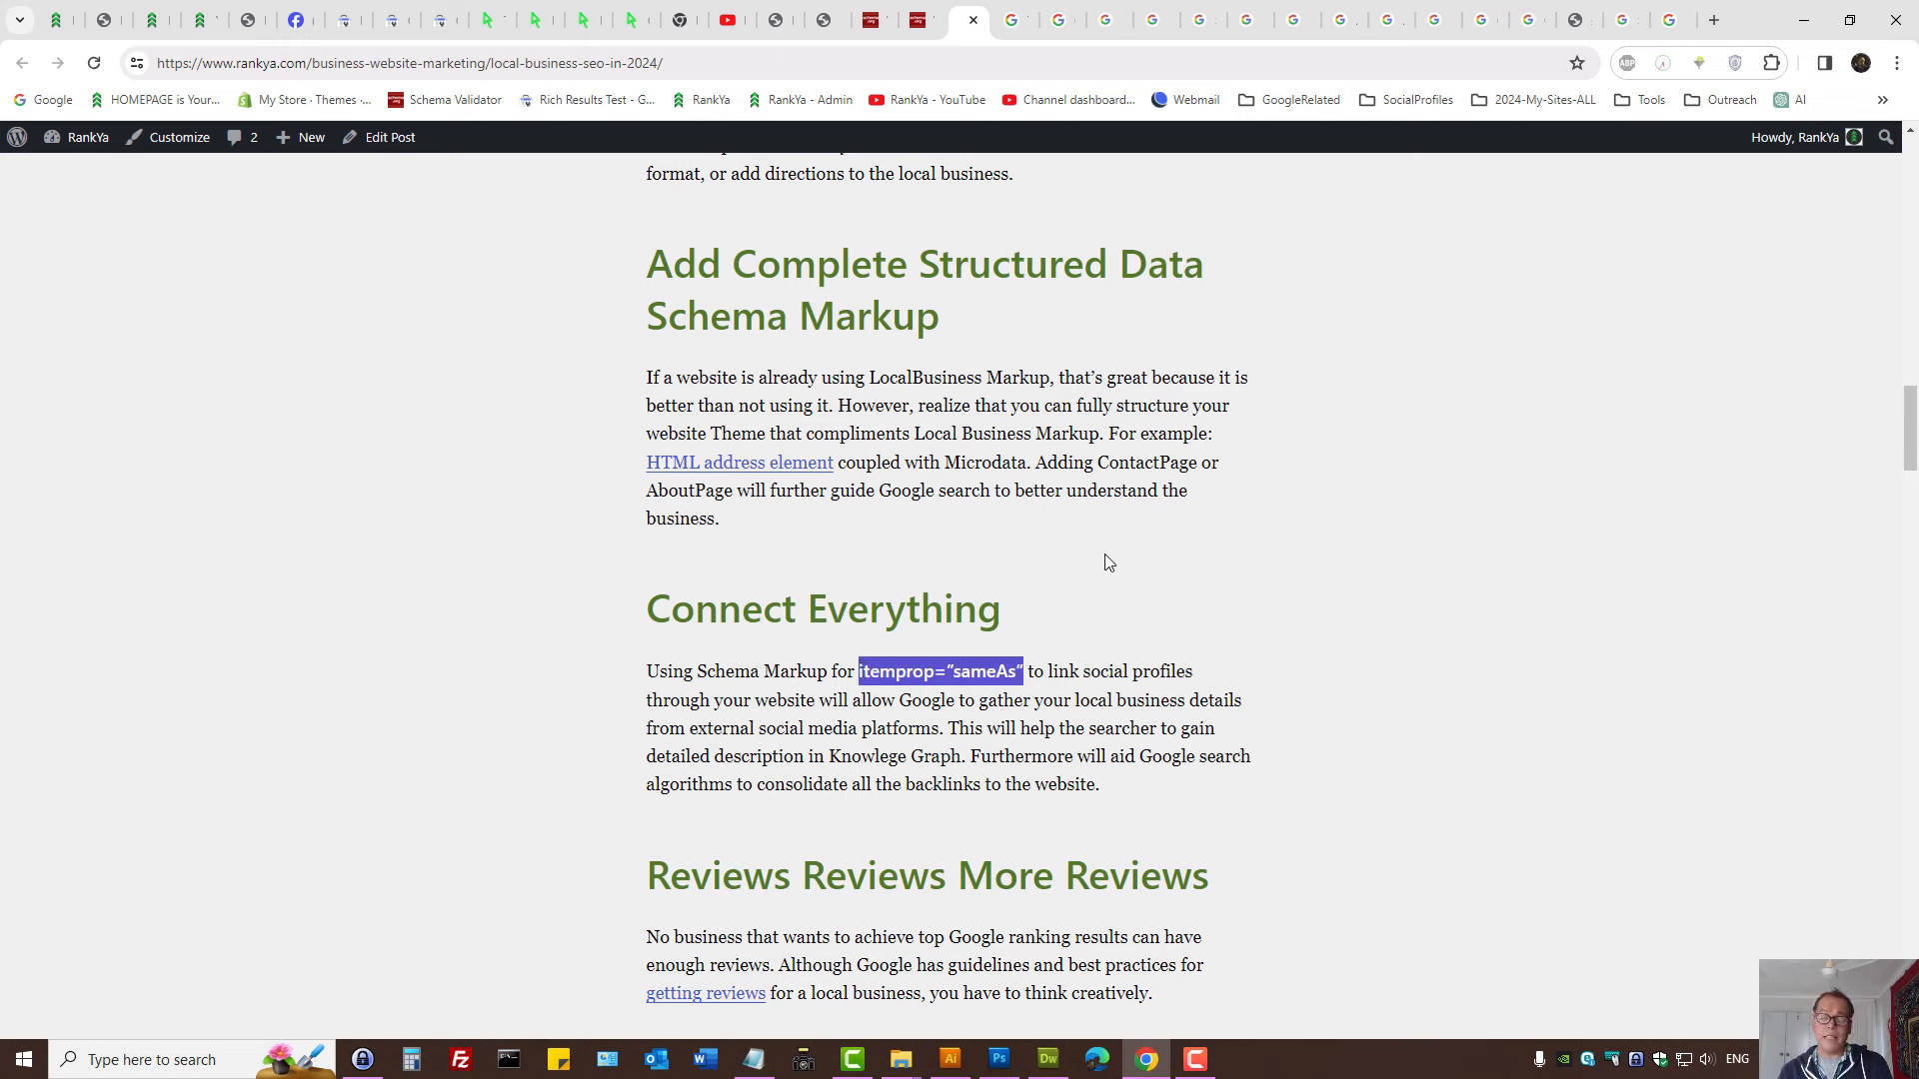
pyautogui.moveTo(1518, 334)
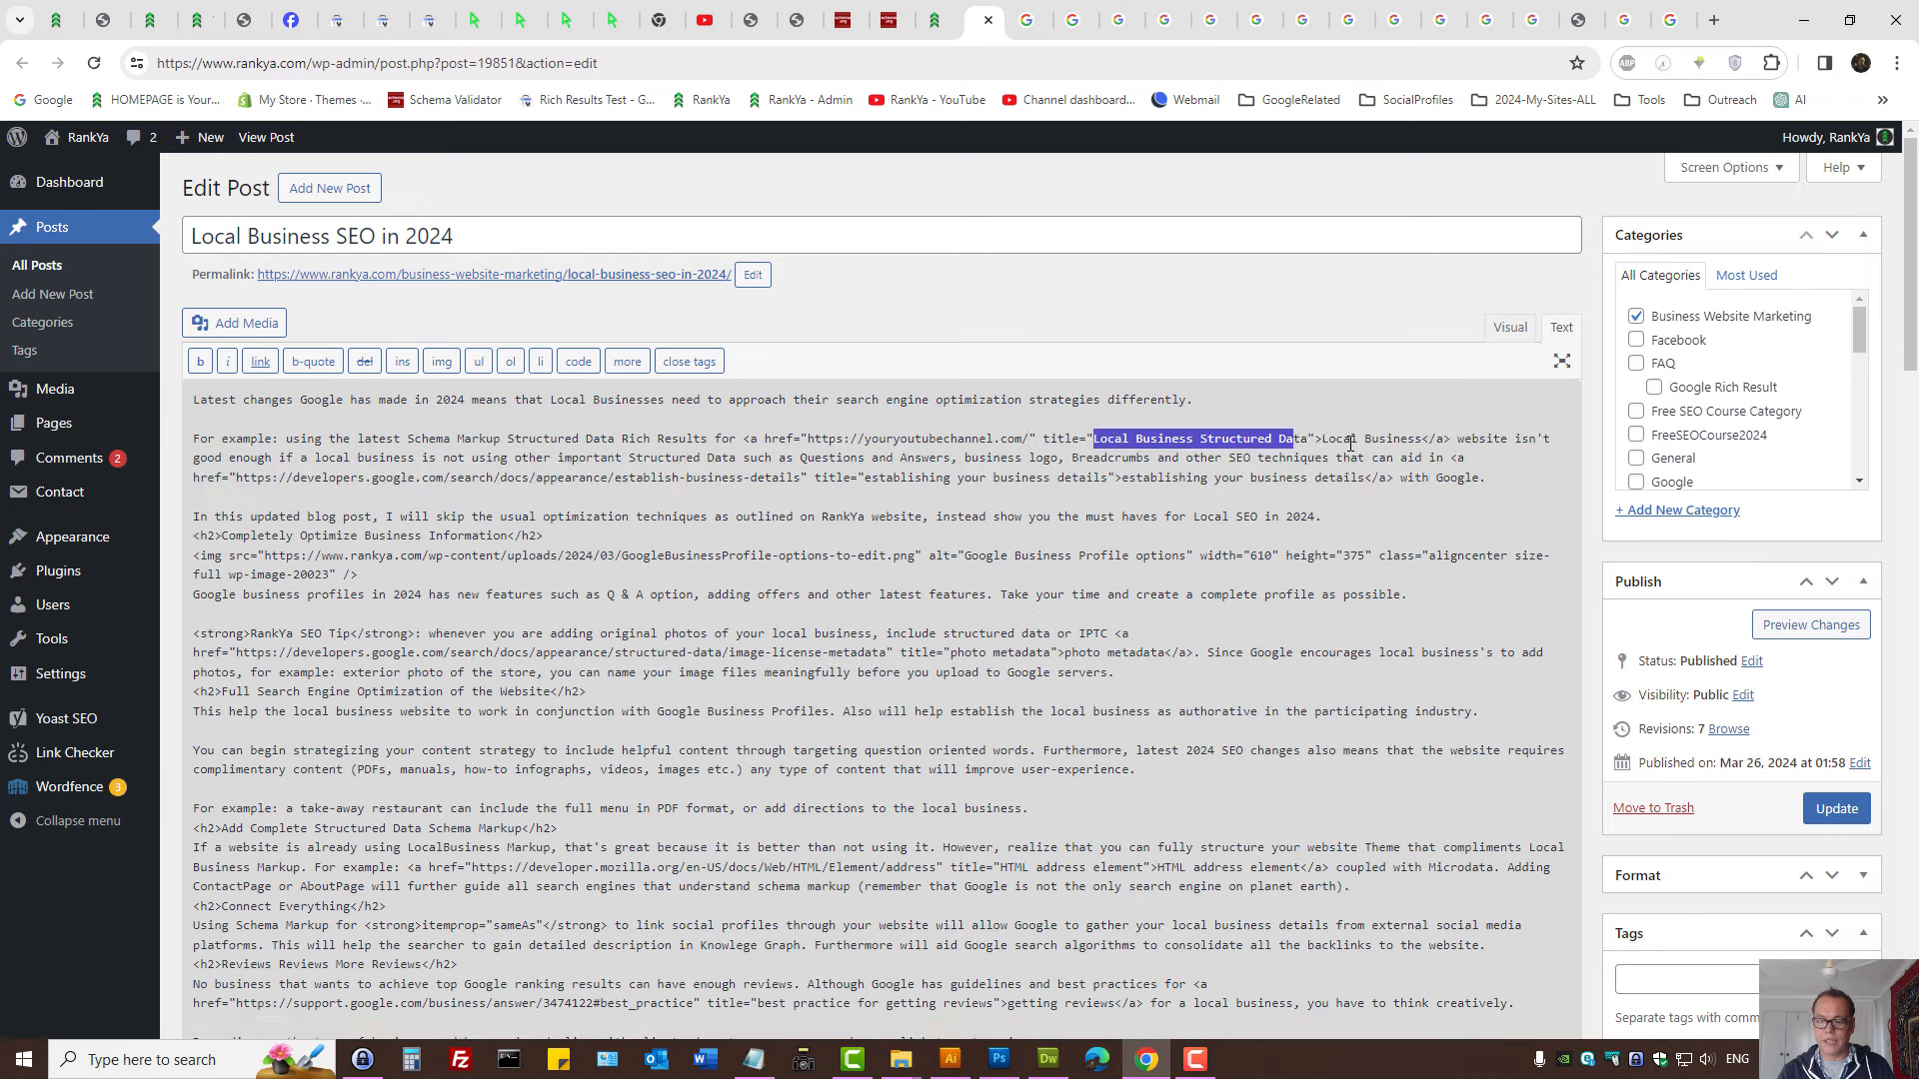
# Replace the link's title with 'YouTube channel for ABC Business'.
pyautogui.moveTo(1293, 437); pyautogui.dragTo(1309, 438)
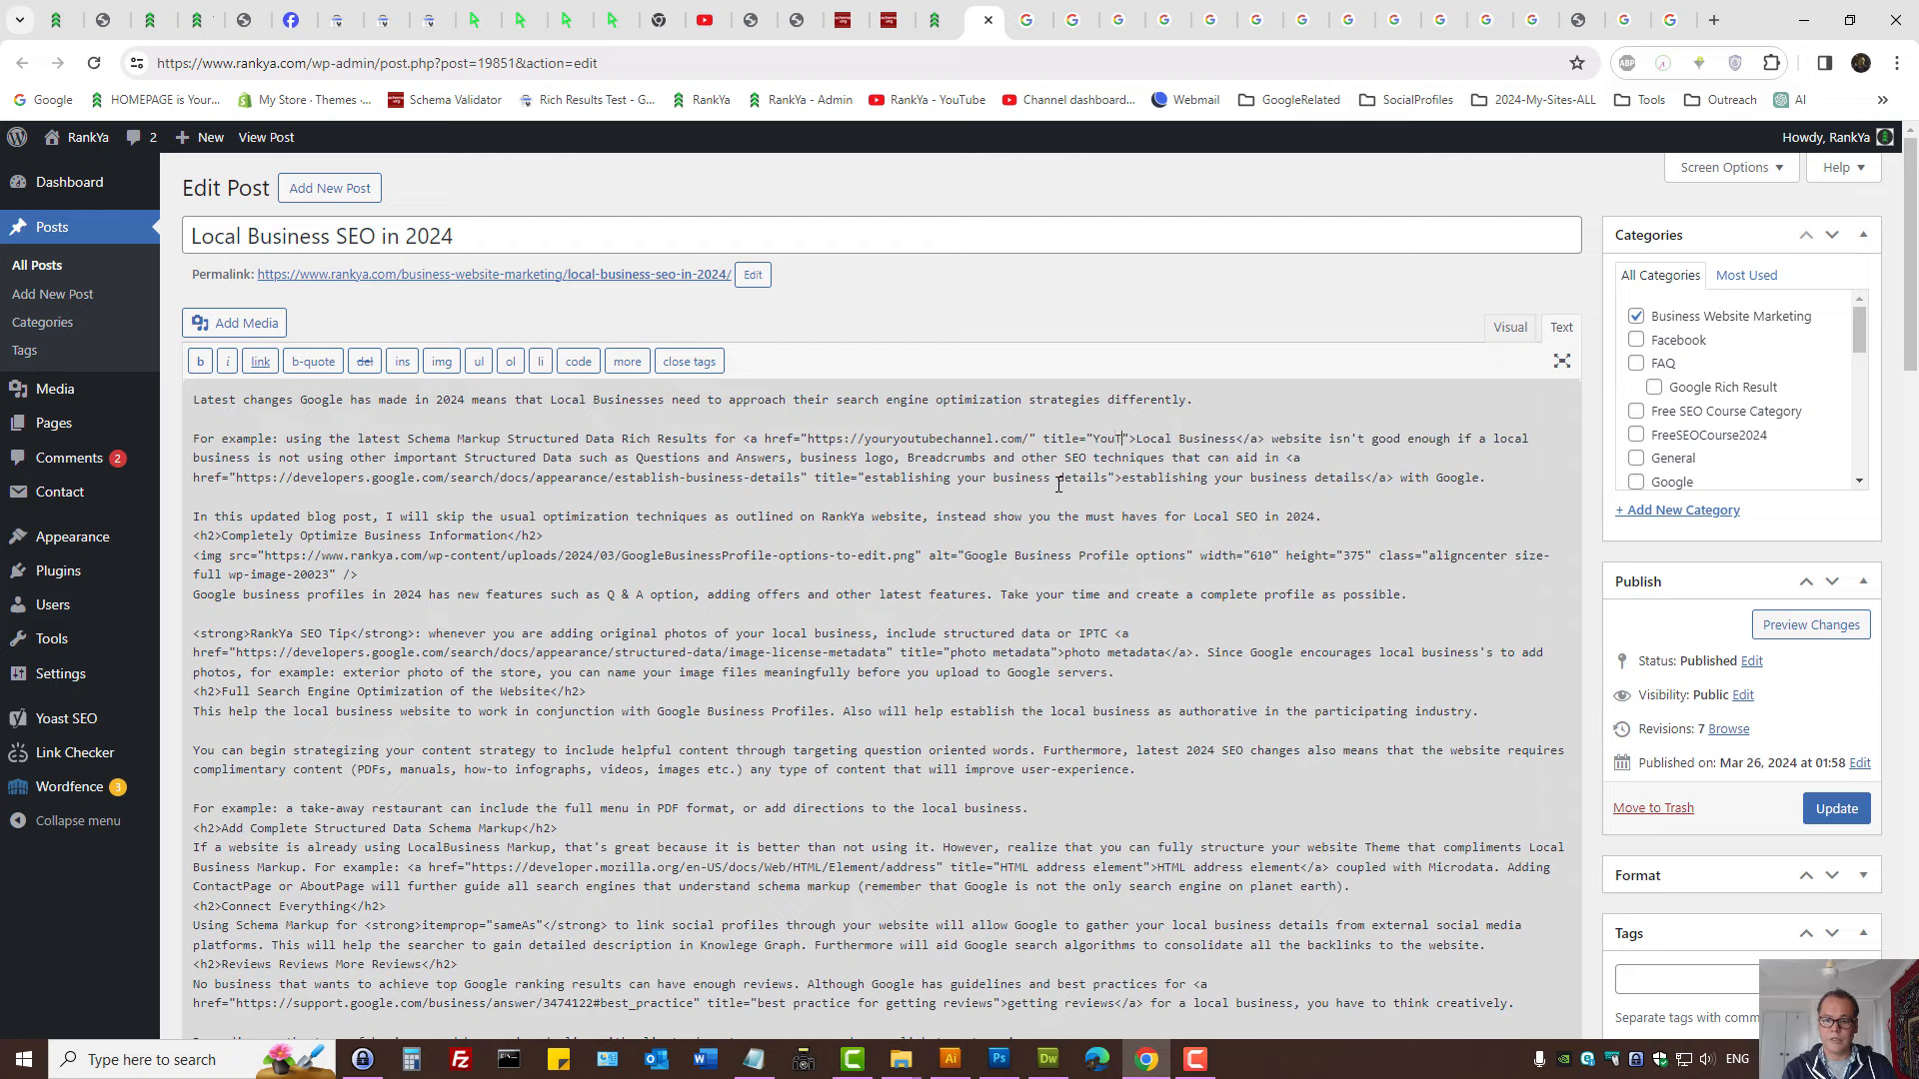
pyautogui.write('YouTube channel f')
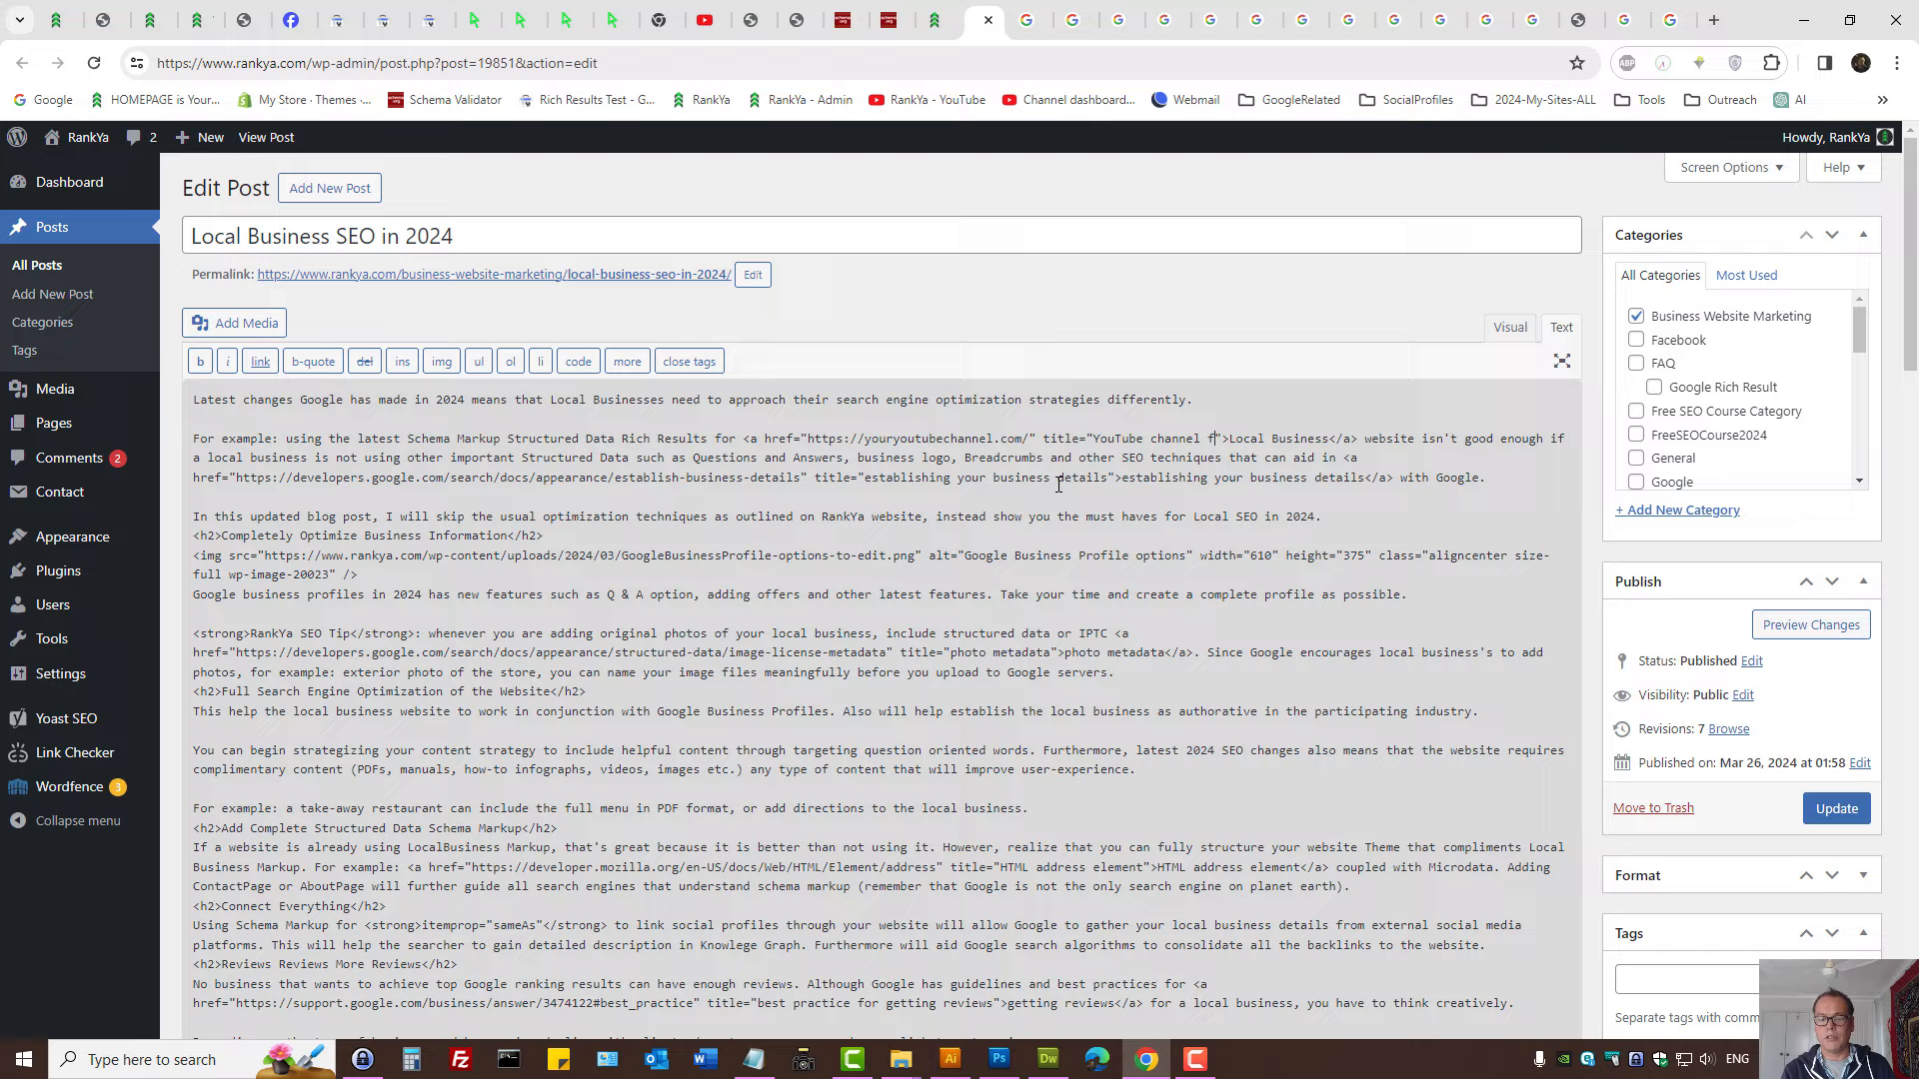
pyautogui.write('or ABC Business')
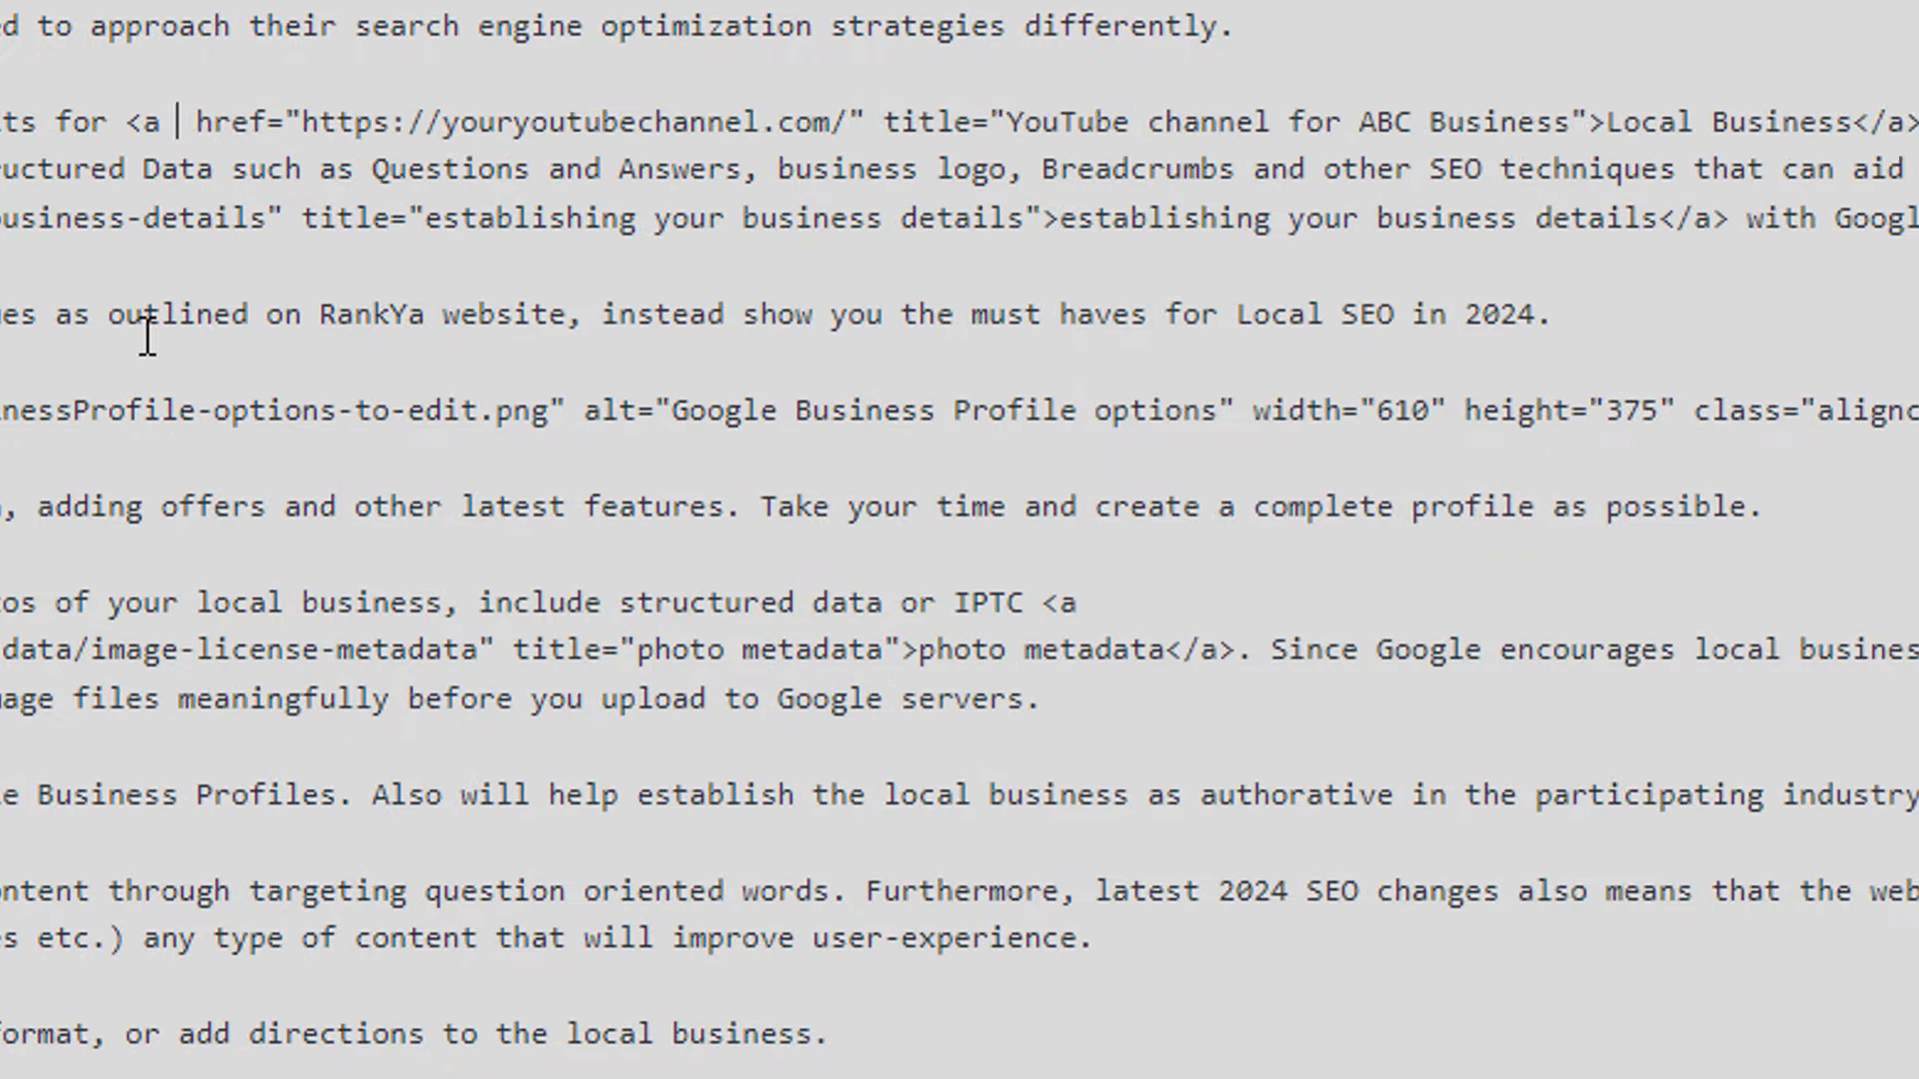
# Add itemprop="sameAs" inside the YouTube link's <a> tag.
pyautogui.write('itemr')
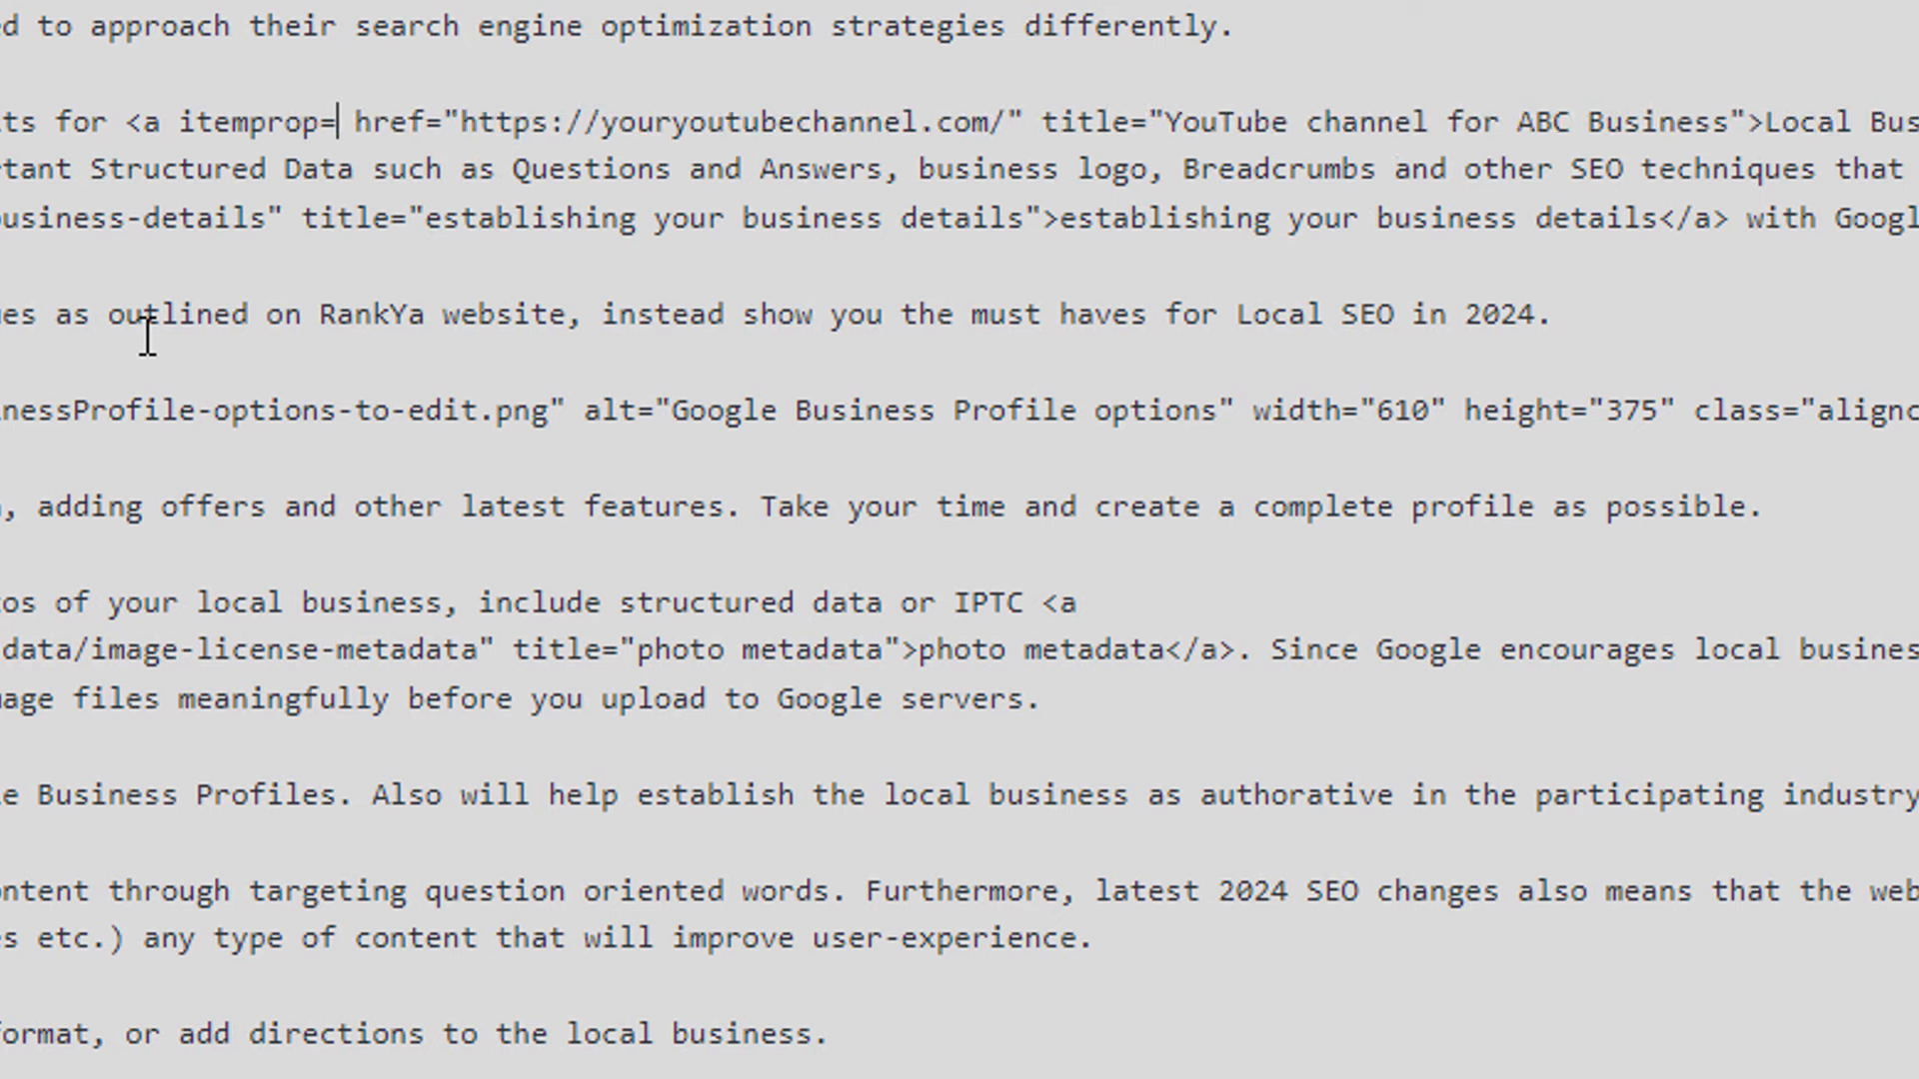
pyautogui.write('"sa')
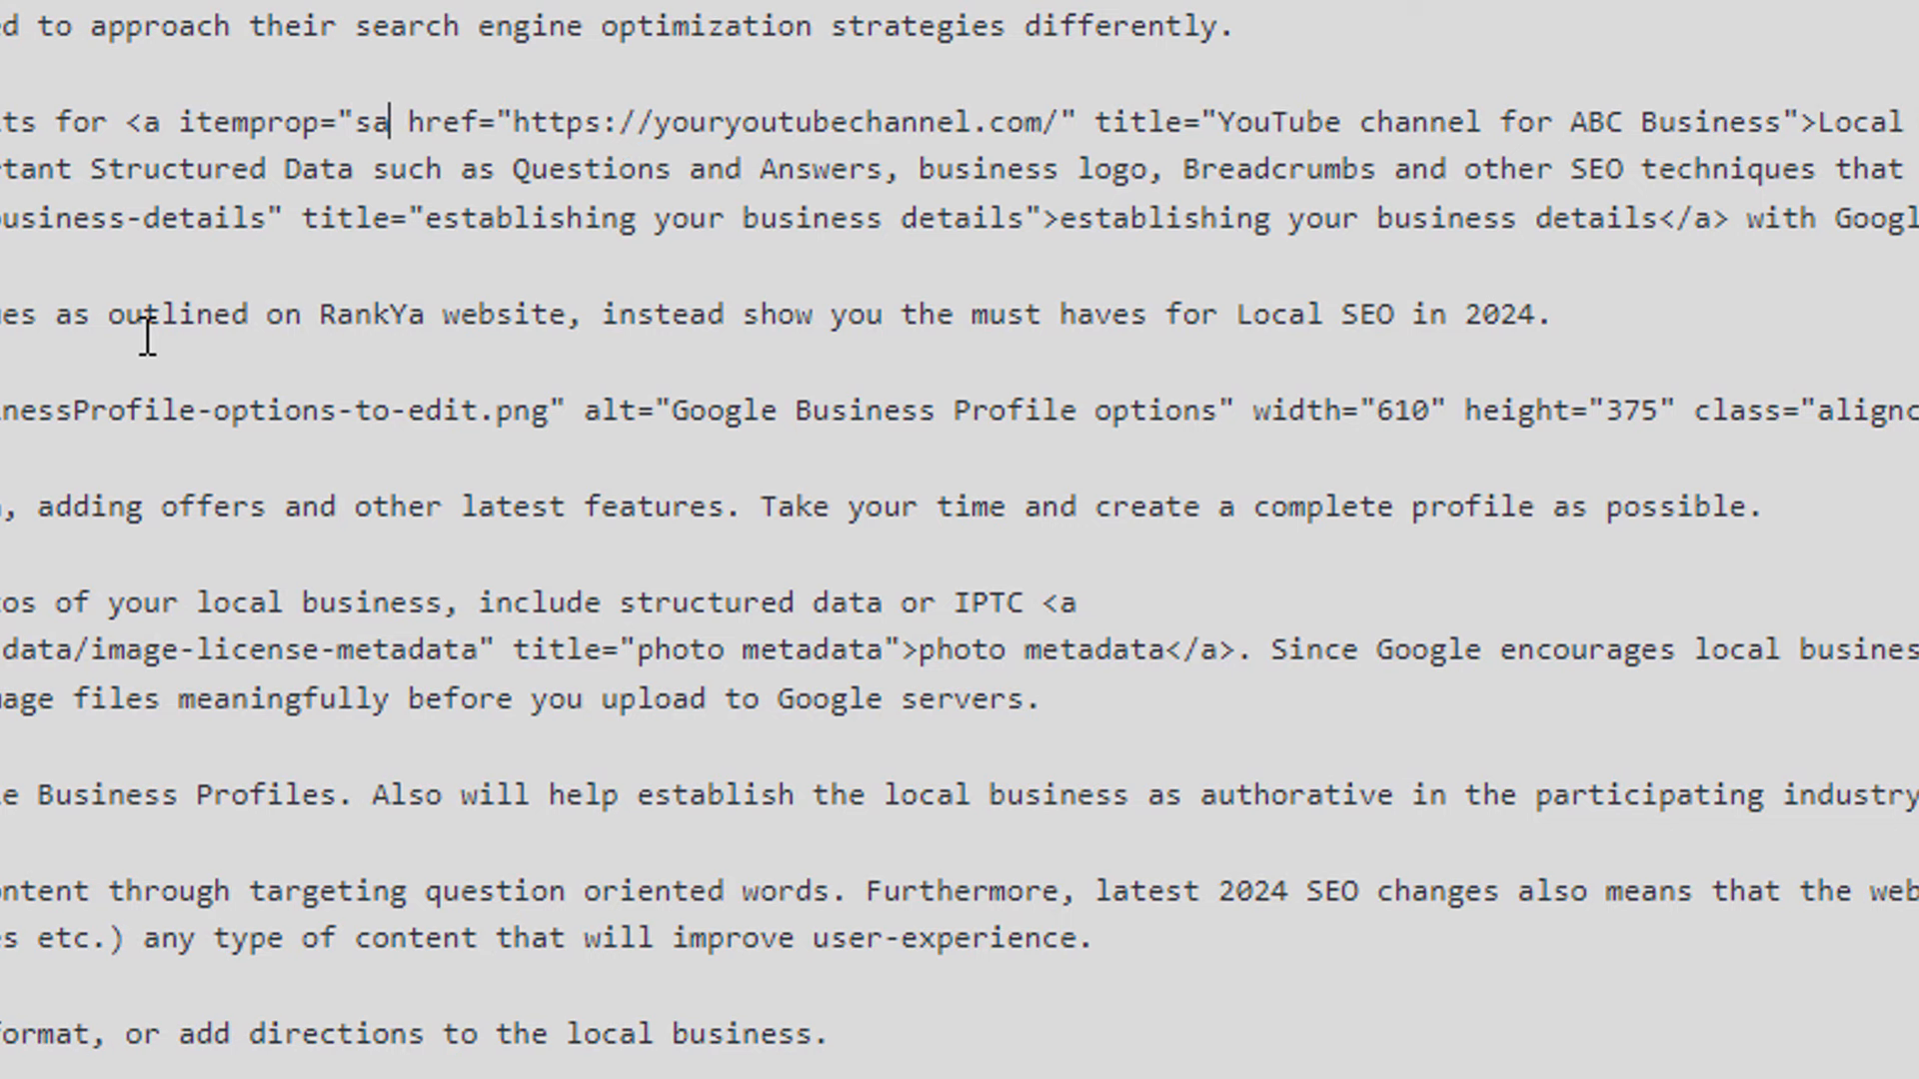
pyautogui.write('meAs')
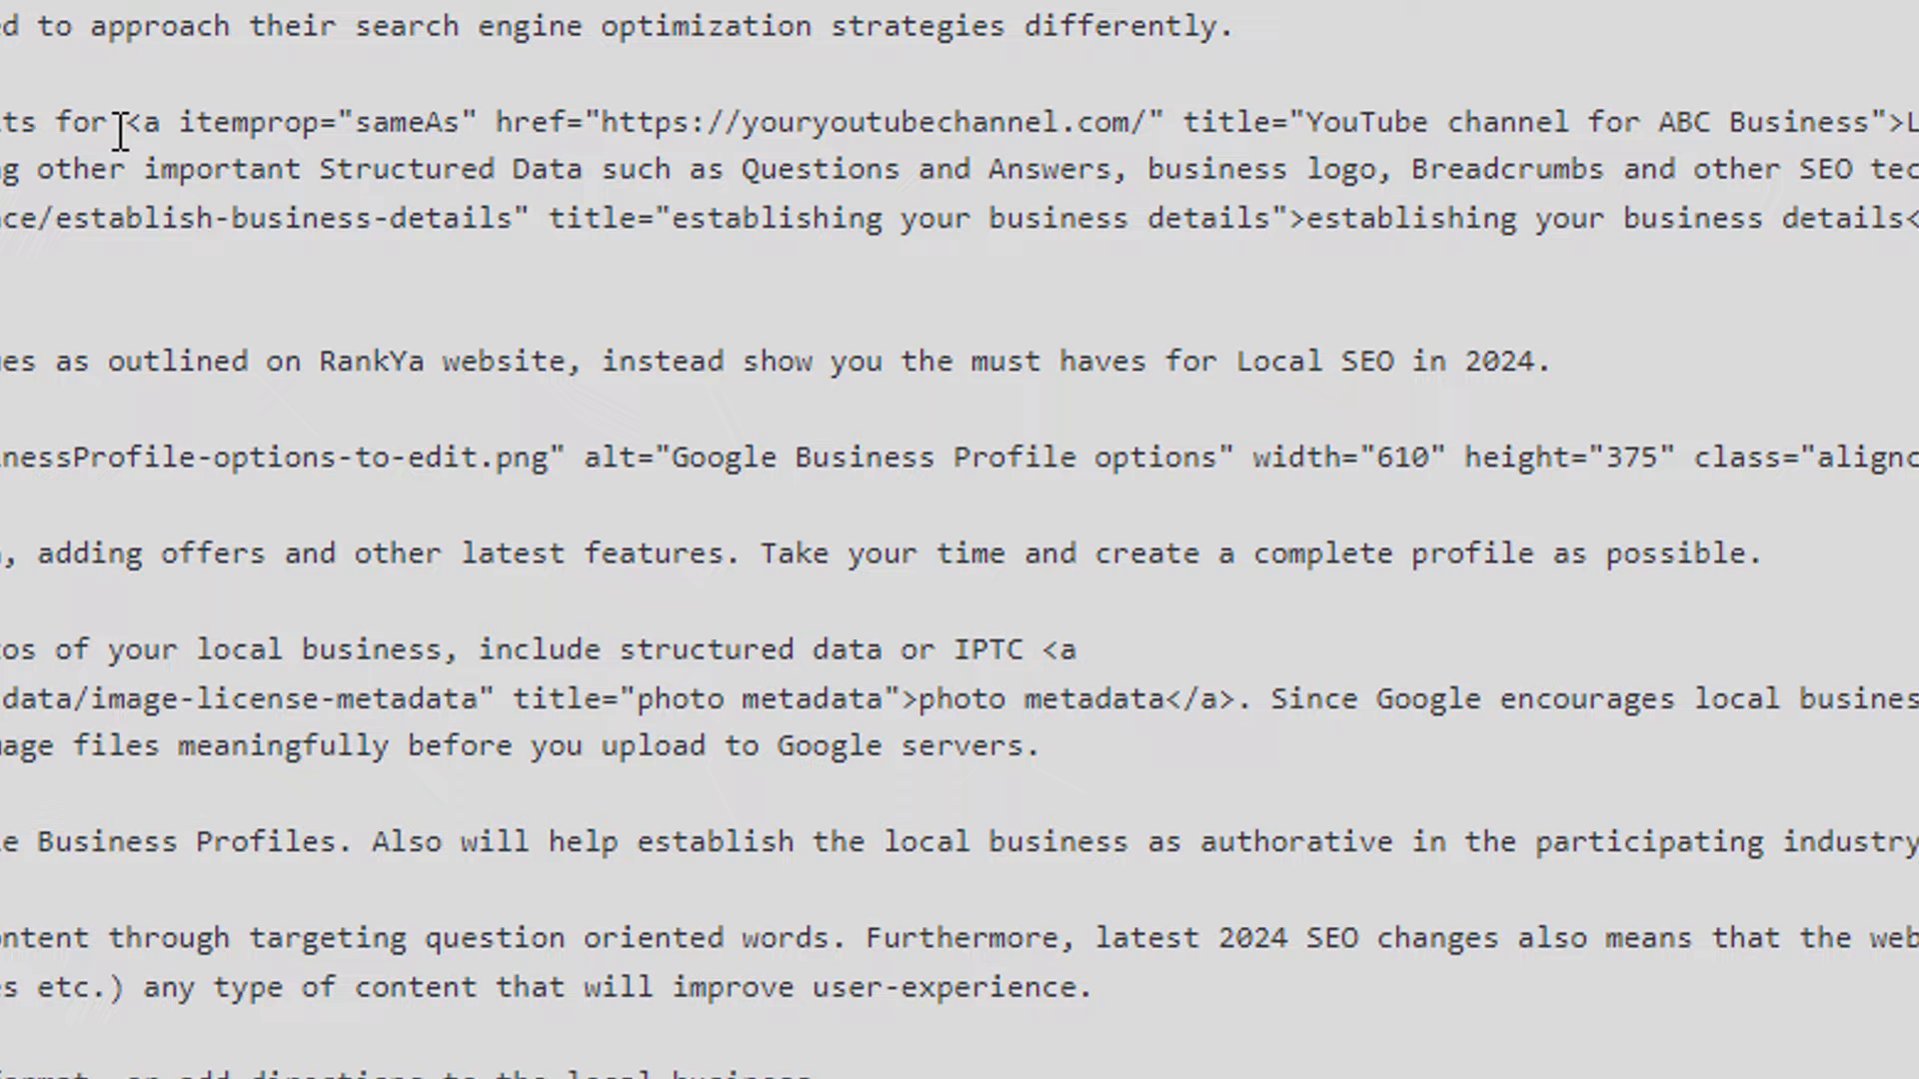
pyautogui.moveTo(122, 121); pyautogui.dragTo(1236, 121)
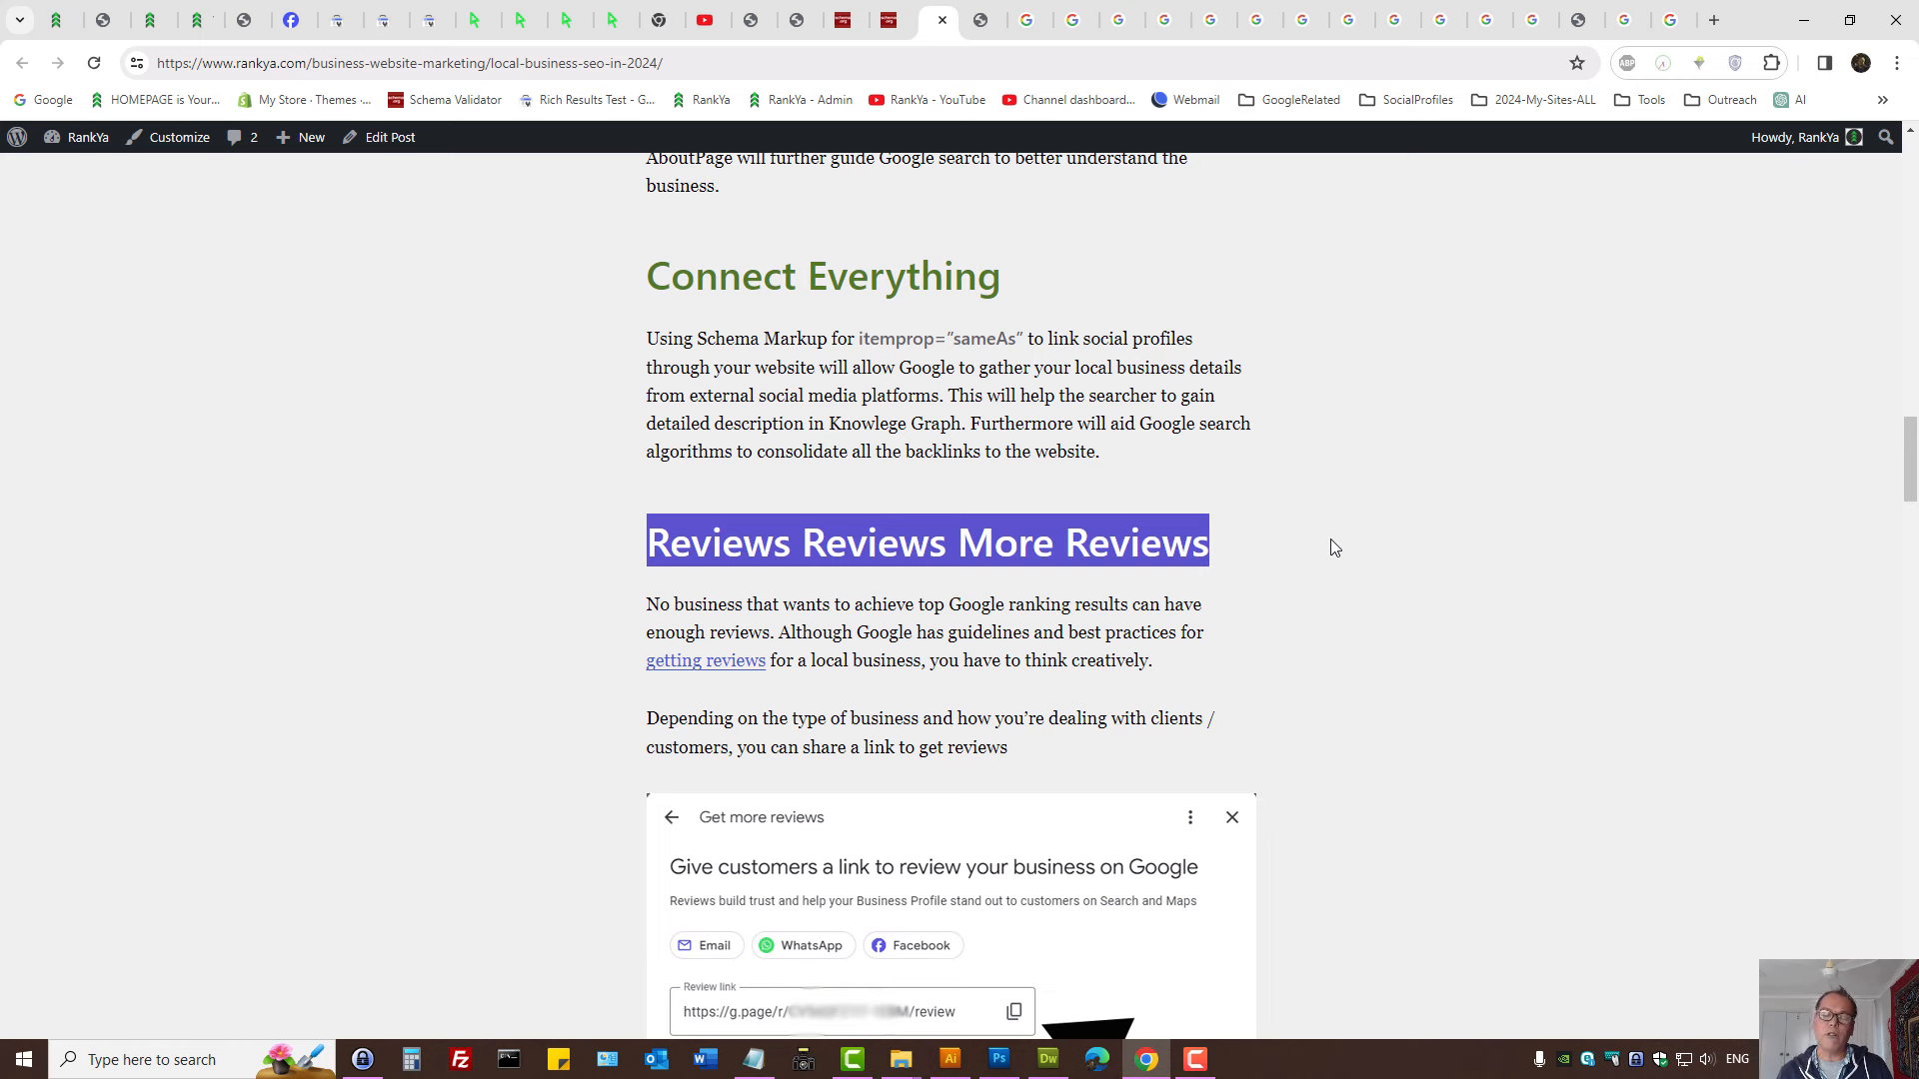
pyautogui.moveTo(1327, 539)
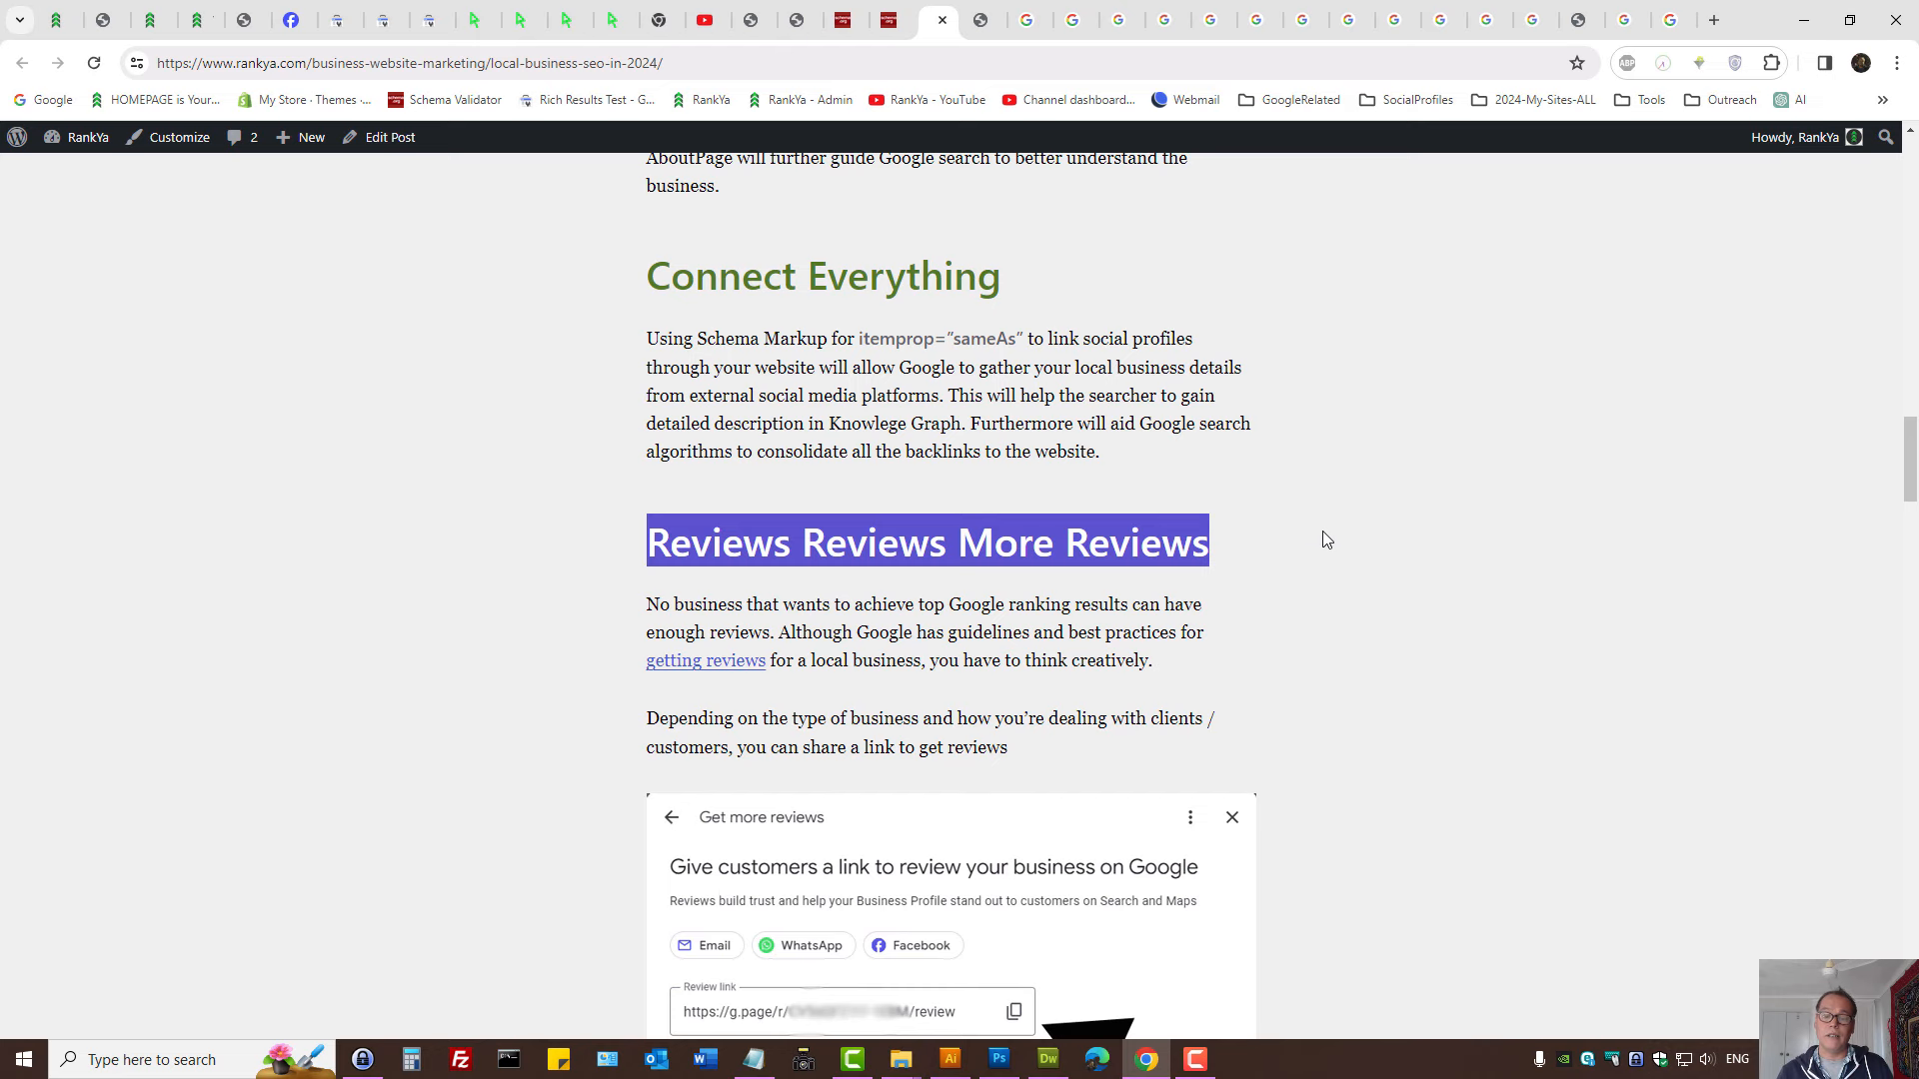
# Scroll down to the Reviews section, then close the people-first content guide.
pyautogui.scroll(-3)
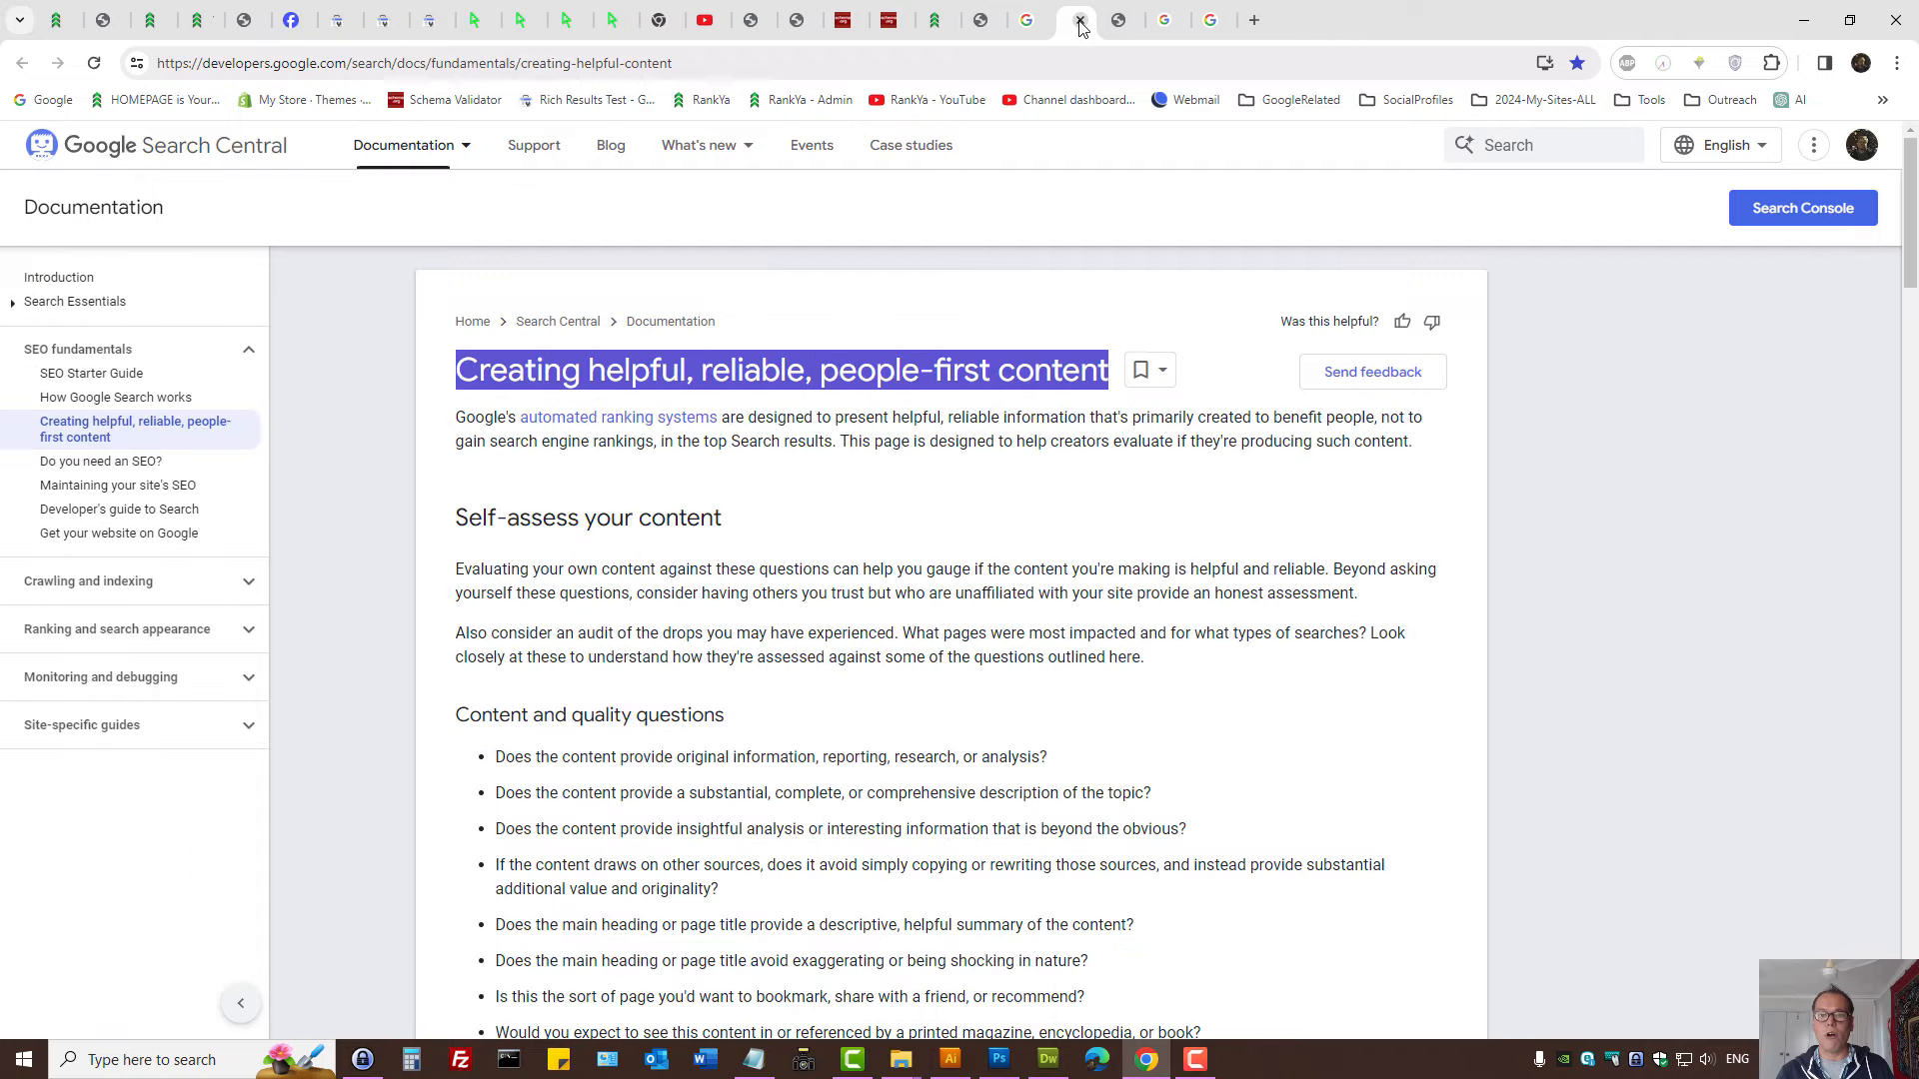
pyautogui.click(1077, 20)
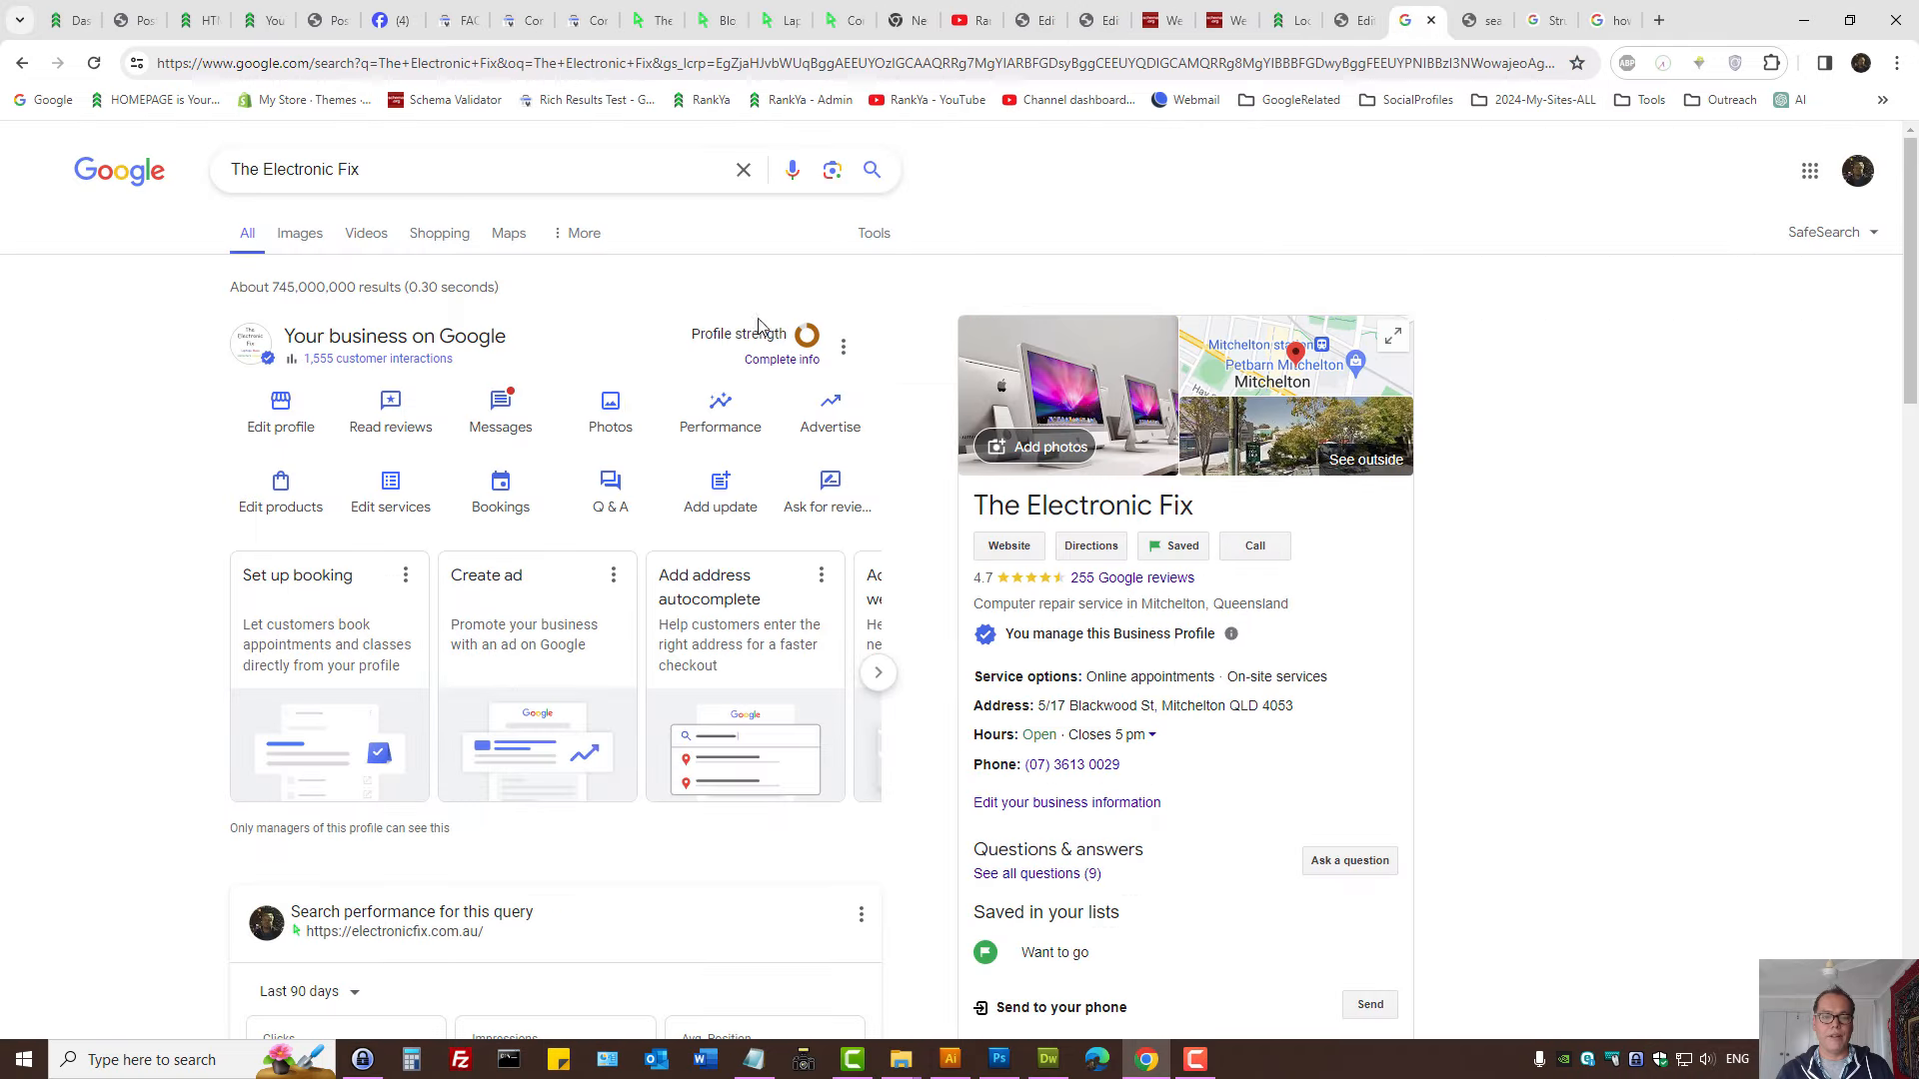
pyautogui.moveTo(840, 499)
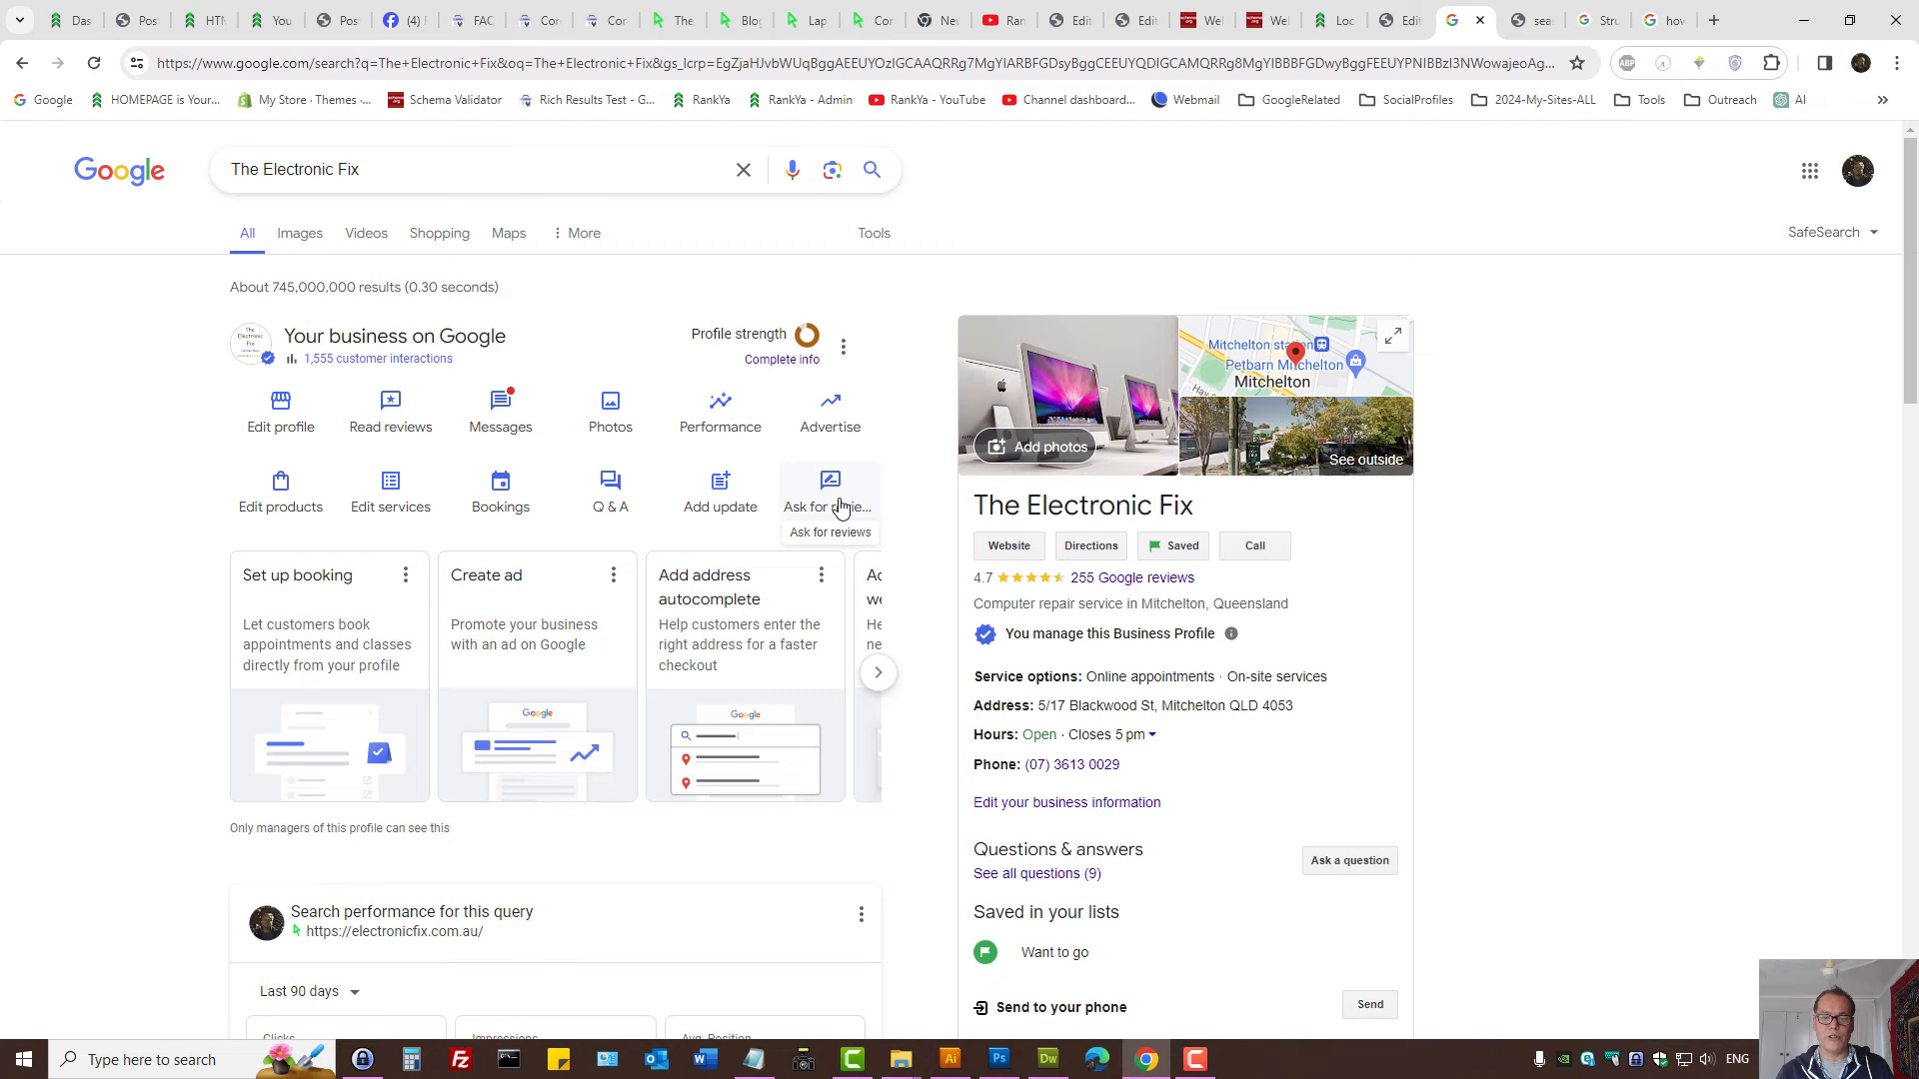
pyautogui.click(830, 491)
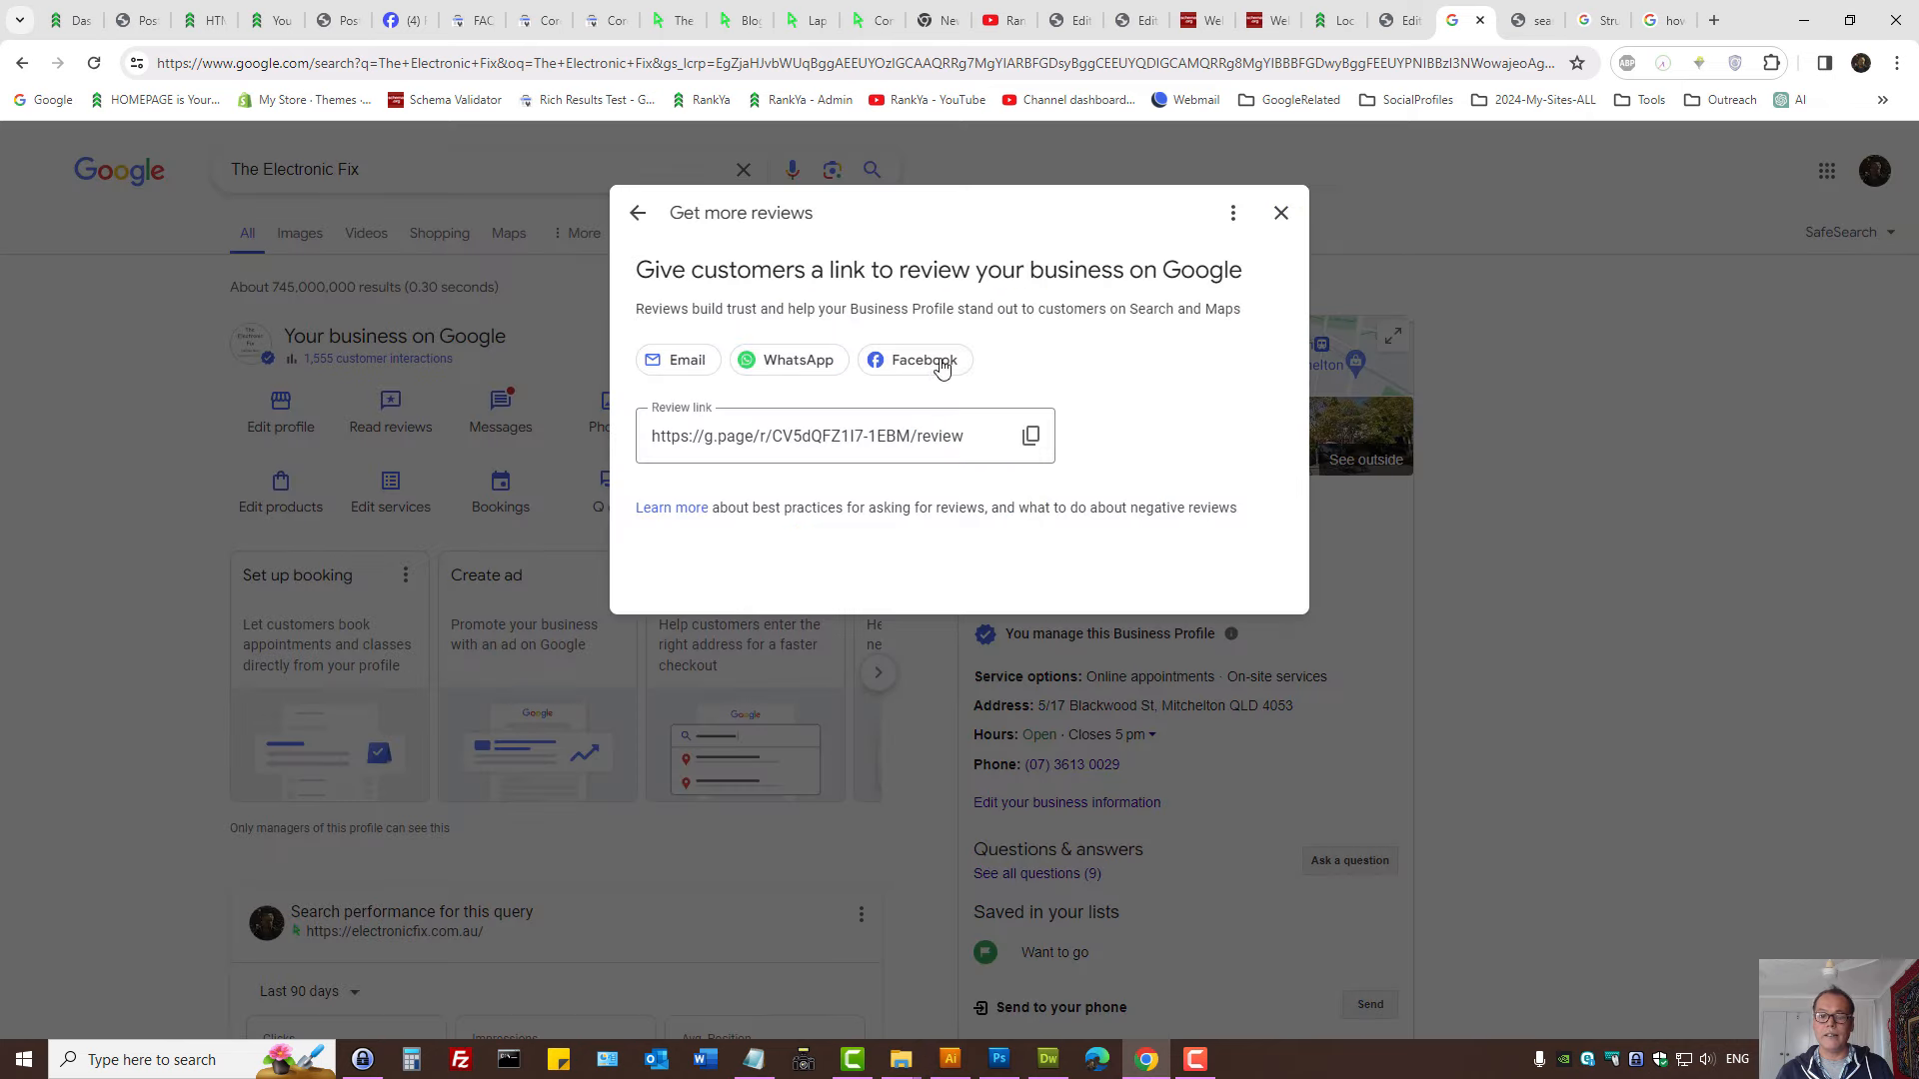
pyautogui.click(1030, 435)
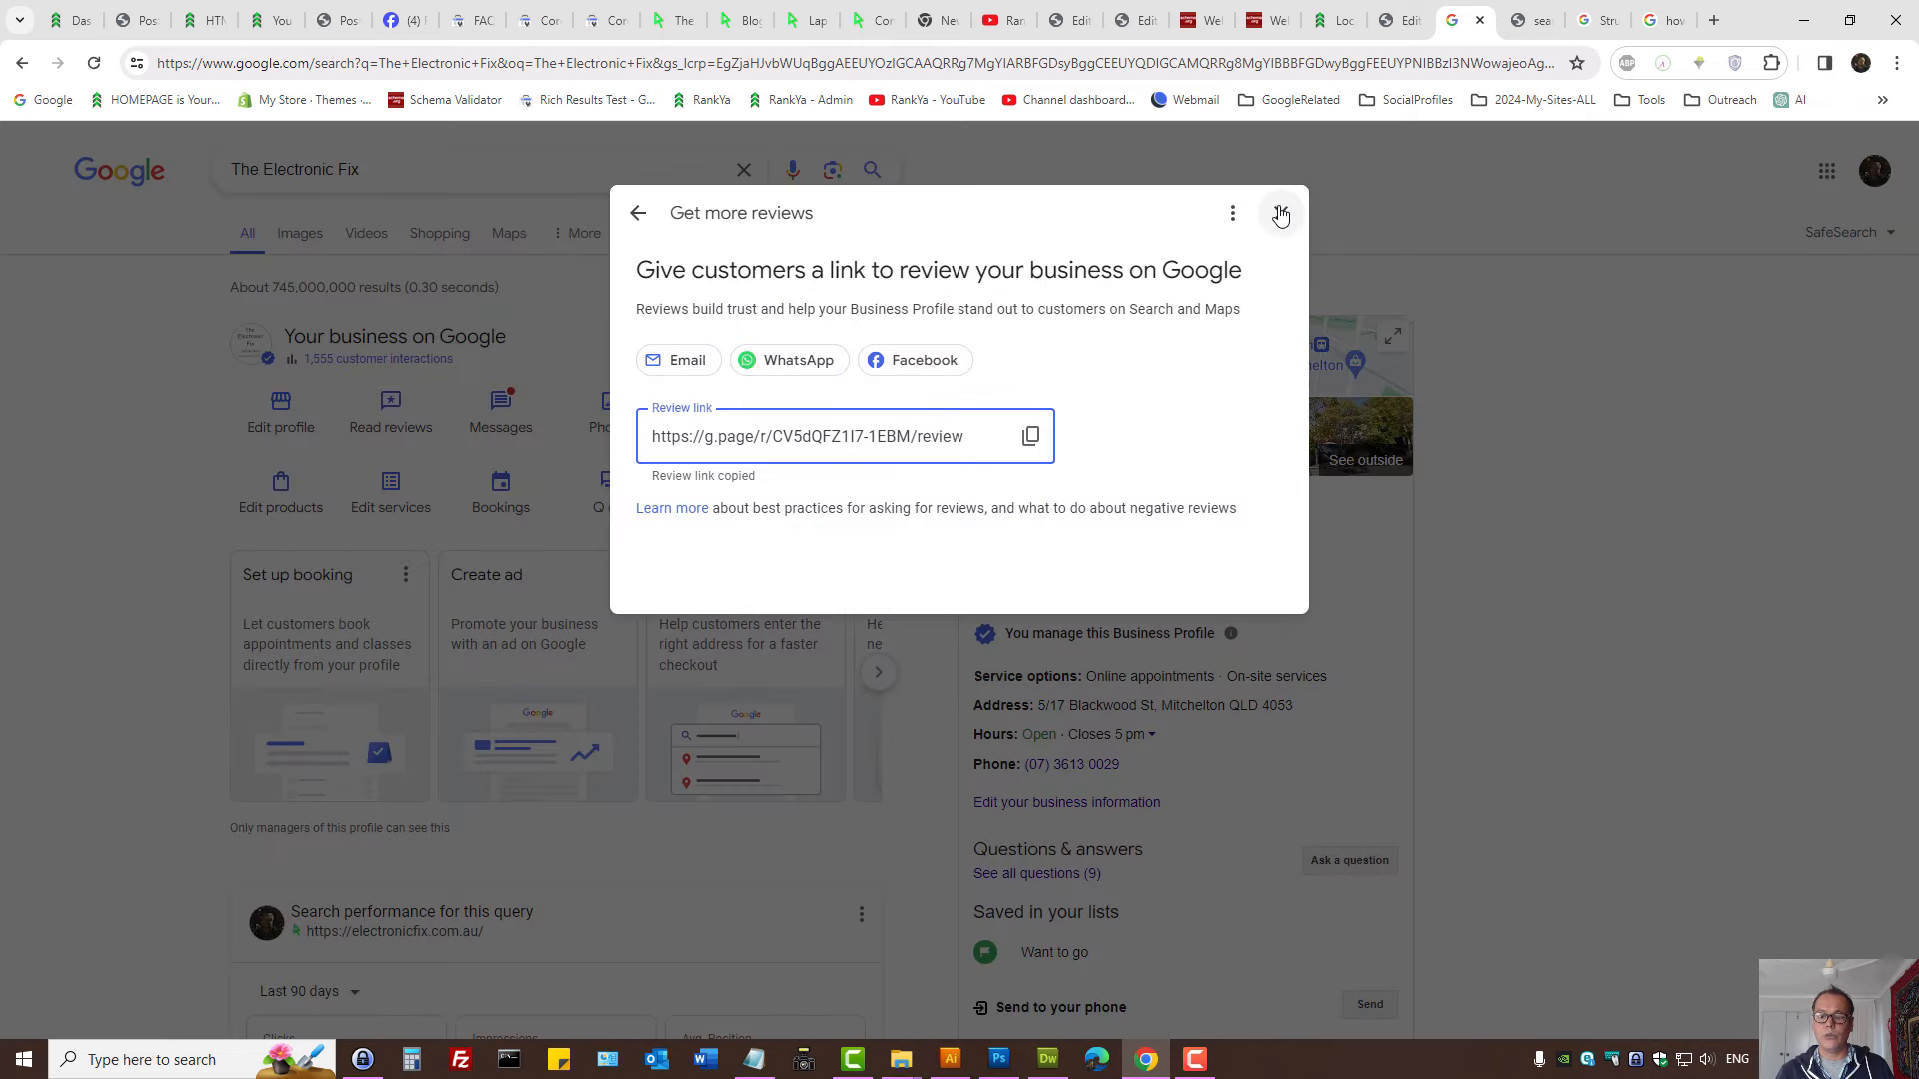
pyautogui.moveTo(1044, 456)
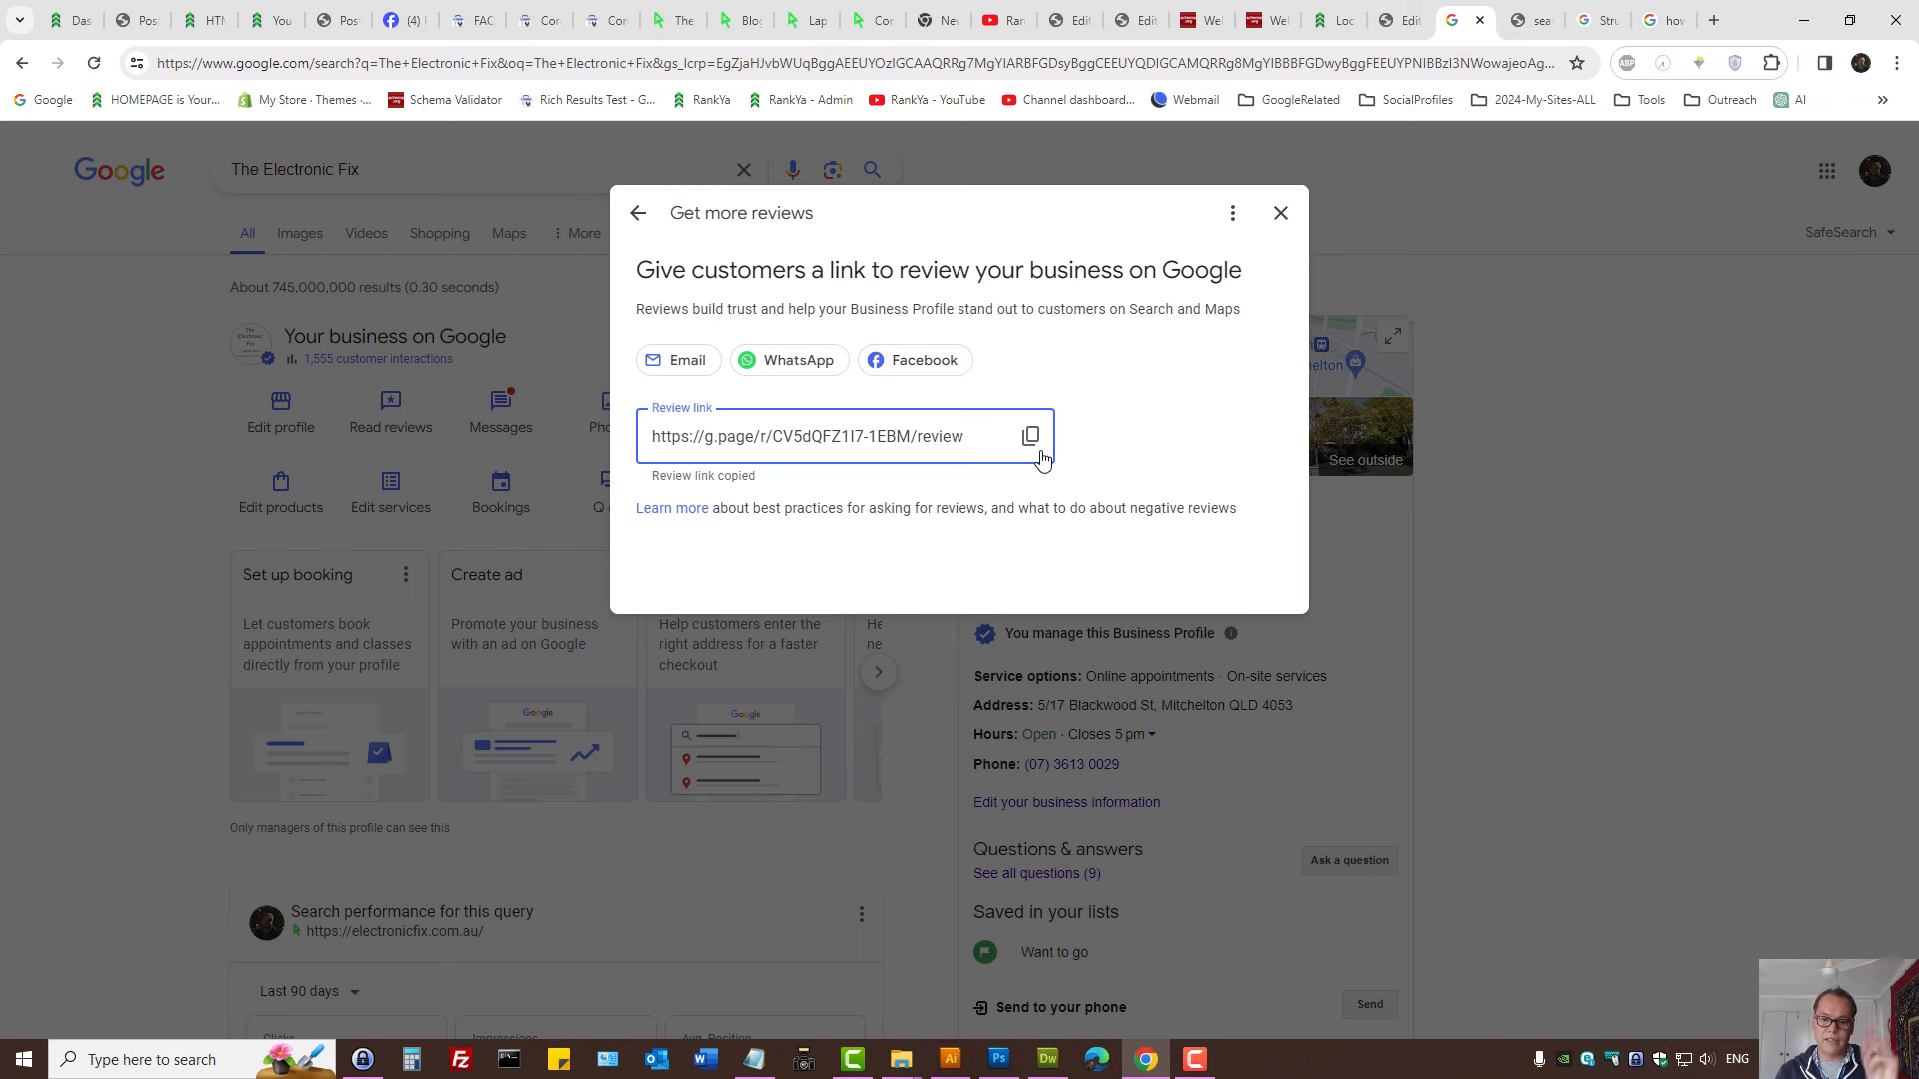
pyautogui.click(1281, 213)
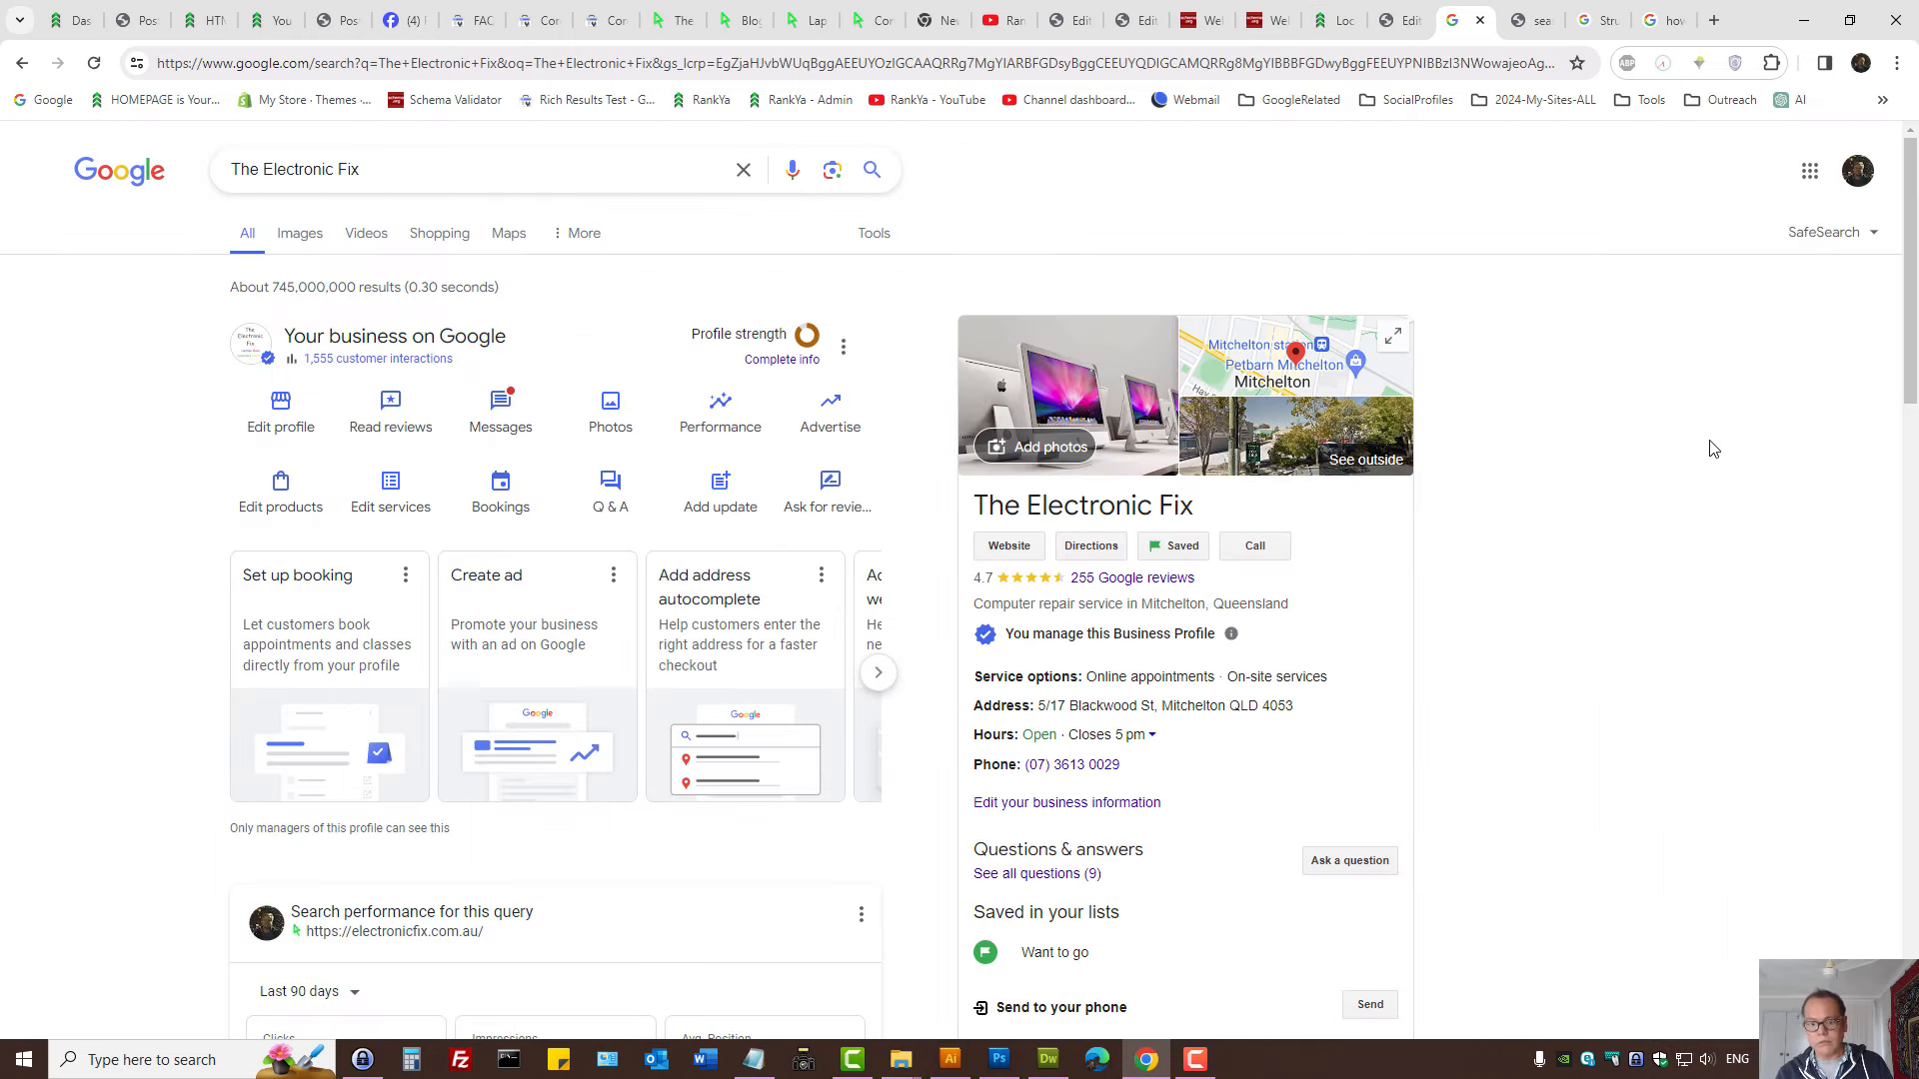
pyautogui.moveTo(1701, 455)
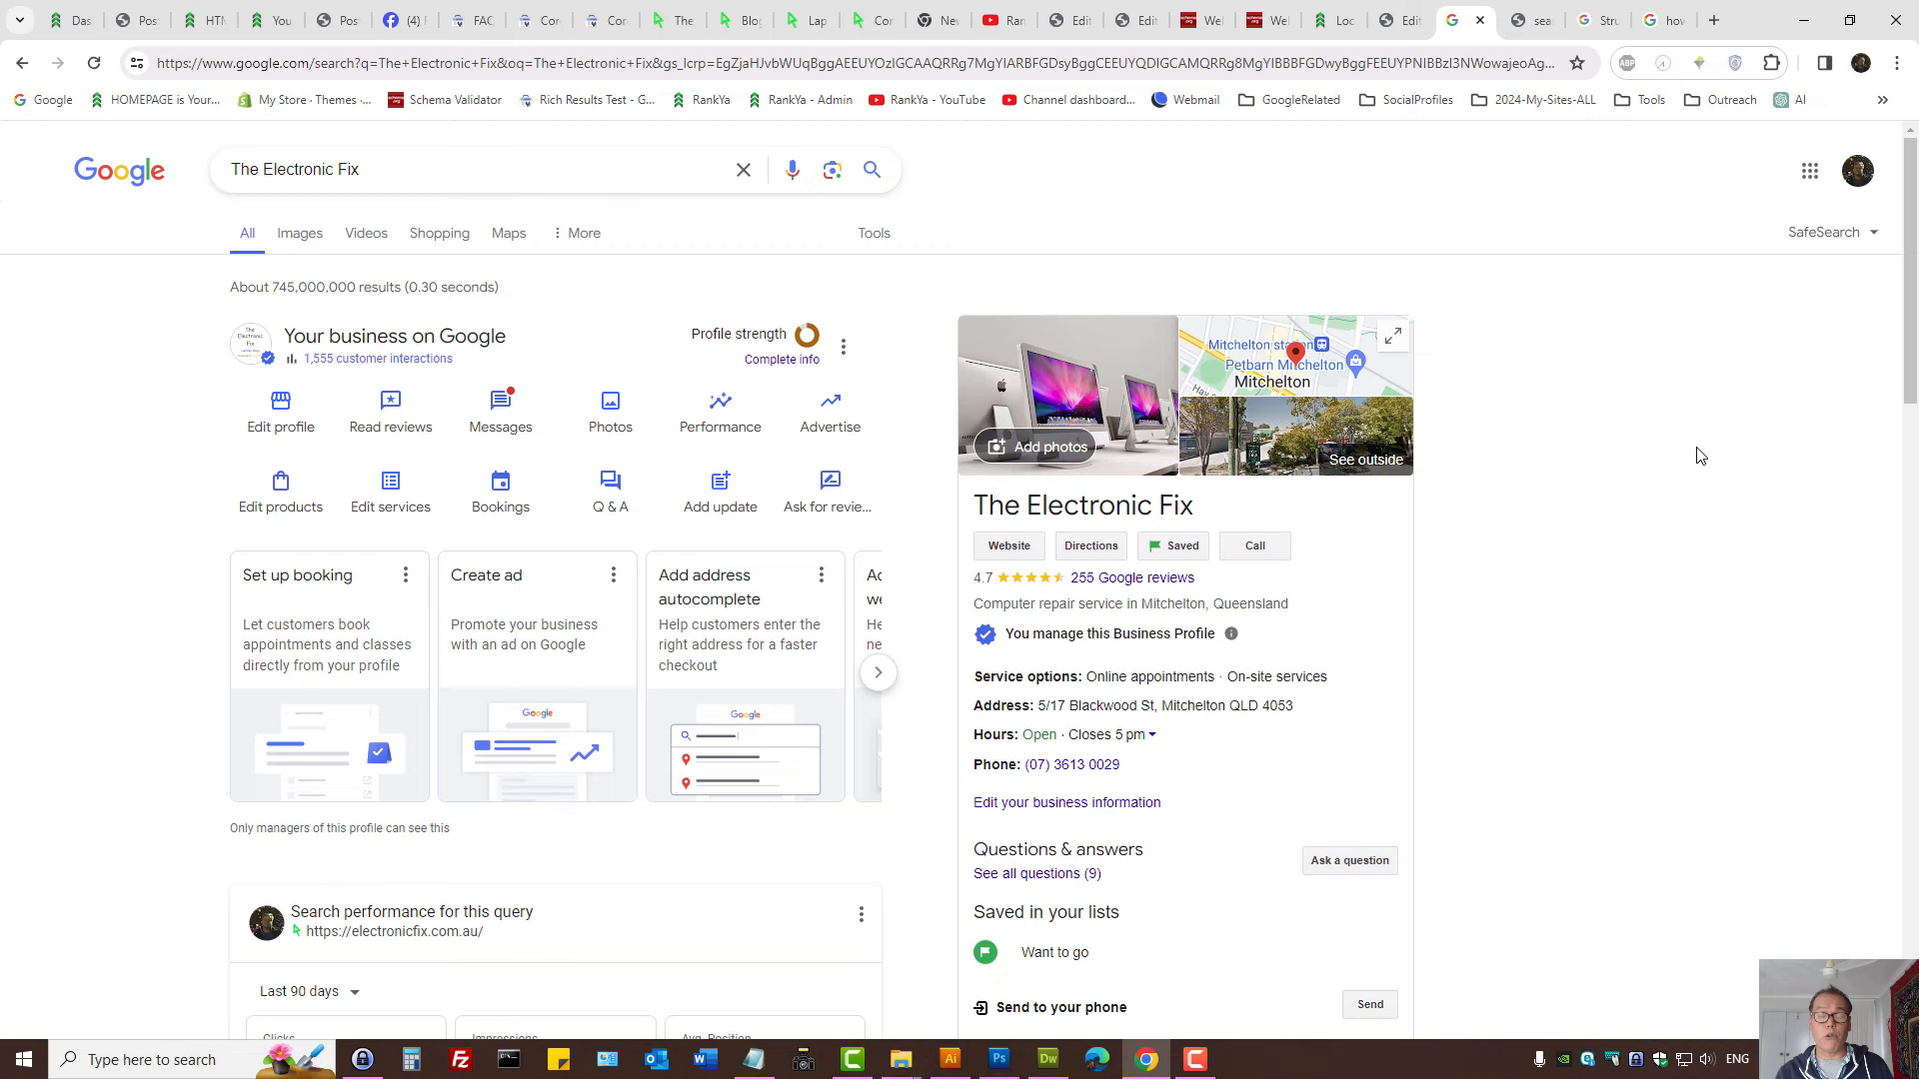
pyautogui.click(1322, 19)
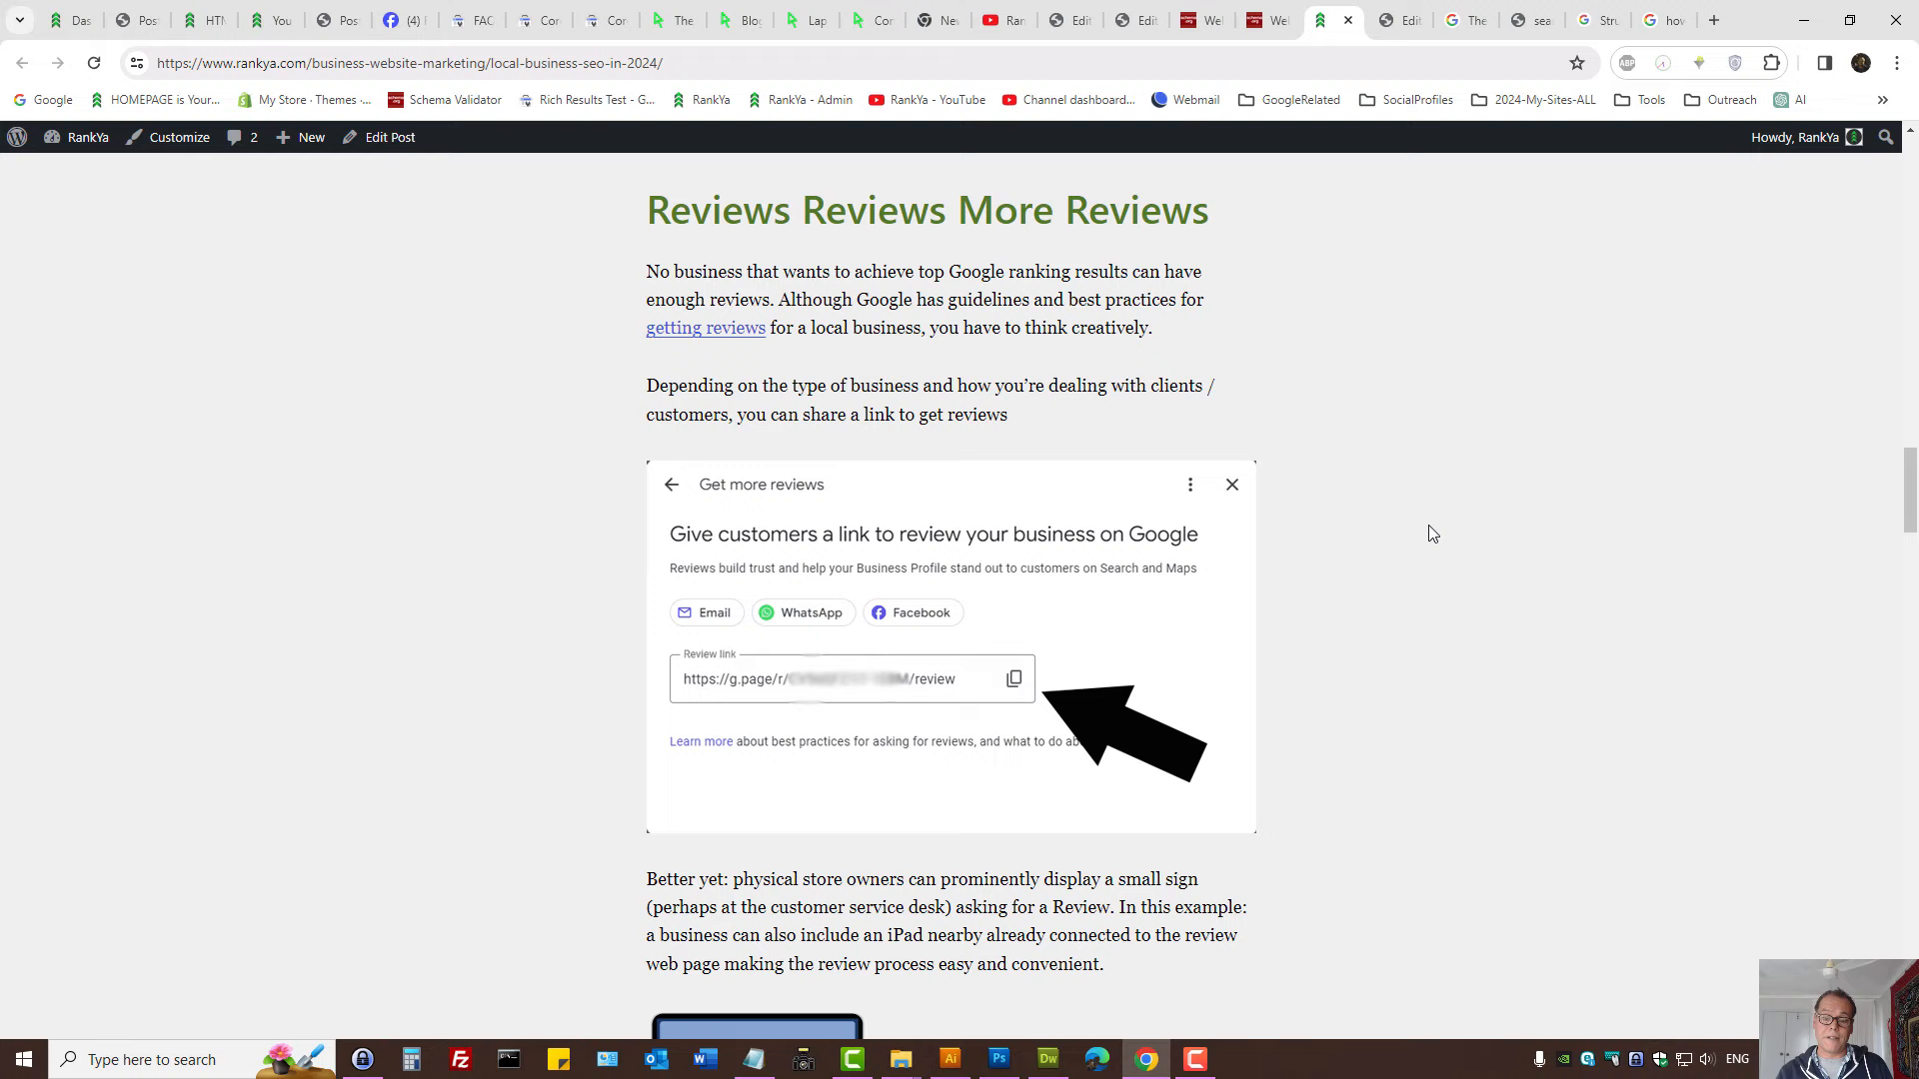
# Scroll past Sample Directories to 'Local Business Marketing Mistake to Avoid', briefly highlighting 'Yelp'.
pyautogui.scroll(-3)
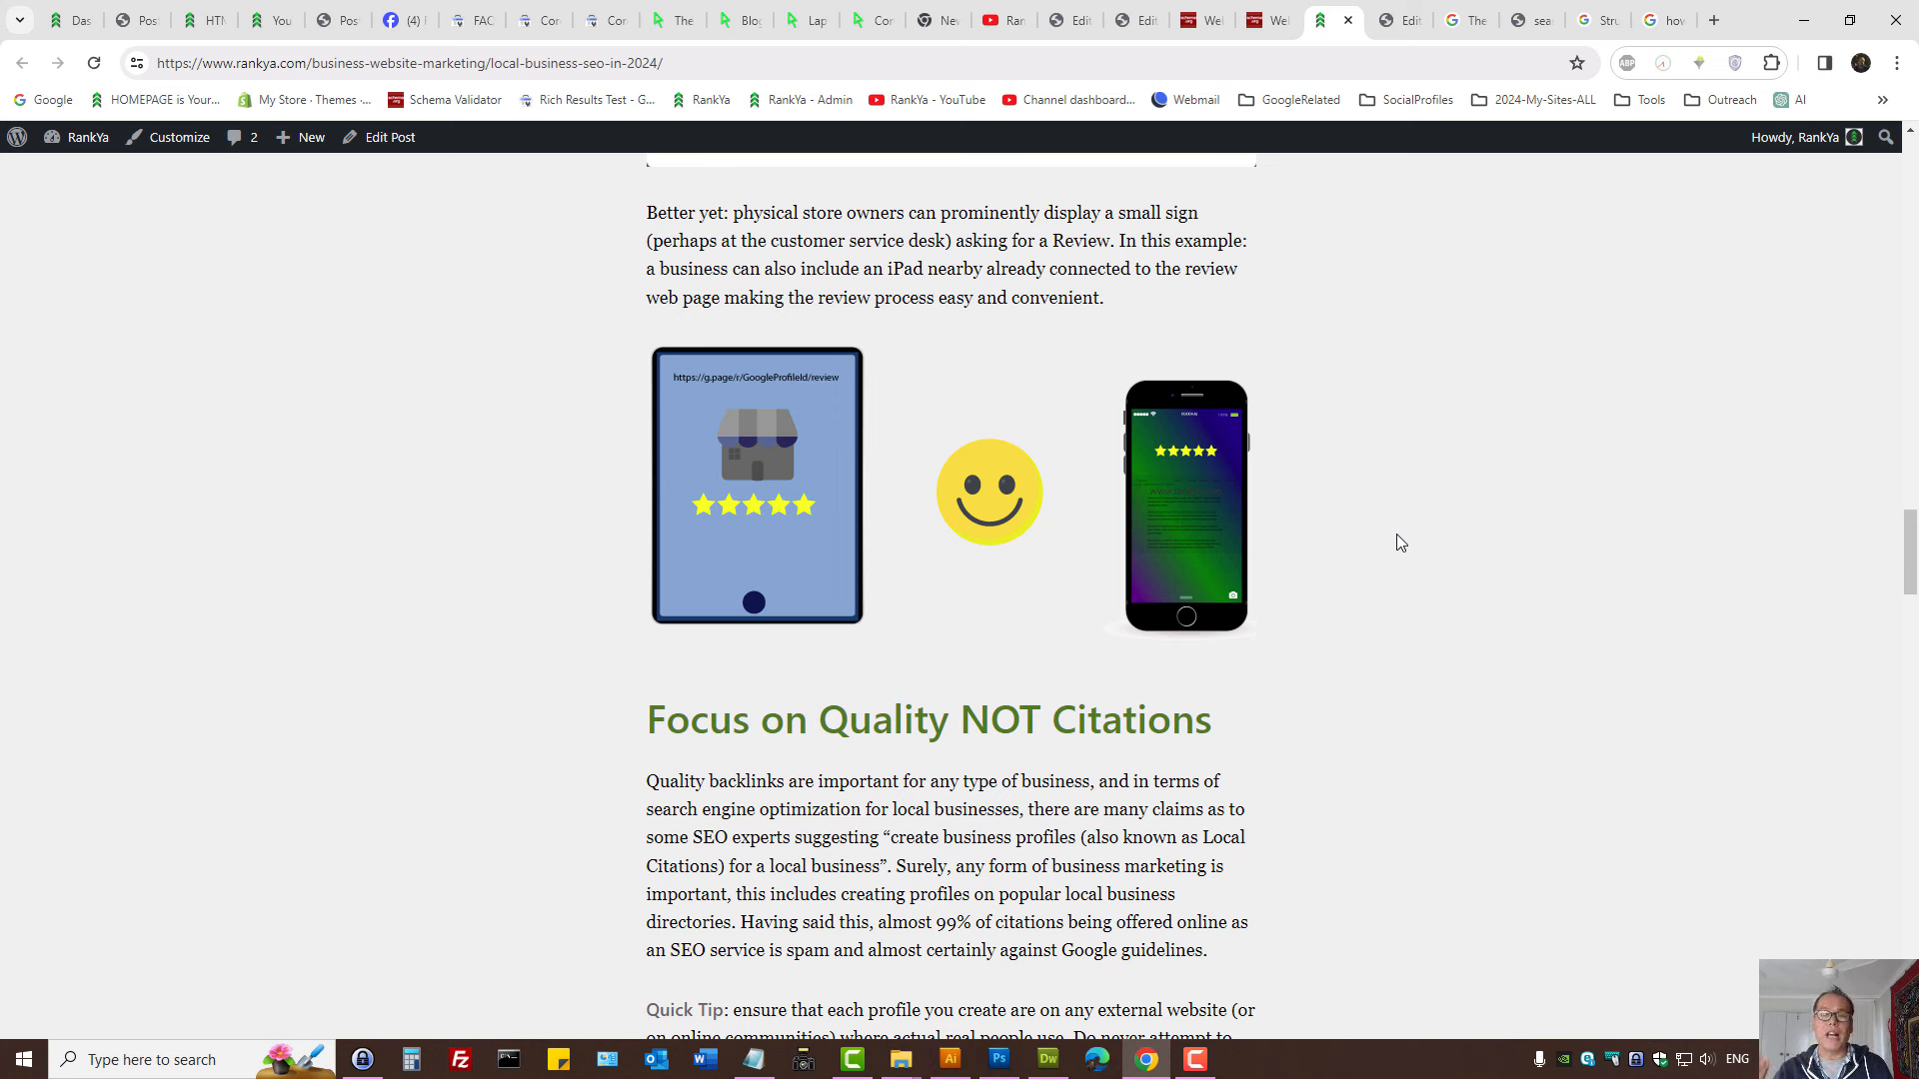
pyautogui.scroll(-3)
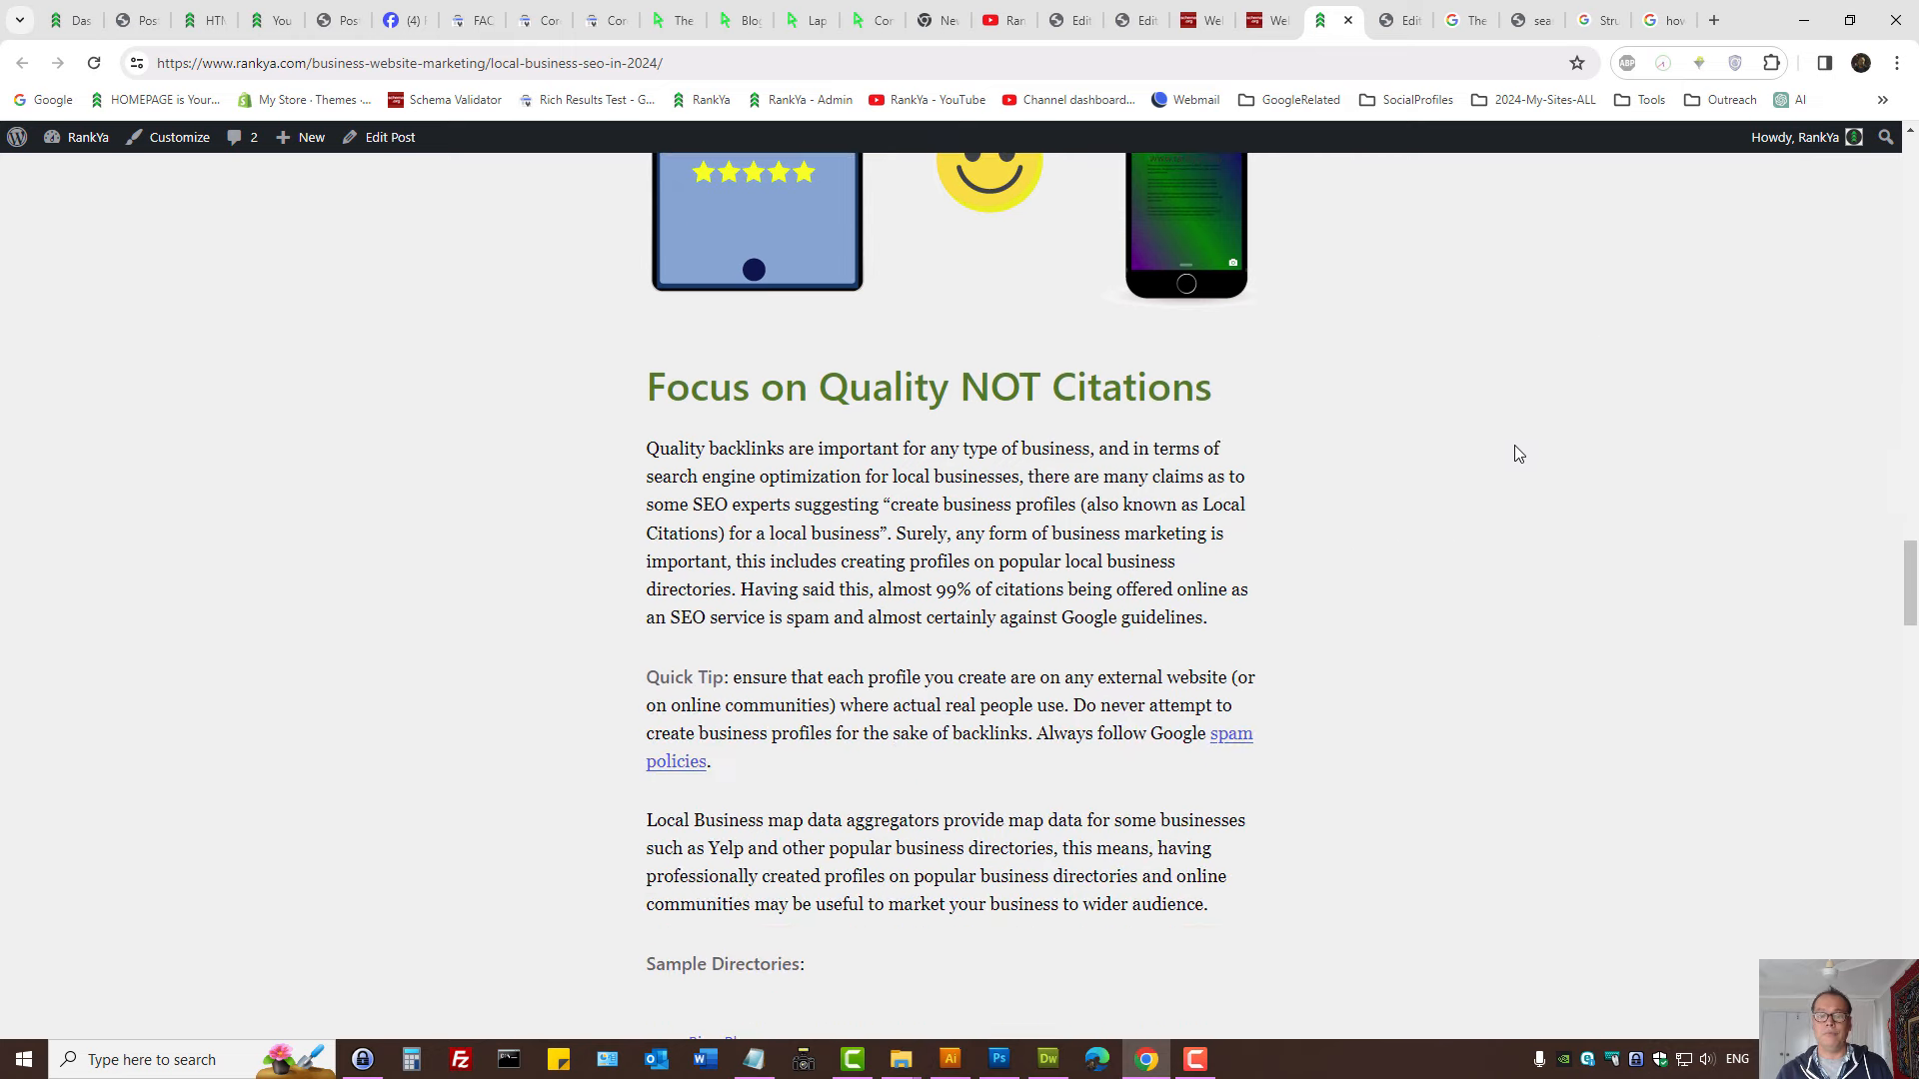
pyautogui.scroll(-3)
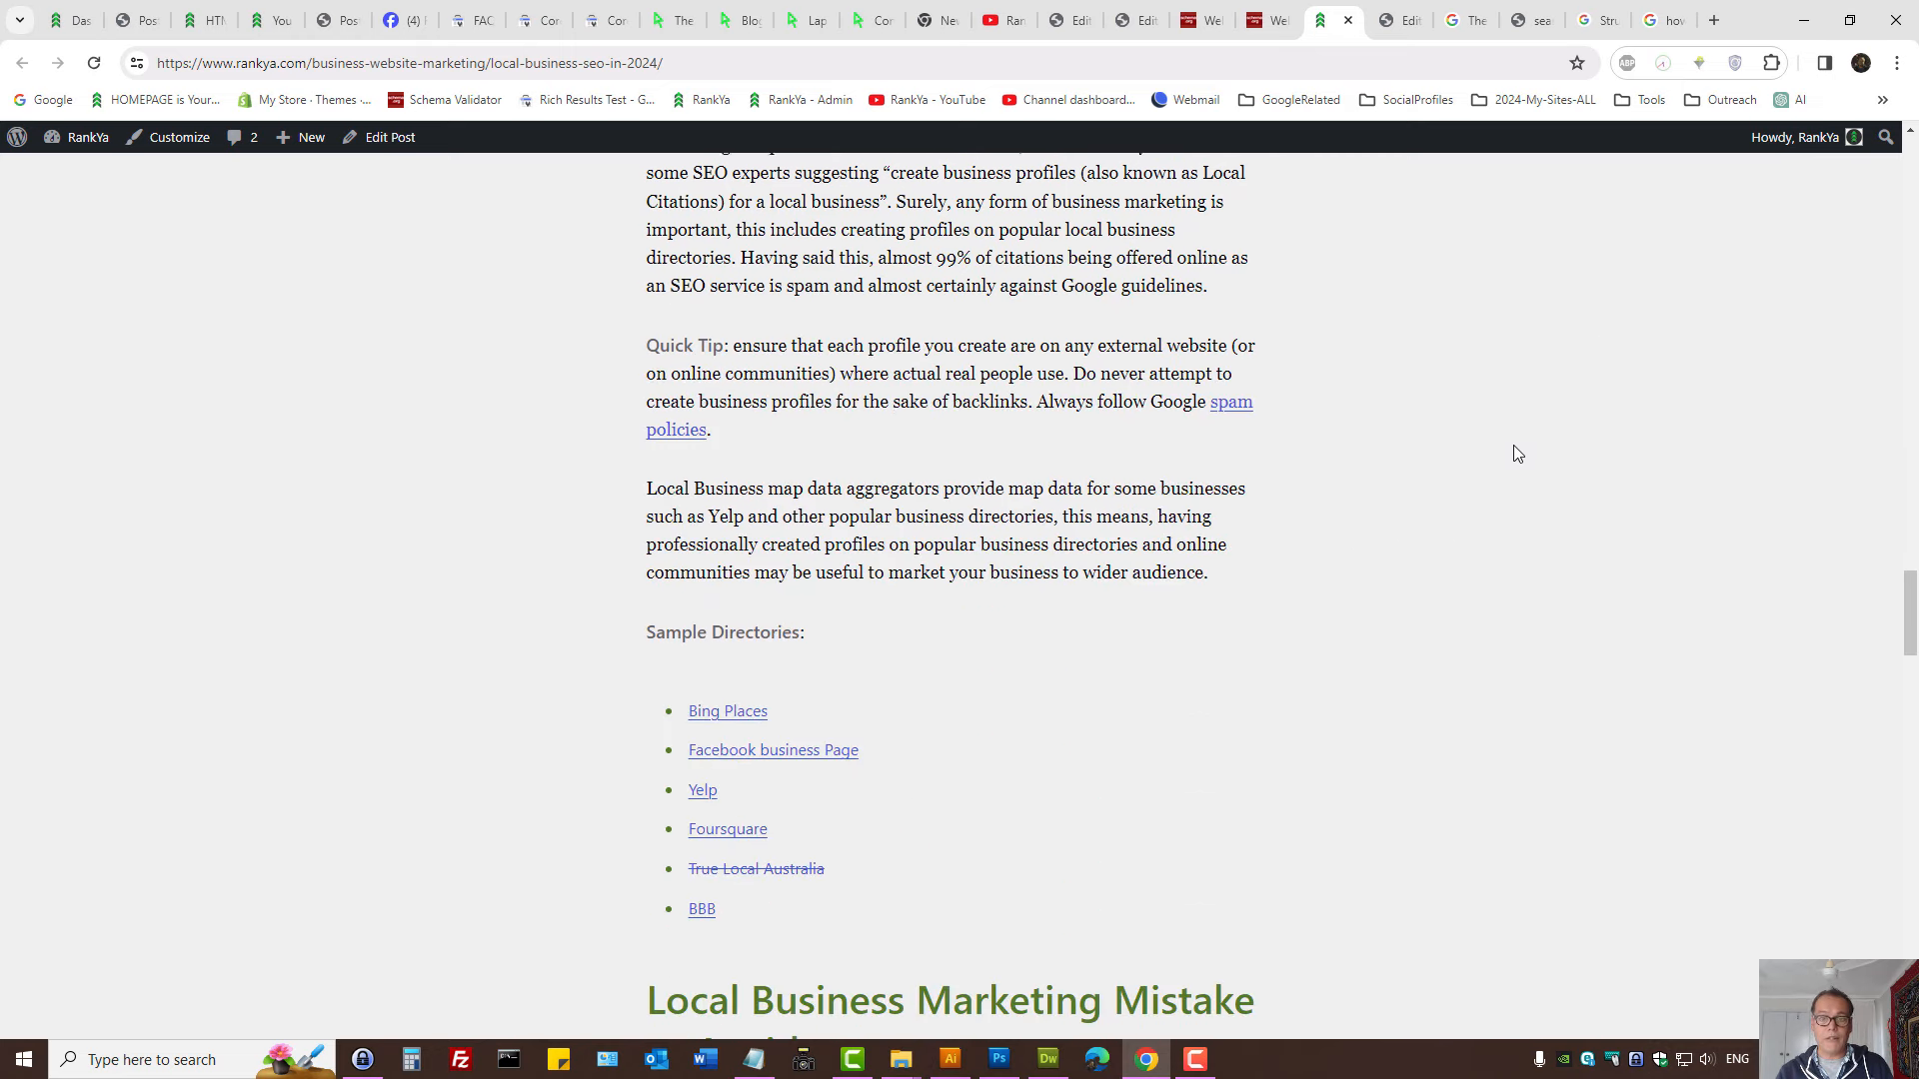
pyautogui.scroll(3)
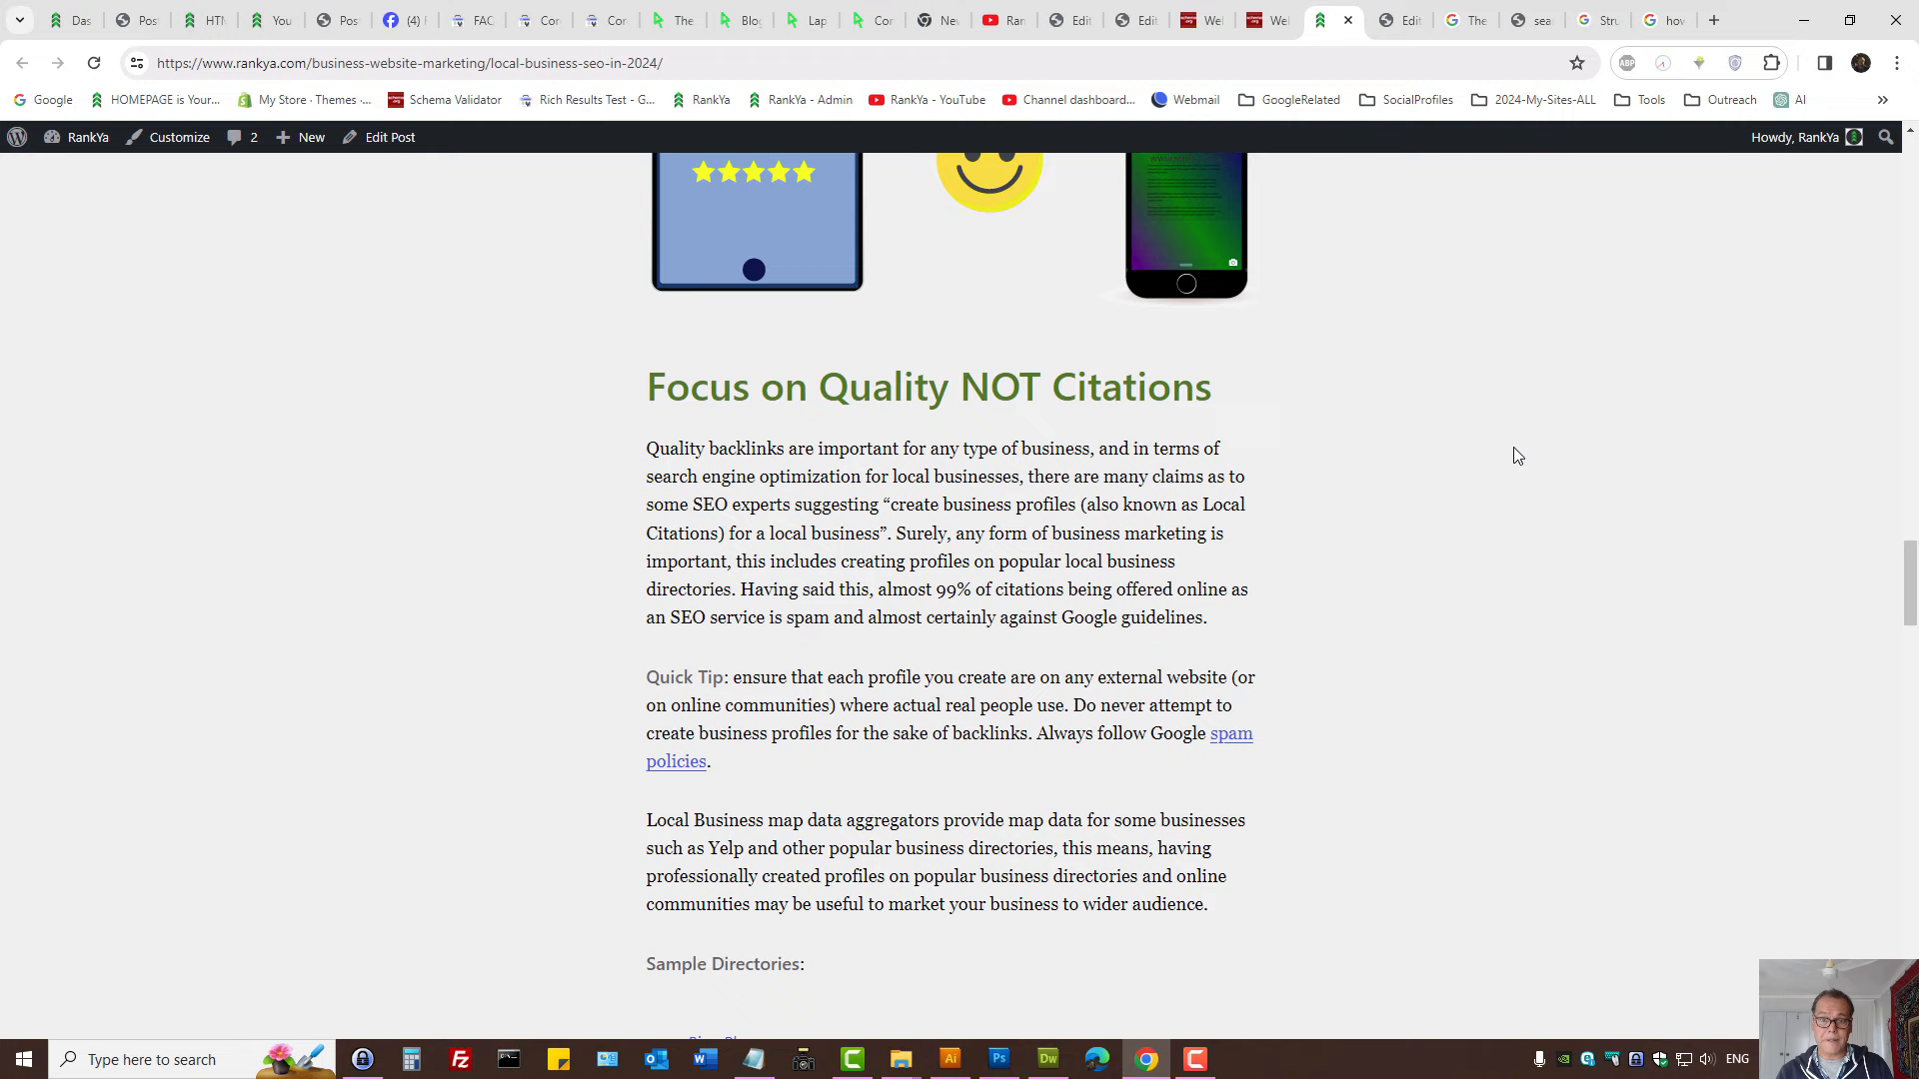
pyautogui.scroll(-3)
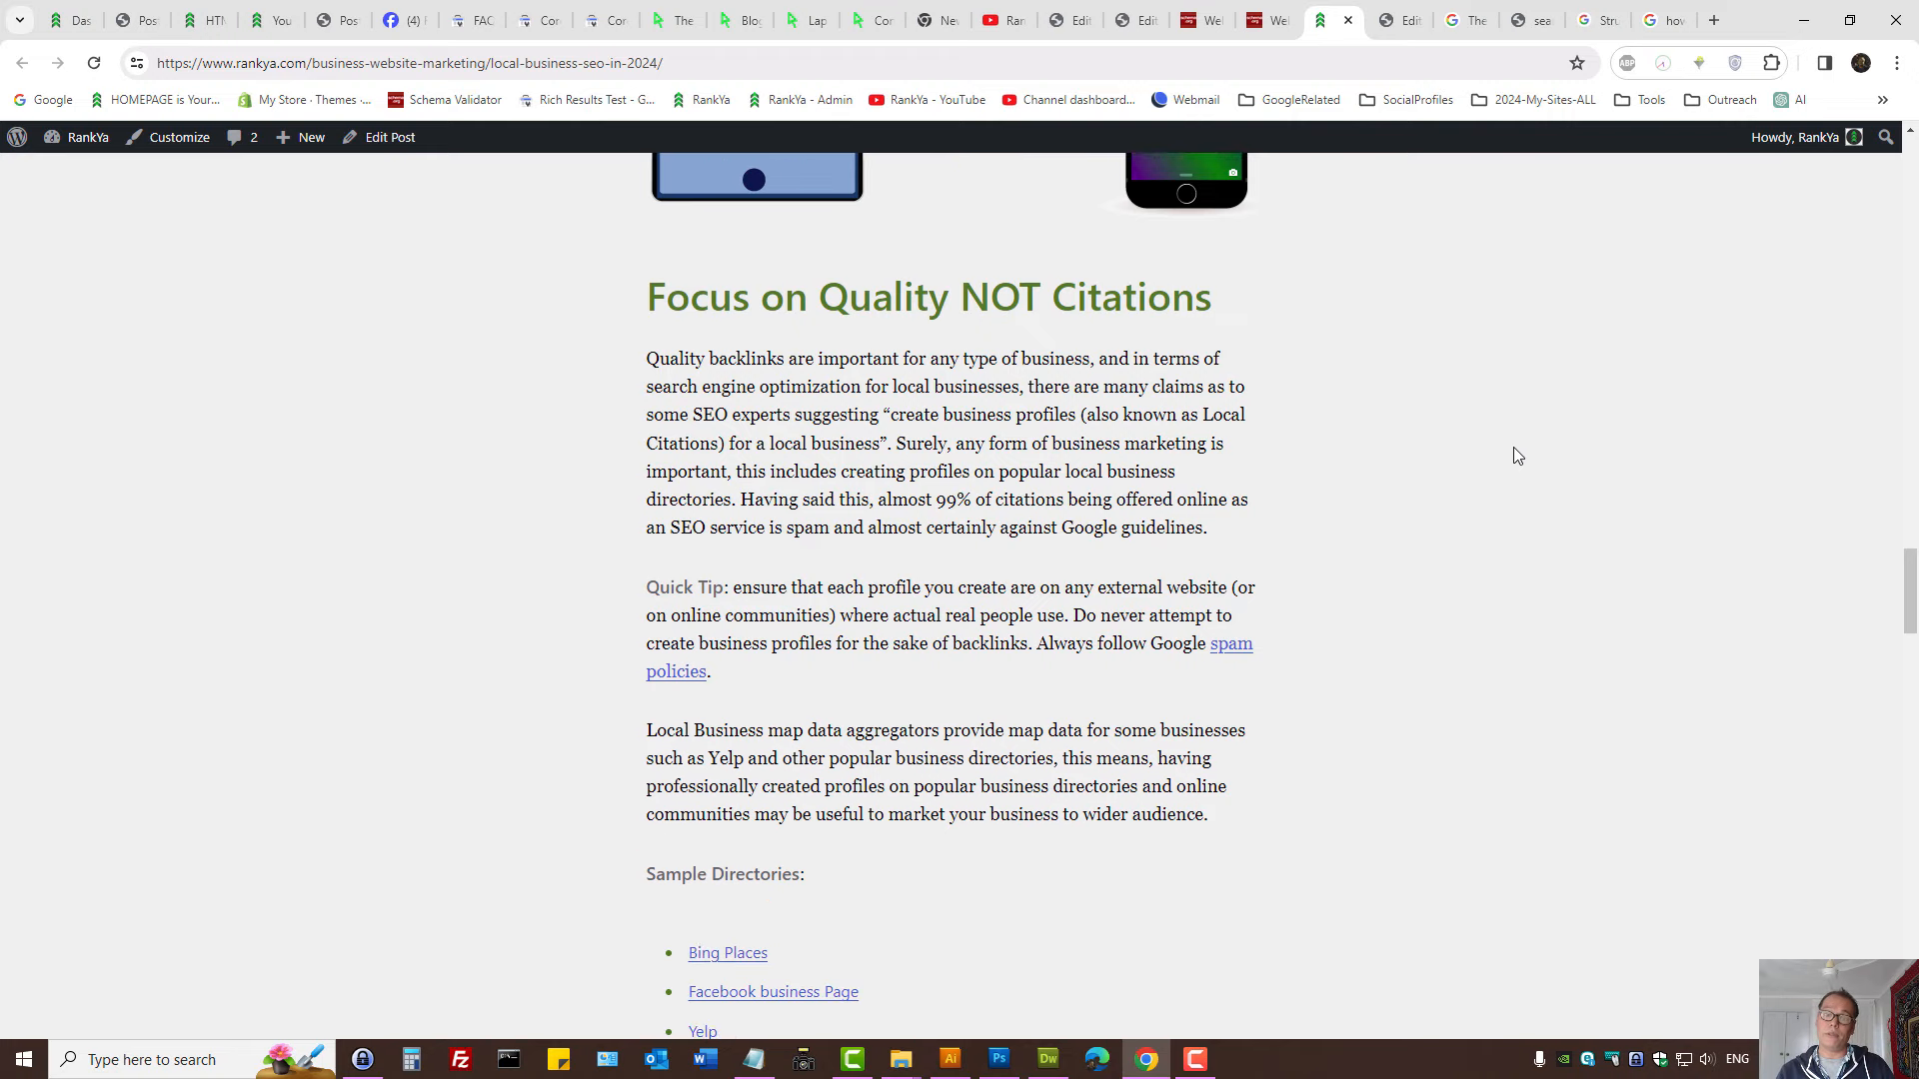
pyautogui.scroll(-3)
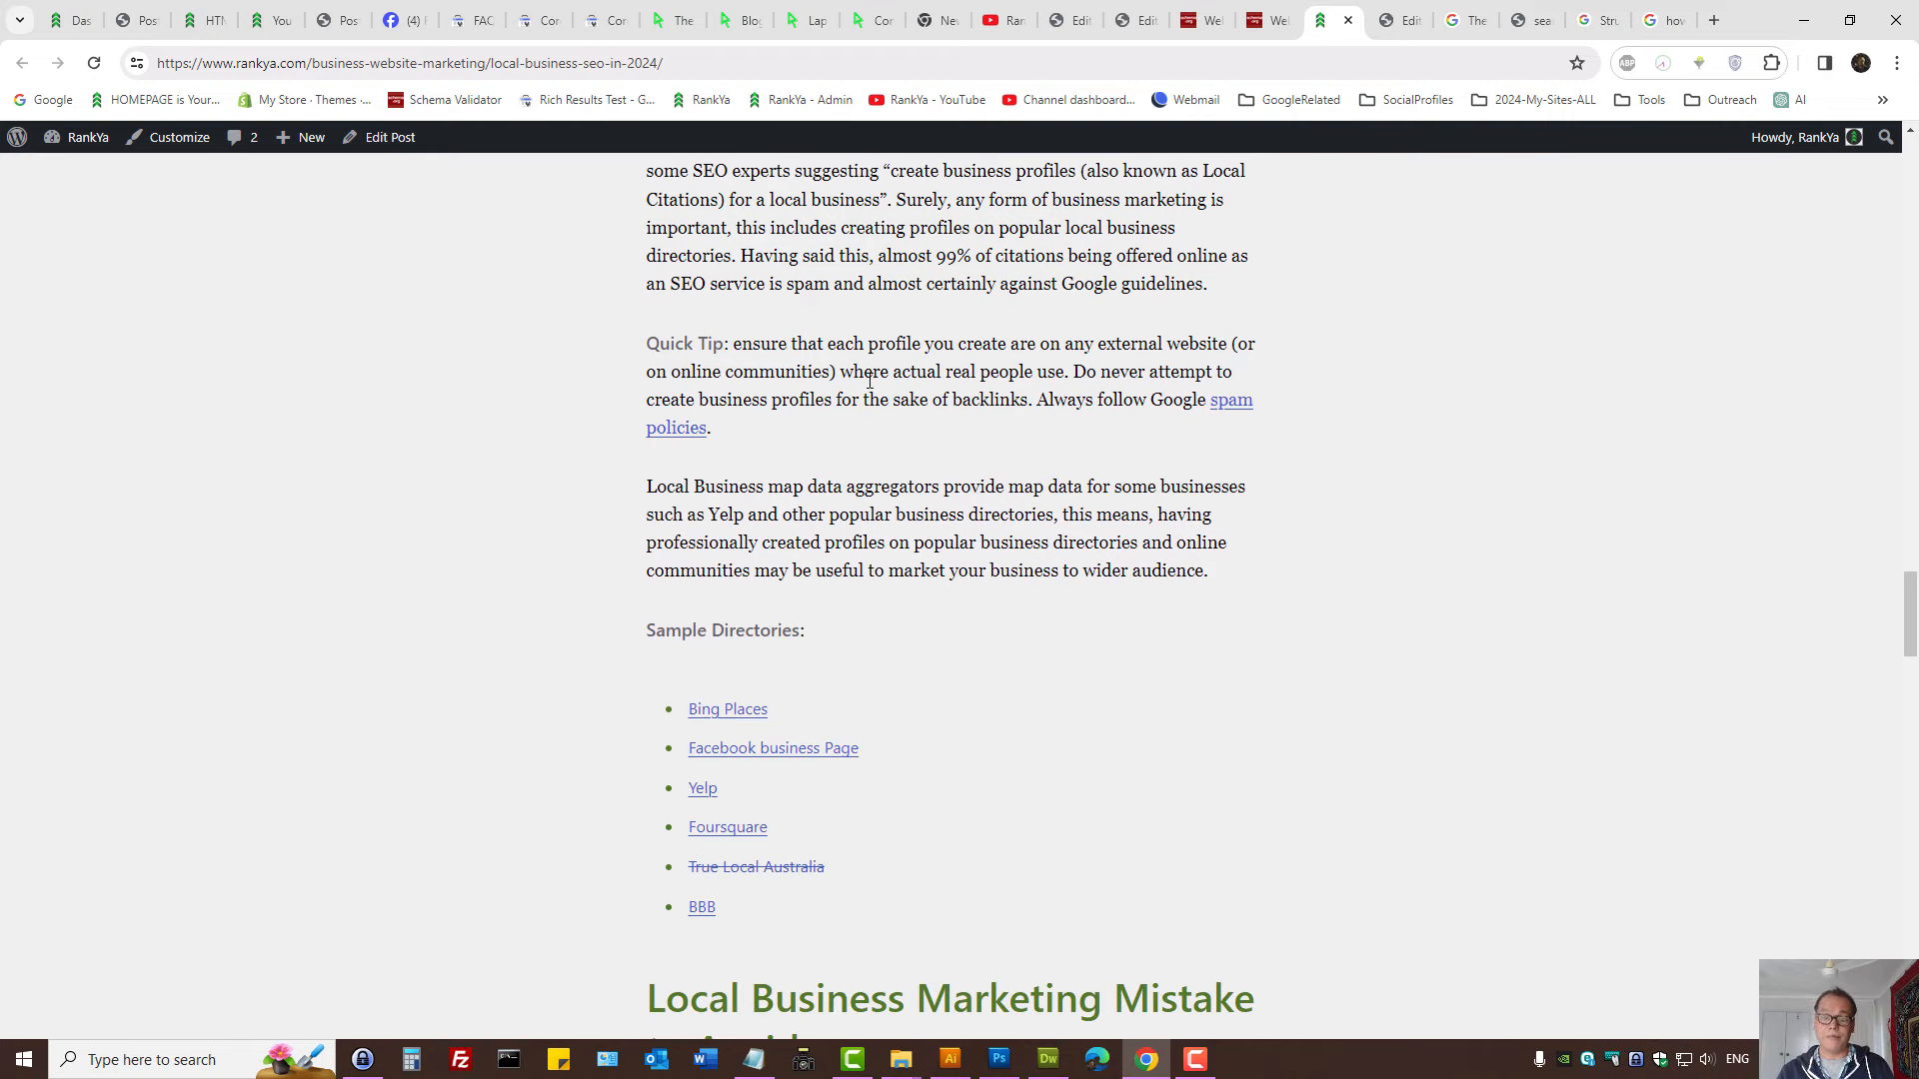
pyautogui.scroll(-3)
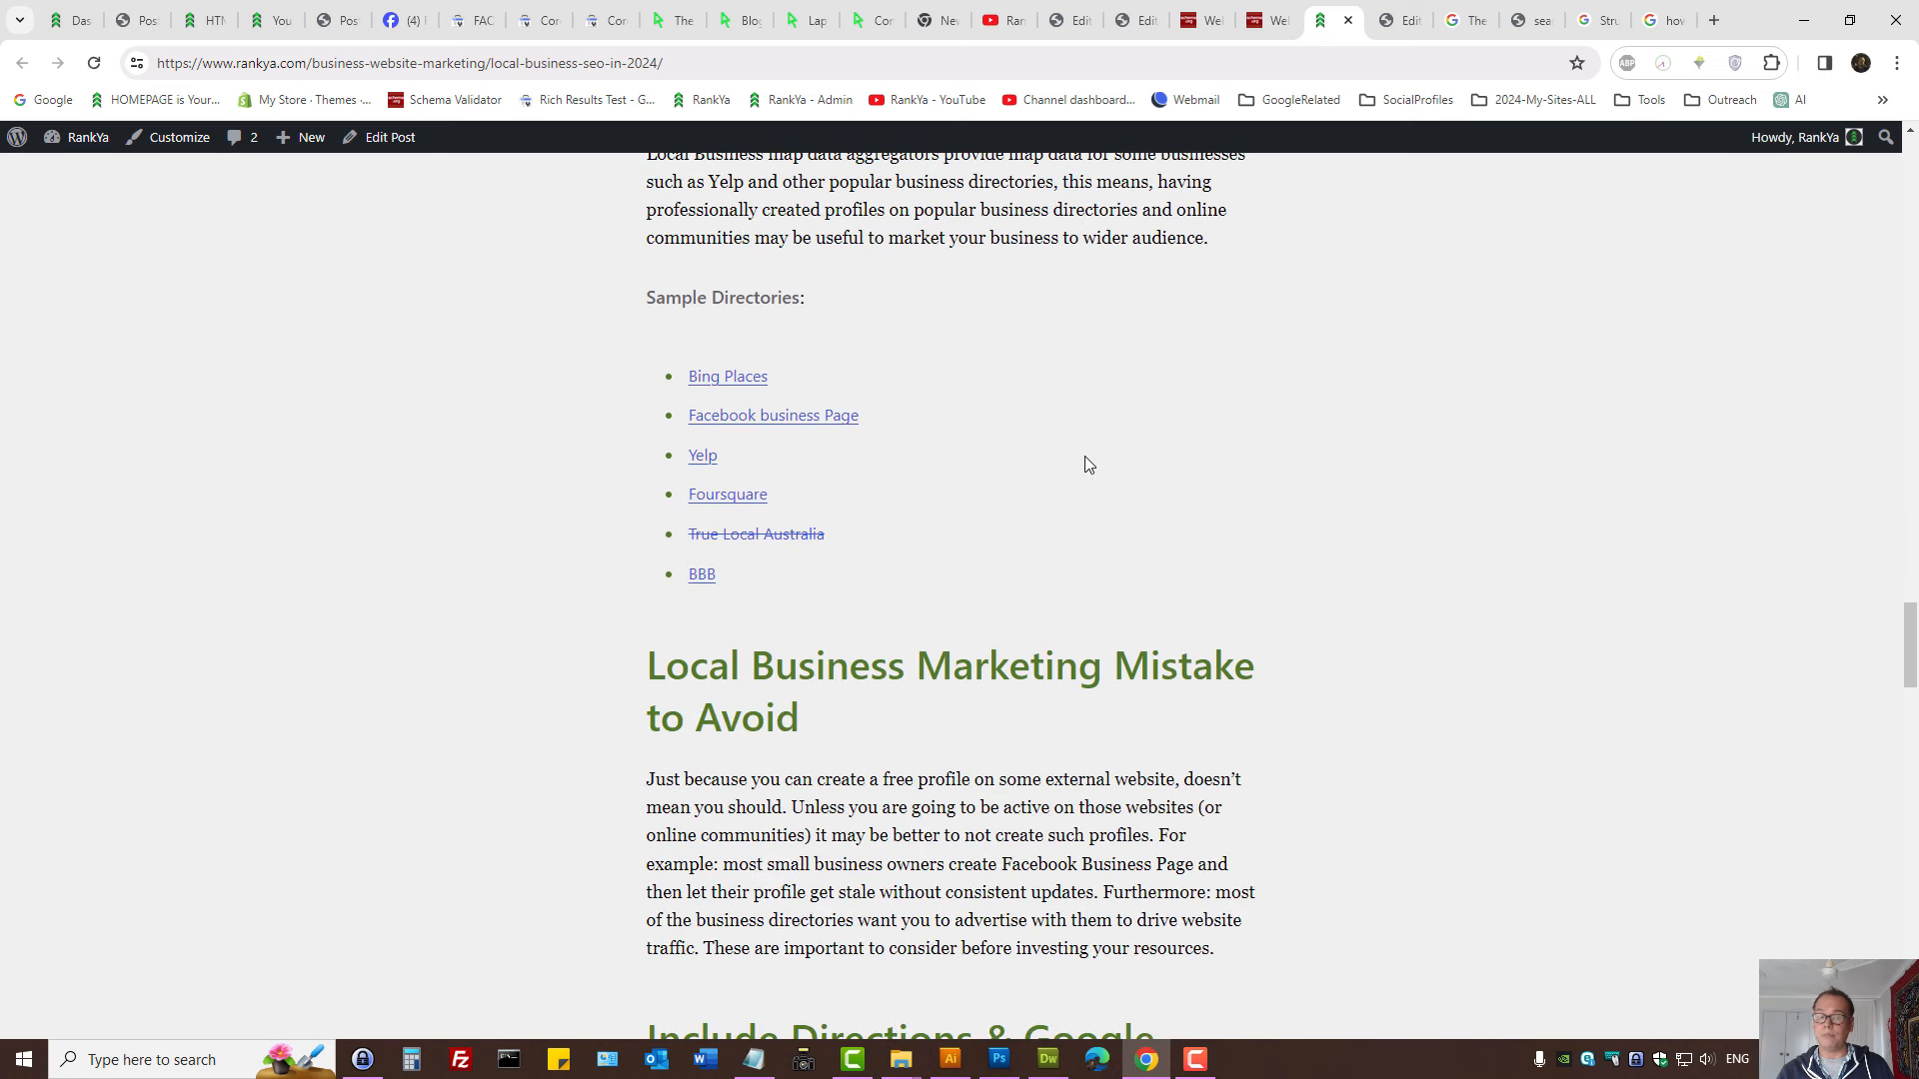
pyautogui.moveTo(1082, 467)
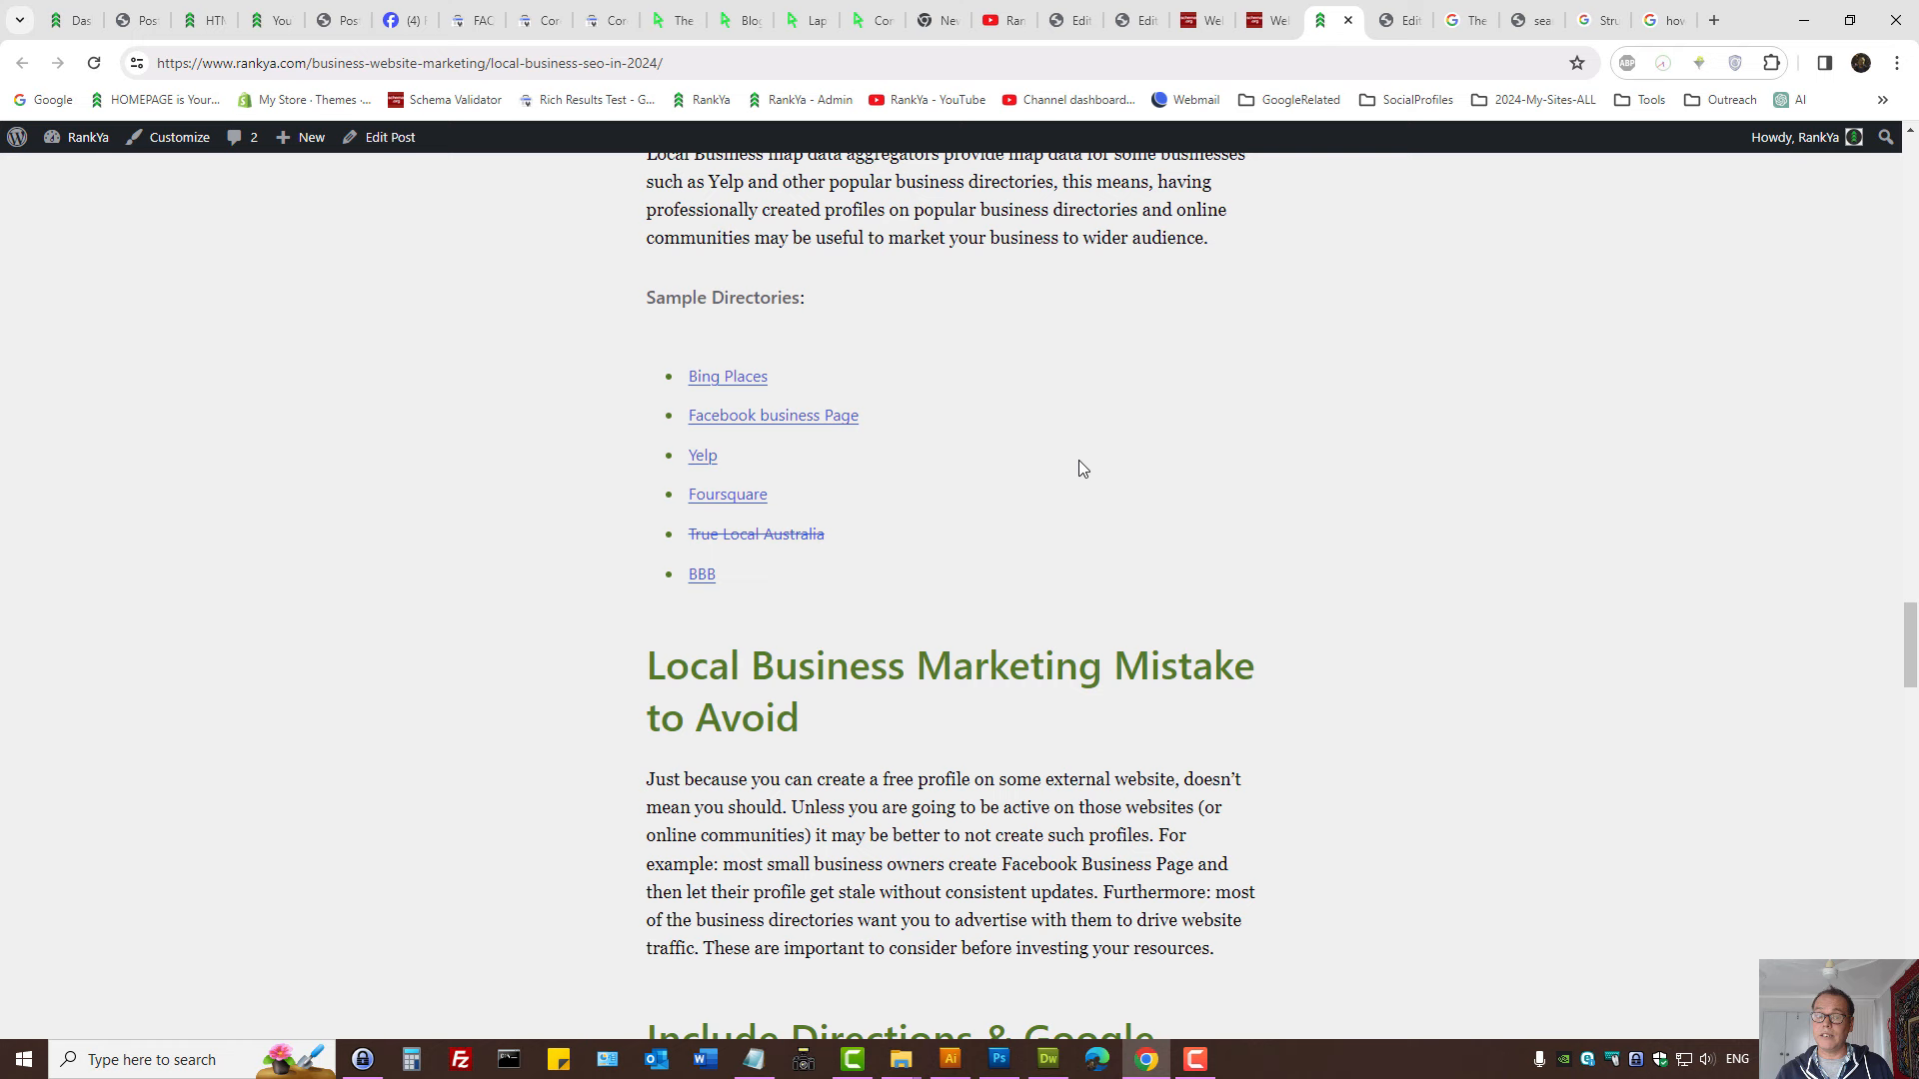
pyautogui.moveTo(1088, 421)
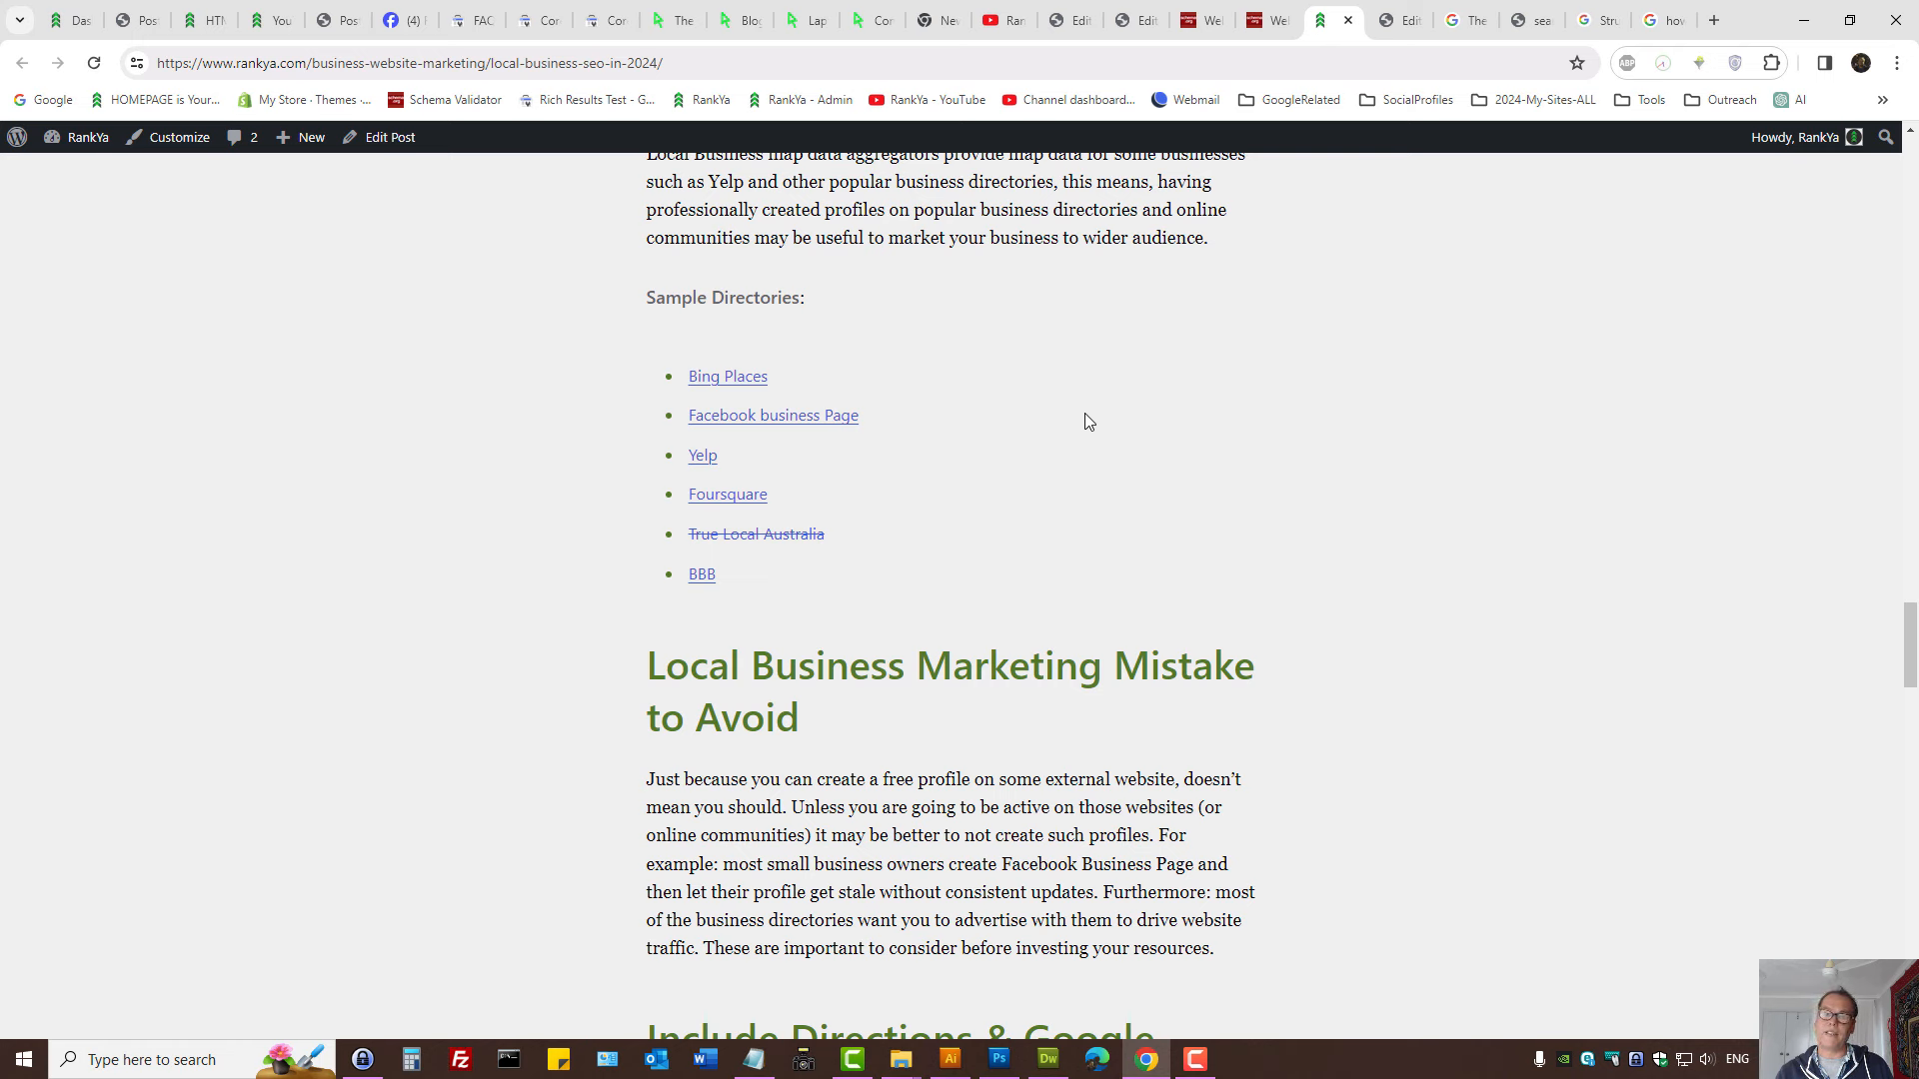
pyautogui.moveTo(1096, 362)
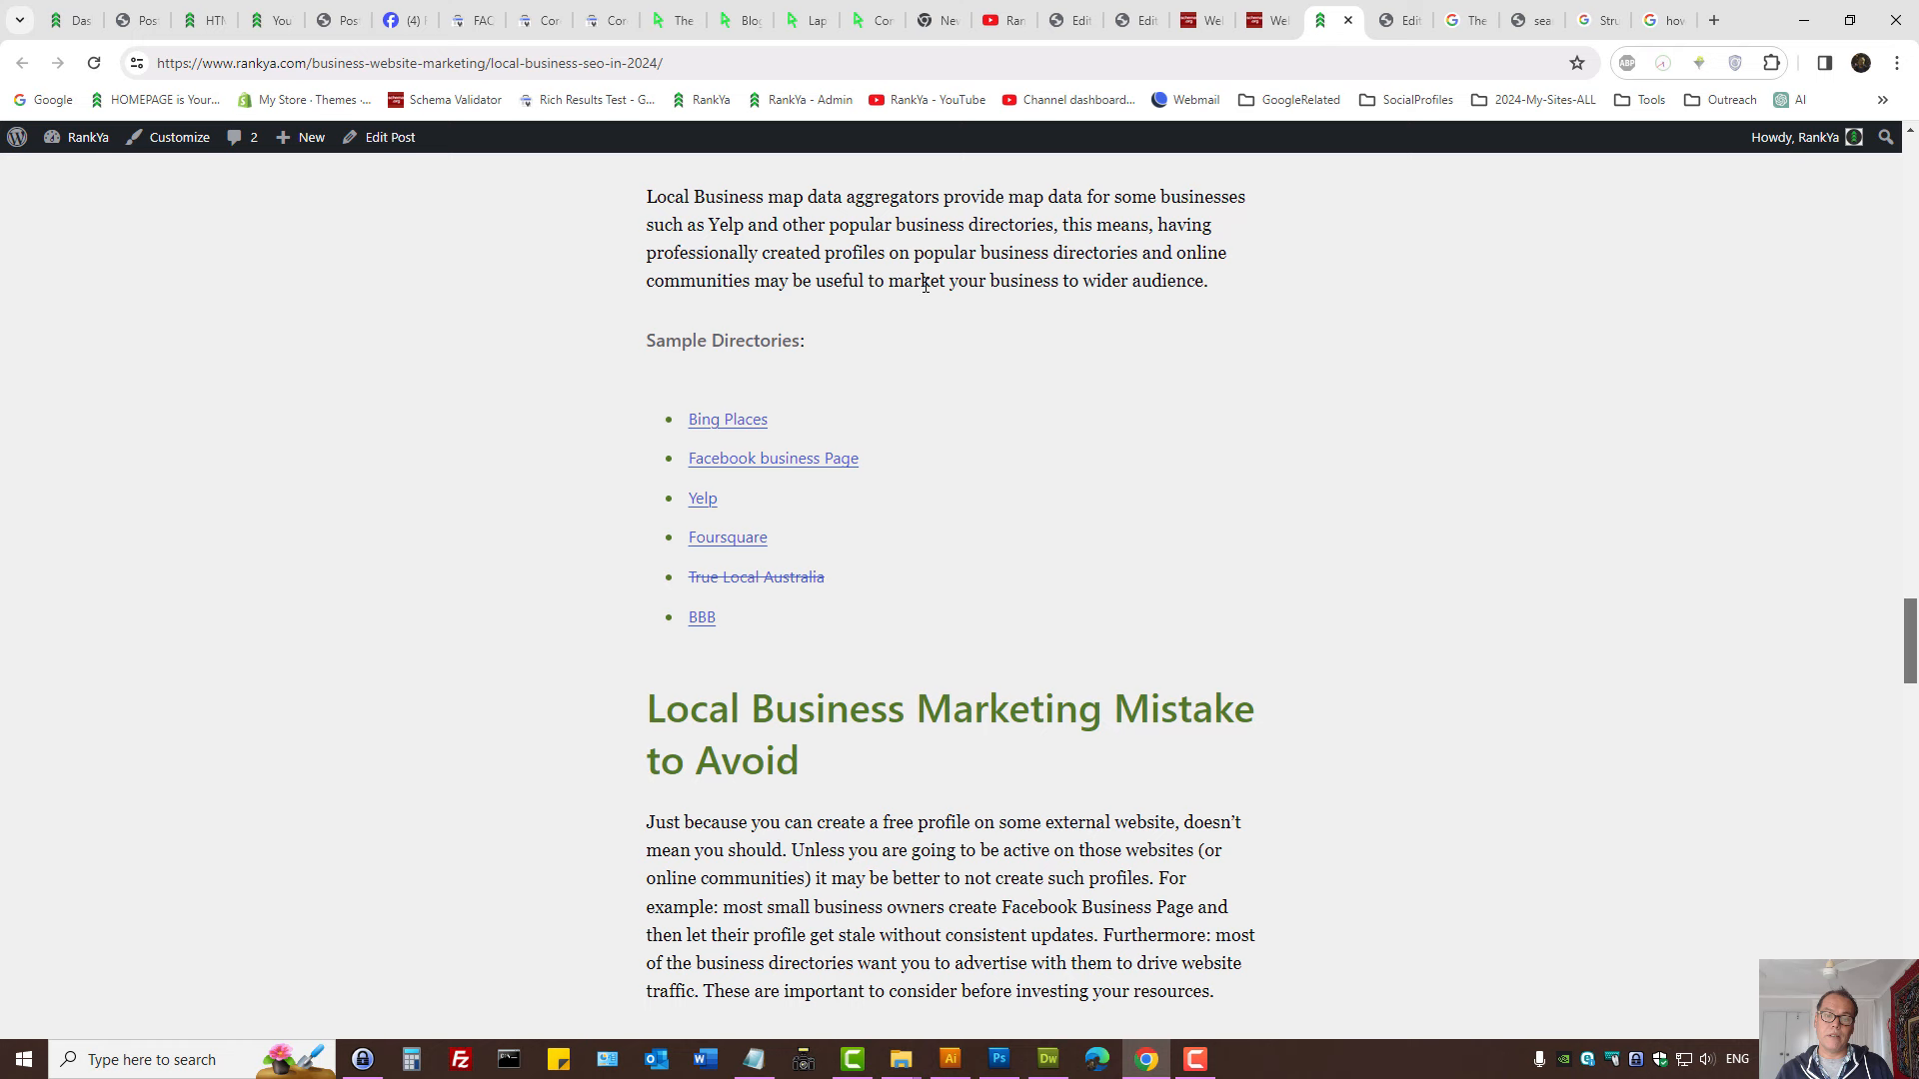
pyautogui.doubleClick(726, 224)
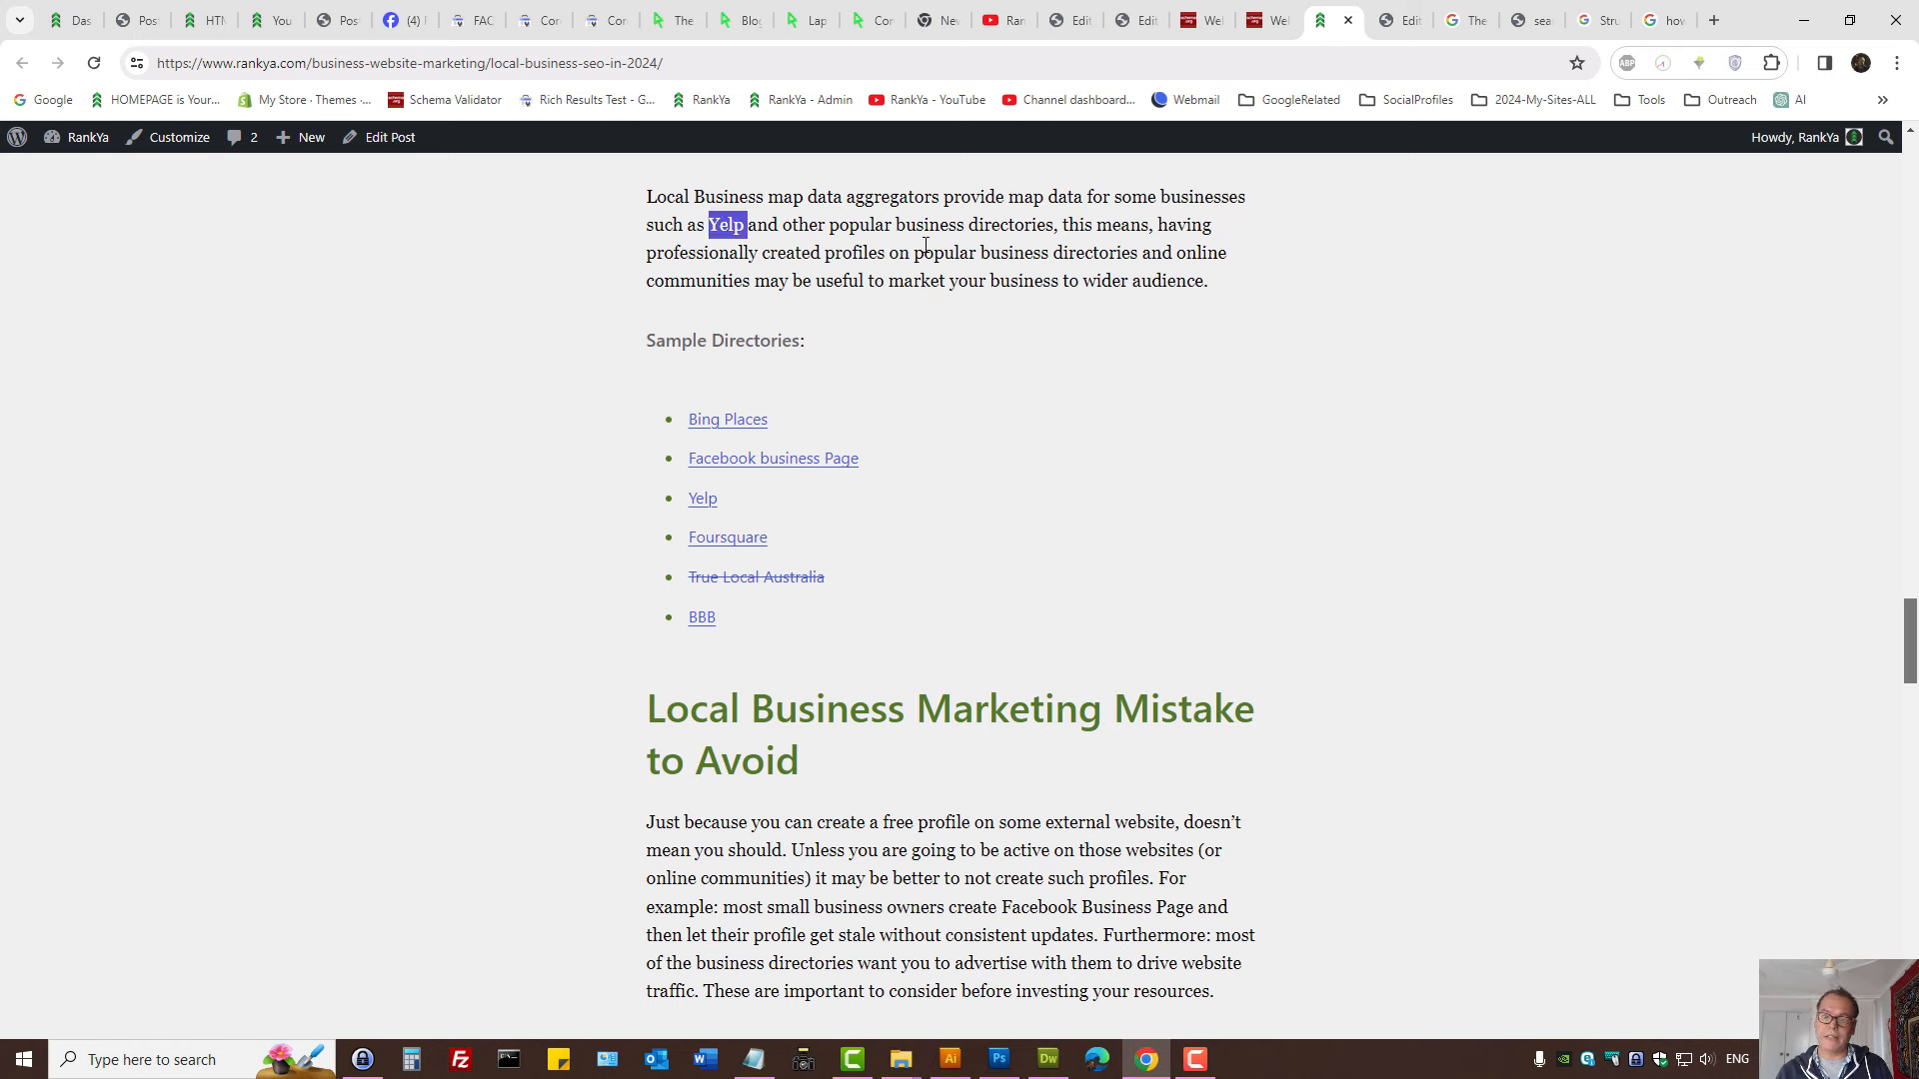
pyautogui.moveTo(1004, 453)
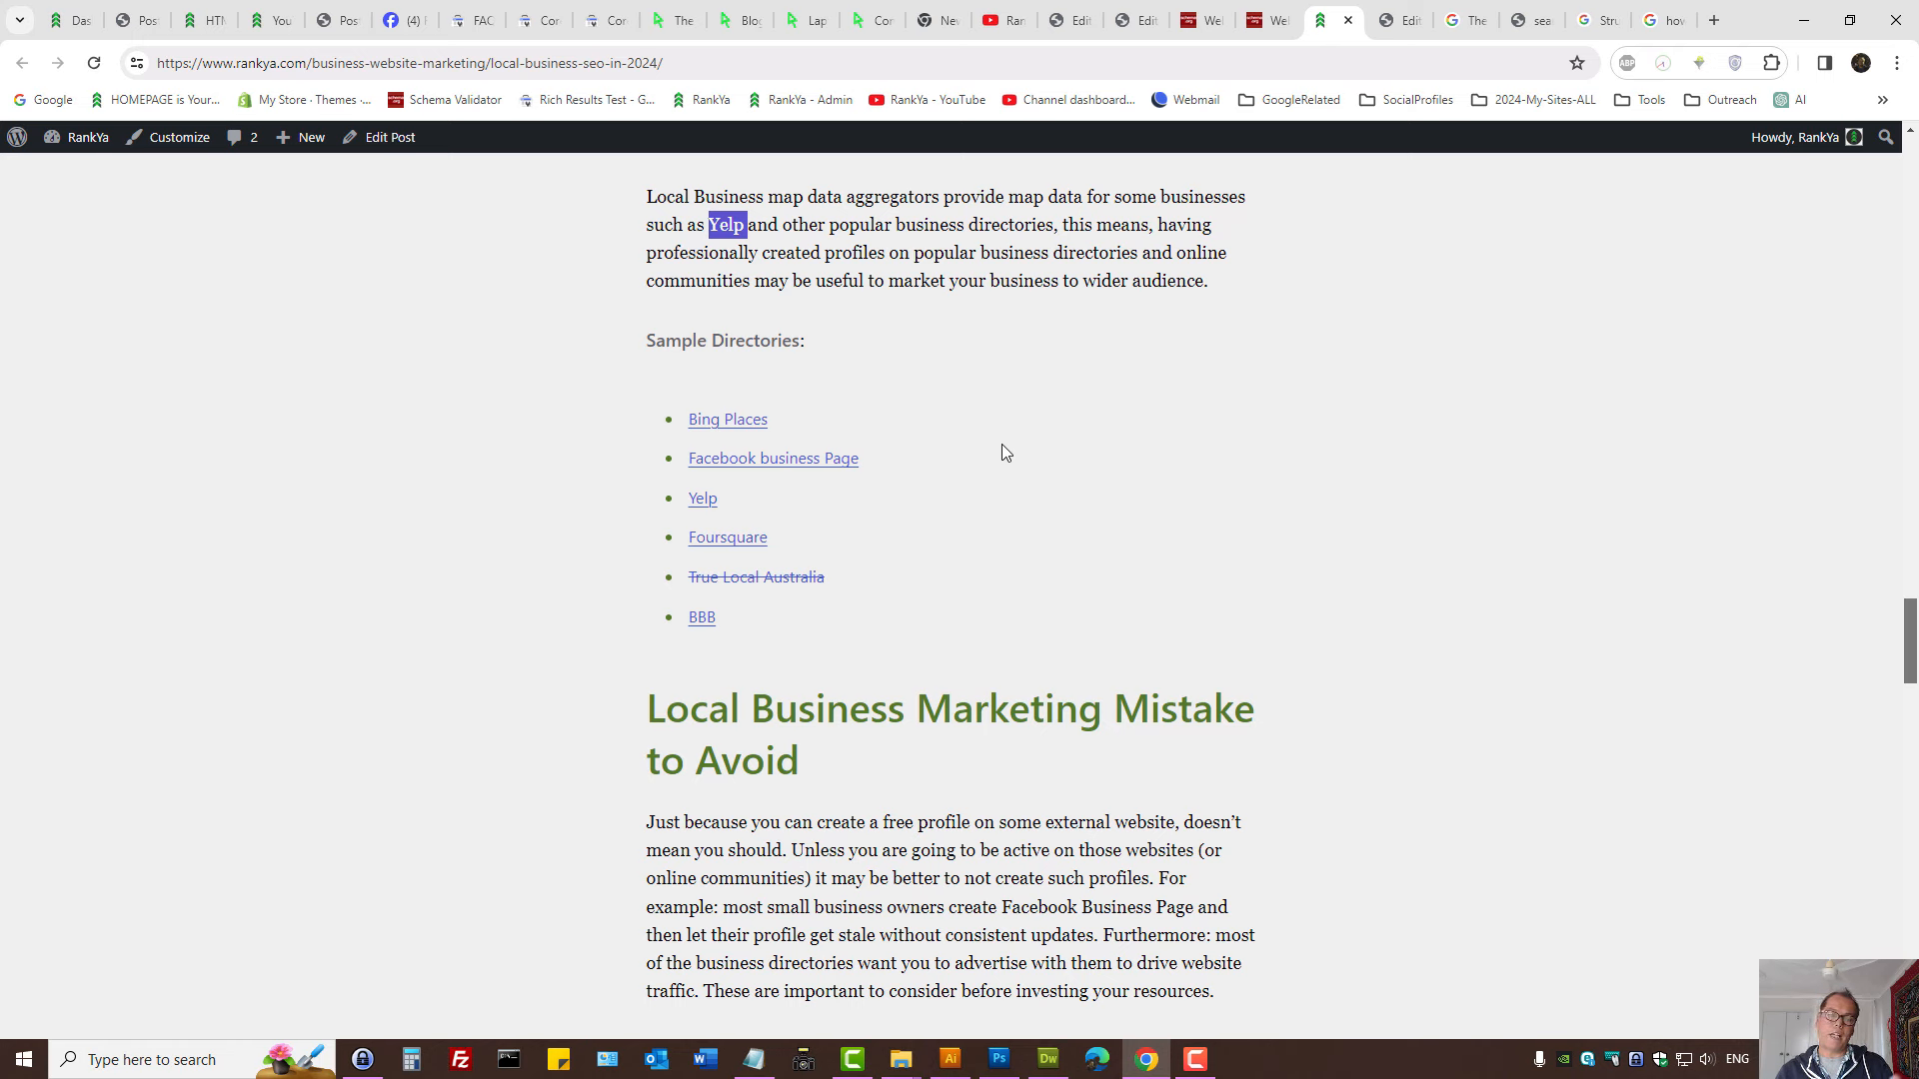
pyautogui.moveTo(761, 584)
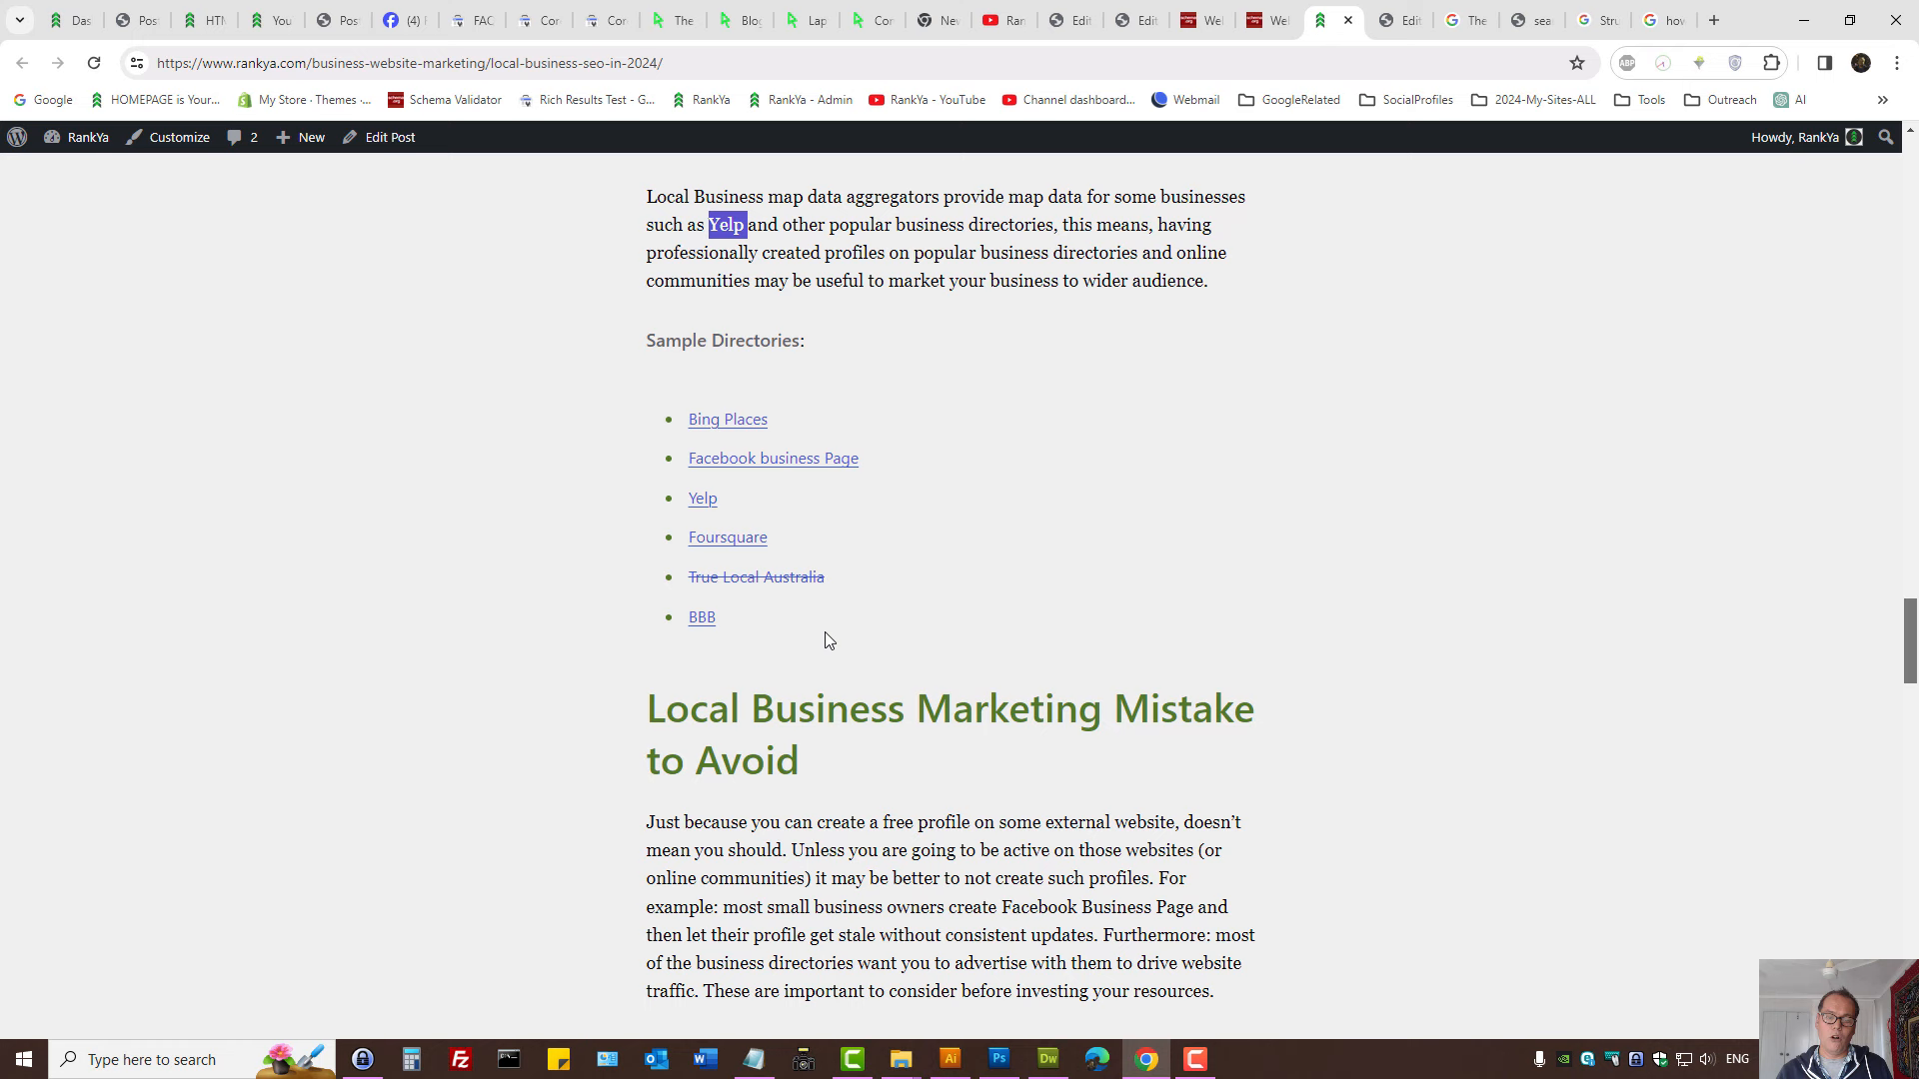
pyautogui.moveTo(1002, 280)
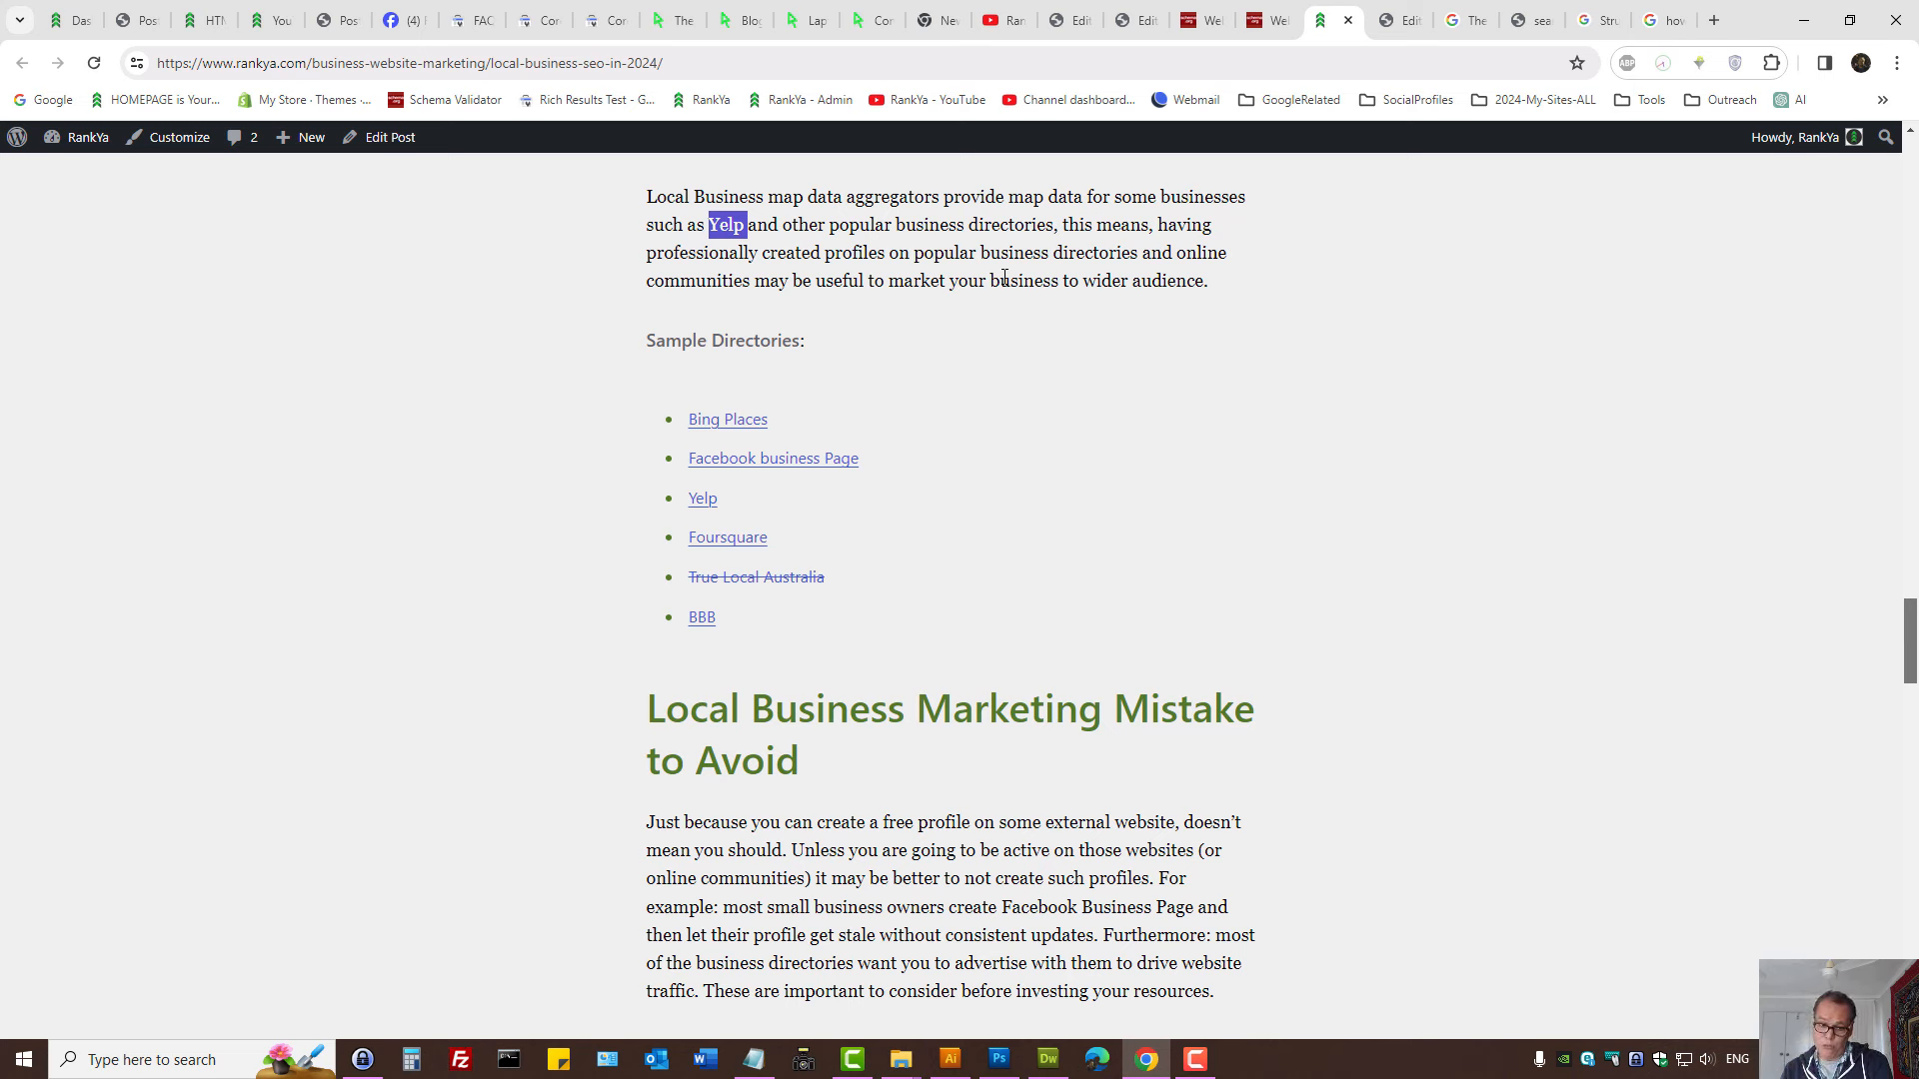
pyautogui.click(978, 370)
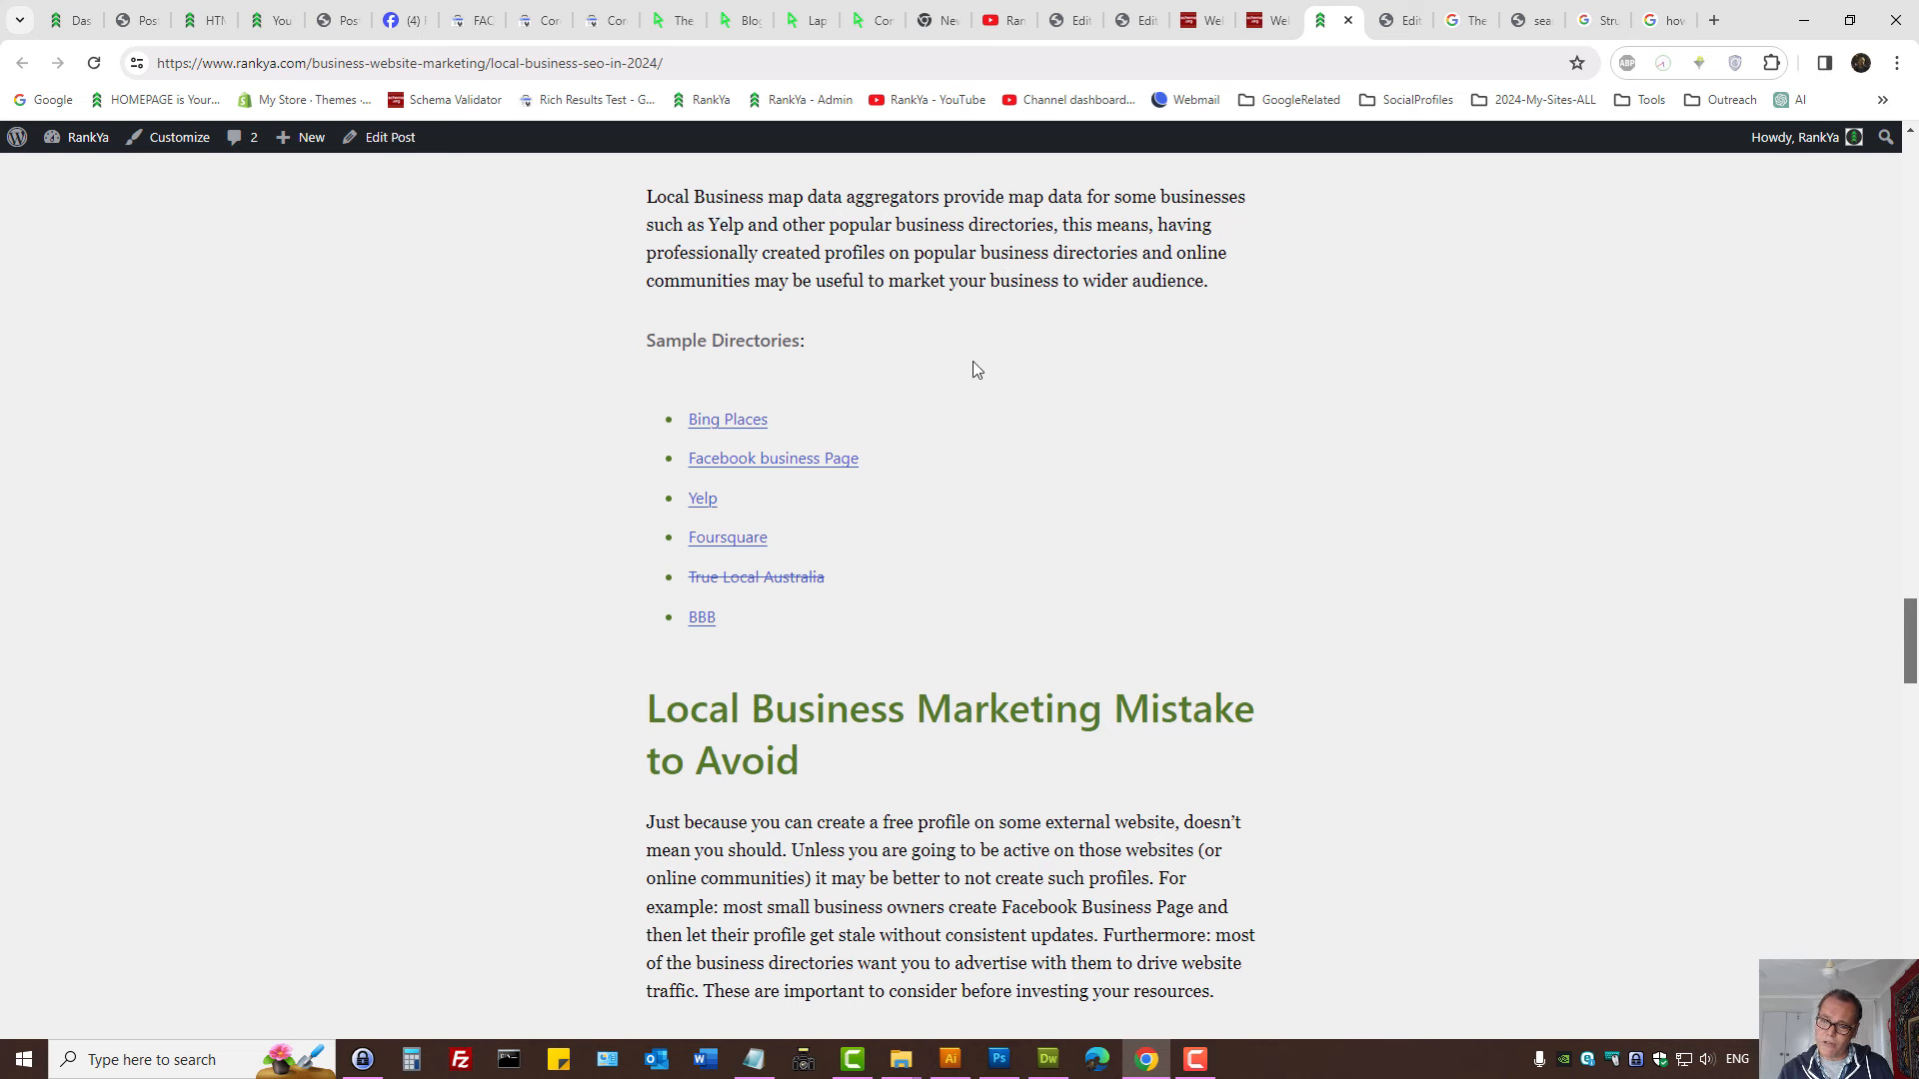
pyautogui.moveTo(1049, 466)
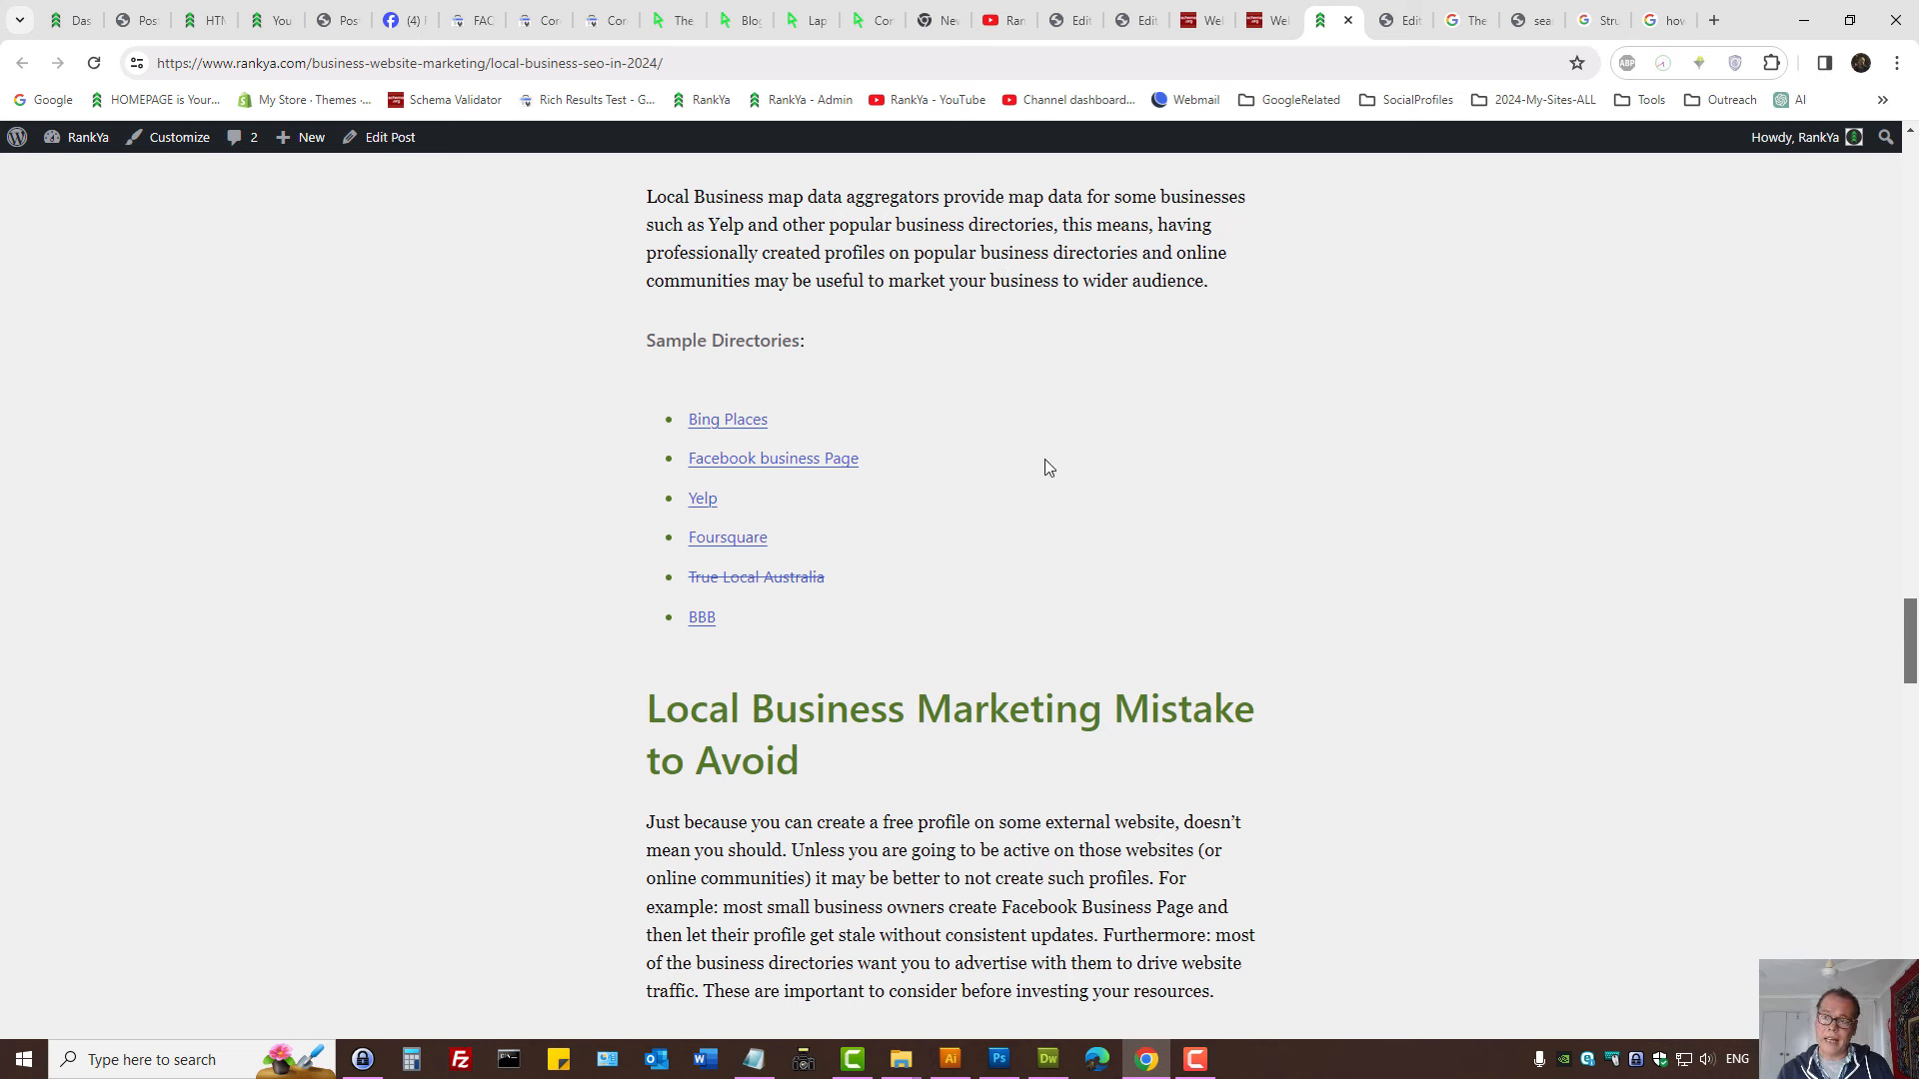
pyautogui.moveTo(986, 329)
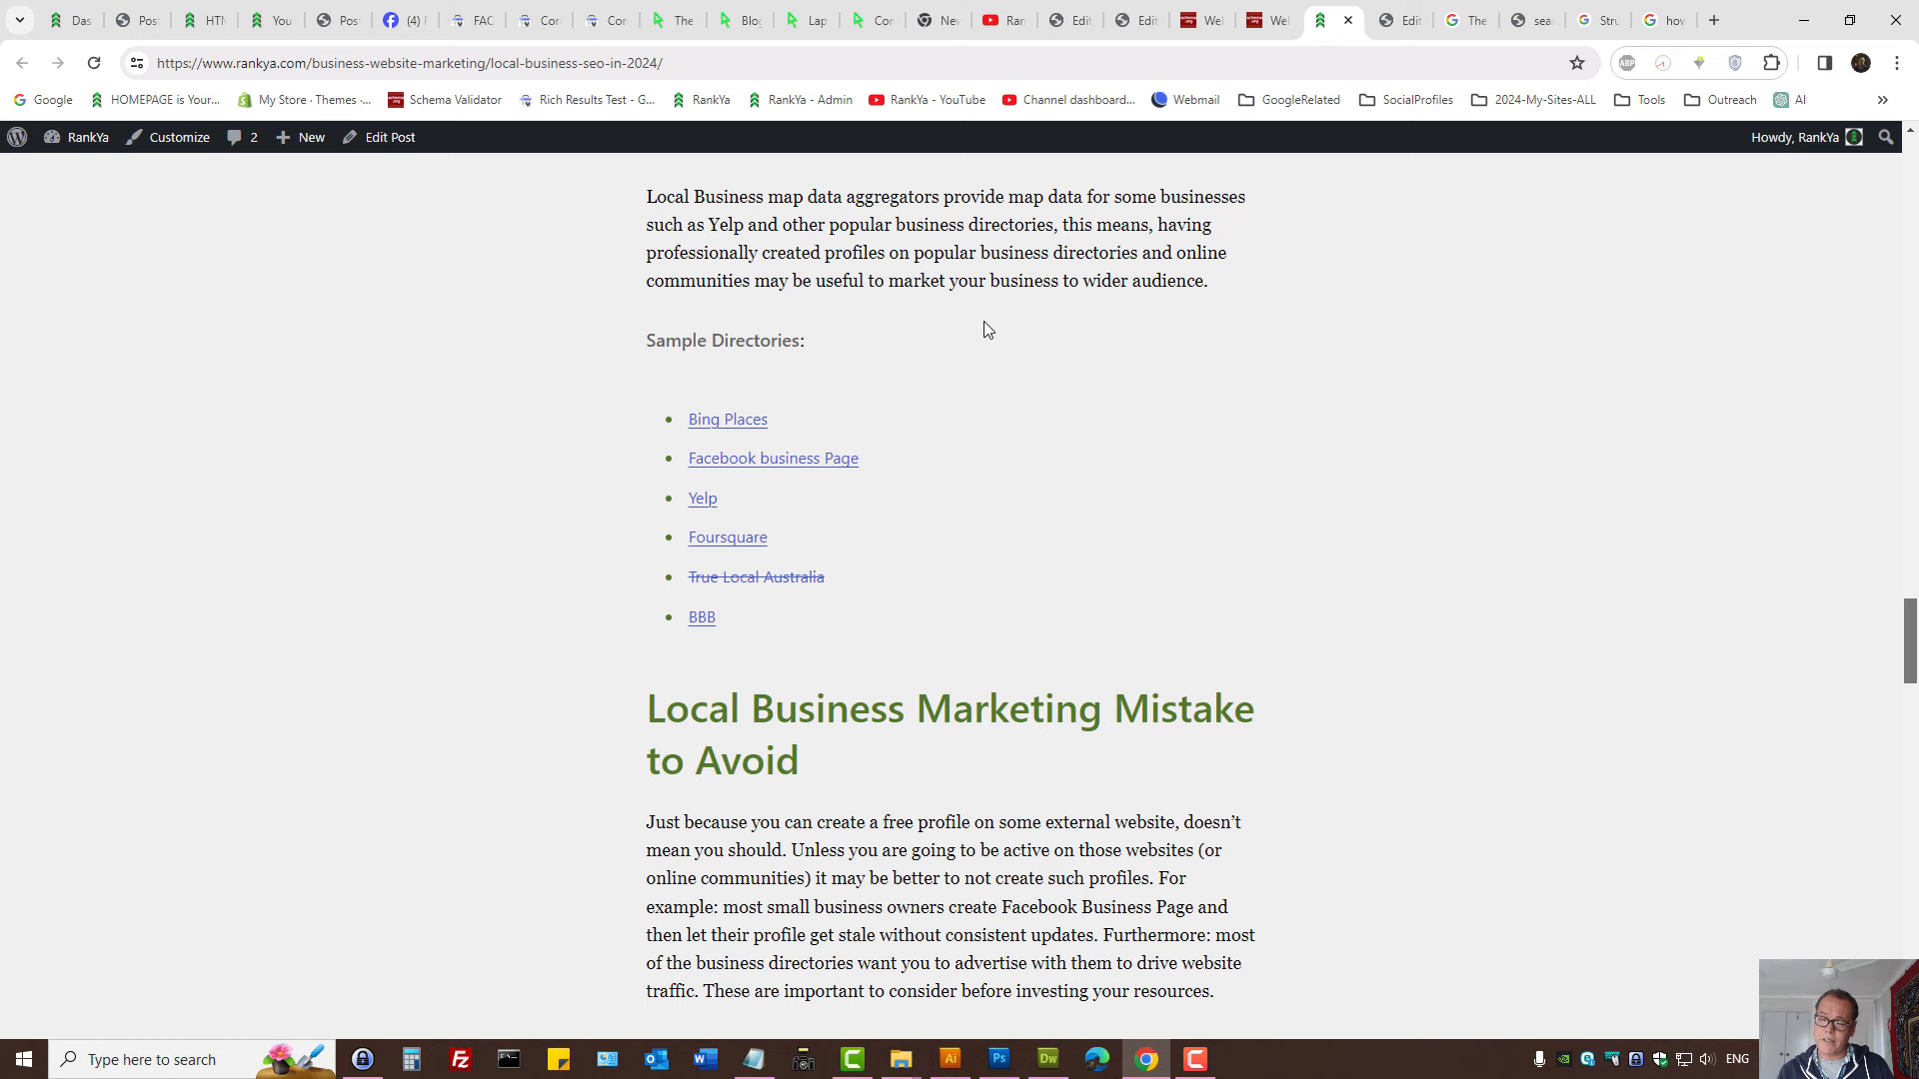
pyautogui.moveTo(1083, 399)
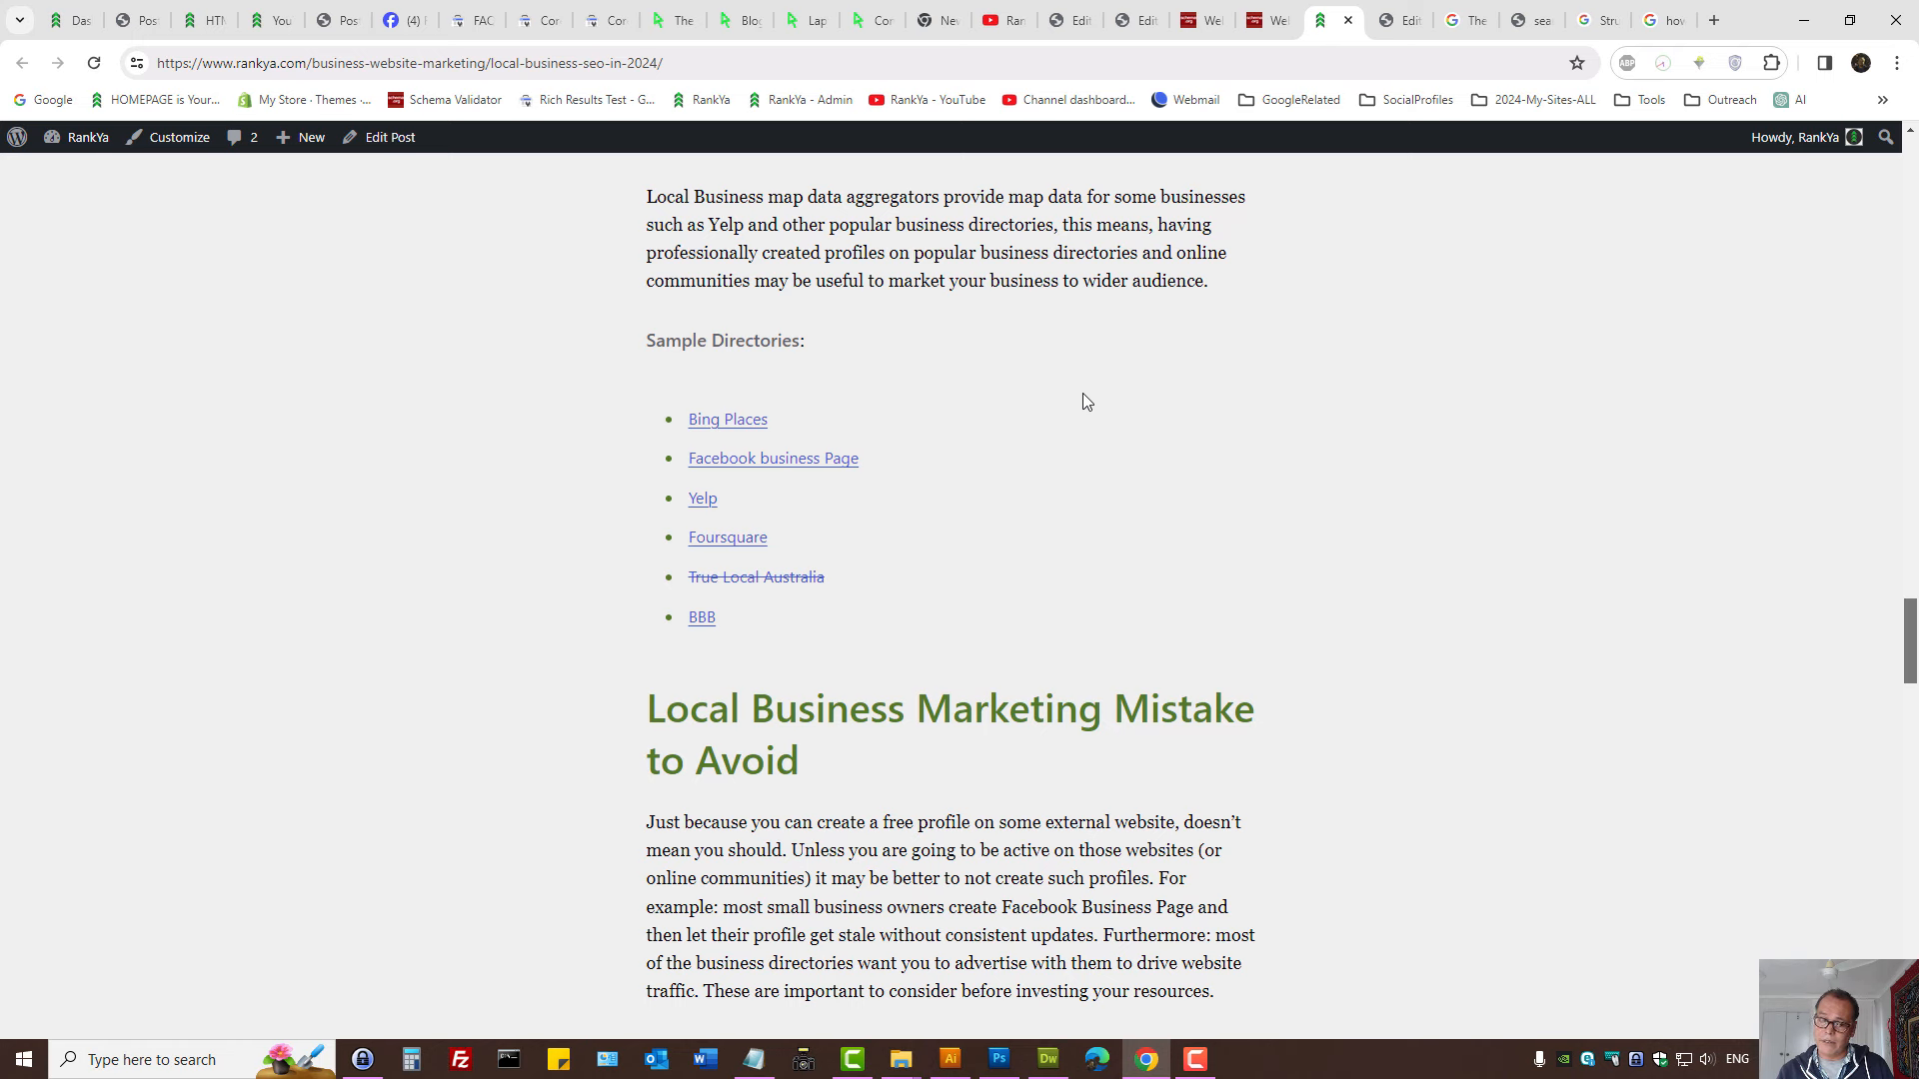
pyautogui.moveTo(703, 499)
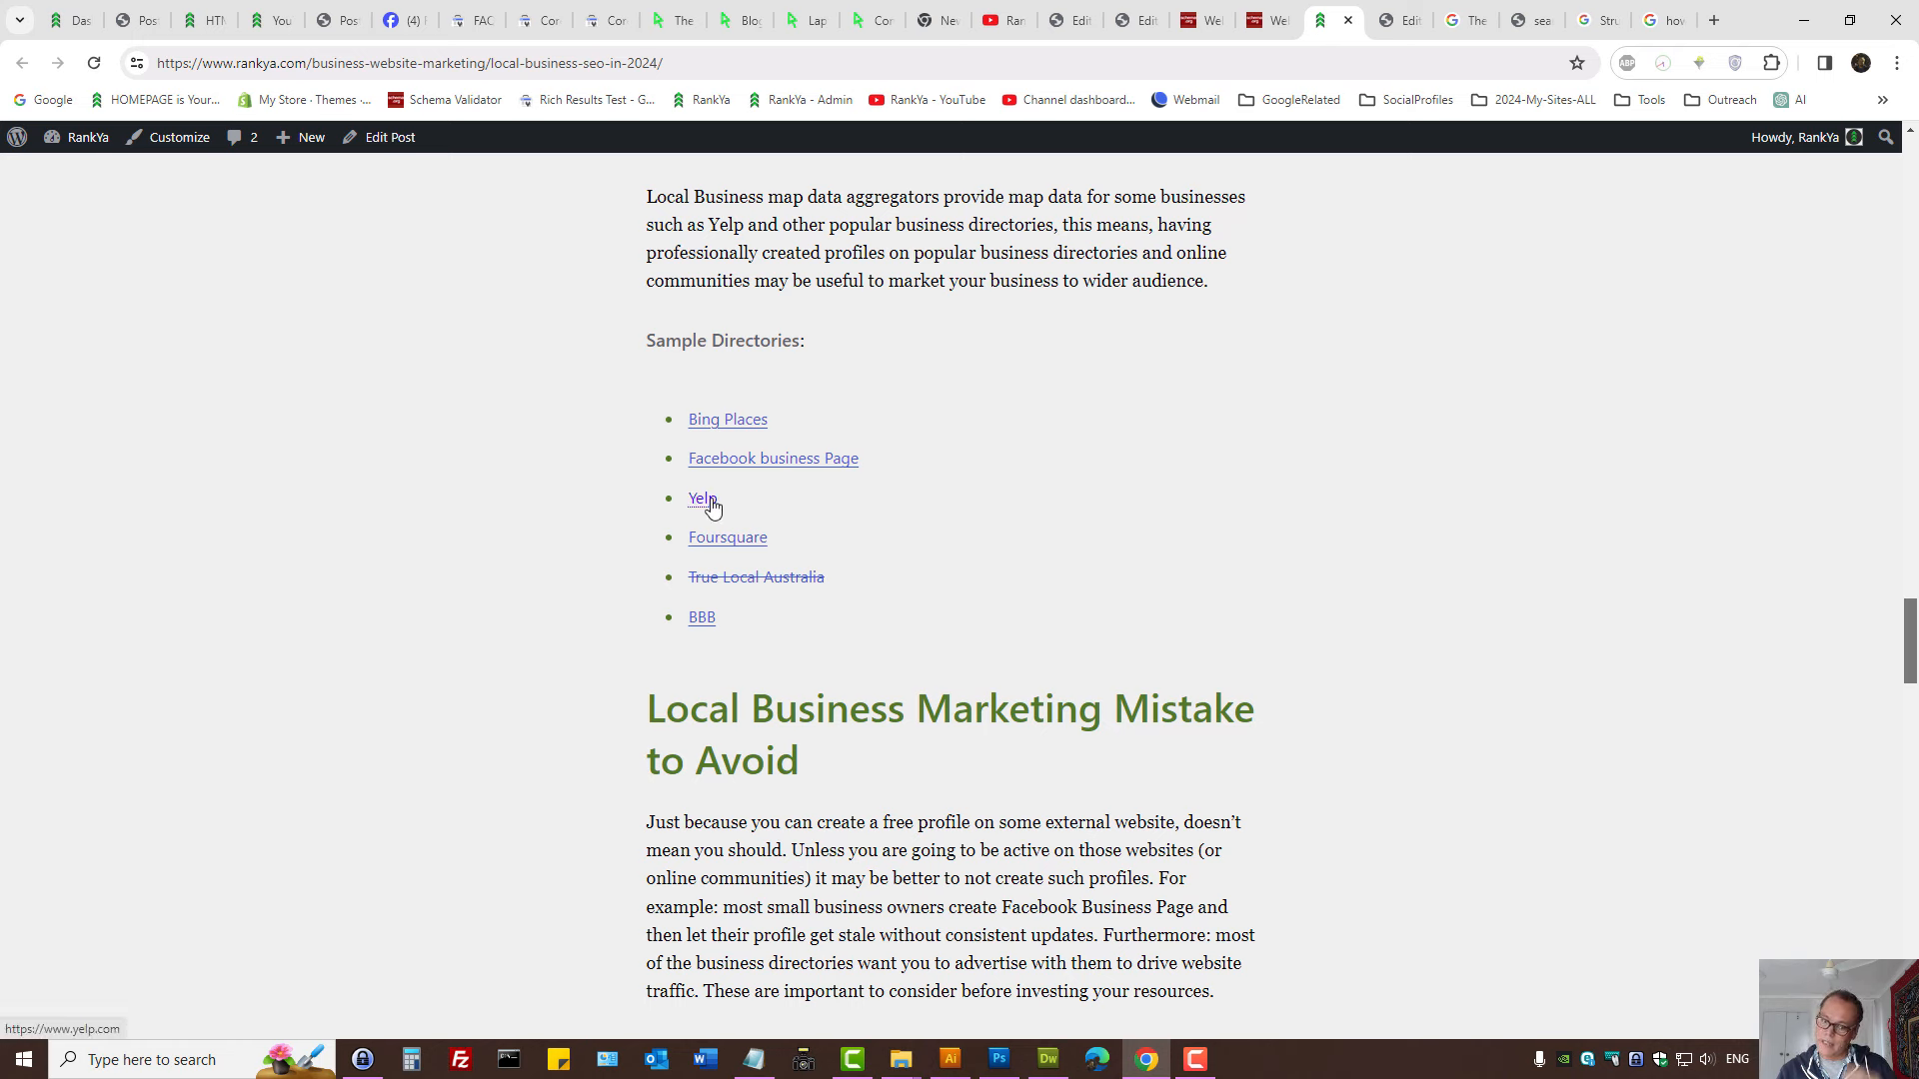
pyautogui.moveTo(708, 505)
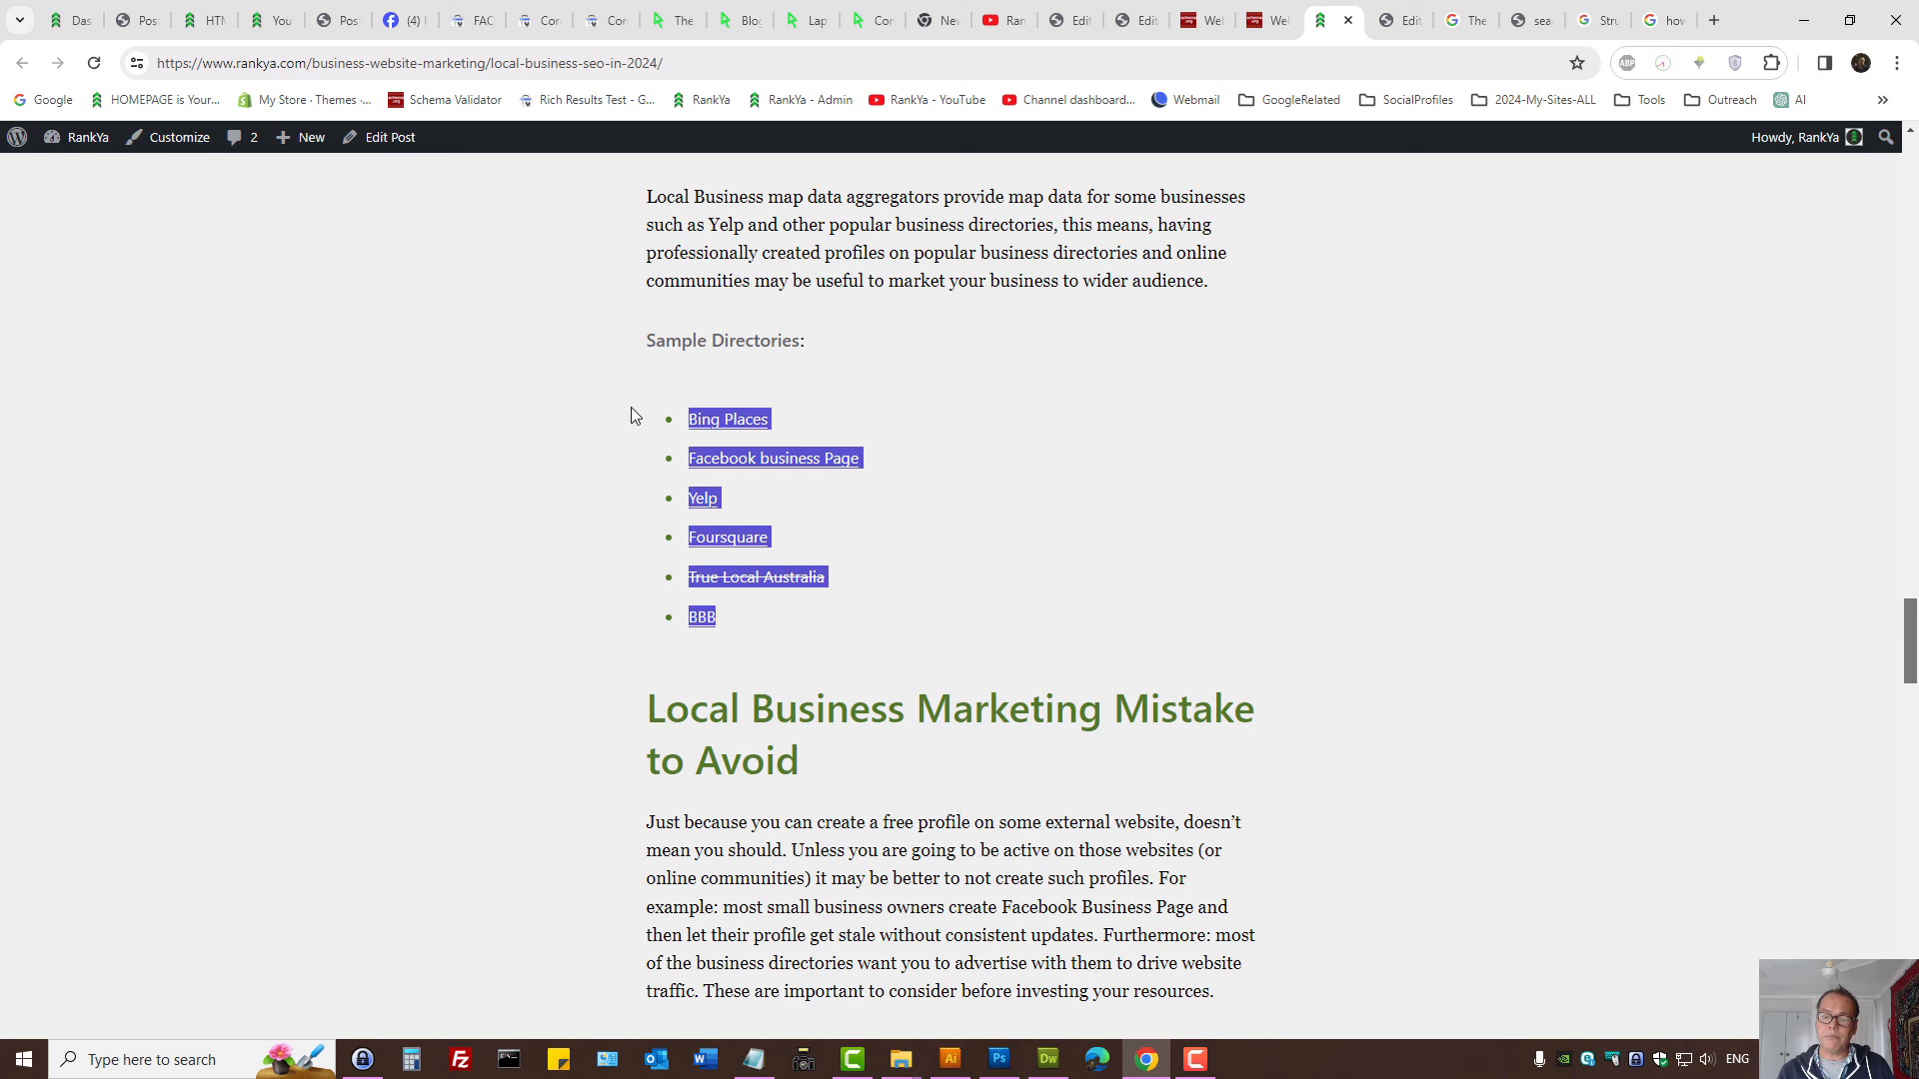
pyautogui.moveTo(1100, 384)
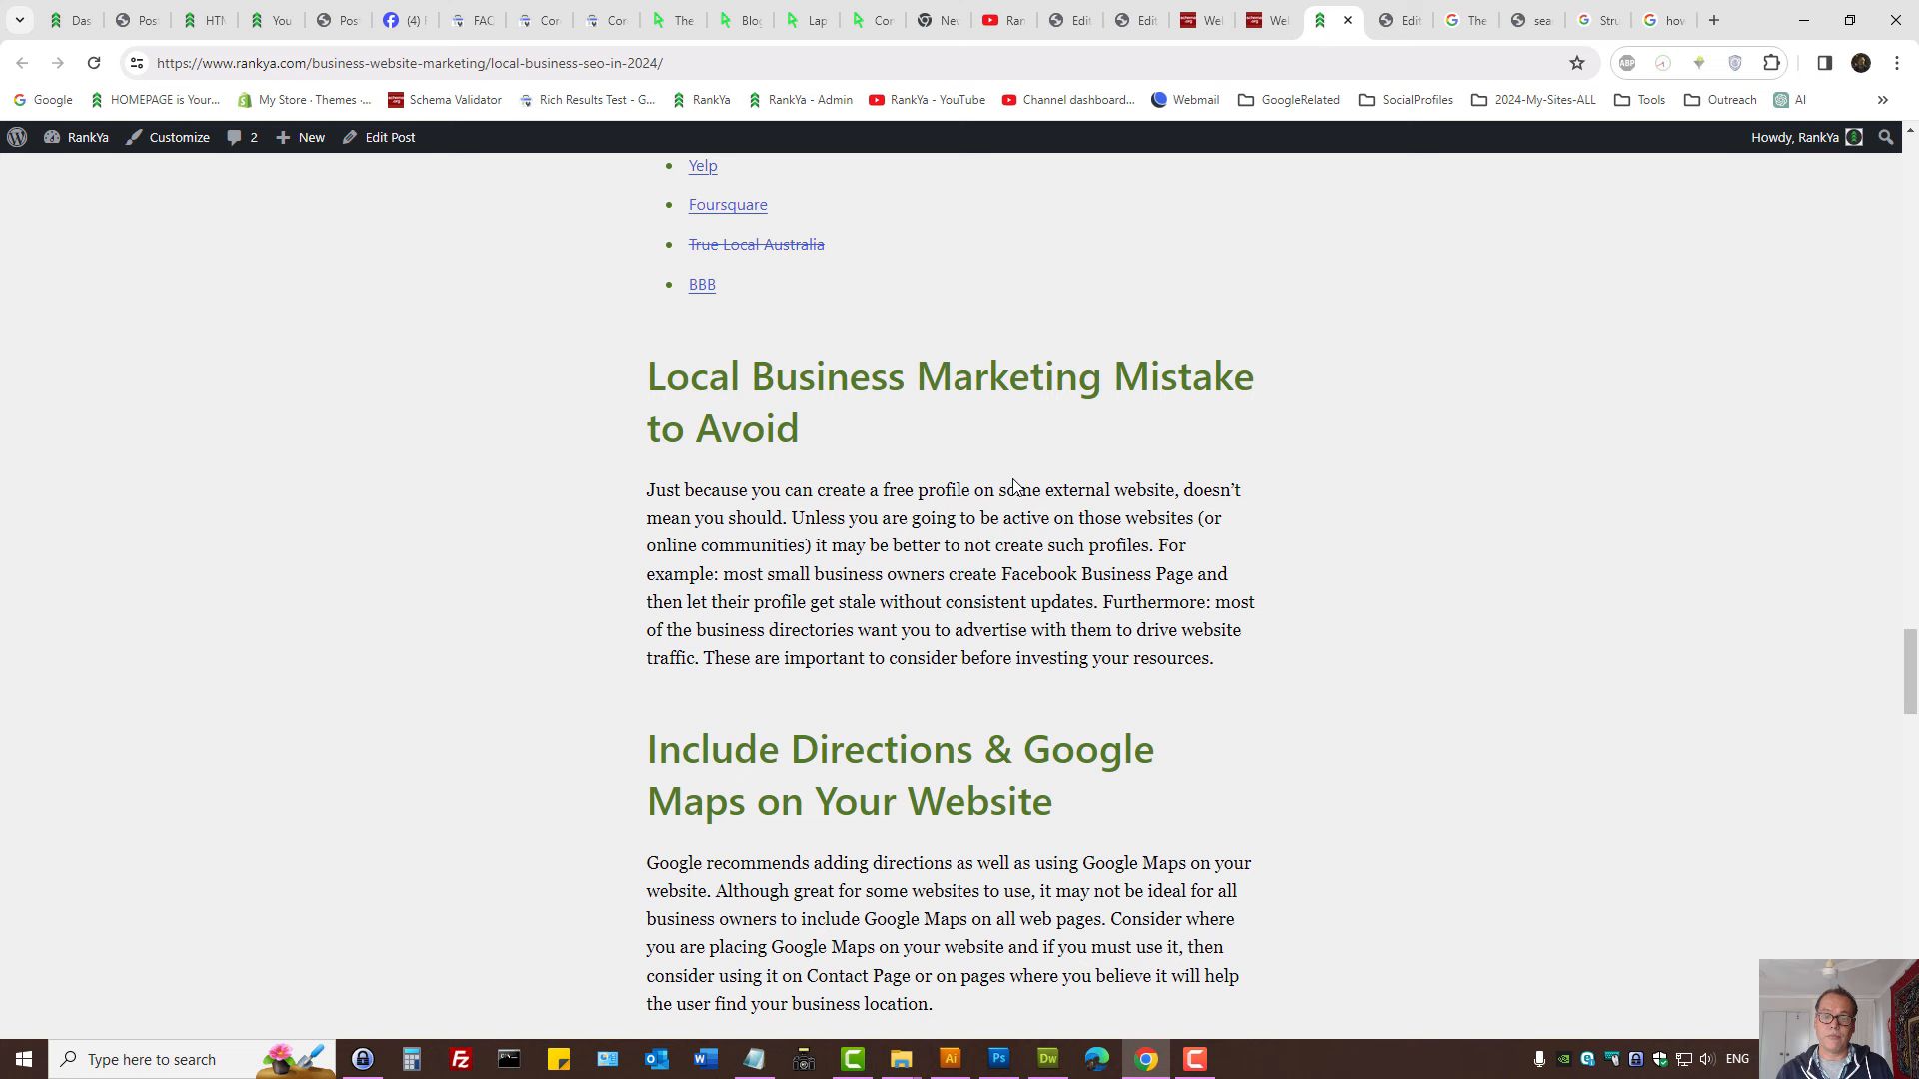
# Scroll and highlight a line, then switch to The Electronic Fix search results.
pyautogui.scroll(-3)
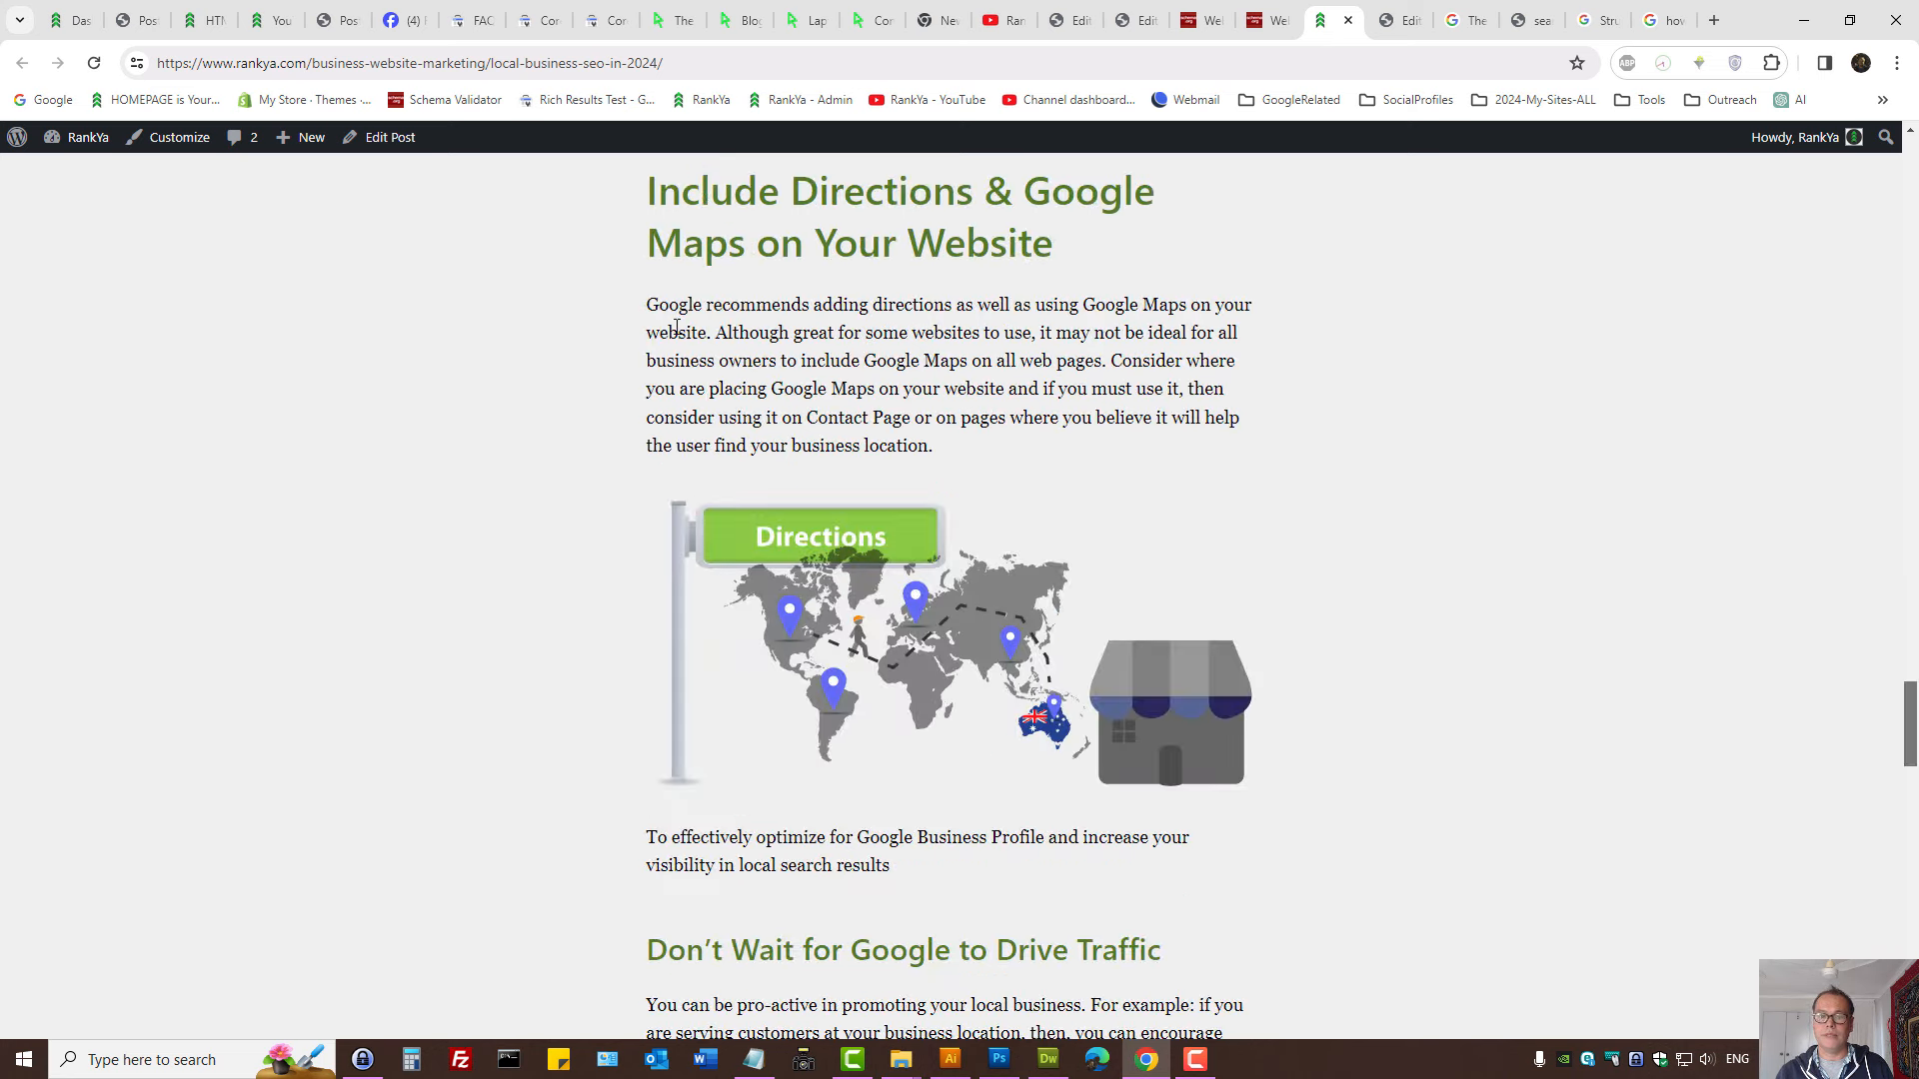
pyautogui.moveTo(647, 191); pyautogui.dragTo(1150, 191)
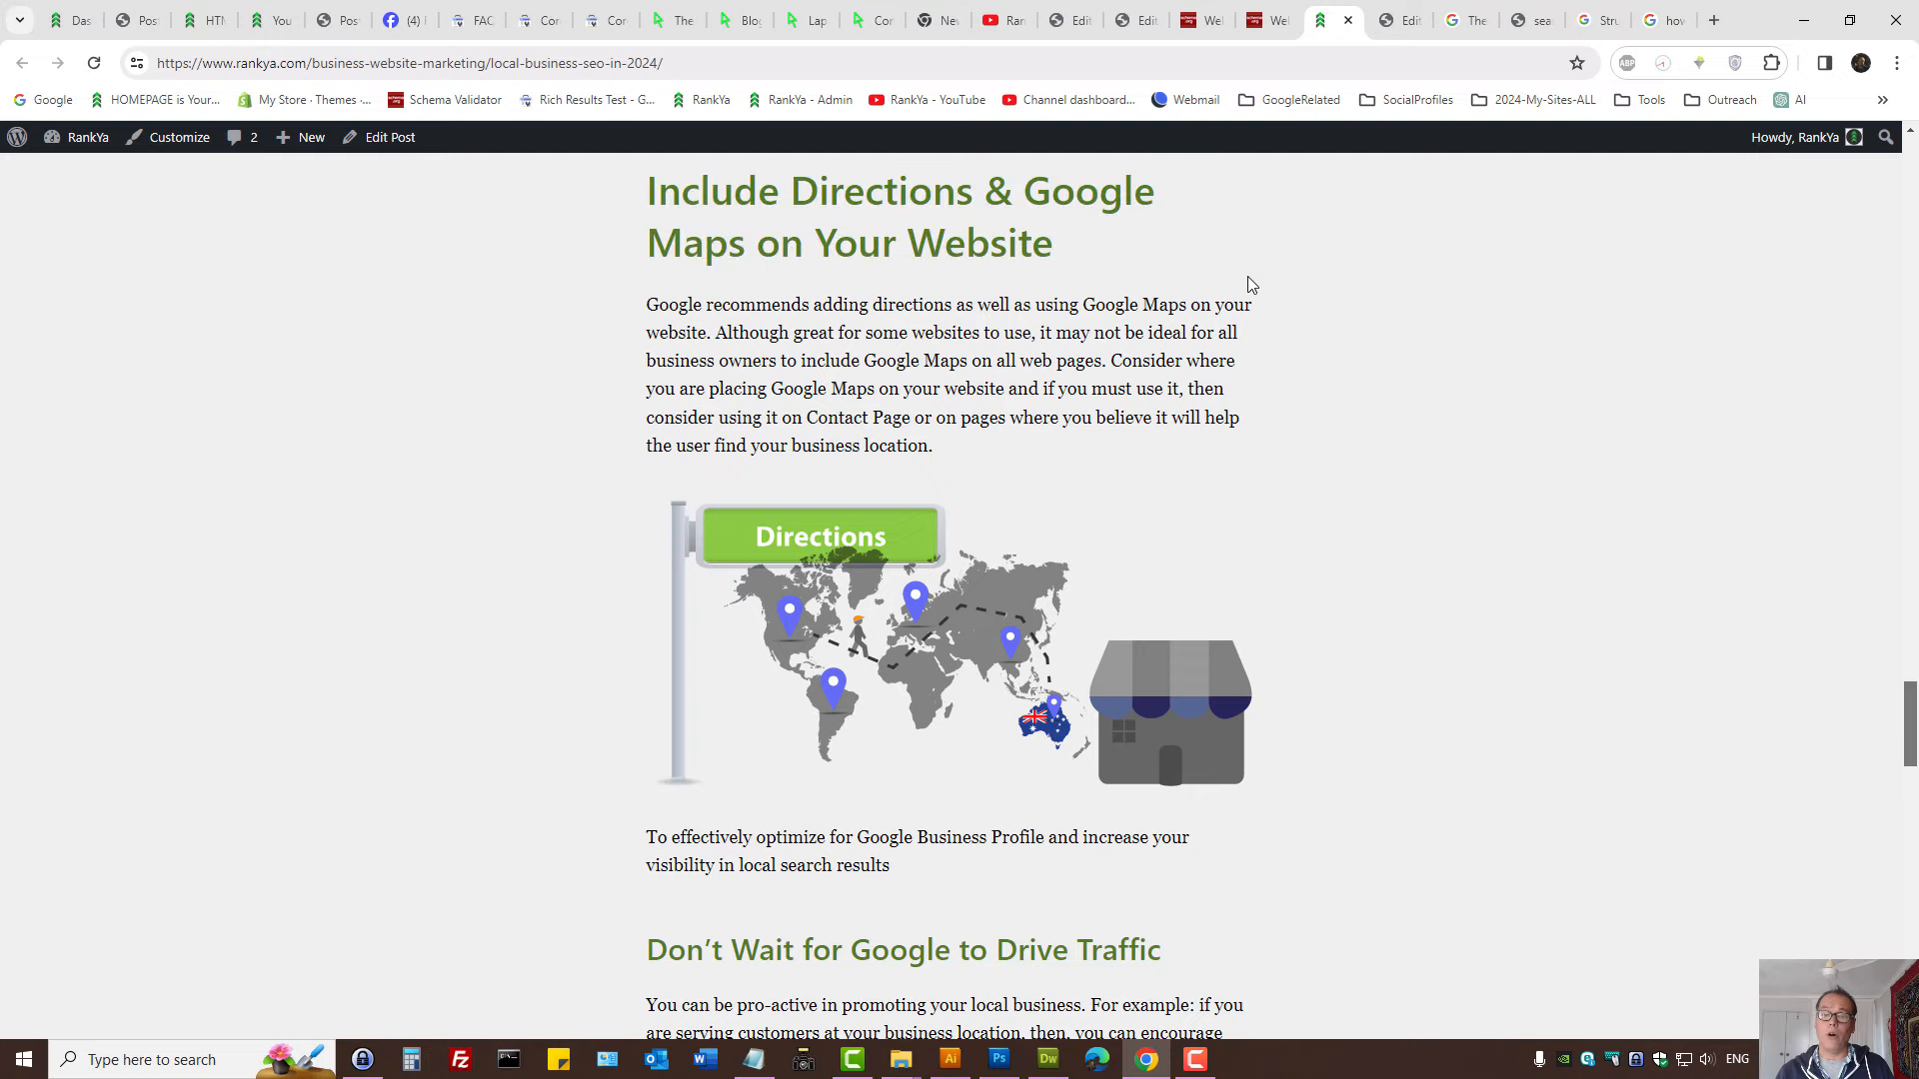
pyautogui.moveTo(1456, 8)
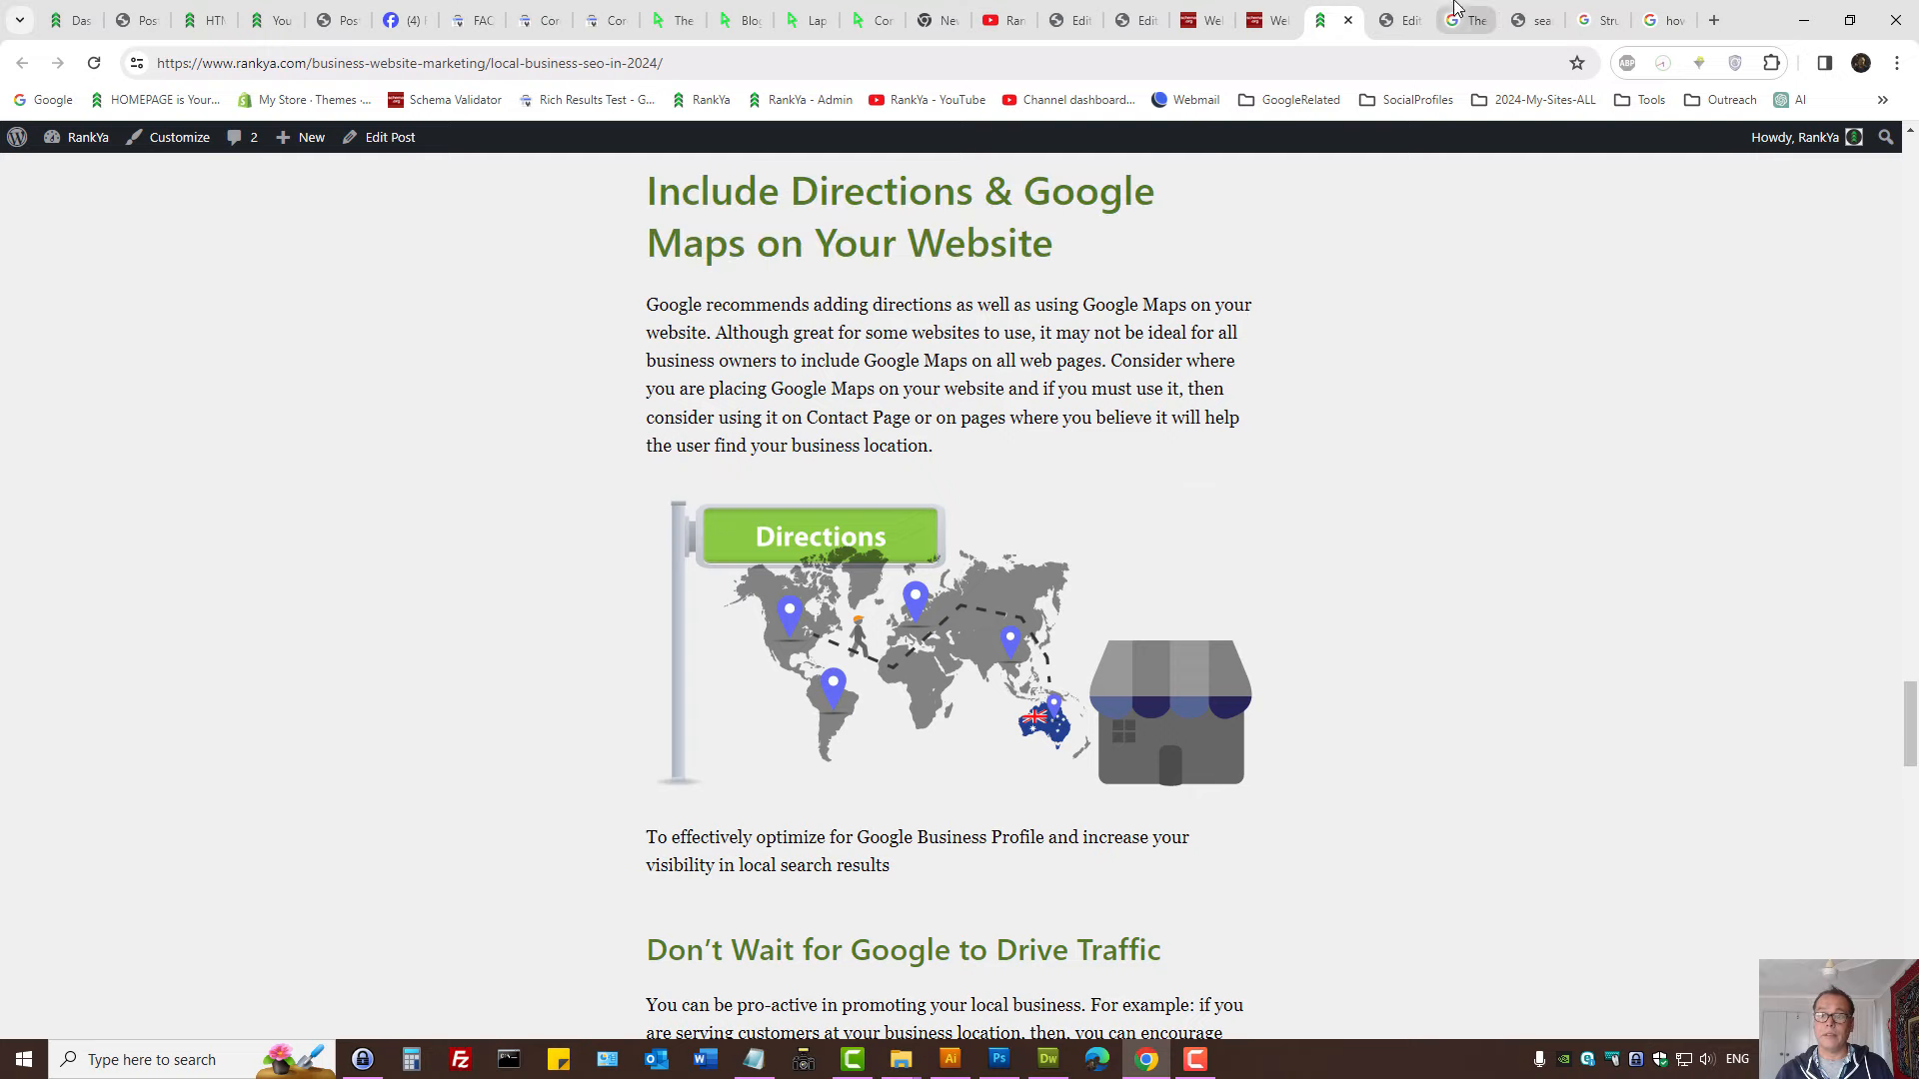
pyautogui.click(1469, 20)
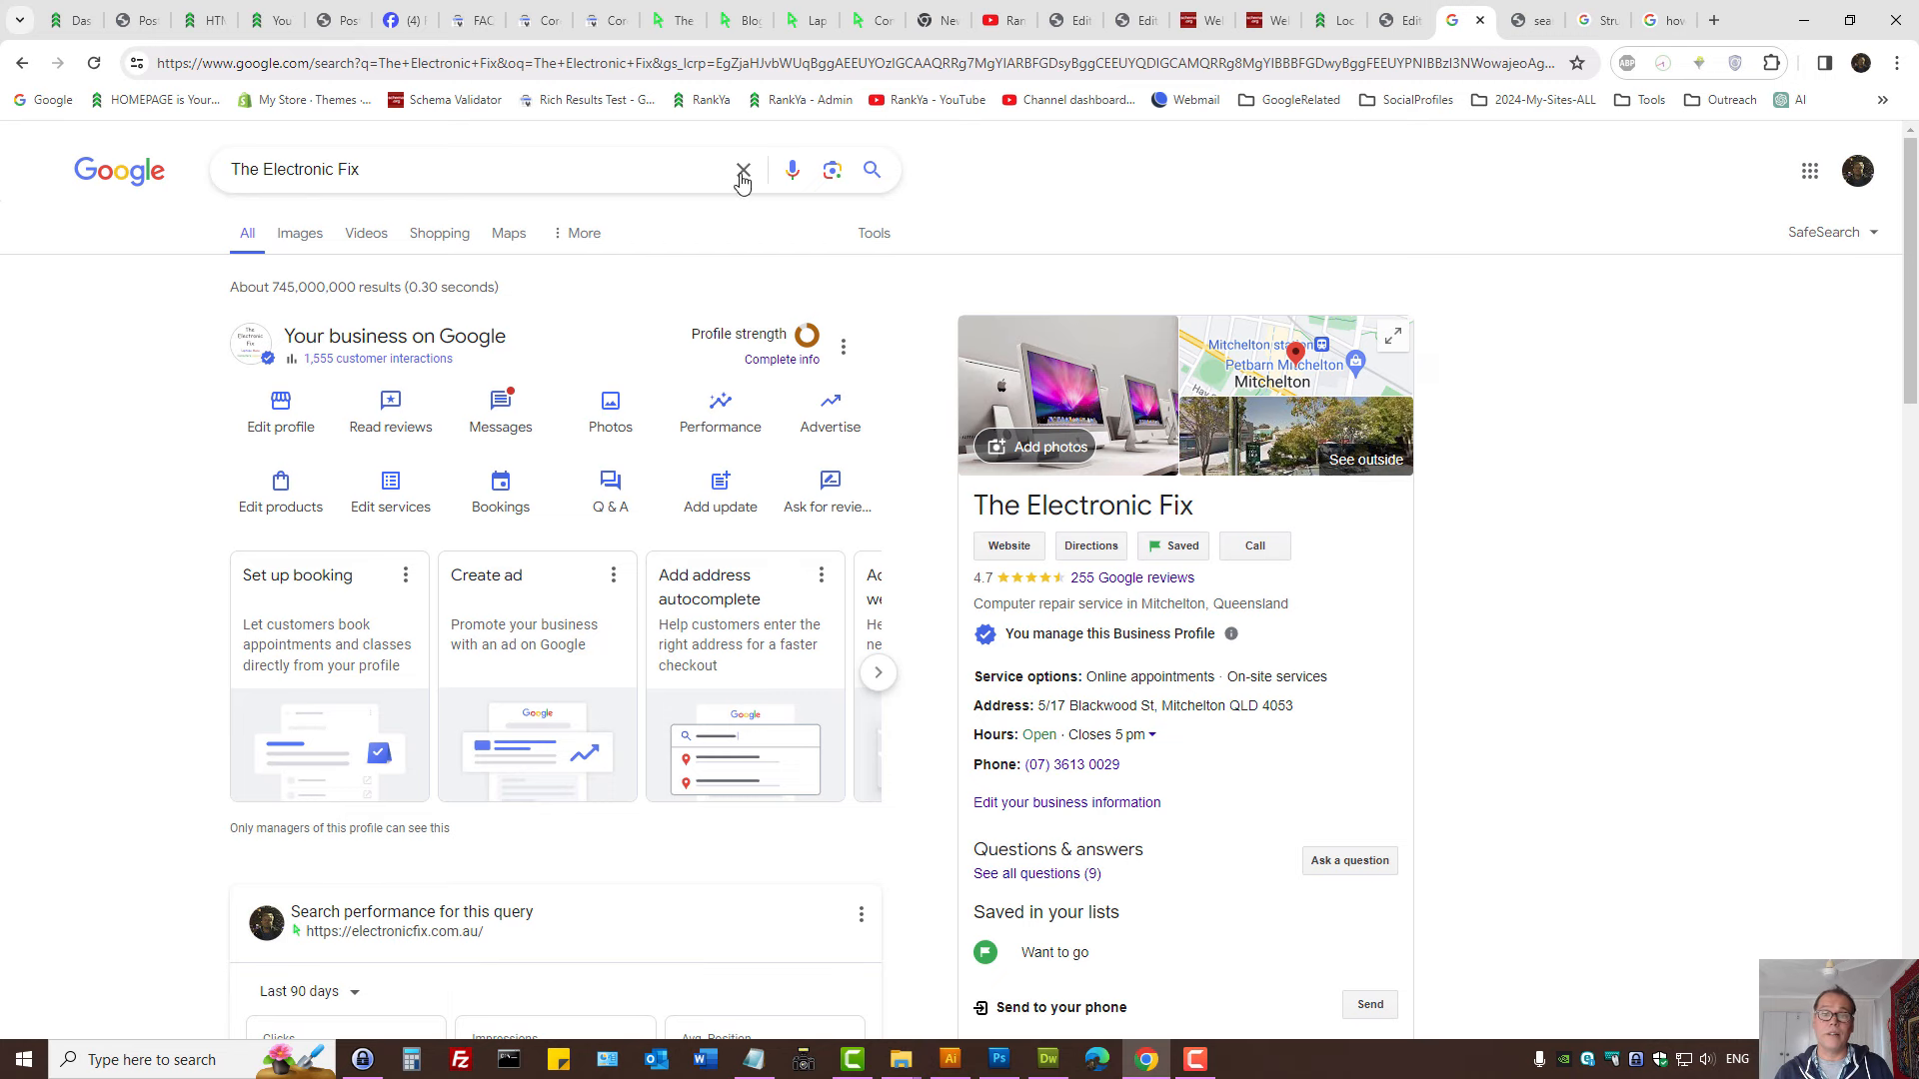
# Open electronicfix.com.au's contact page and scroll through its map.
pyautogui.click(1008, 545)
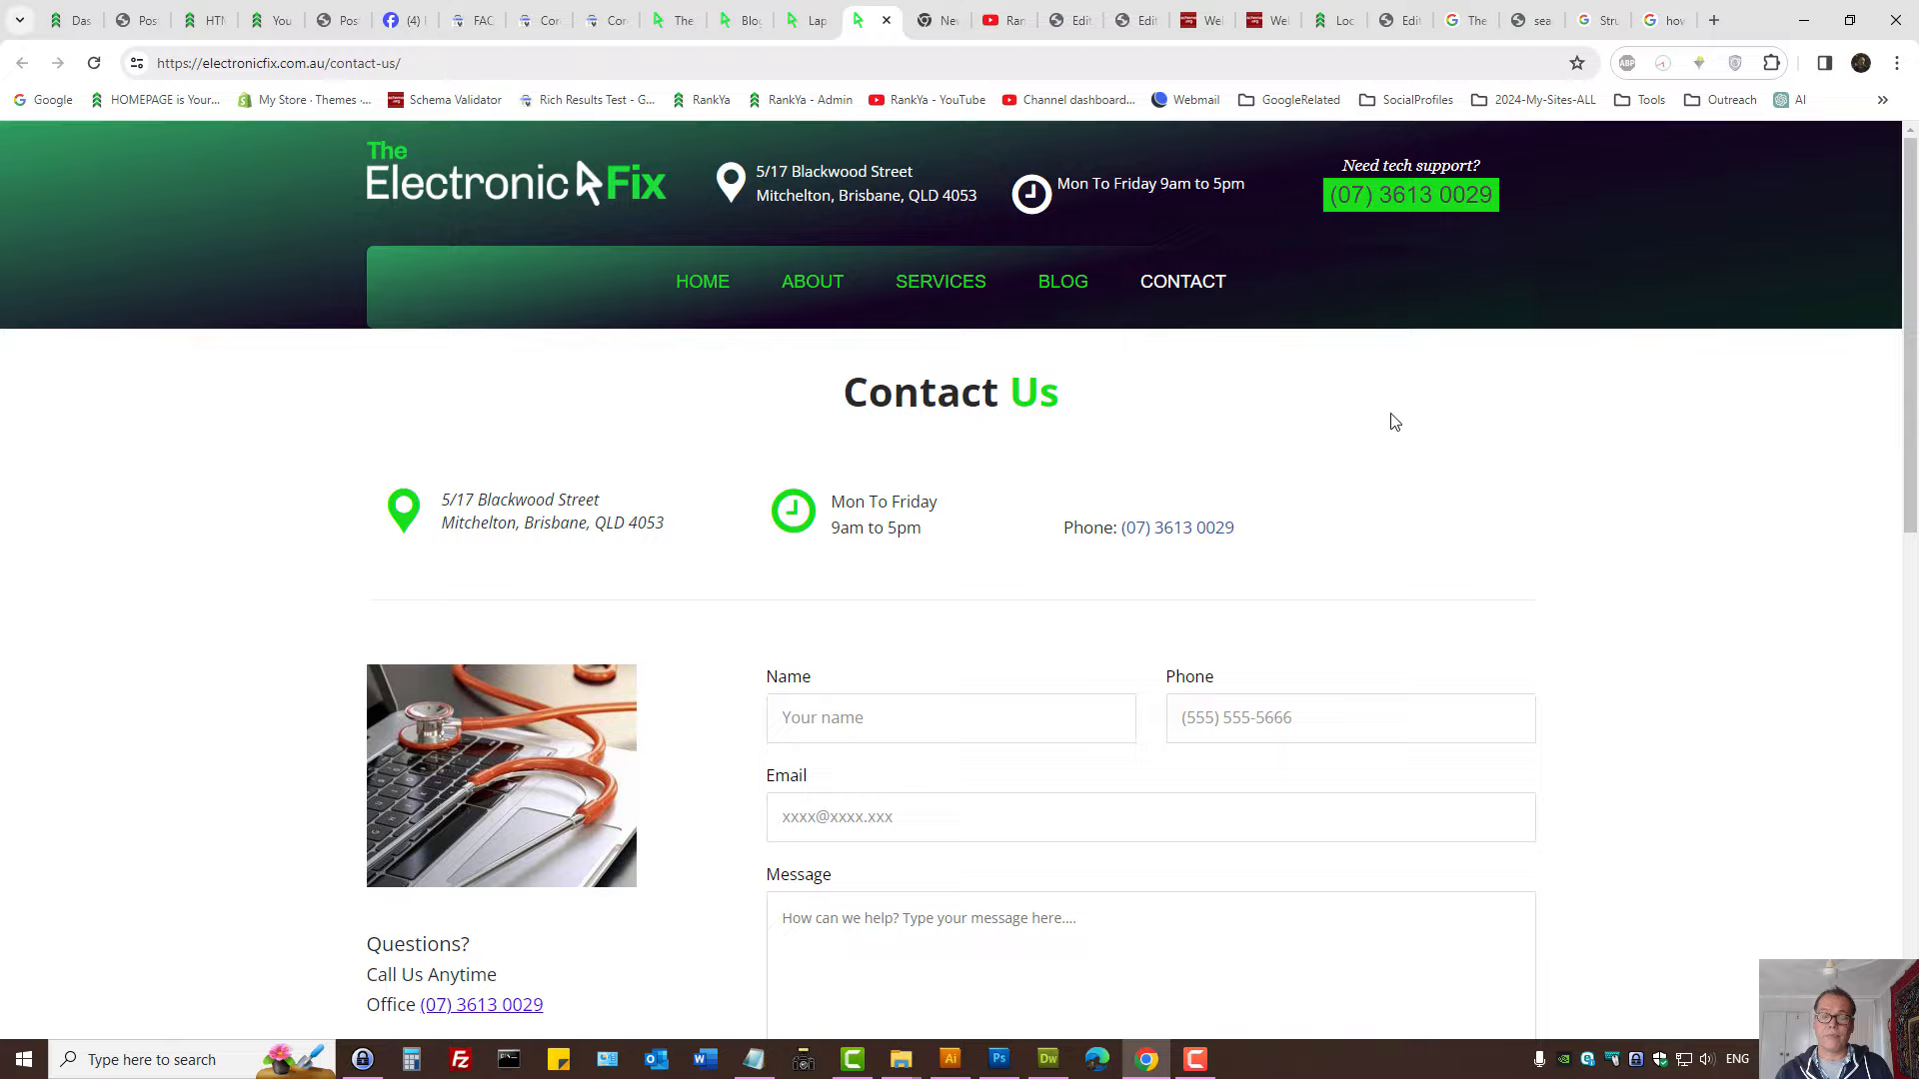
pyautogui.scroll(-3)
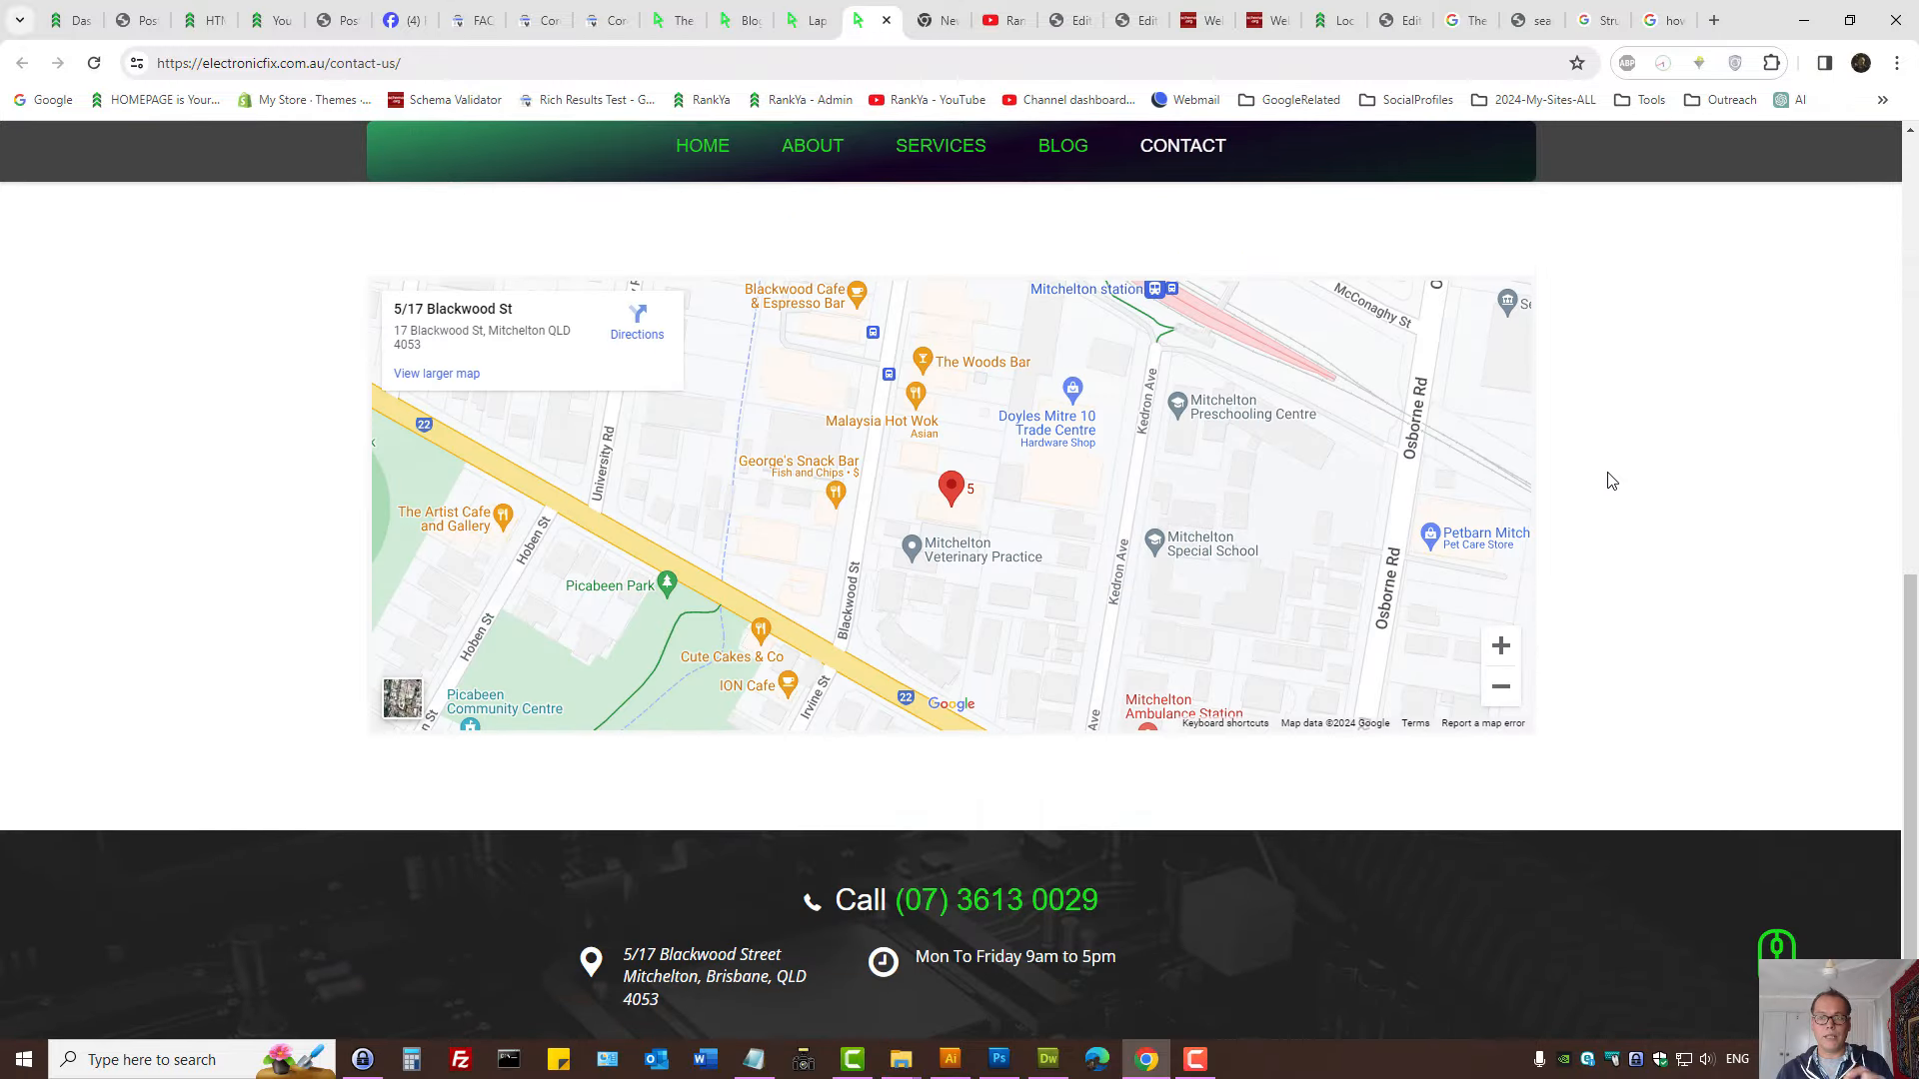
pyautogui.scroll(-3)
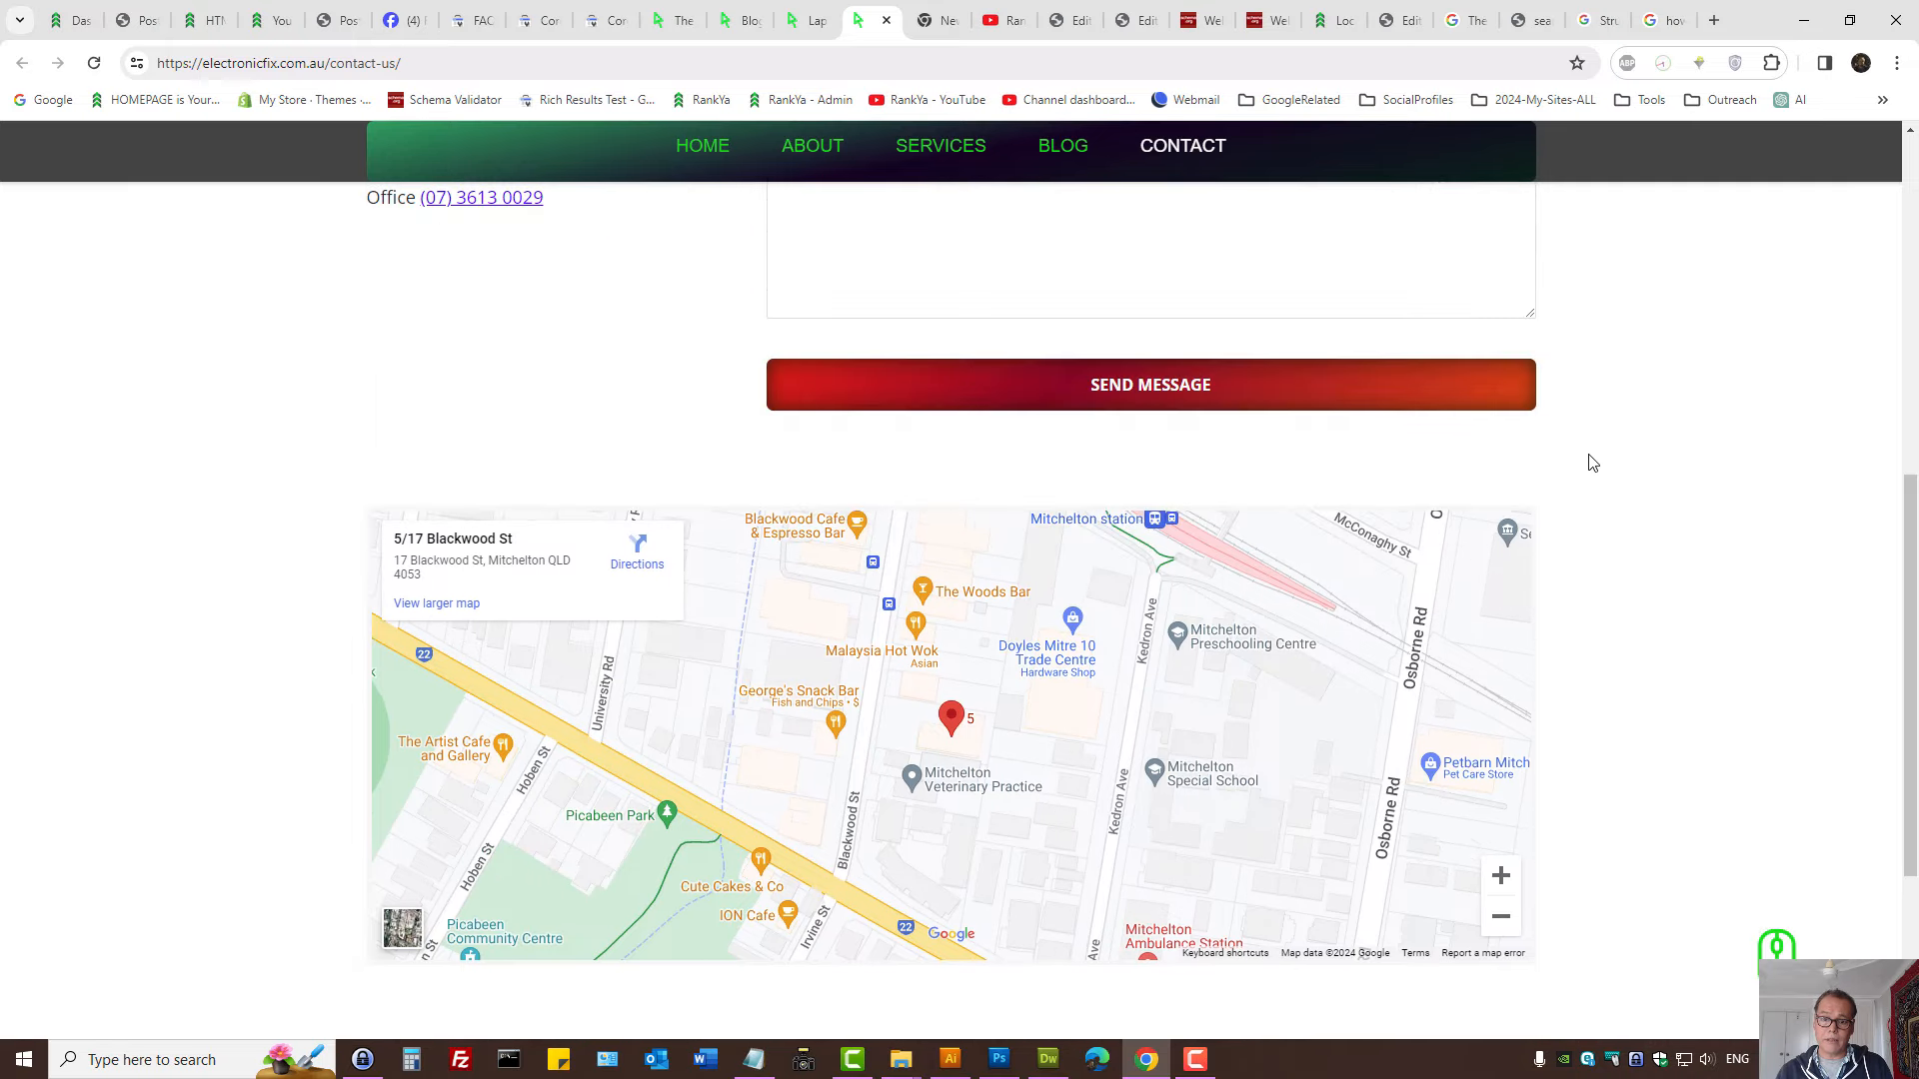
pyautogui.scroll(-3)
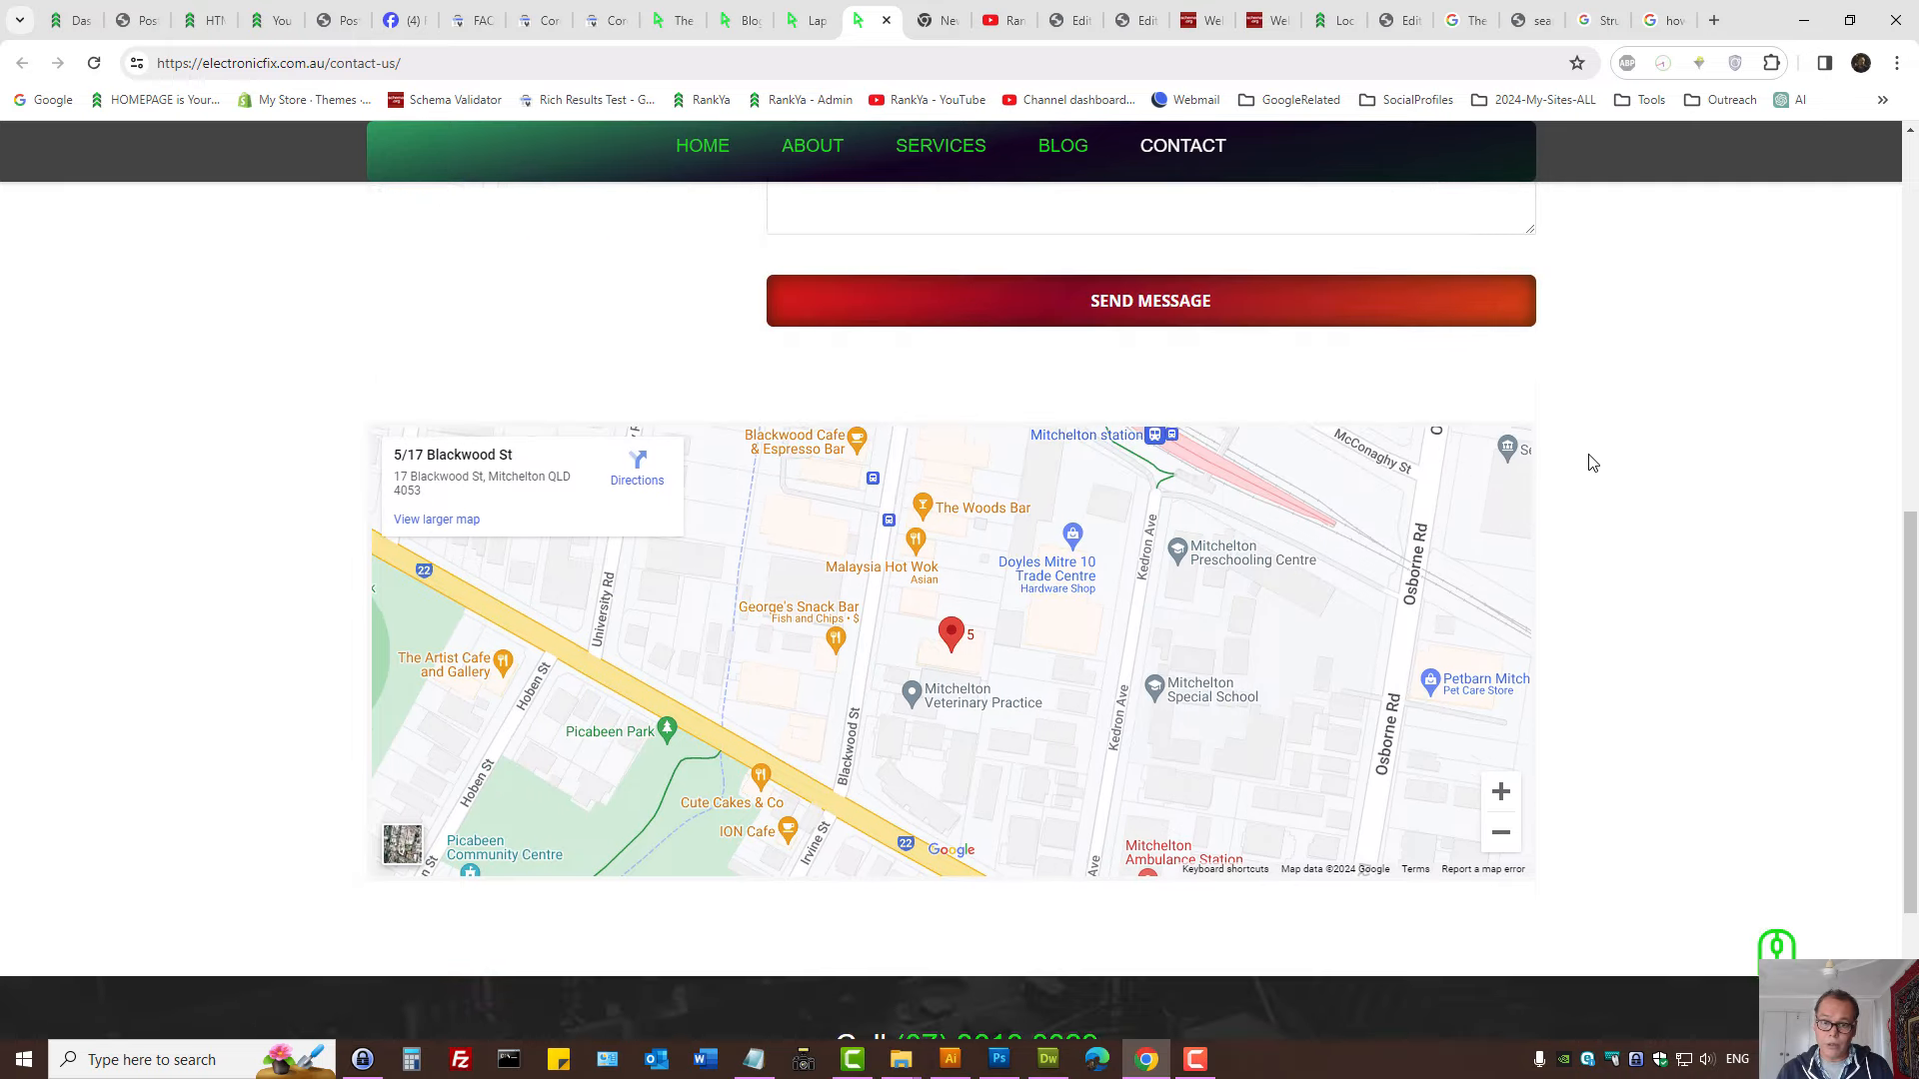
pyautogui.scroll(-3)
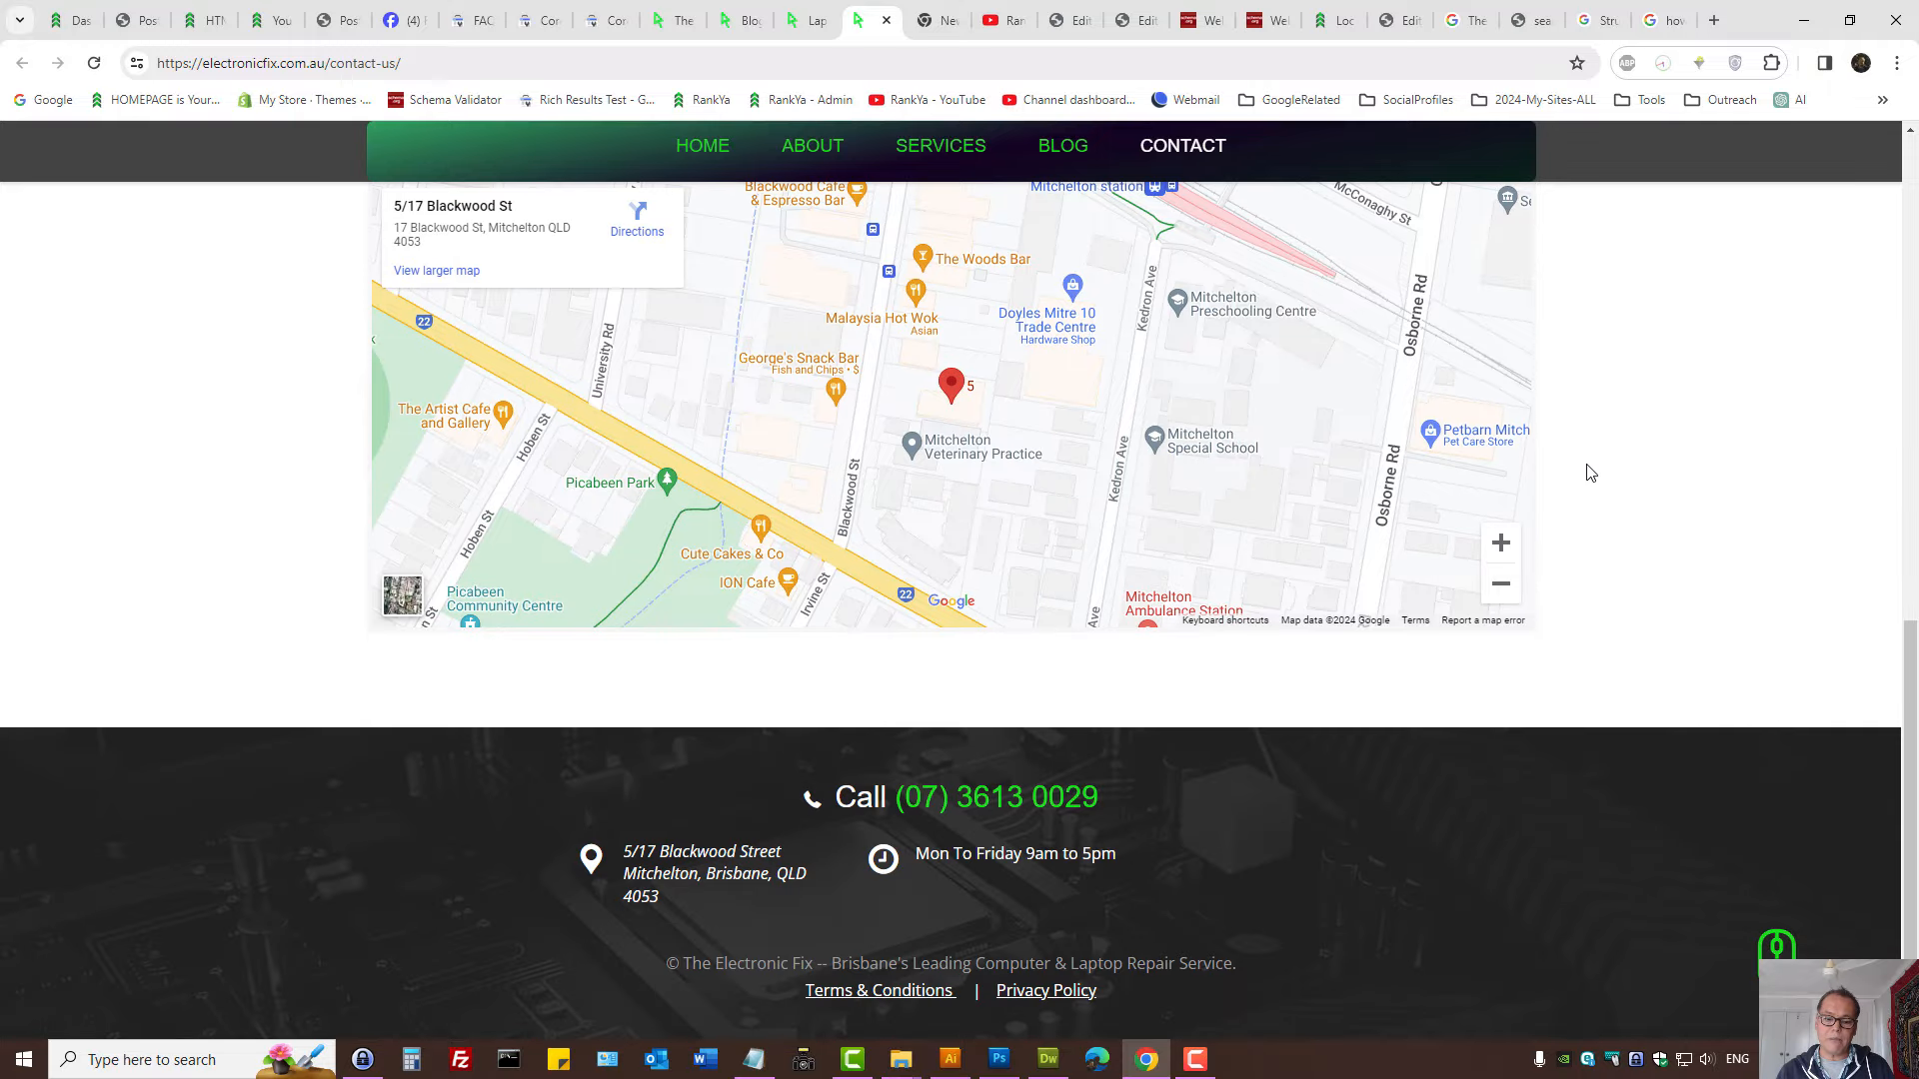
pyautogui.moveTo(554, 785)
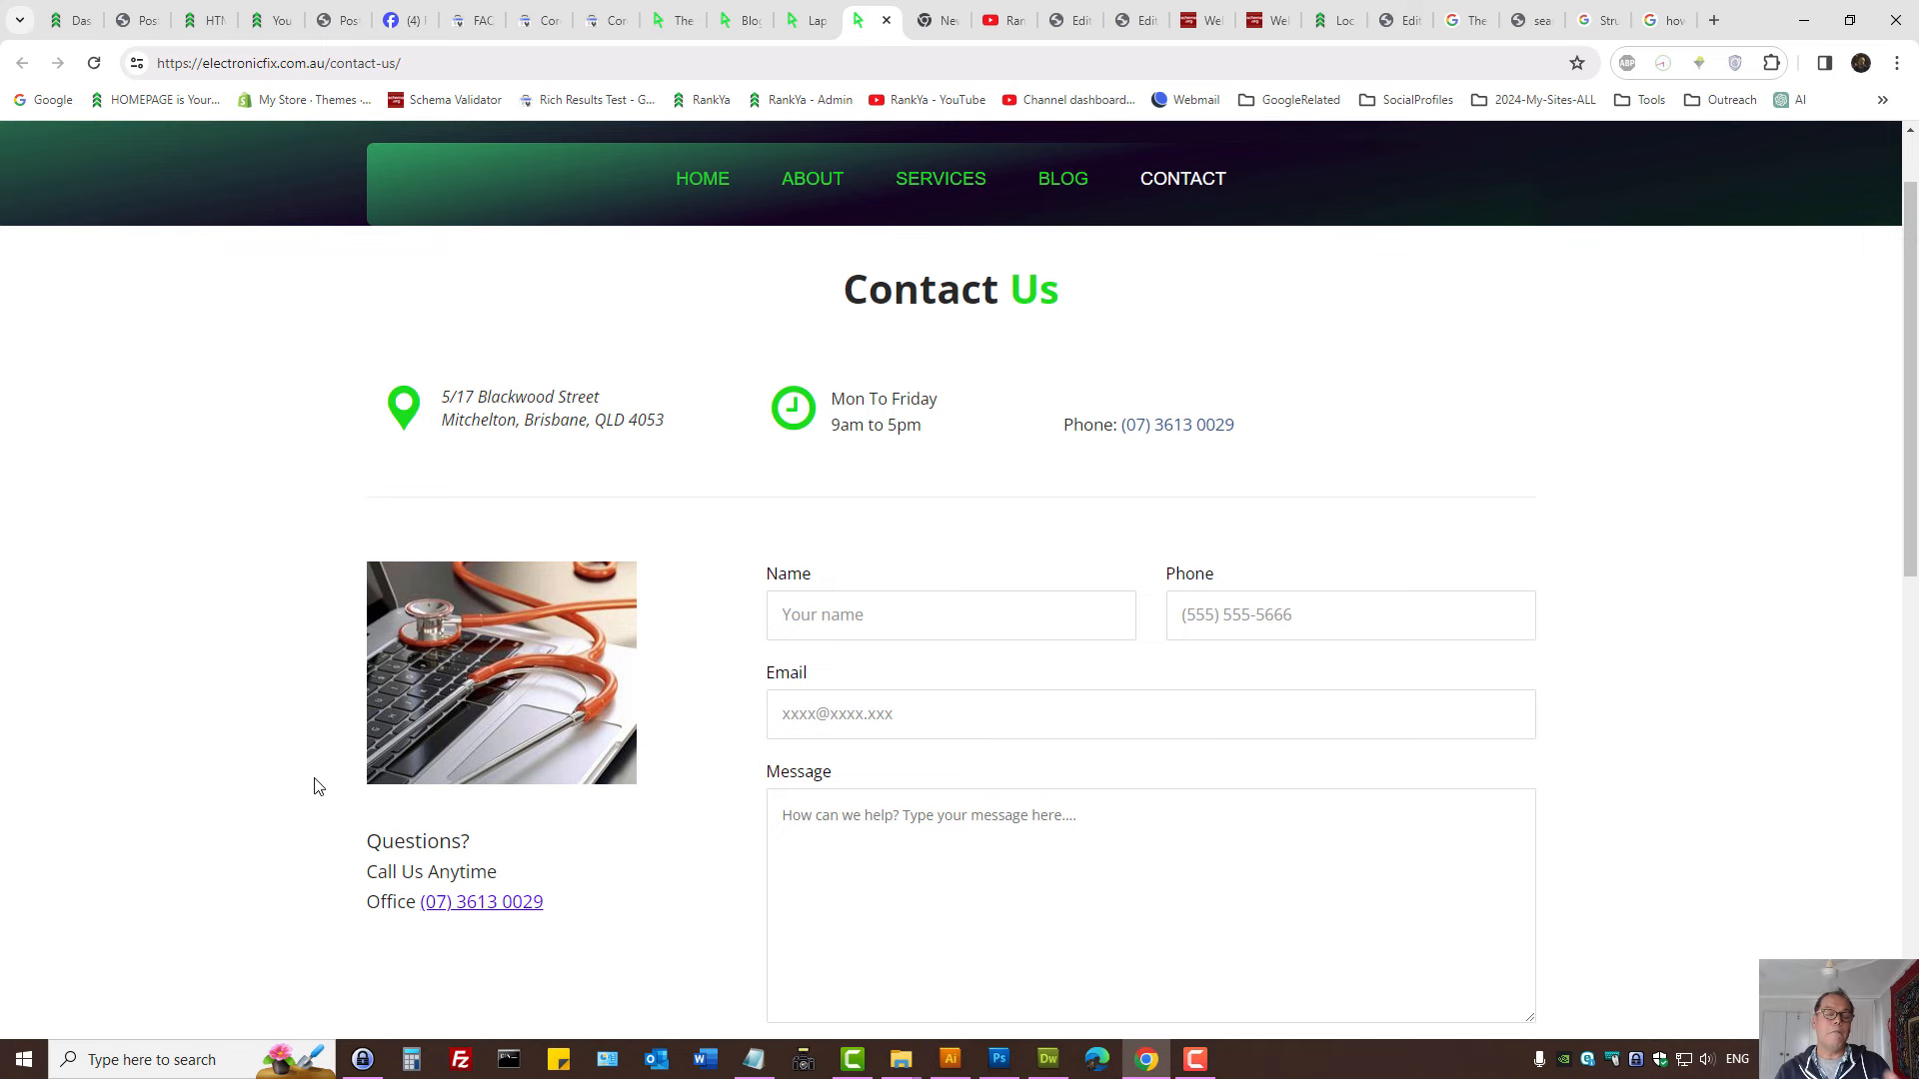
pyautogui.moveTo(299, 781)
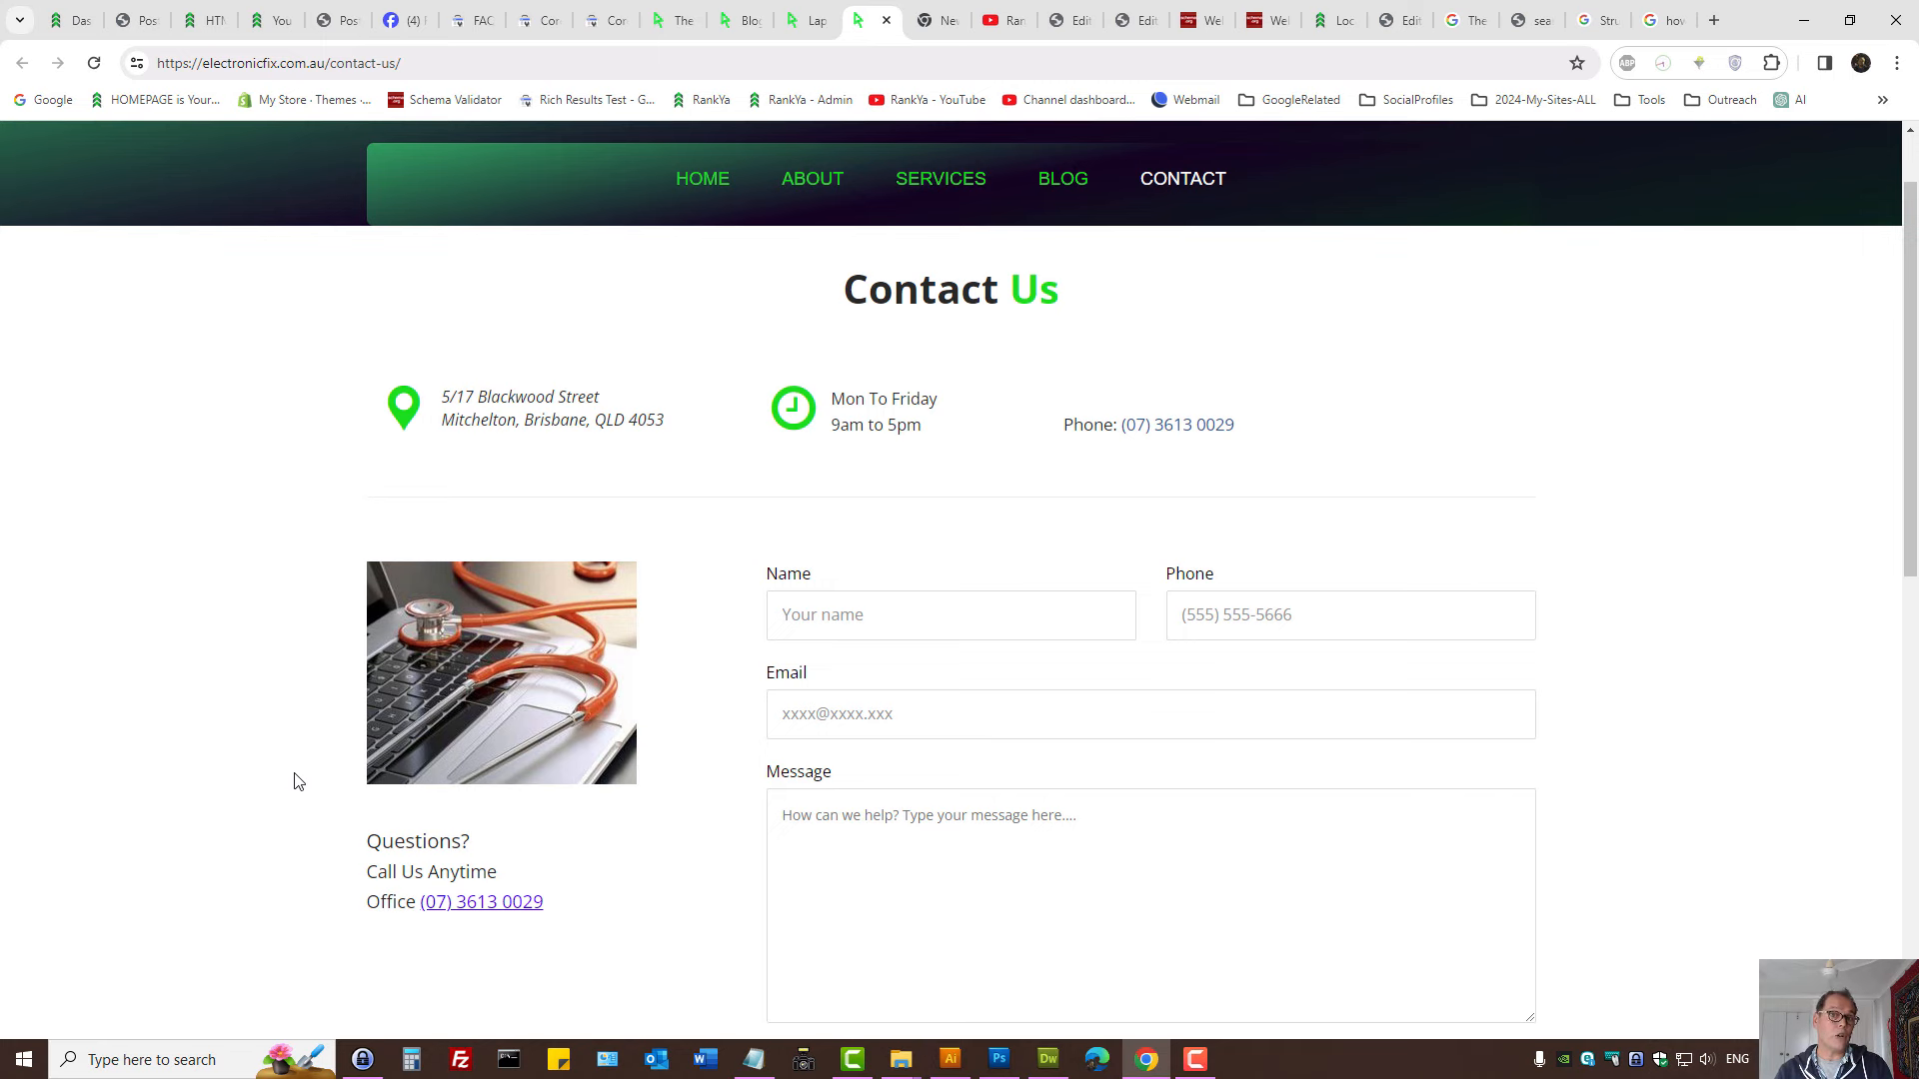
# Scroll through the laptop repairs post, then return to the RankYa blog post.
pyautogui.scroll(-3)
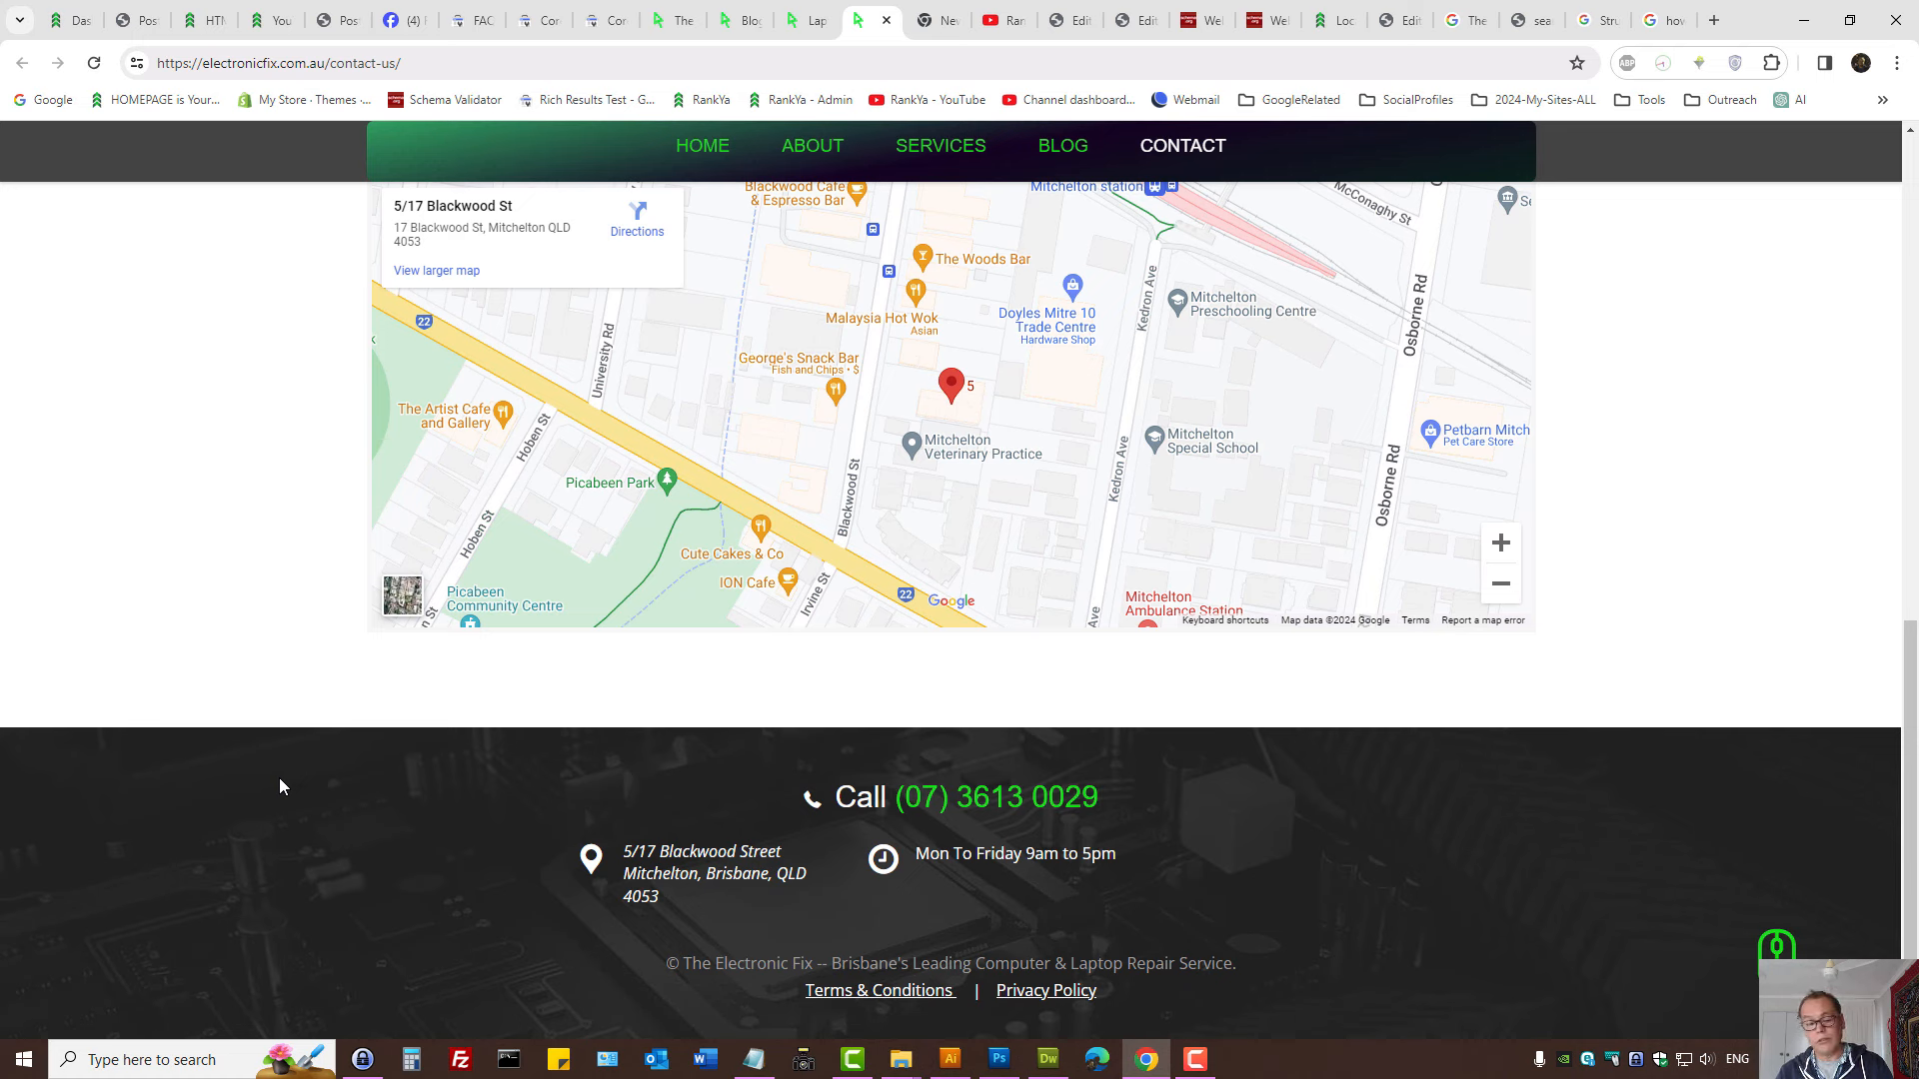
pyautogui.moveTo(488, 791)
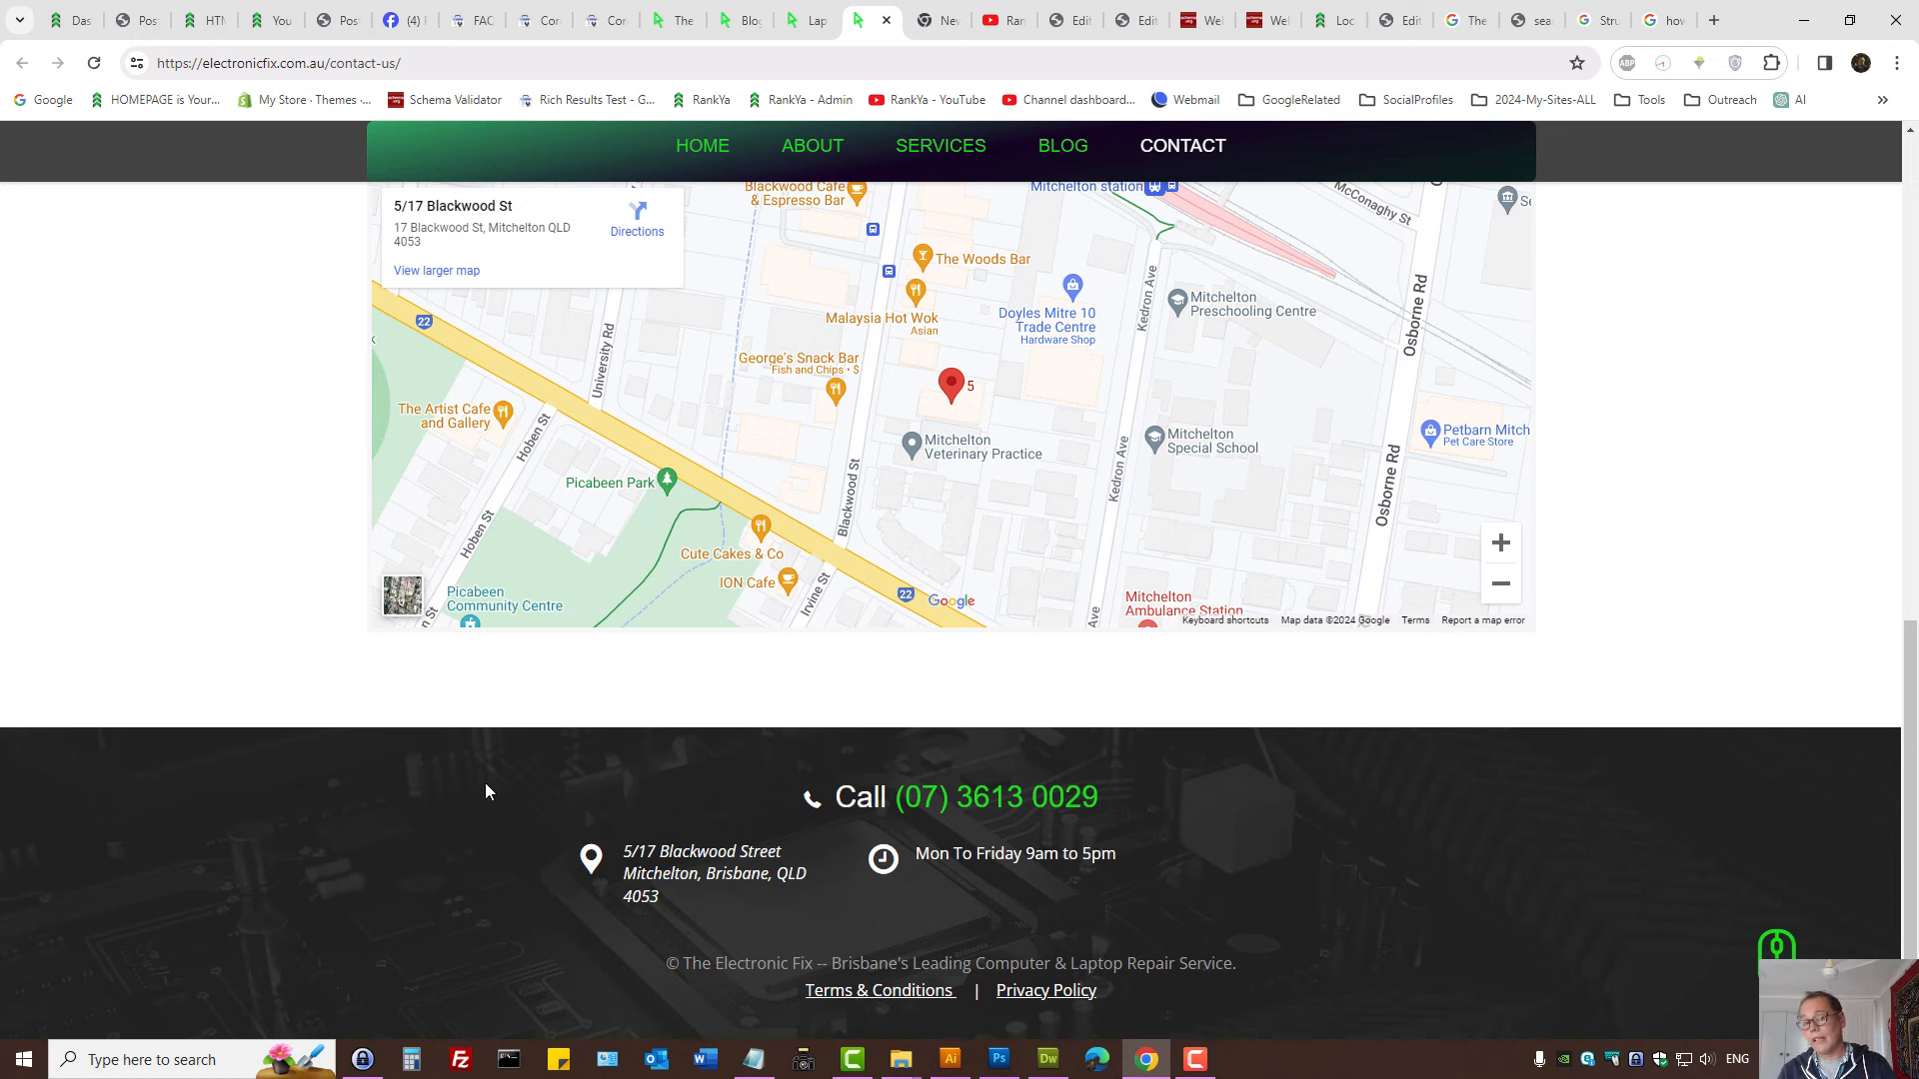
pyautogui.moveTo(586, 756)
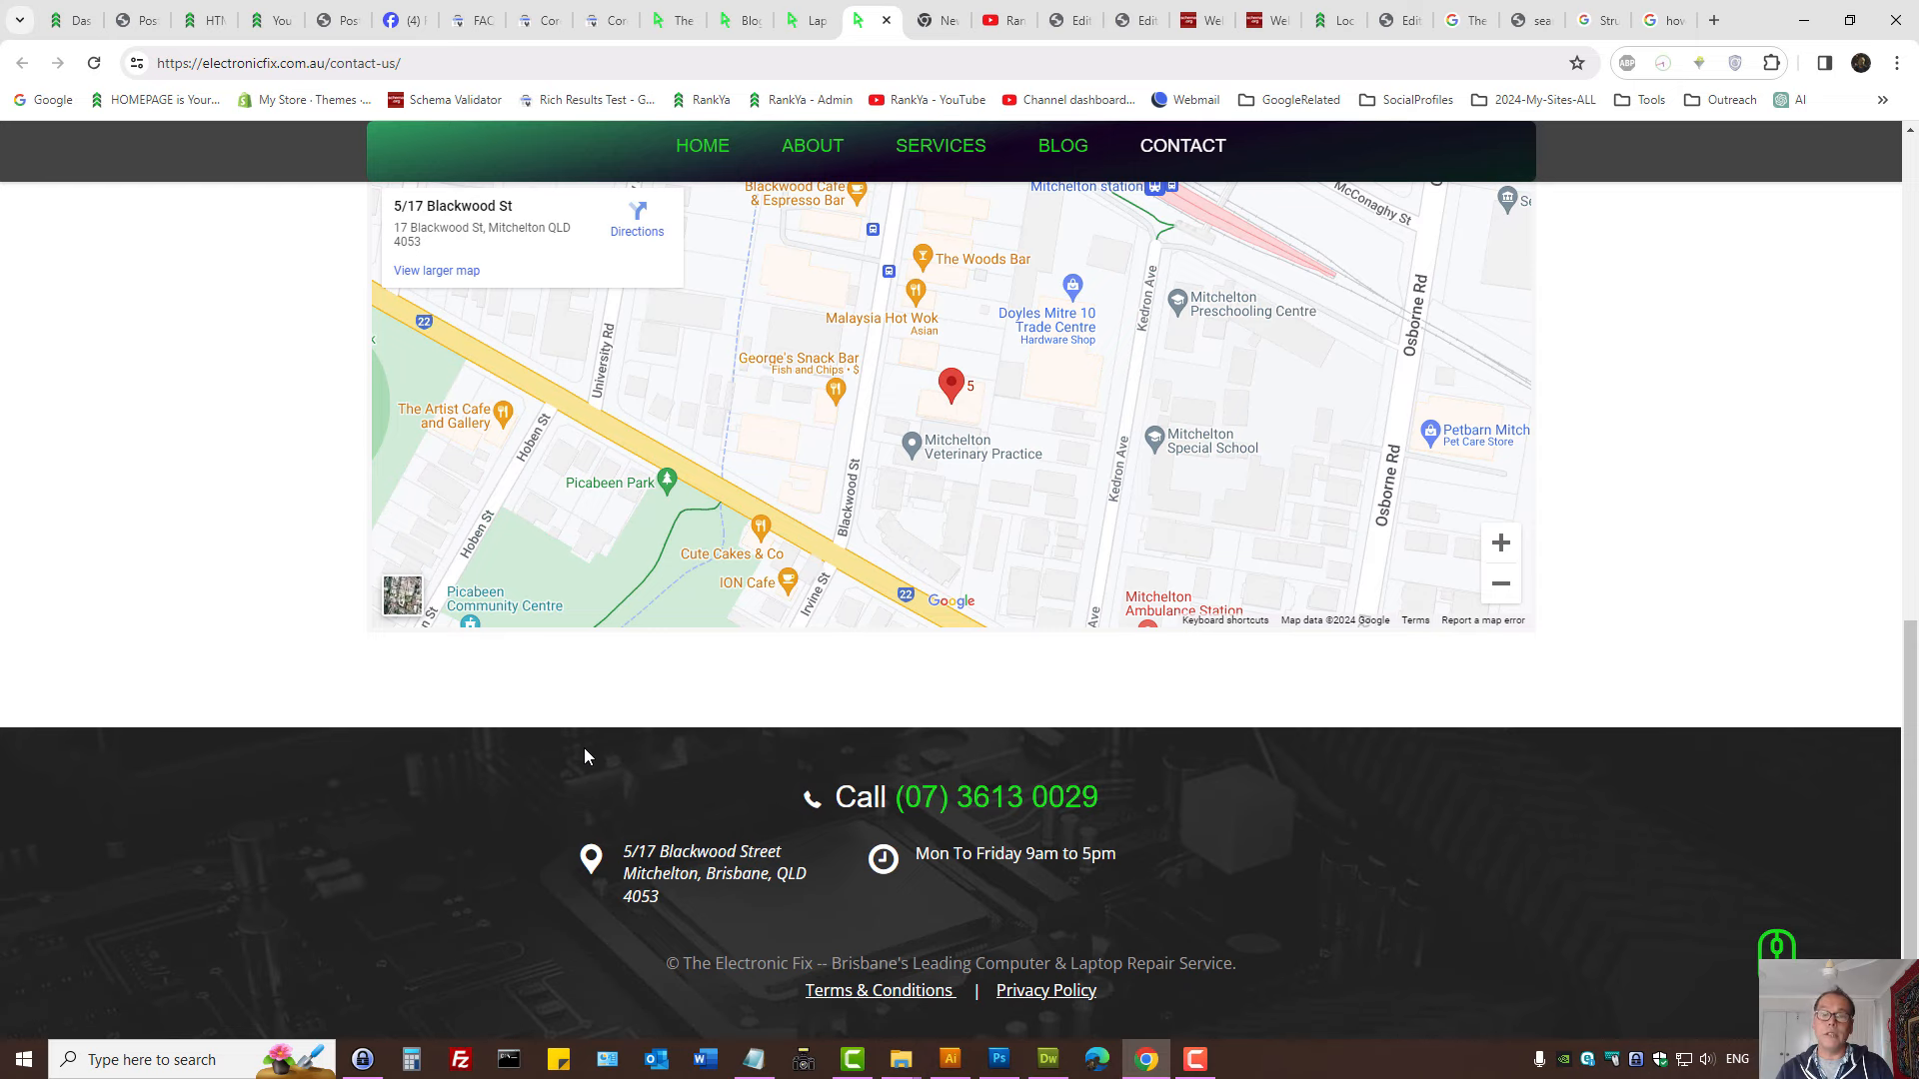
pyautogui.scroll(3)
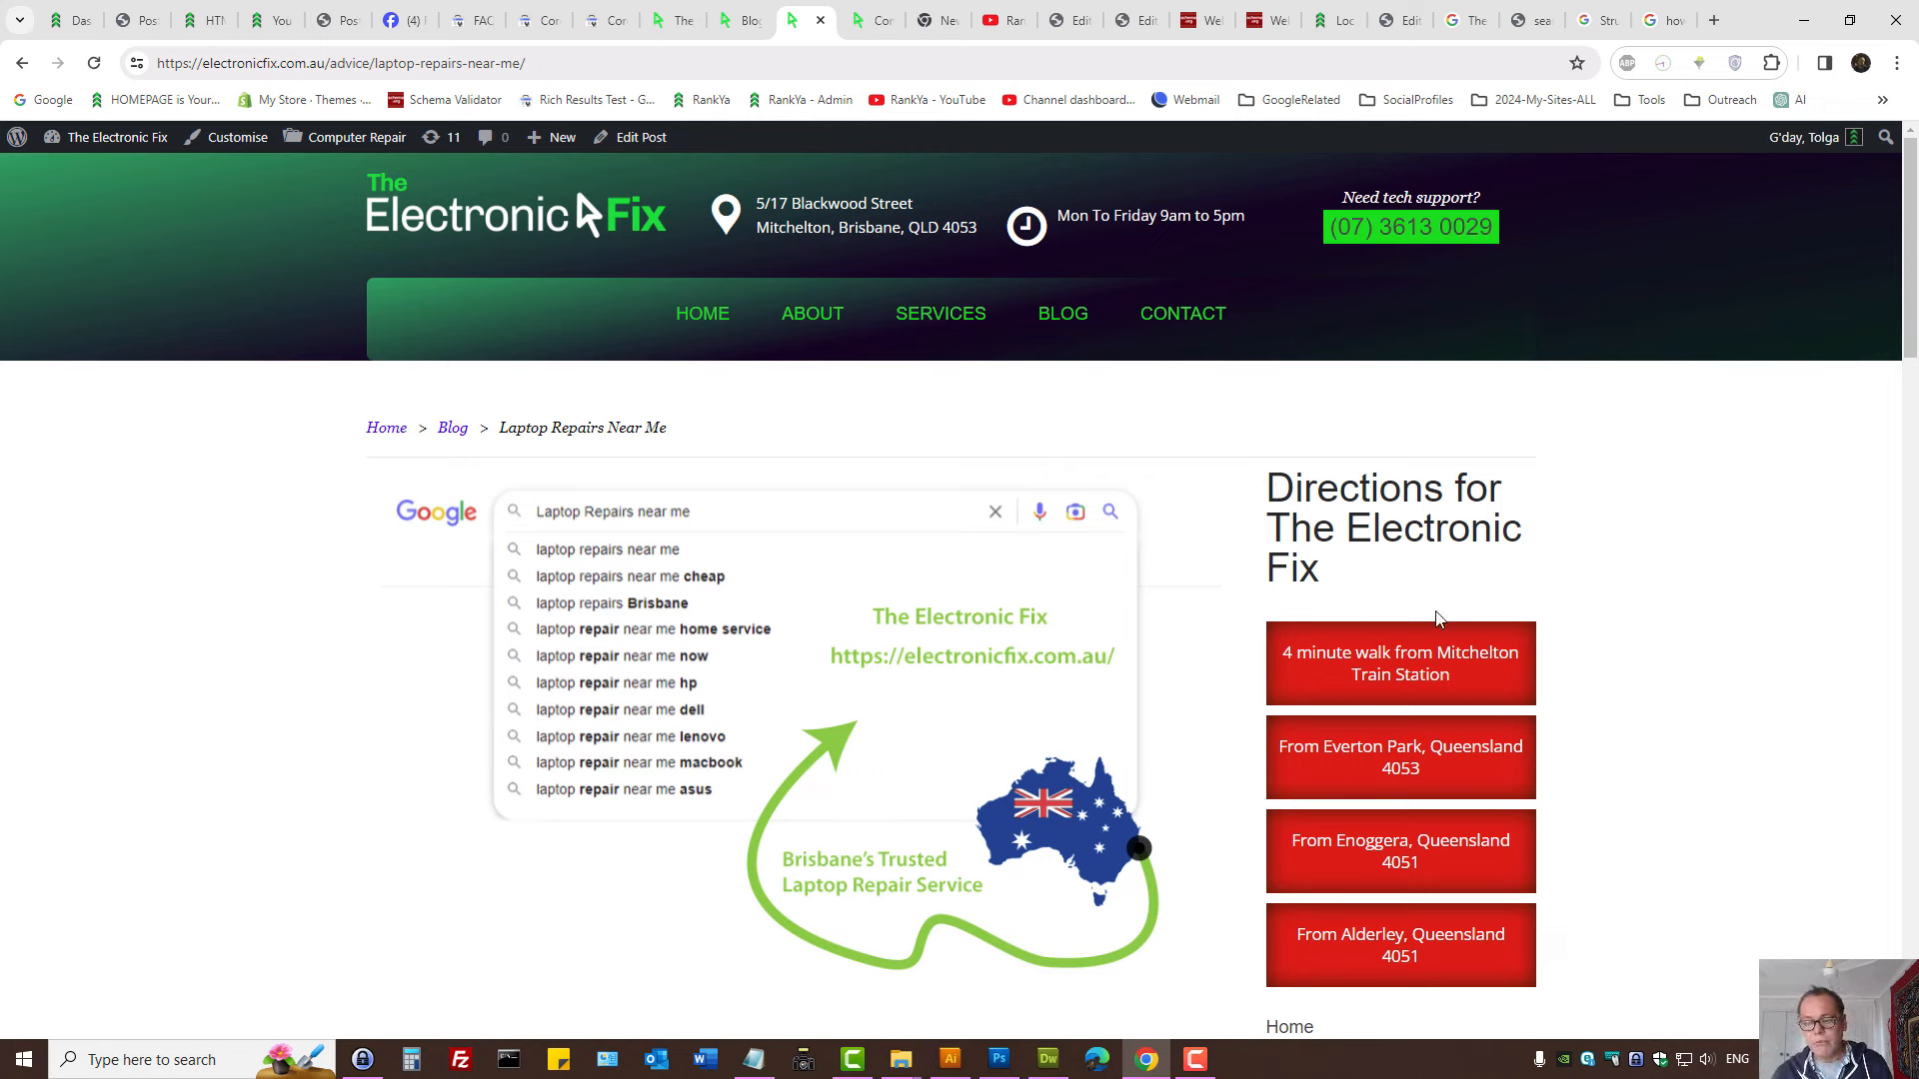
pyautogui.moveTo(1350, 560)
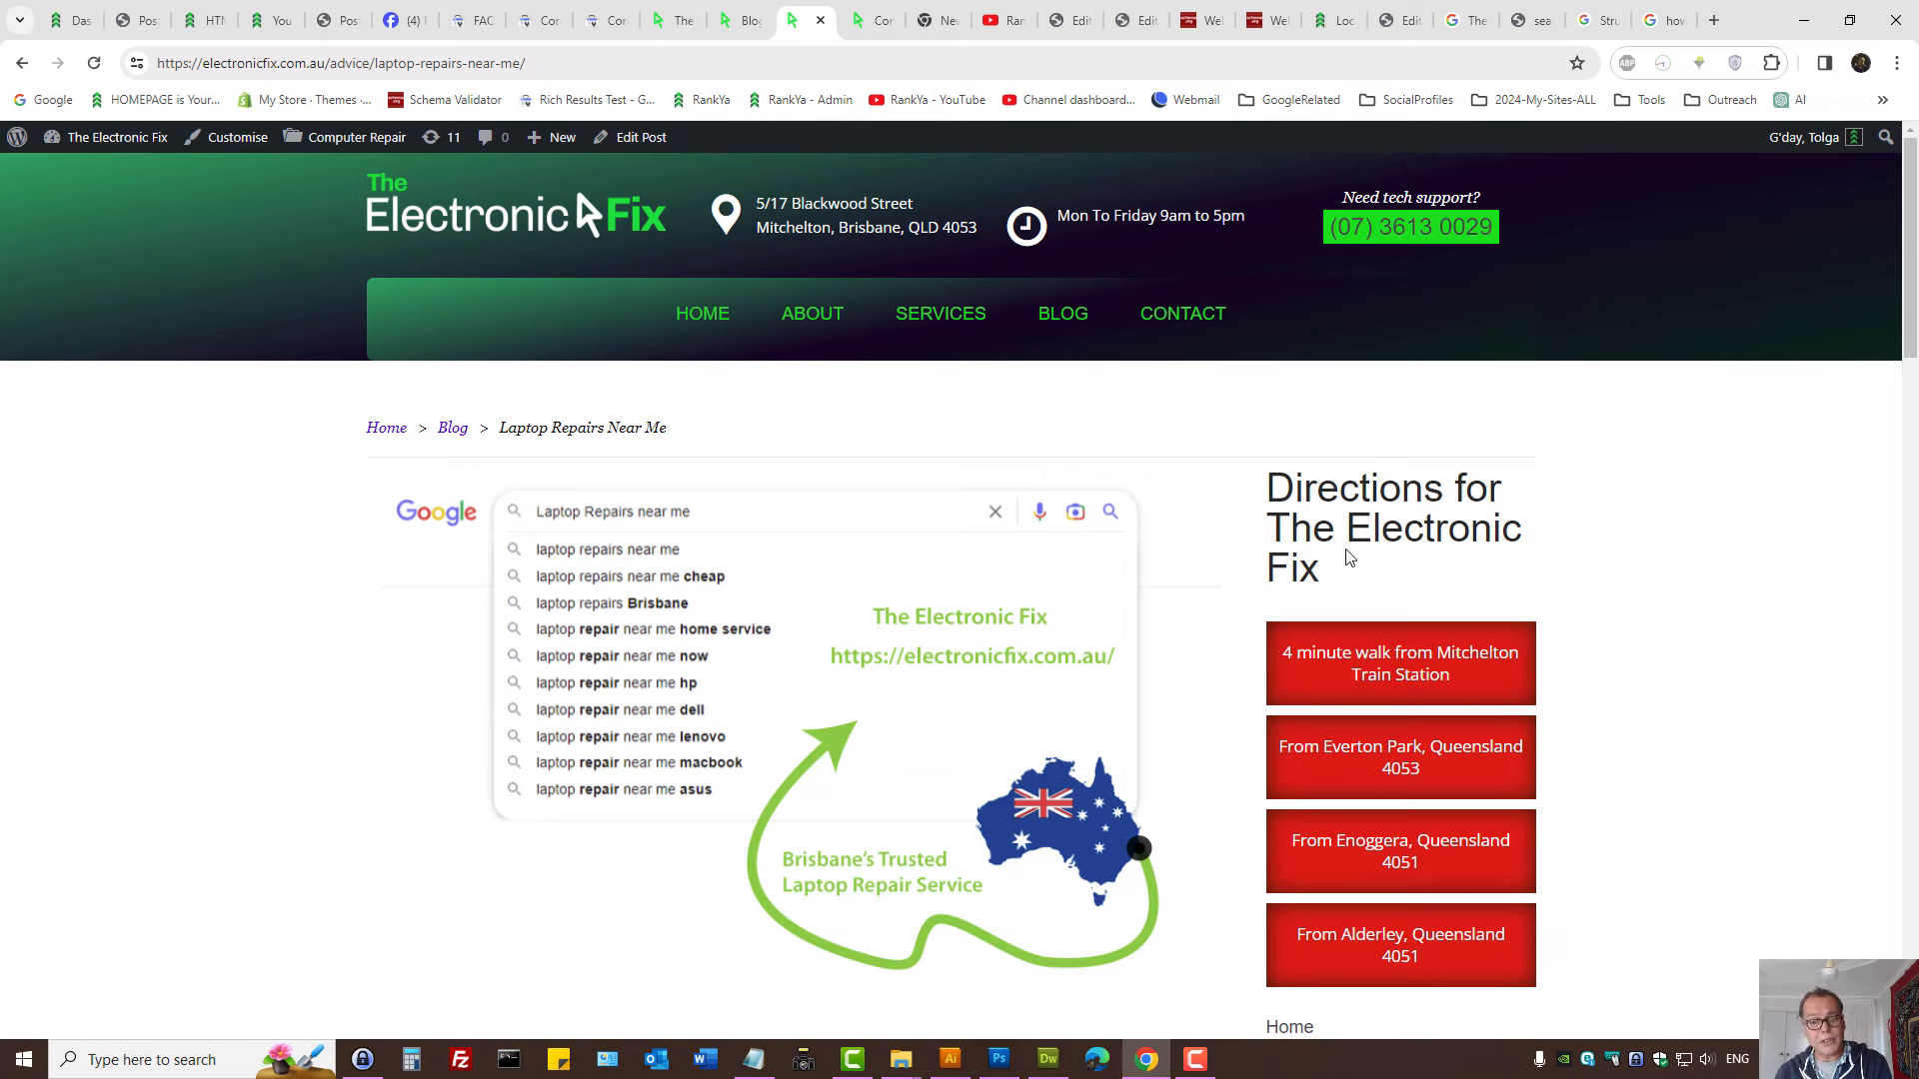
pyautogui.moveTo(946, 496)
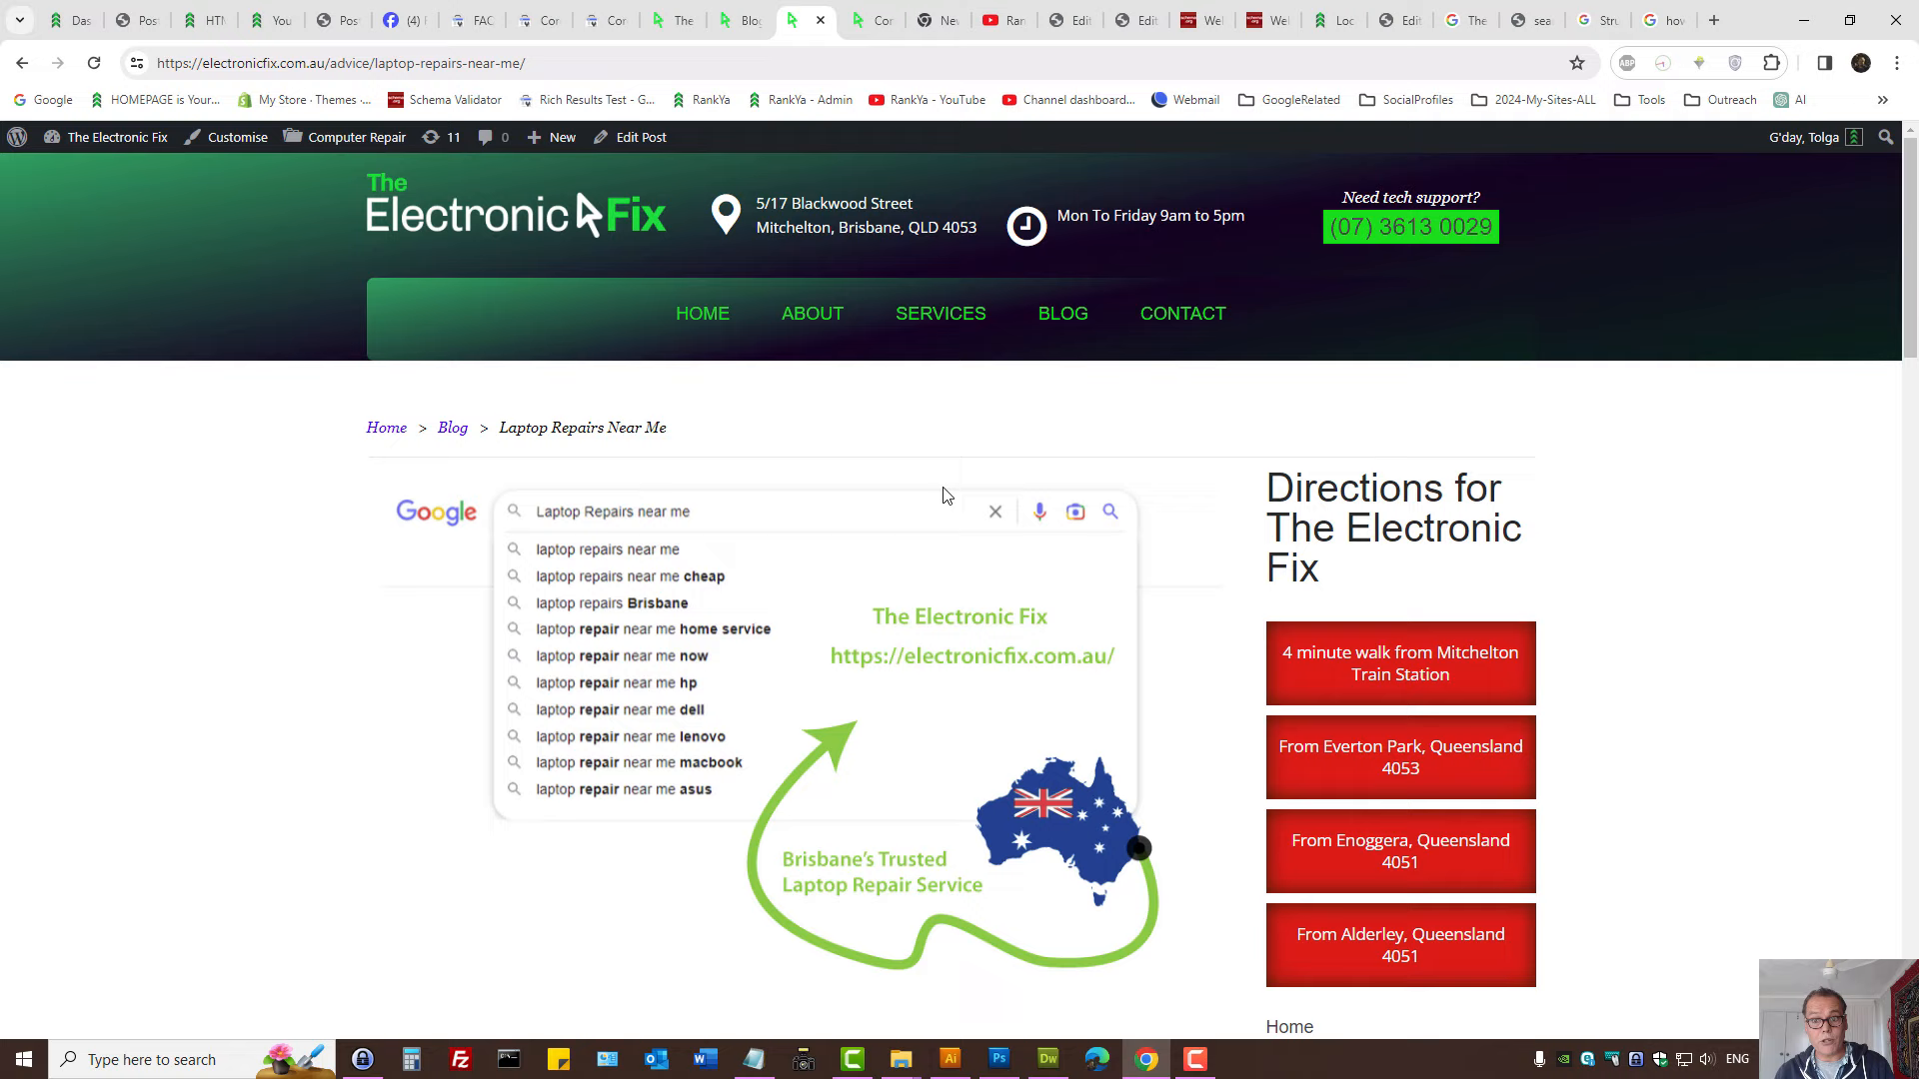
pyautogui.click(1316, 20)
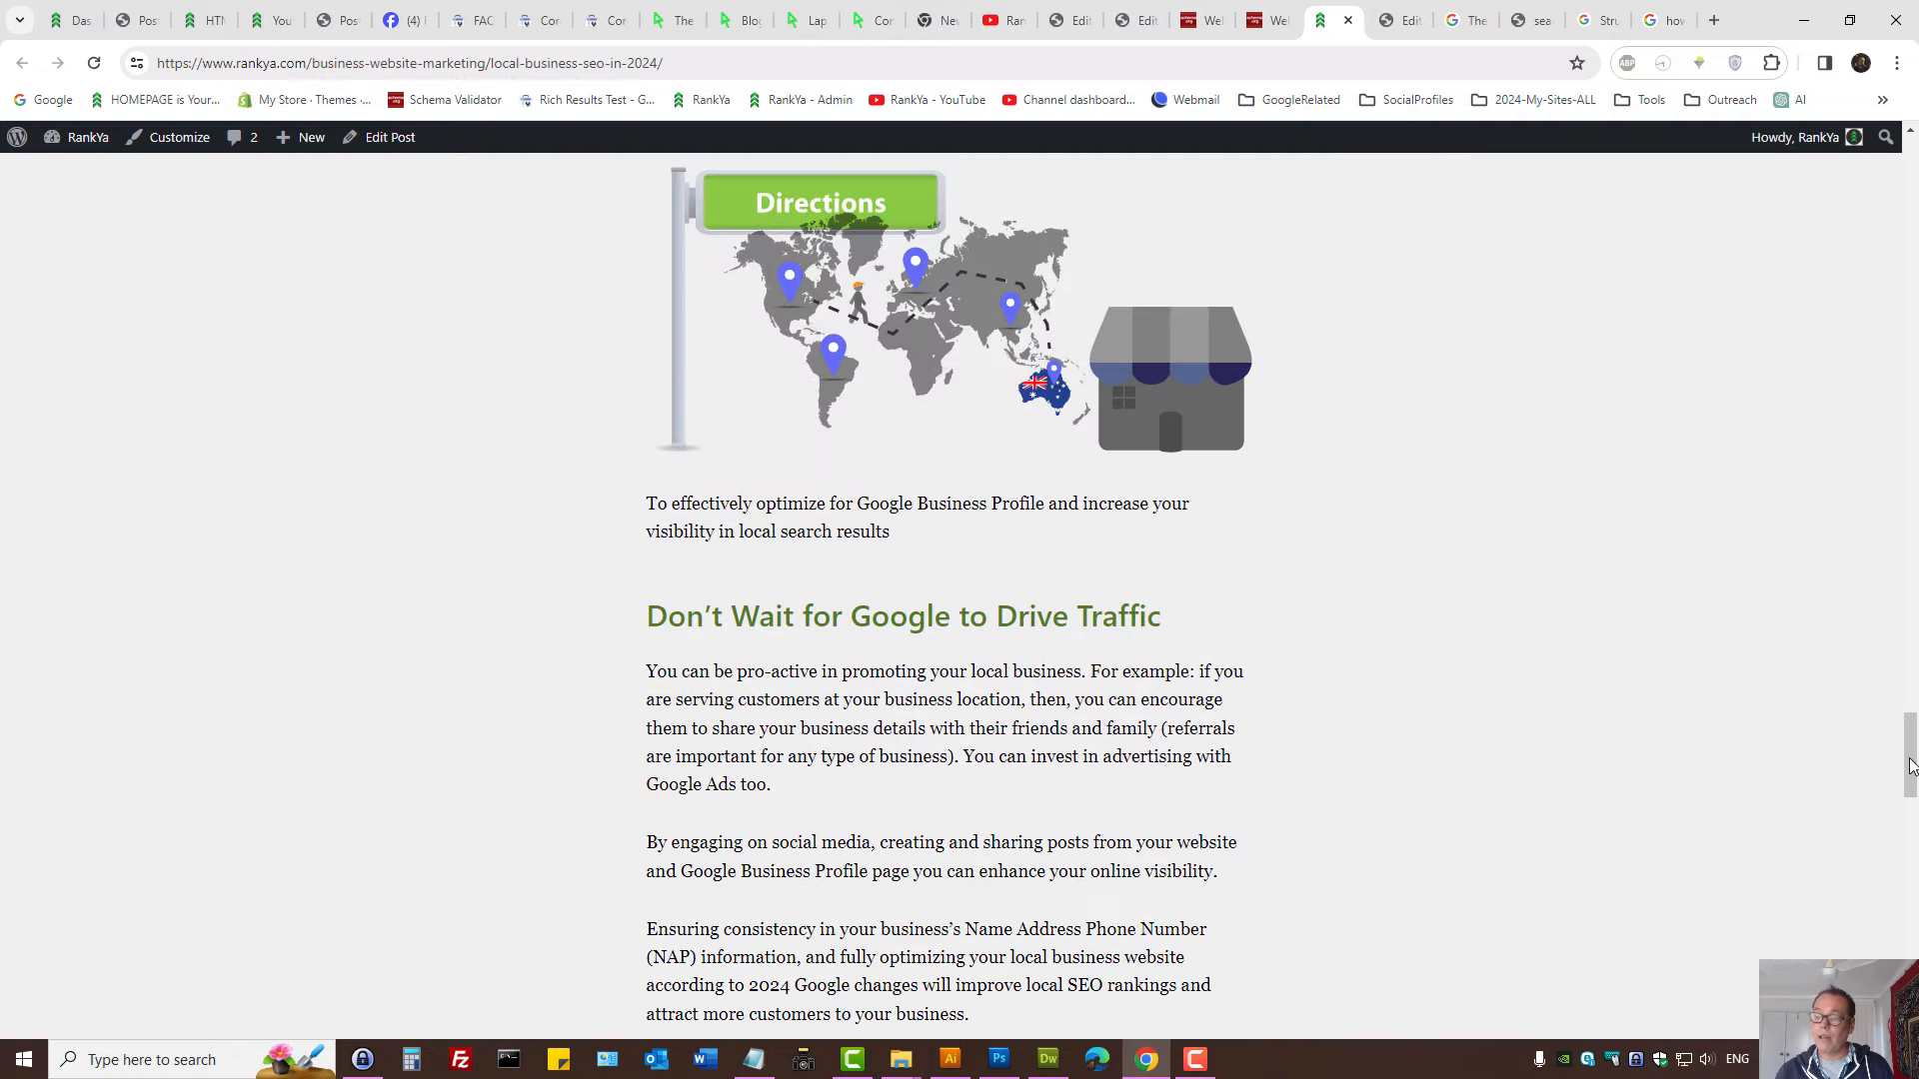
# Scroll to the end of RankYa's Local Business SEO post, showing the share links and published date.
pyautogui.scroll(-3)
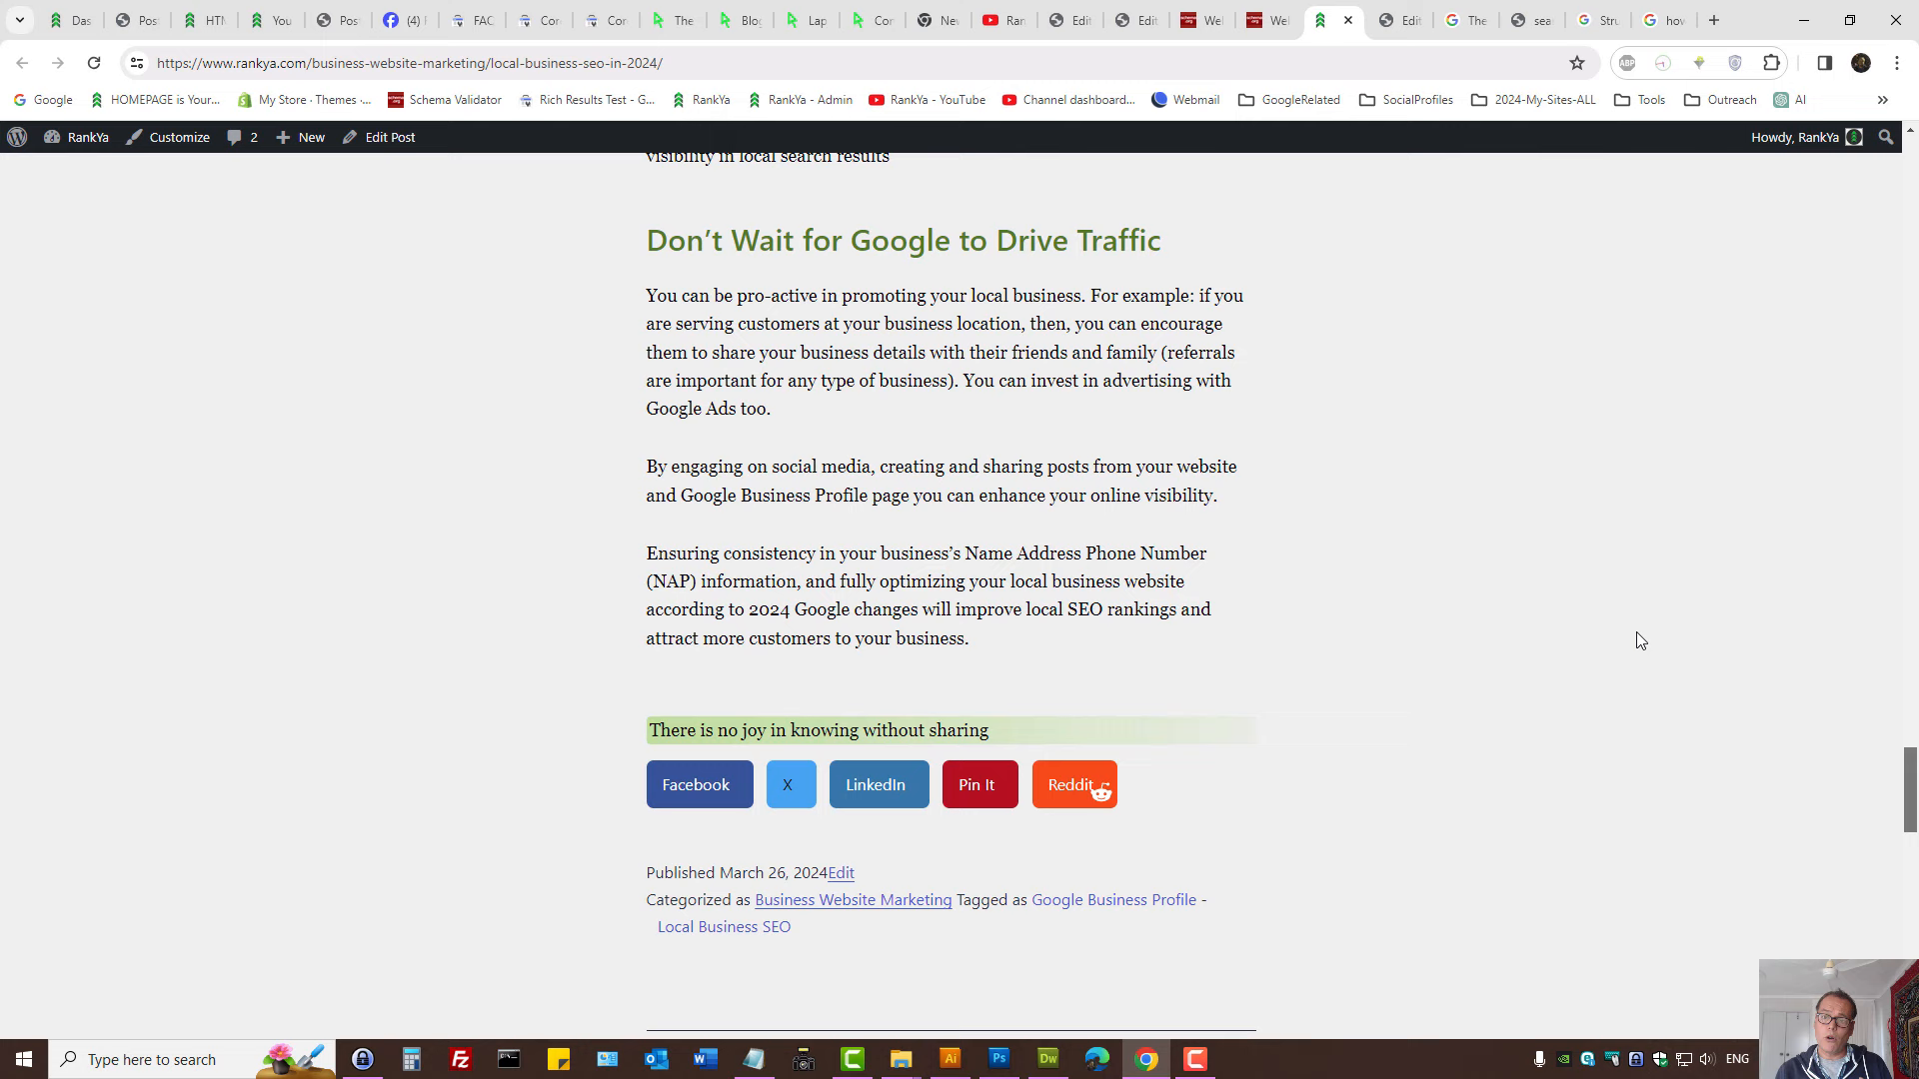
pyautogui.moveTo(1401, 492)
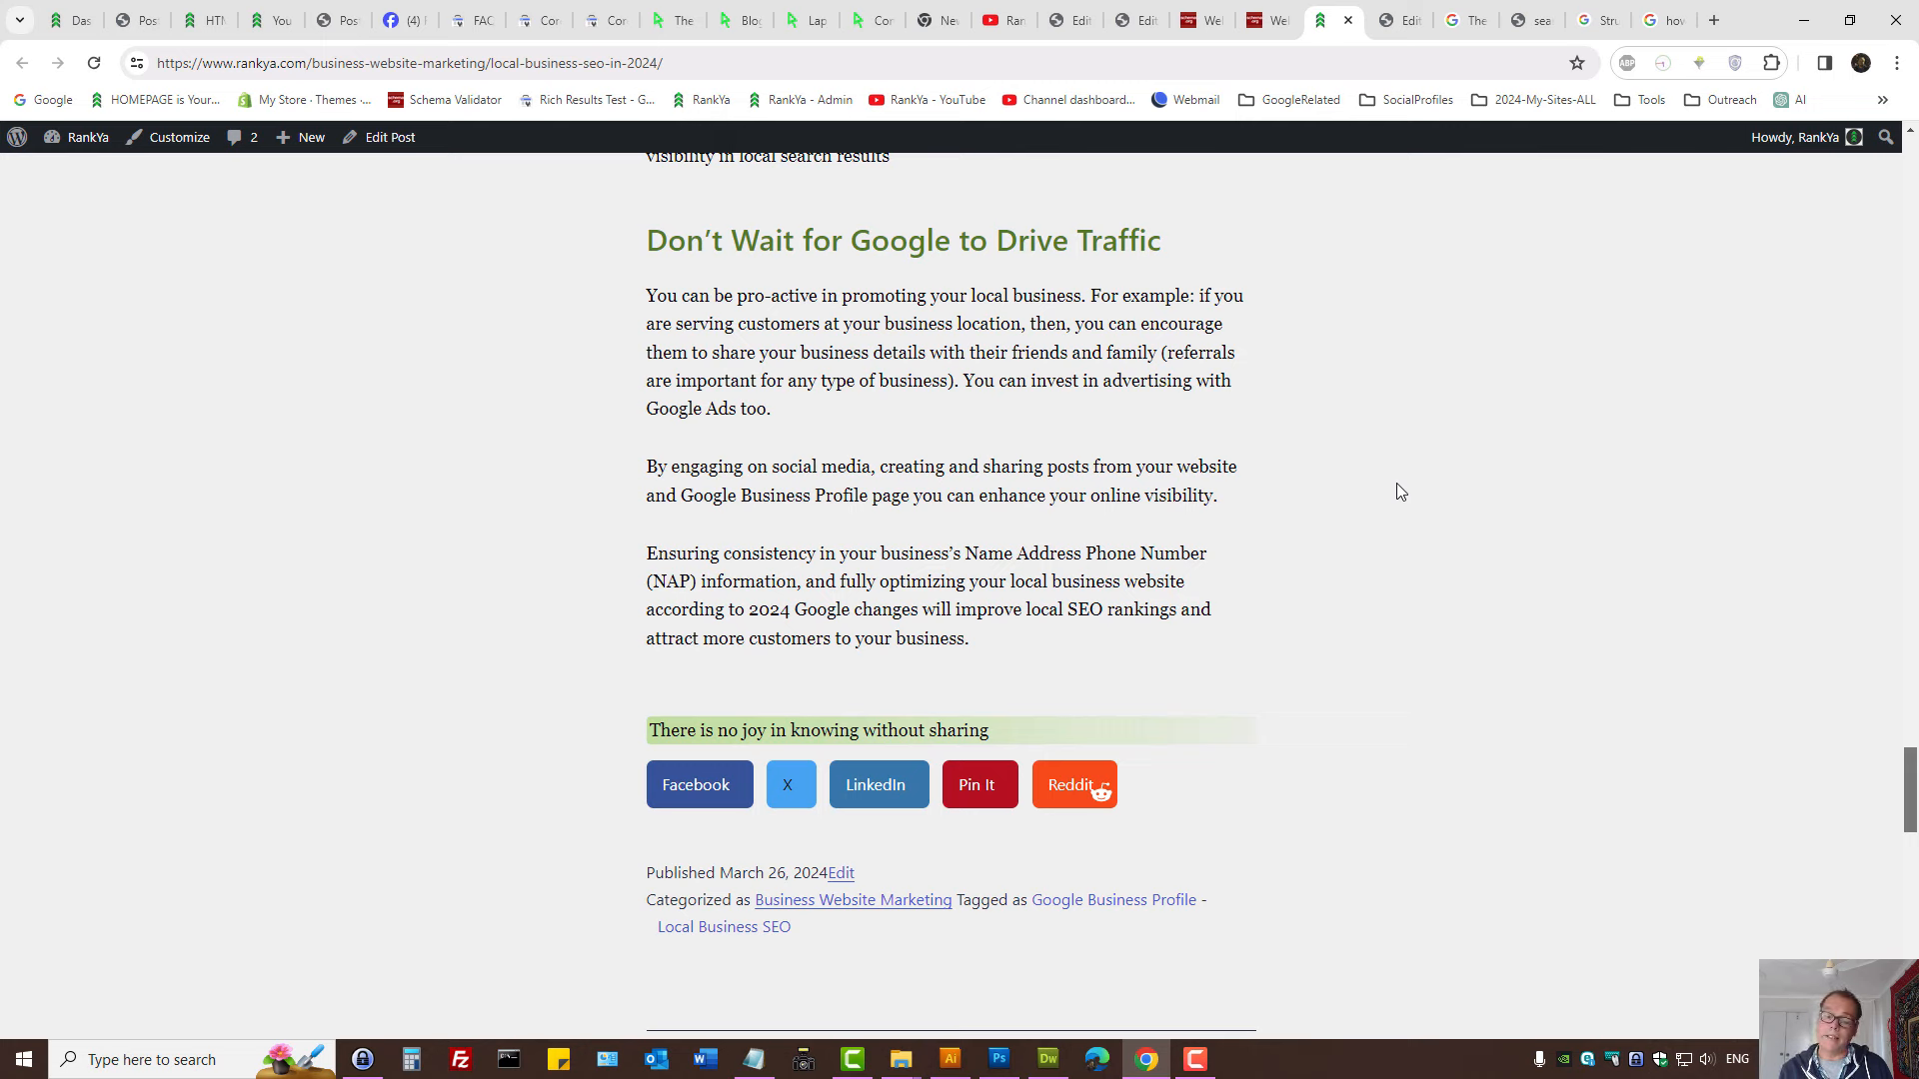
pyautogui.moveTo(1350, 450)
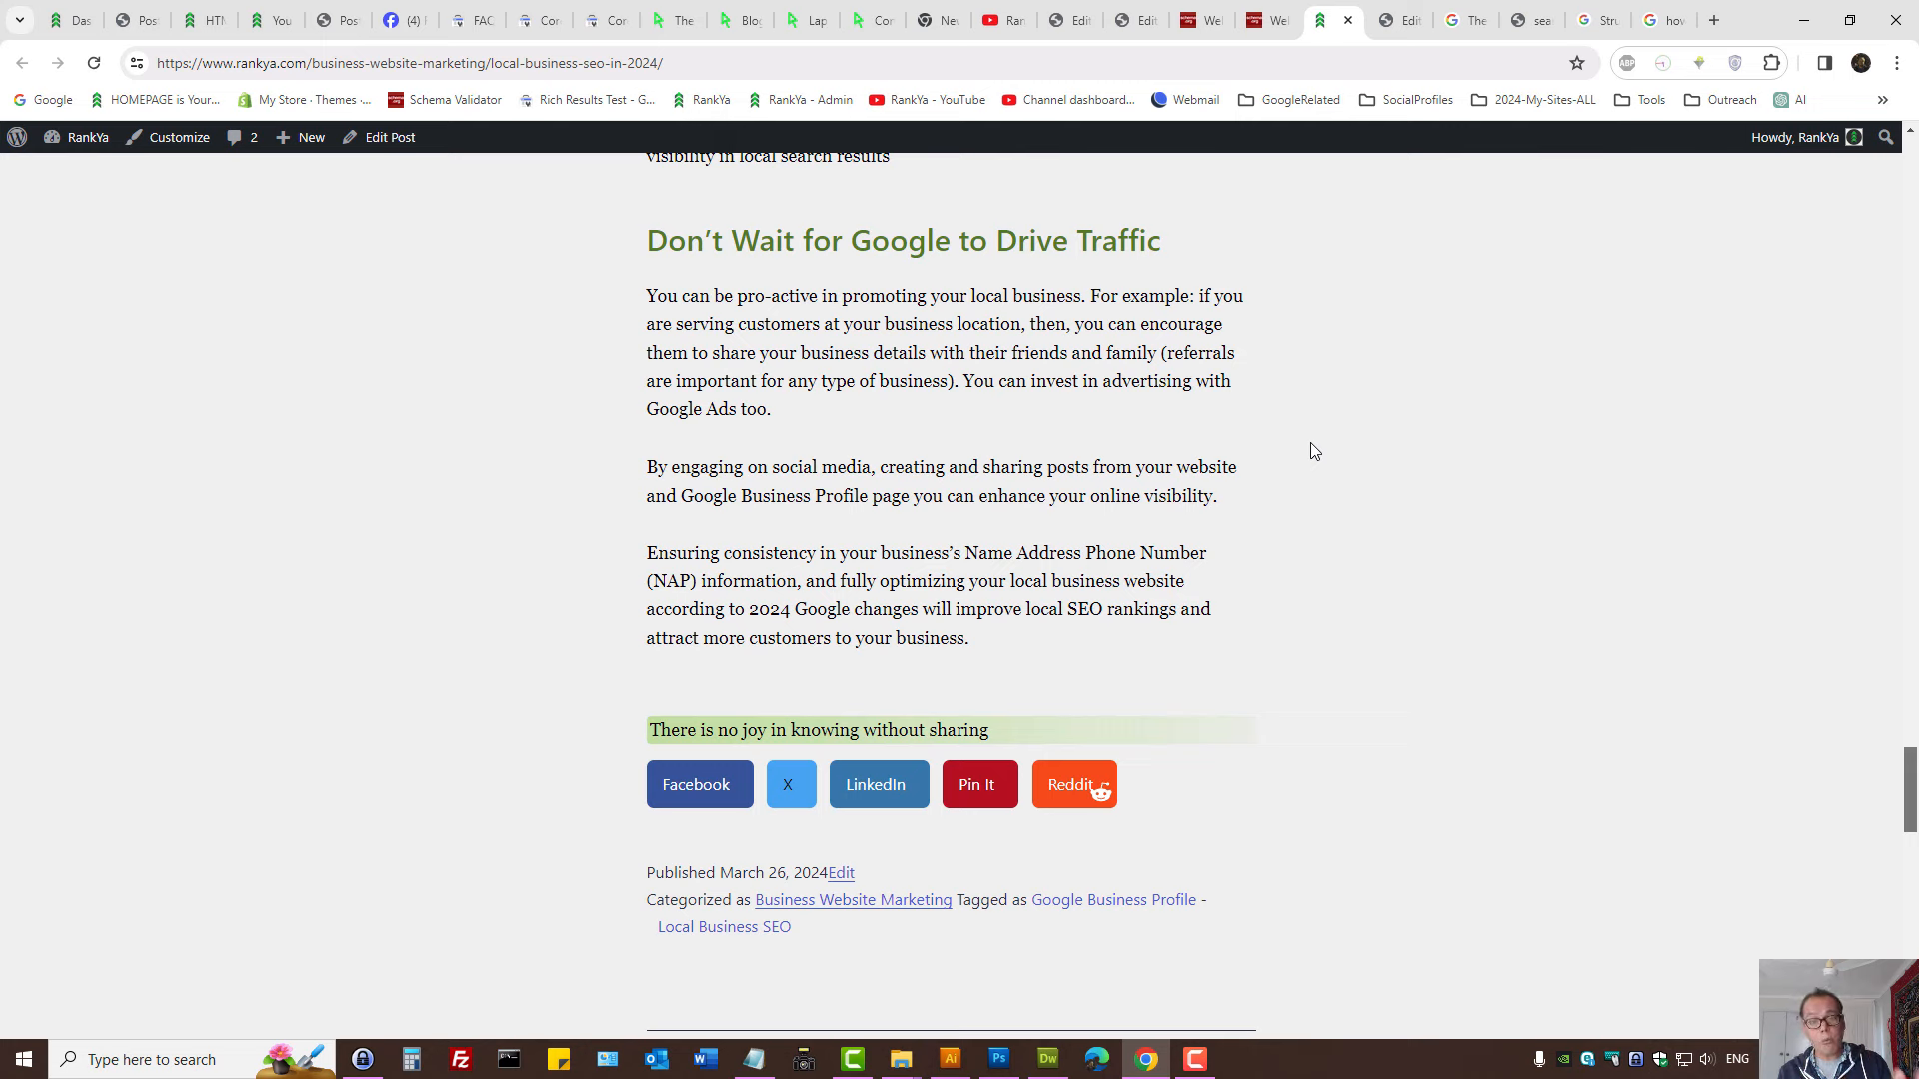
pyautogui.moveTo(1326, 439)
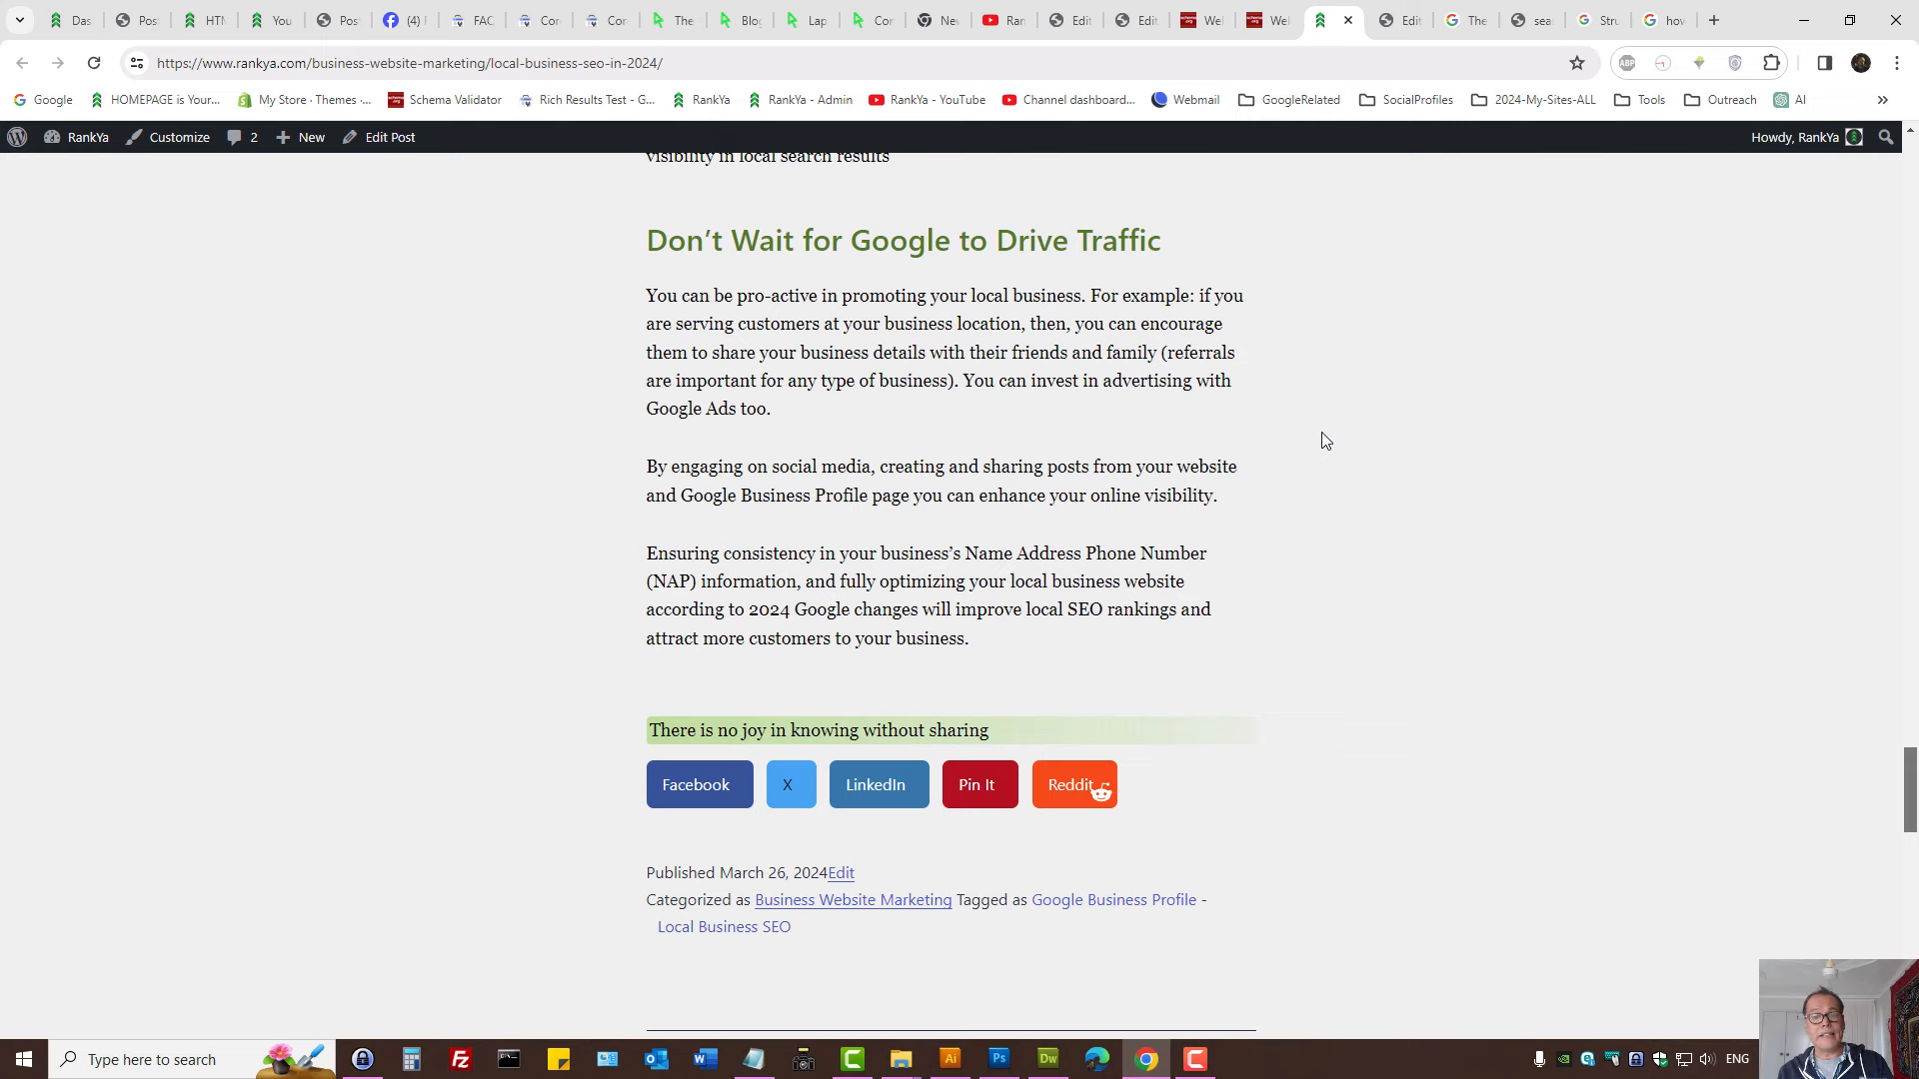
pyautogui.moveTo(1320, 429)
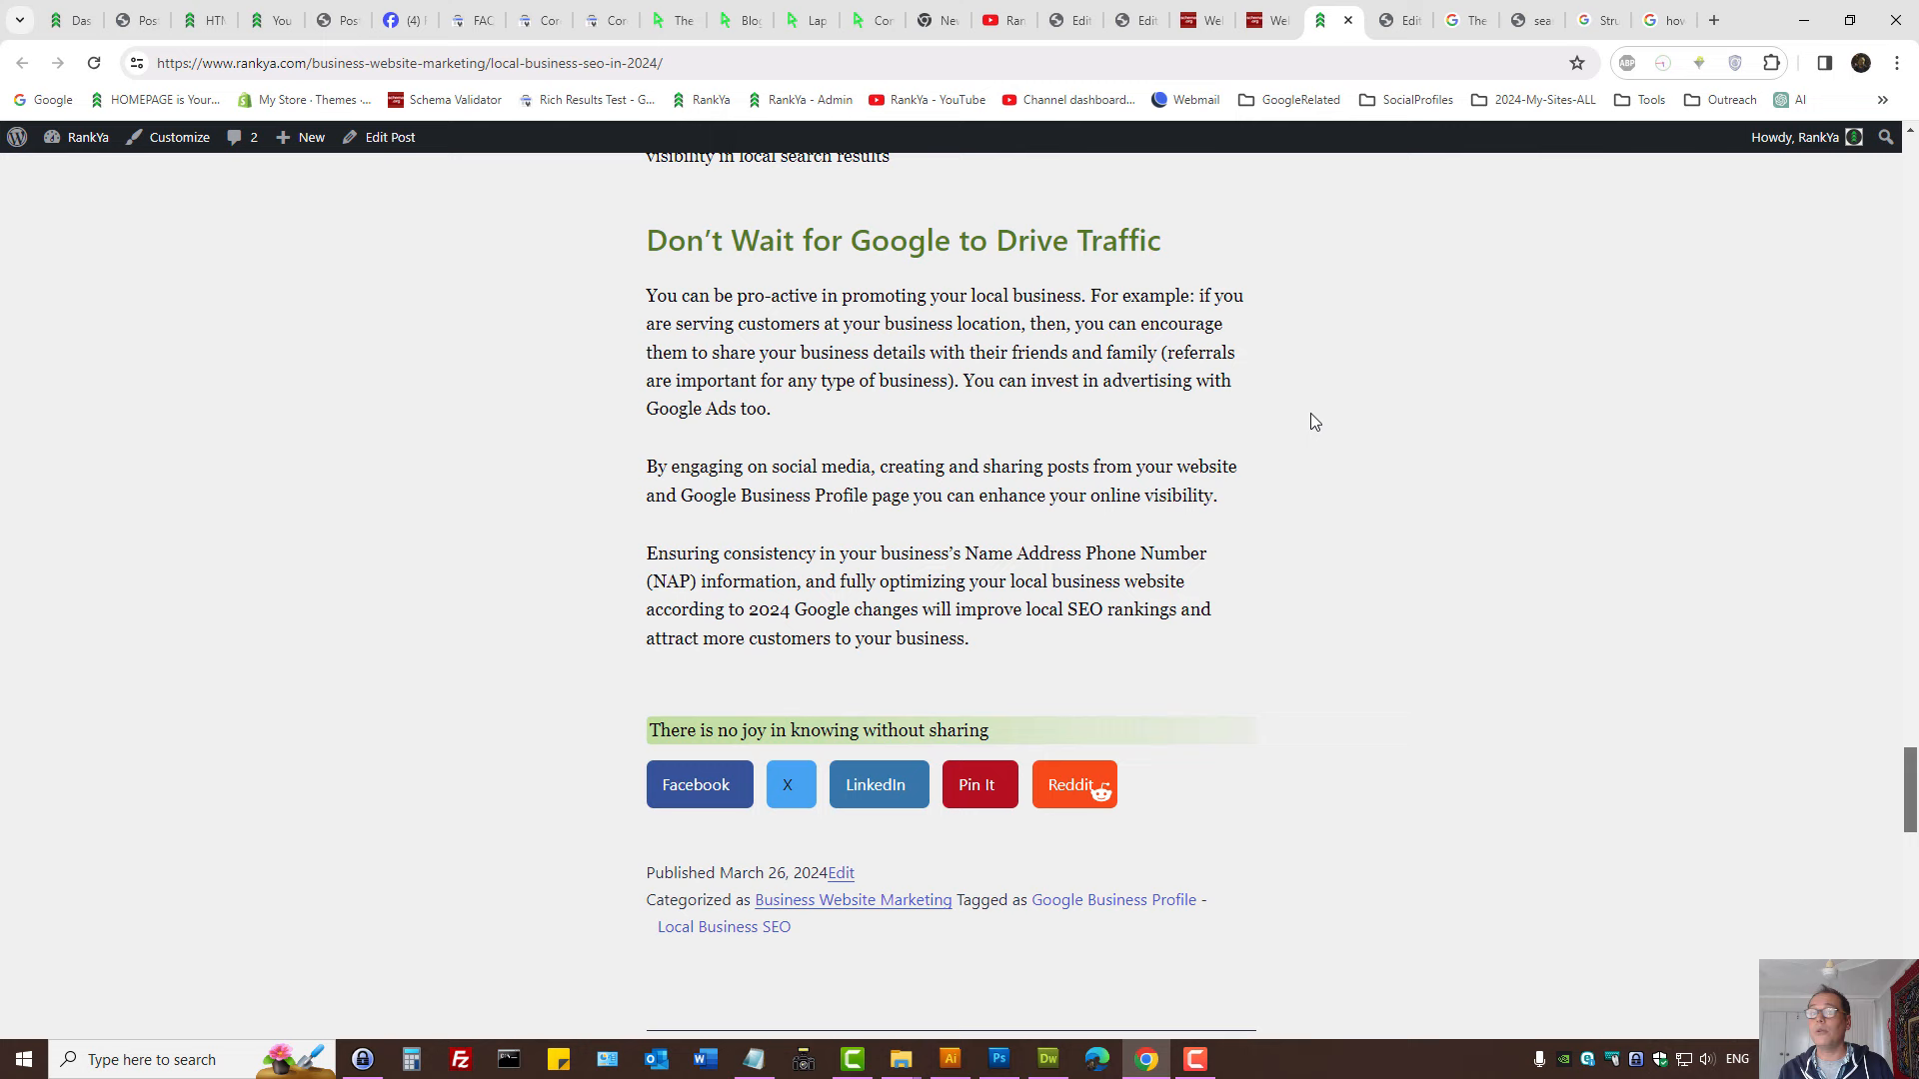
pyautogui.moveTo(964, 253)
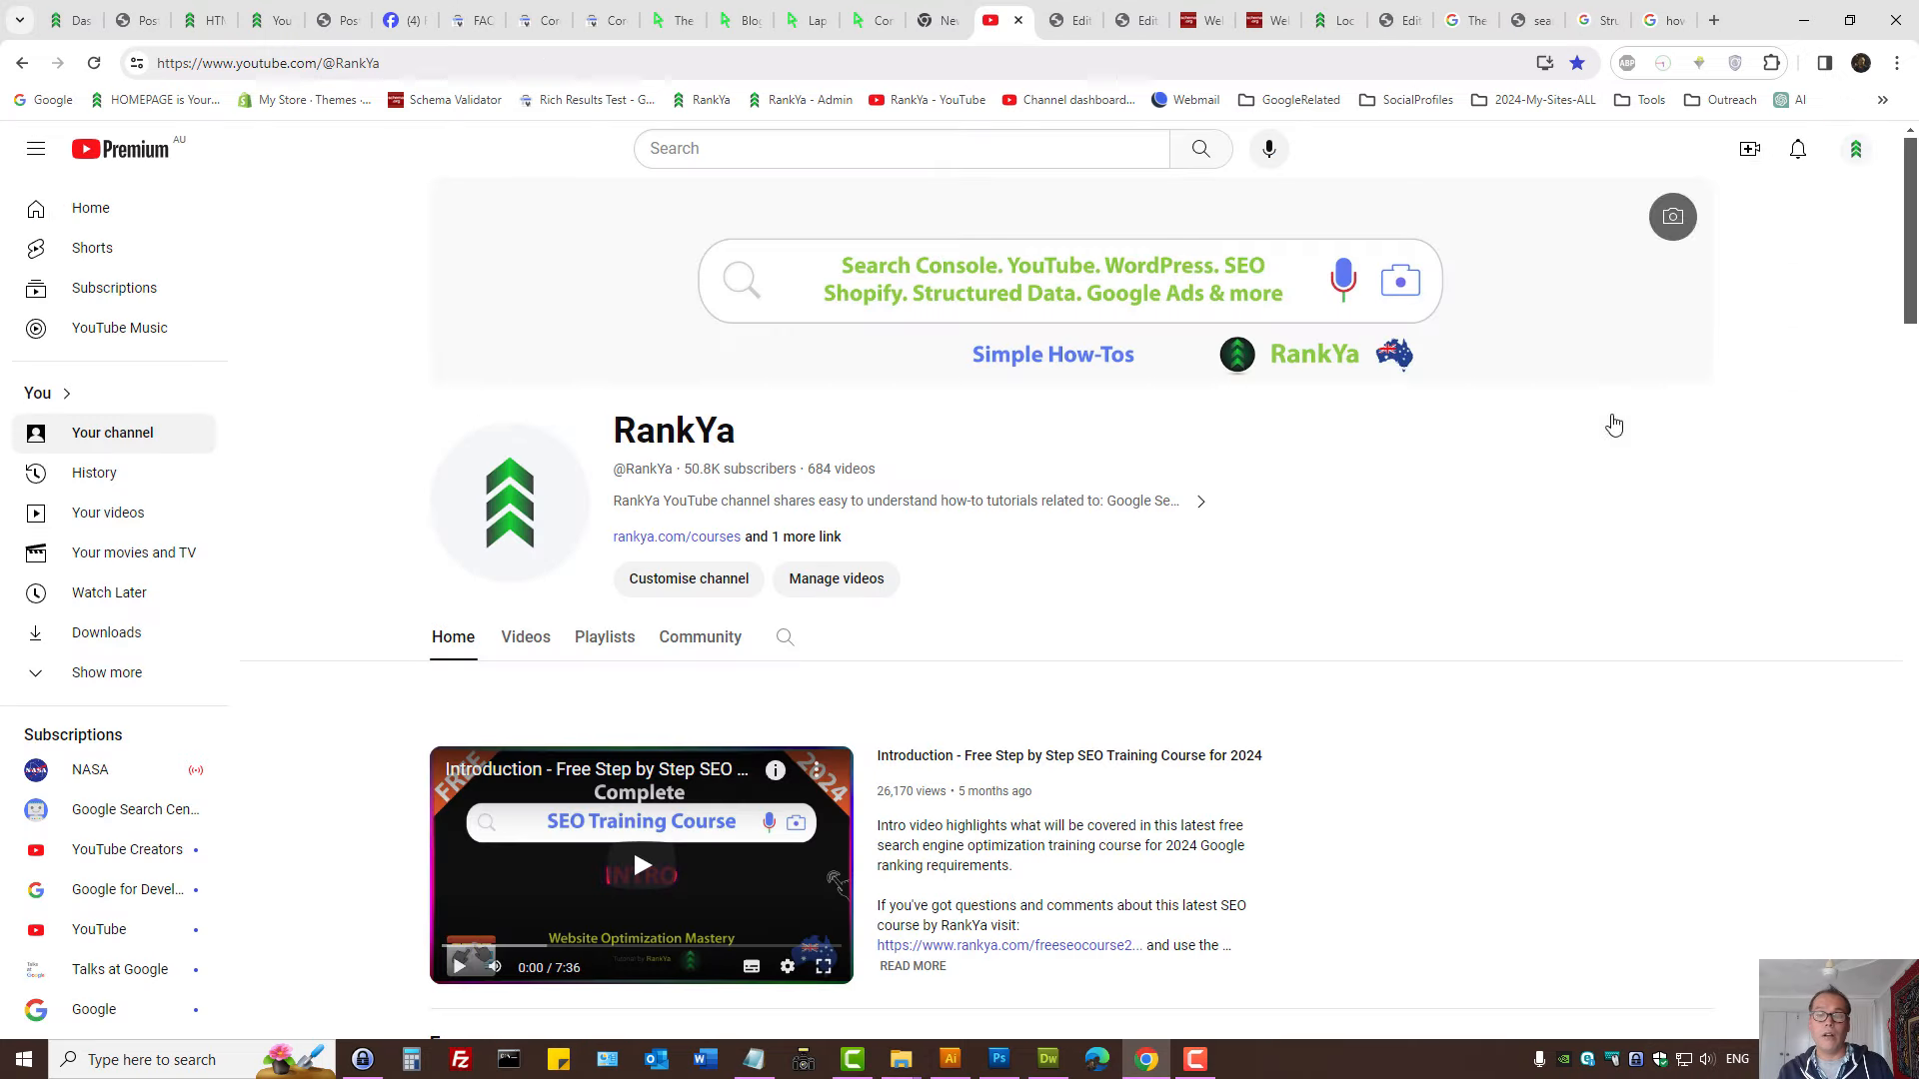
pyautogui.moveTo(1634, 658)
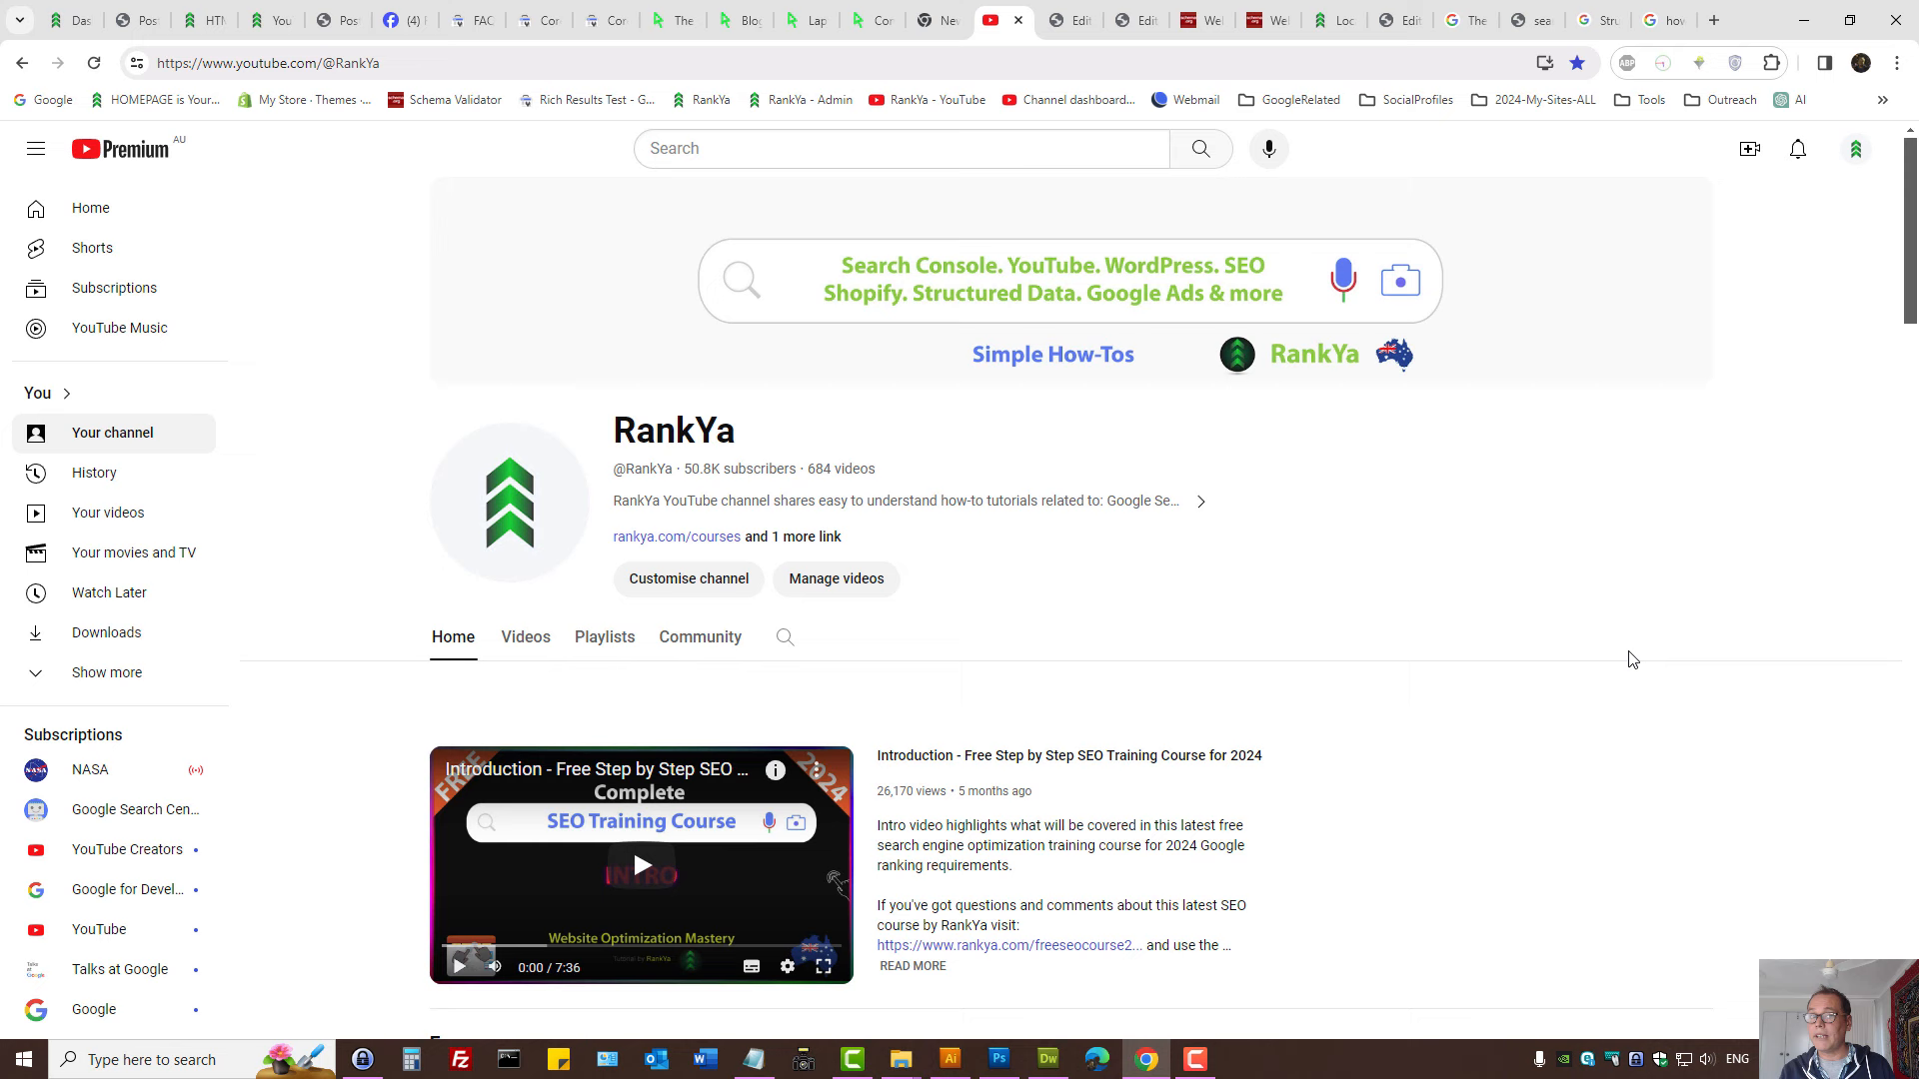
pyautogui.moveTo(1577, 677)
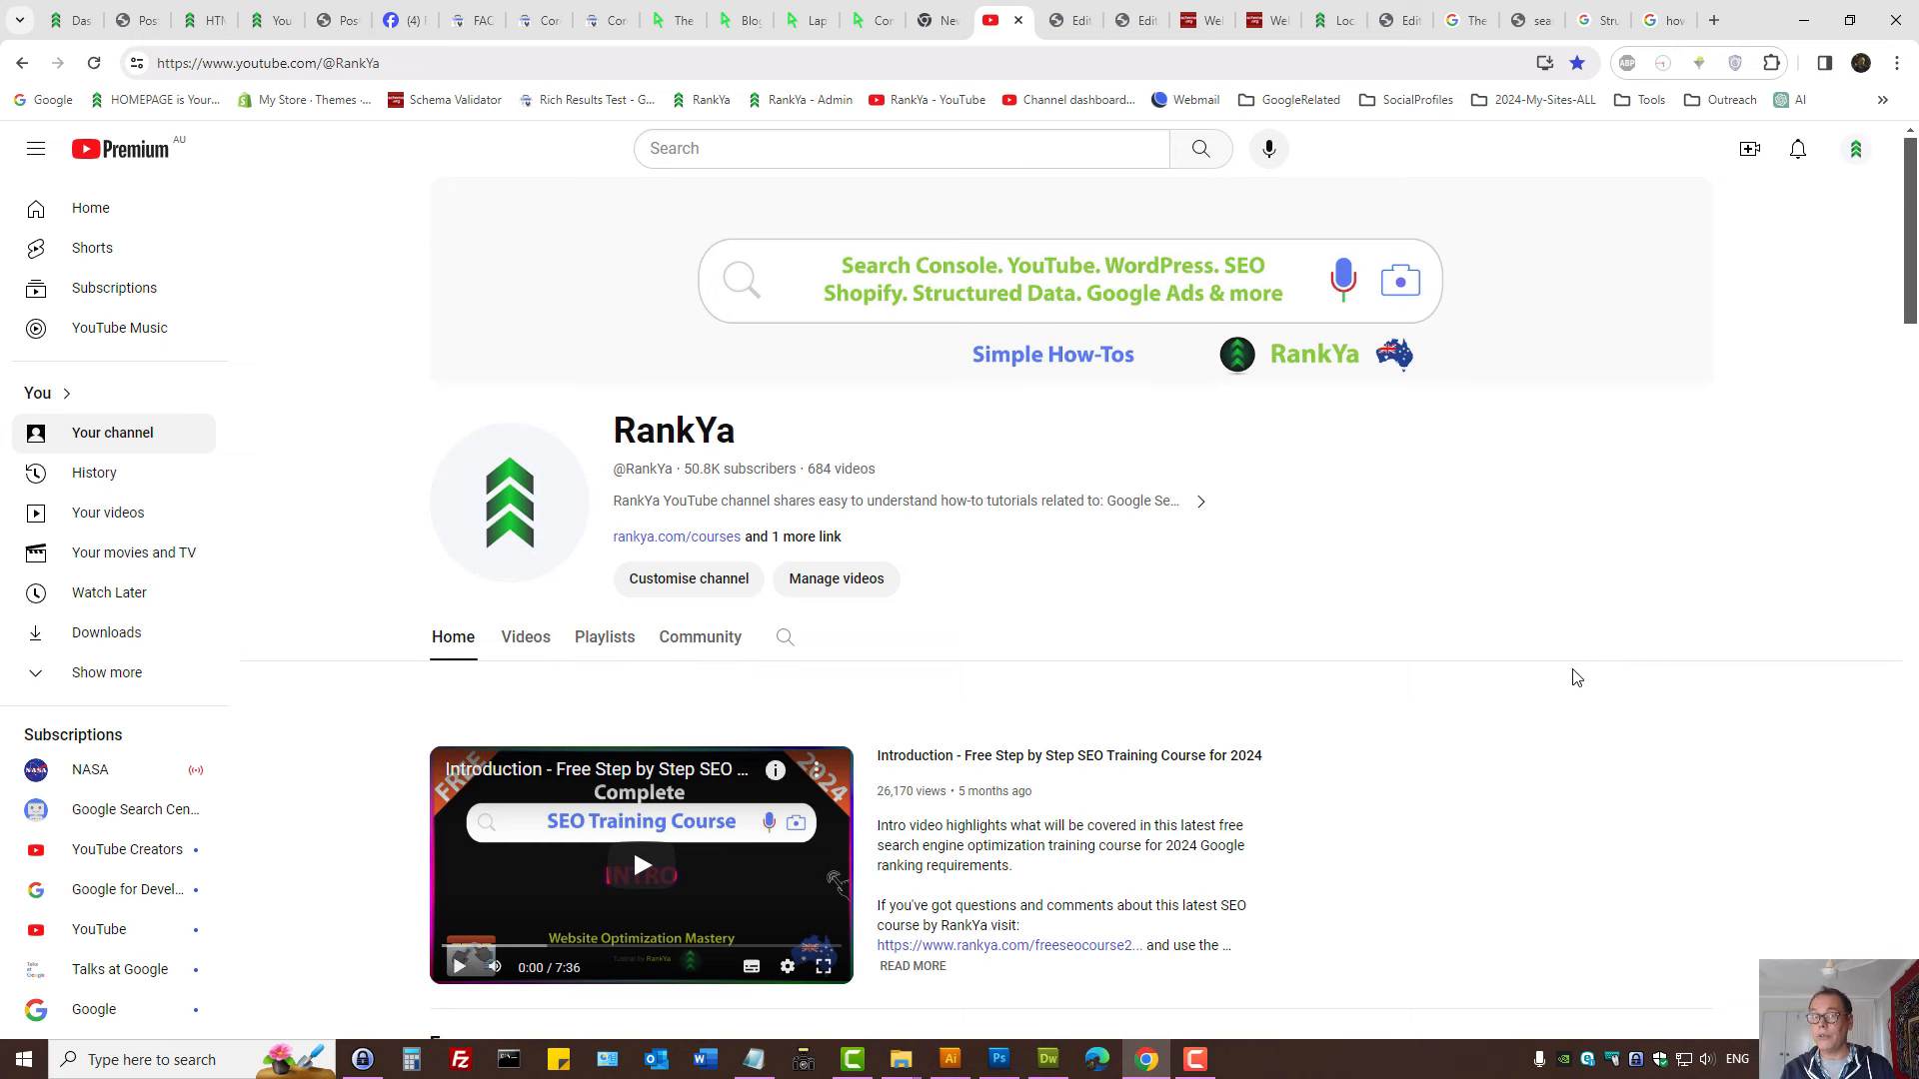